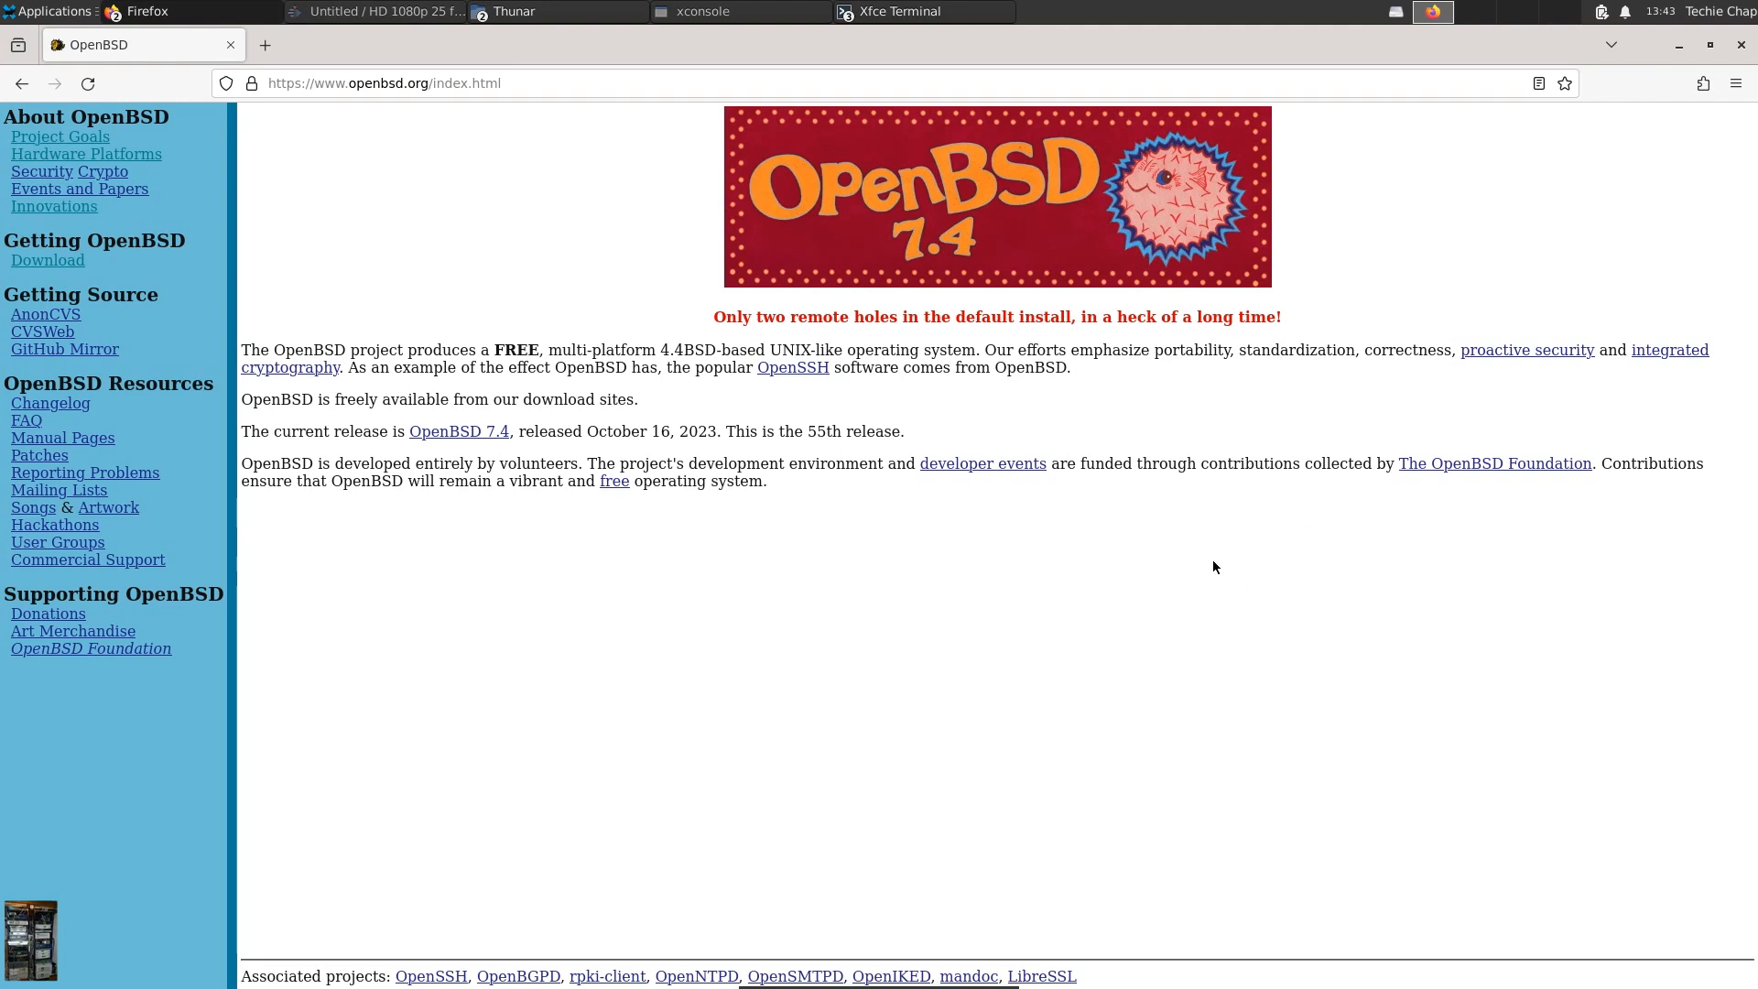
mouse_move(1224, 577)
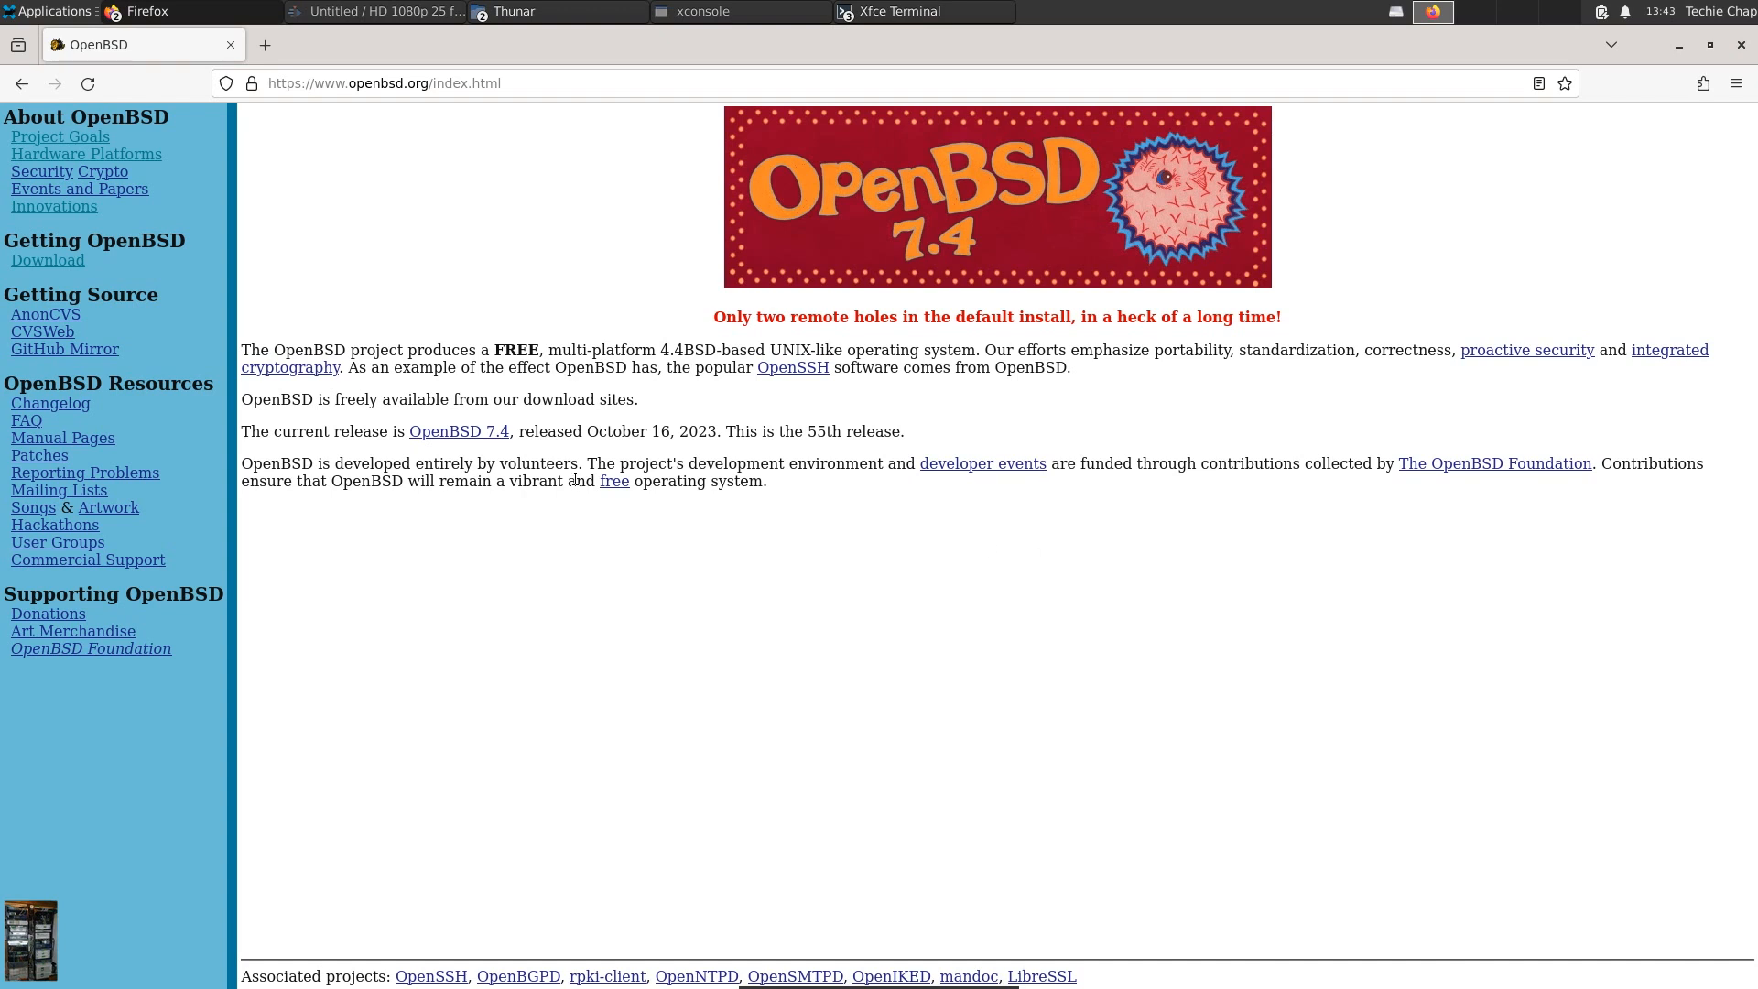
mouse_move(480, 453)
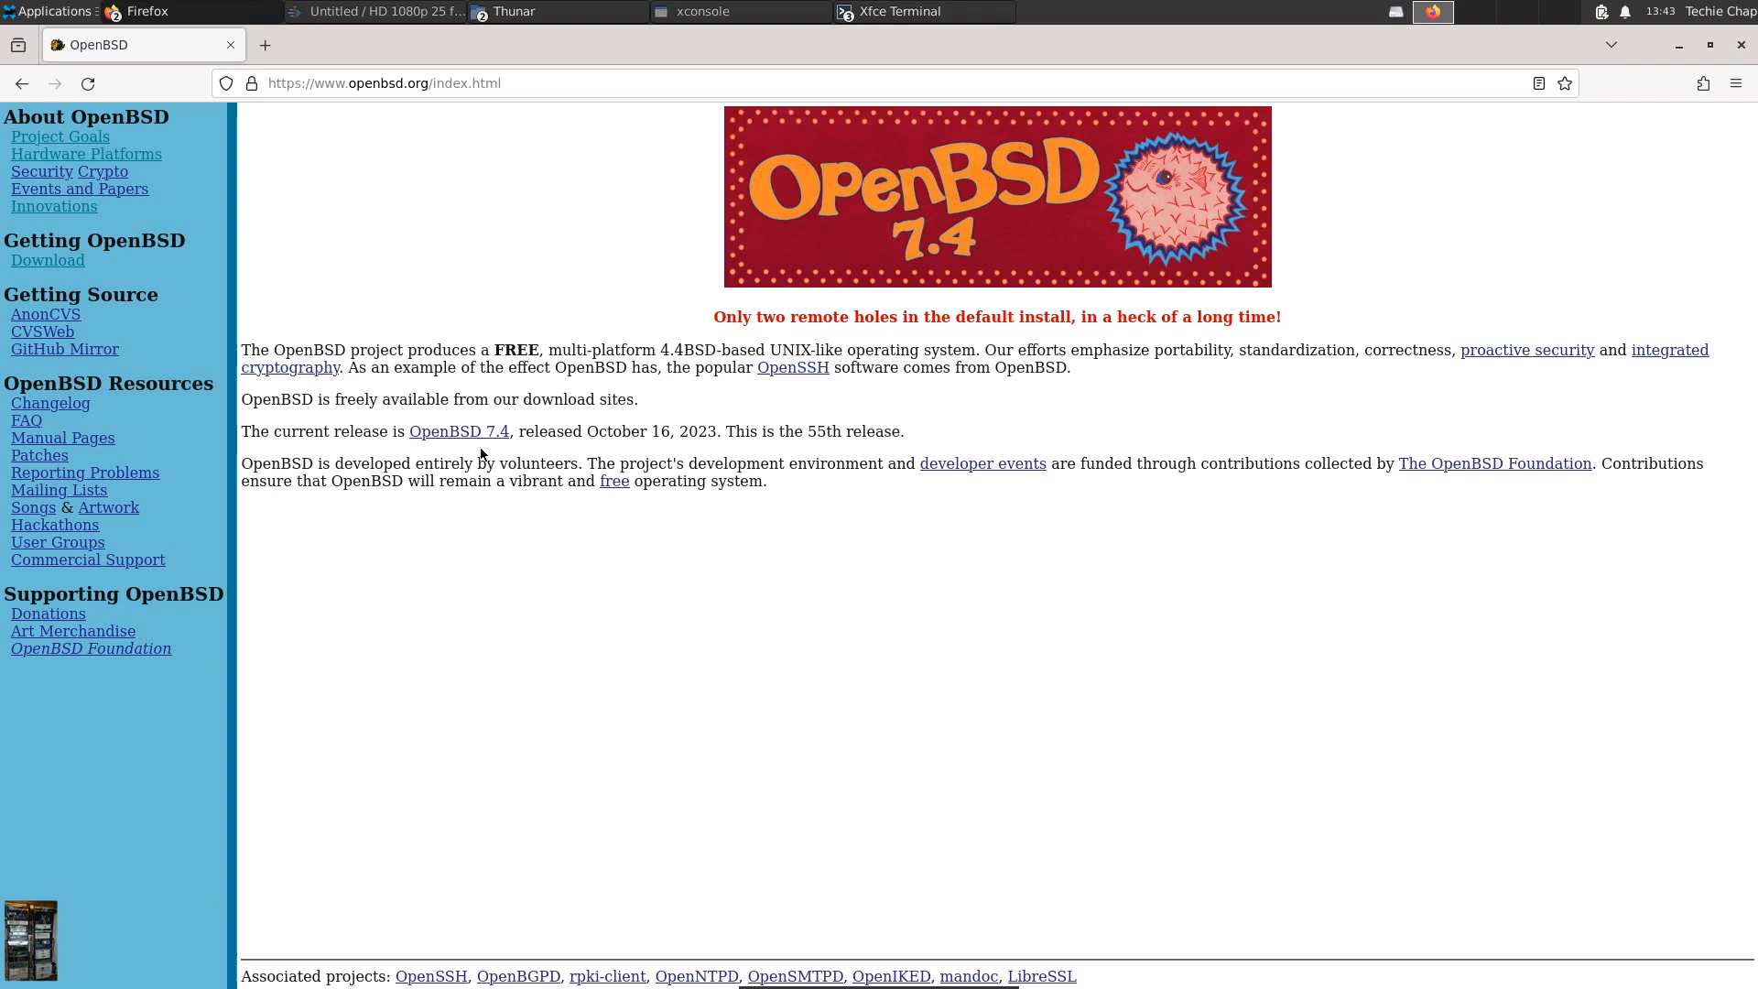
mouse_move(516, 447)
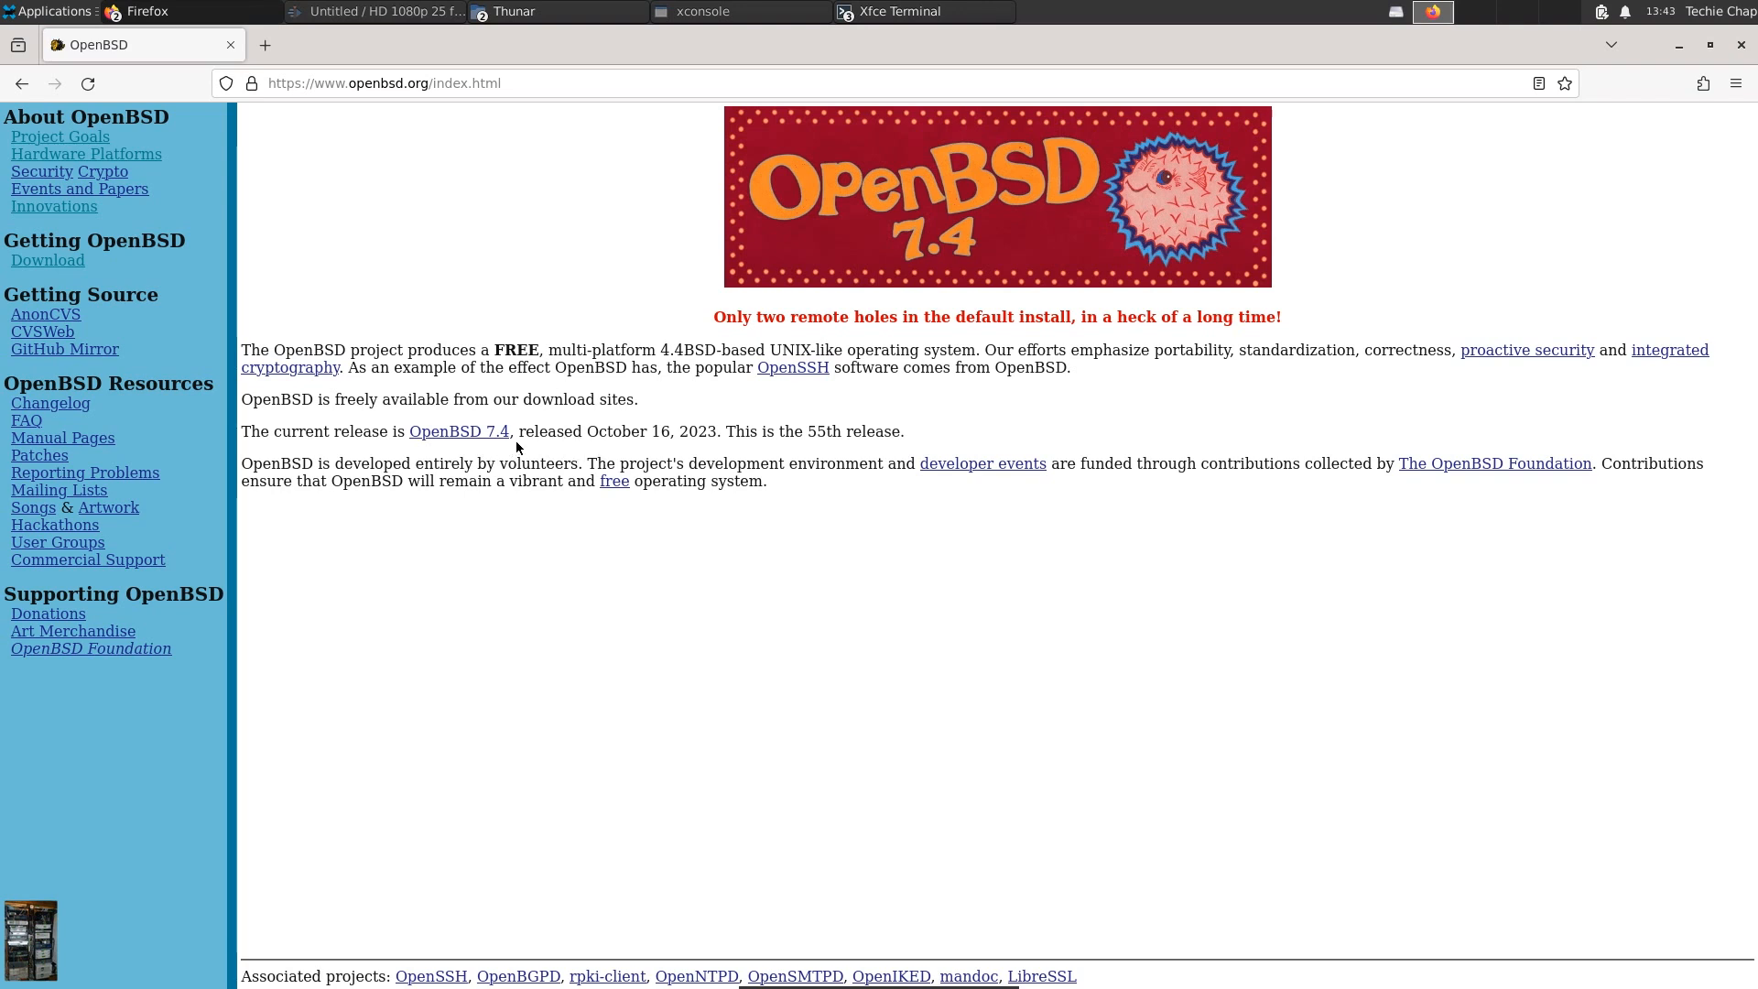
mouse_move(458, 433)
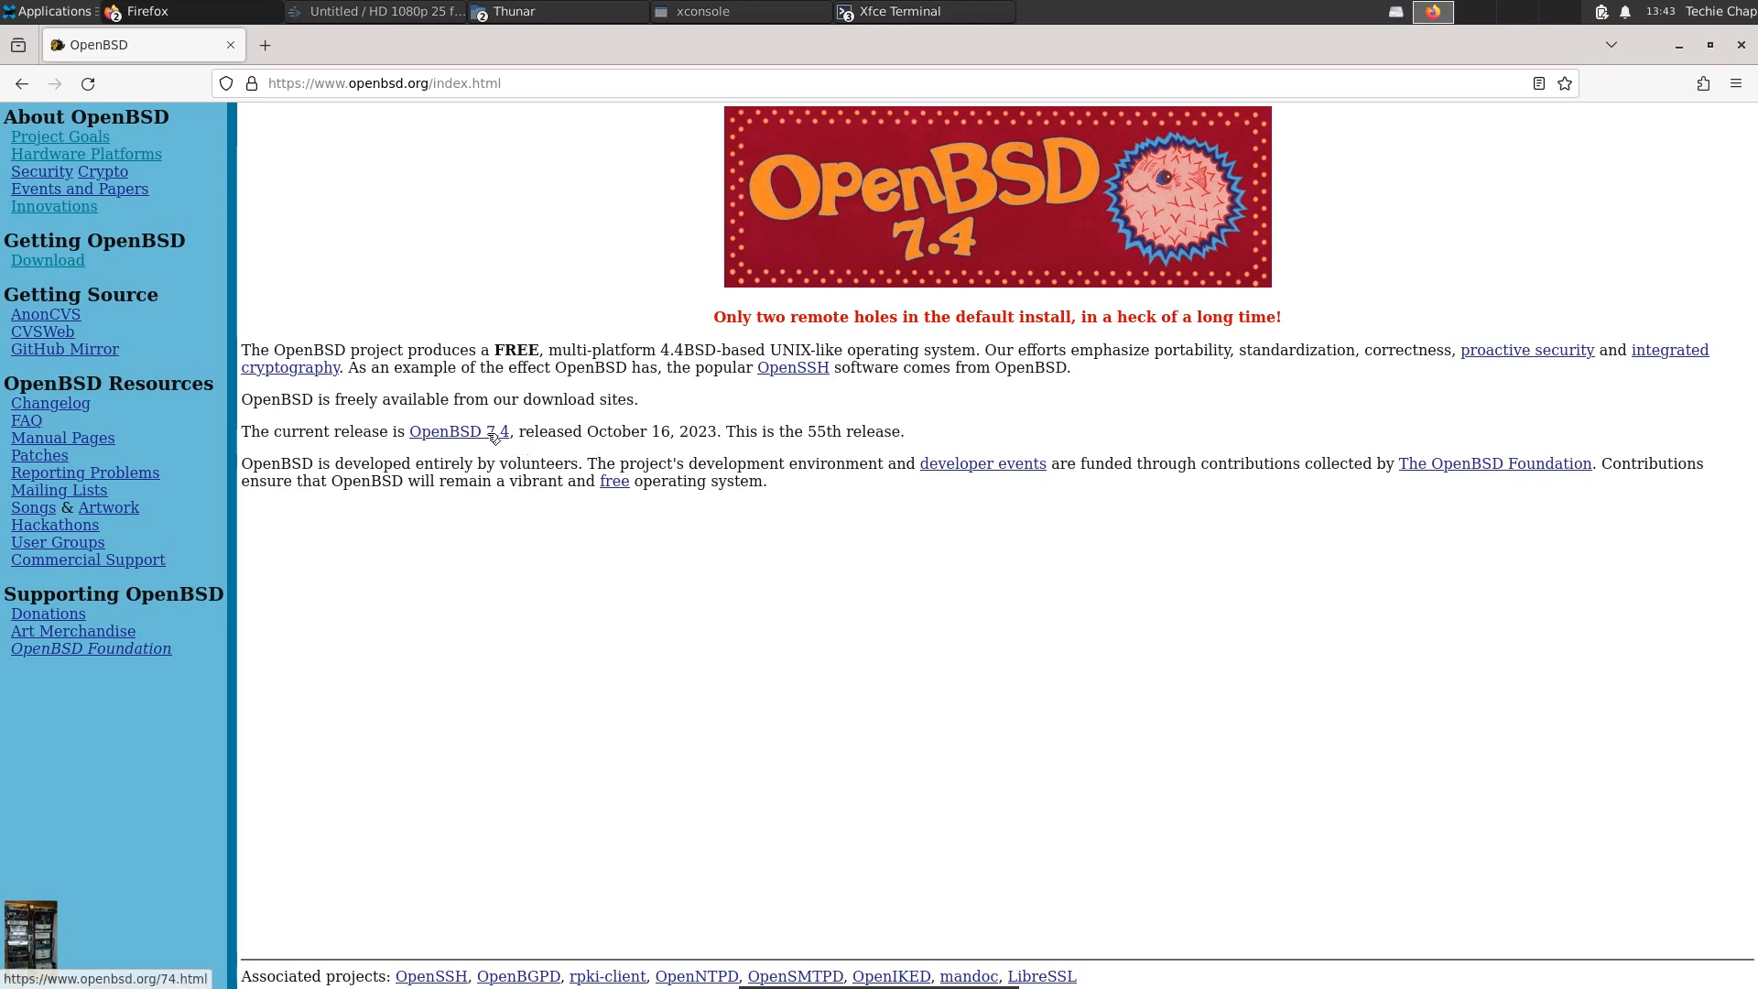
Step: Follow the OpenBSD 7.4 link and read down the What's New list to userland features and bugfixes
left_click(457, 432)
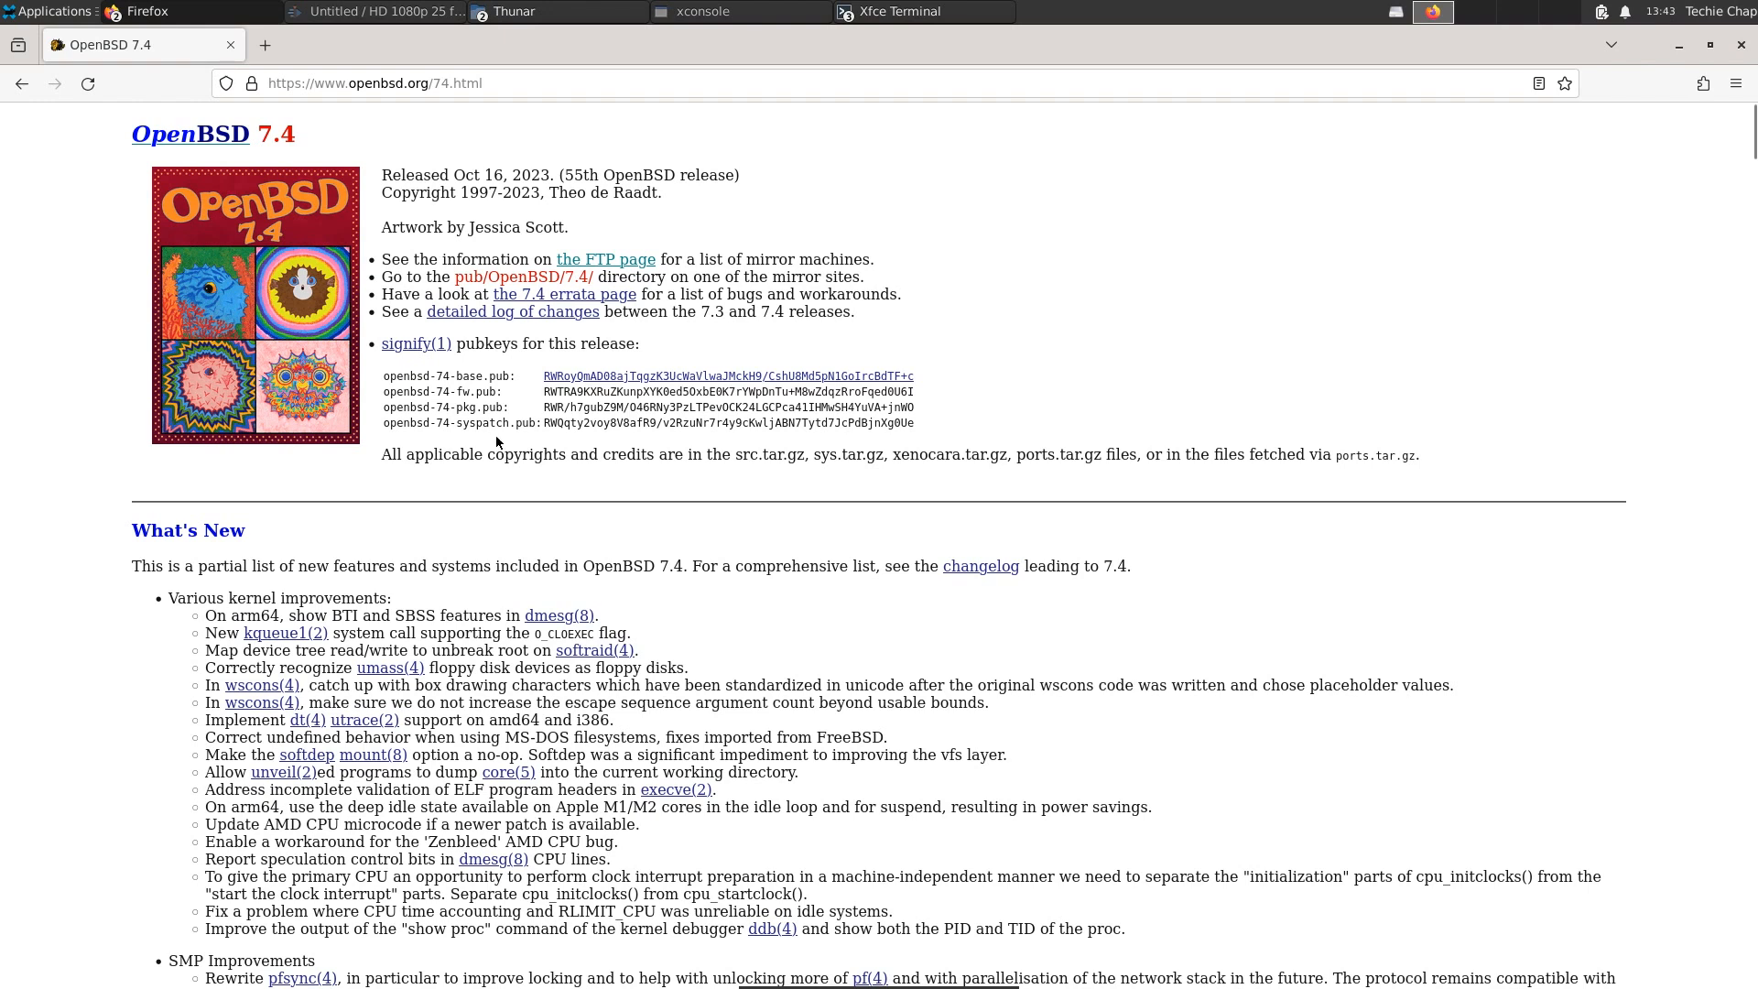
mouse_move(163, 696)
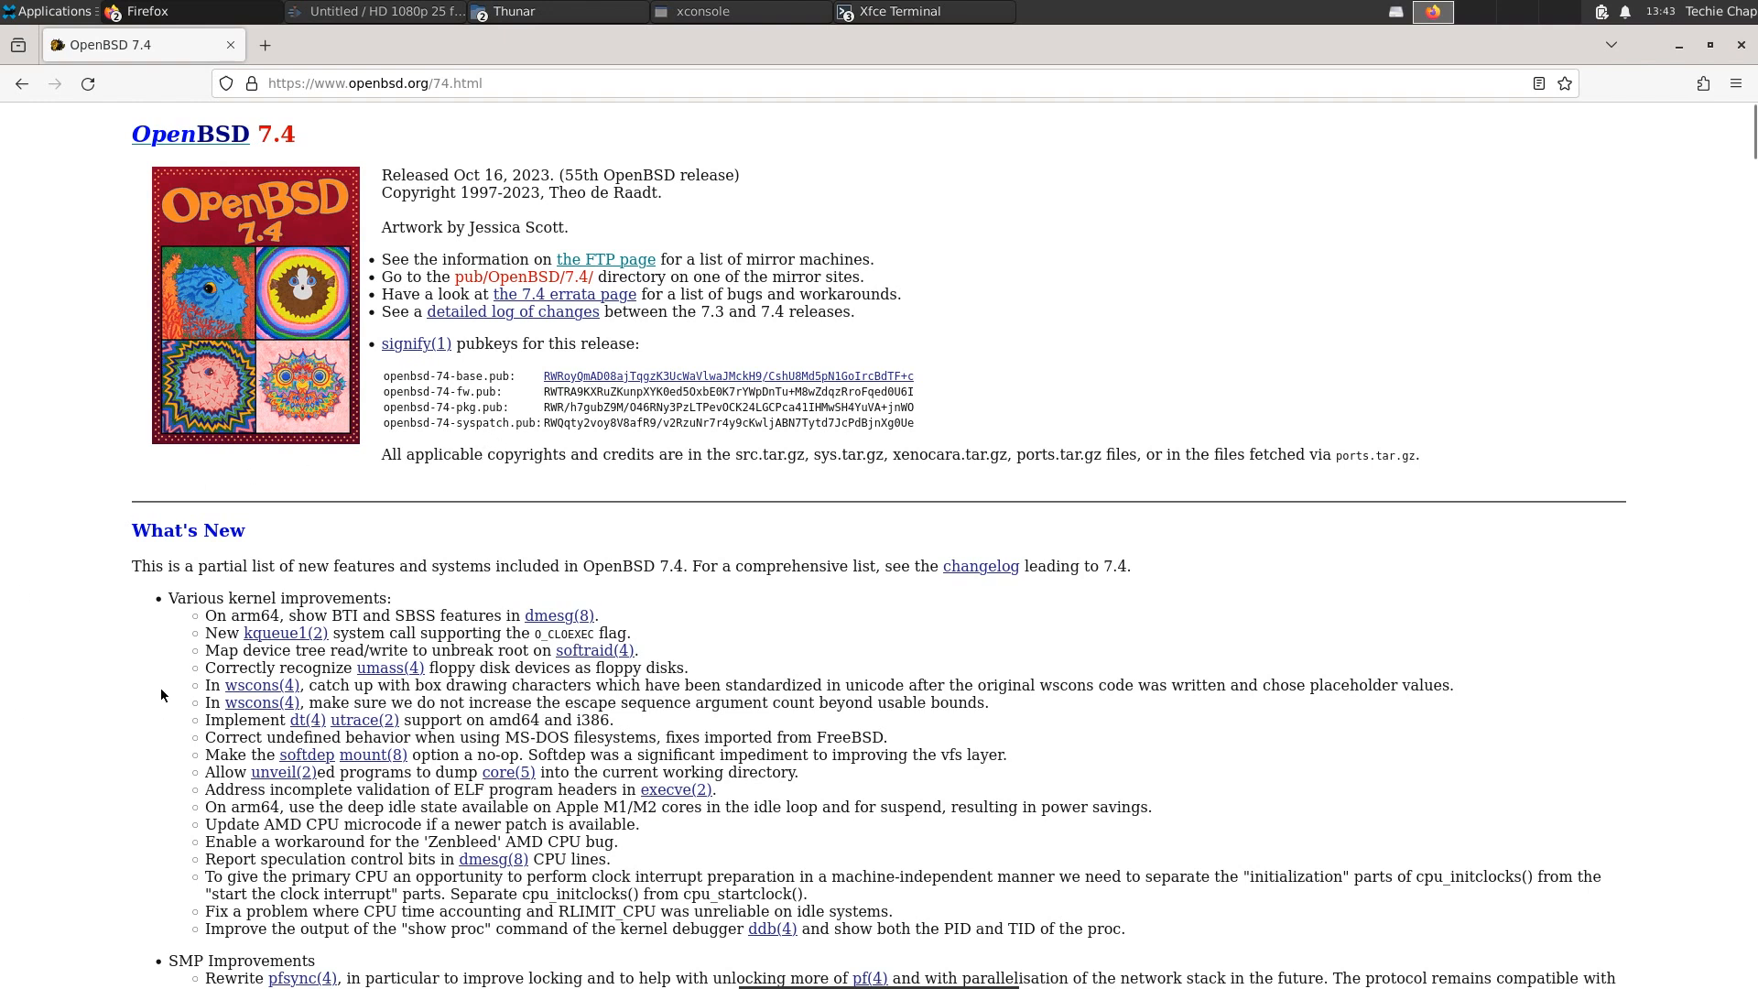
scroll("down", 3)
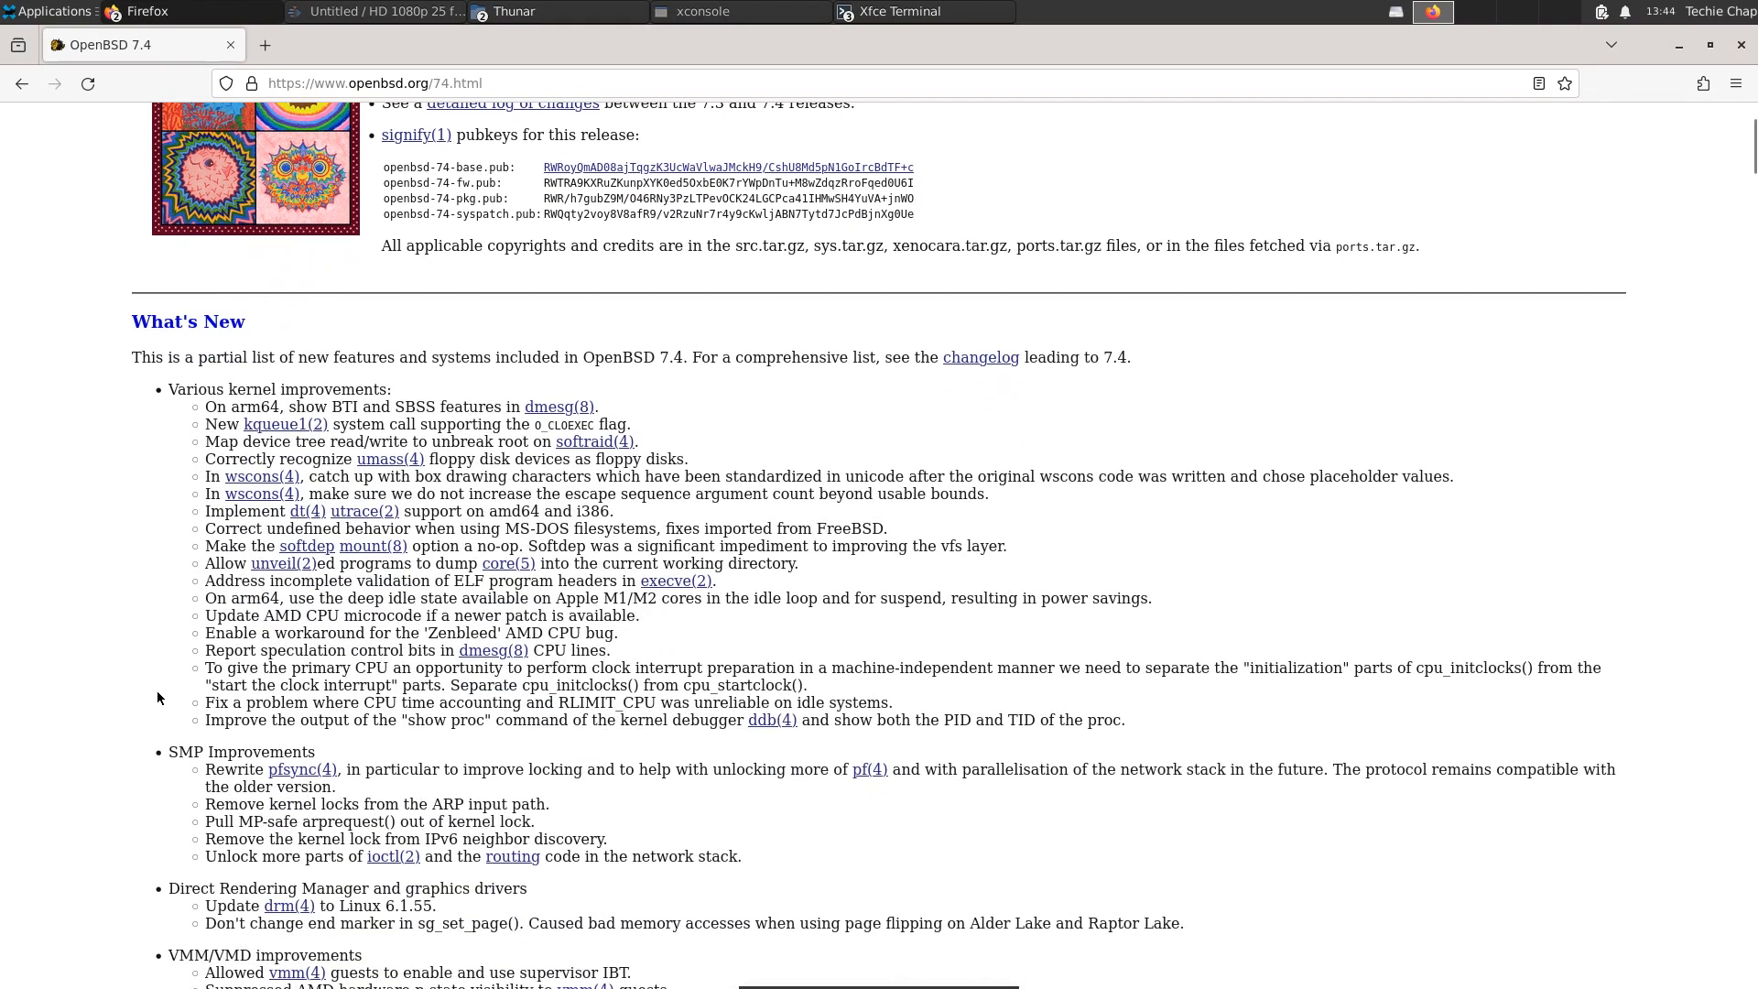
mouse_move(158, 698)
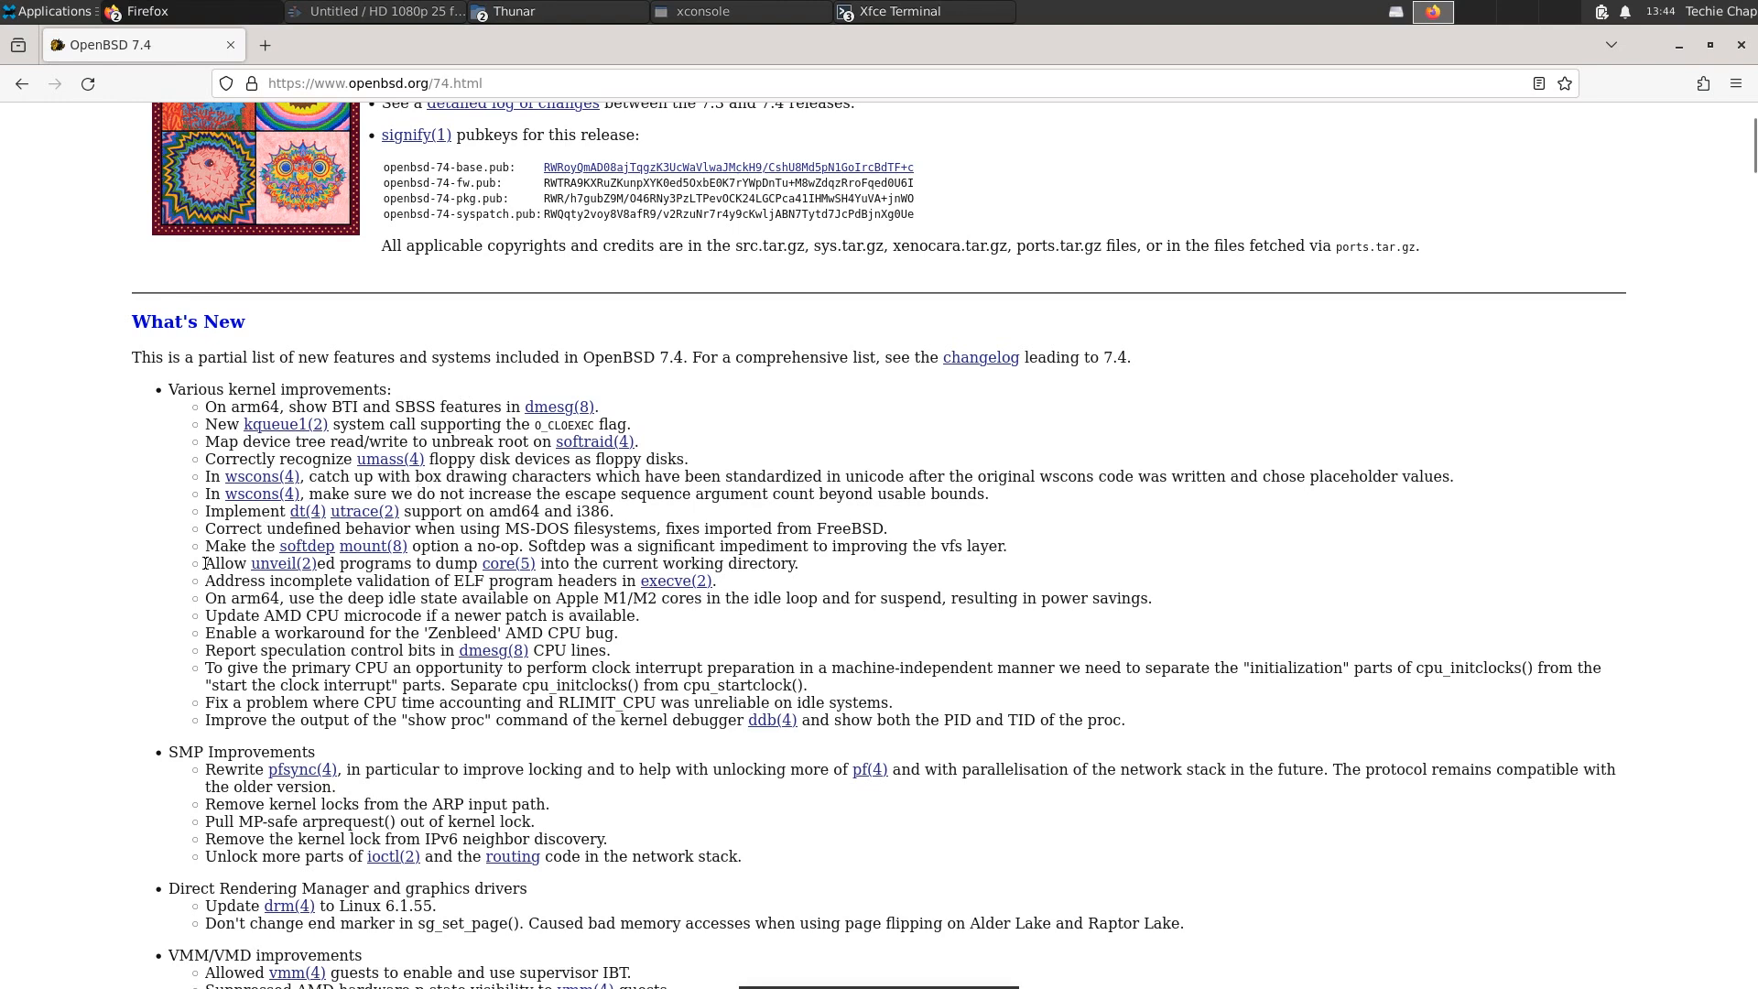
mouse_move(368, 528)
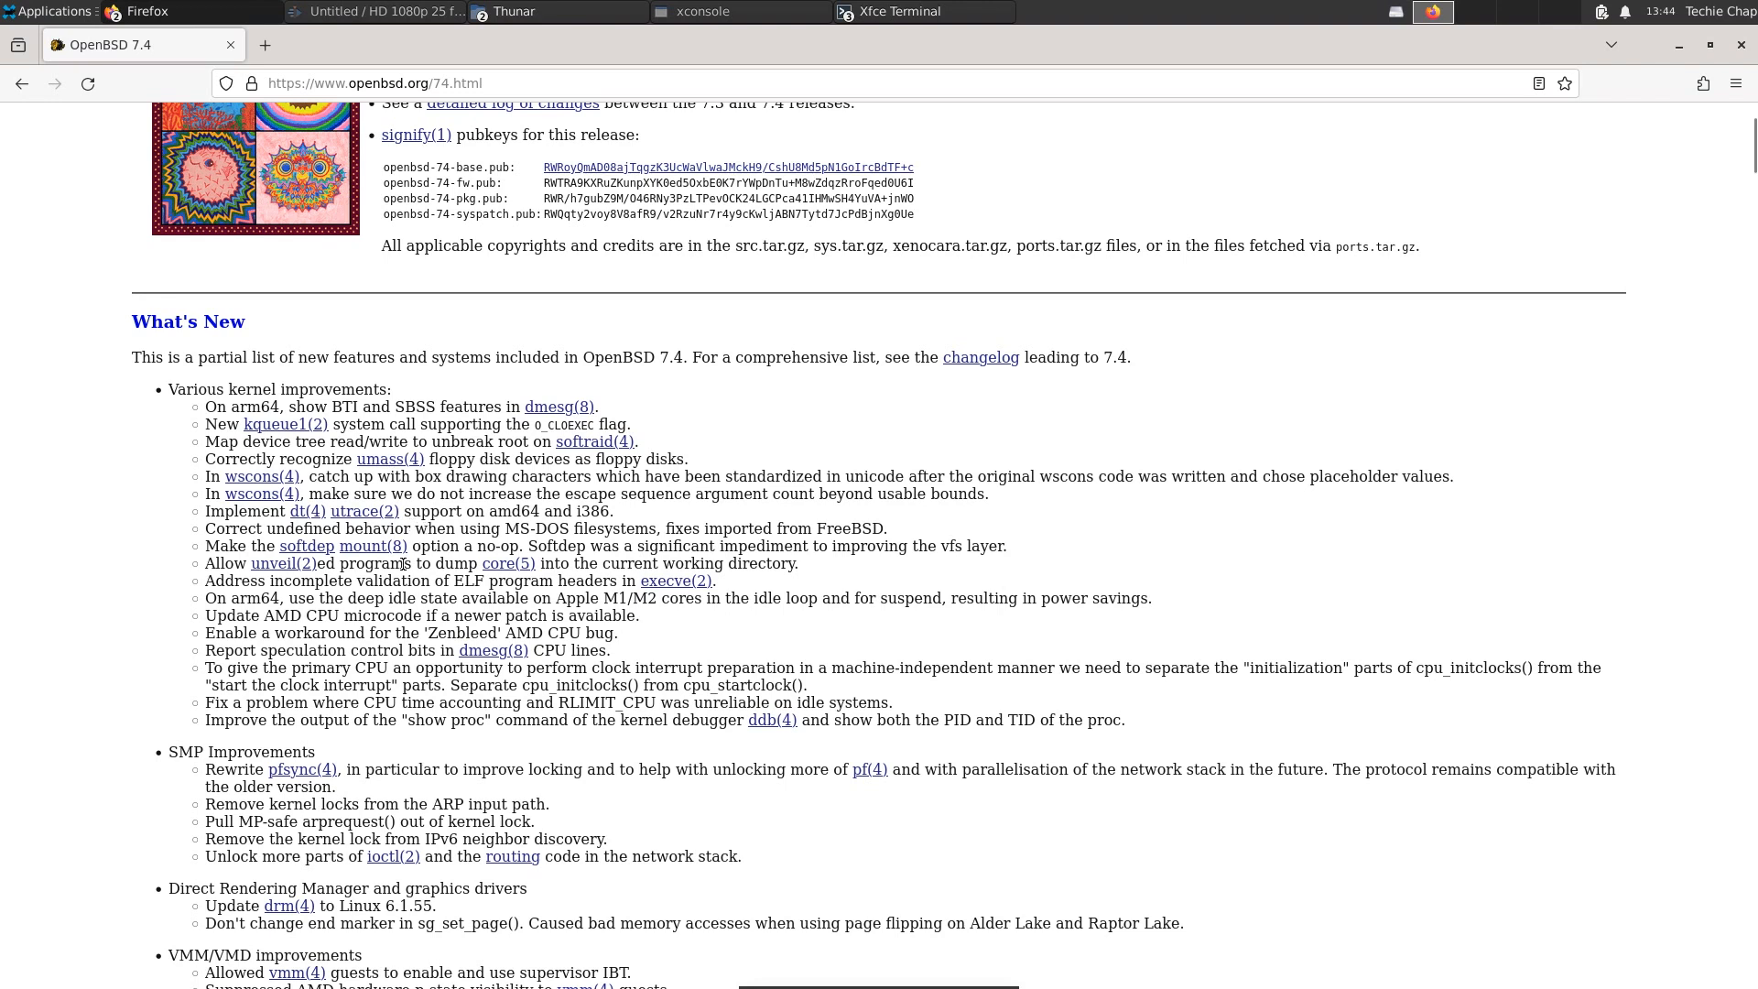
mouse_move(170, 608)
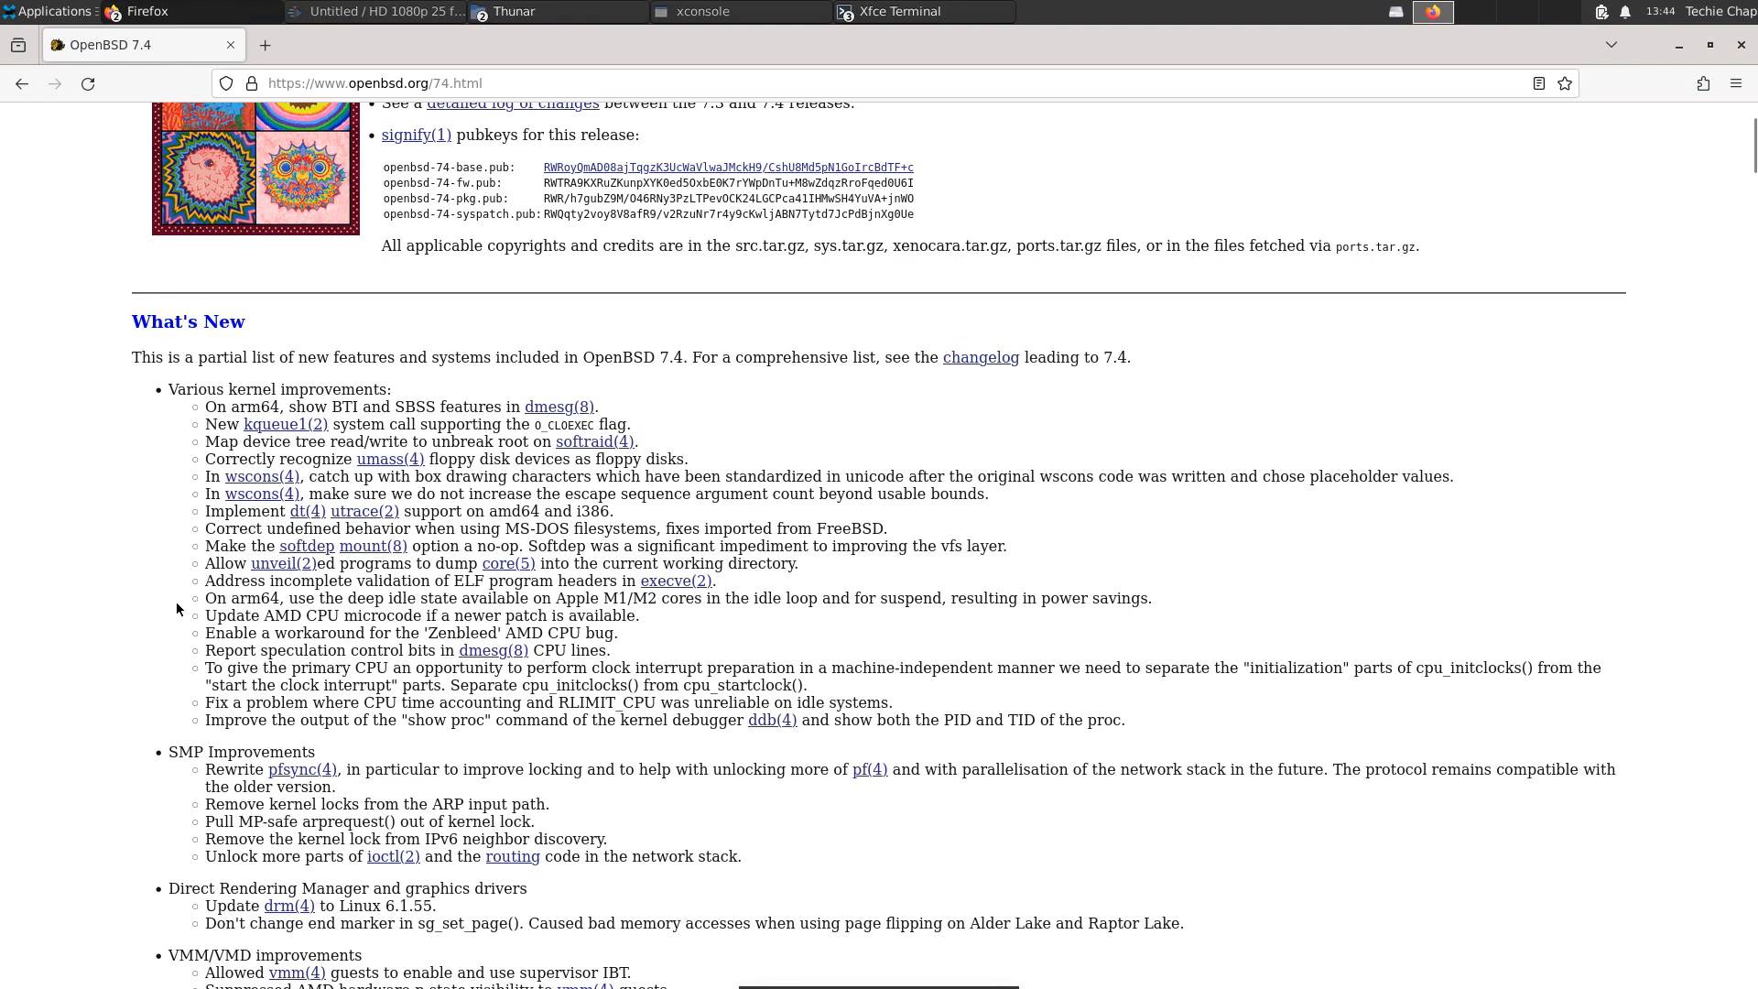
mouse_move(168, 626)
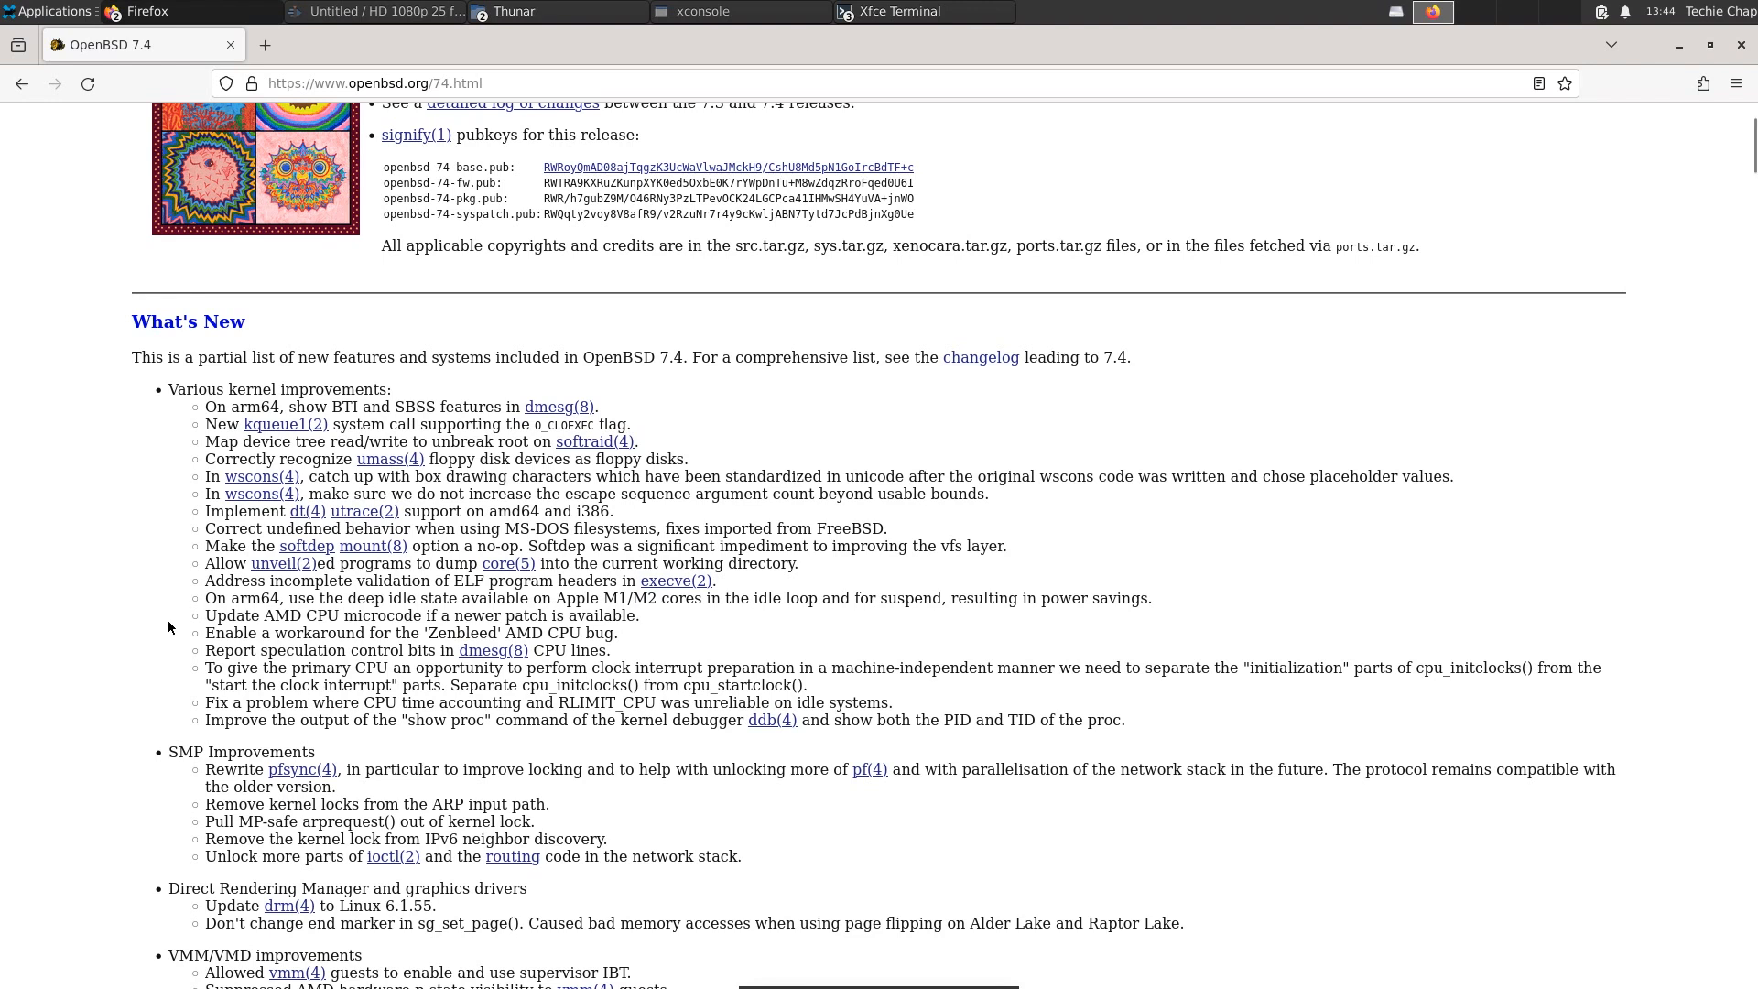
mouse_move(186, 685)
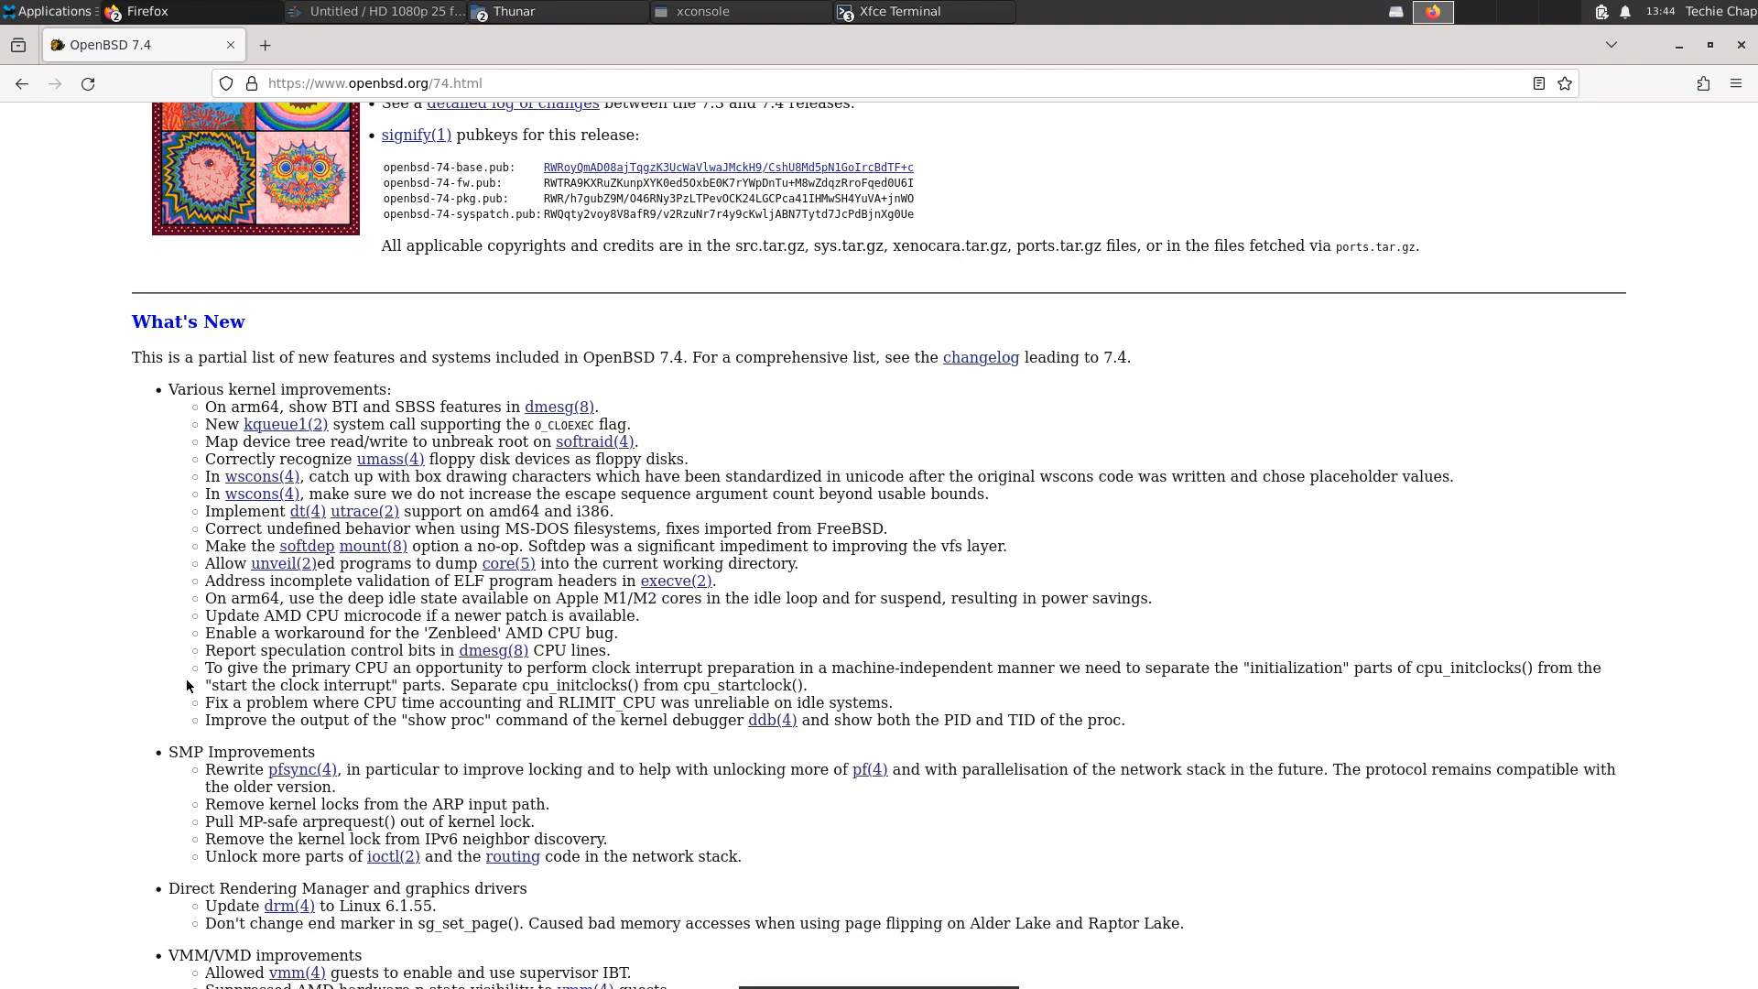
scroll("down", 3)
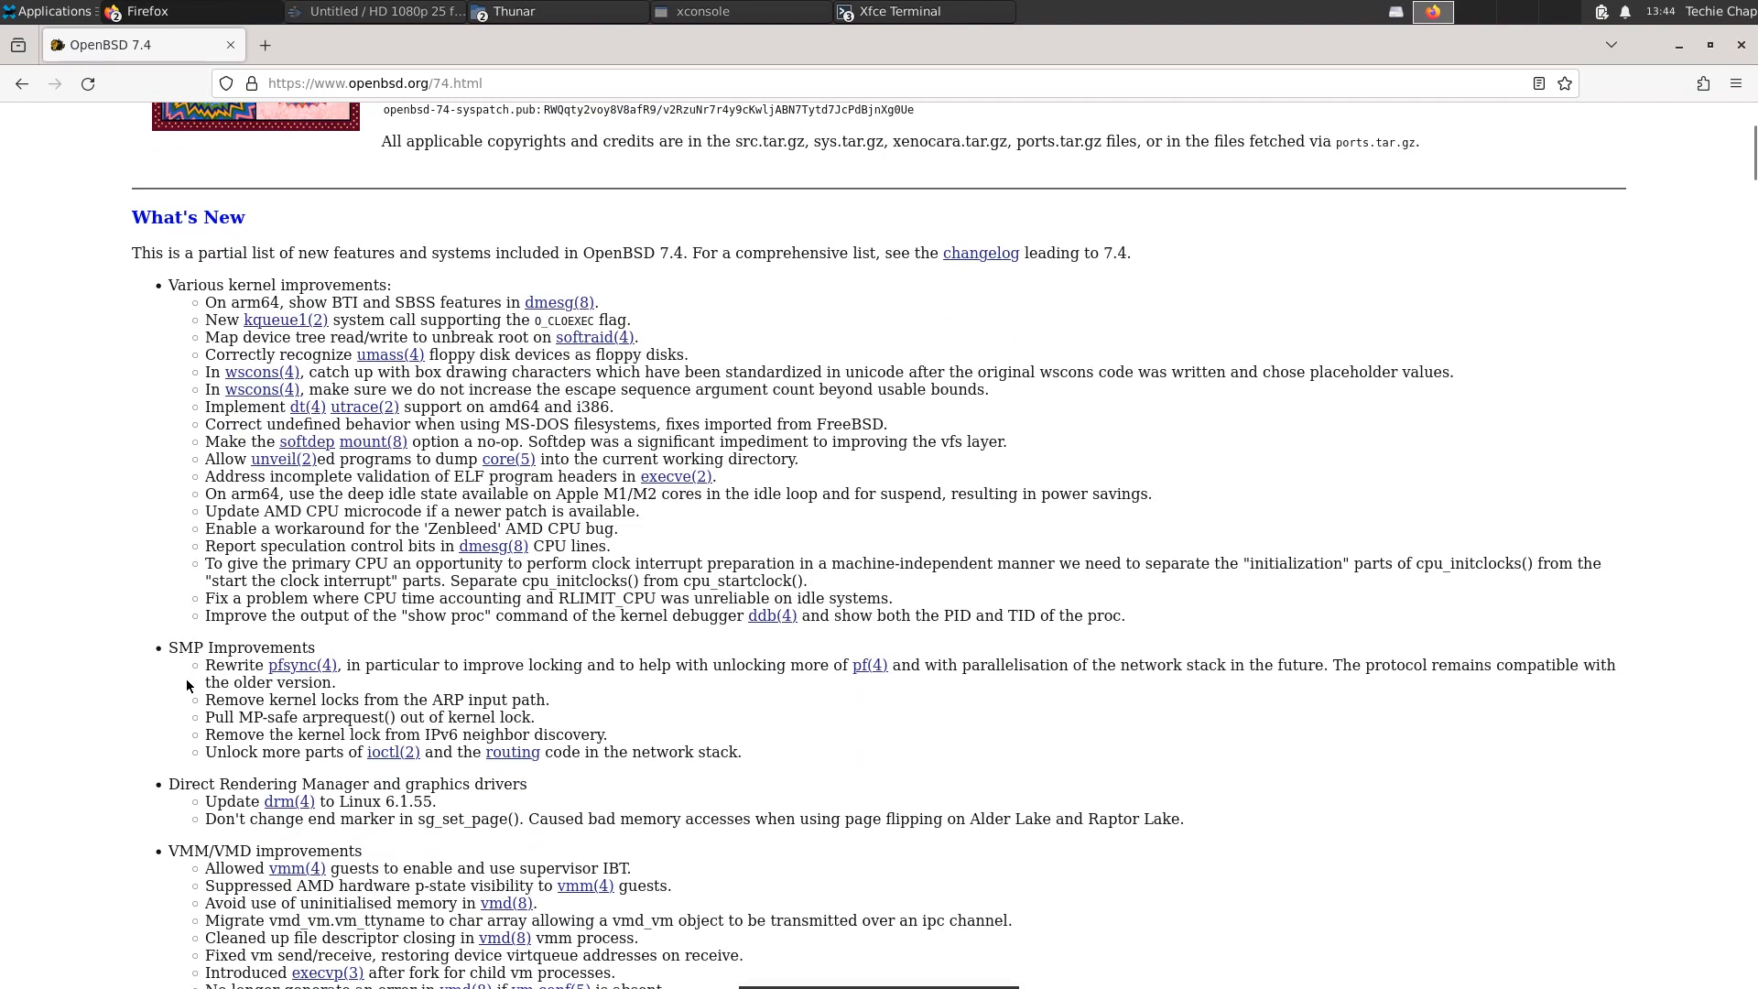
mouse_move(137, 663)
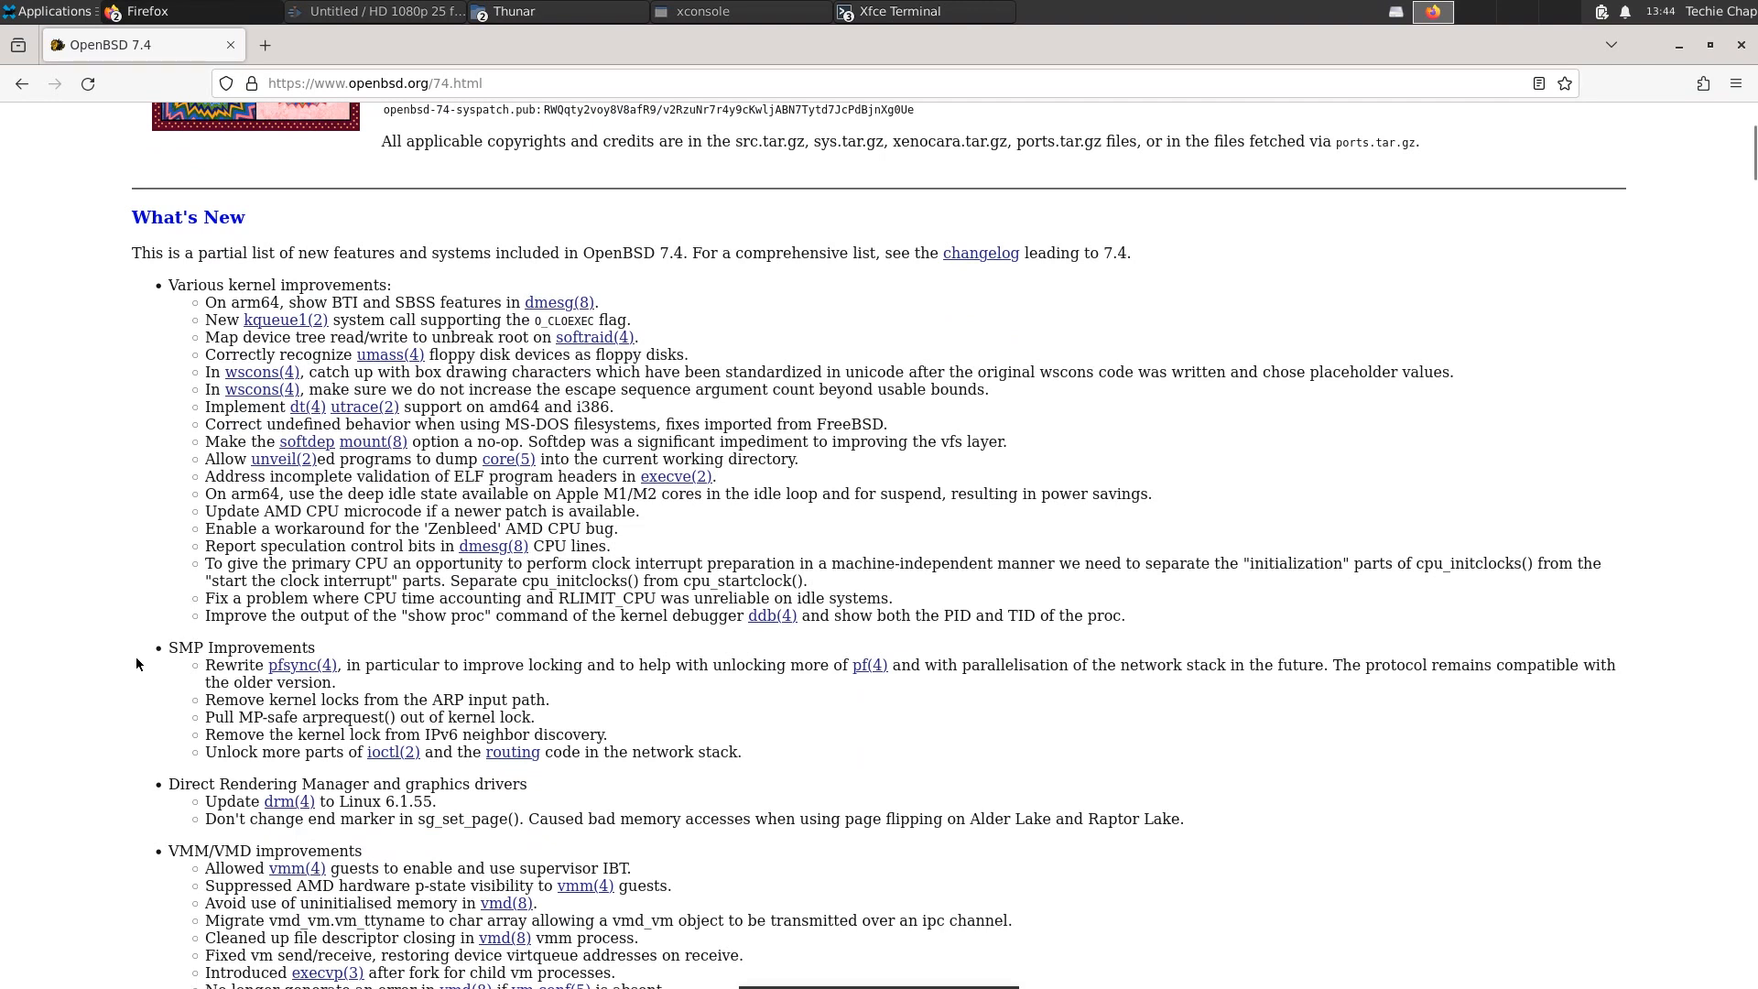
scroll("down", 3)
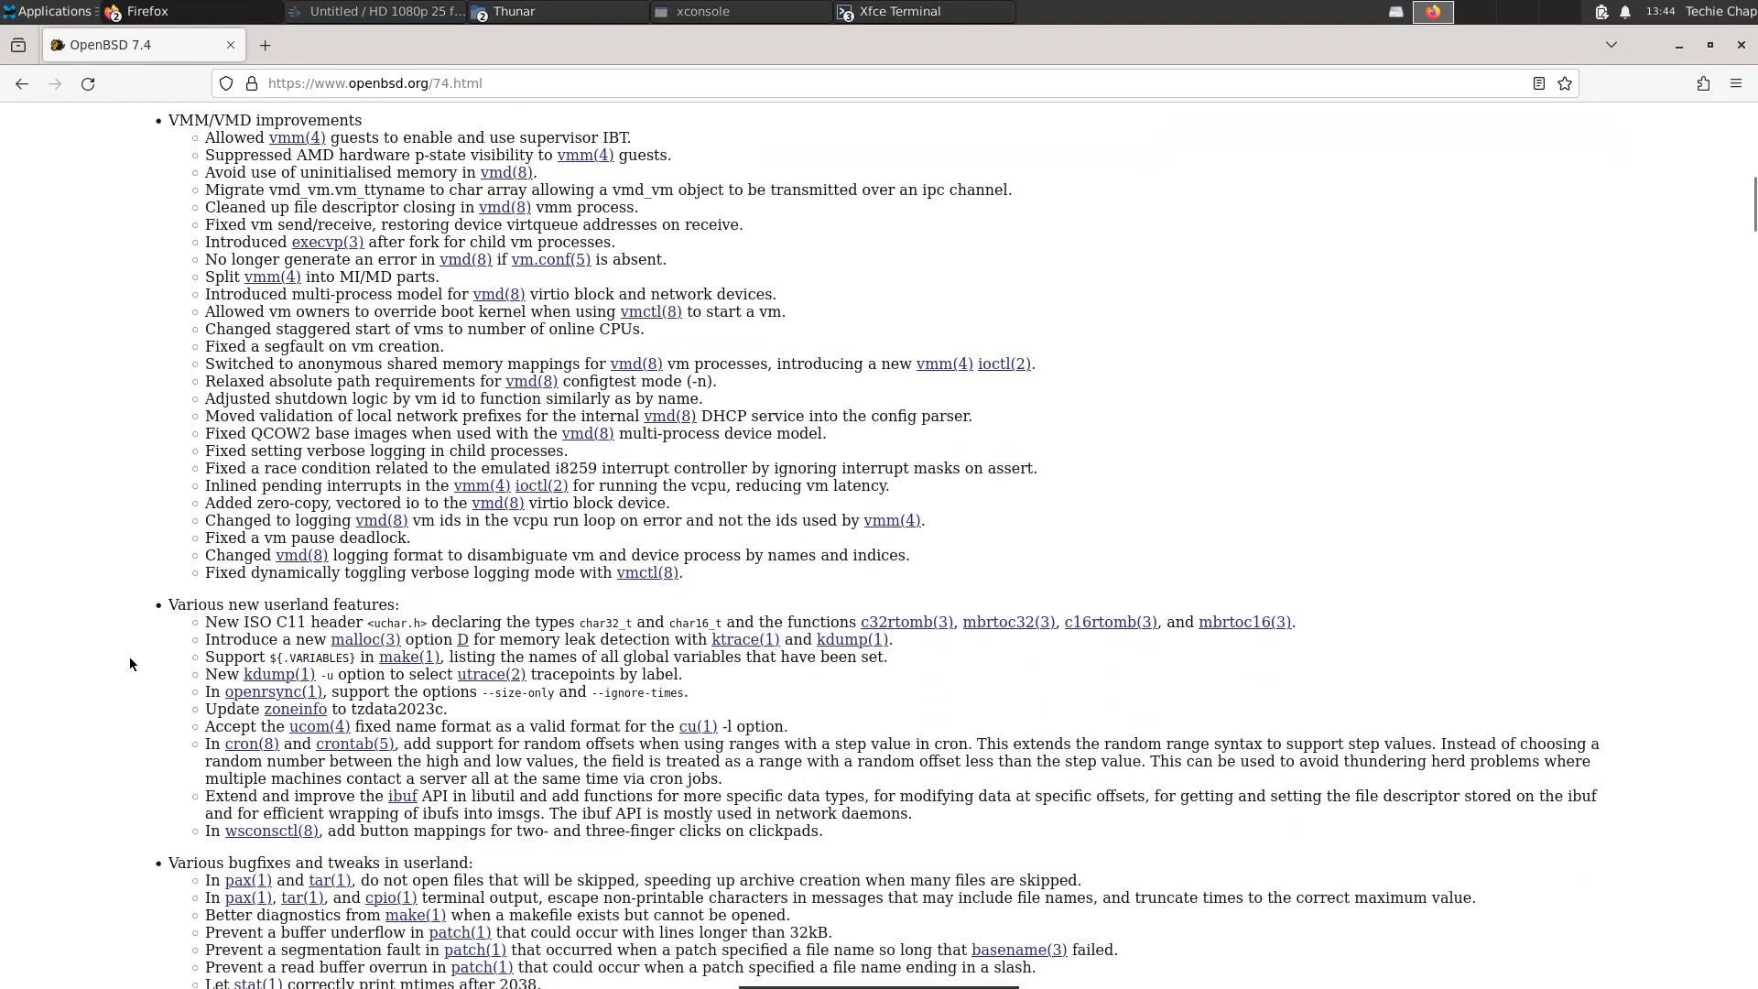
scroll("down", 3)
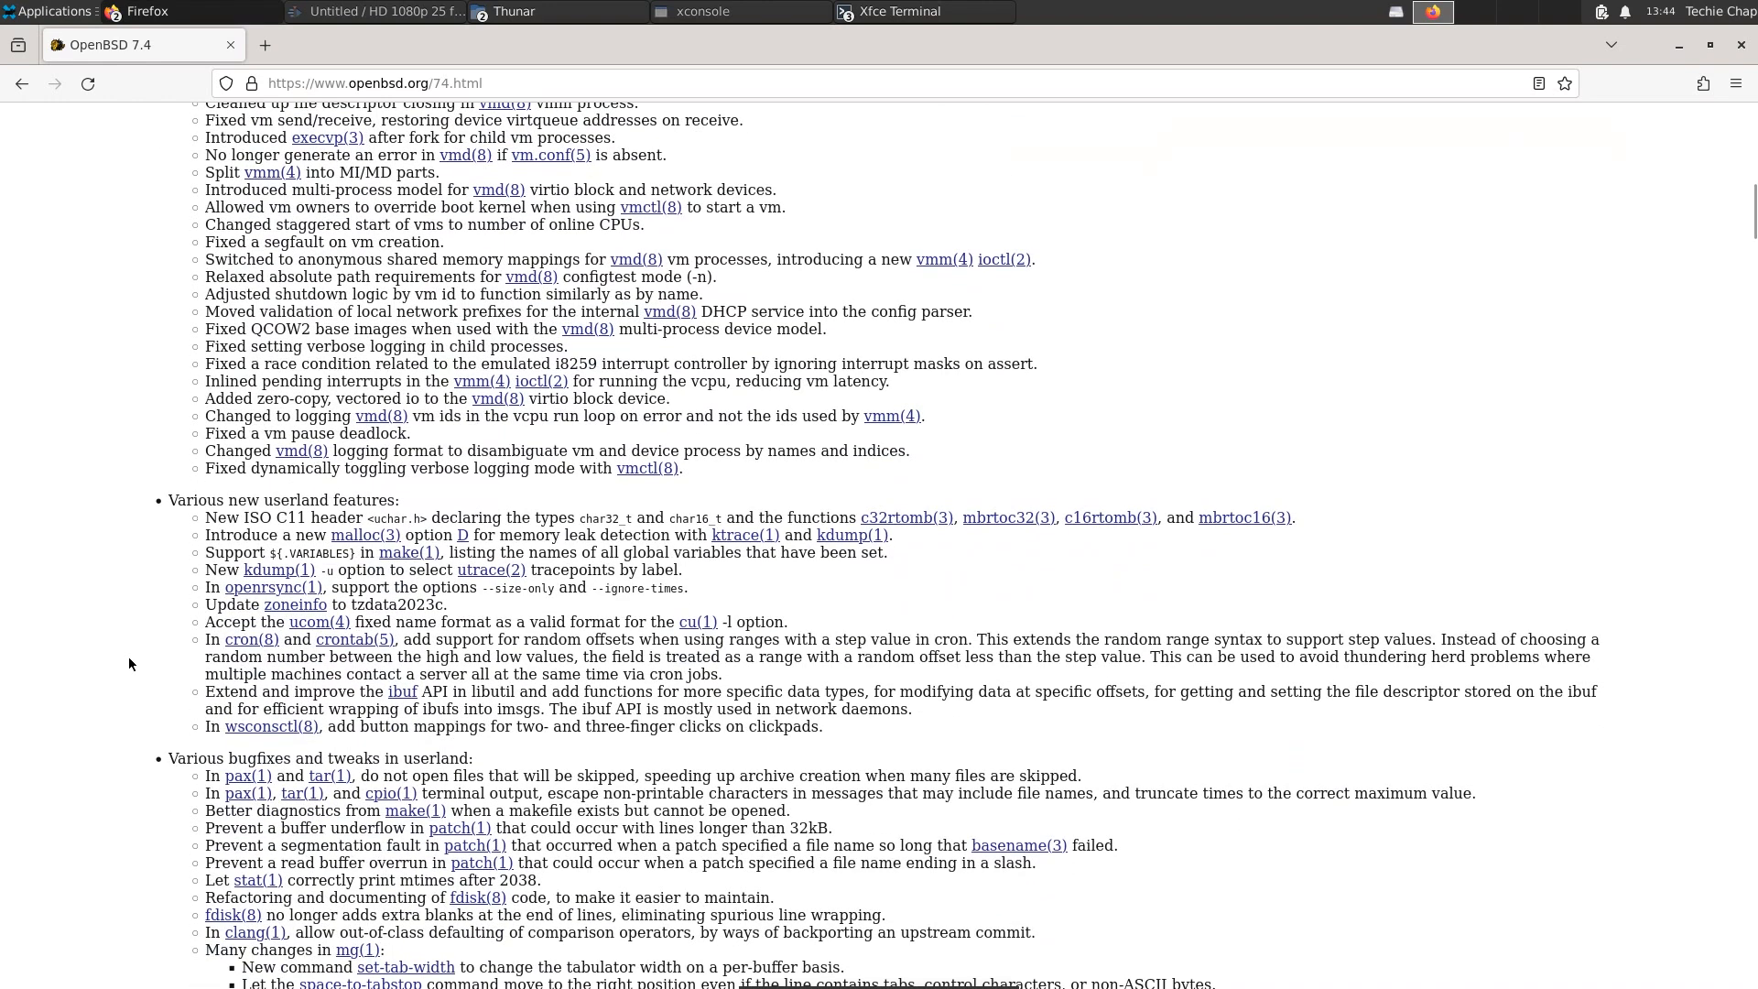
scroll("down", 3)
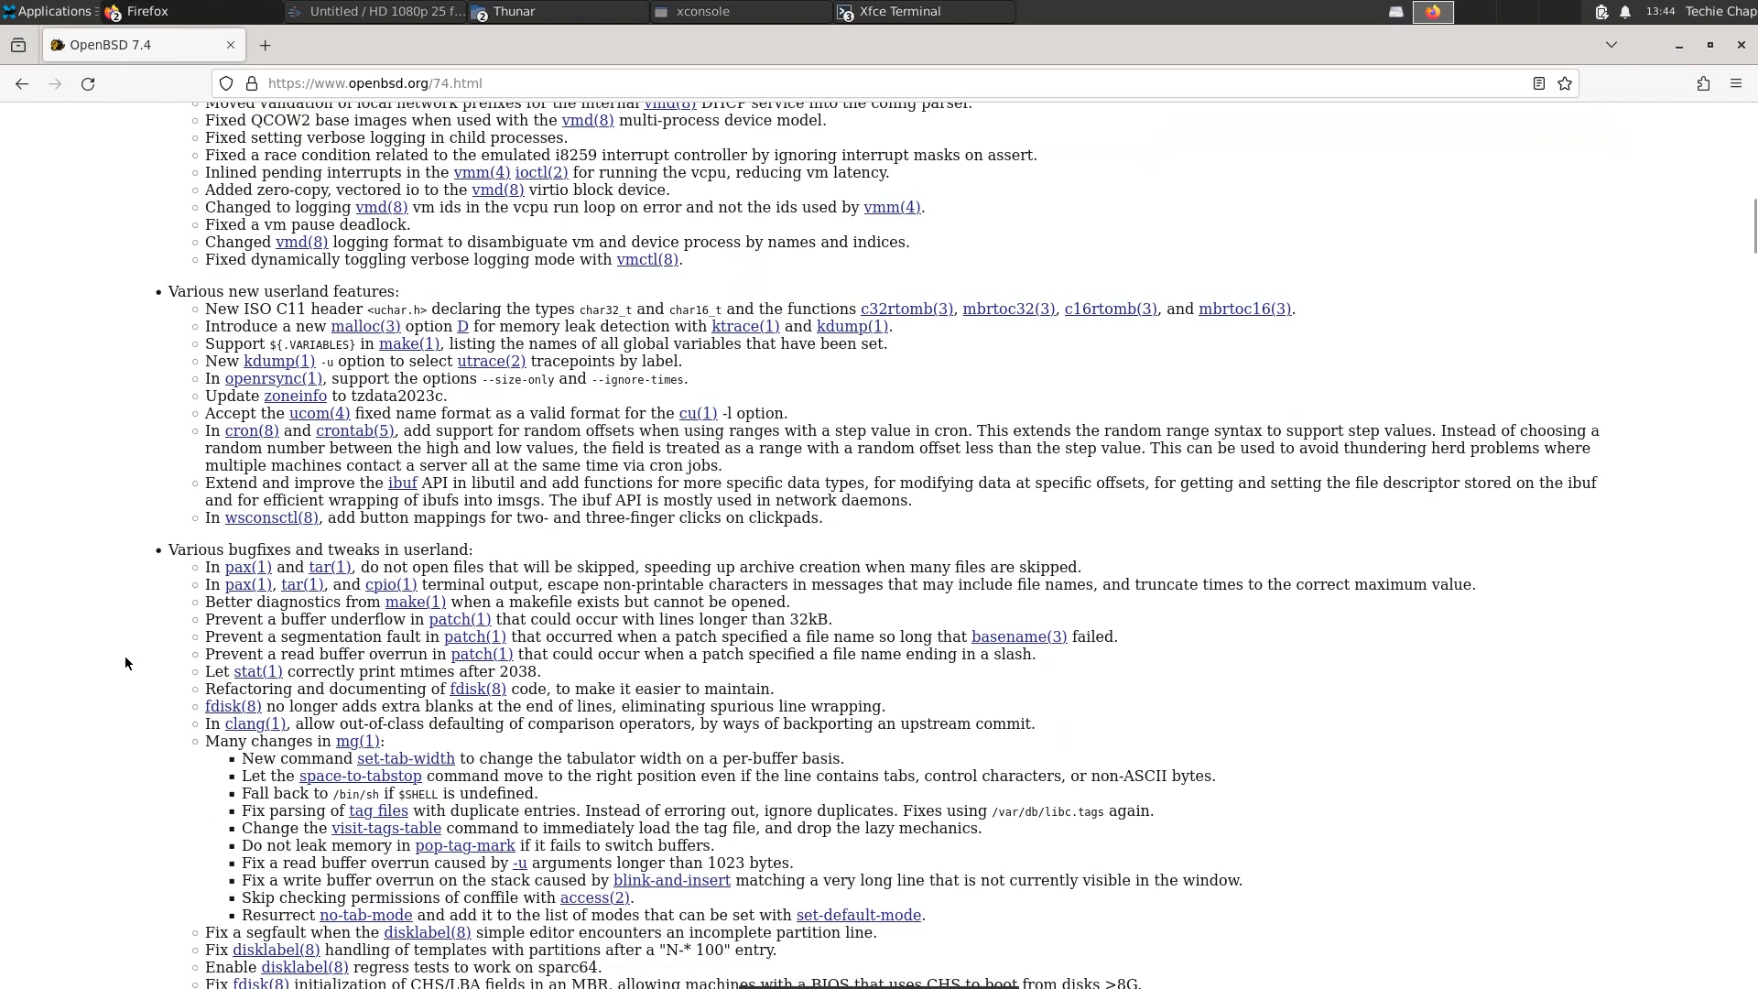
Step: Load faq4.html#Download and read past Creating Install Media down to the File Sets list
left_click(22, 83)
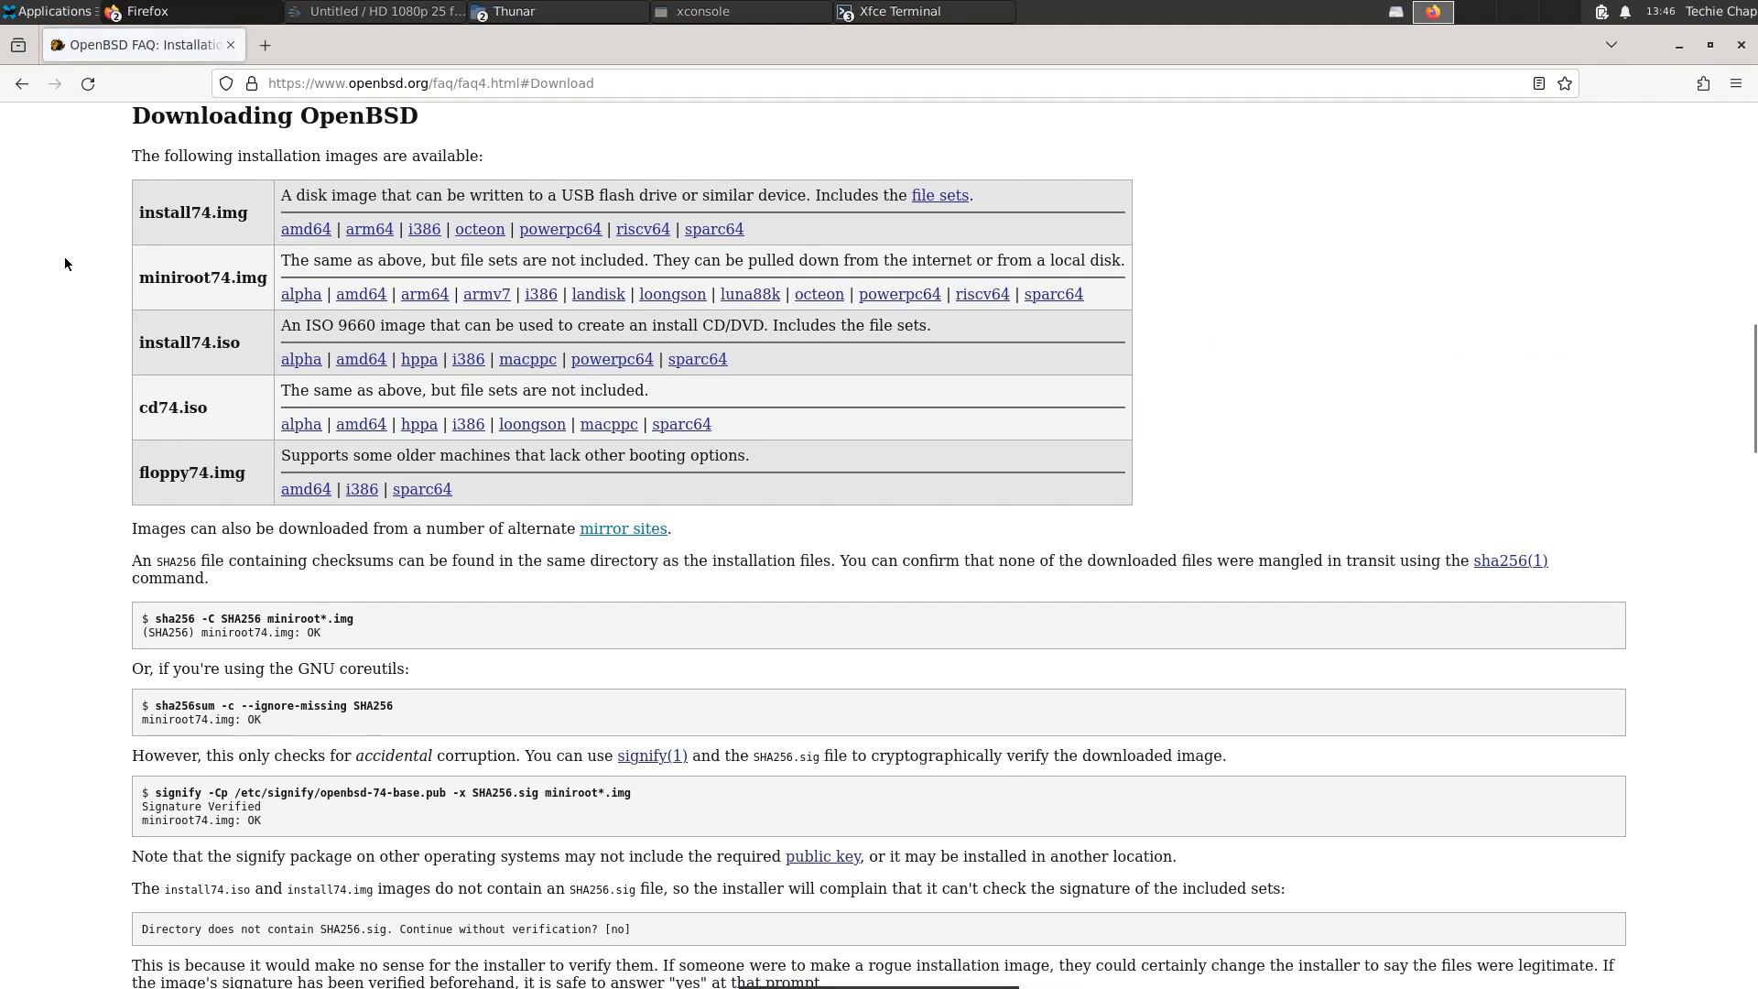
mouse_move(138, 183)
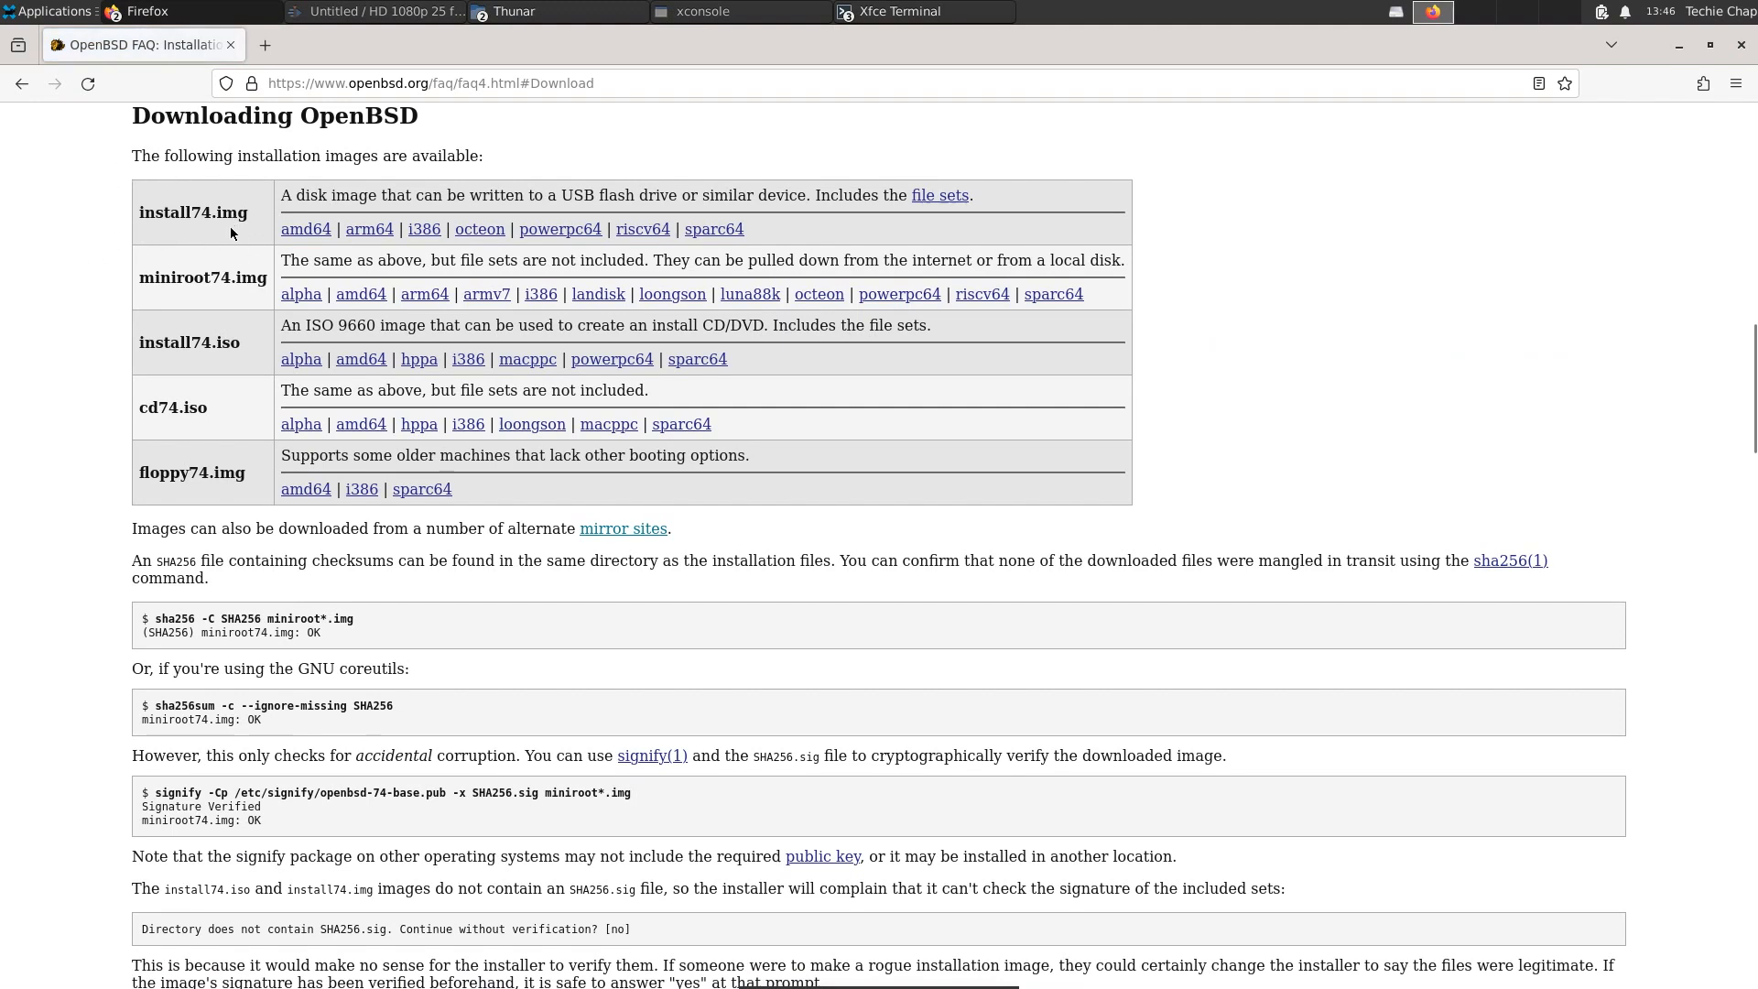
mouse_move(132, 332)
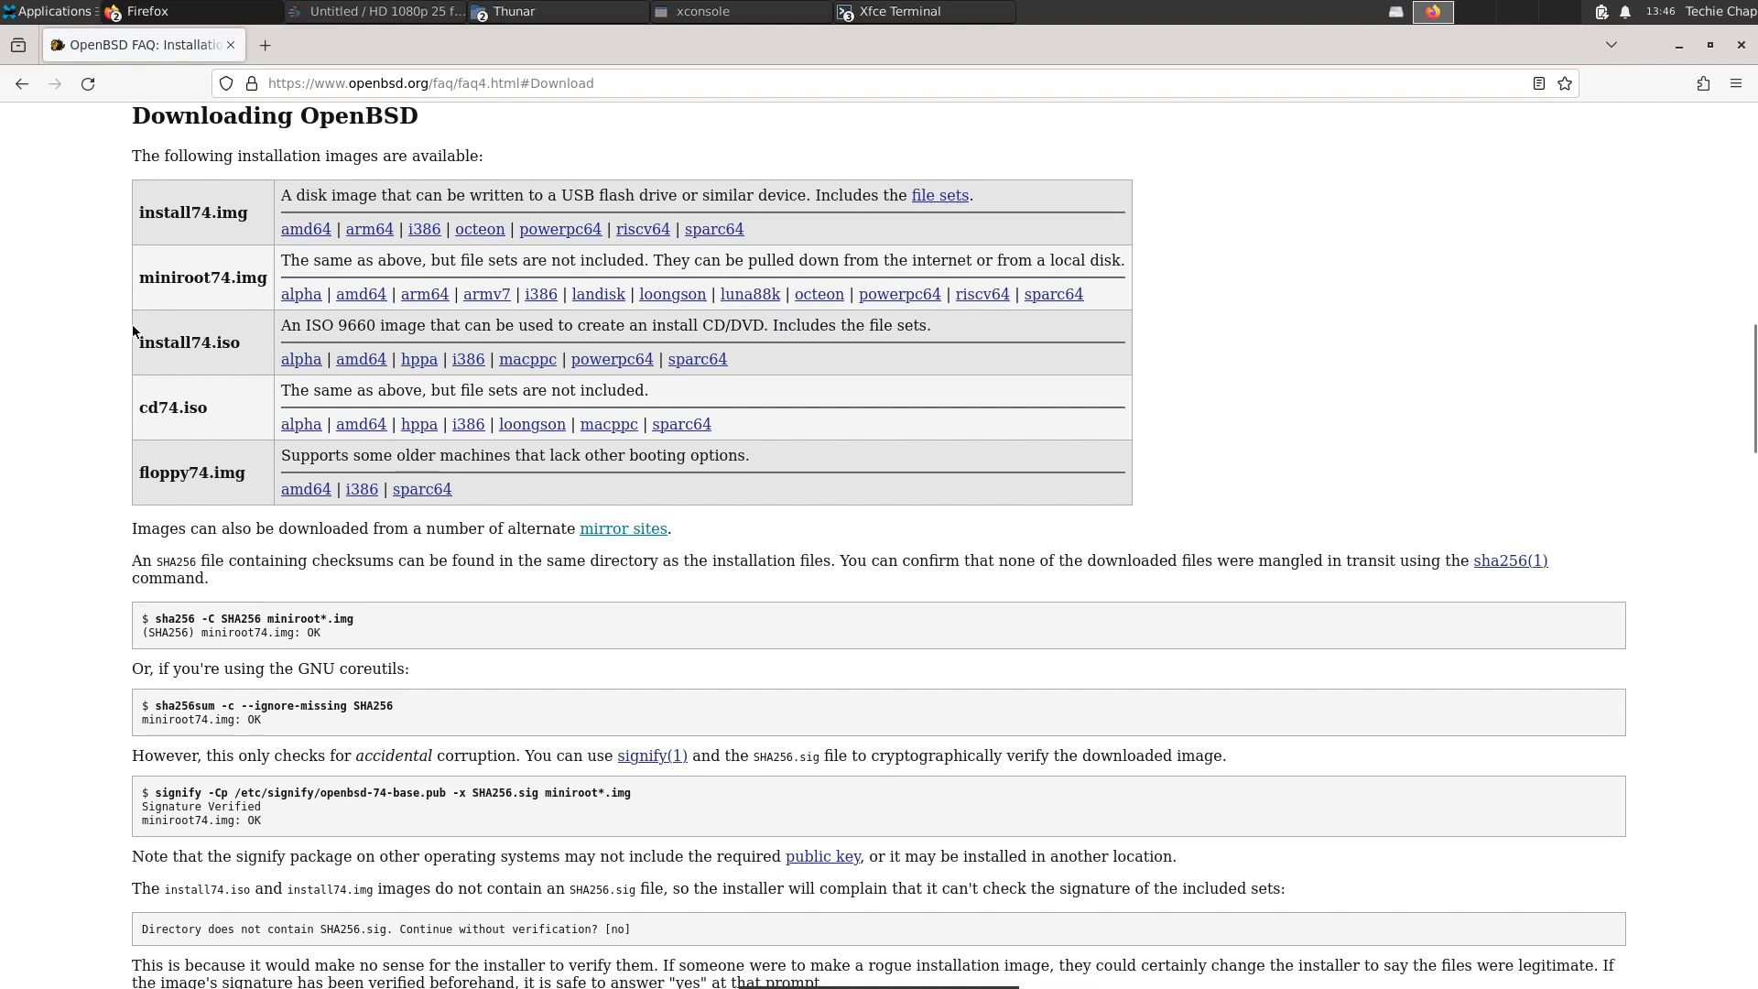
mouse_move(221, 348)
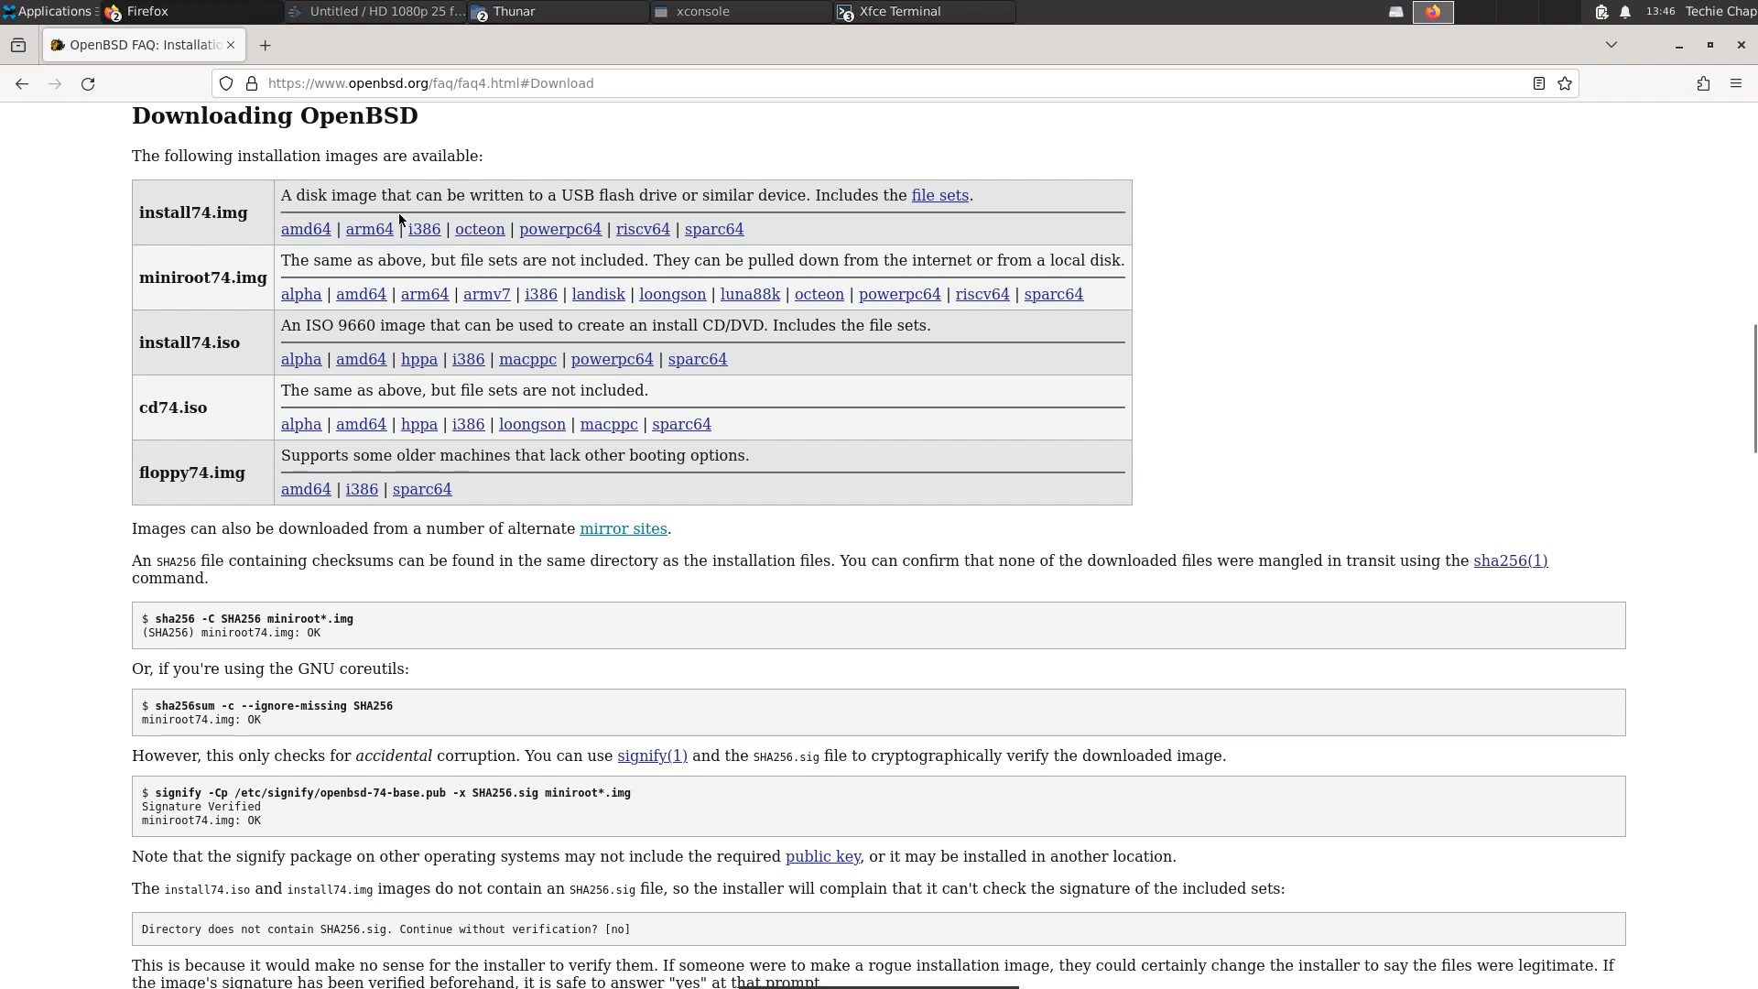
mouse_move(925, 217)
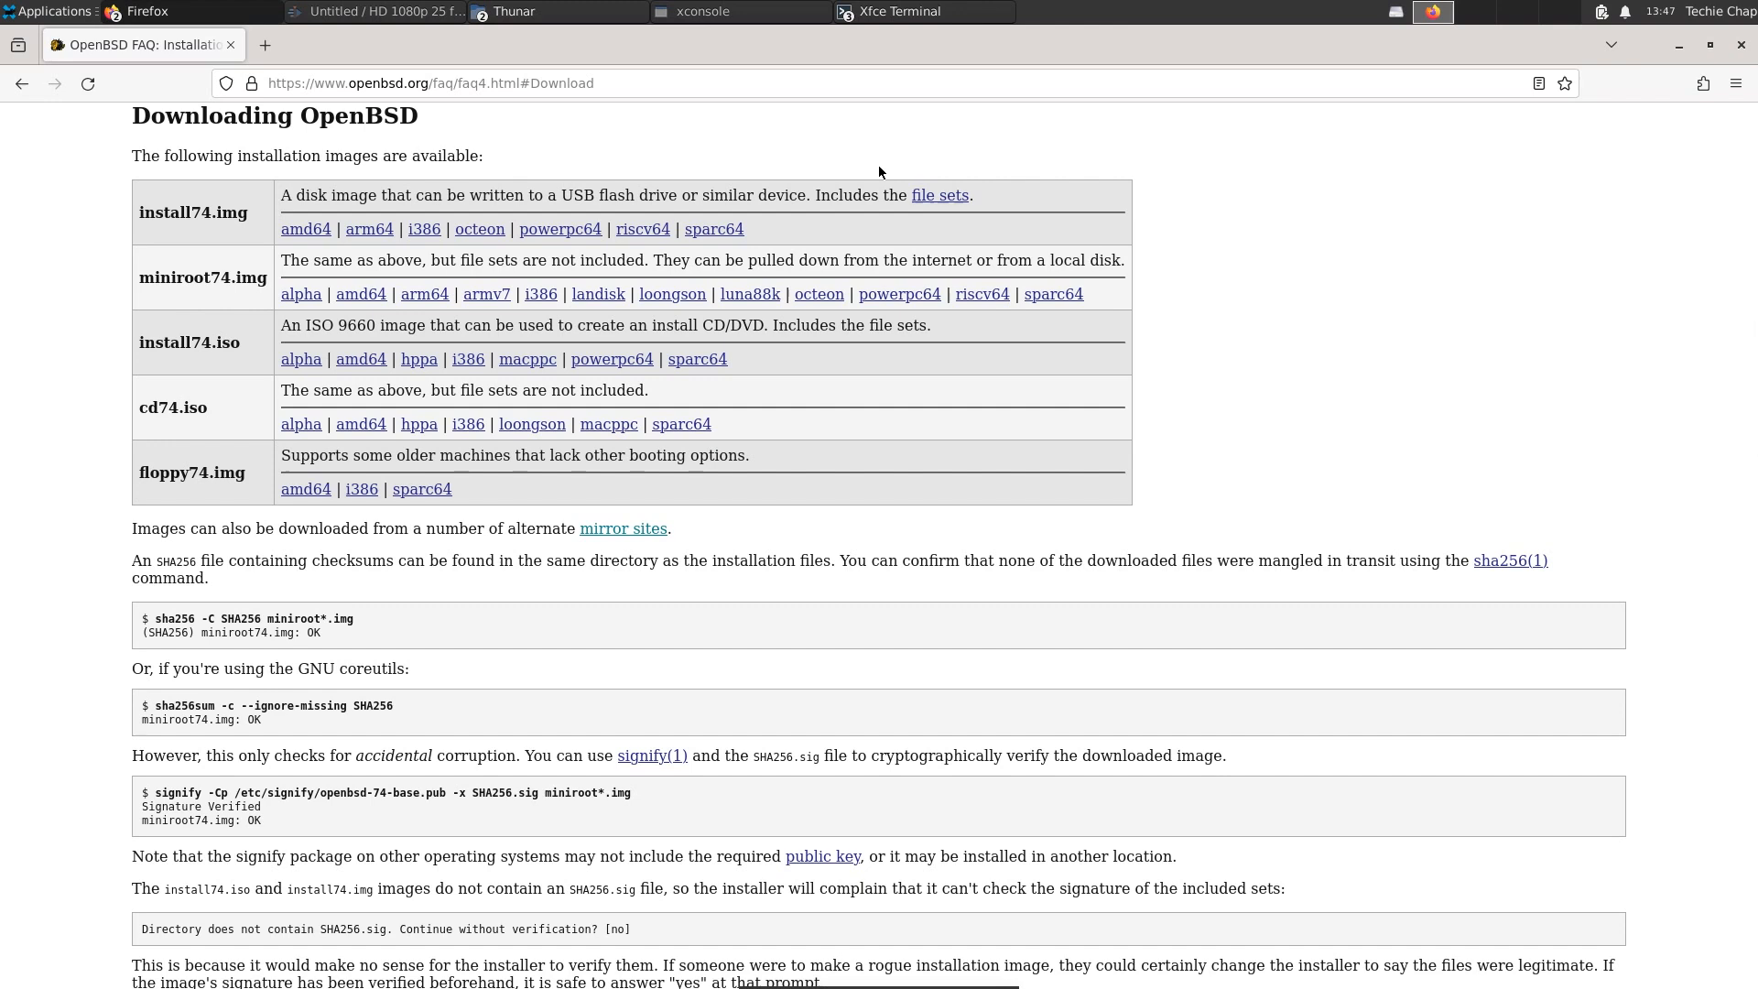
mouse_move(58, 518)
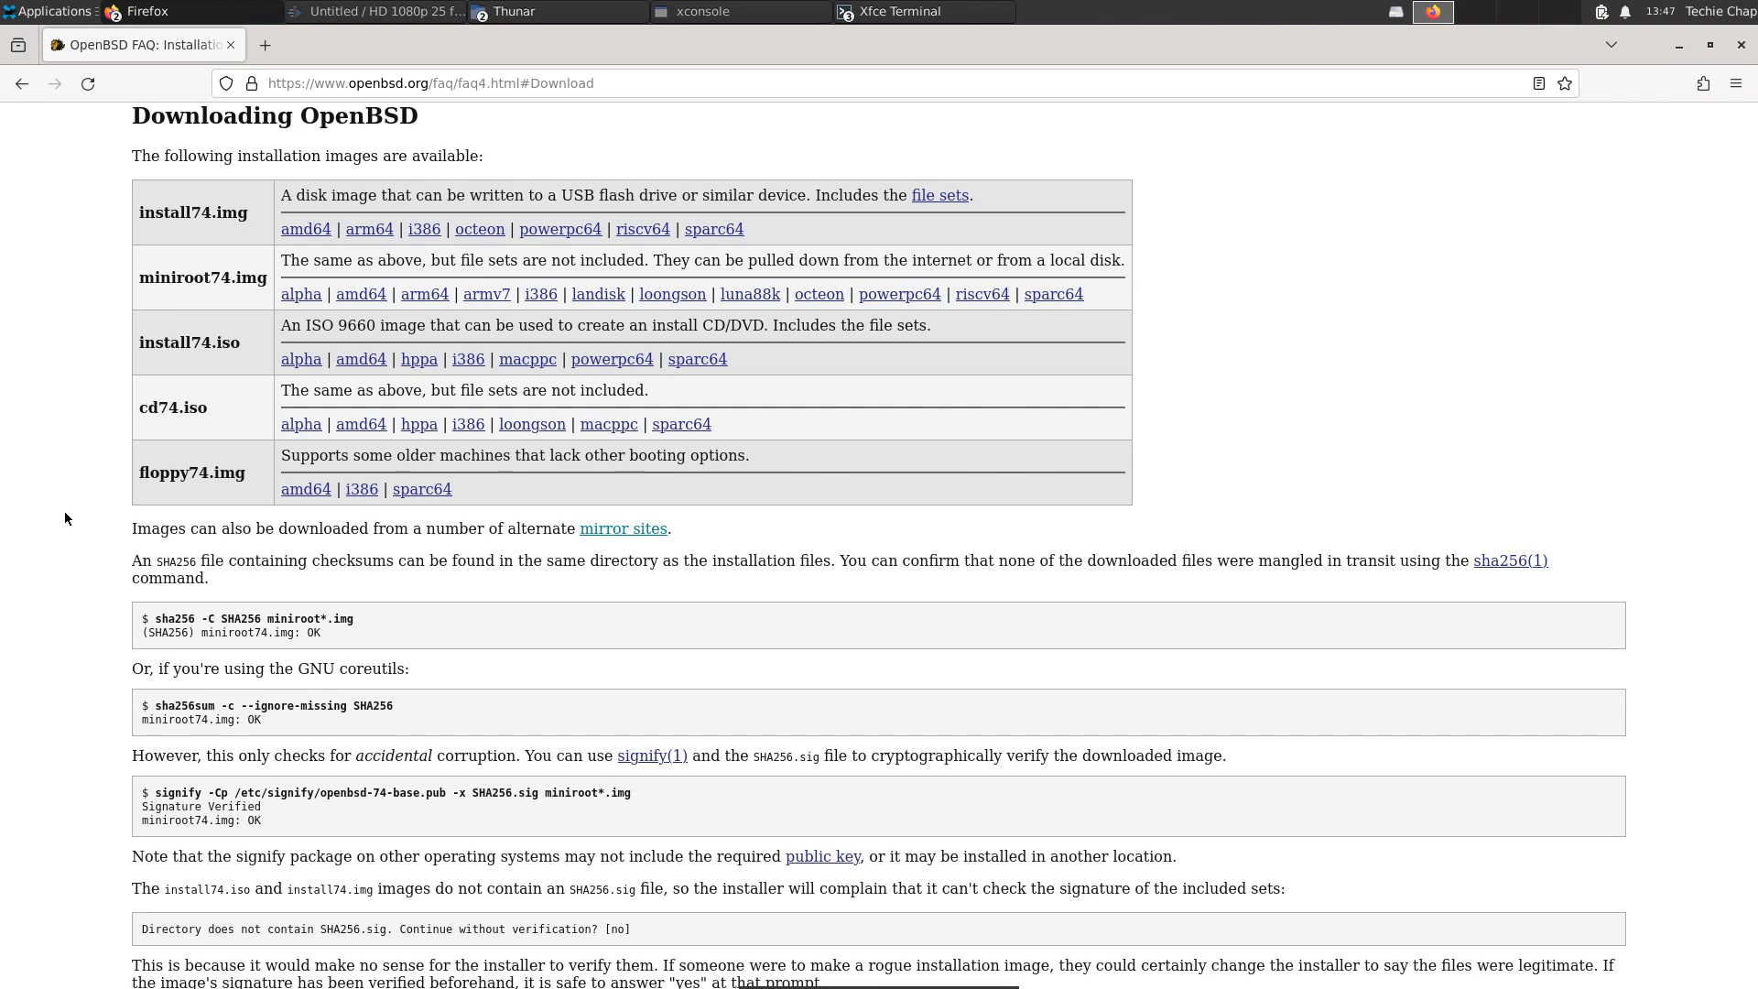
scroll("down", 3)
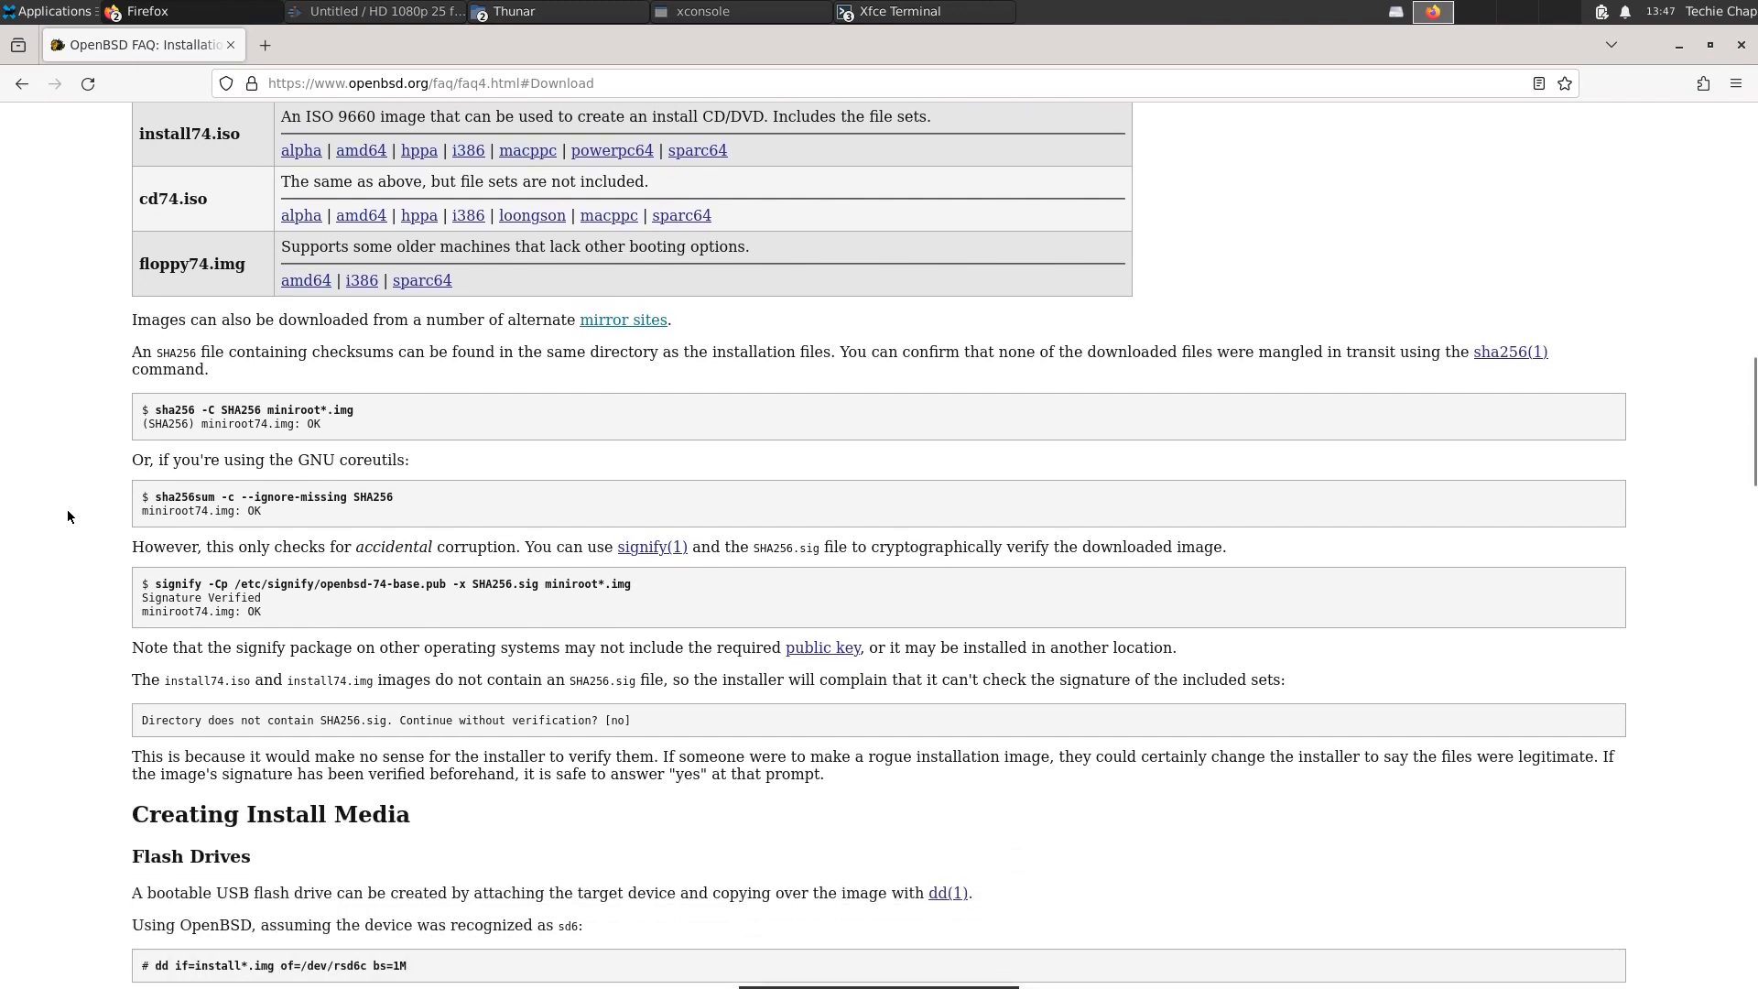
scroll("down", 3)
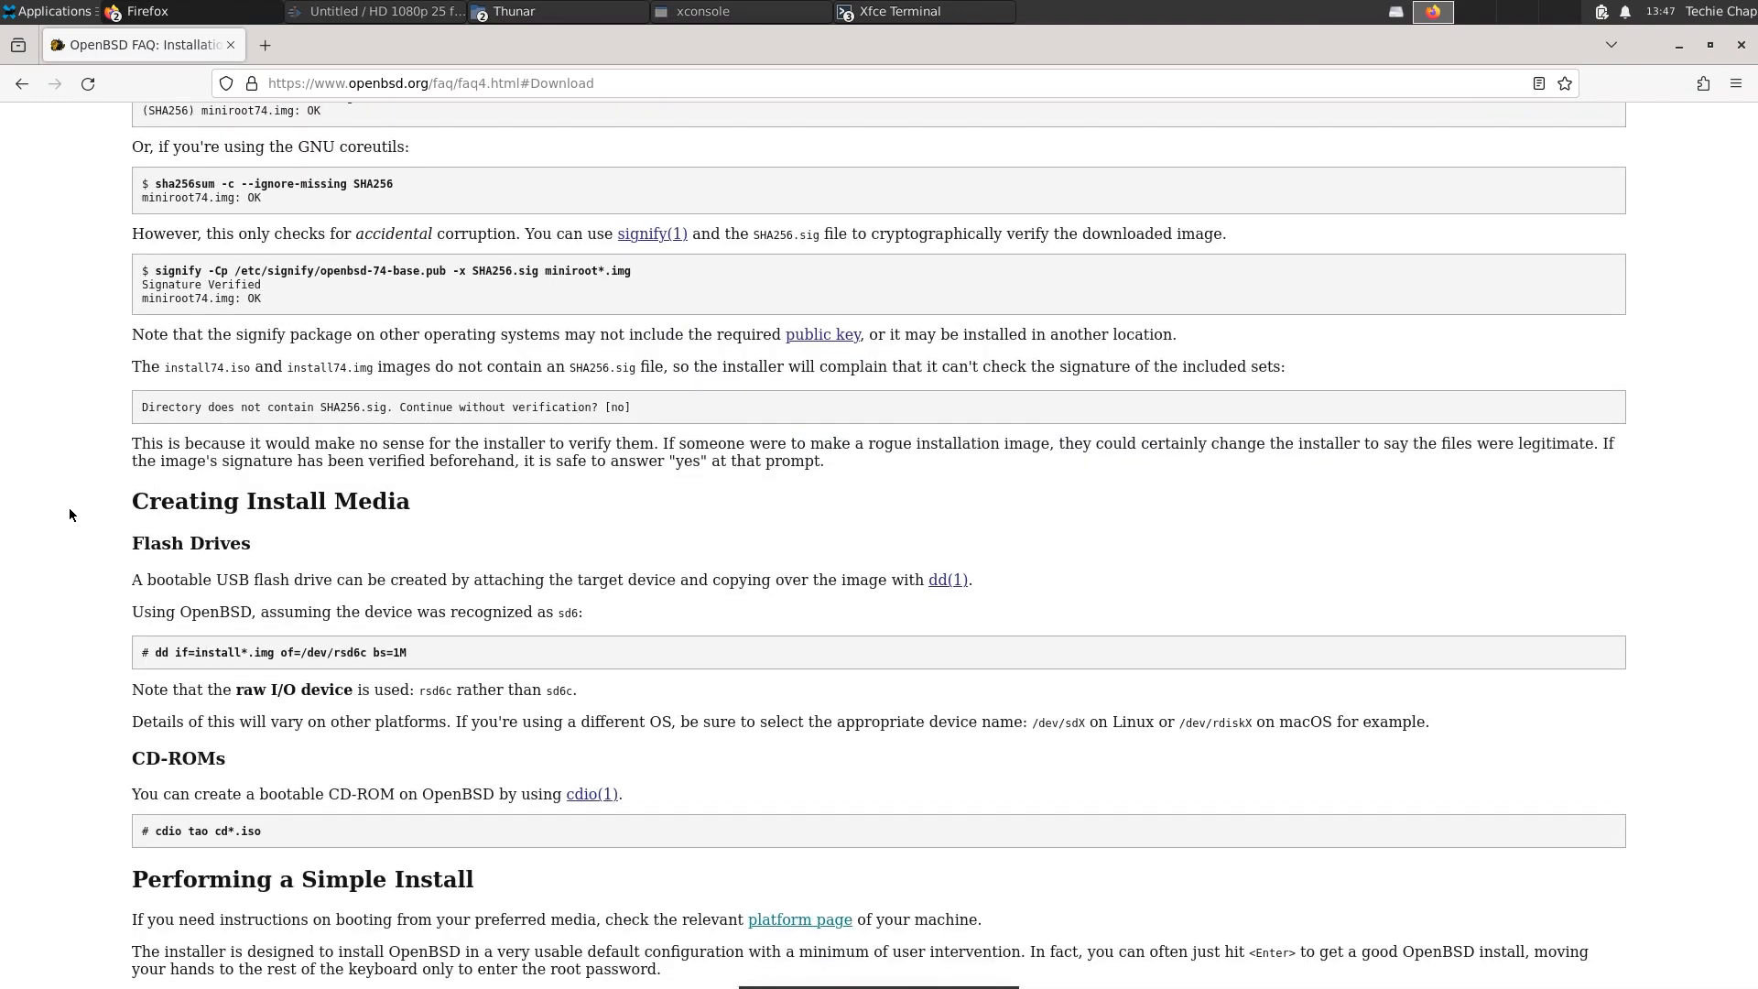
scroll("down", 3)
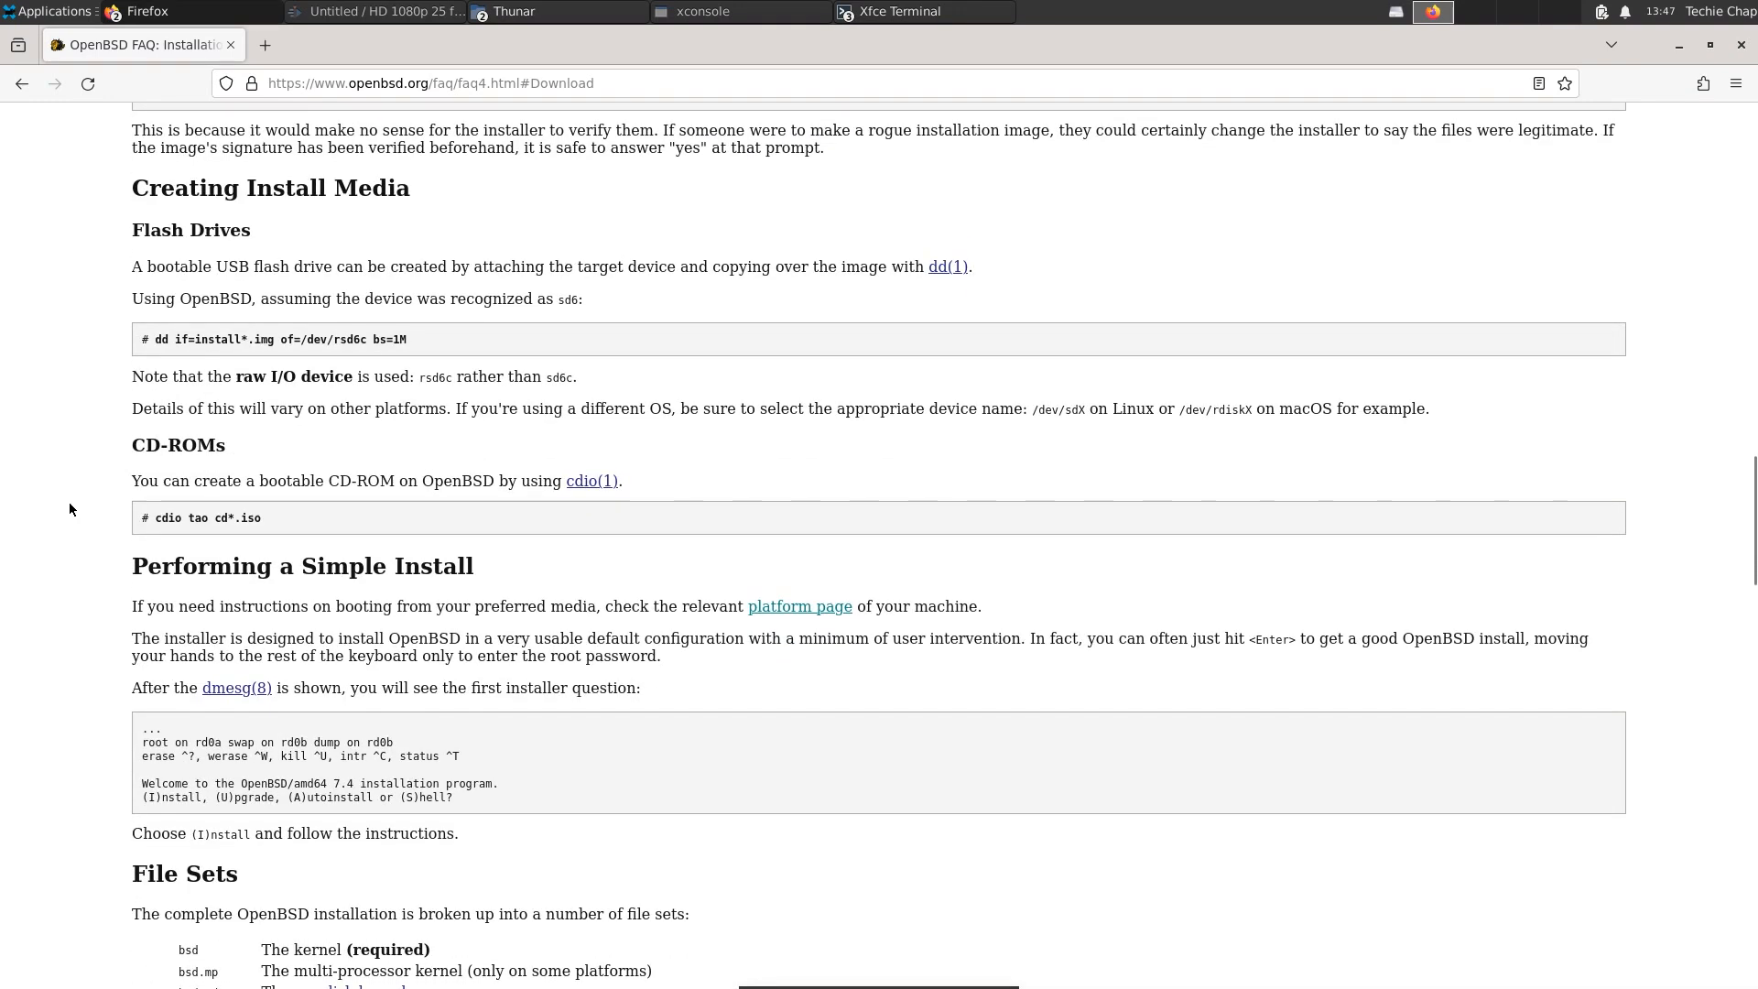
scroll("down", 3)
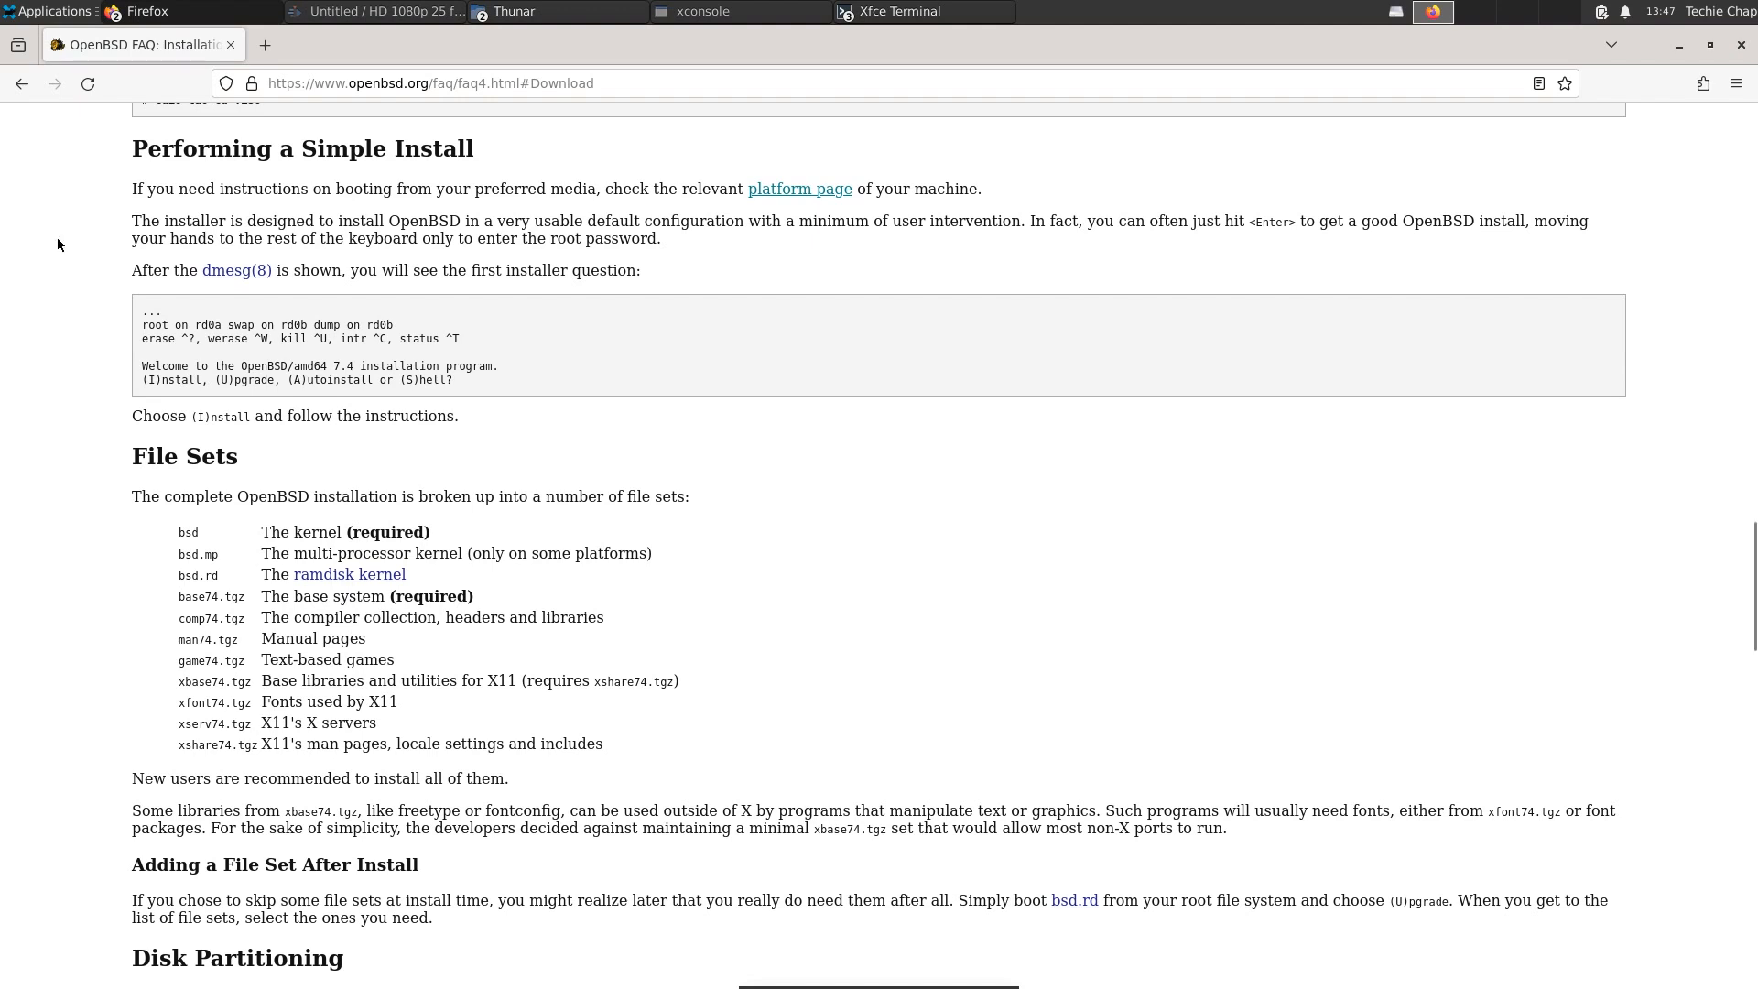
mouse_move(678, 297)
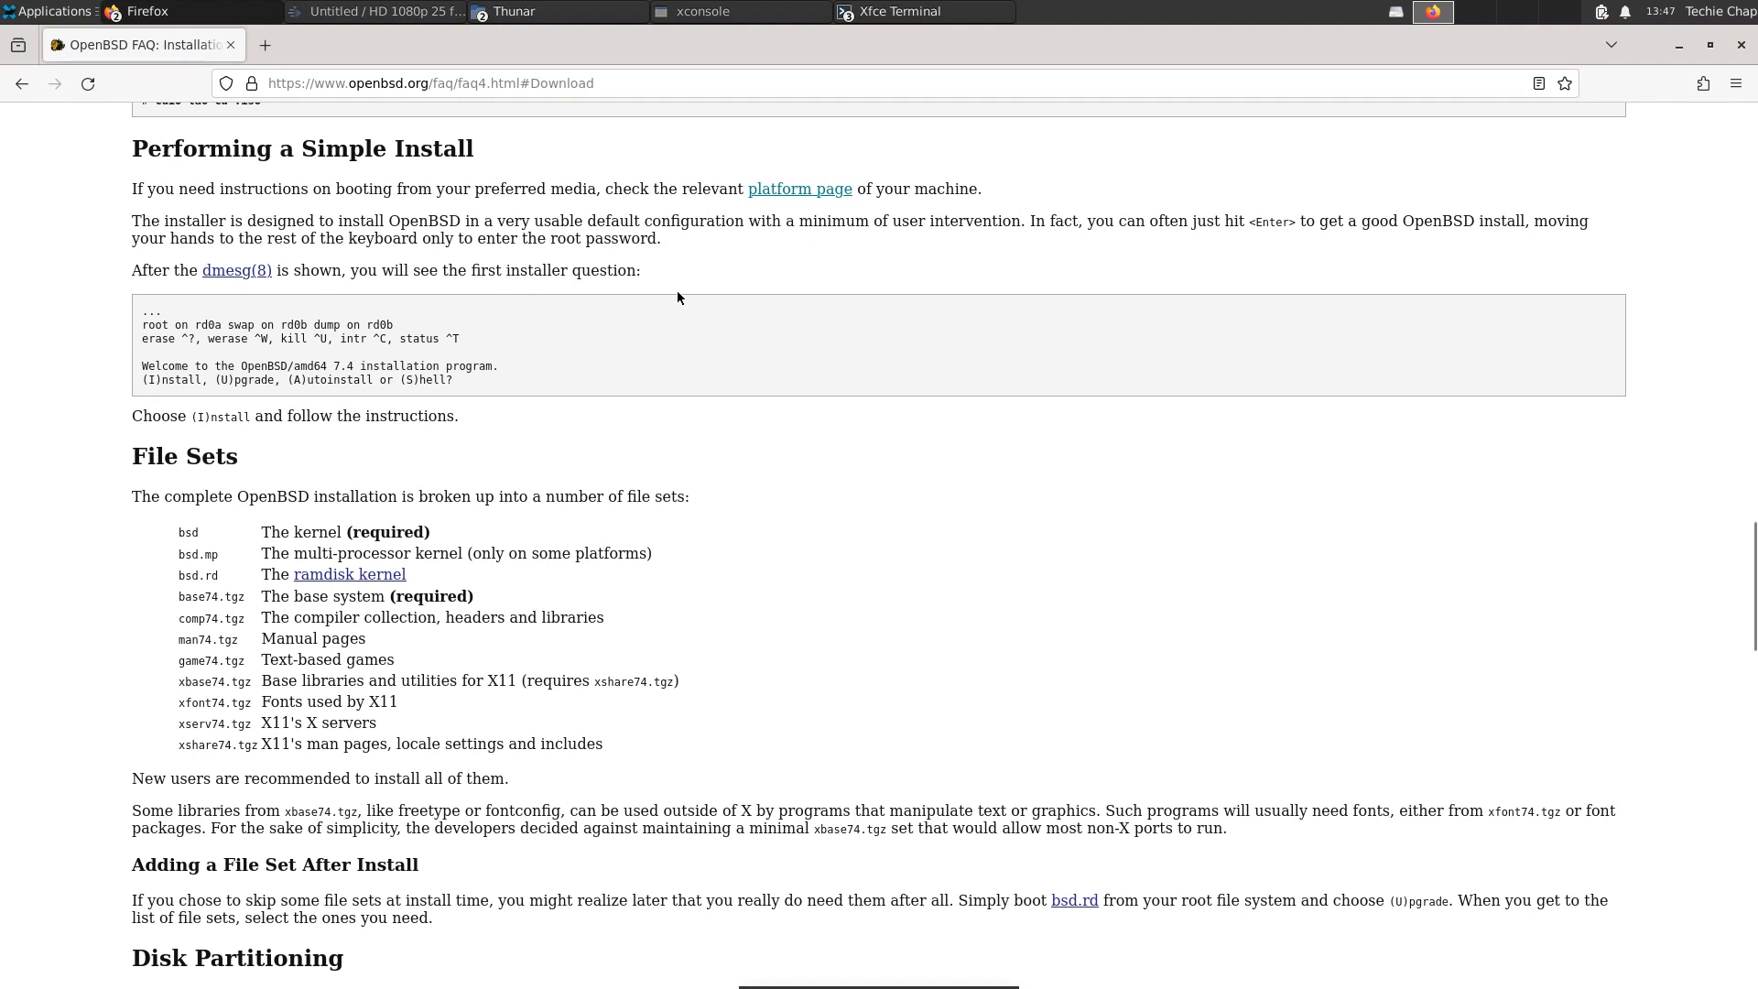
mouse_move(476, 392)
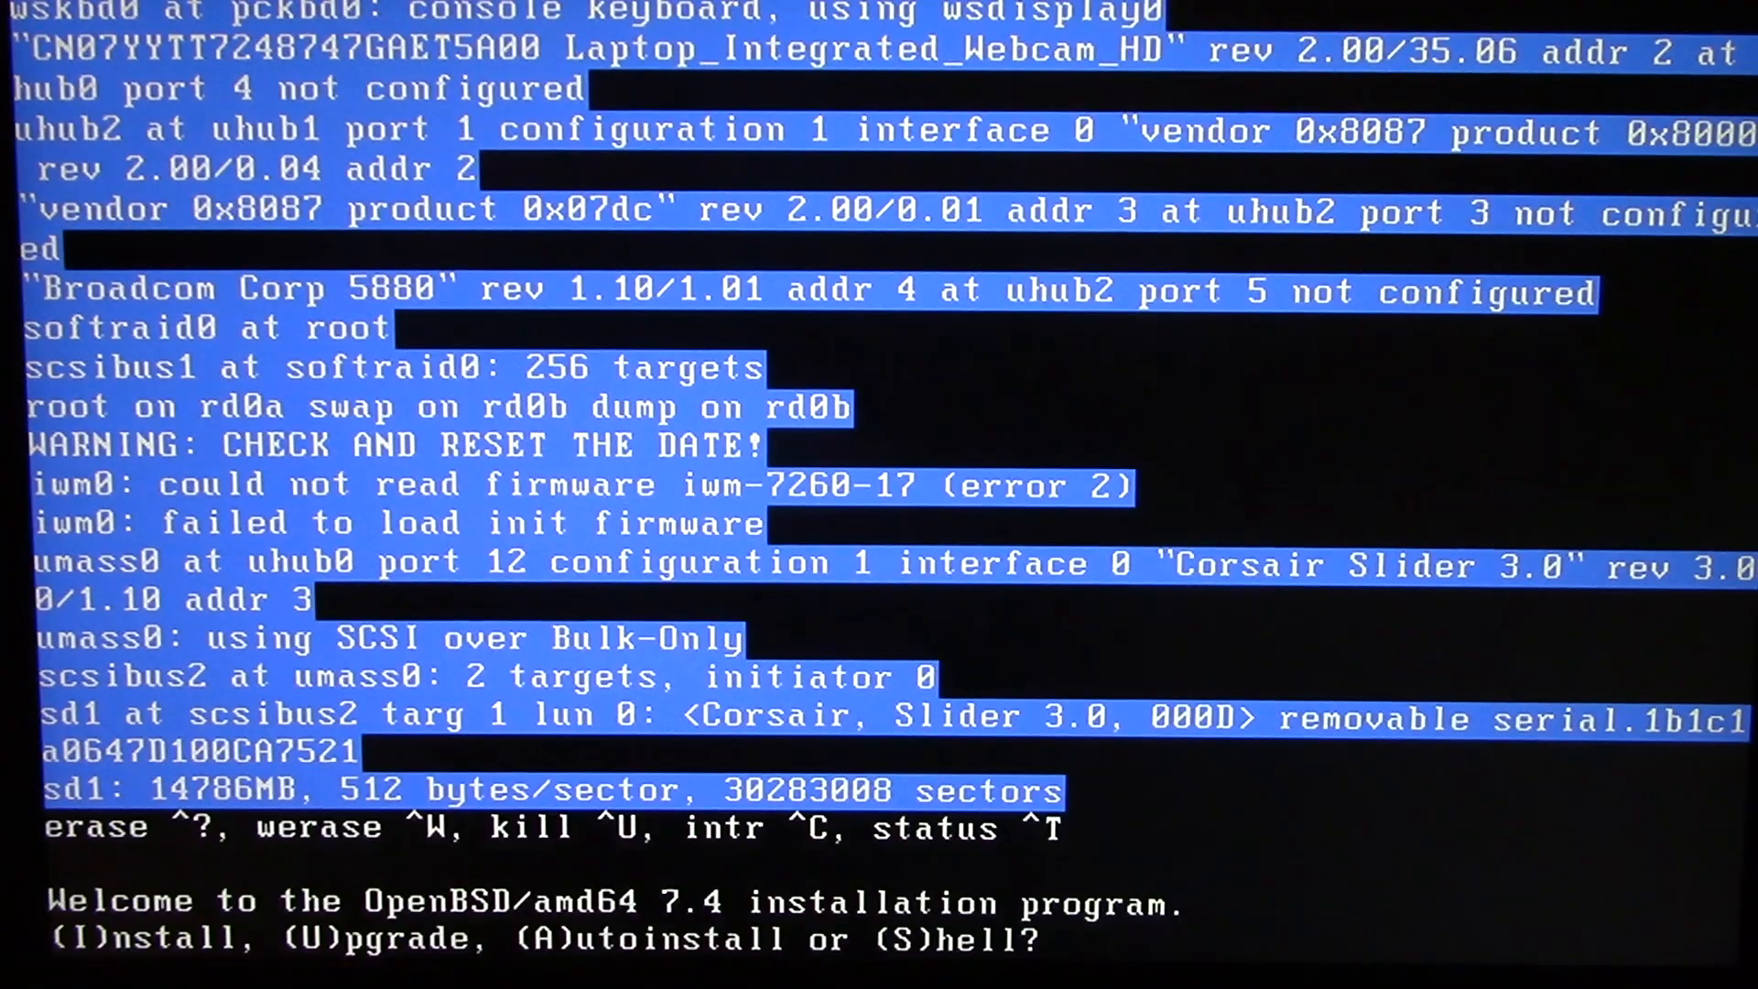
Step: Choose (I)nstall, keep the default keyboard layout, and name the host tec
type("i")
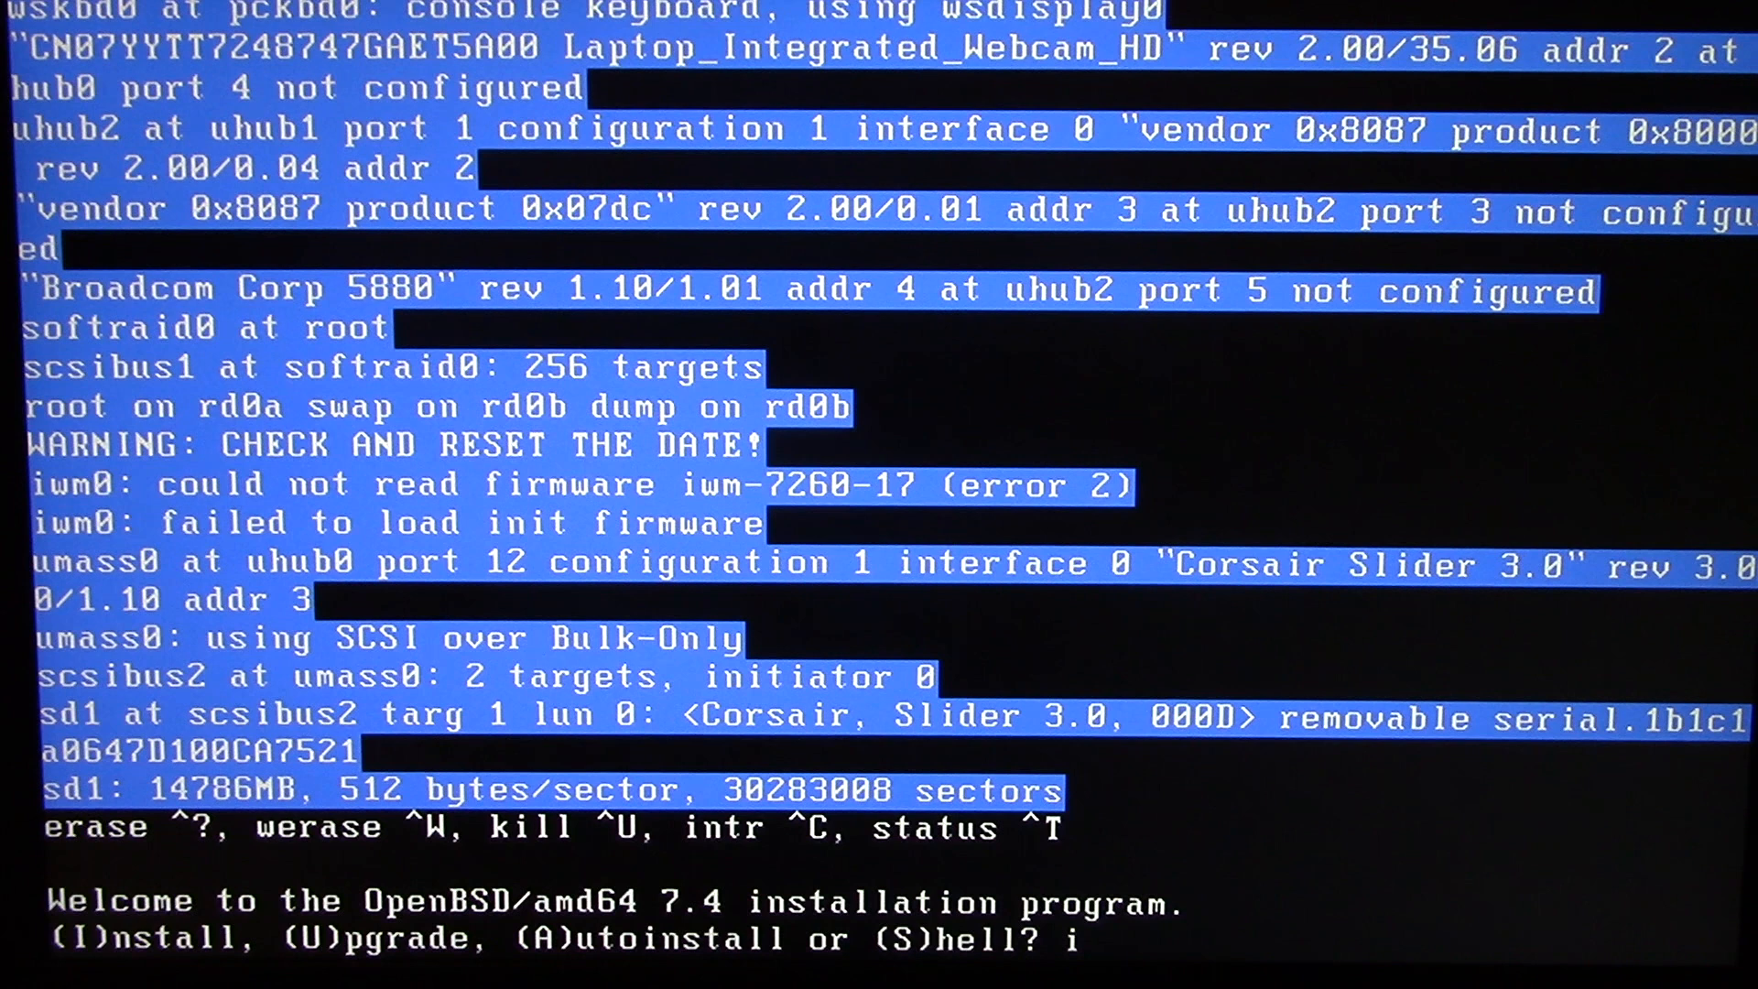
key("Return")
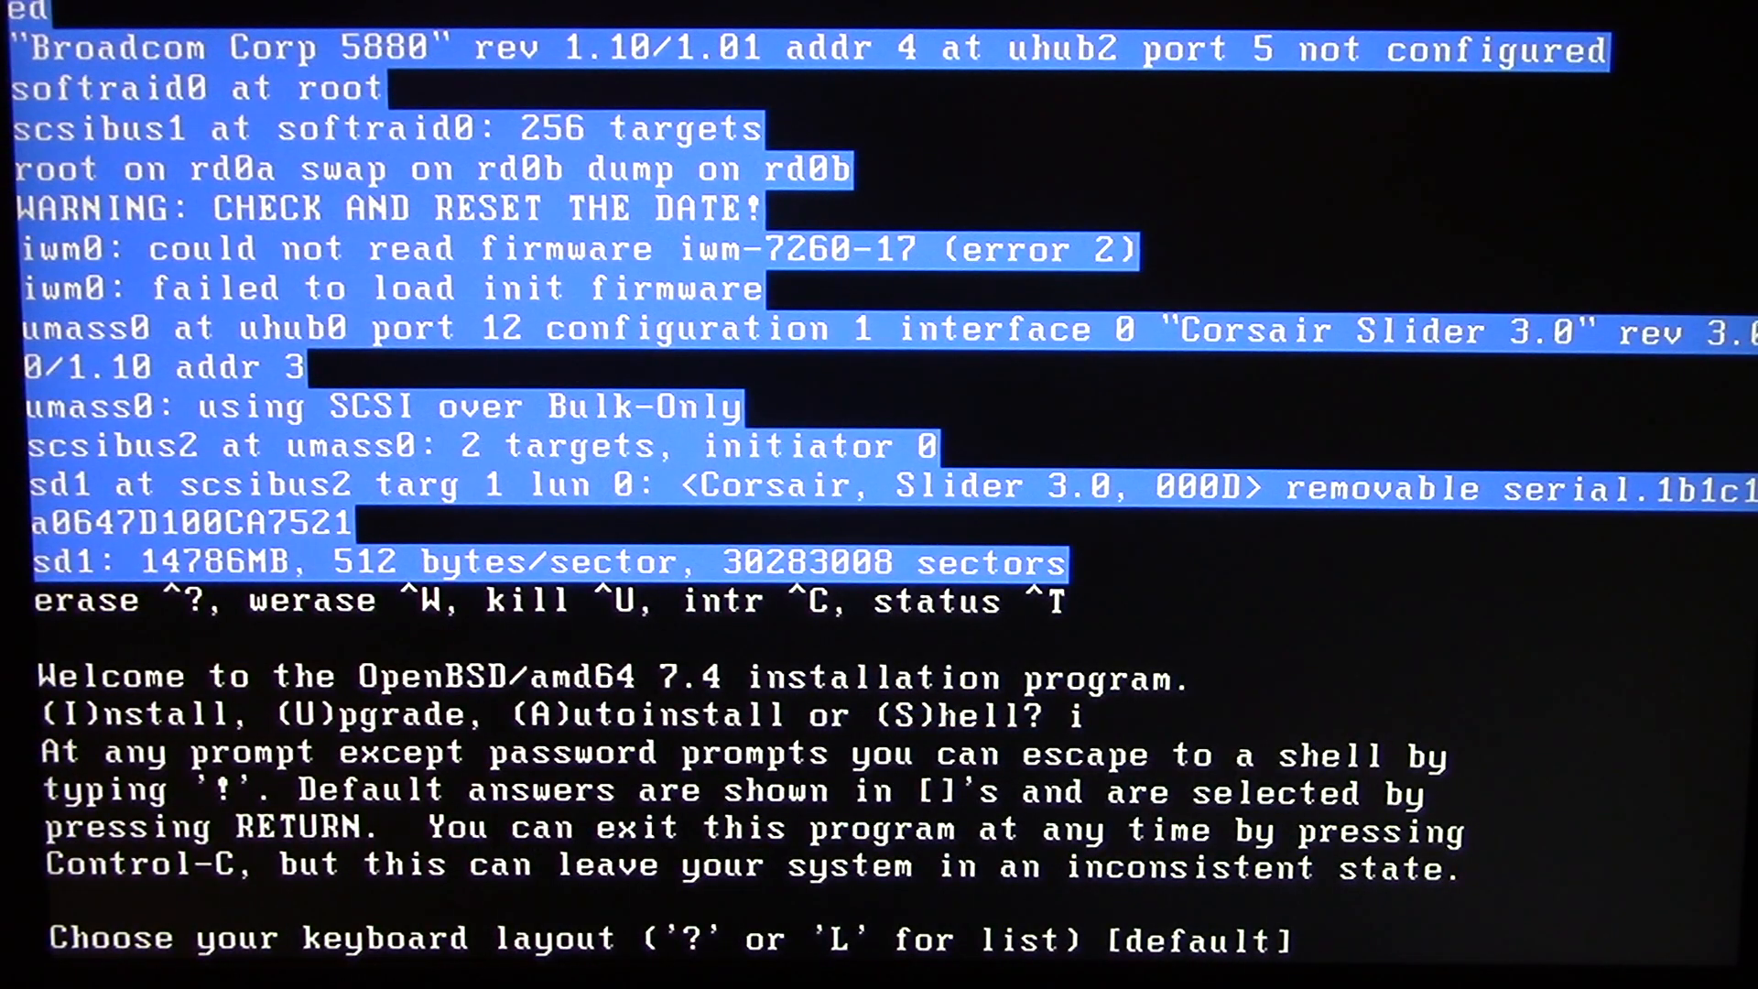
key("Return")
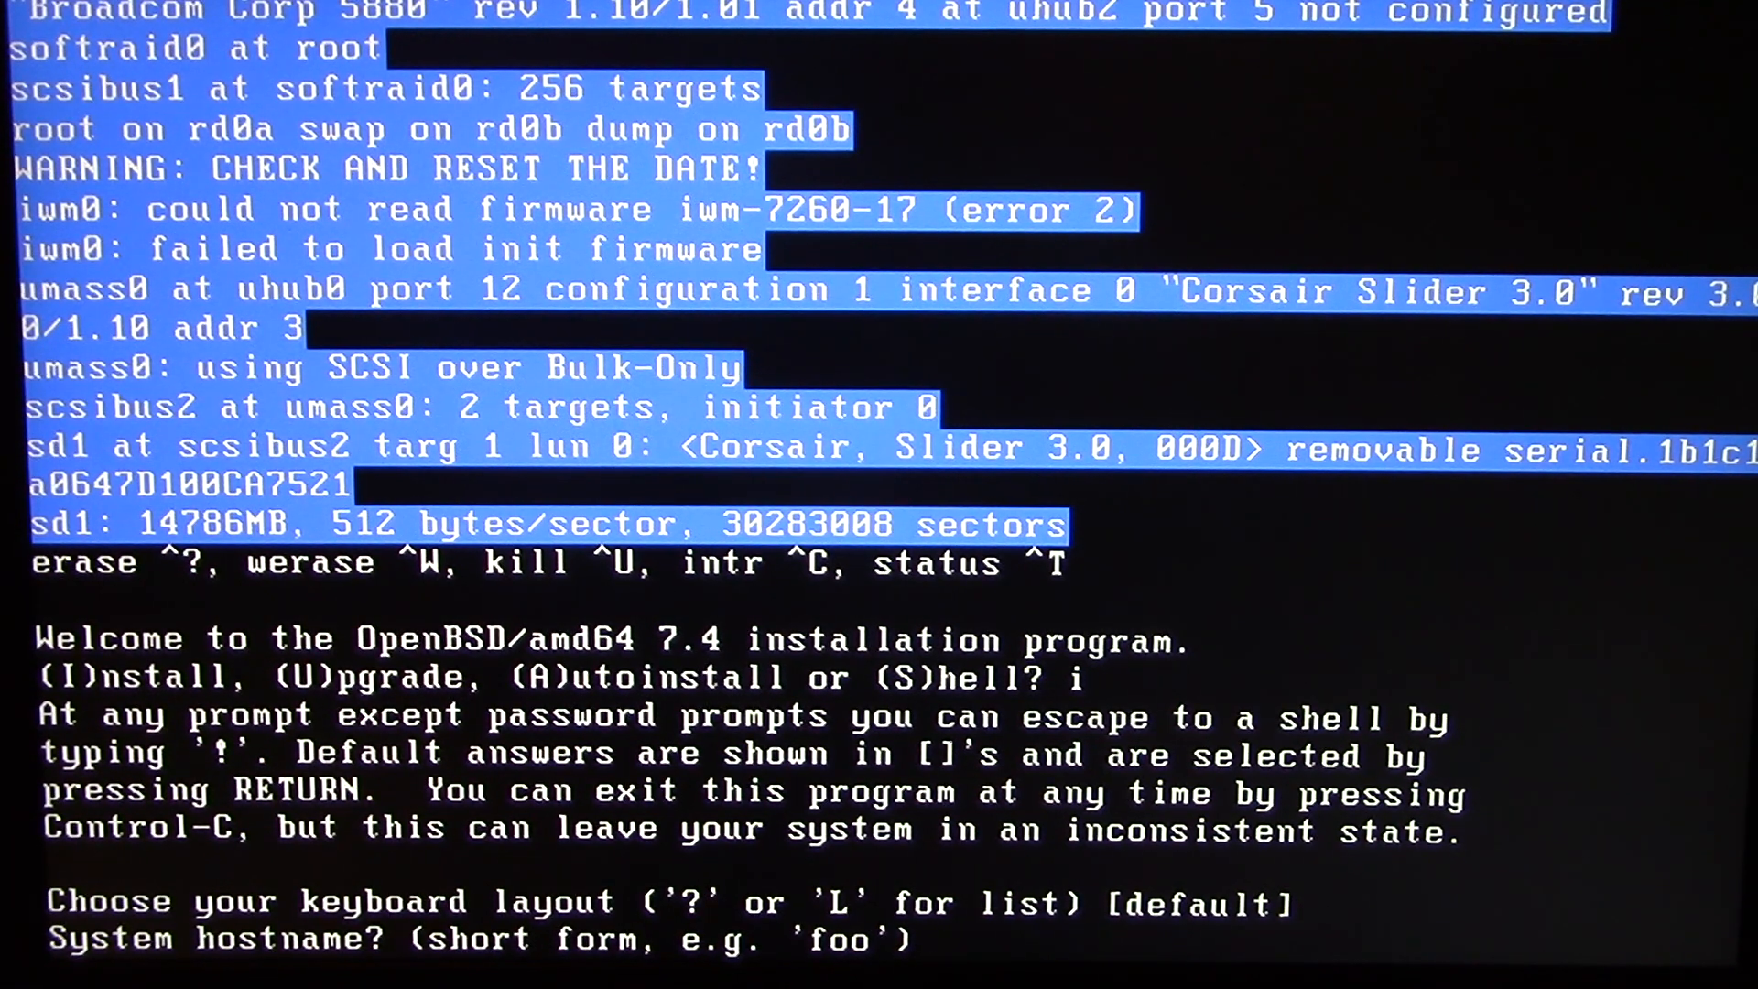
type("tec")
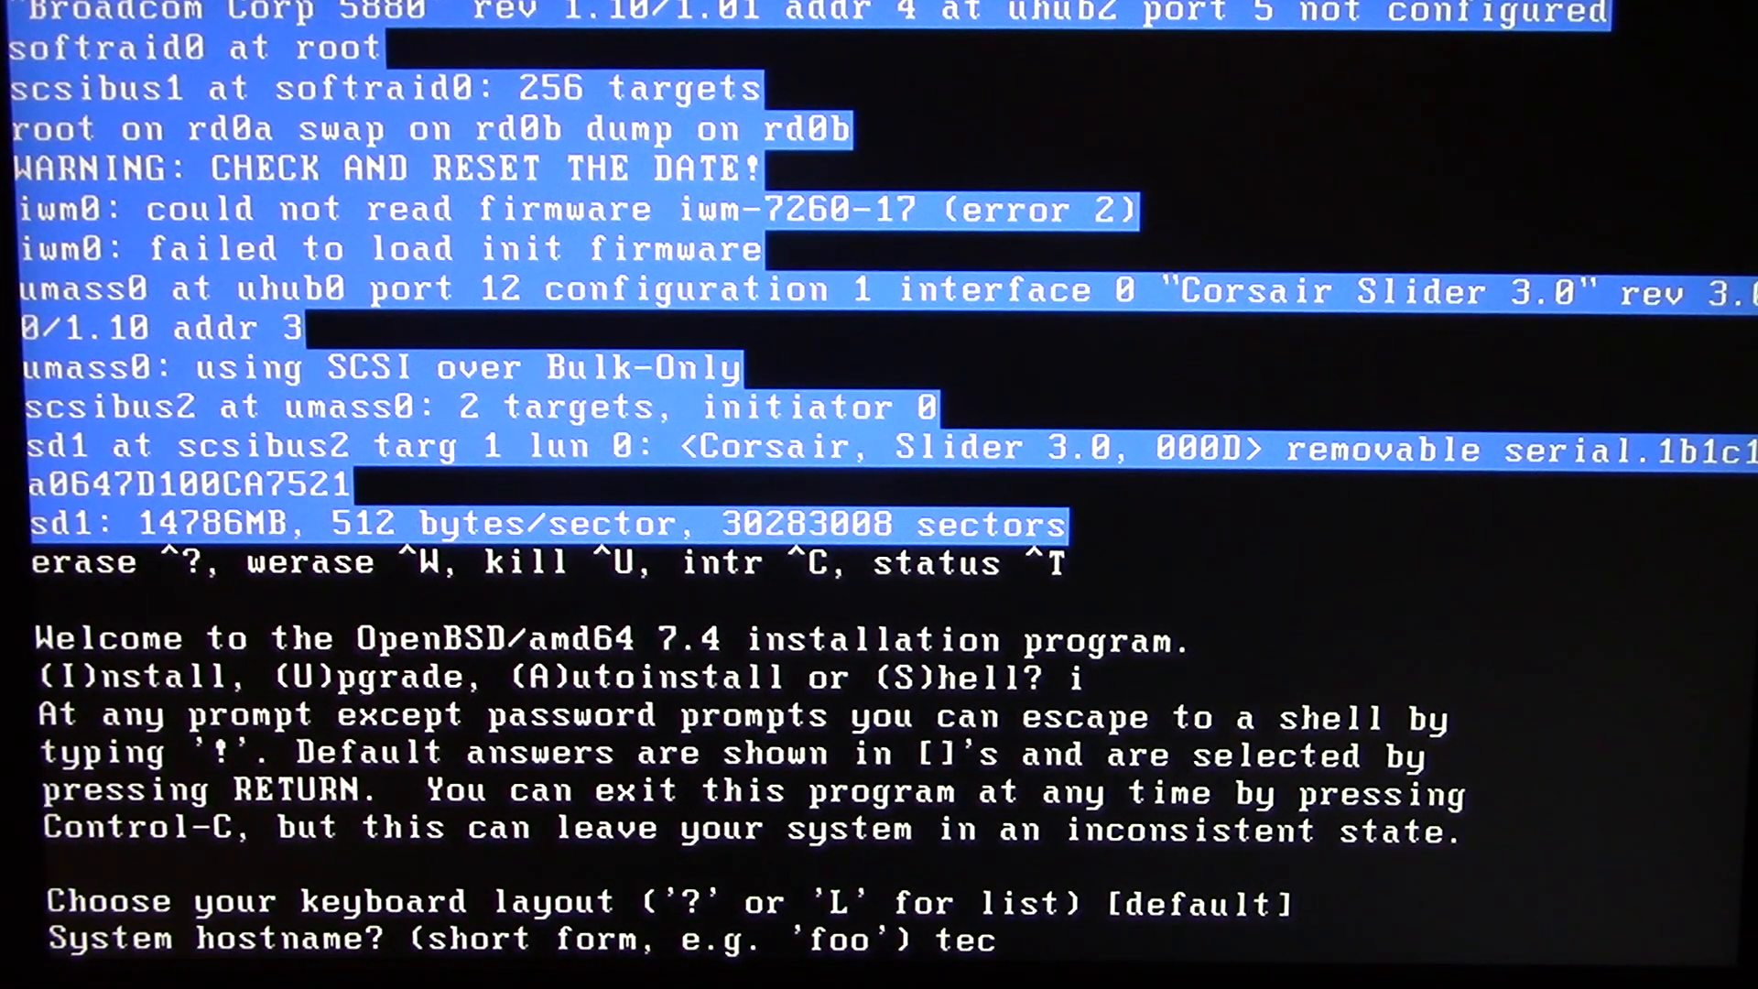
key("Return")
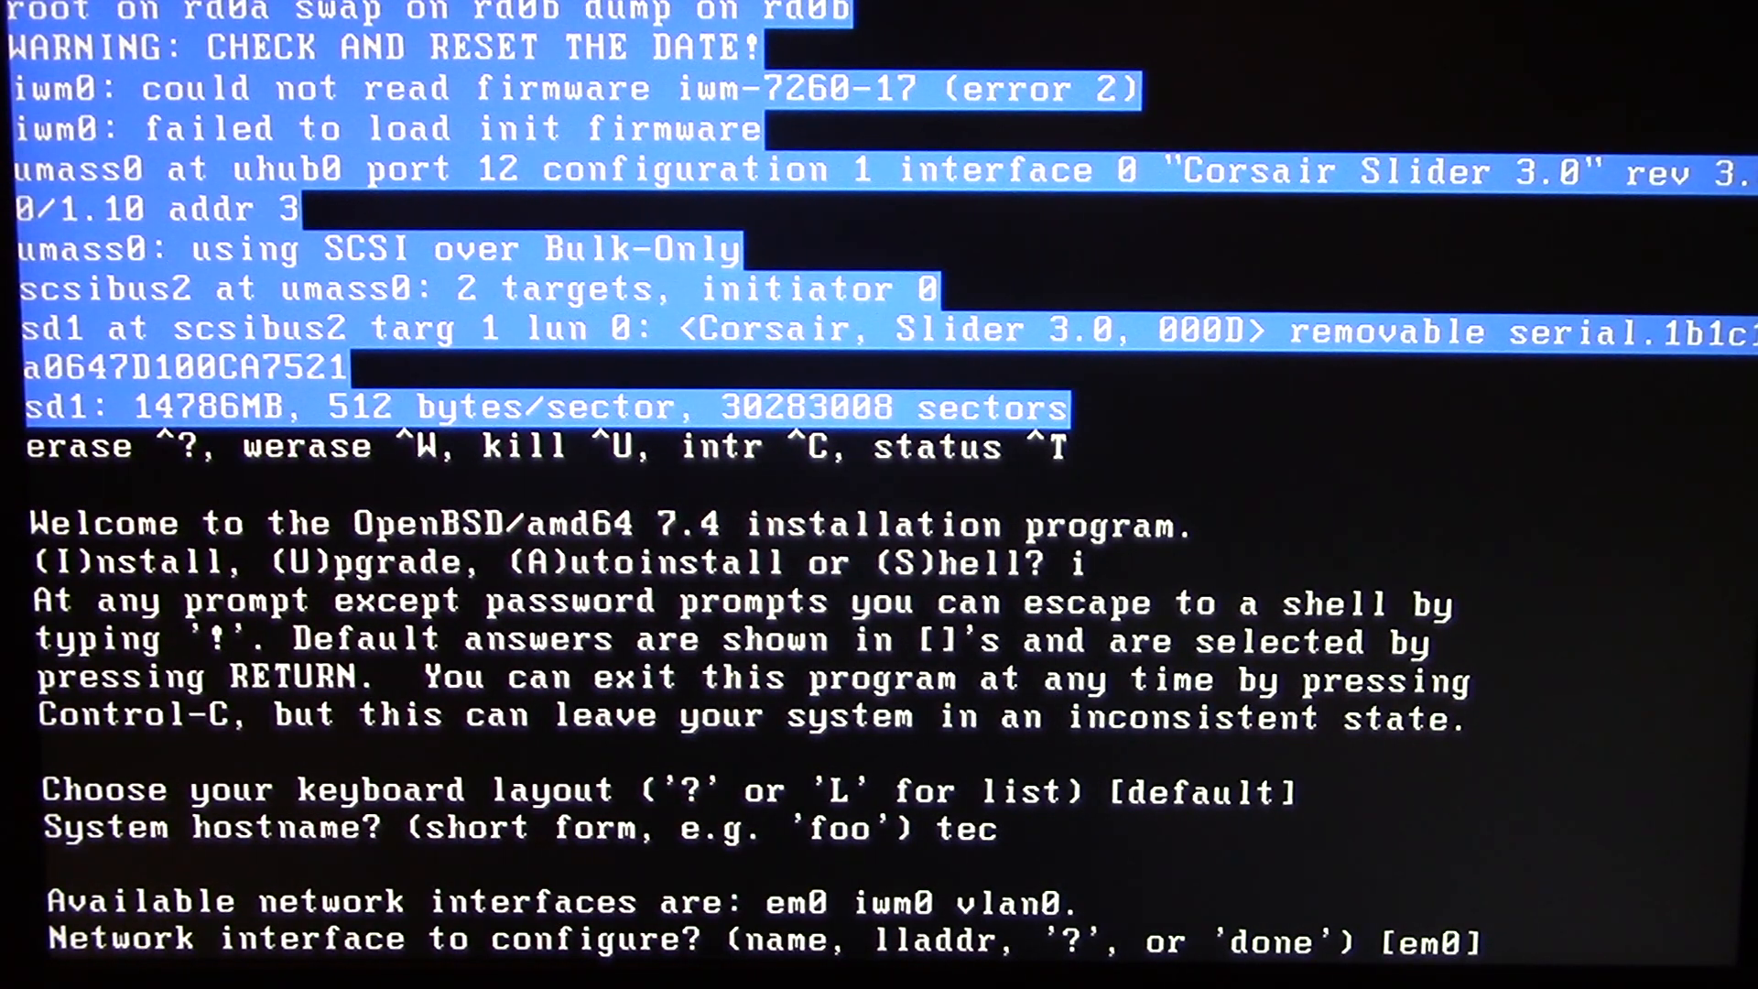
Step: Configure em0 with IPv4 autoconf and no IPv6, then answer done to network setup
key("Return")
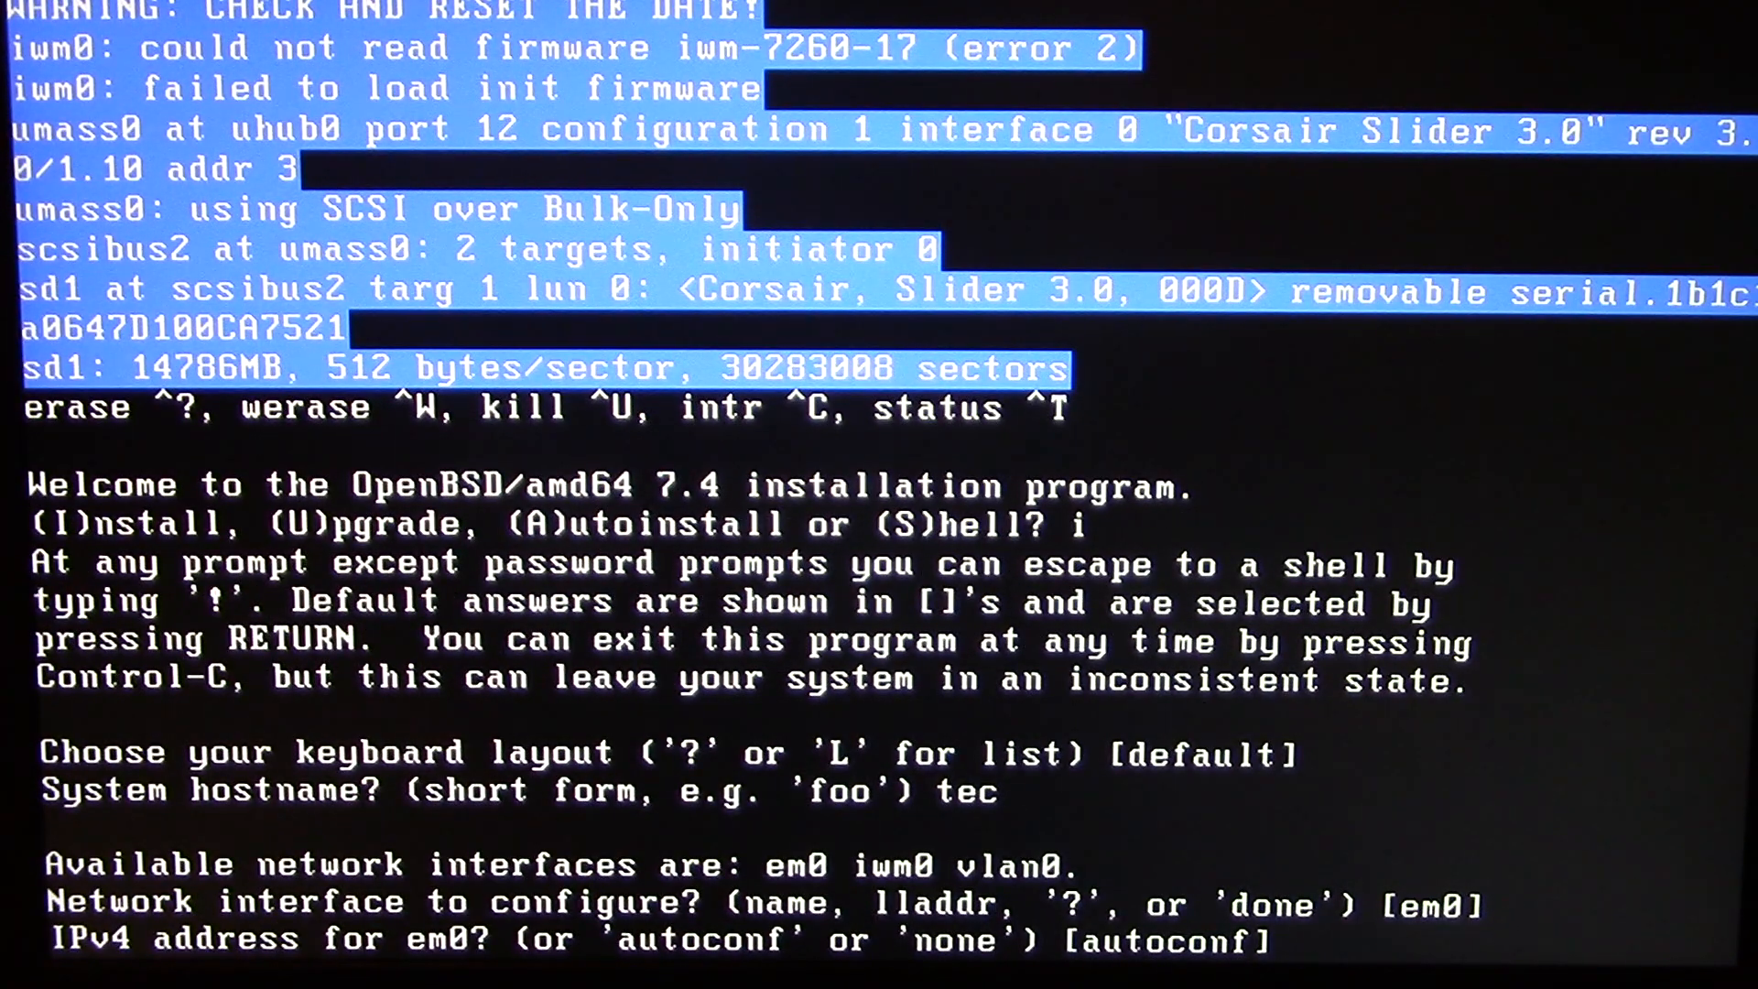
scroll("down", 3)
type("none")
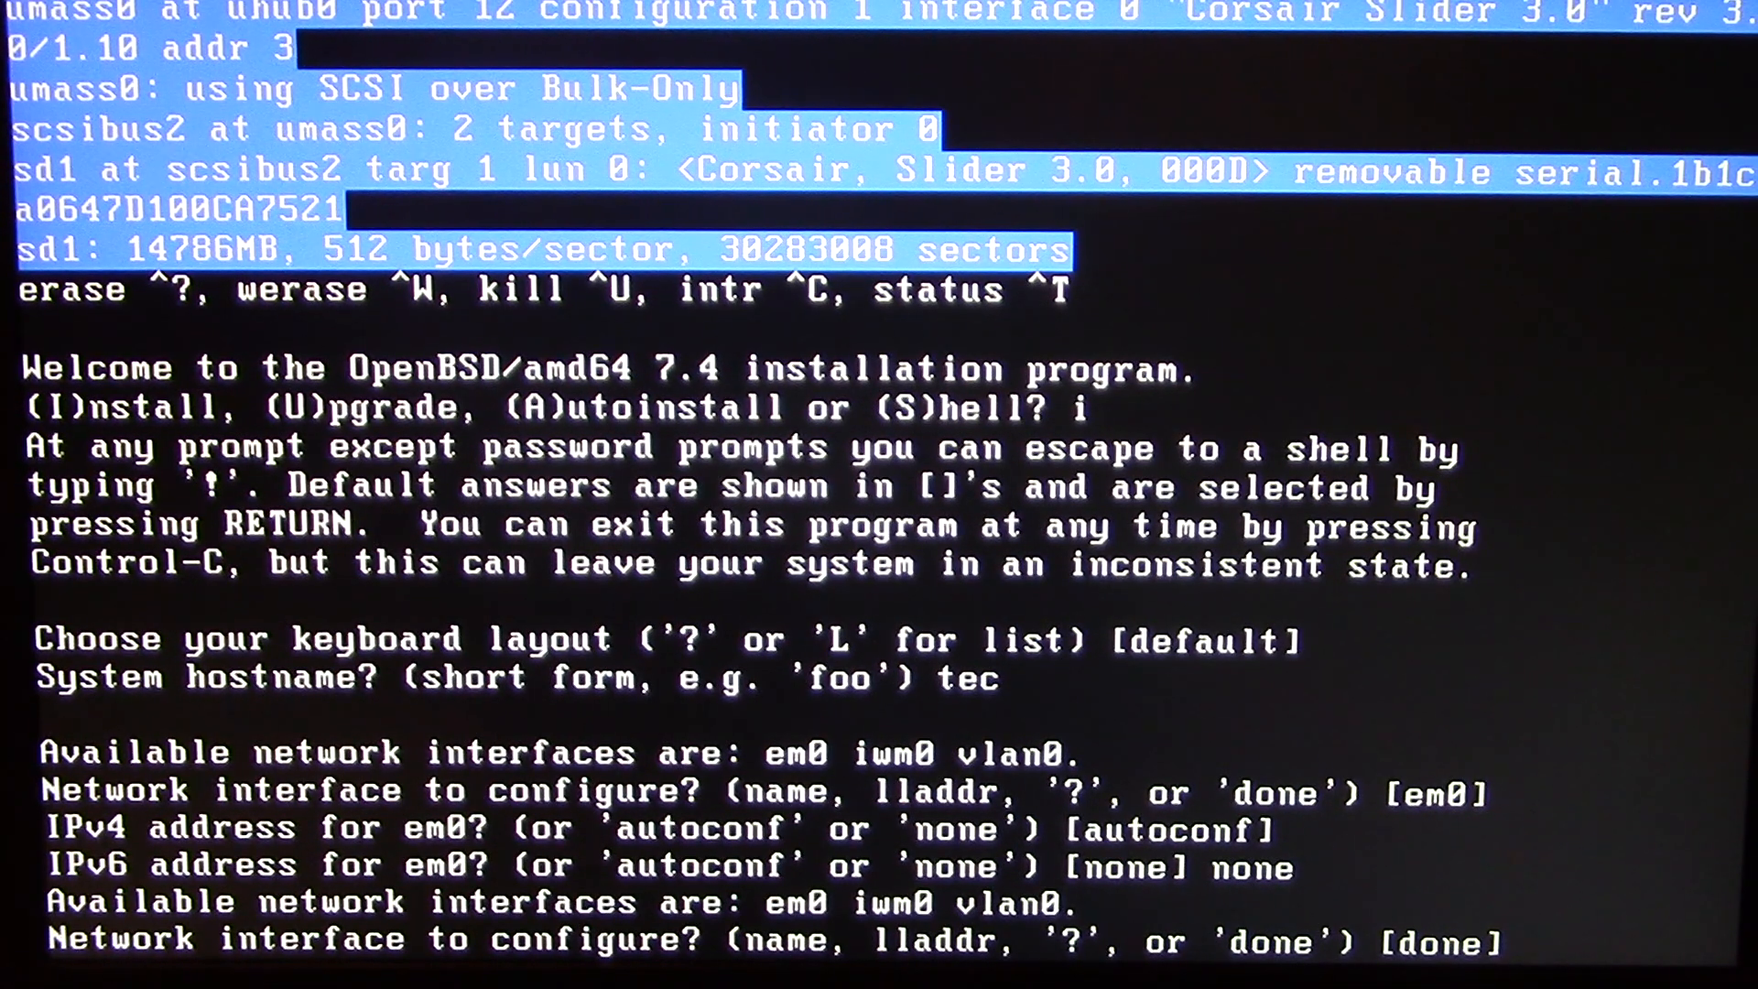
type("done")
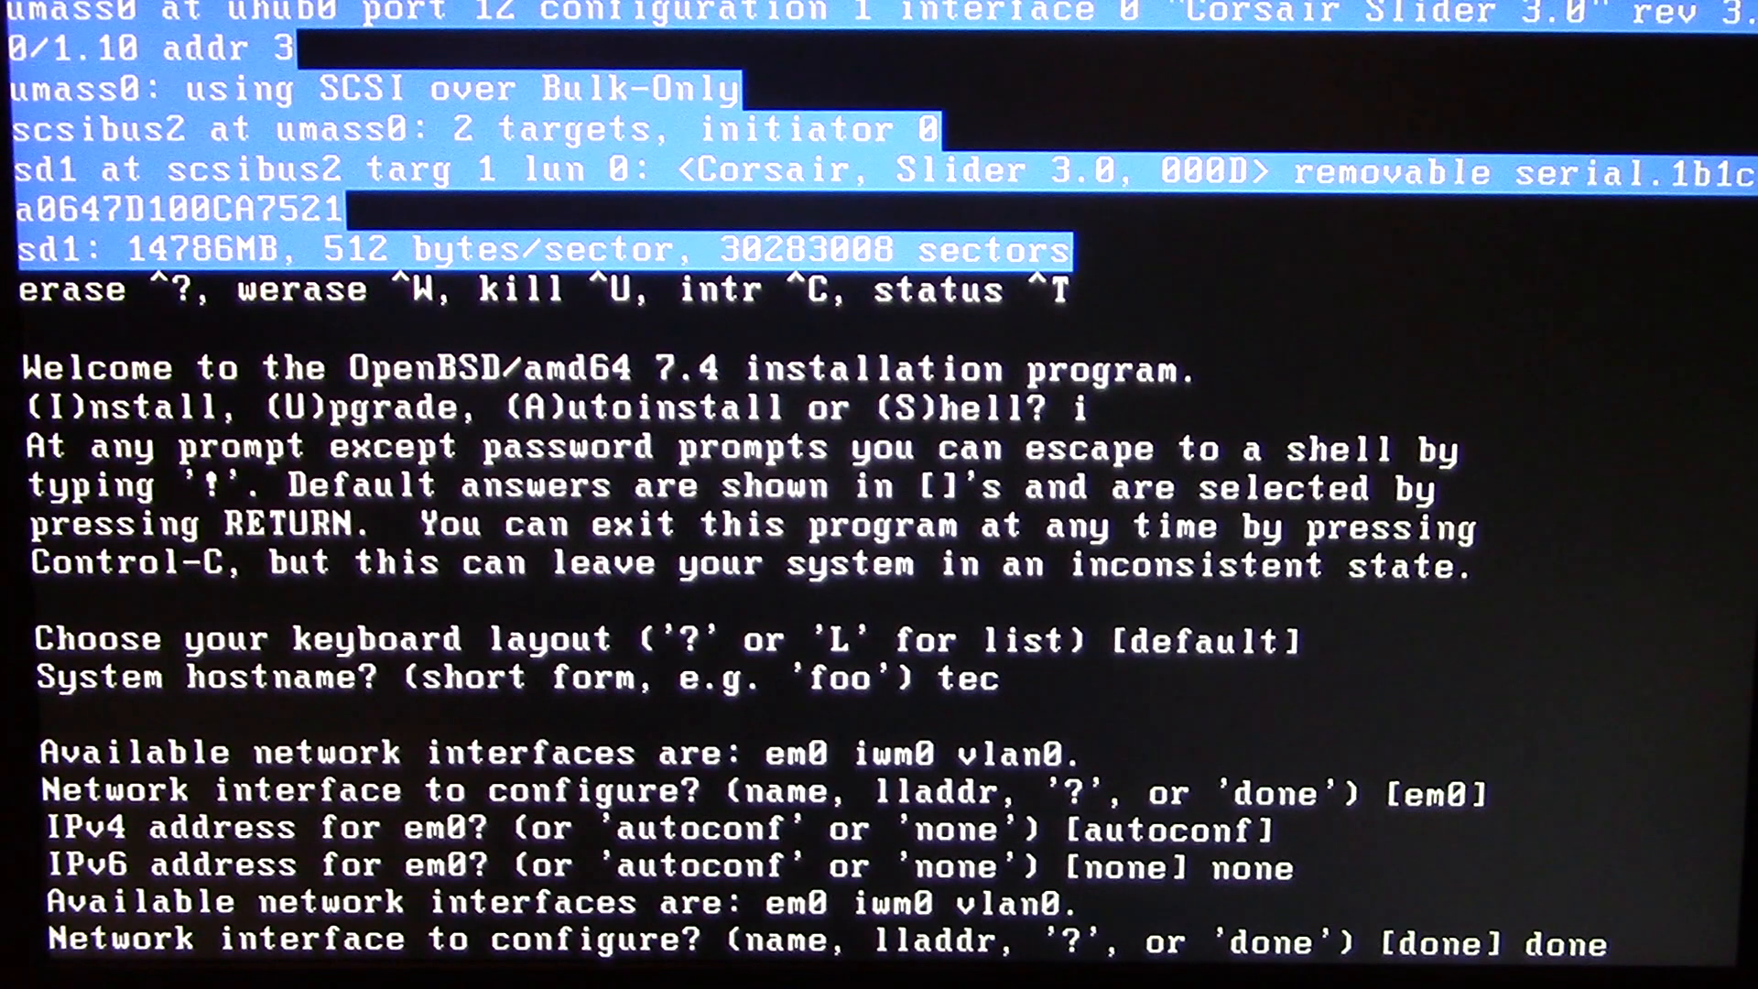
key("Return")
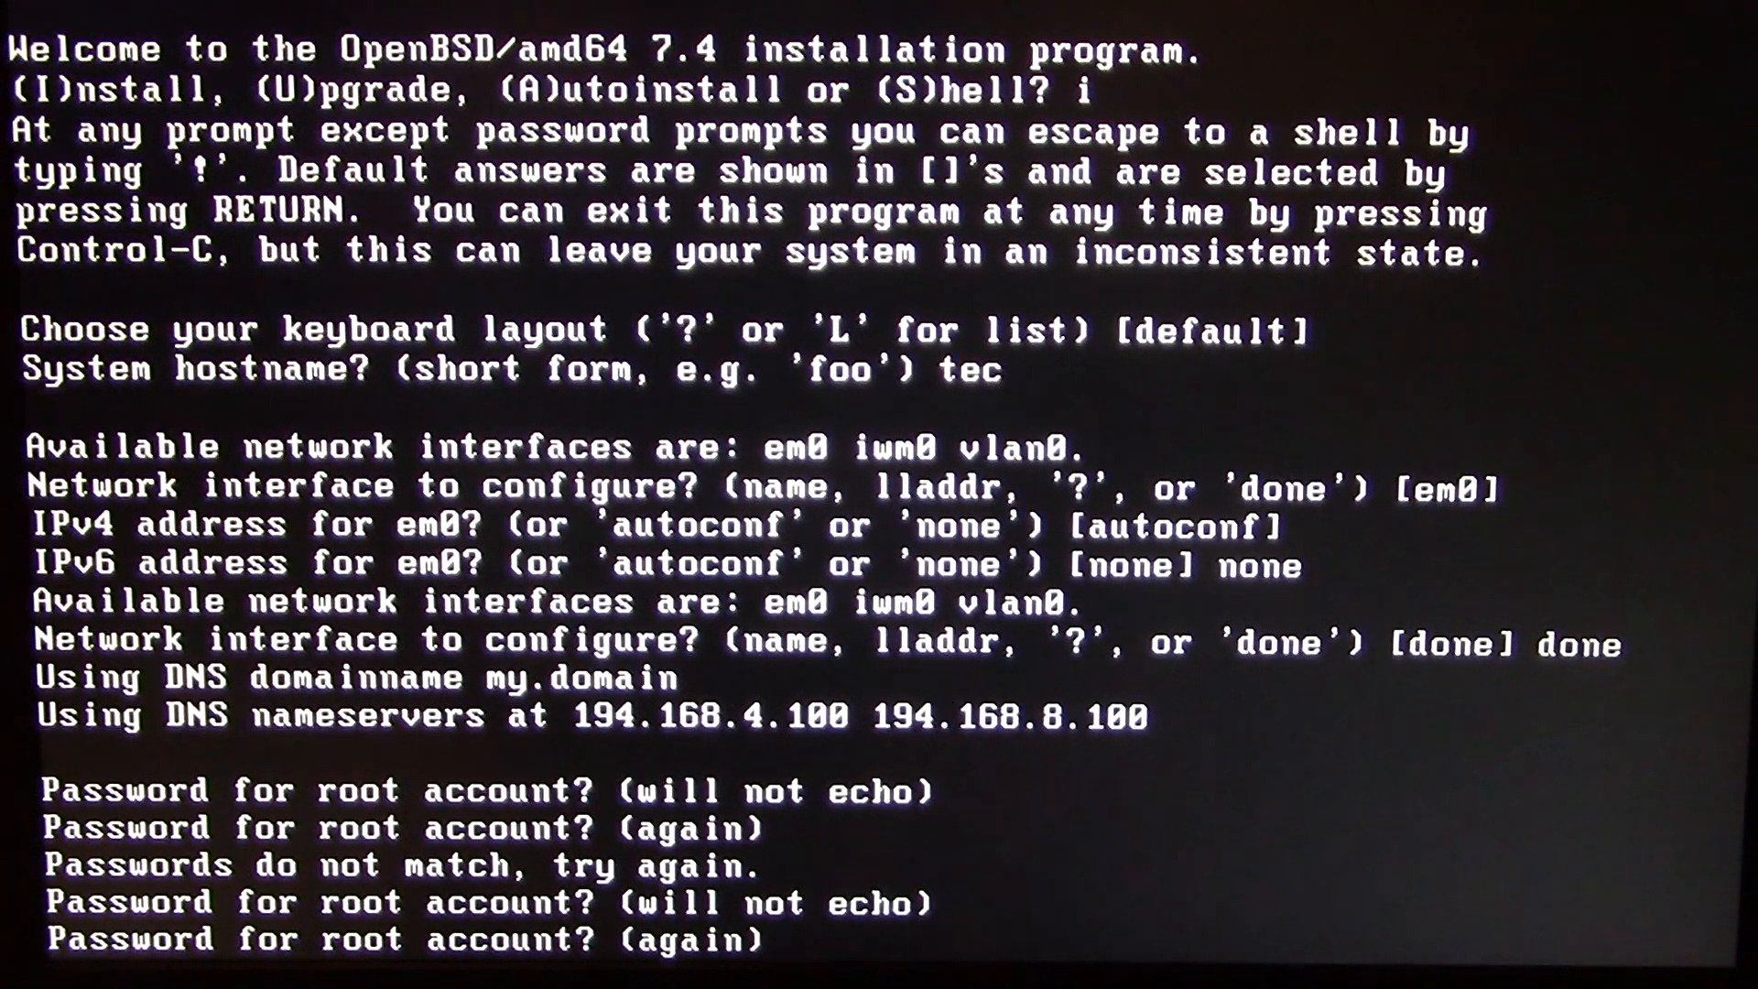
Step: Set the root password, keep sshd on by default, and start X through xenodm
key("Return")
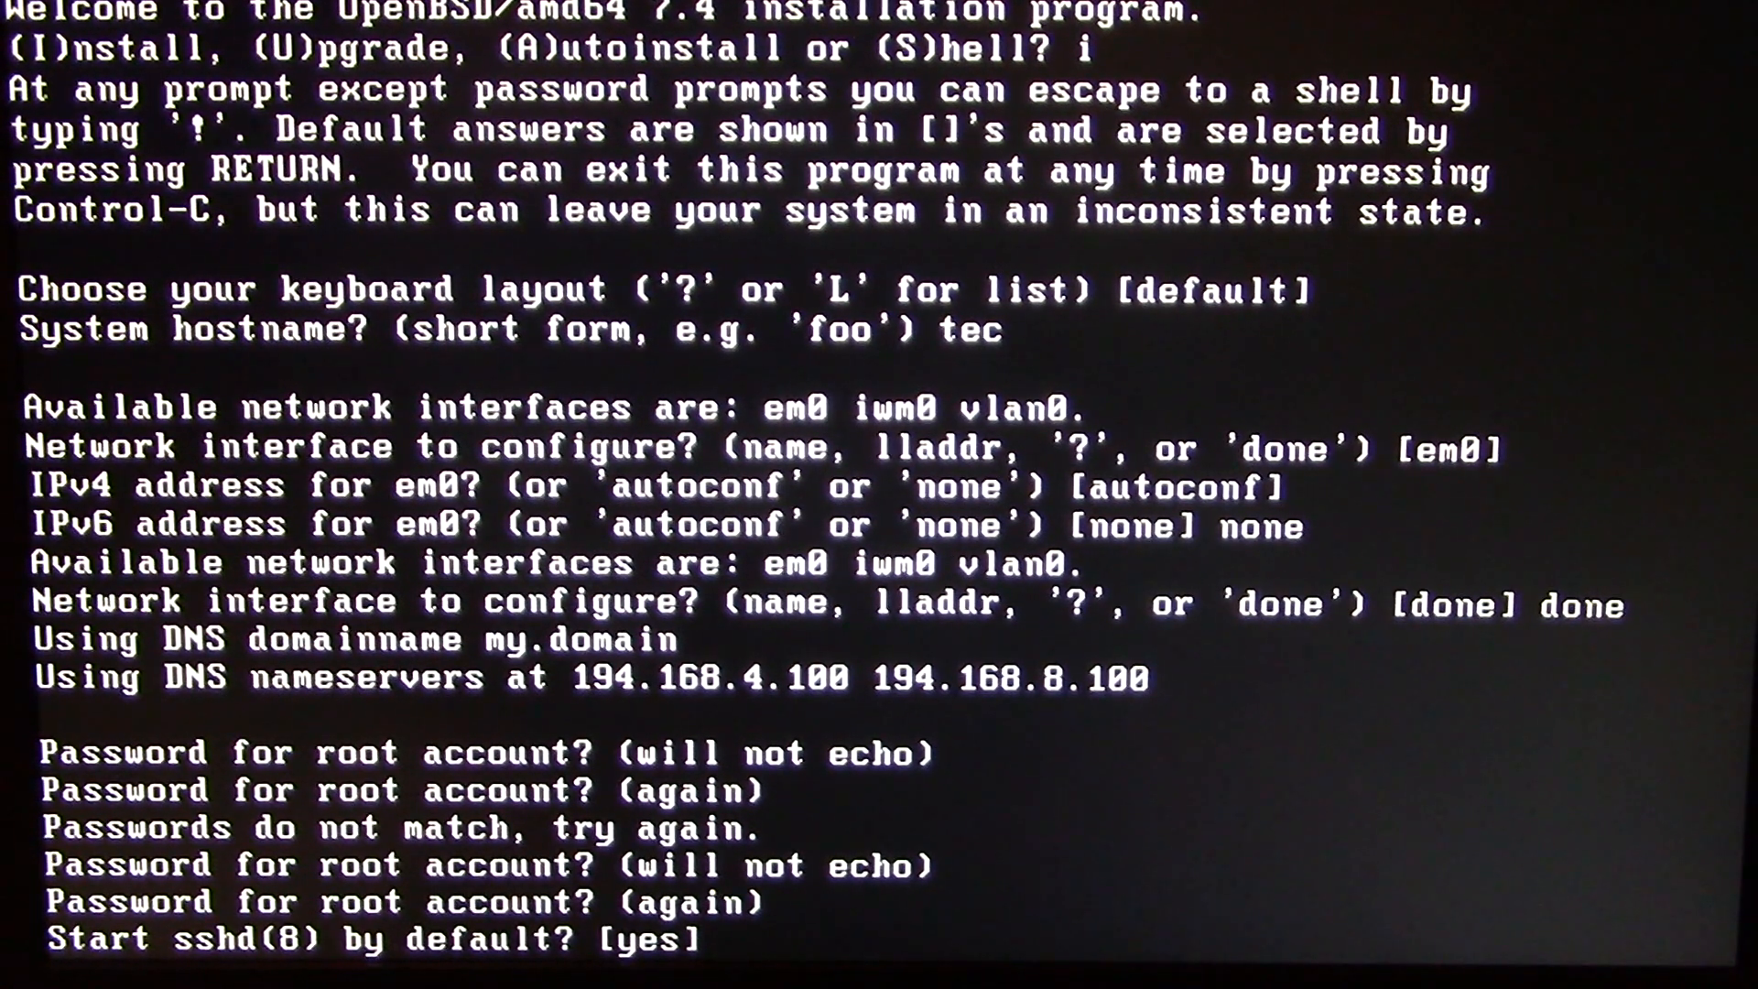
key("Return")
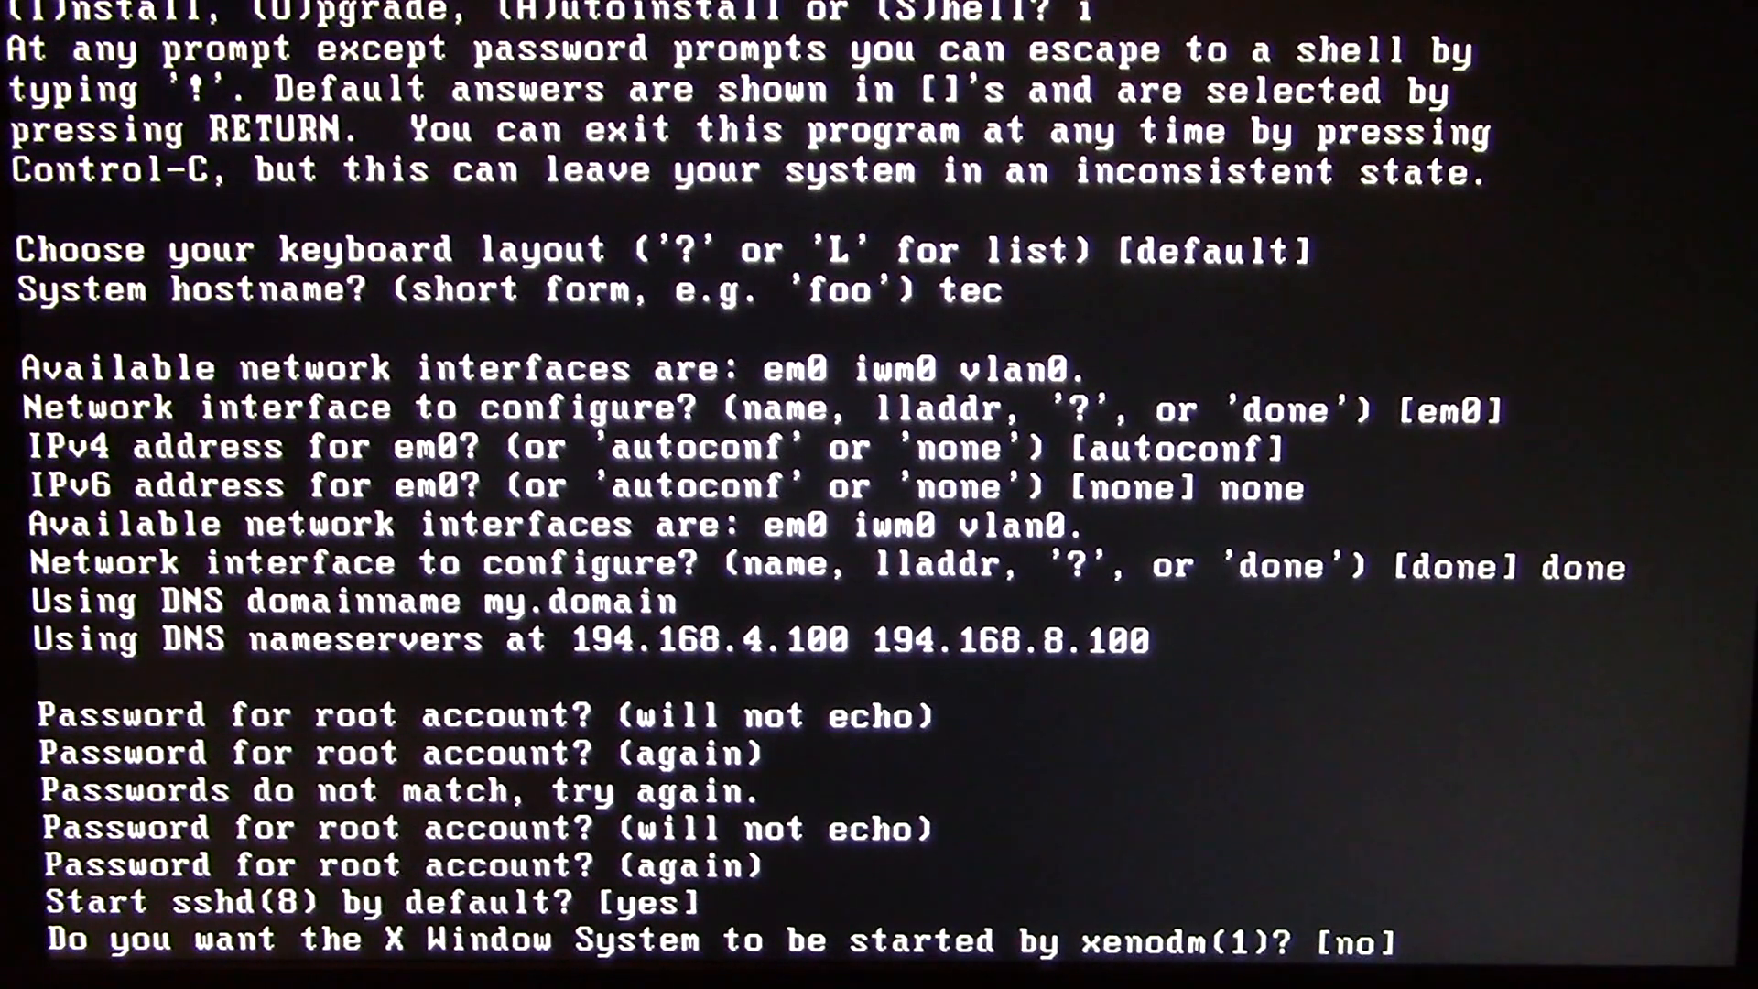
type("y")
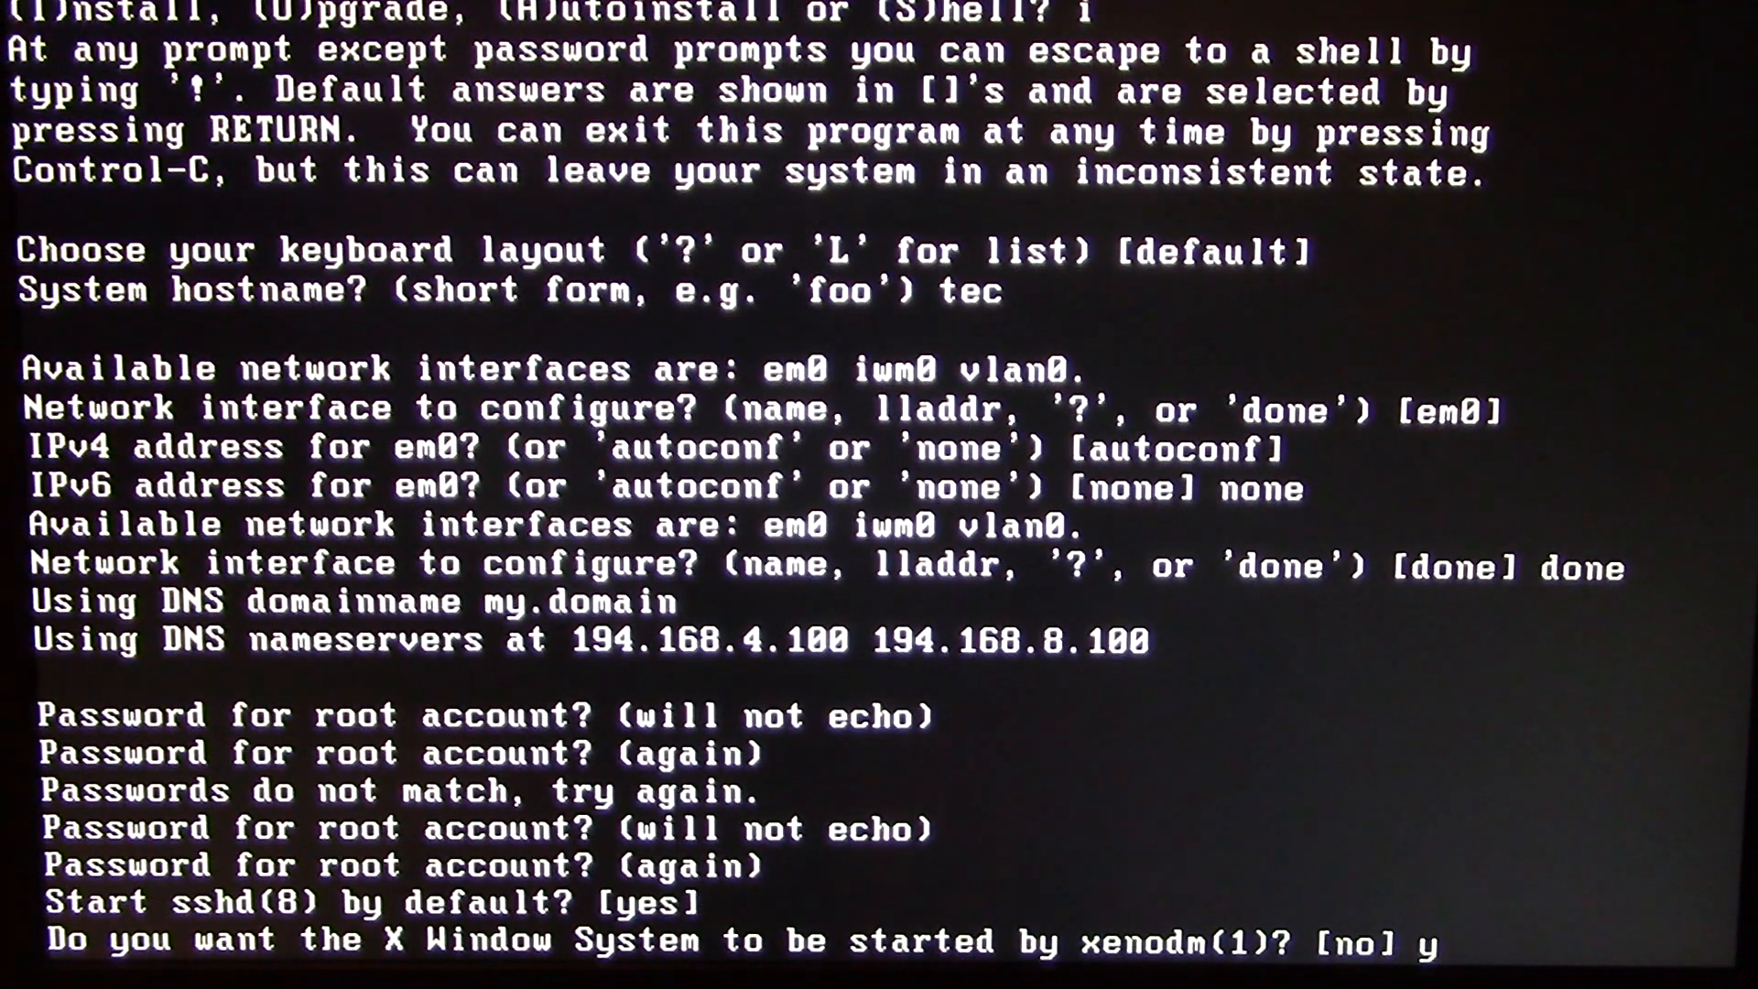
key("Return")
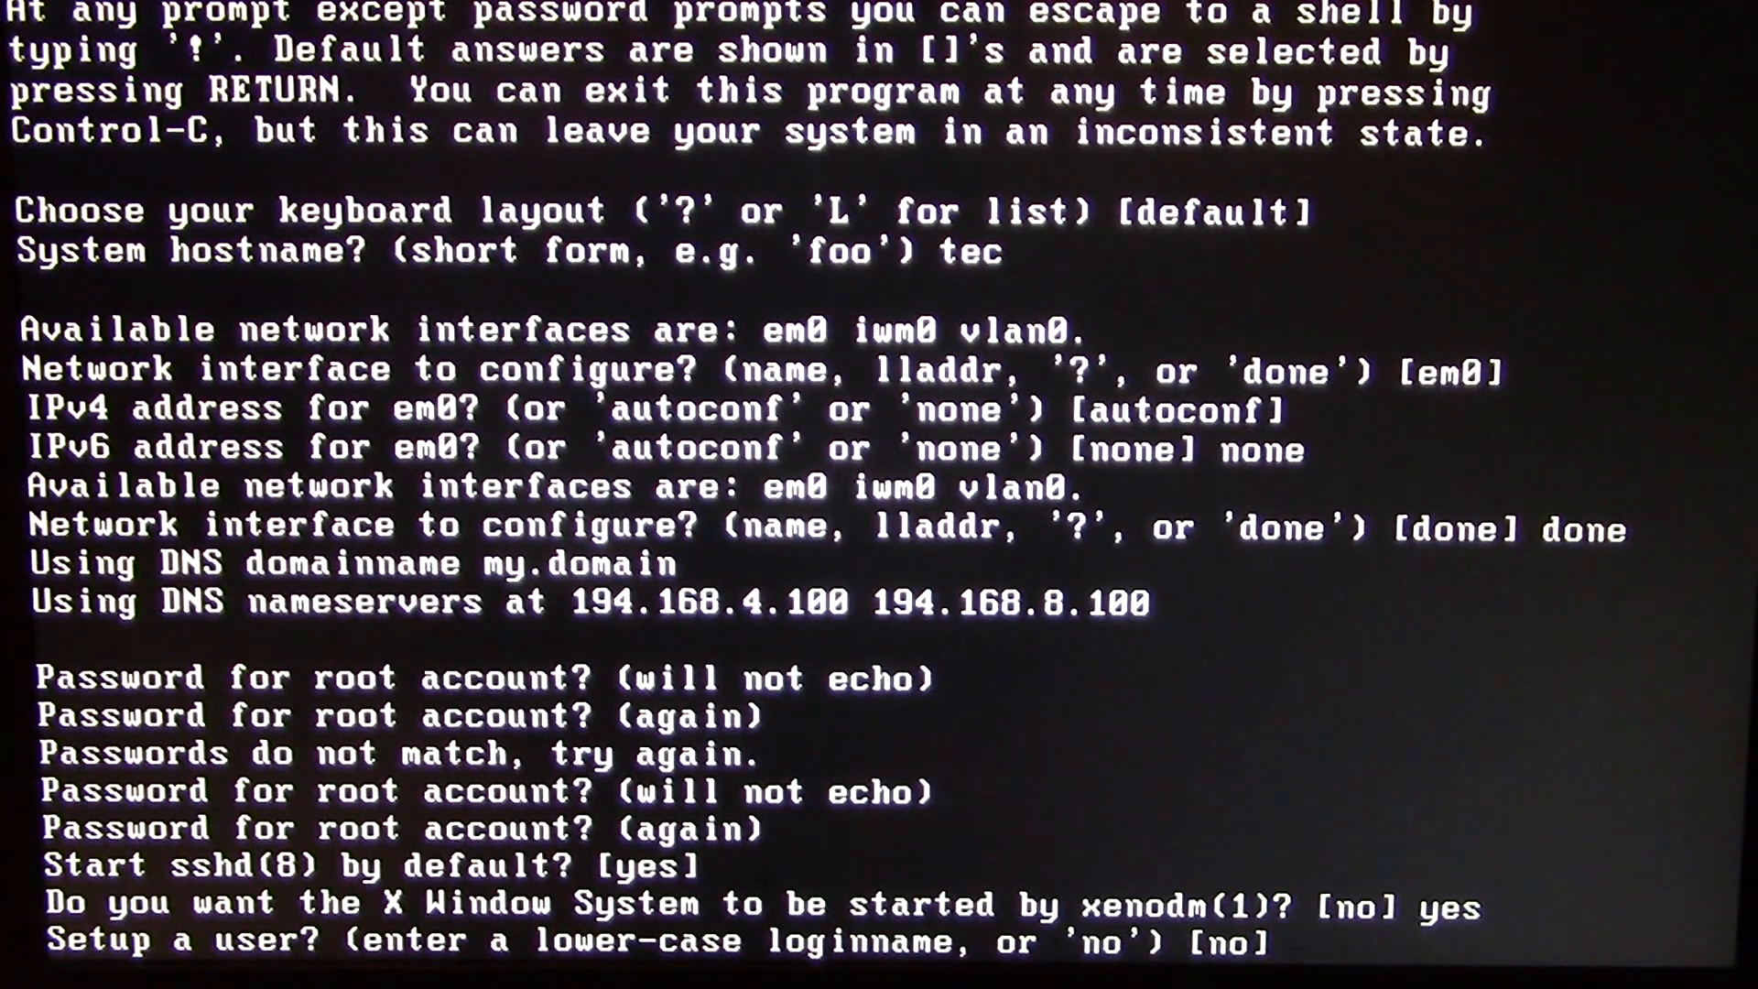
Step: Add user techiechap named Techie Chap with a password and allow root SSH login
type("techiechap")
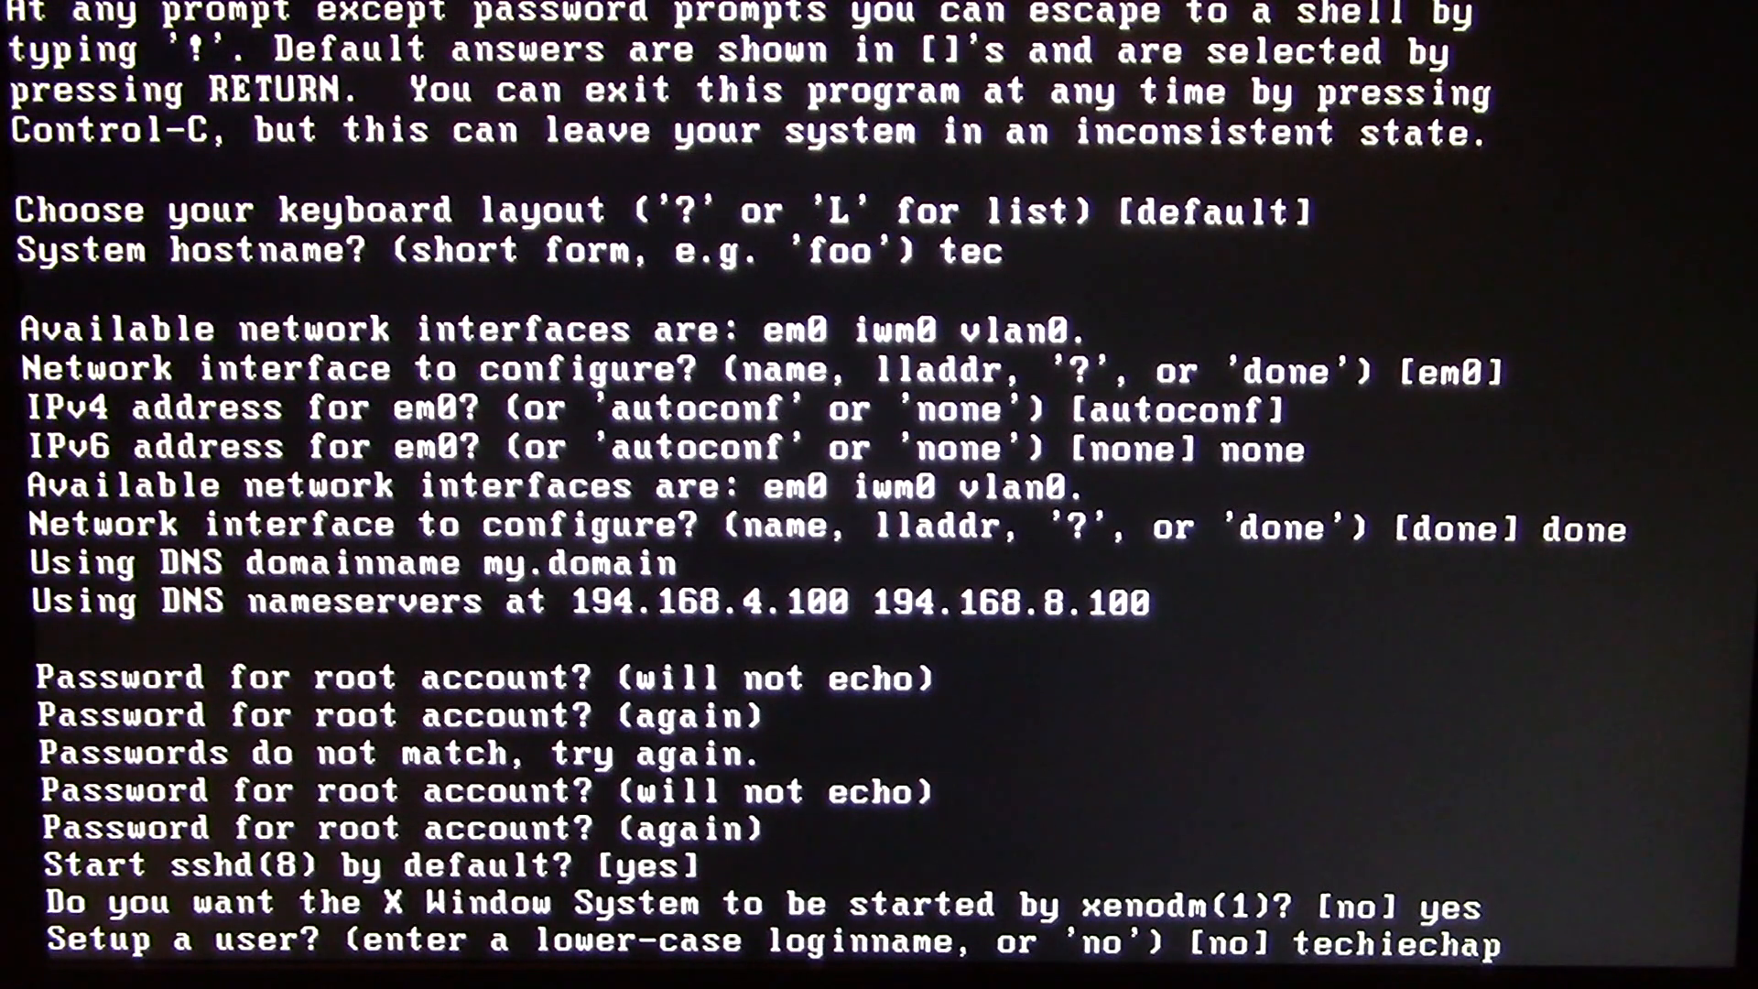
key("Return")
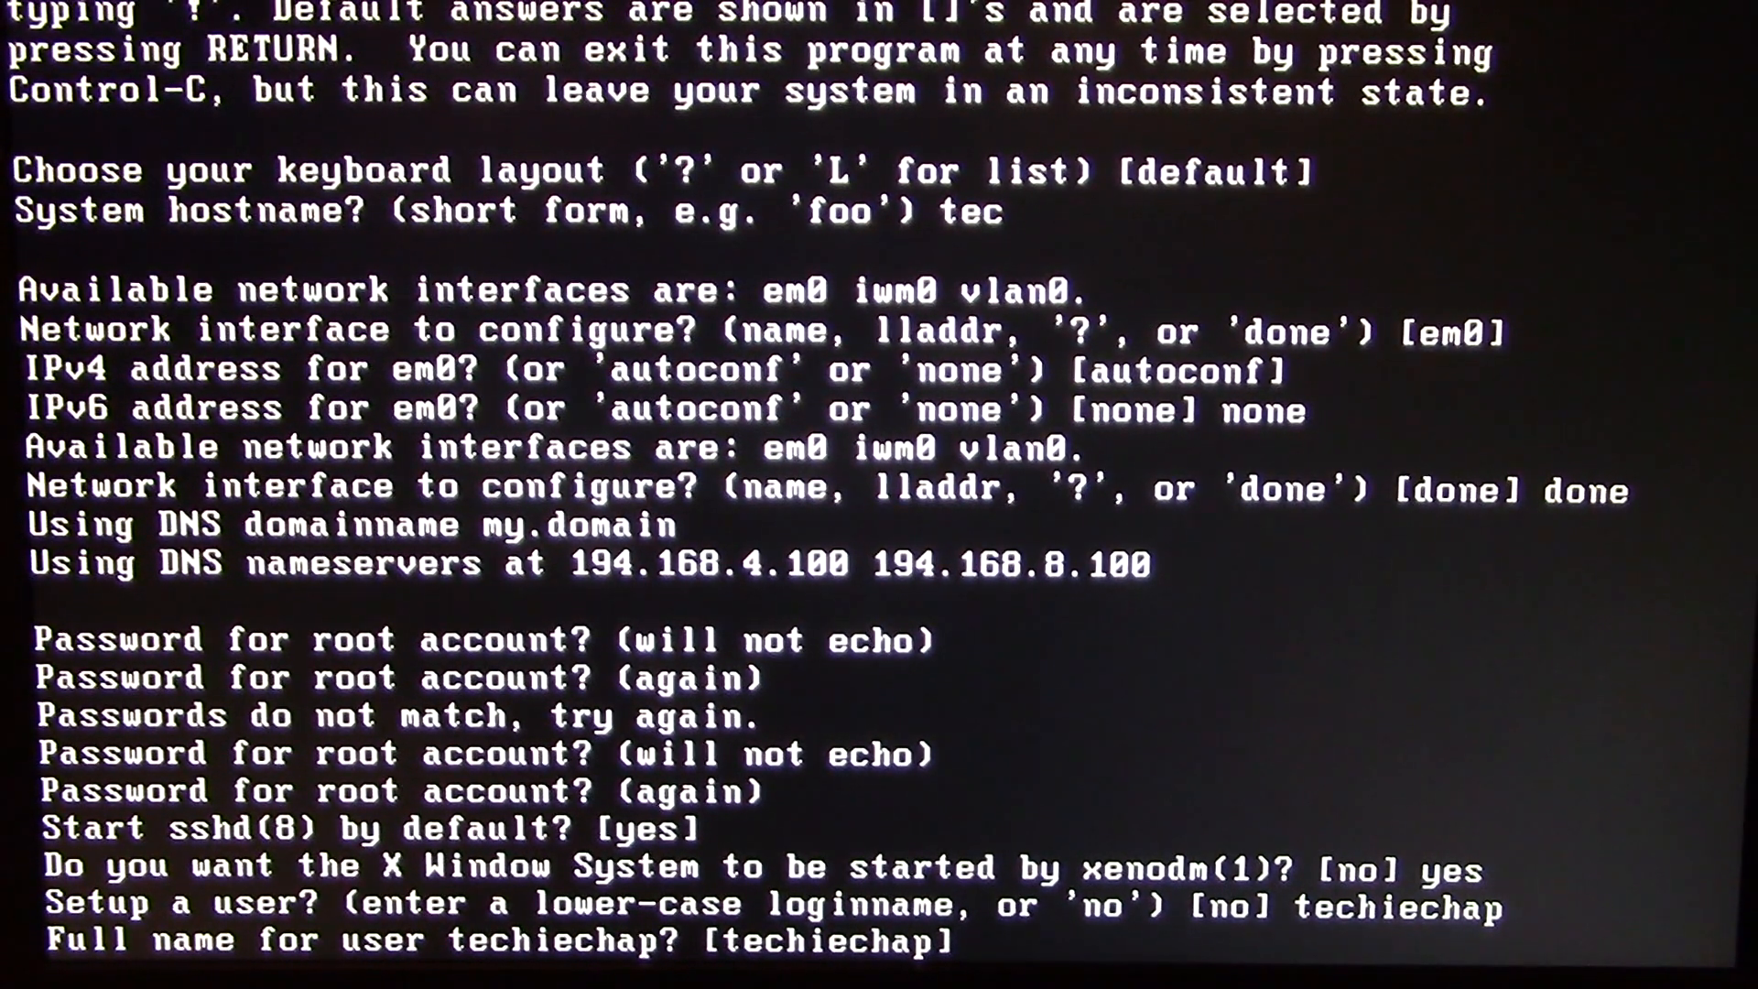
type("Techie")
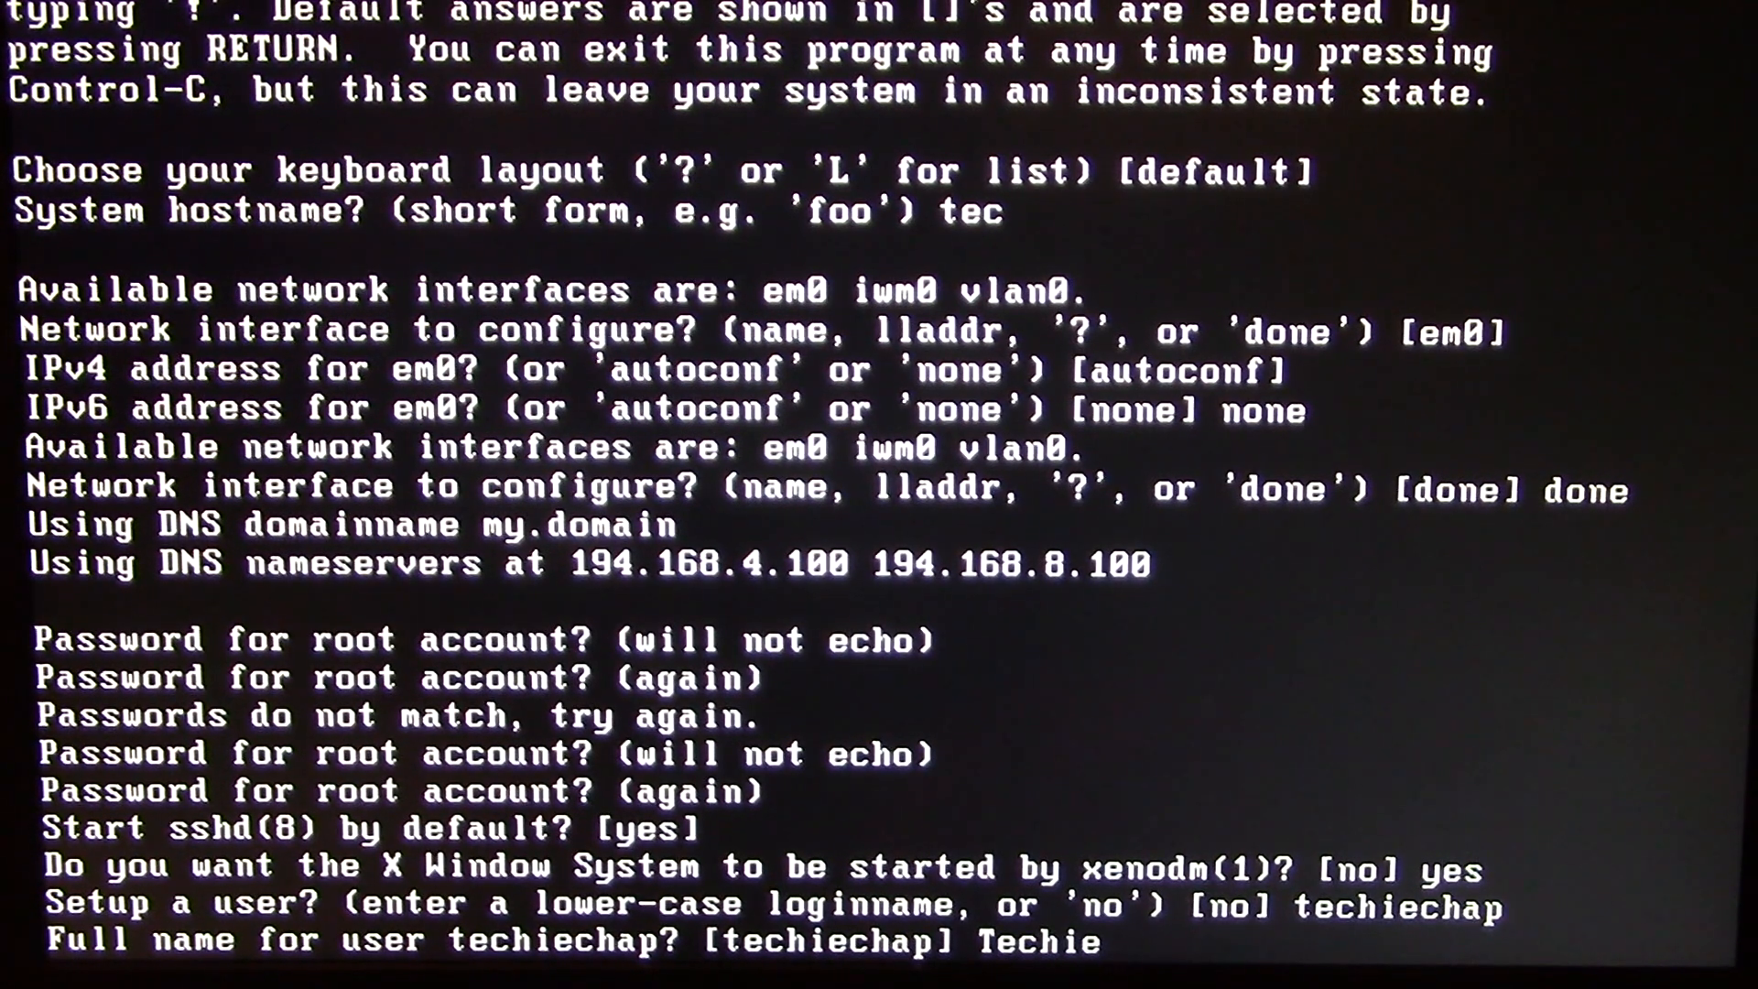
type("Chap")
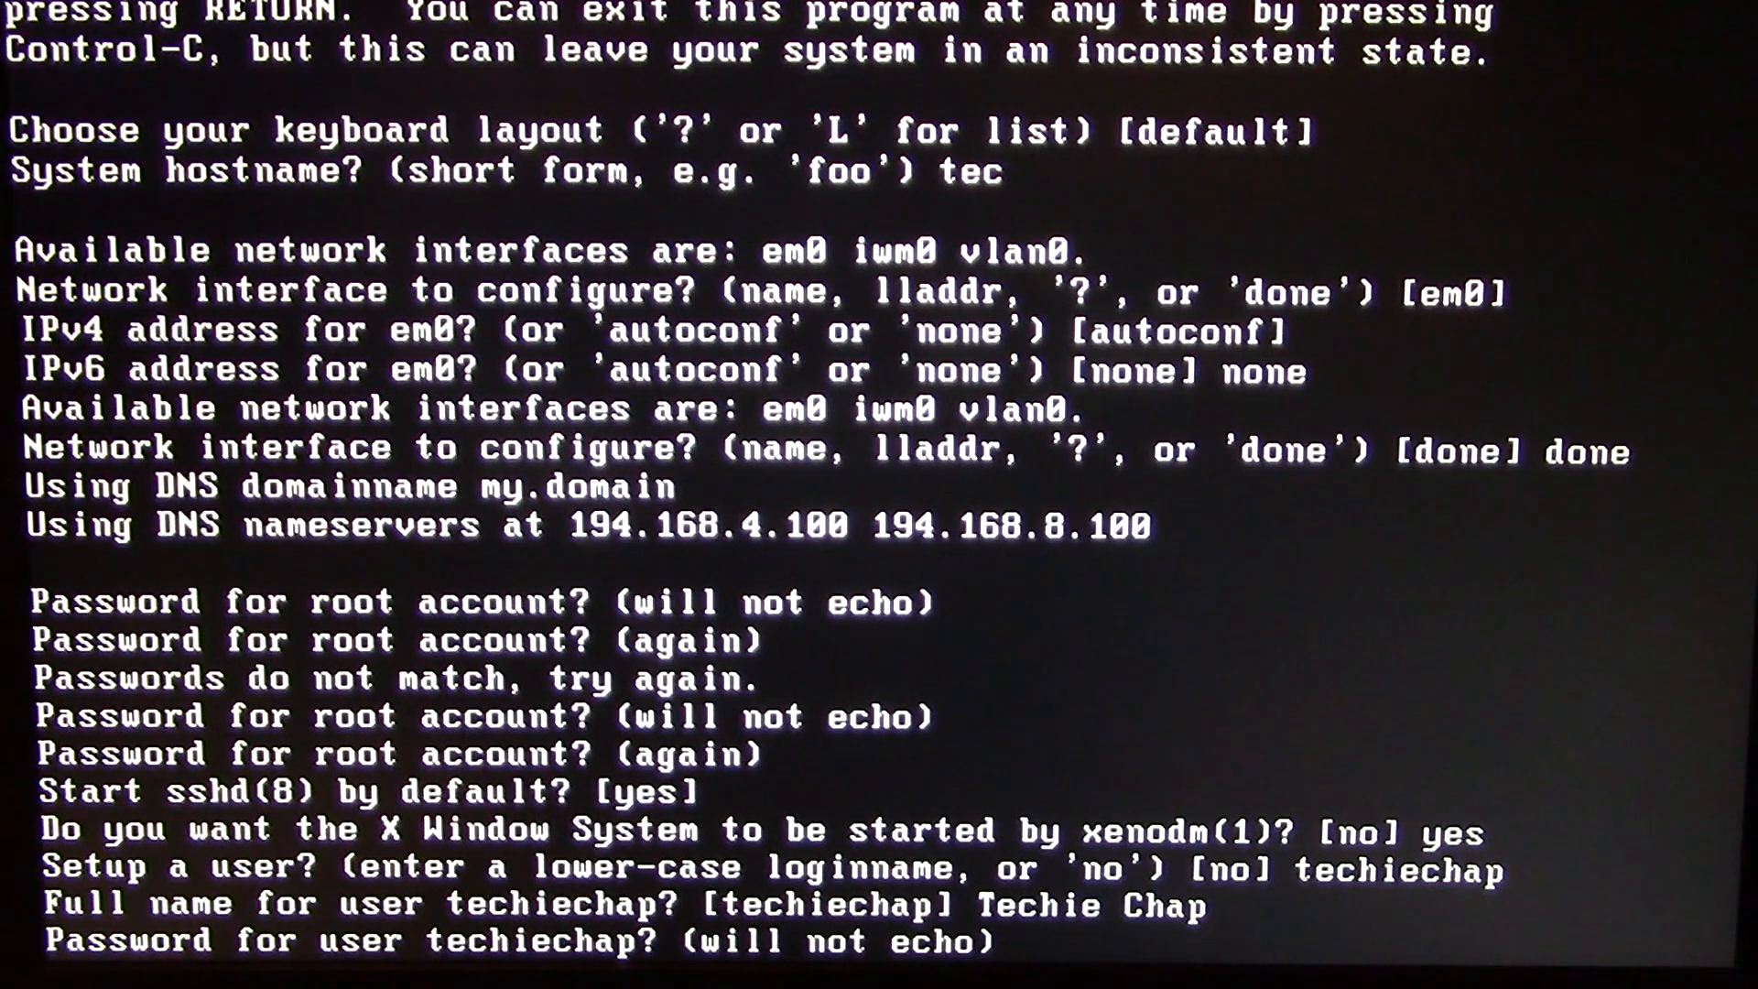
key("Return")
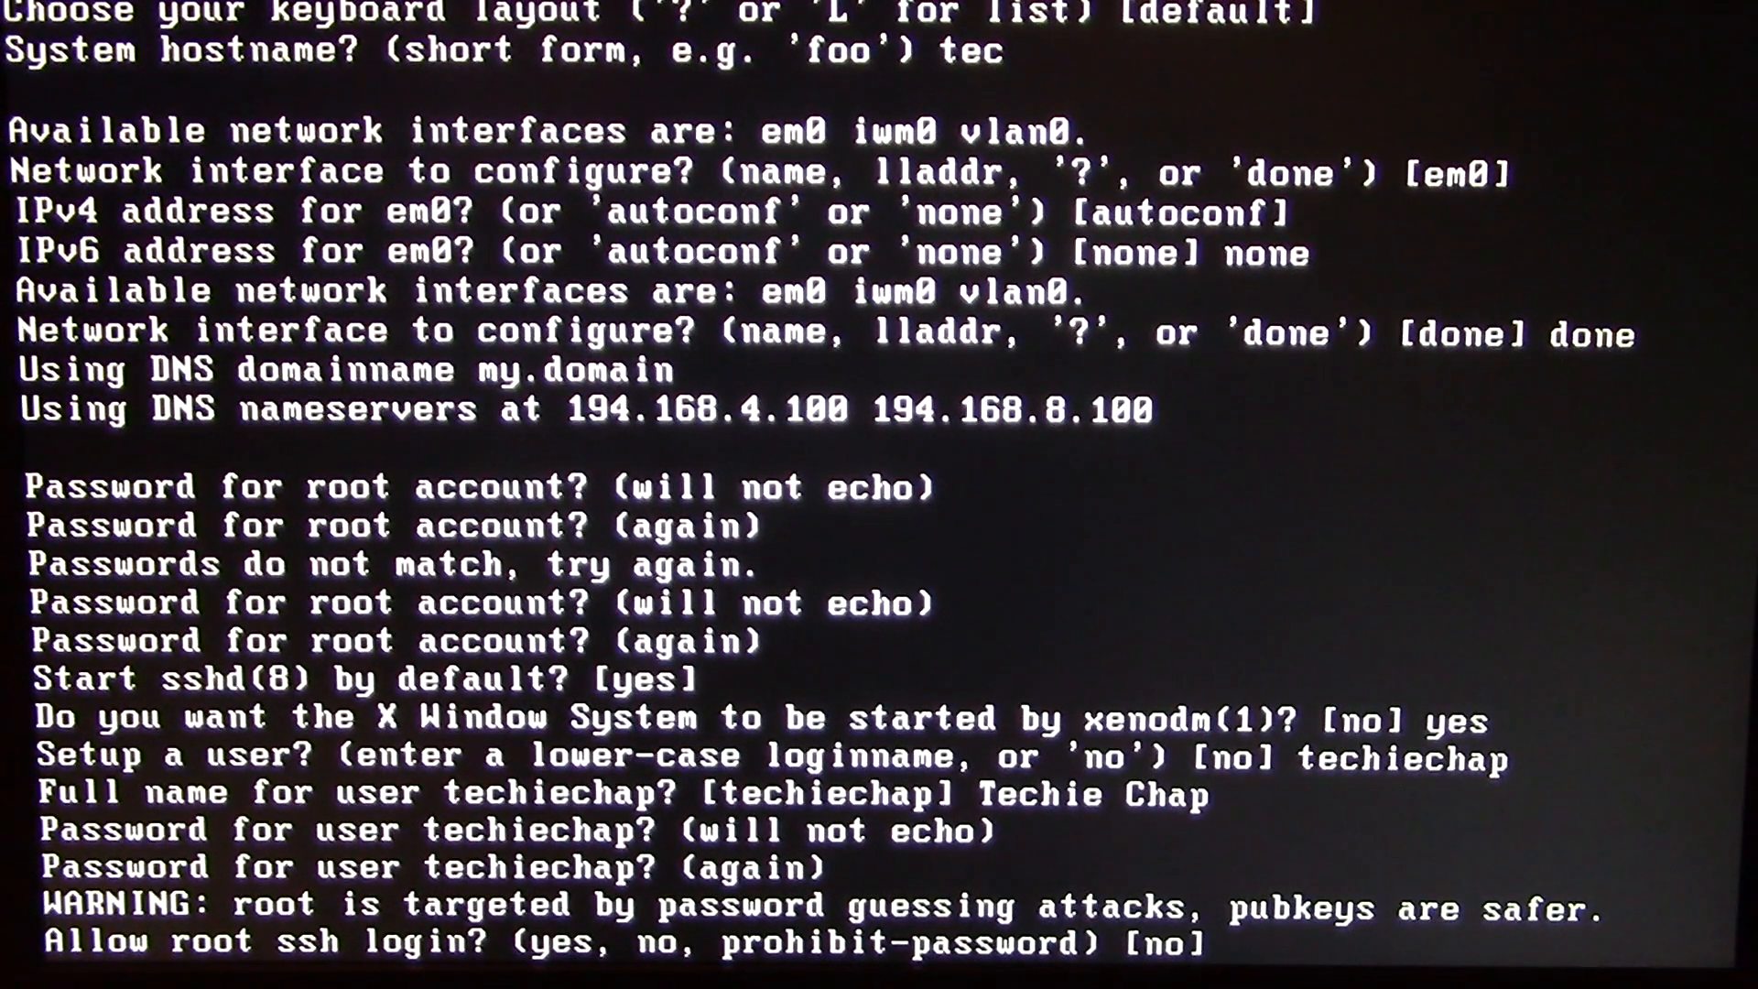
type("yes")
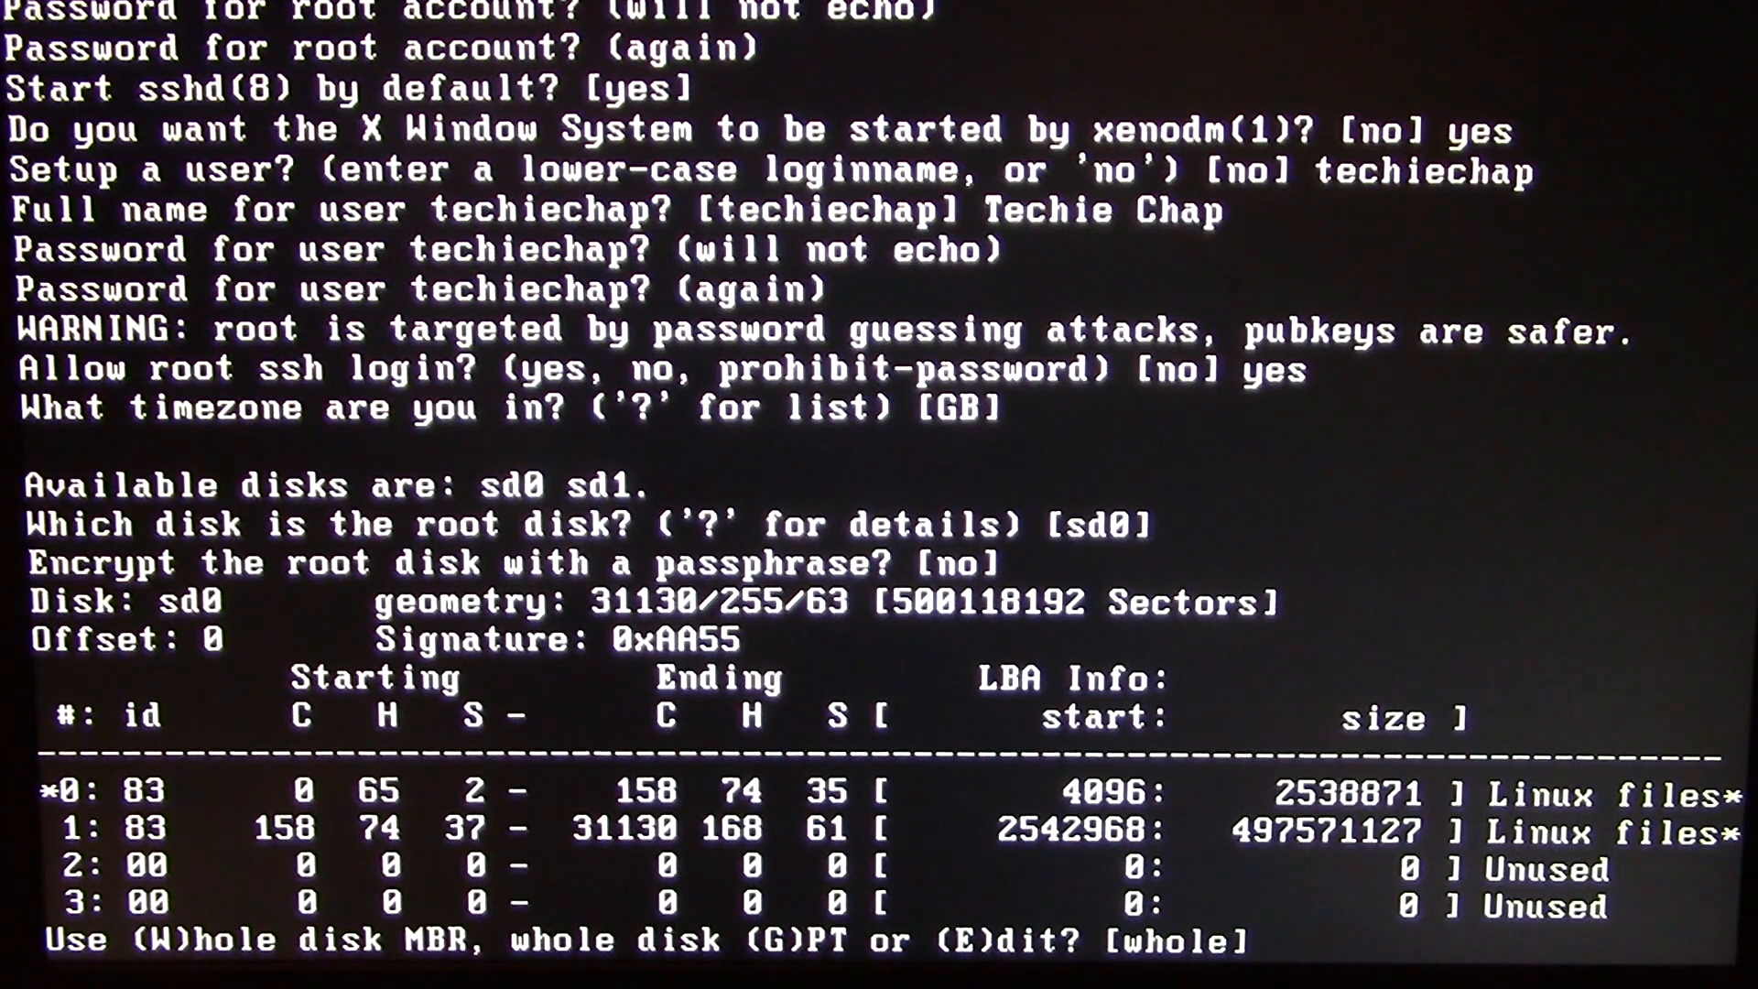
Step: Use the whole sd0 disk with MBR partitioning and the auto layout
type("w")
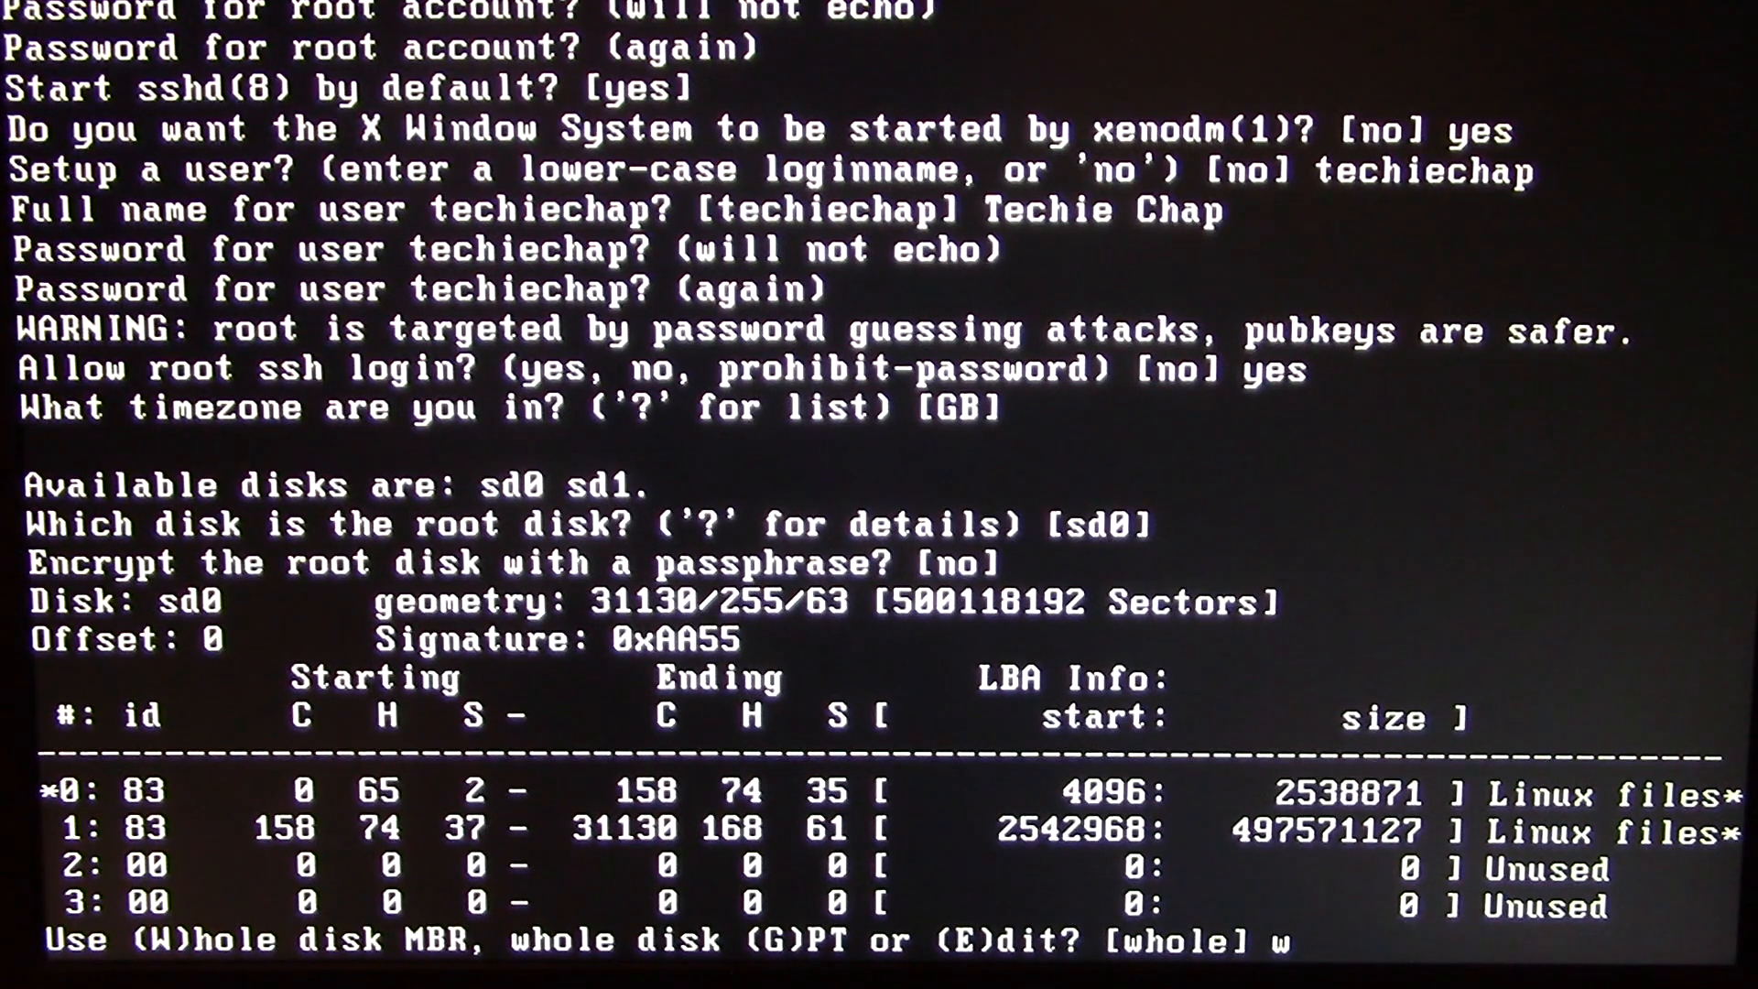
key("Return")
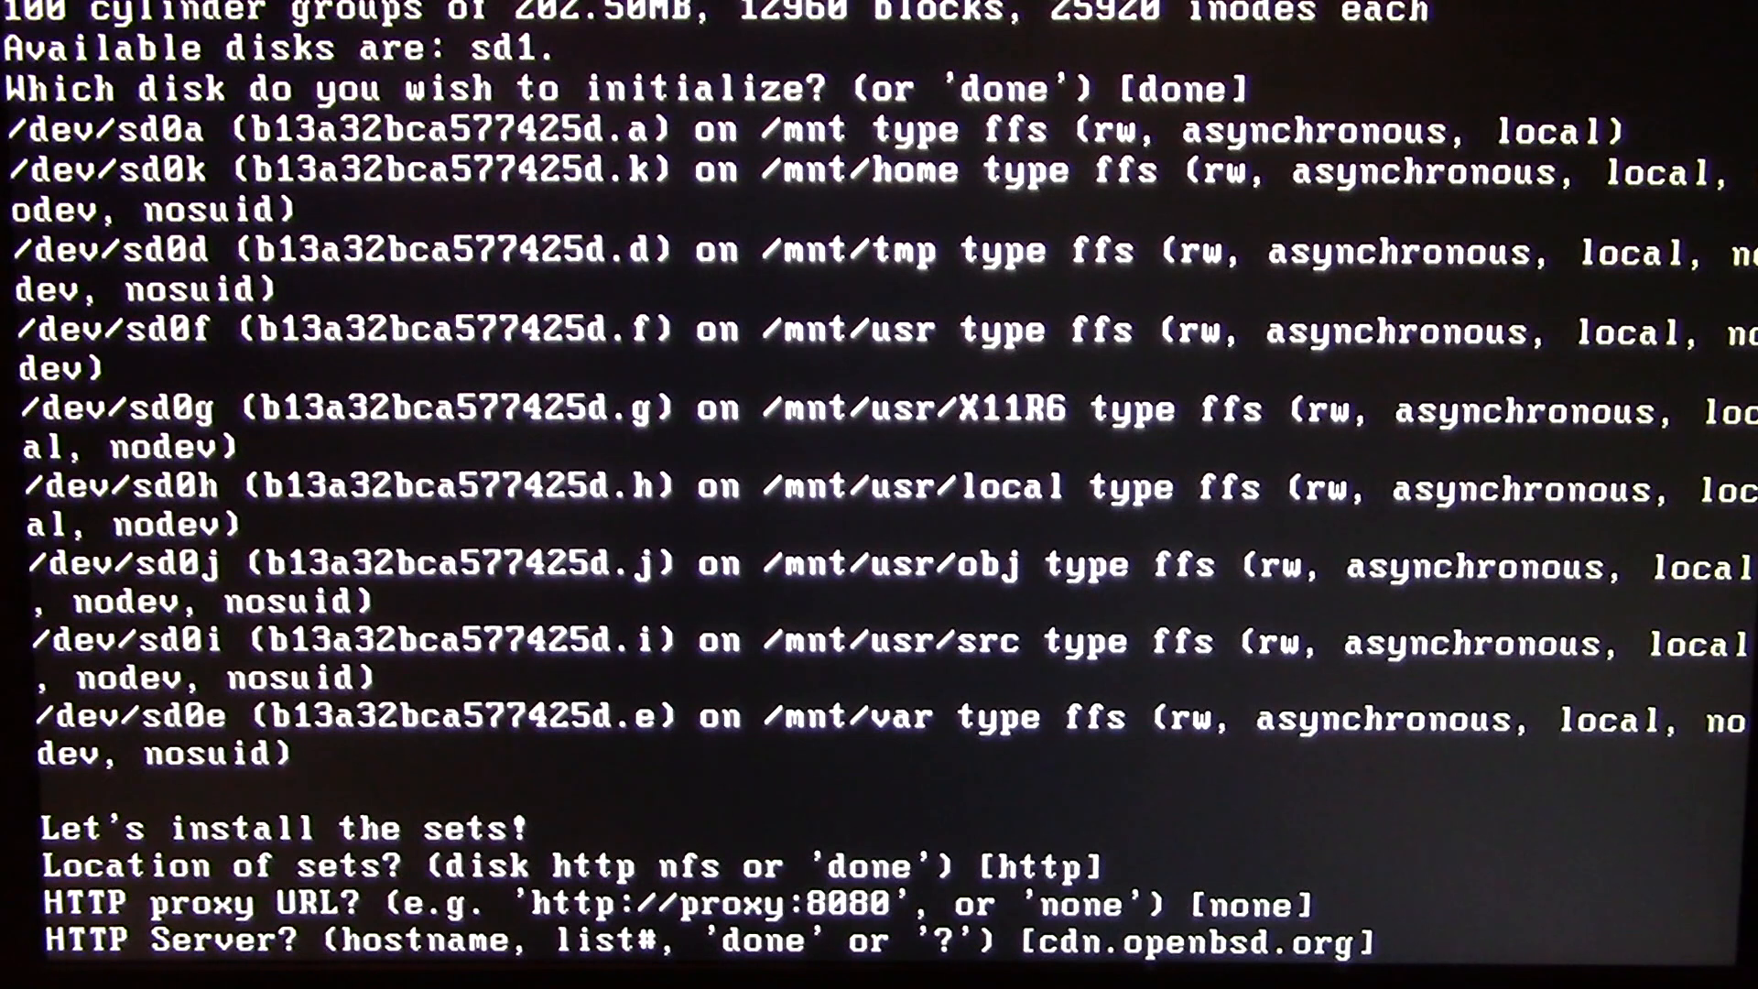
Step: Fetch all default sets from cdn.openbsd.org and accept the corrected system time
key("Return")
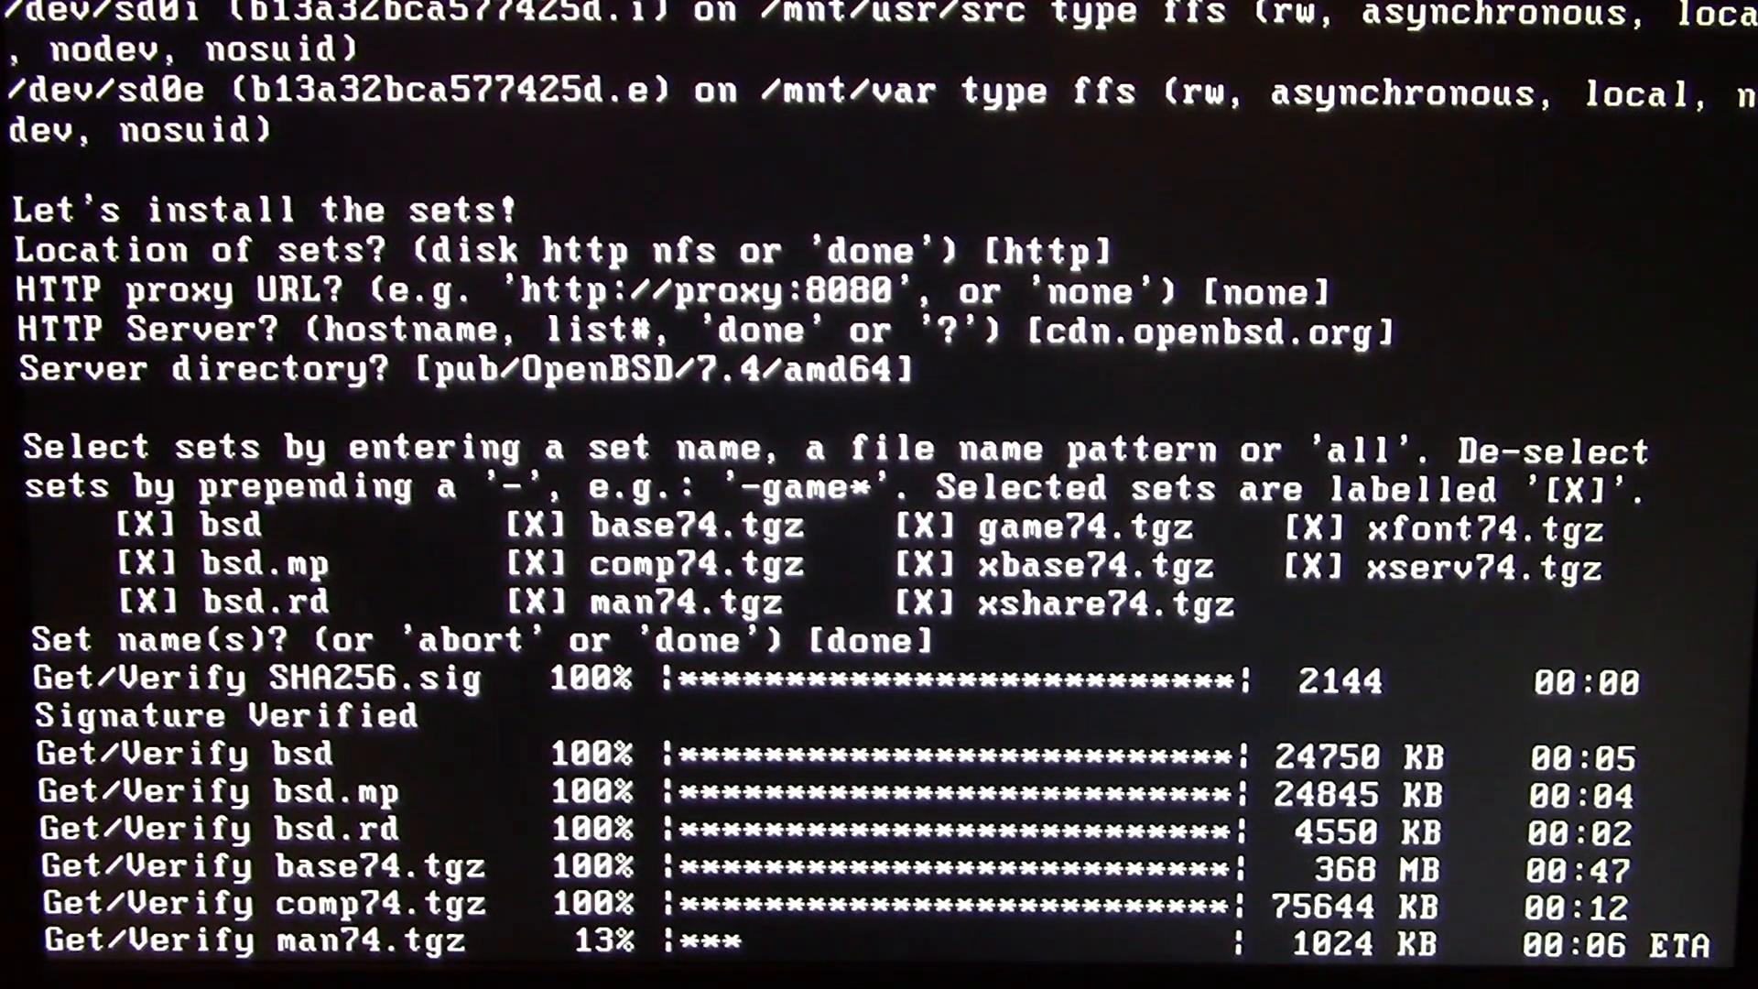
scroll("down", 3)
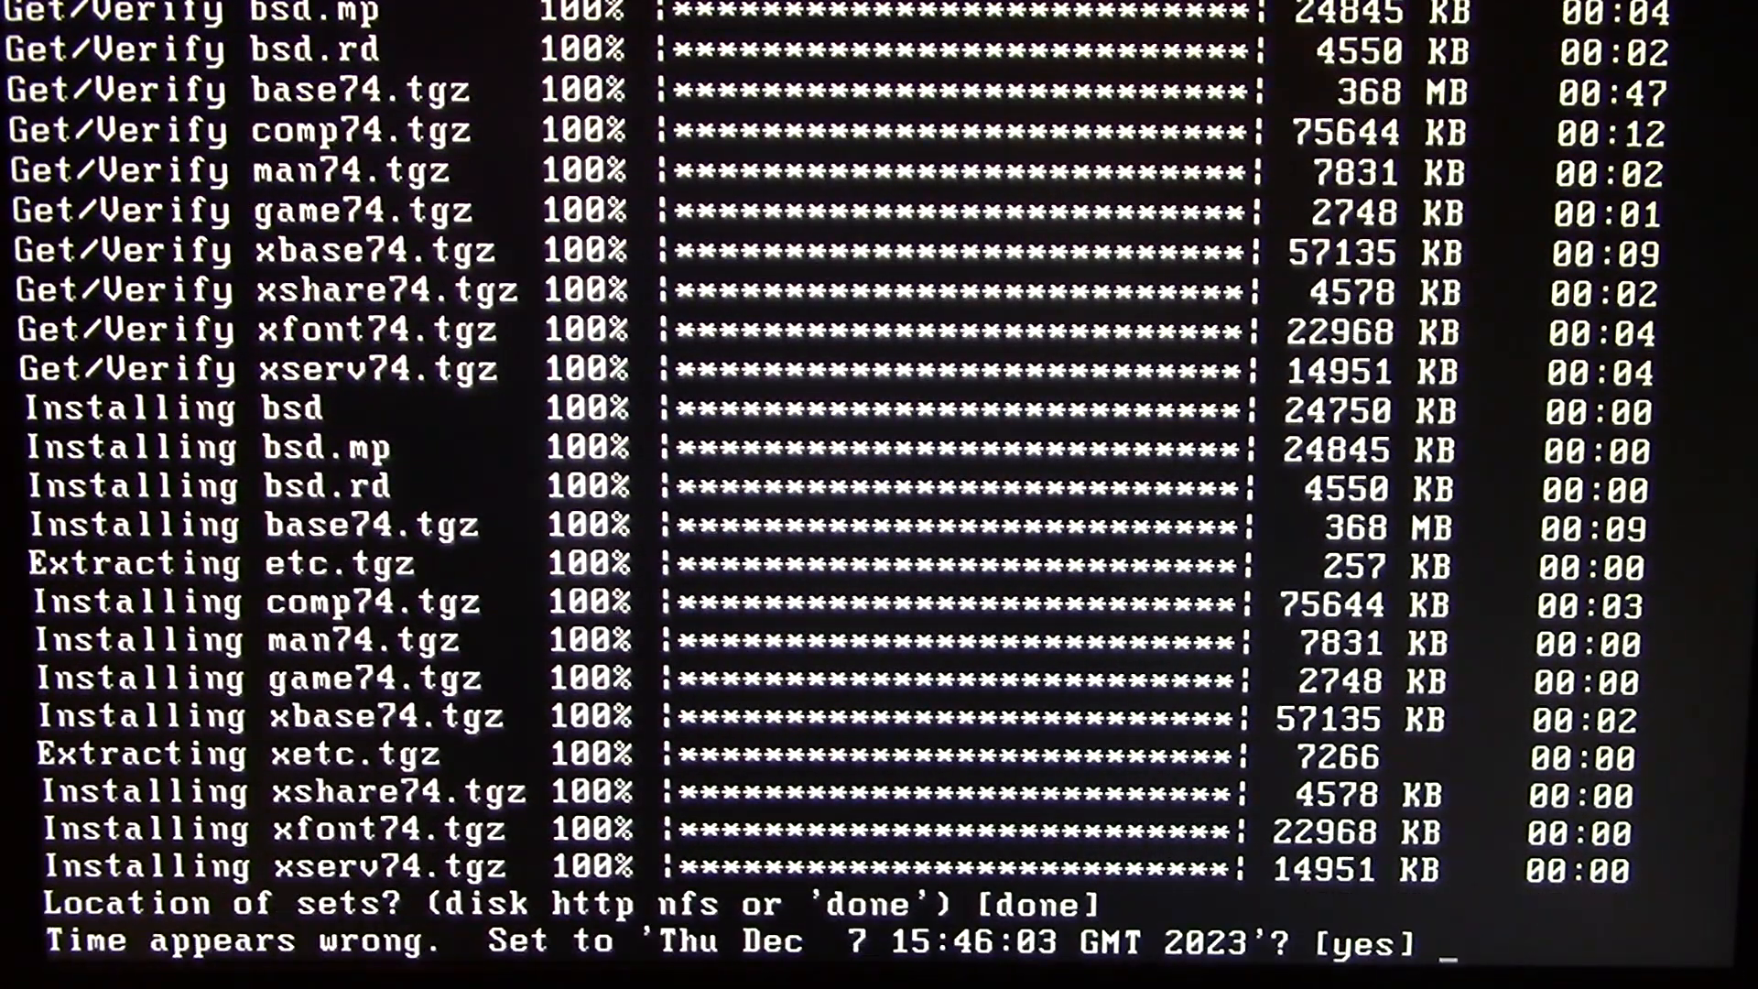
key("Return")
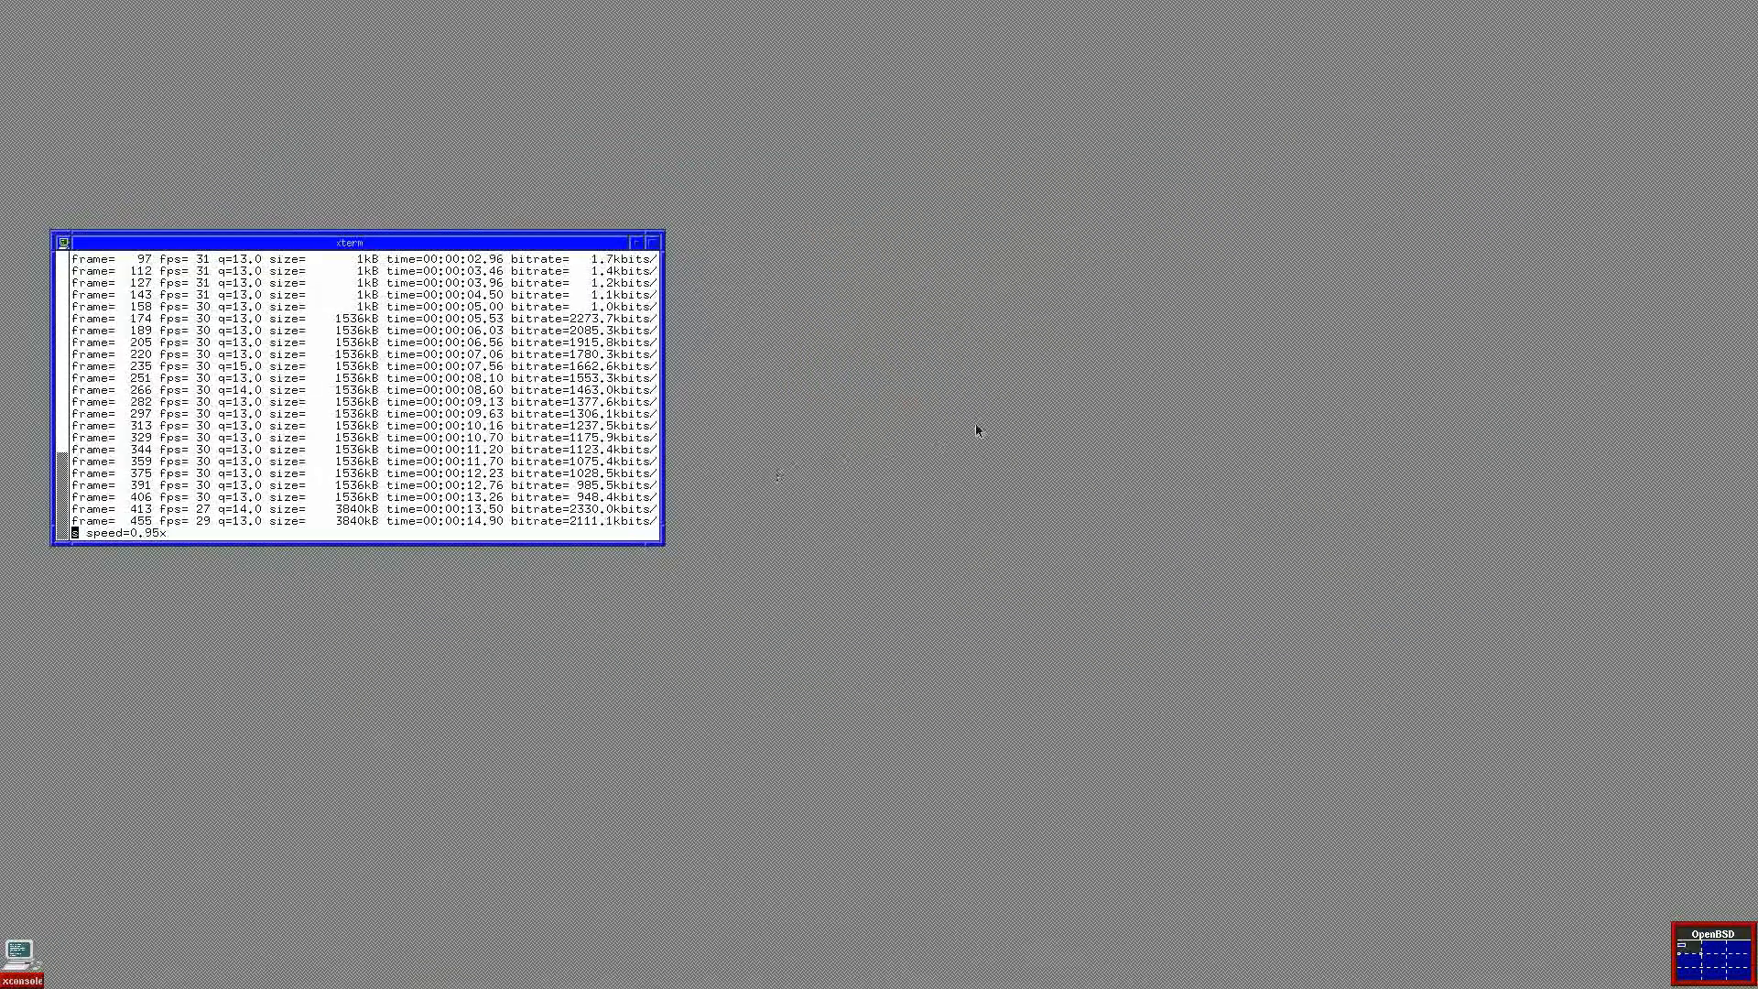
Step: Launch a second XTerm from the fvwm Root Menu on the desktop background
right_click(977, 430)
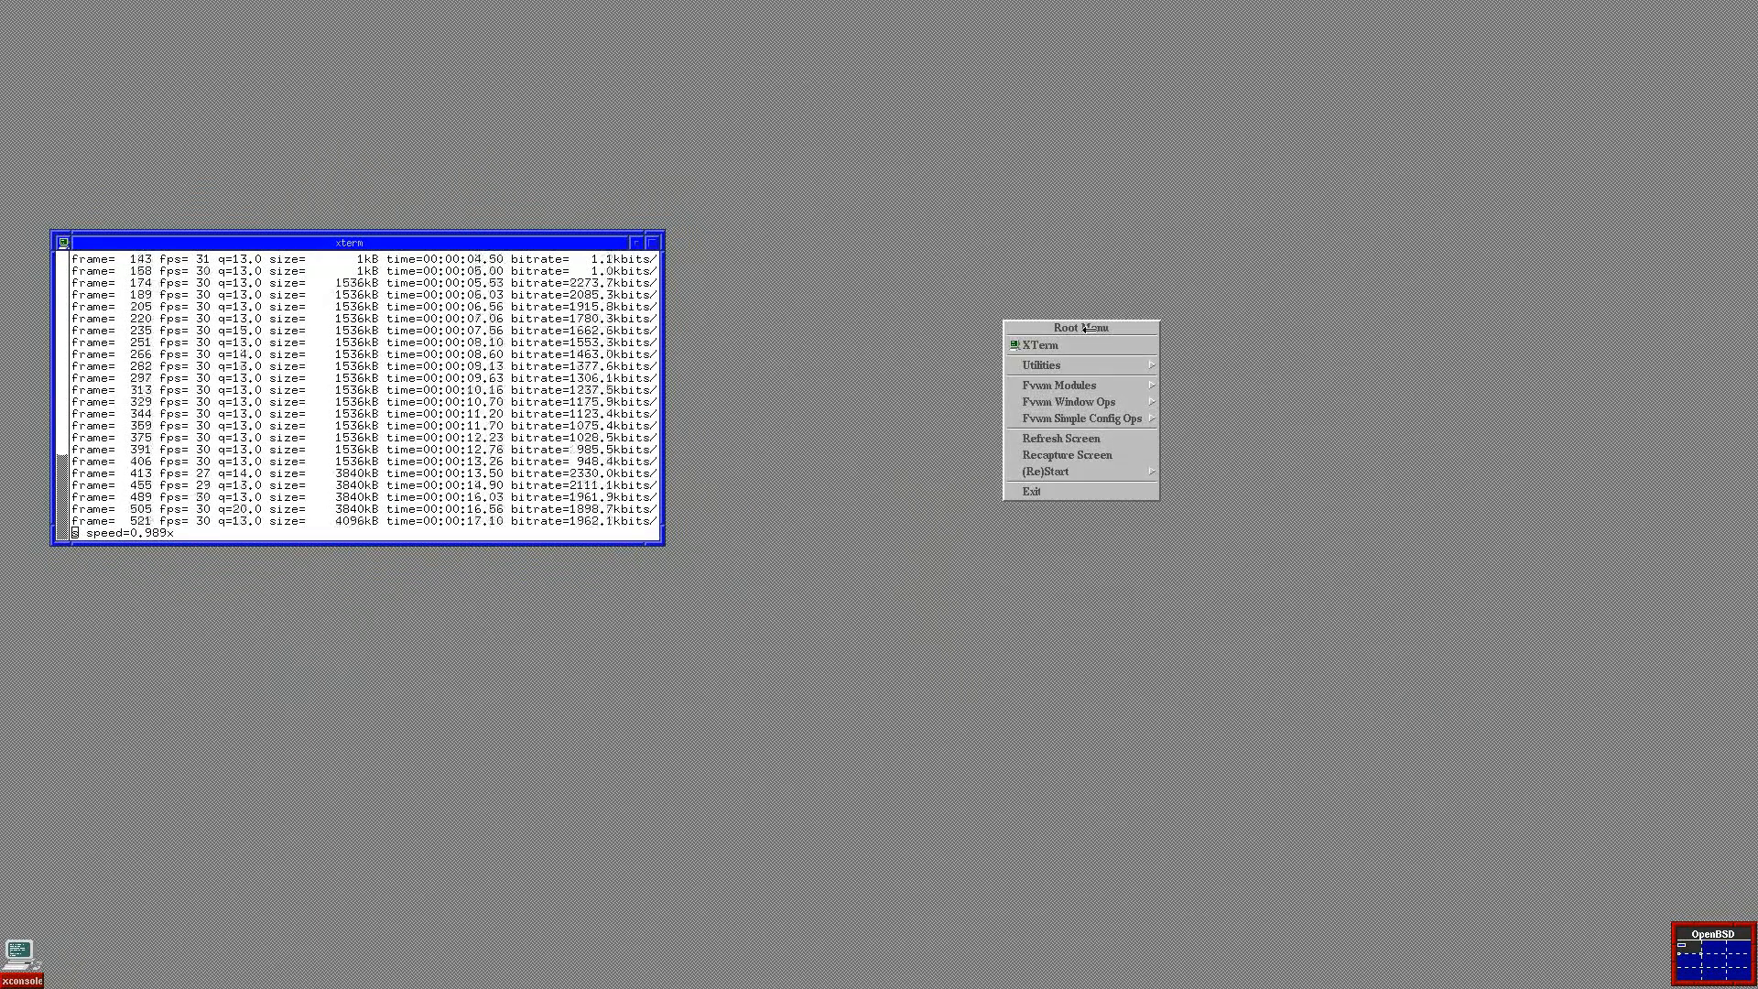
left_click(1040, 344)
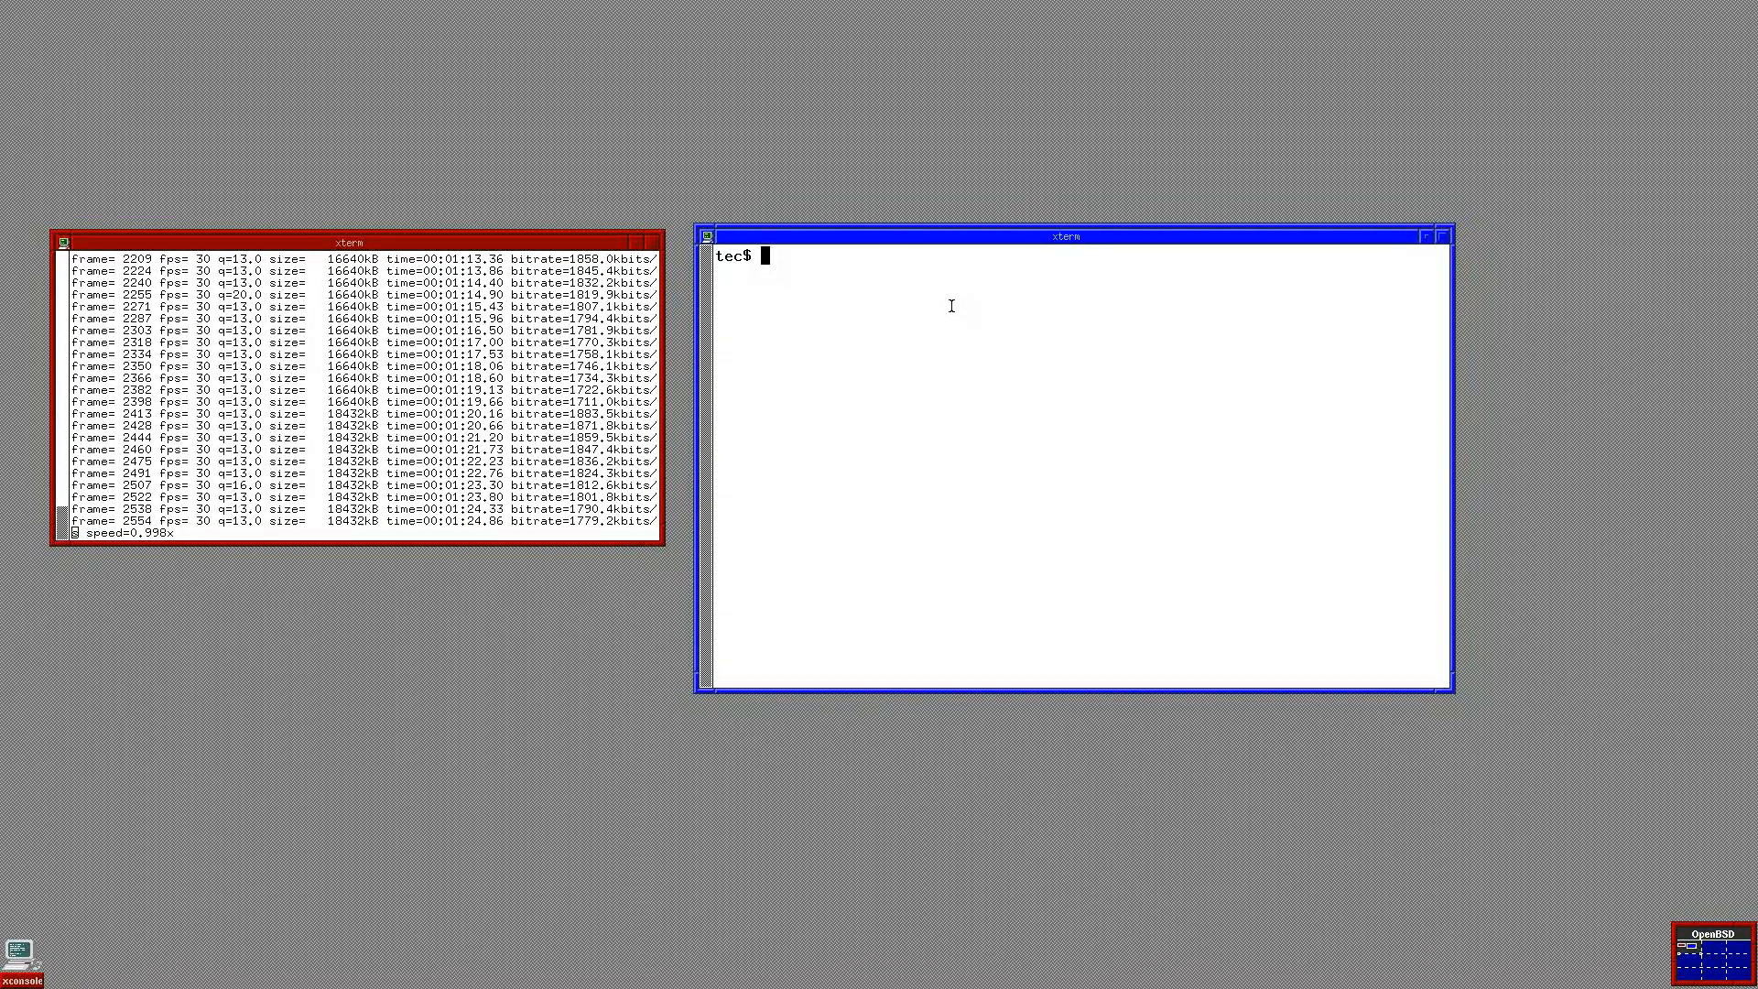
Step: Become root with su and run fw_update, which reports no firmware to add or update
type("su")
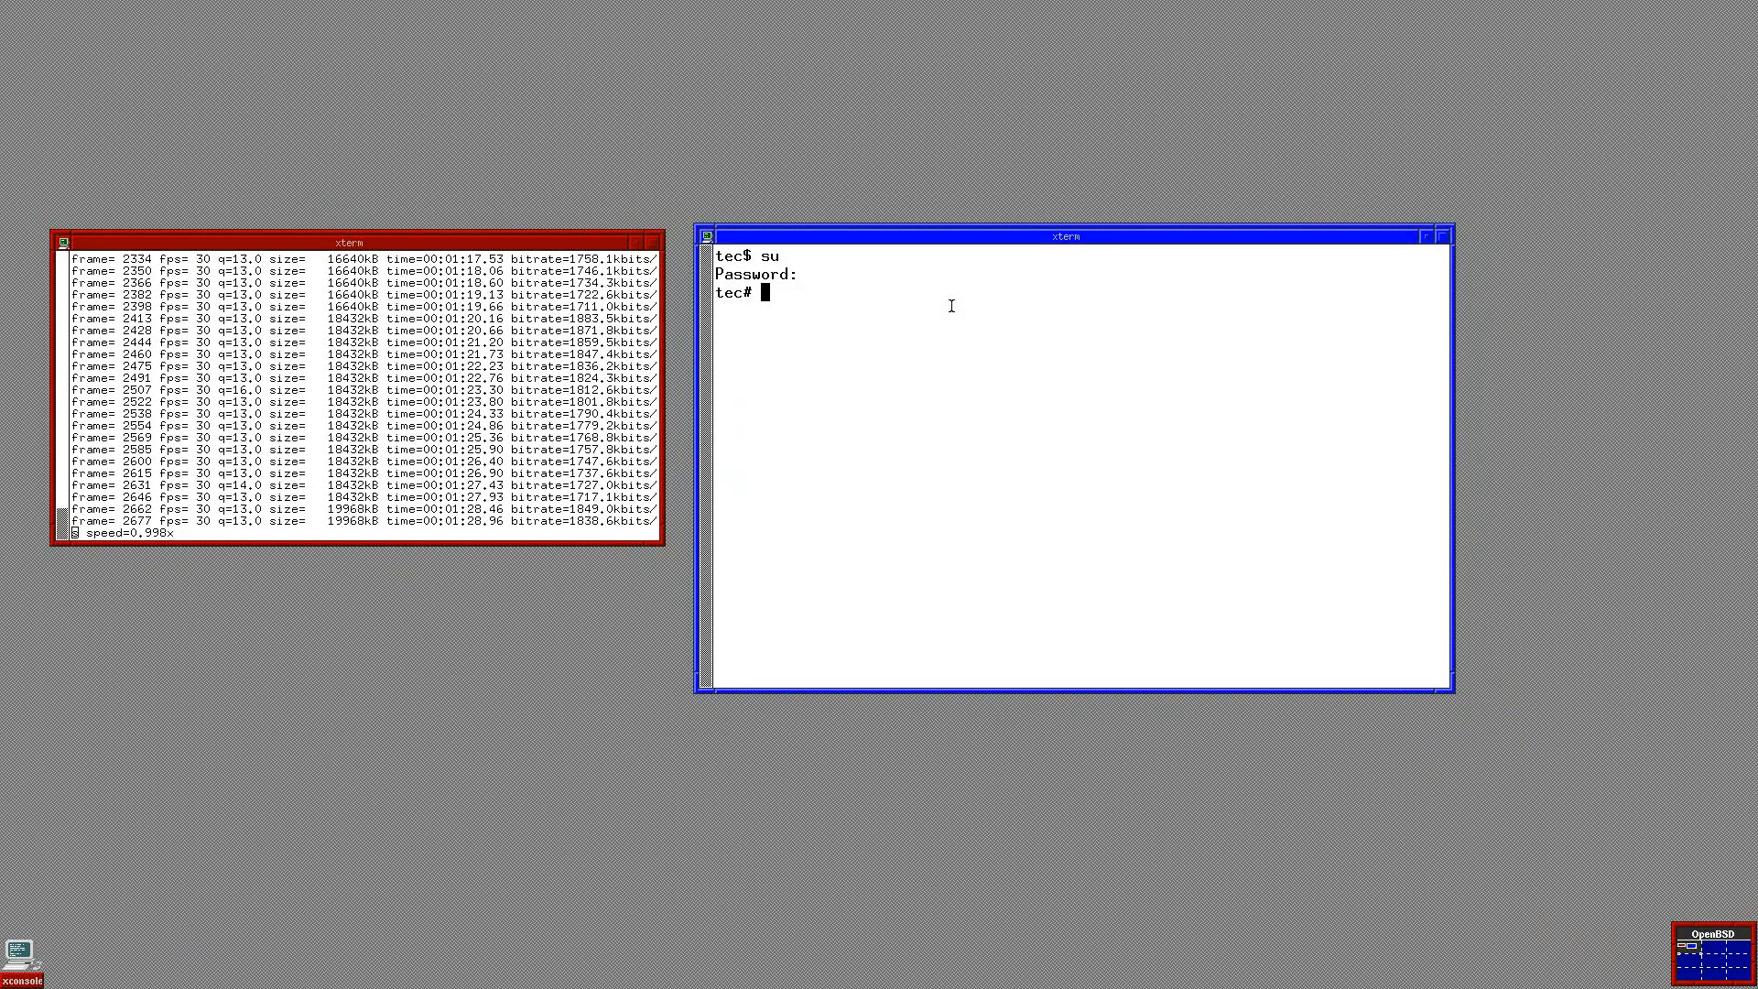
type("fw_update")
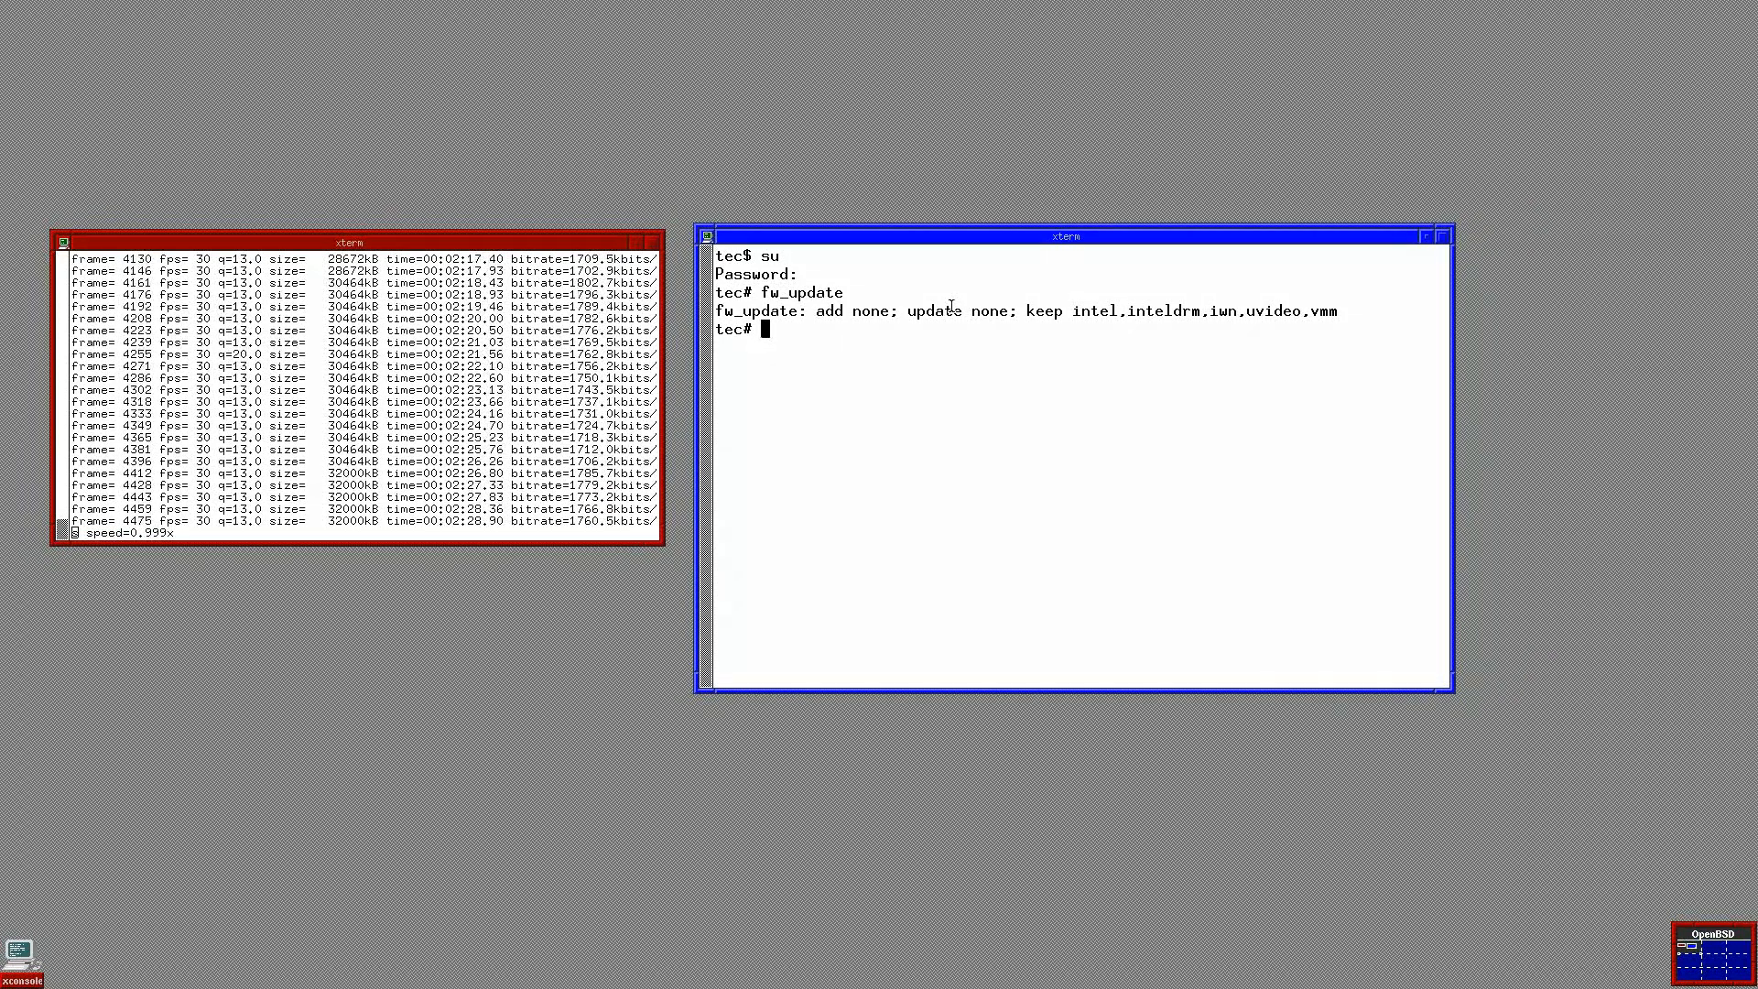
Step: Query available packages with pkg_info -Q firefox, listing Firefox 120.0.1 and ESR 115.5.0 builds
type("pk")
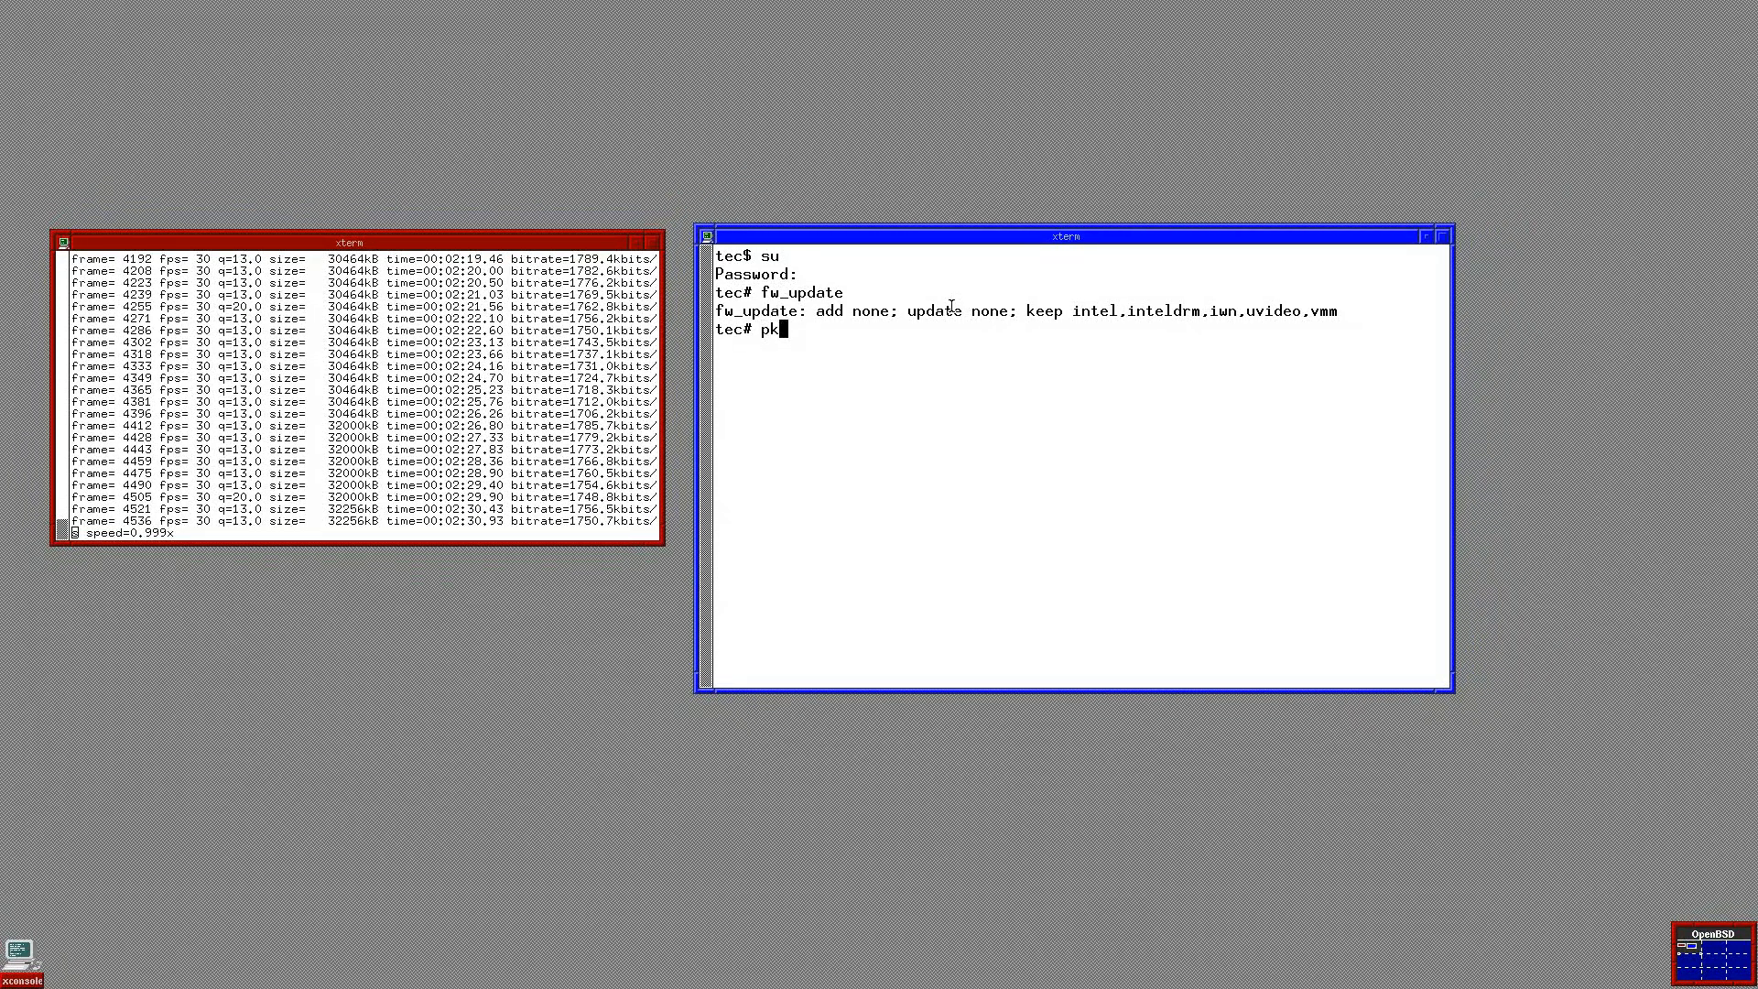
type("g")
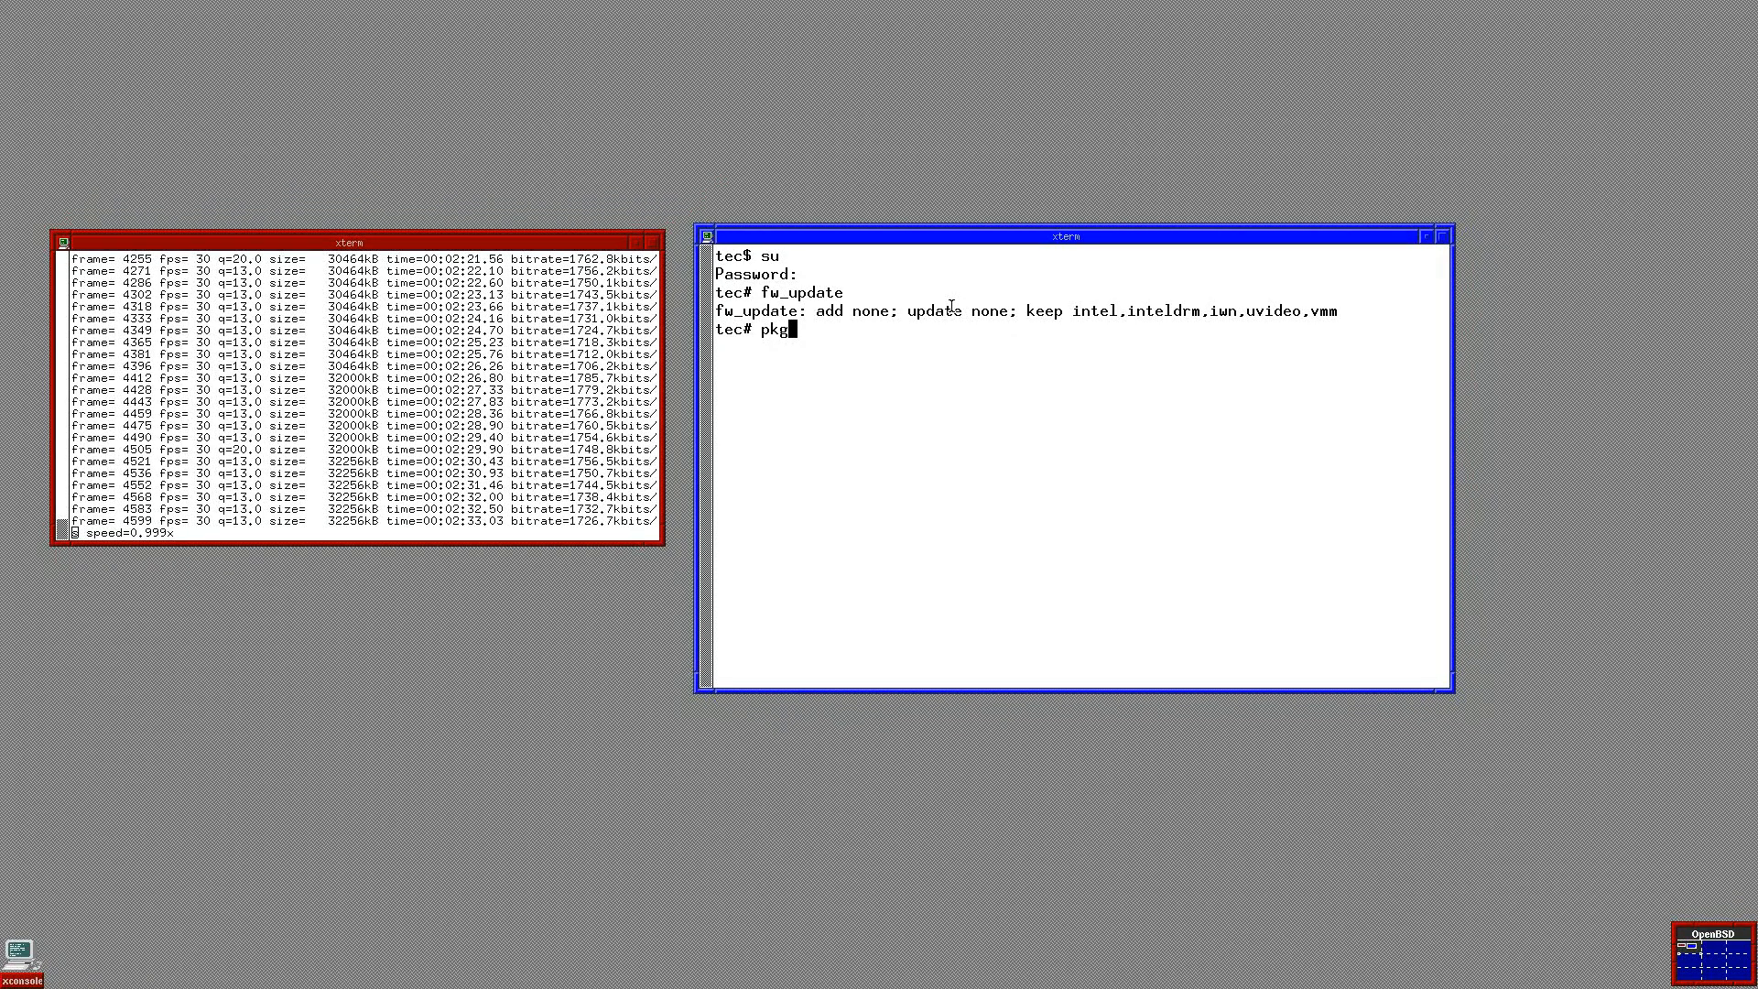
type("_a")
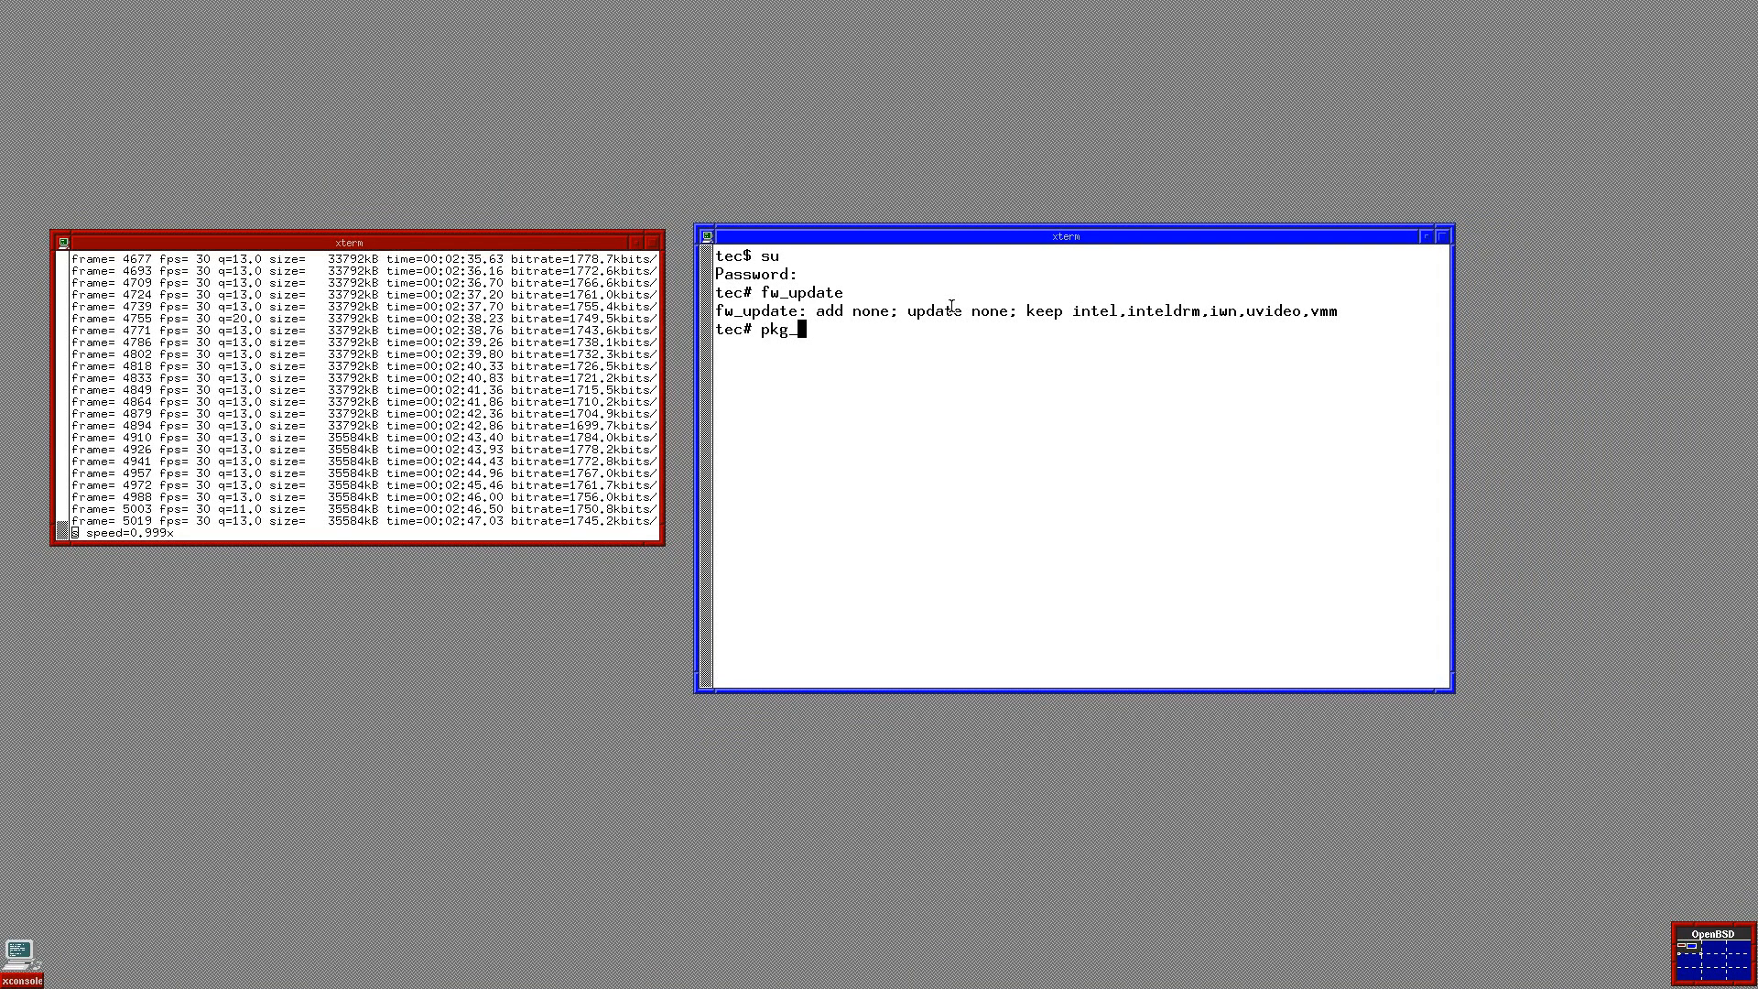
type("info")
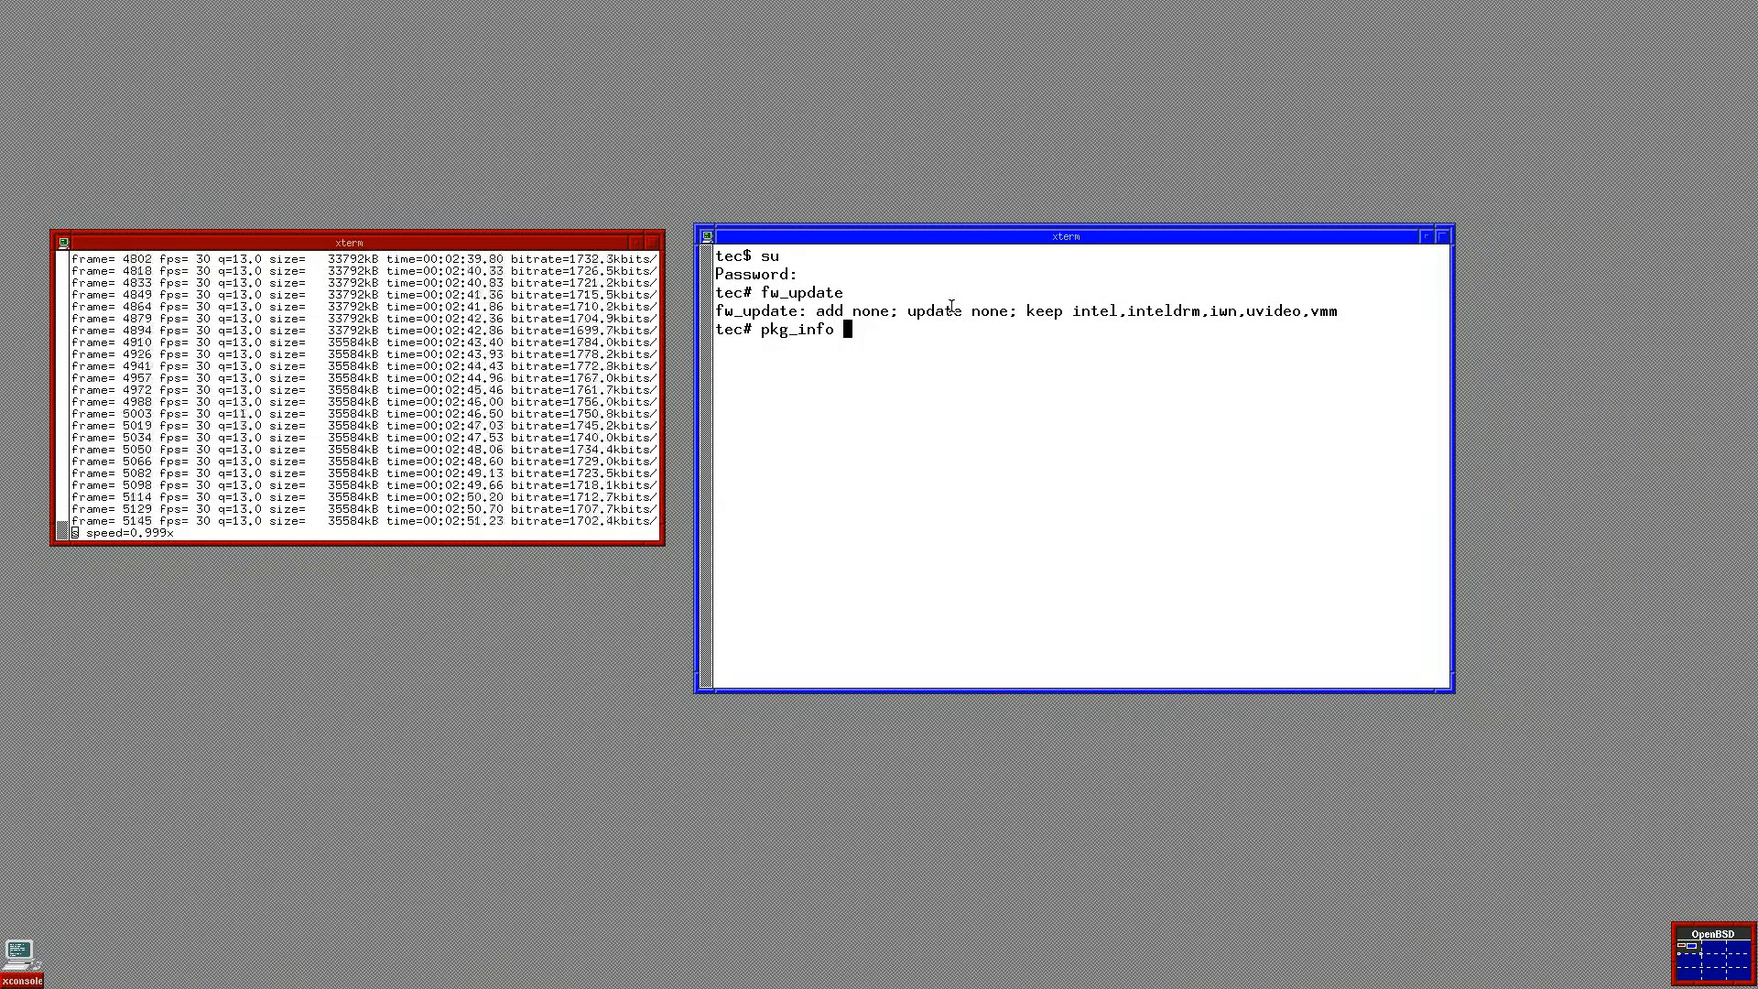
type("-Q")
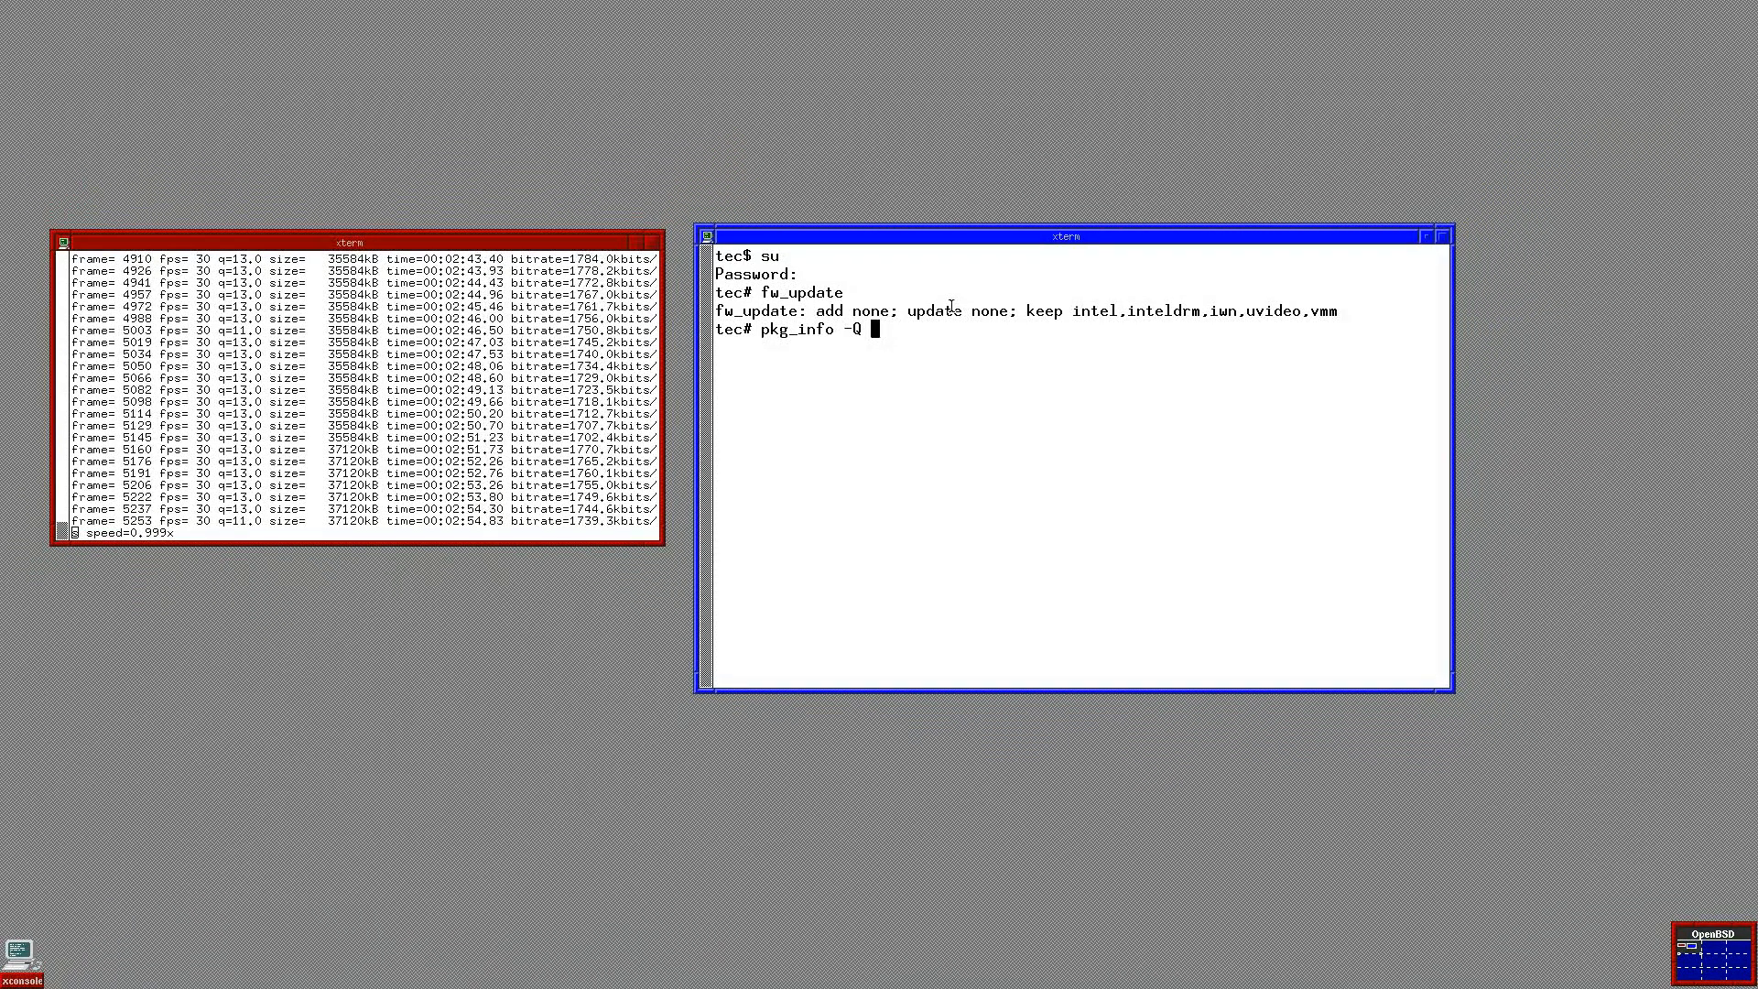
type("firefox")
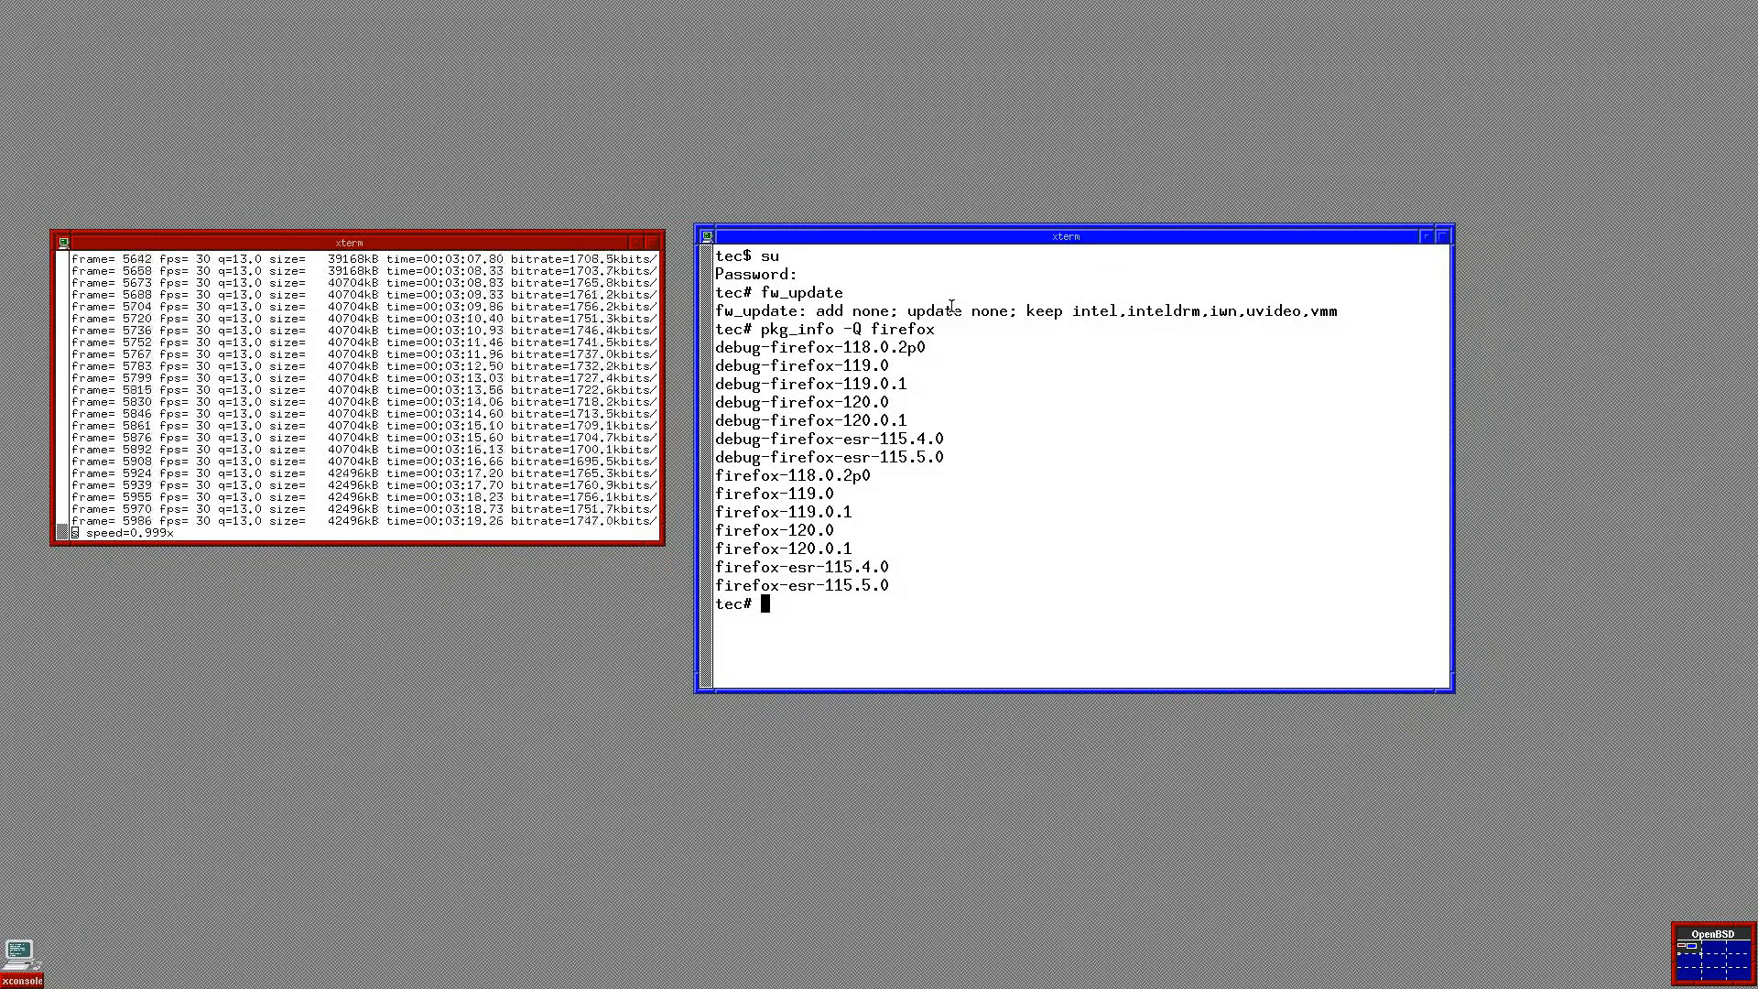
Step: Install firefox-120.0.1 with pkg_add, pulling in all its dependencies
type("pk")
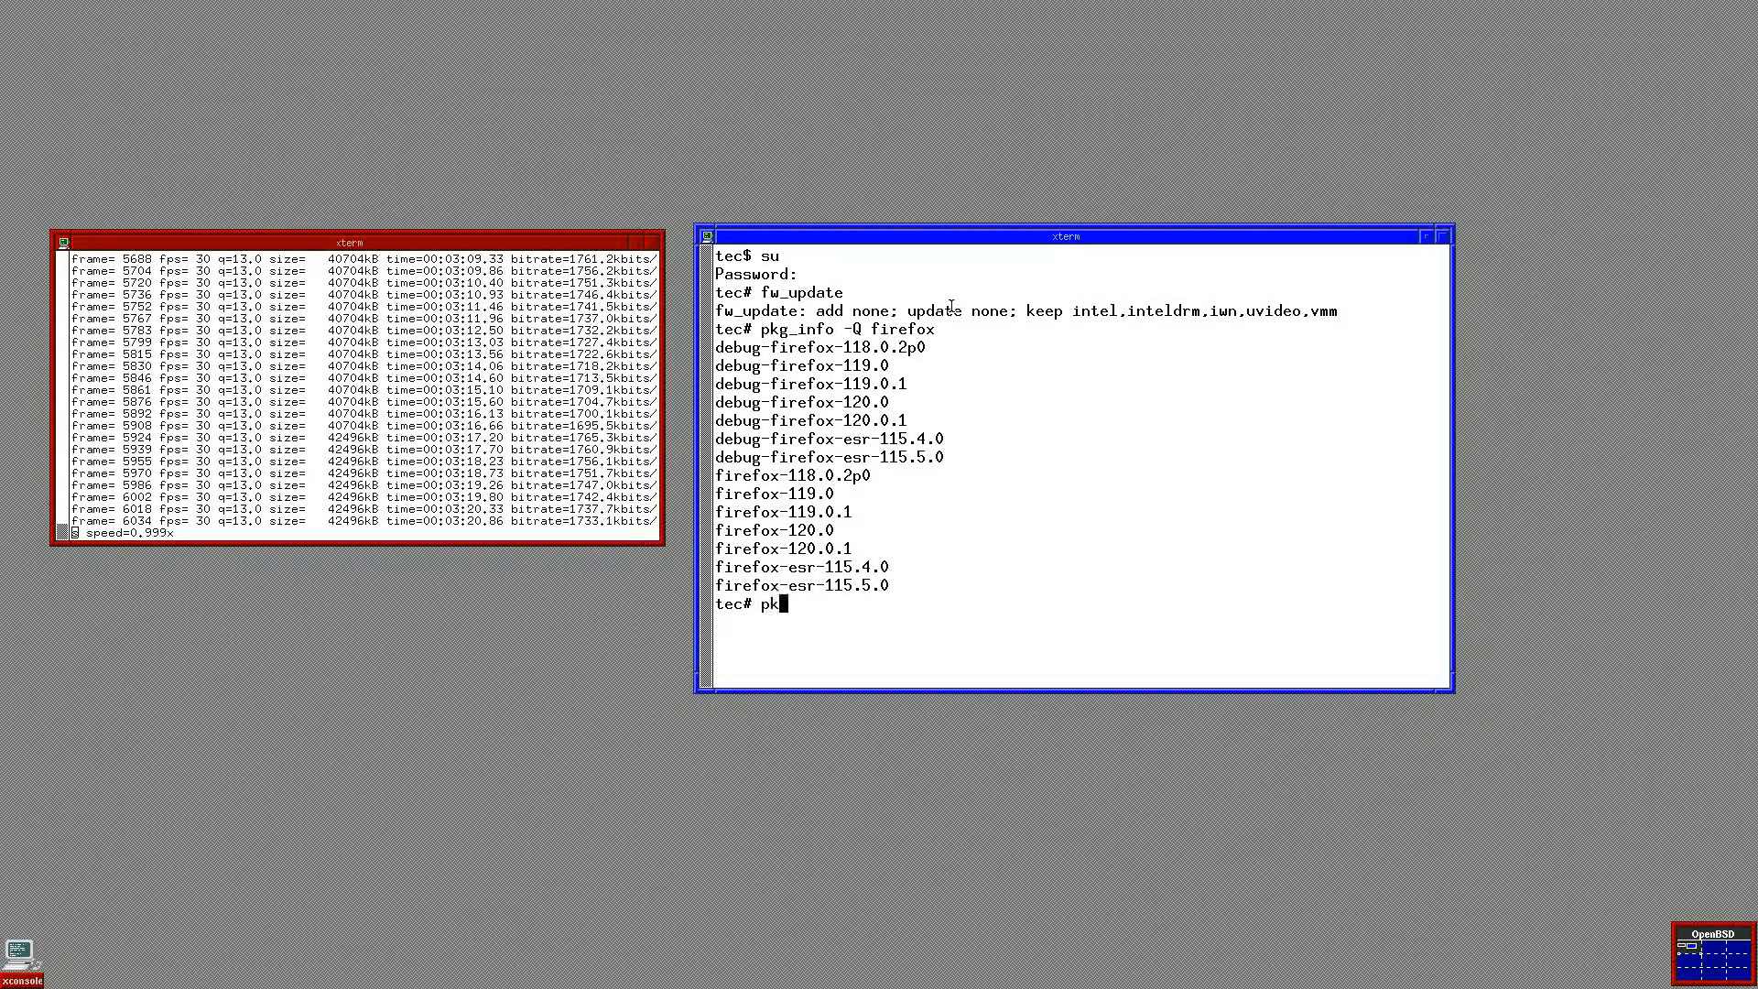
type("g_add")
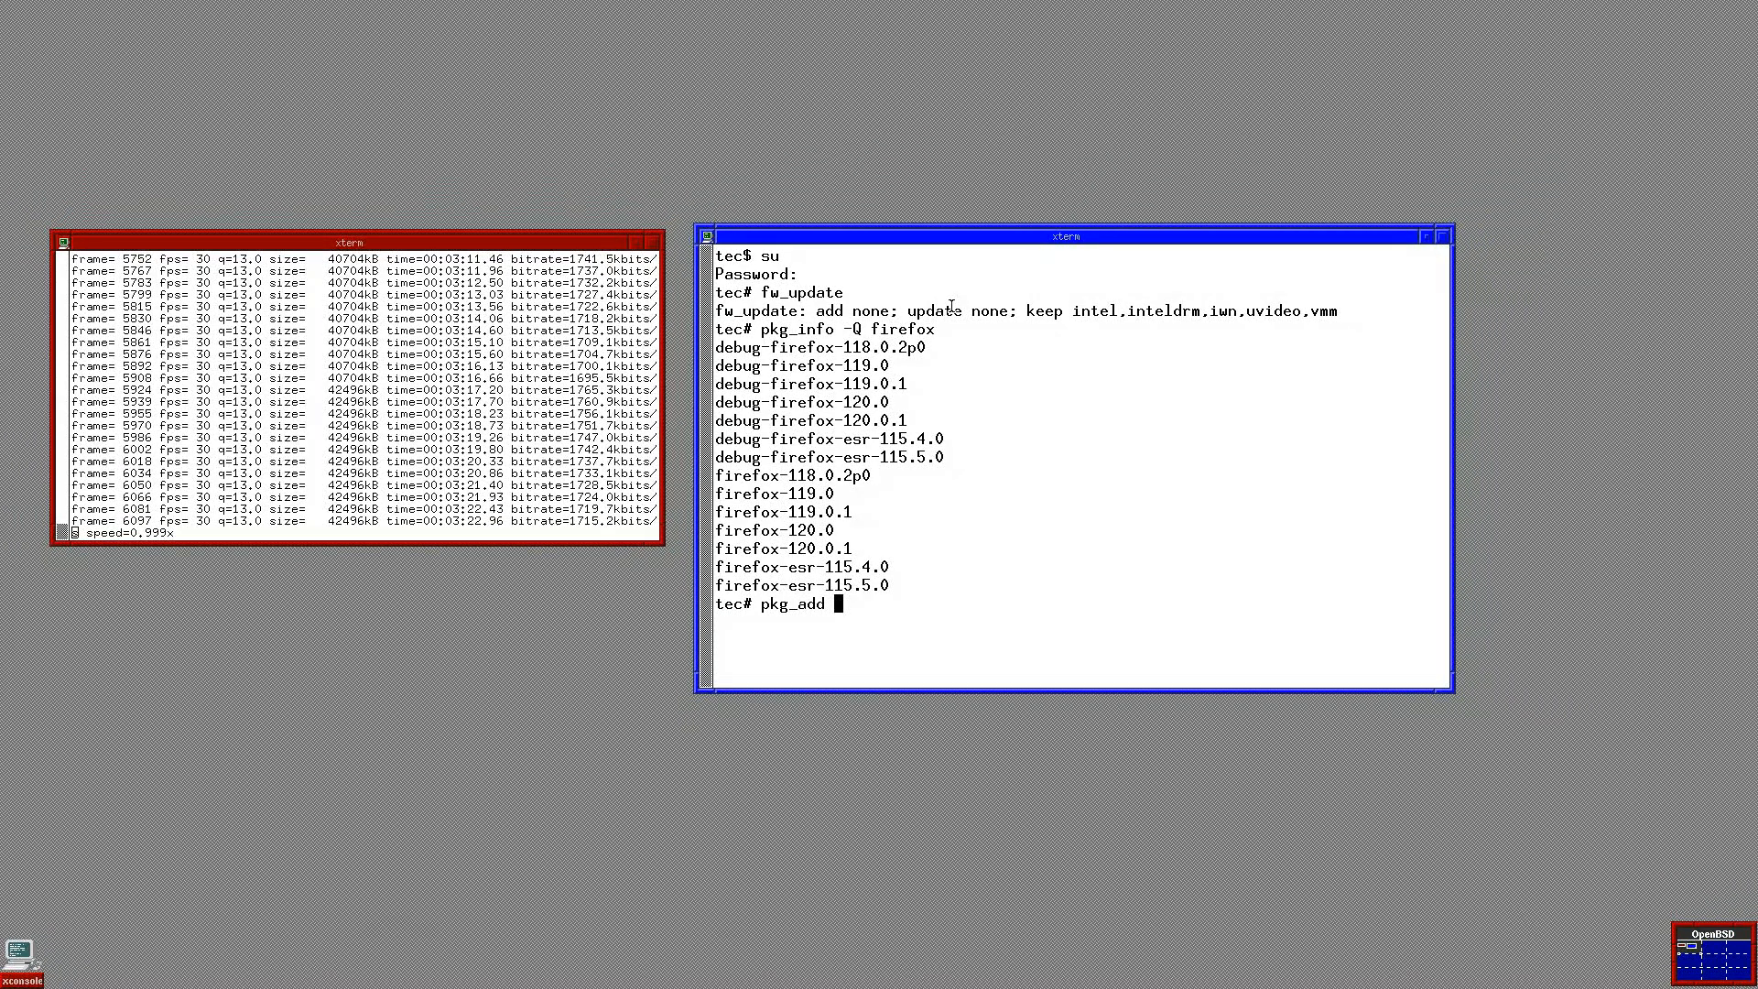
type("firefox-")
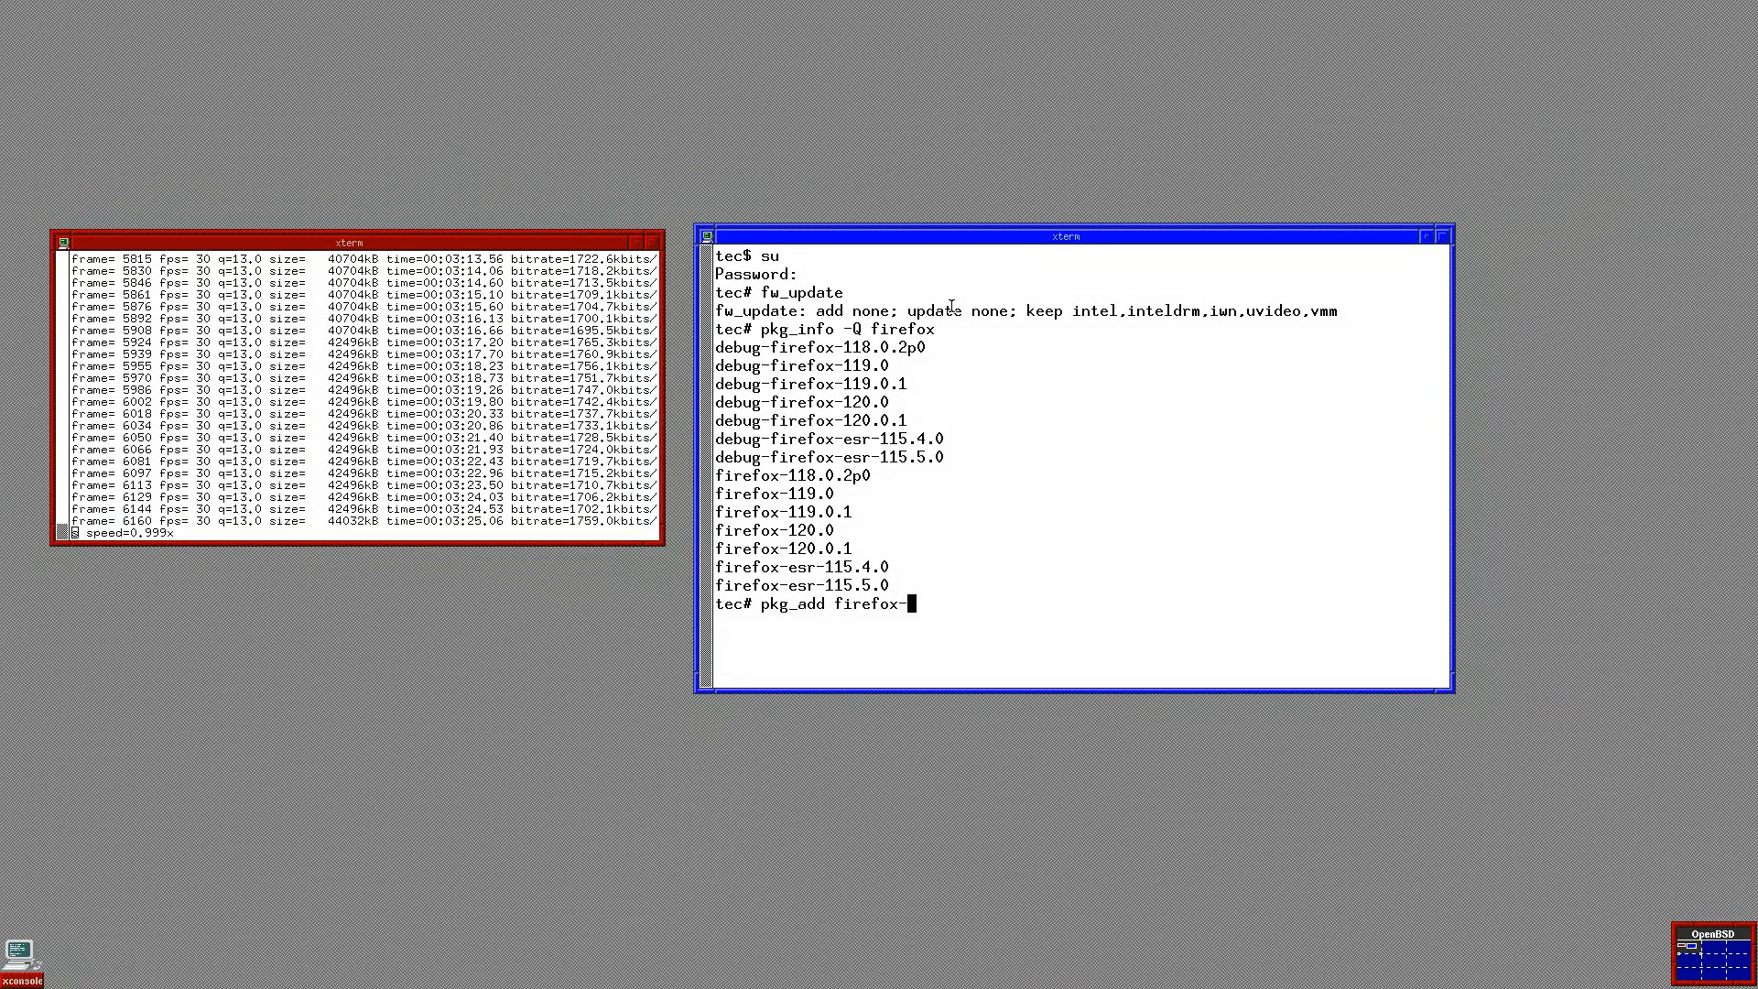
type("120")
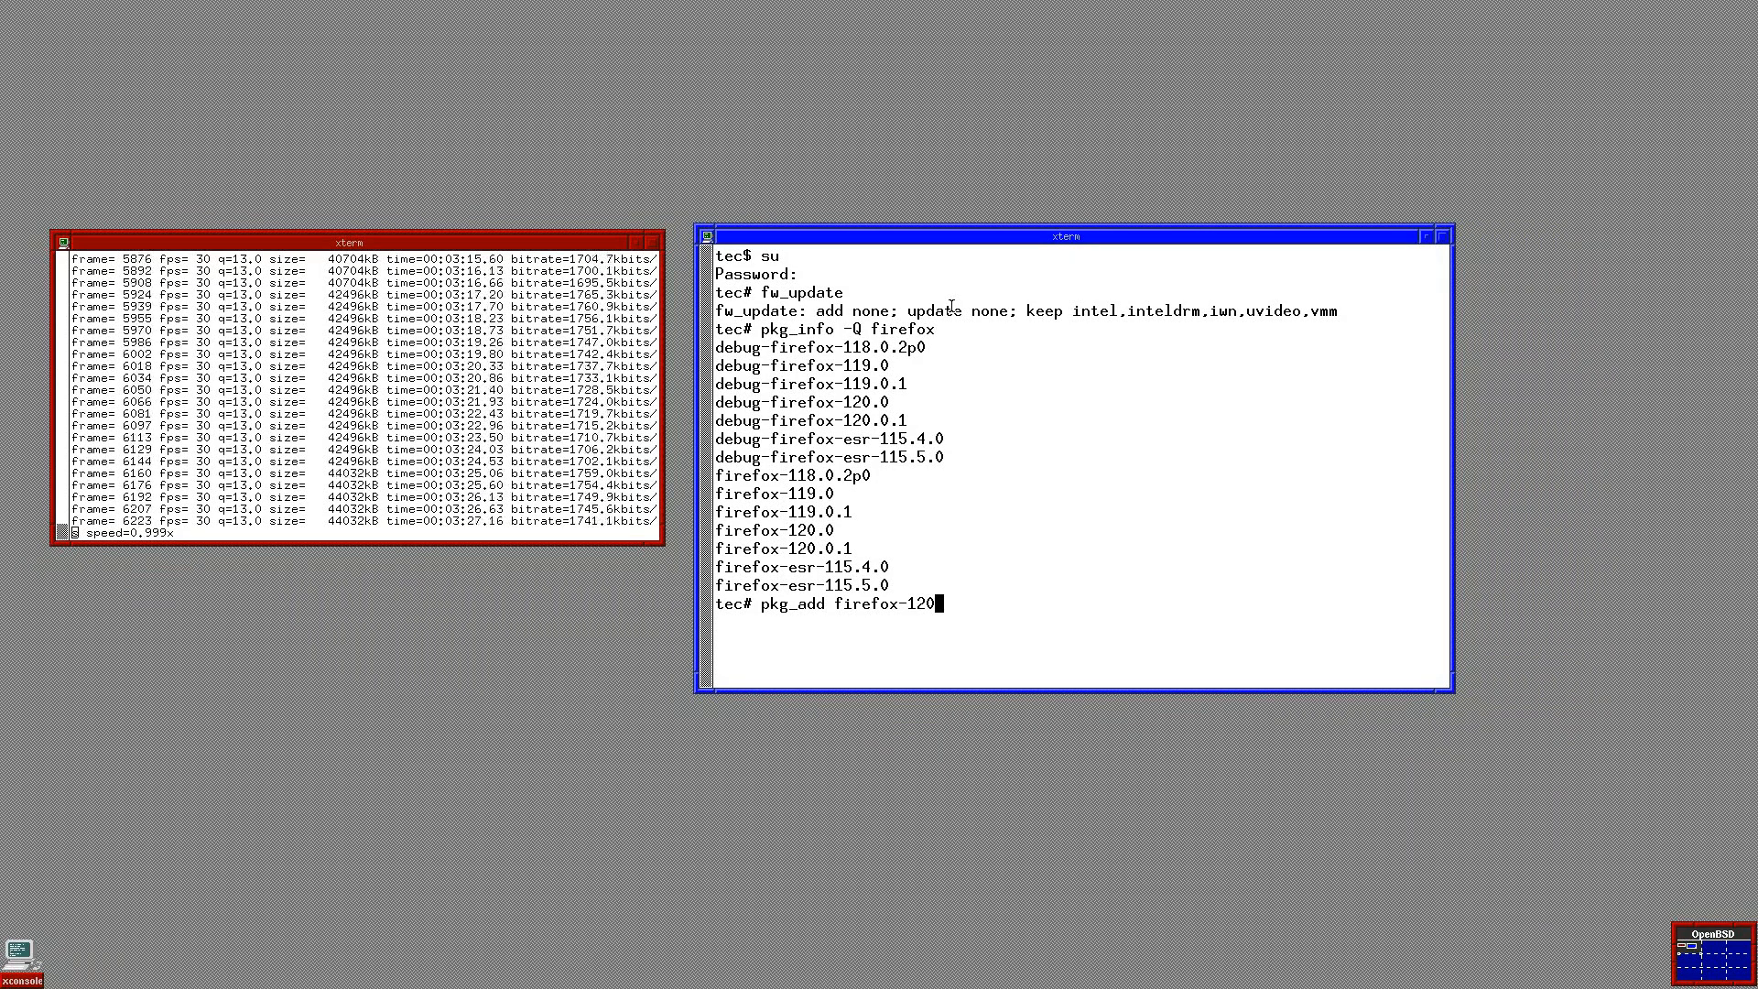
type(".")
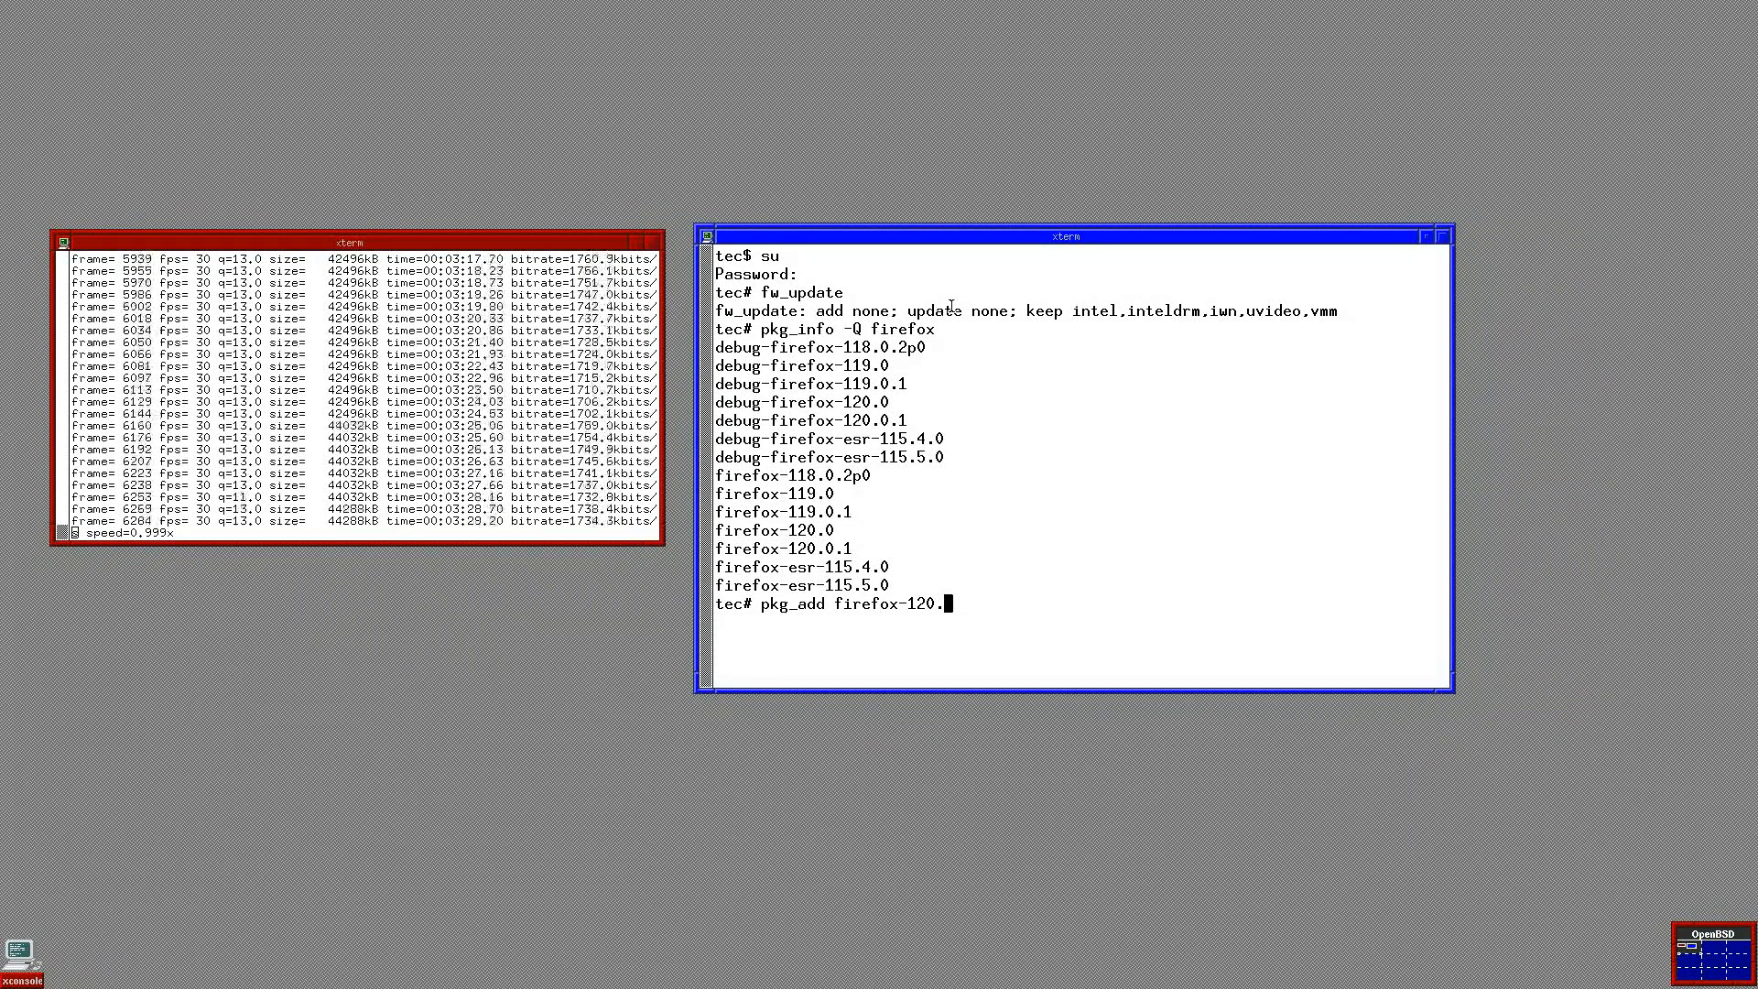
type("0.1")
type("to")
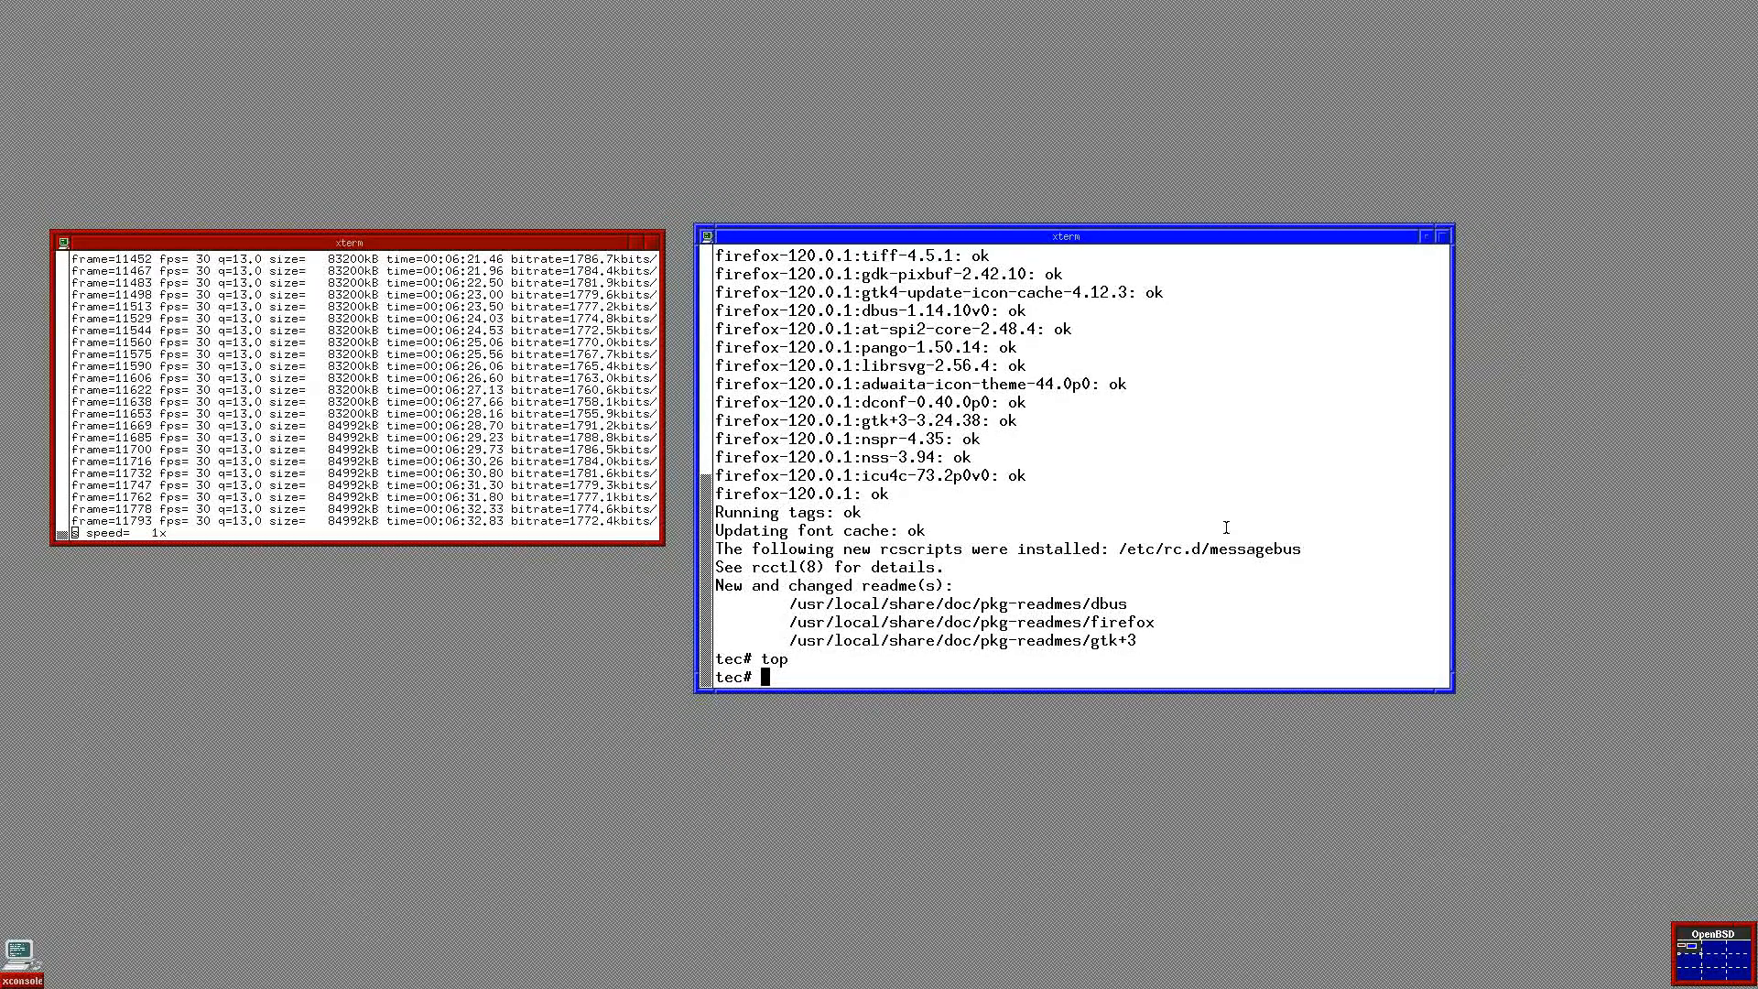
Step: Query available NTFS packages with pkg_info -Q ntfs, listing libfsntfs and ntfs_3g
type("pkg")
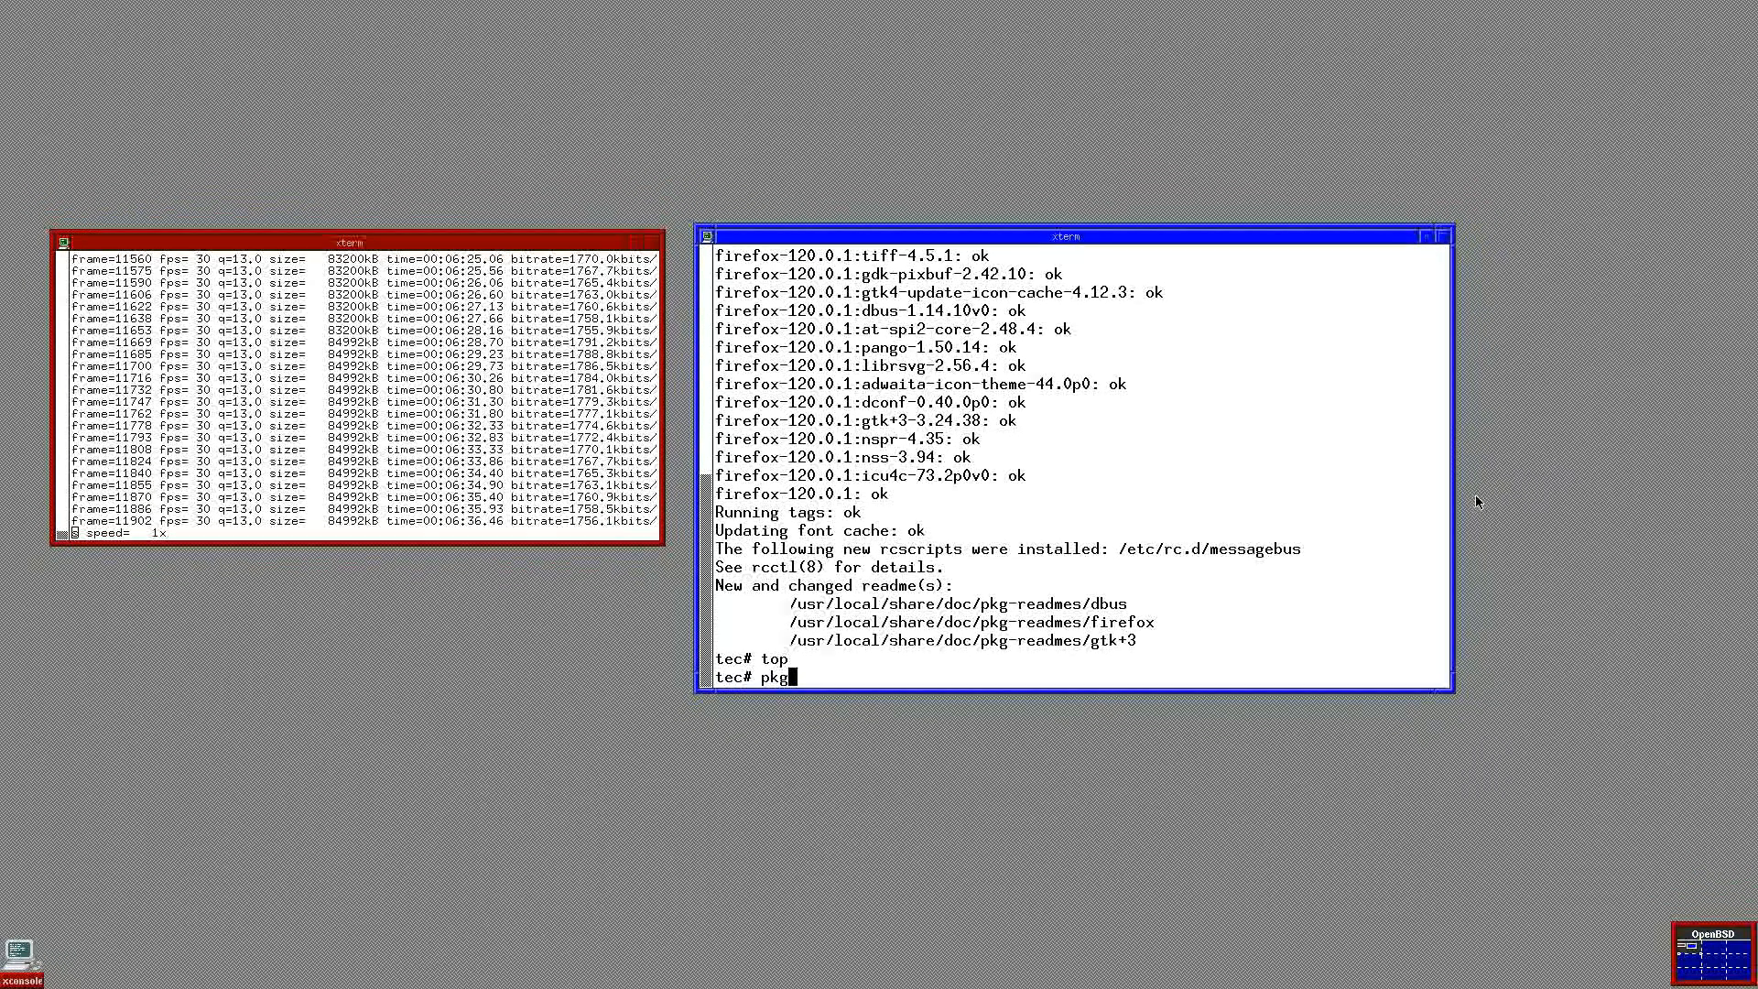
type("_info")
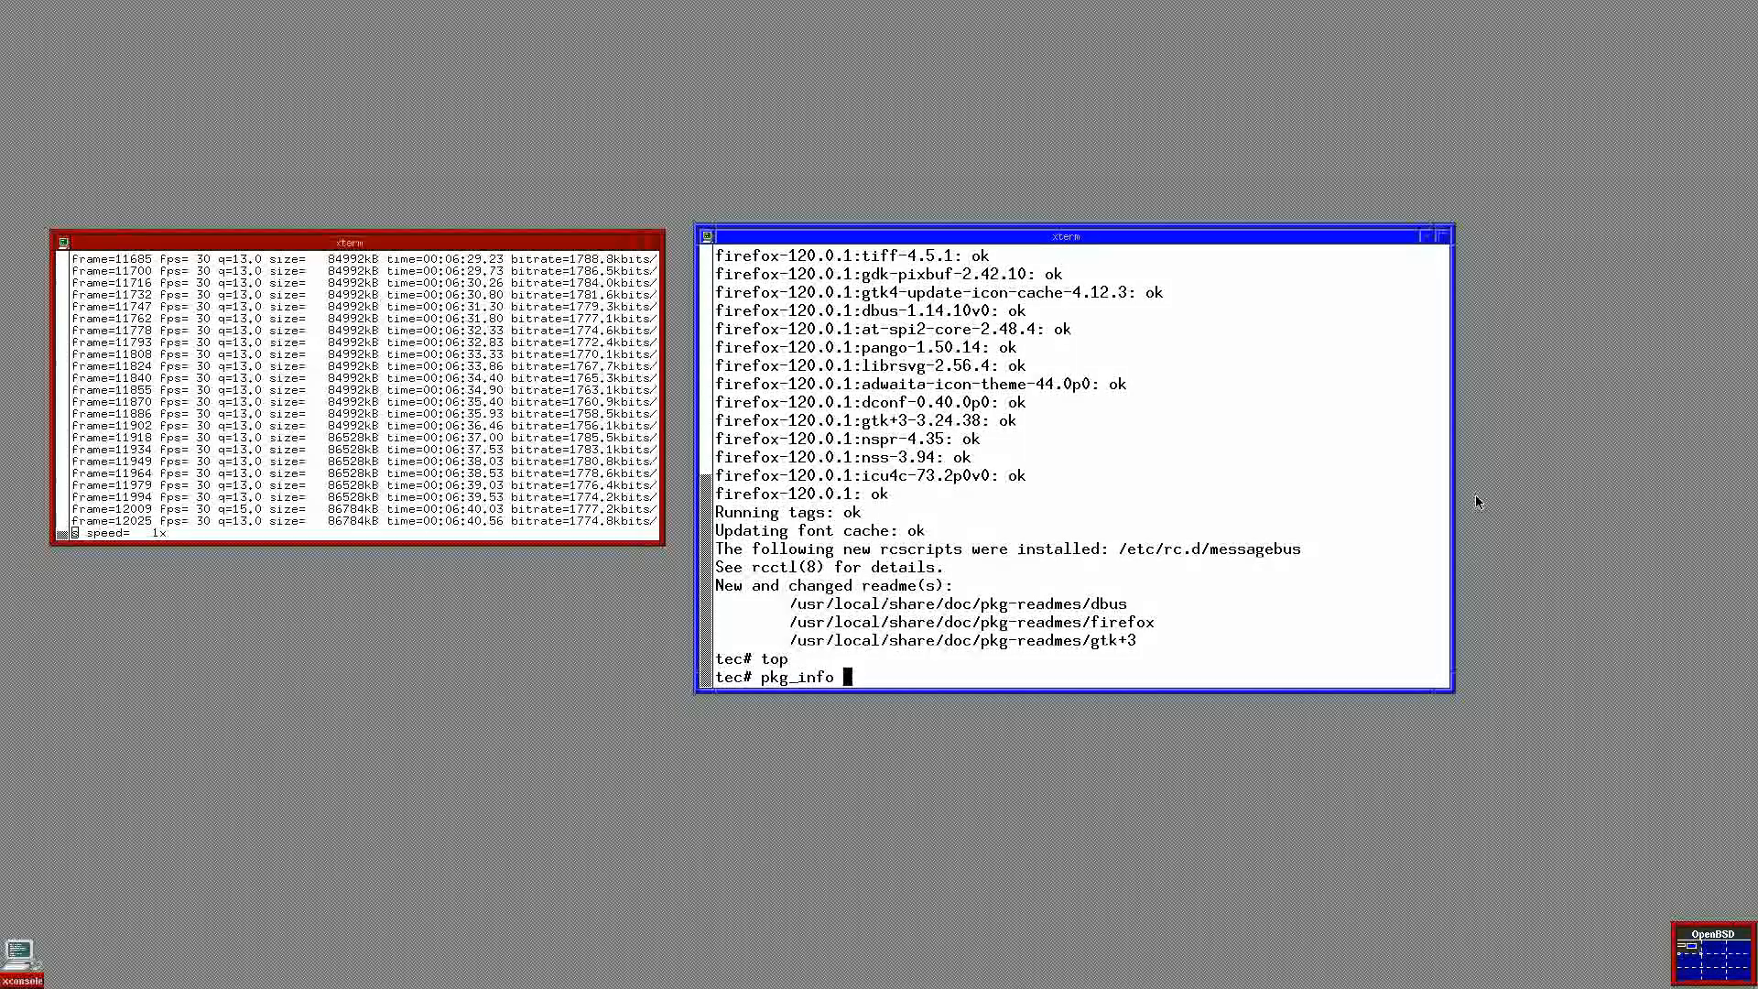
type("-Q n")
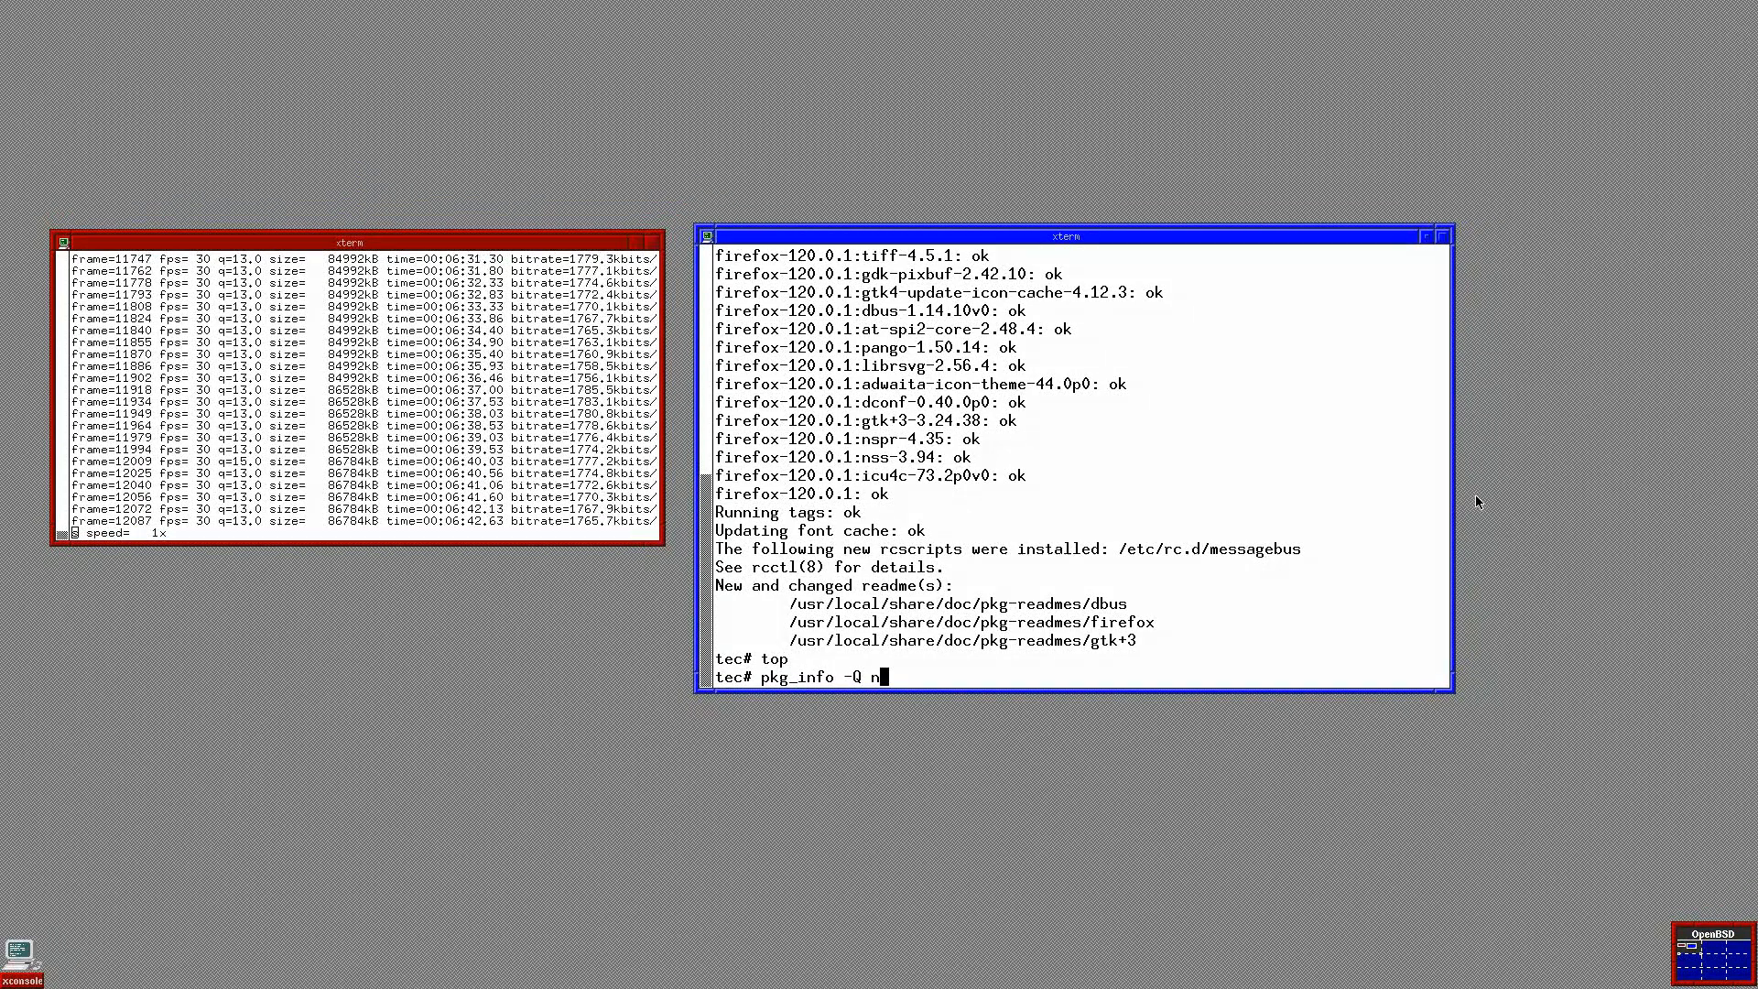
type("tfs")
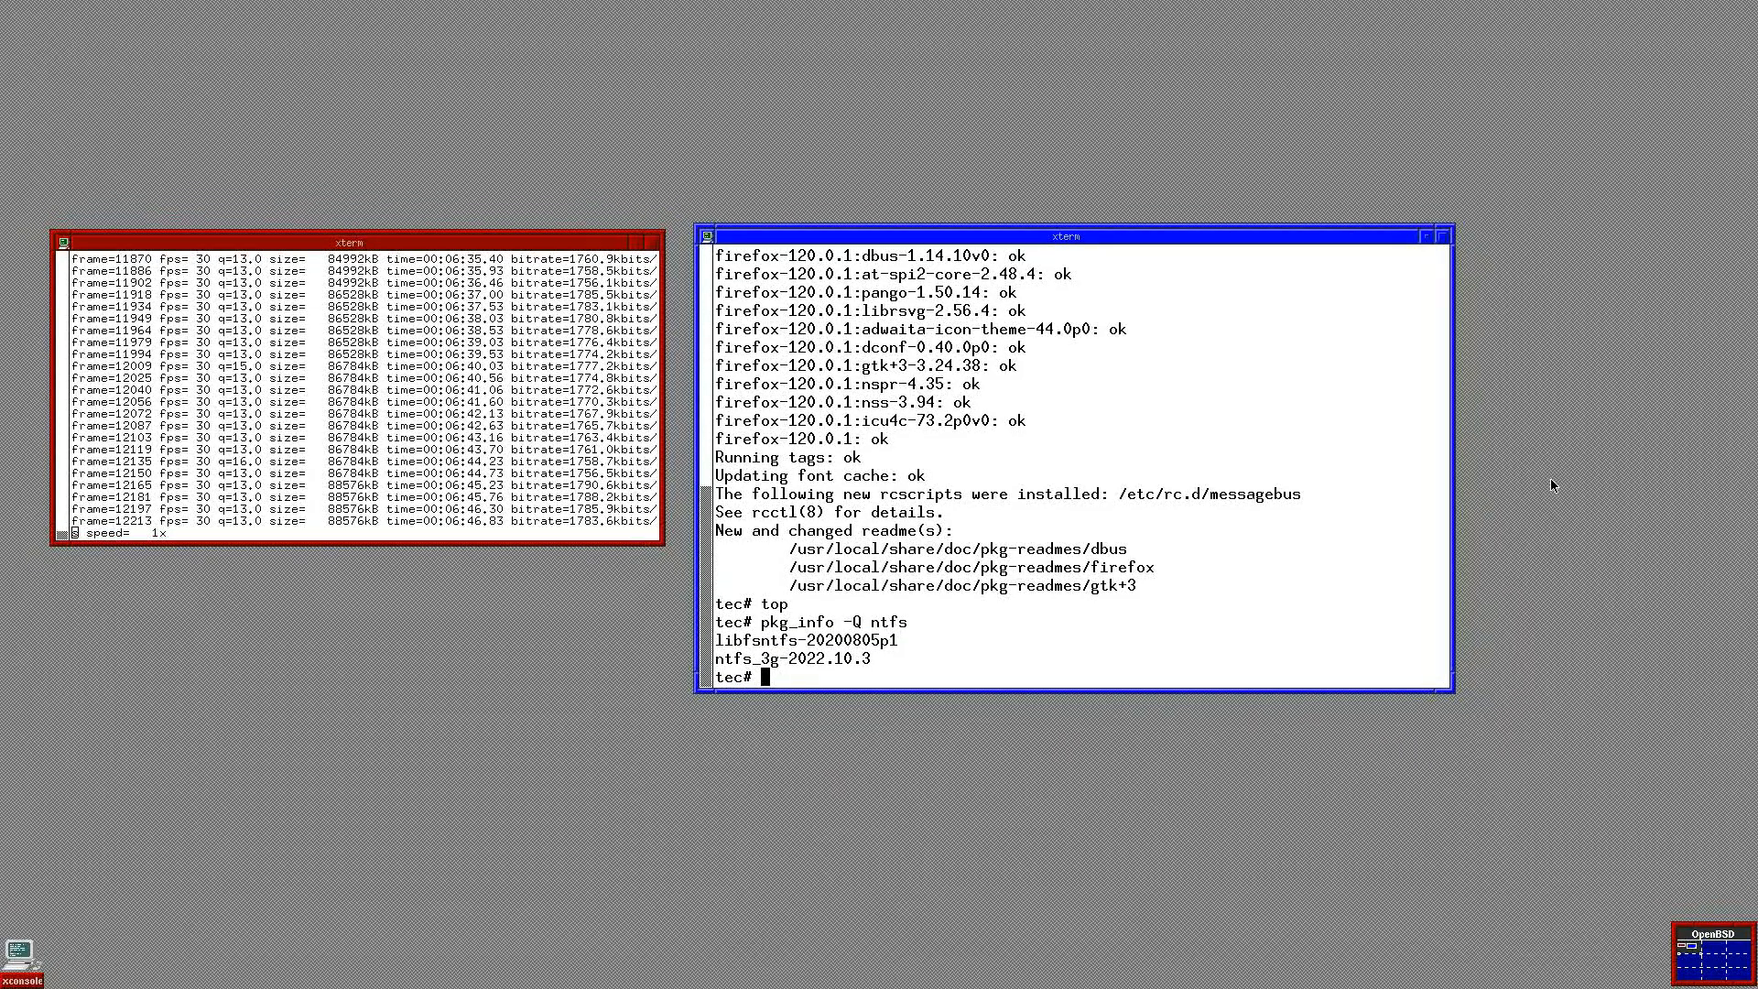
Step: Install ntfs_3g-2022.10.3 with pkg_add, bringing in its e2fsprogs dependency
type("pkg")
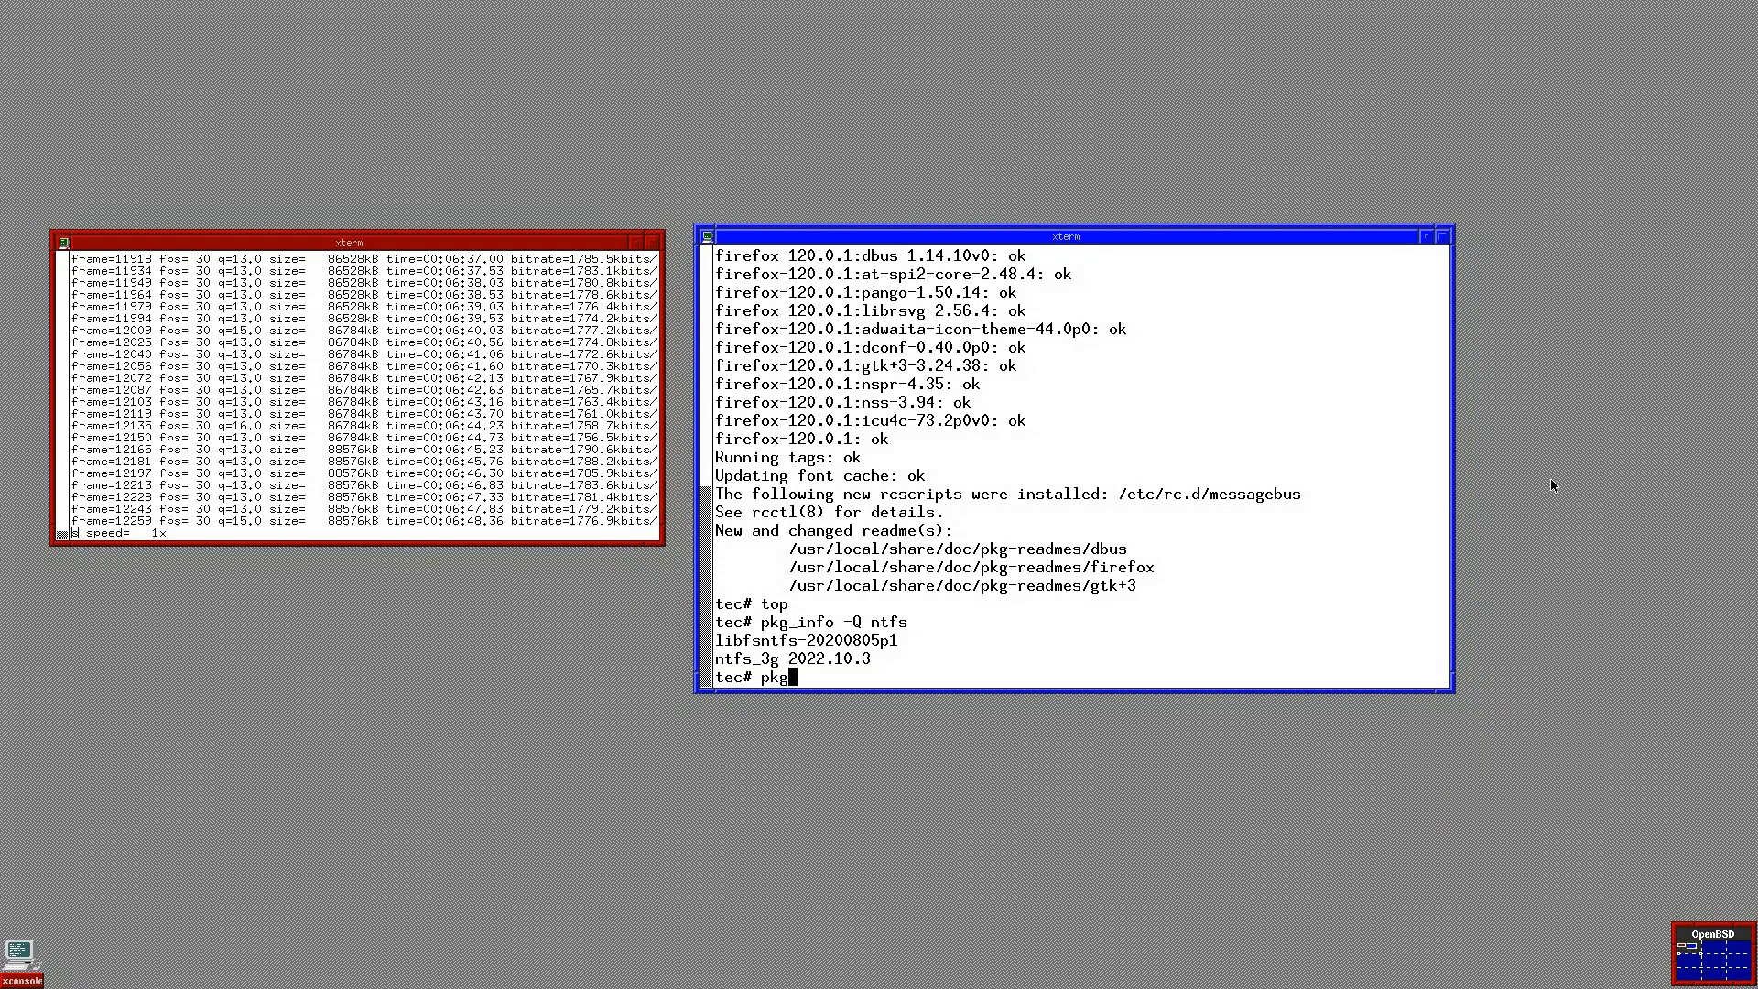
type("_add")
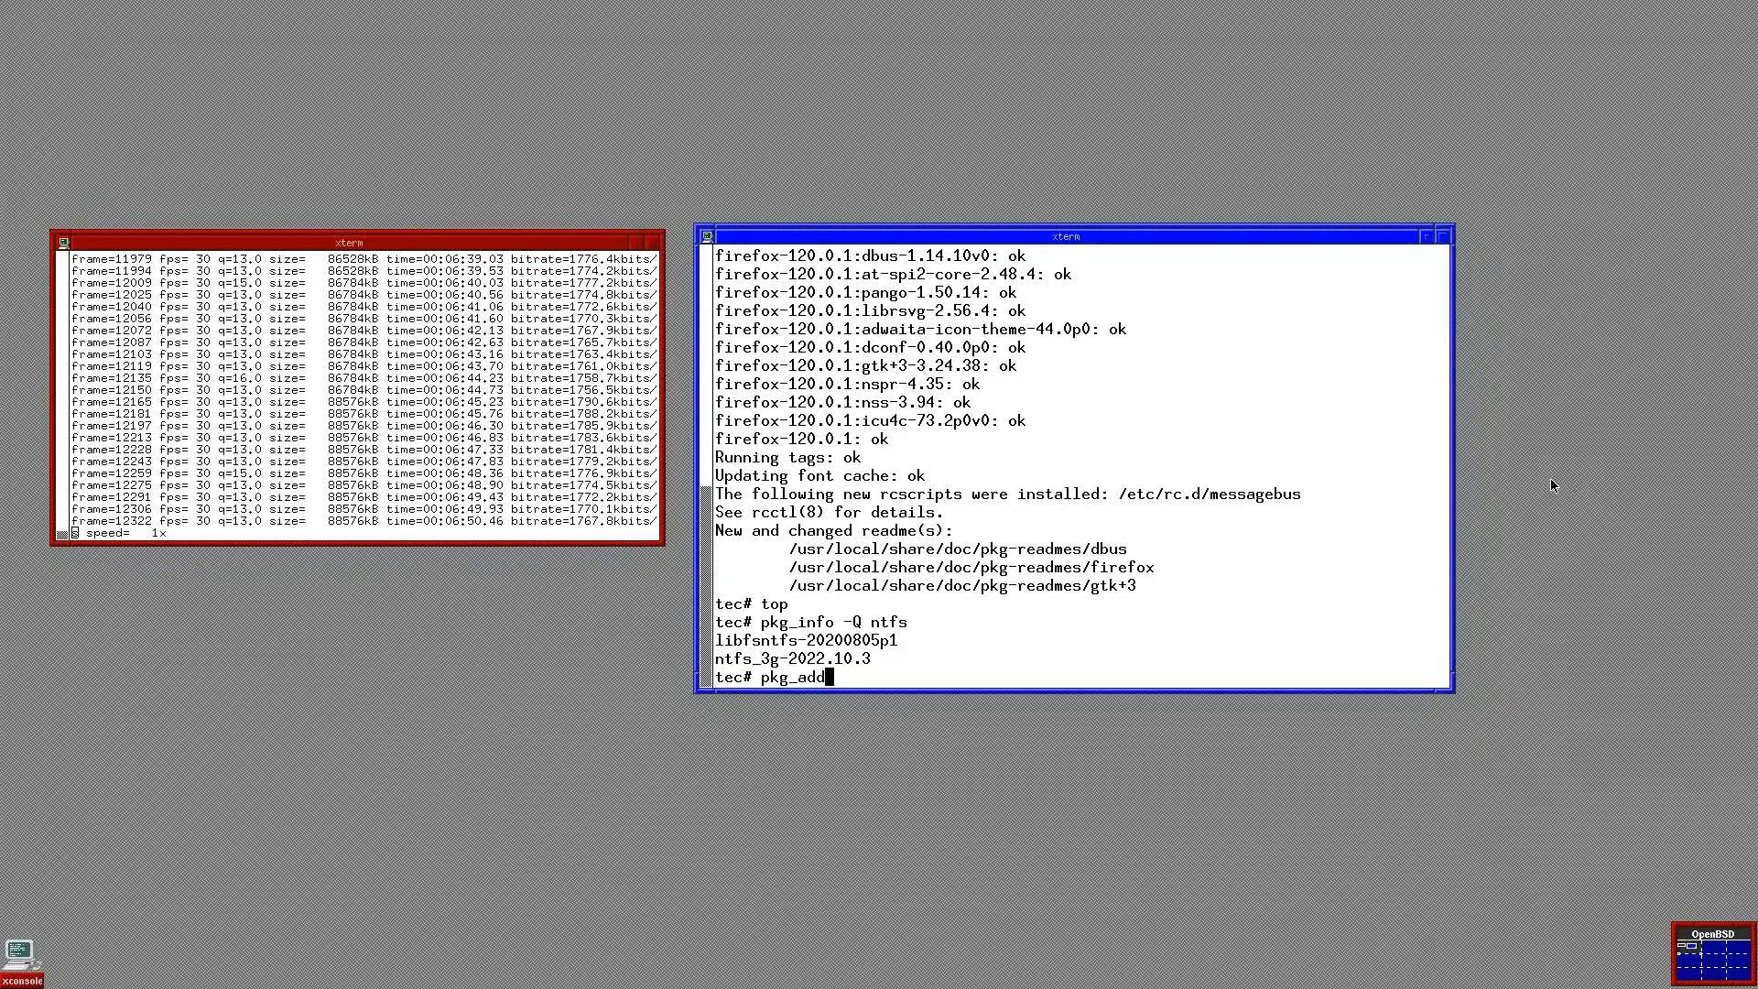
type("nt")
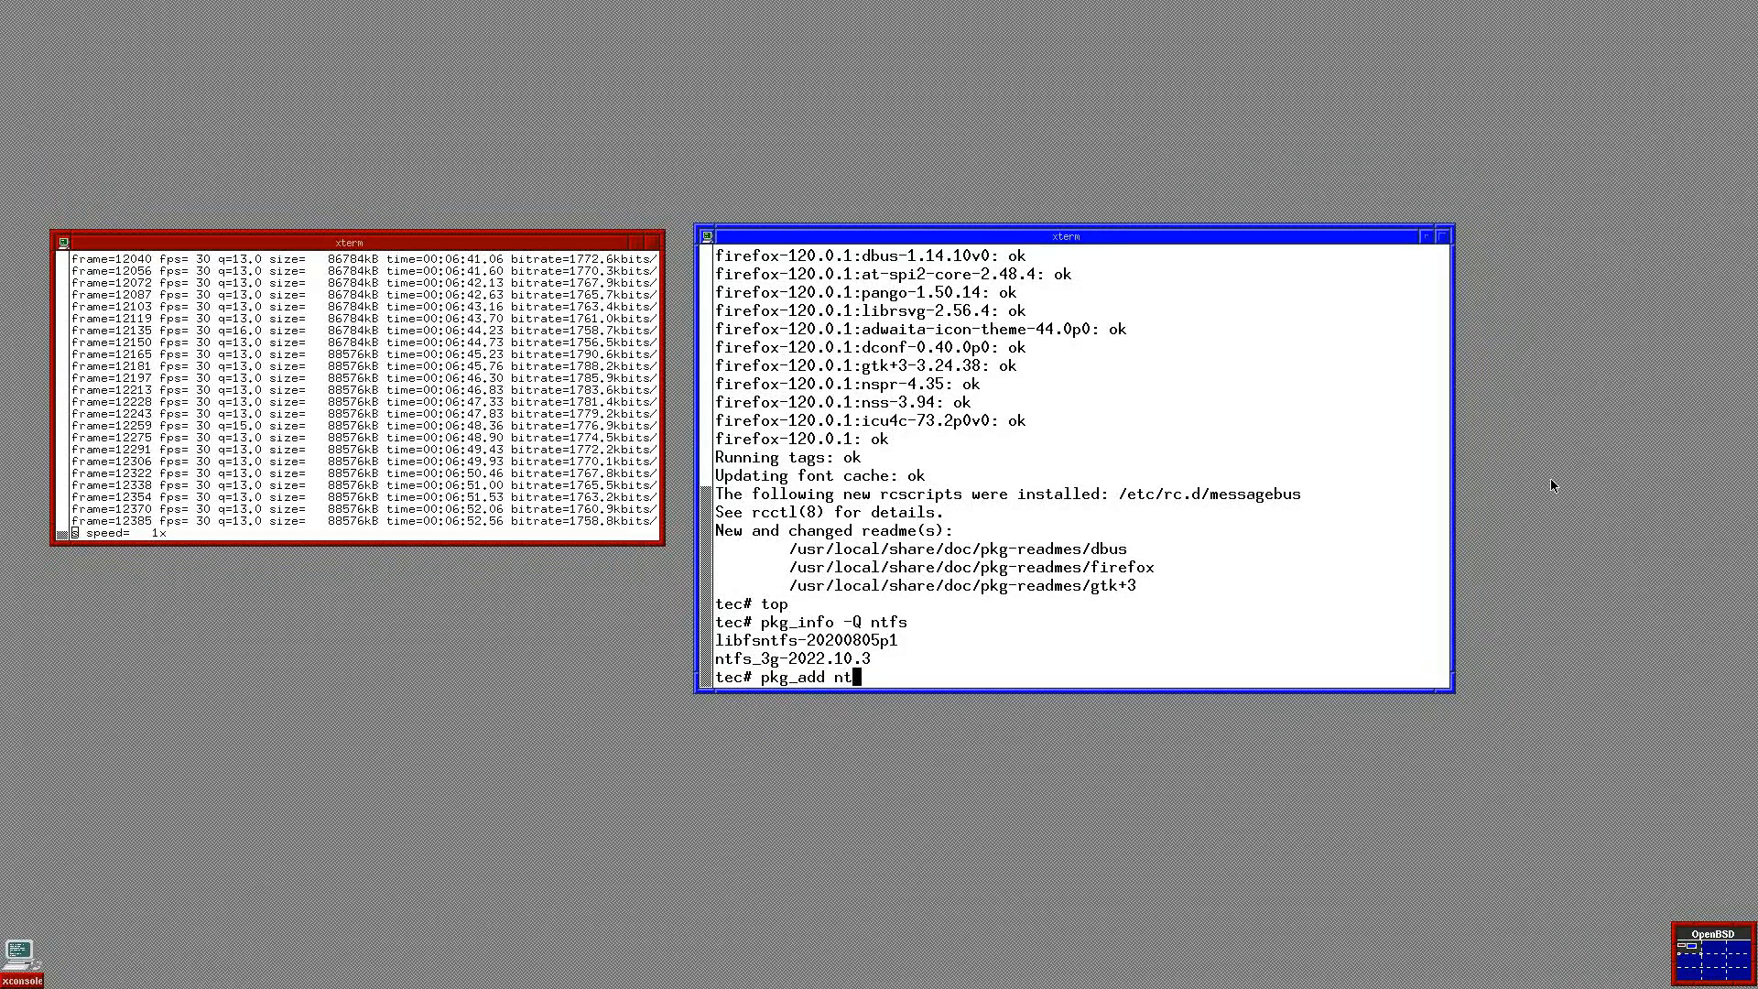
type("fs")
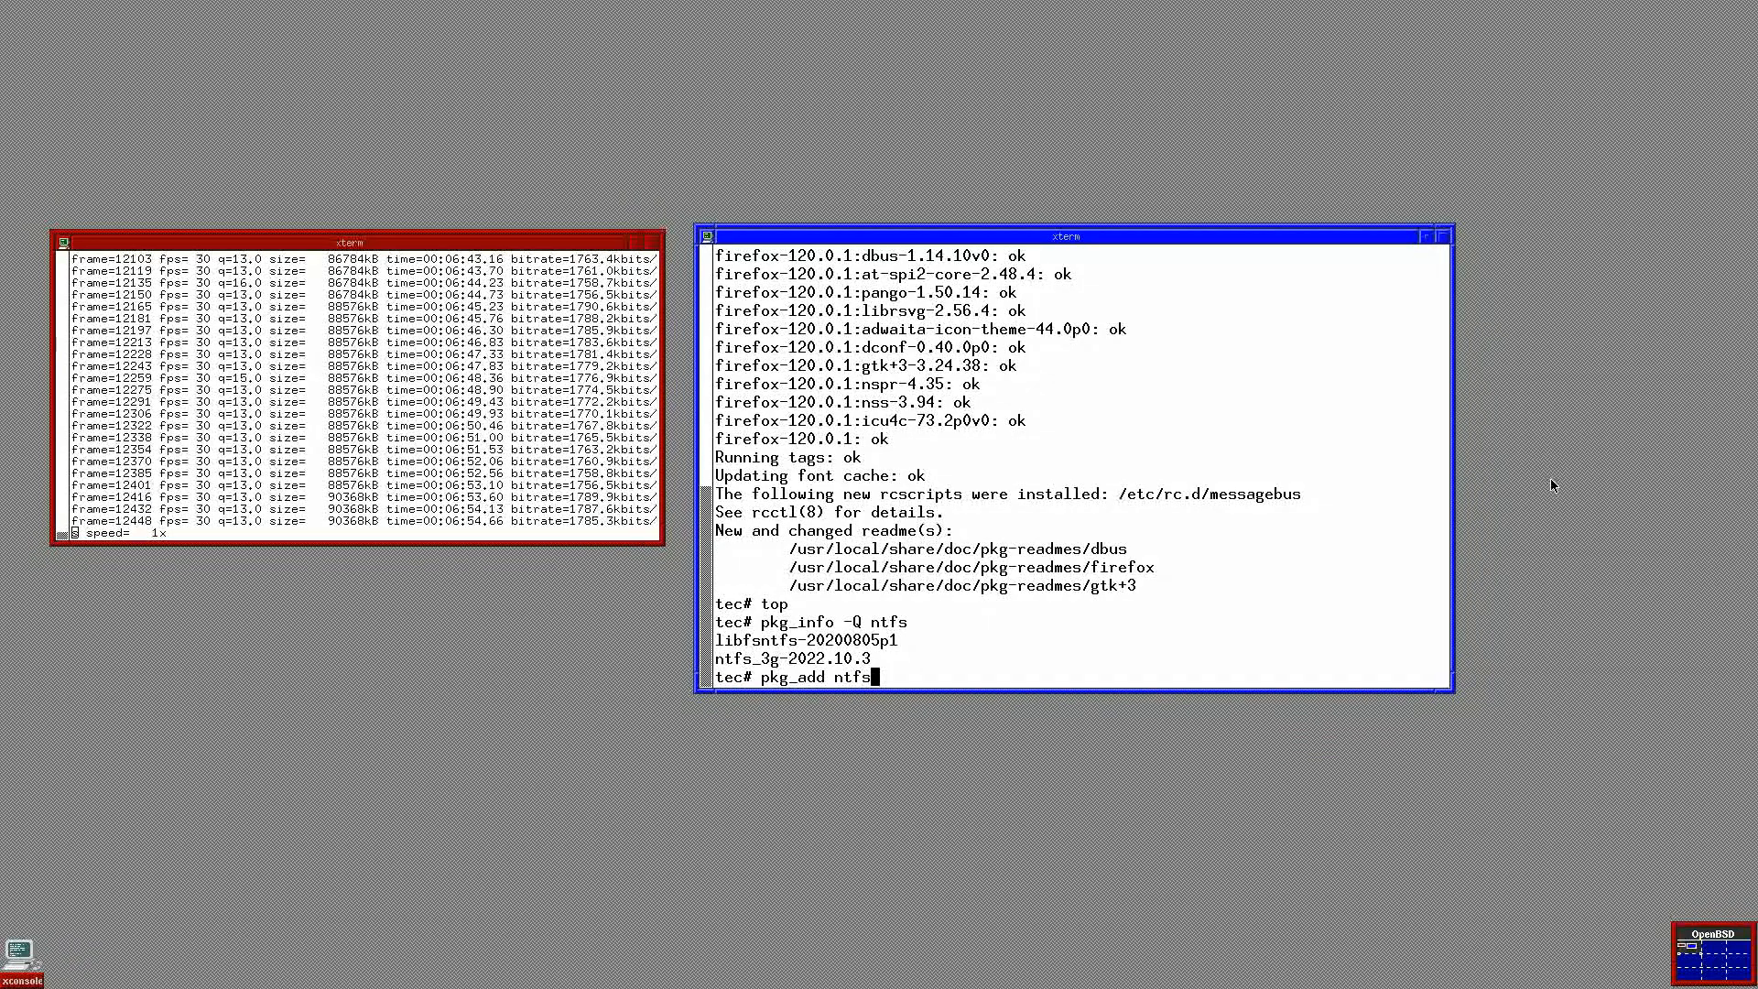
type("_3")
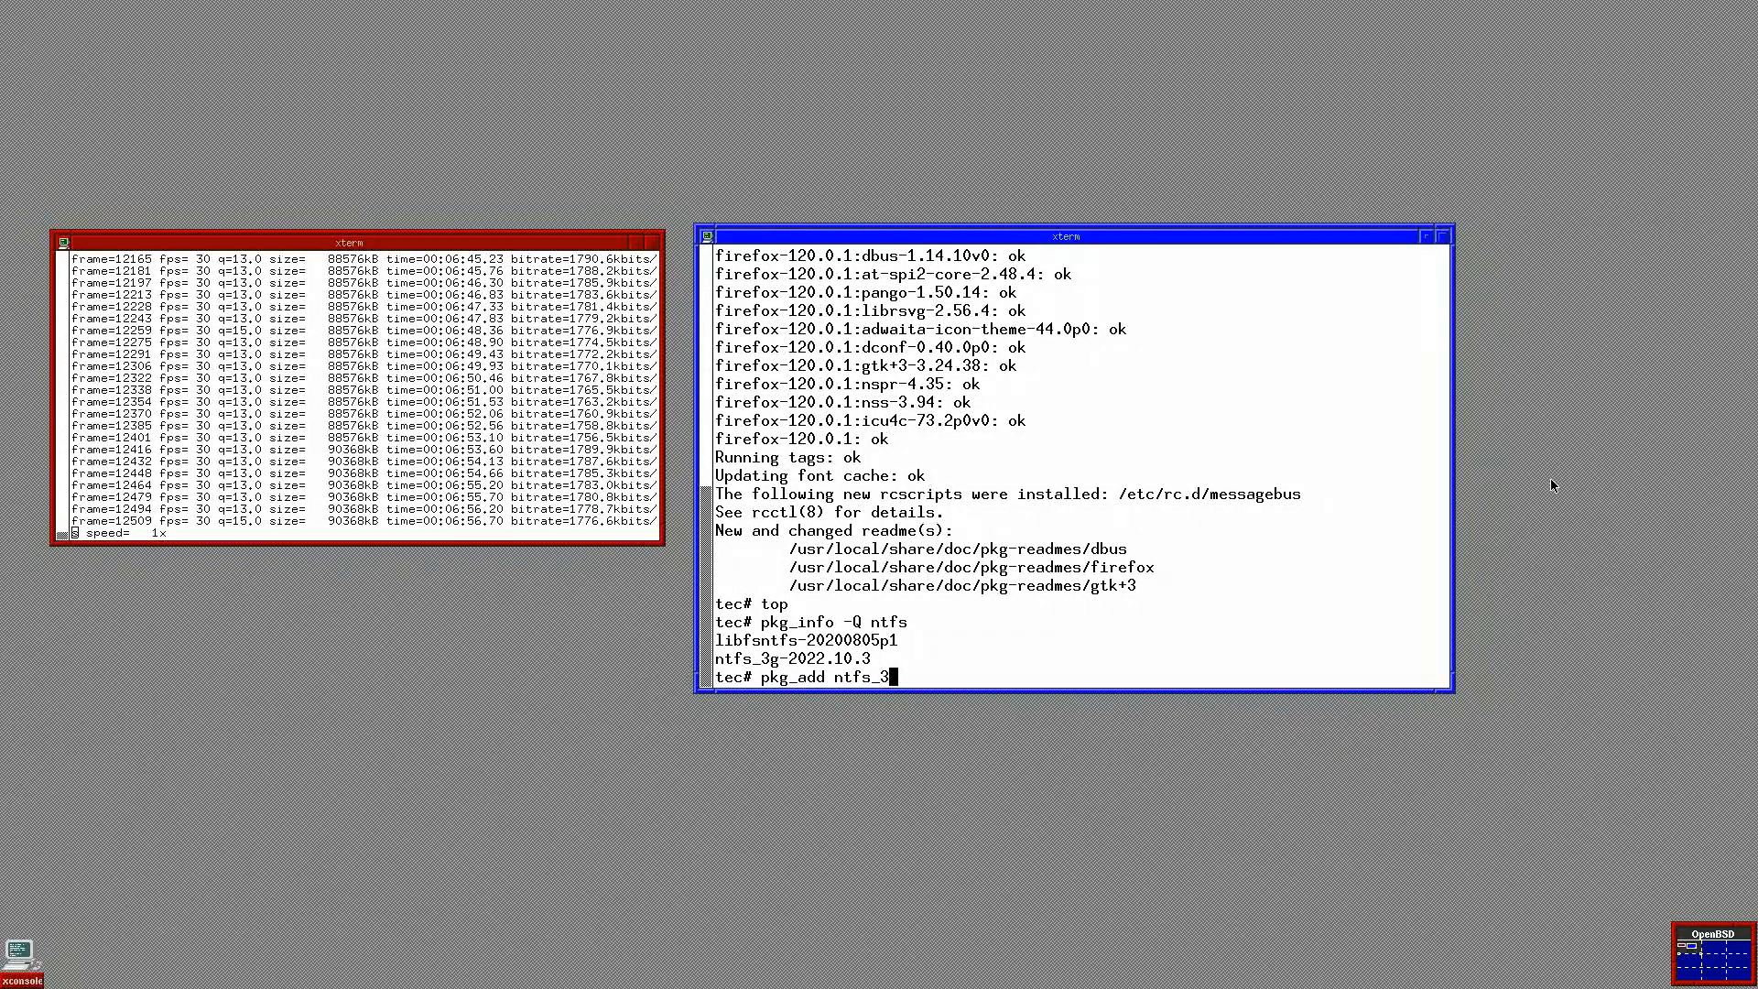
type("g")
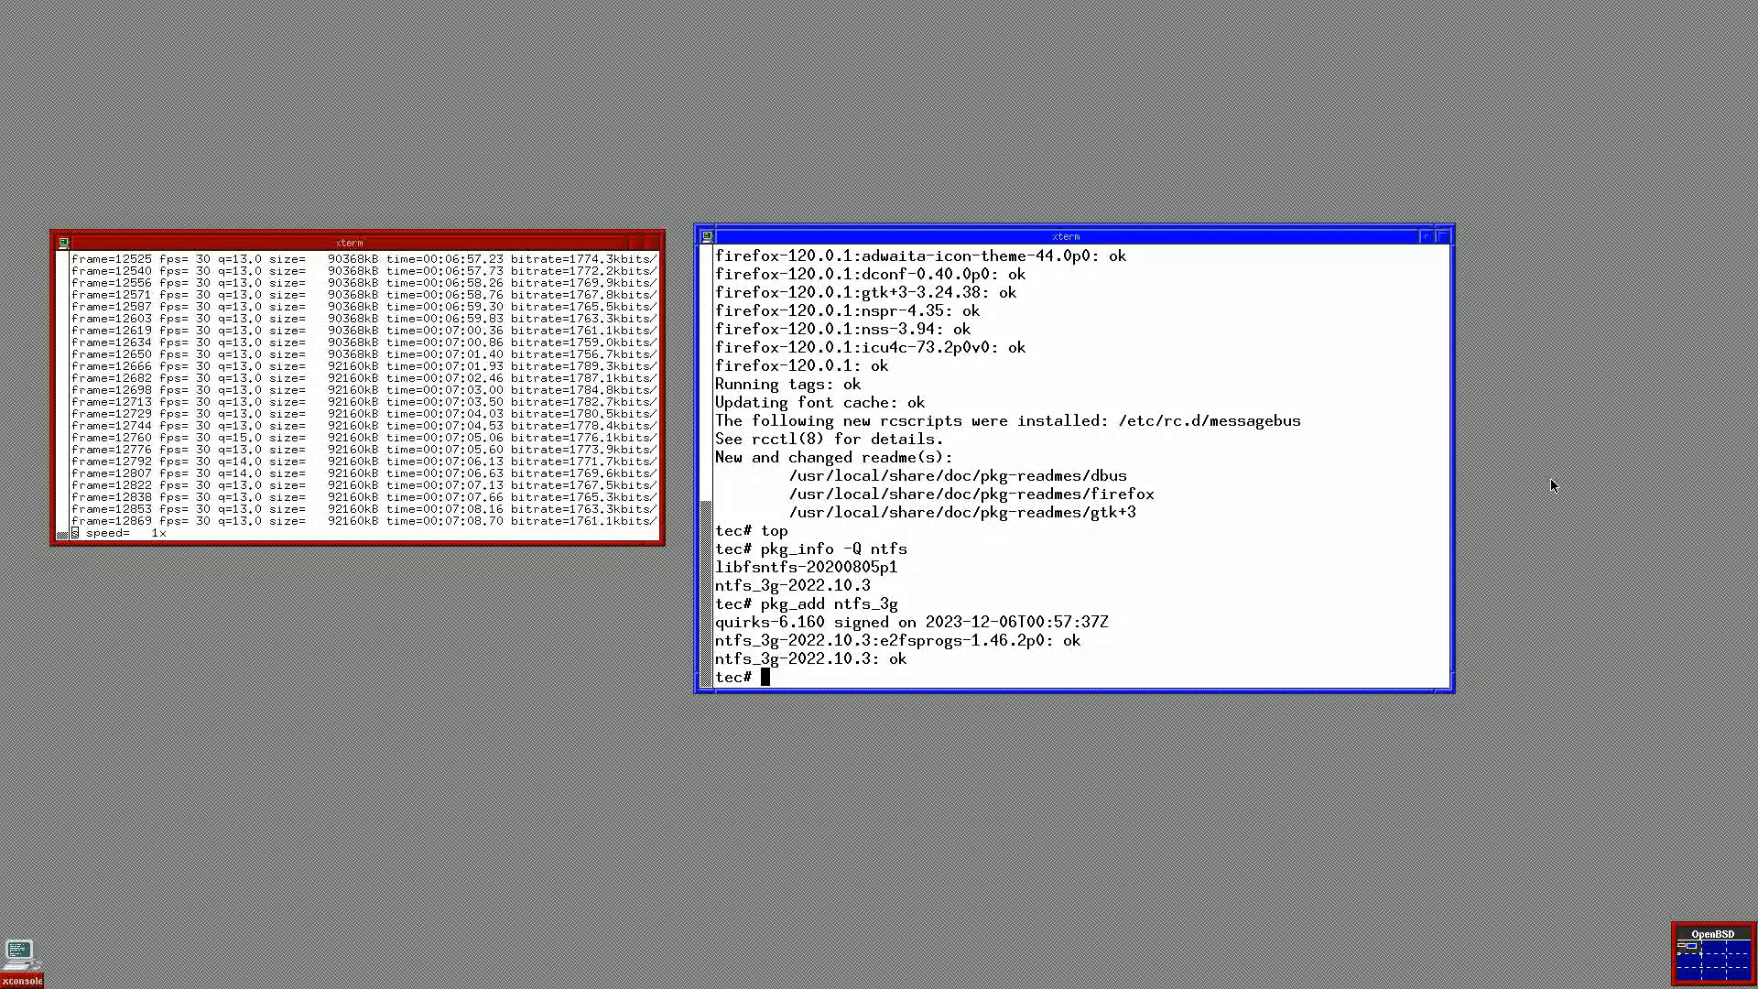
Step: Query the nano package and install nano 7.2 with pkg_add
type("p")
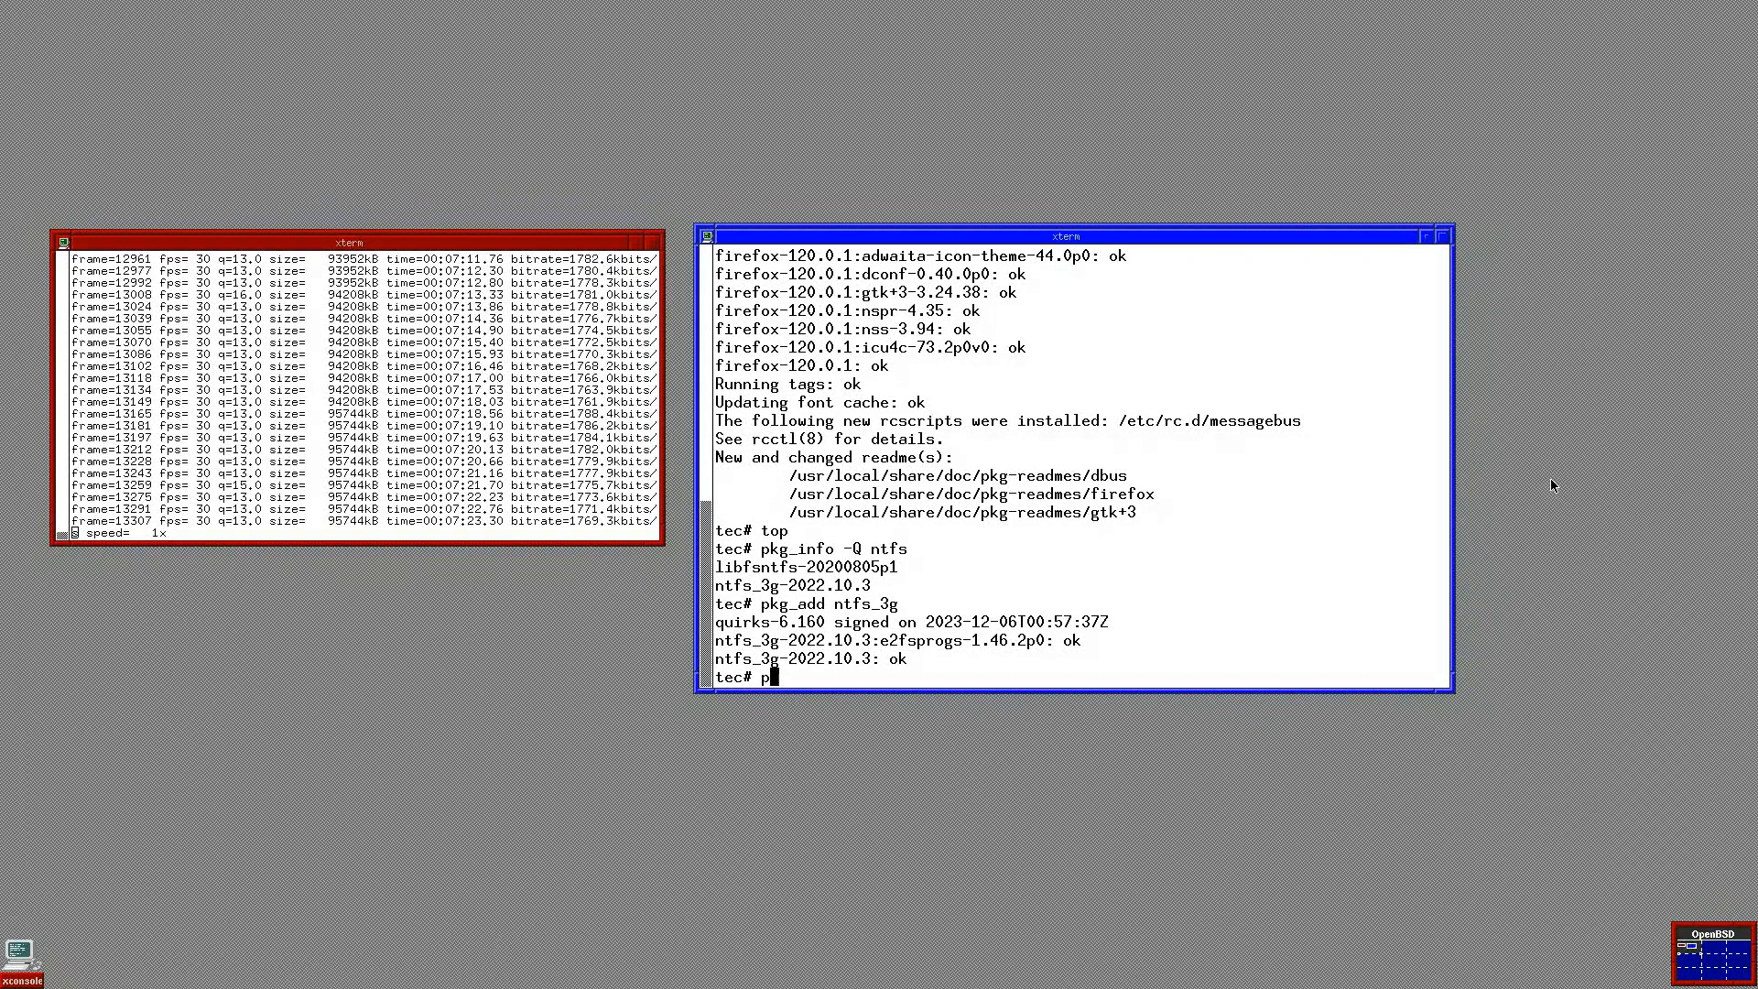
type("kg_info -Q nano")
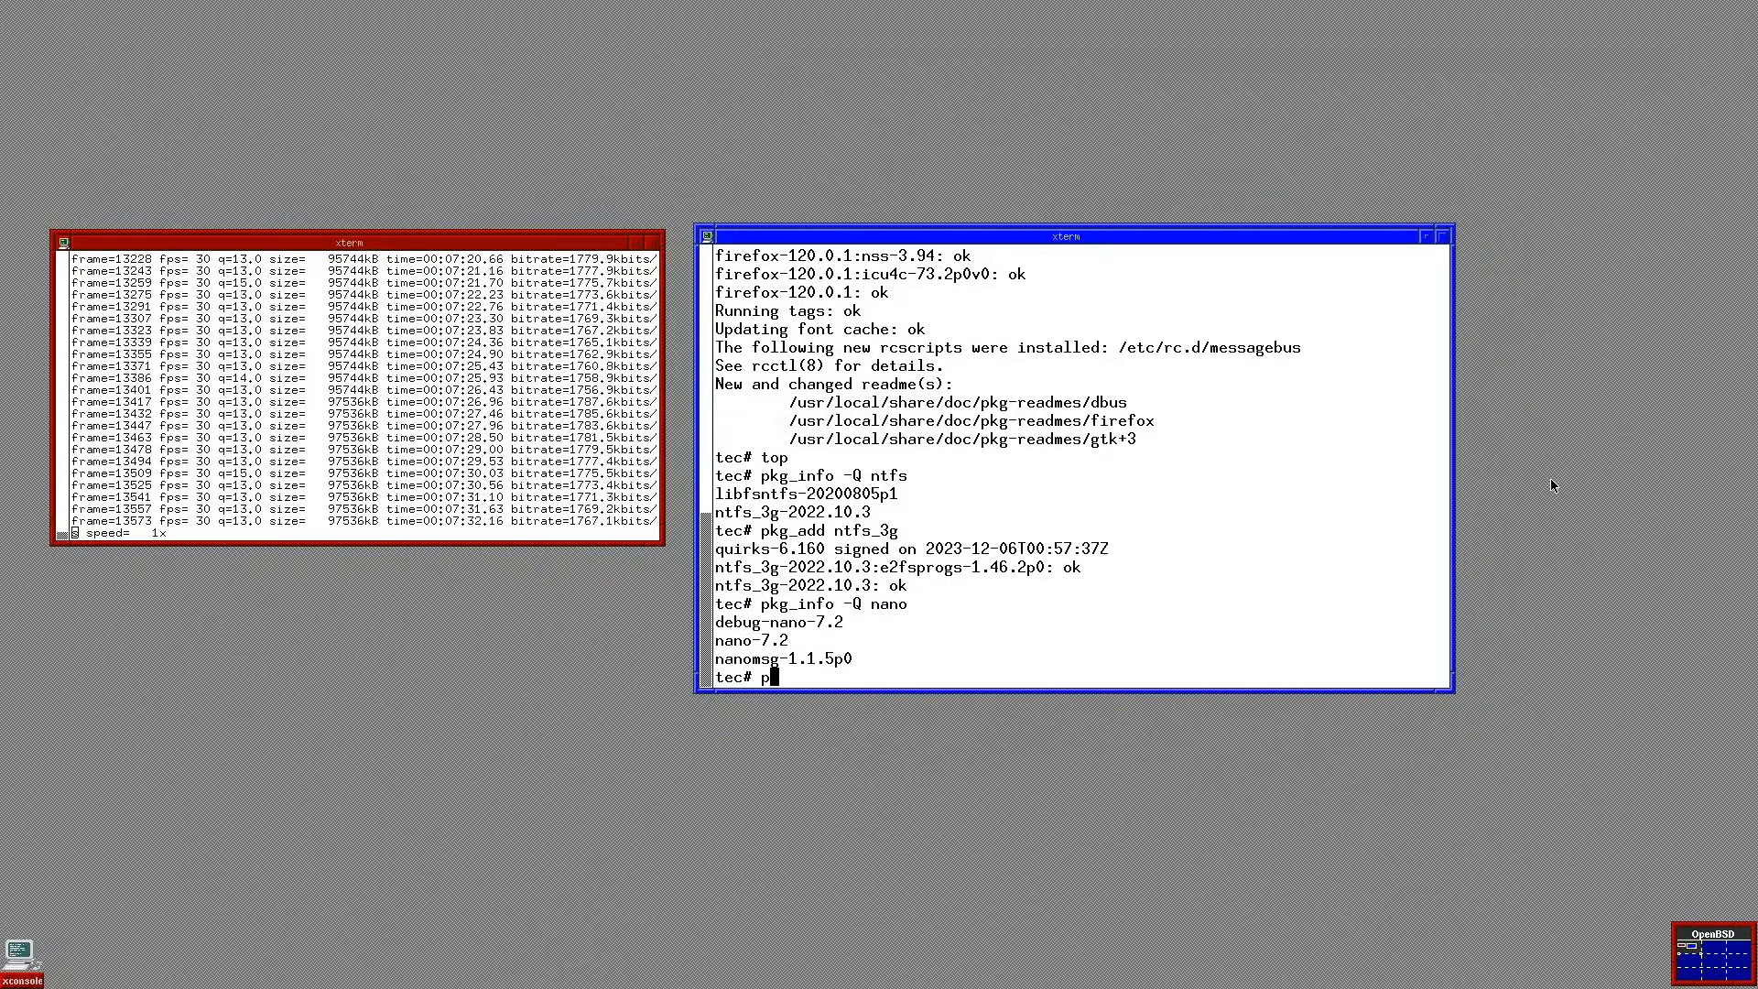
type("kg_add nan")
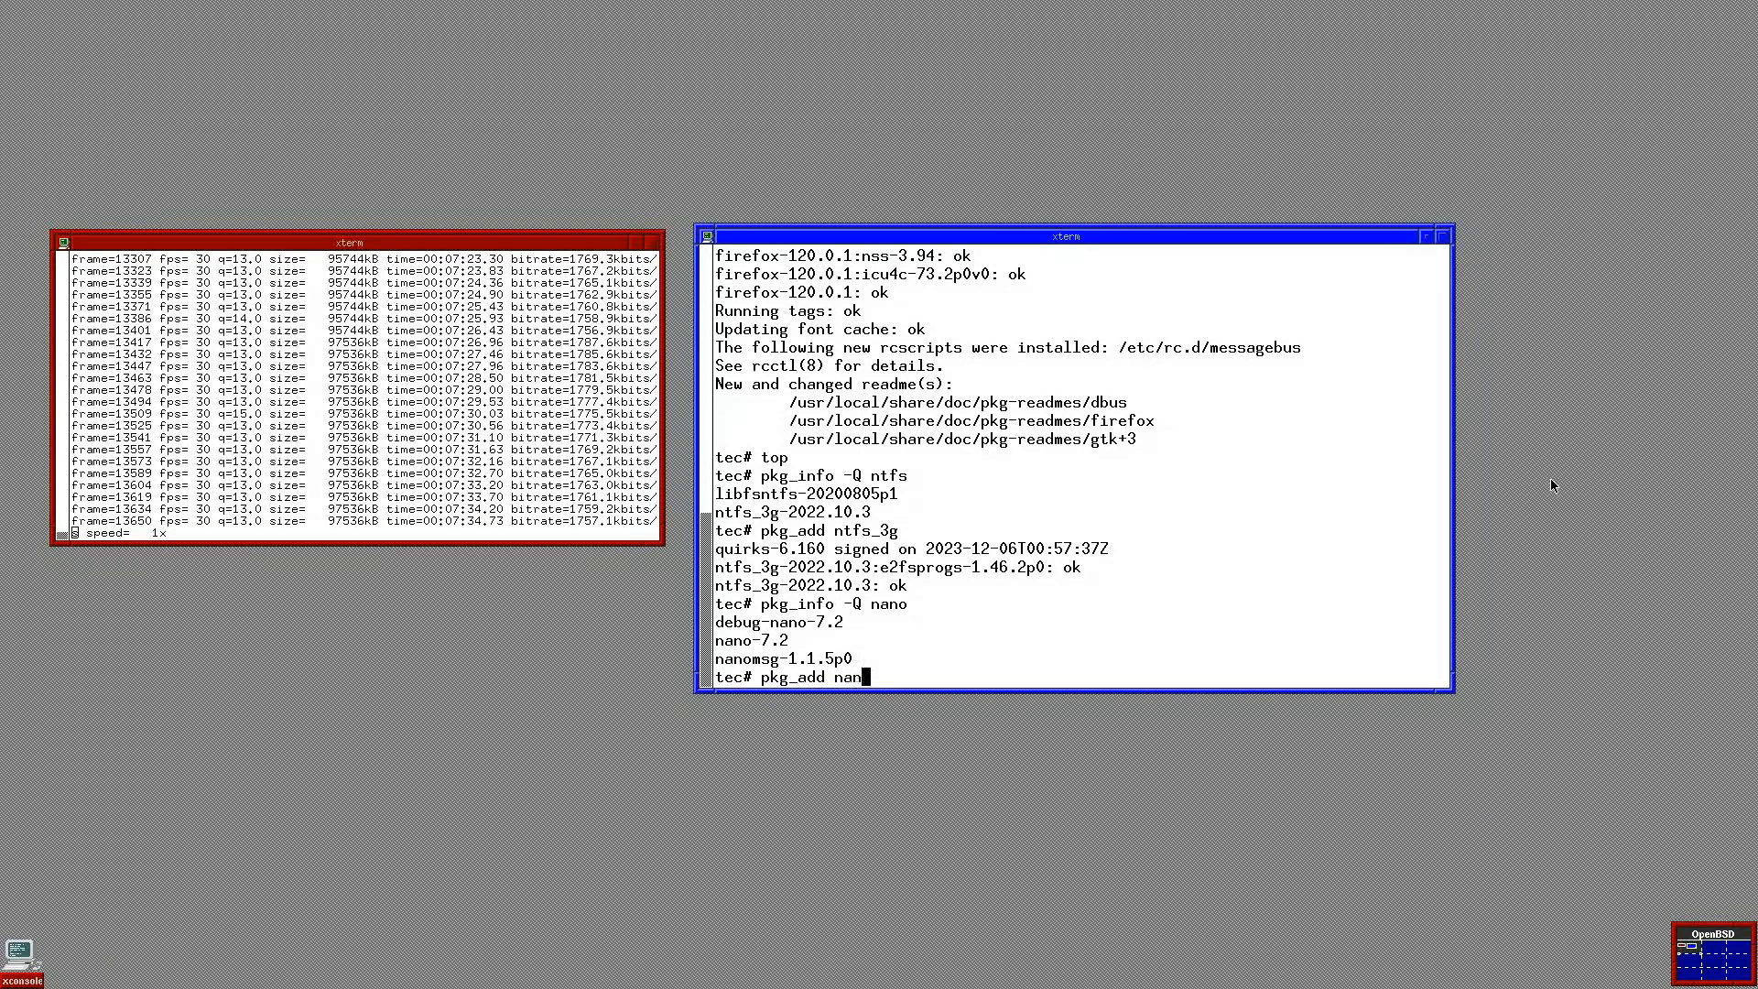
key("Return")
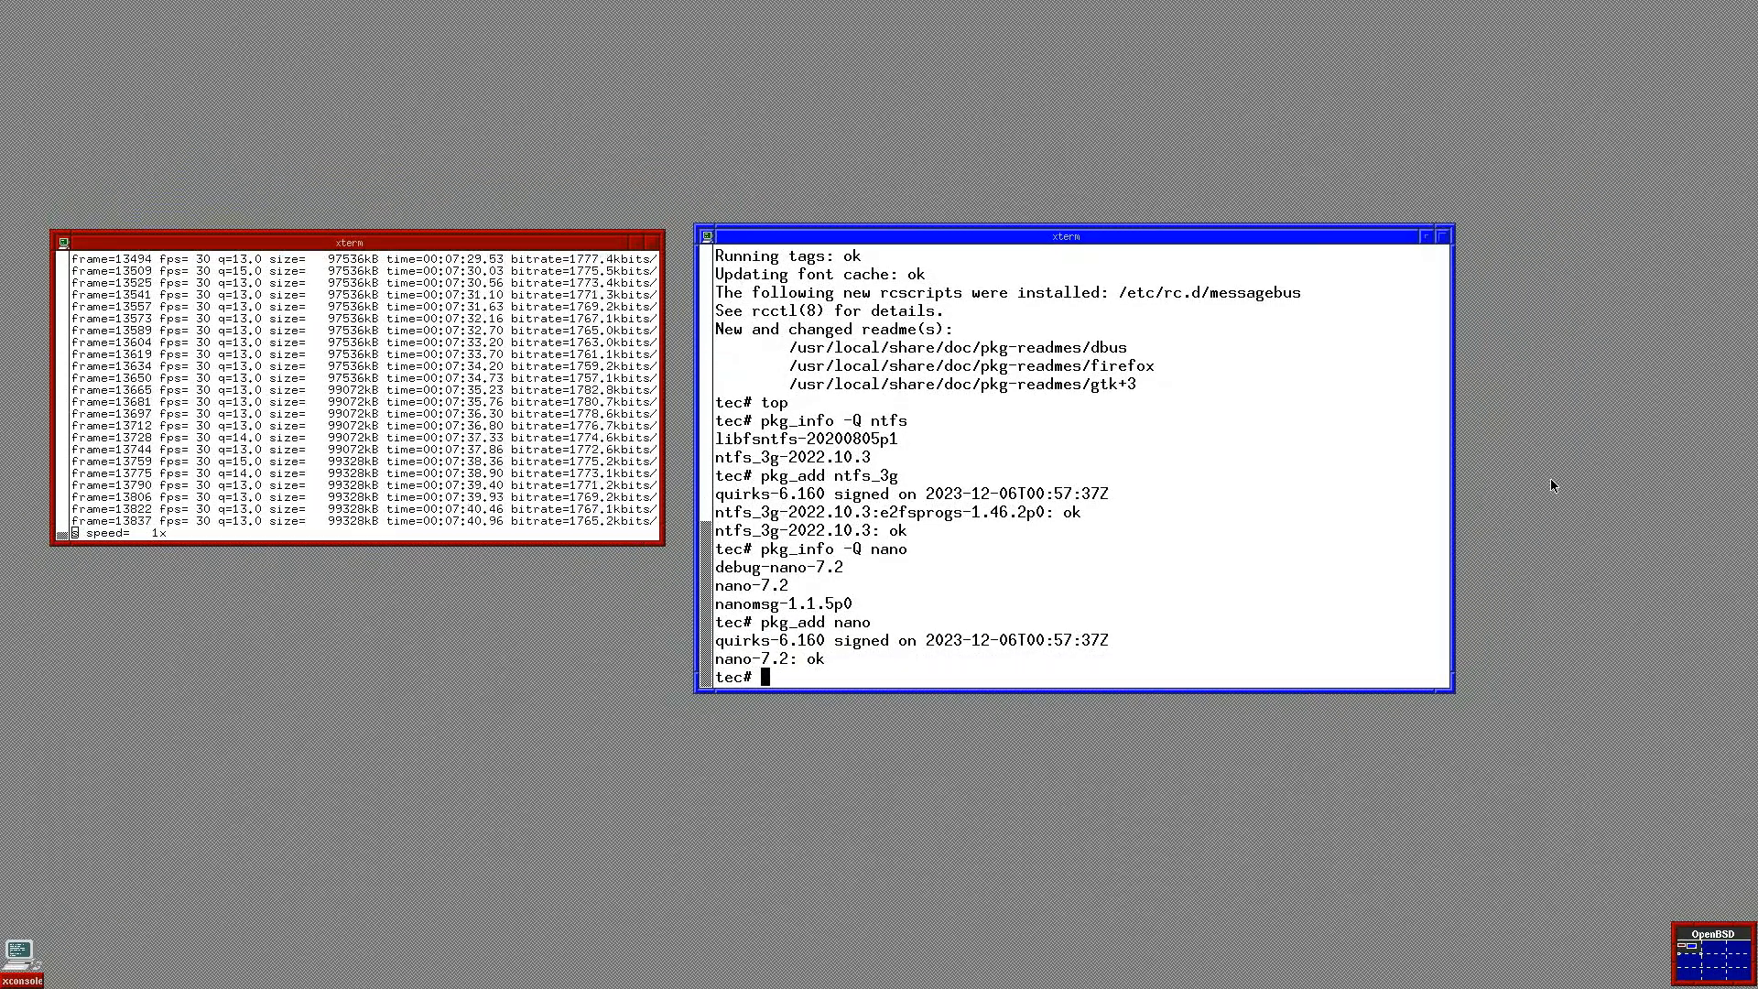
Step: Start editing a new /etc/doas.conf file in nano
type("nano /")
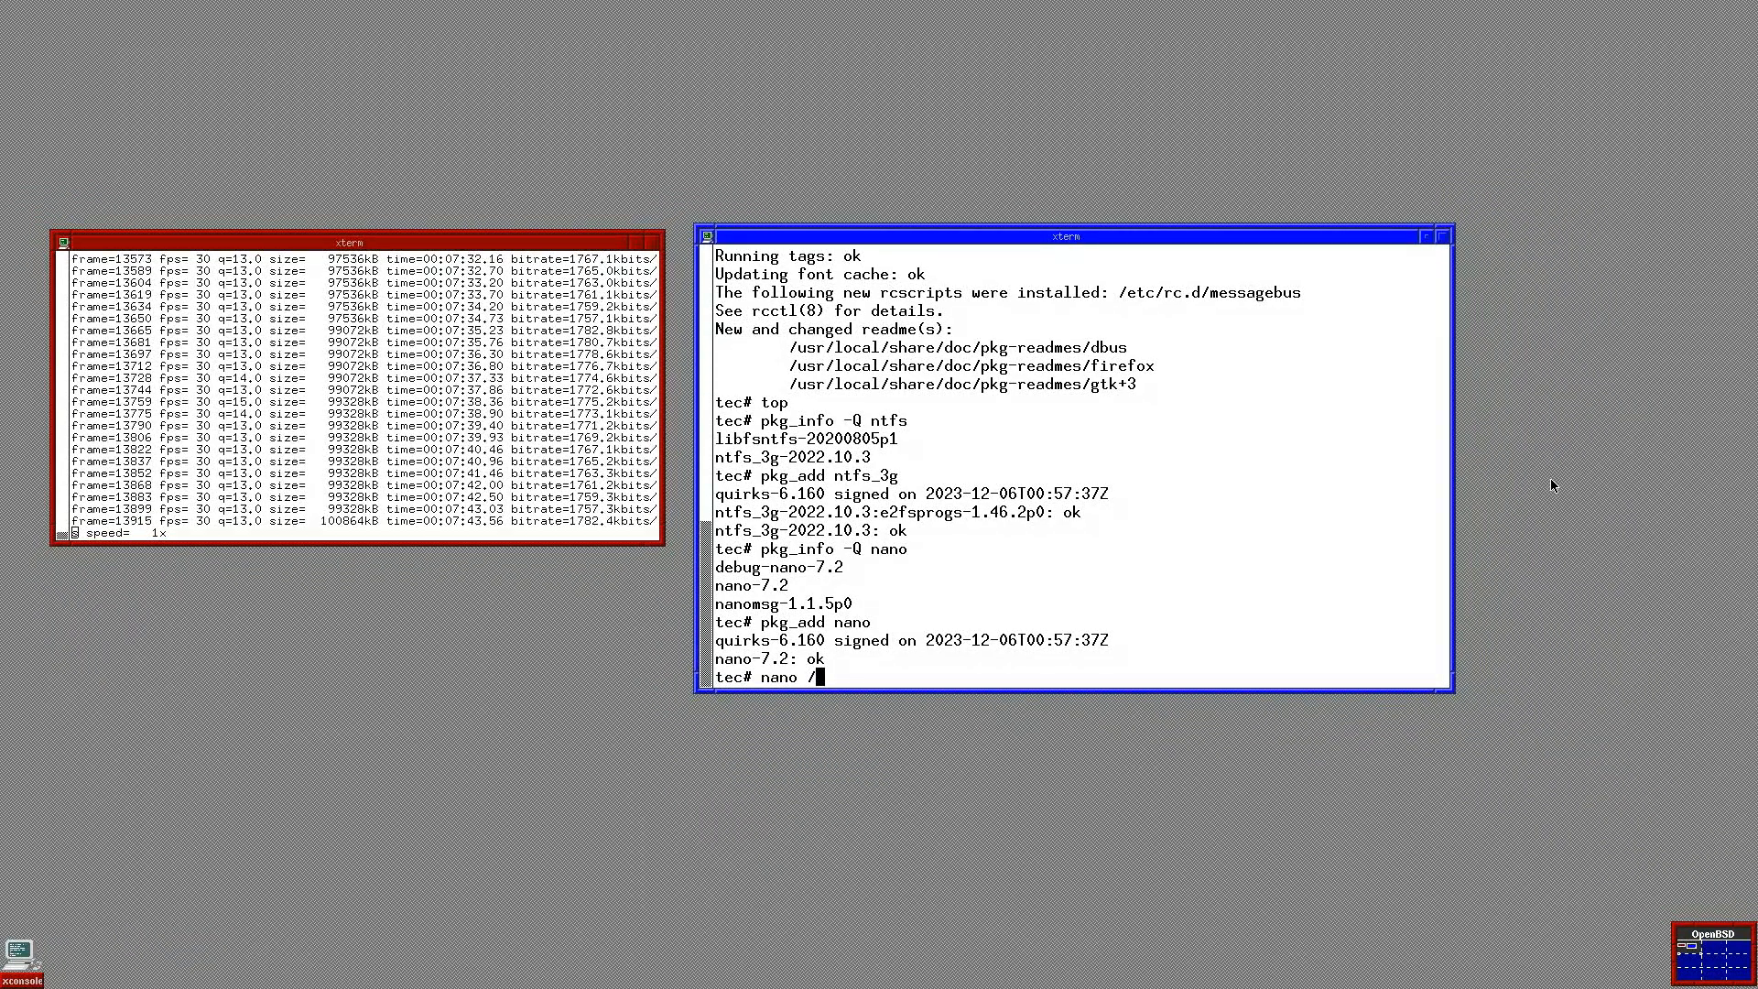
type("etc/doas")
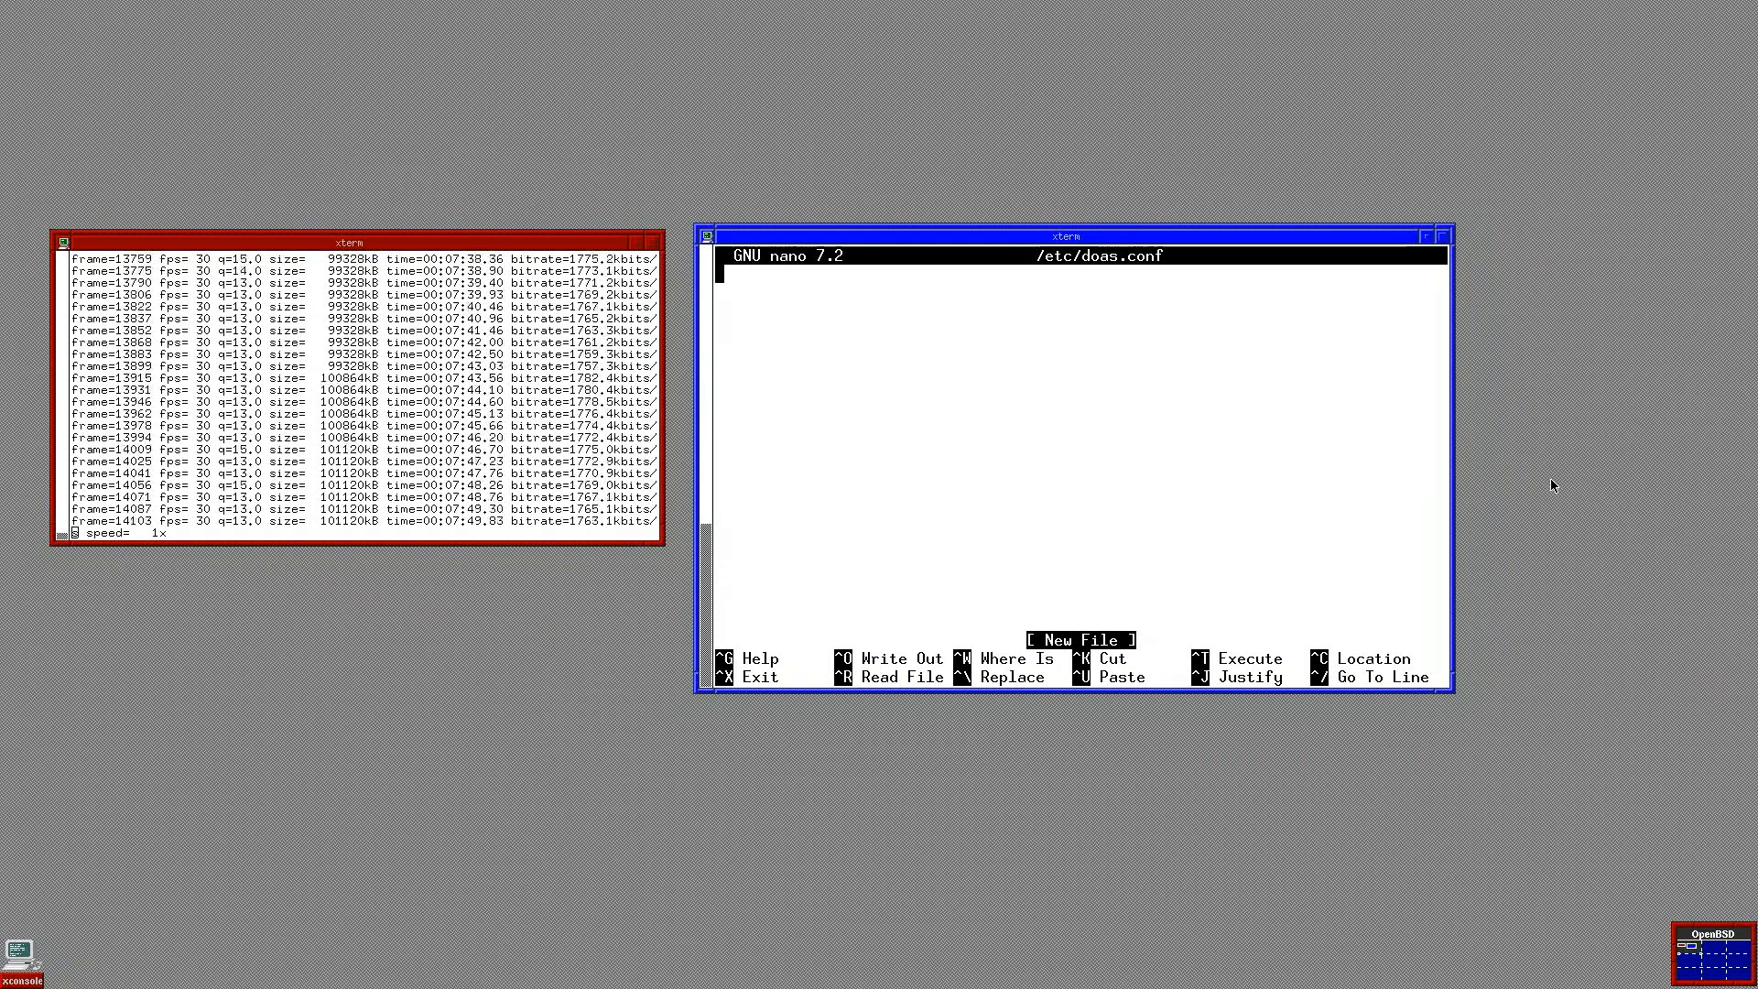
Step: Add a 'permit nopass techiechap as root cmd mount' line to doas.conf
type("permit no")
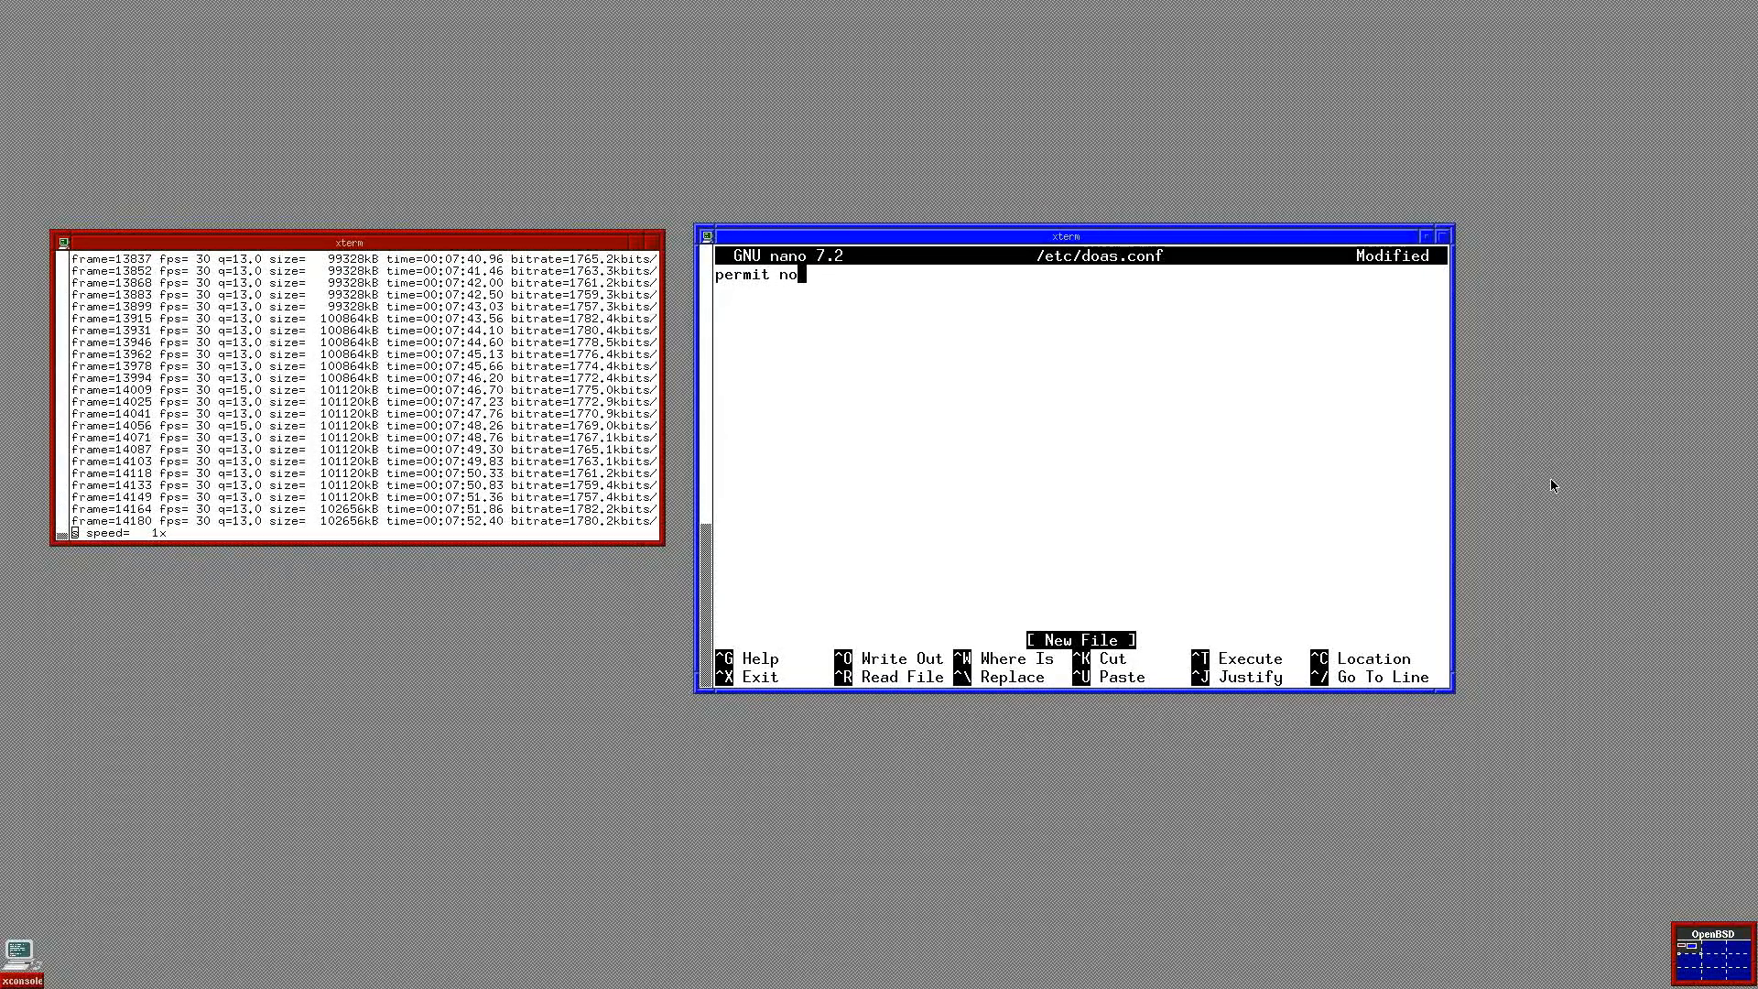
type("pass tech")
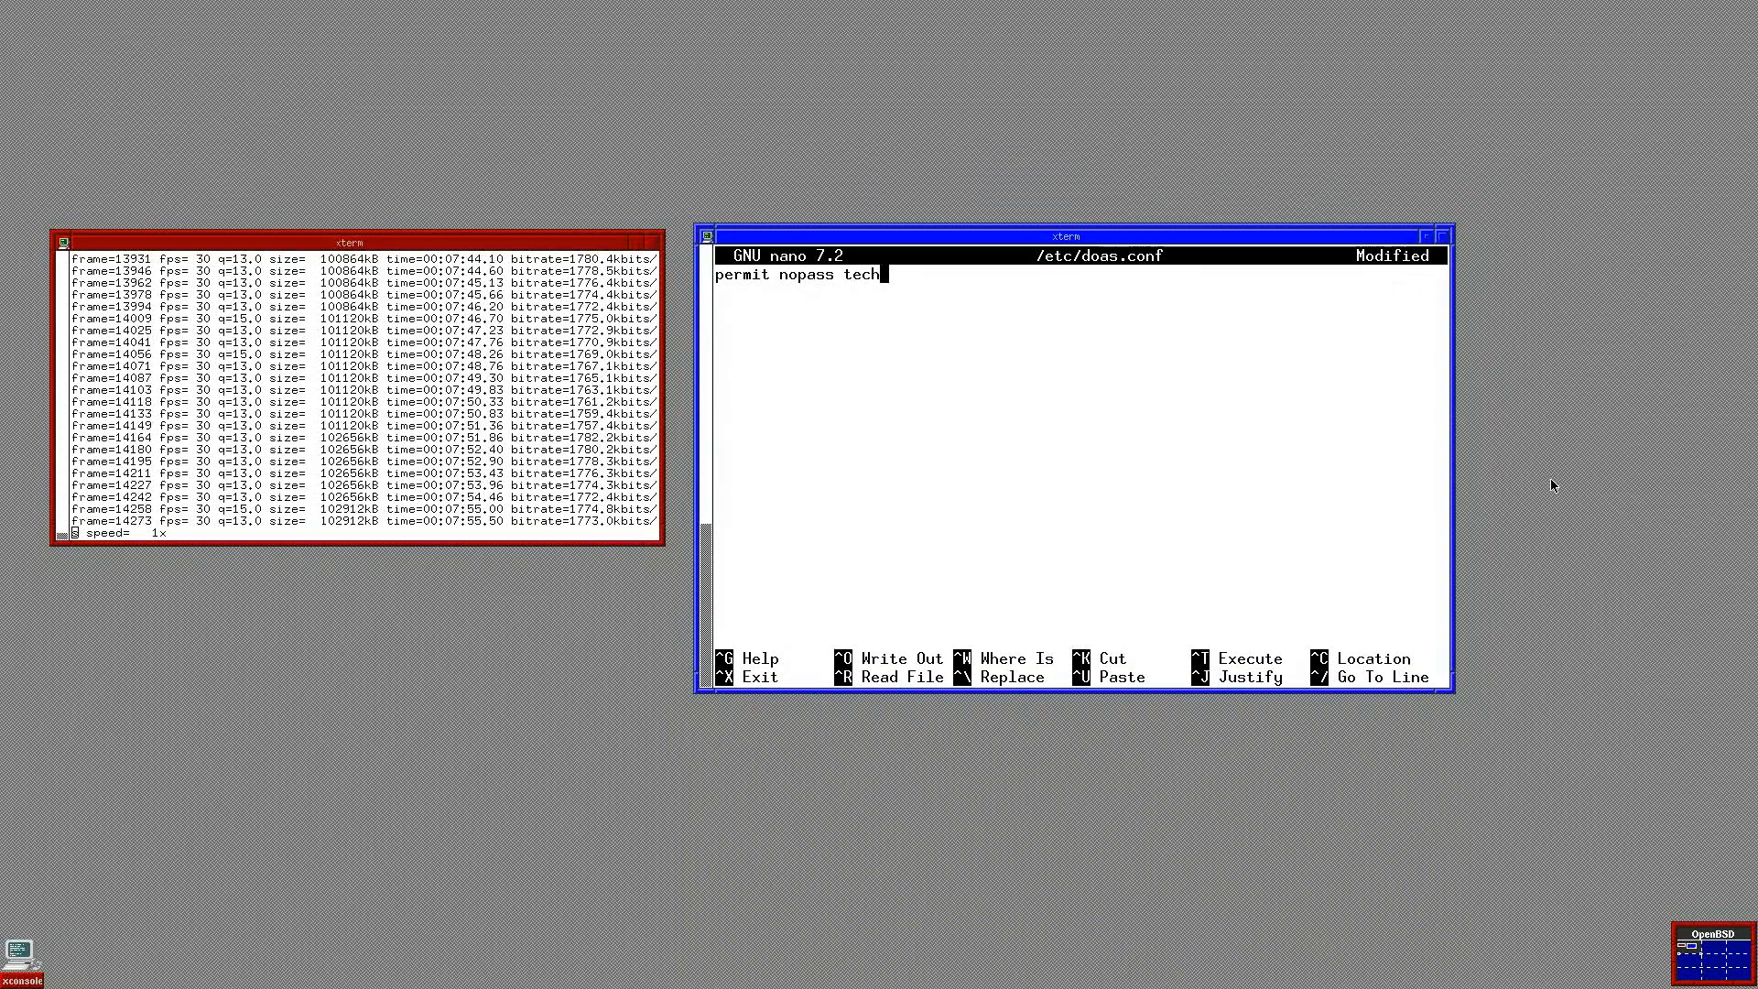
type("iechap as r")
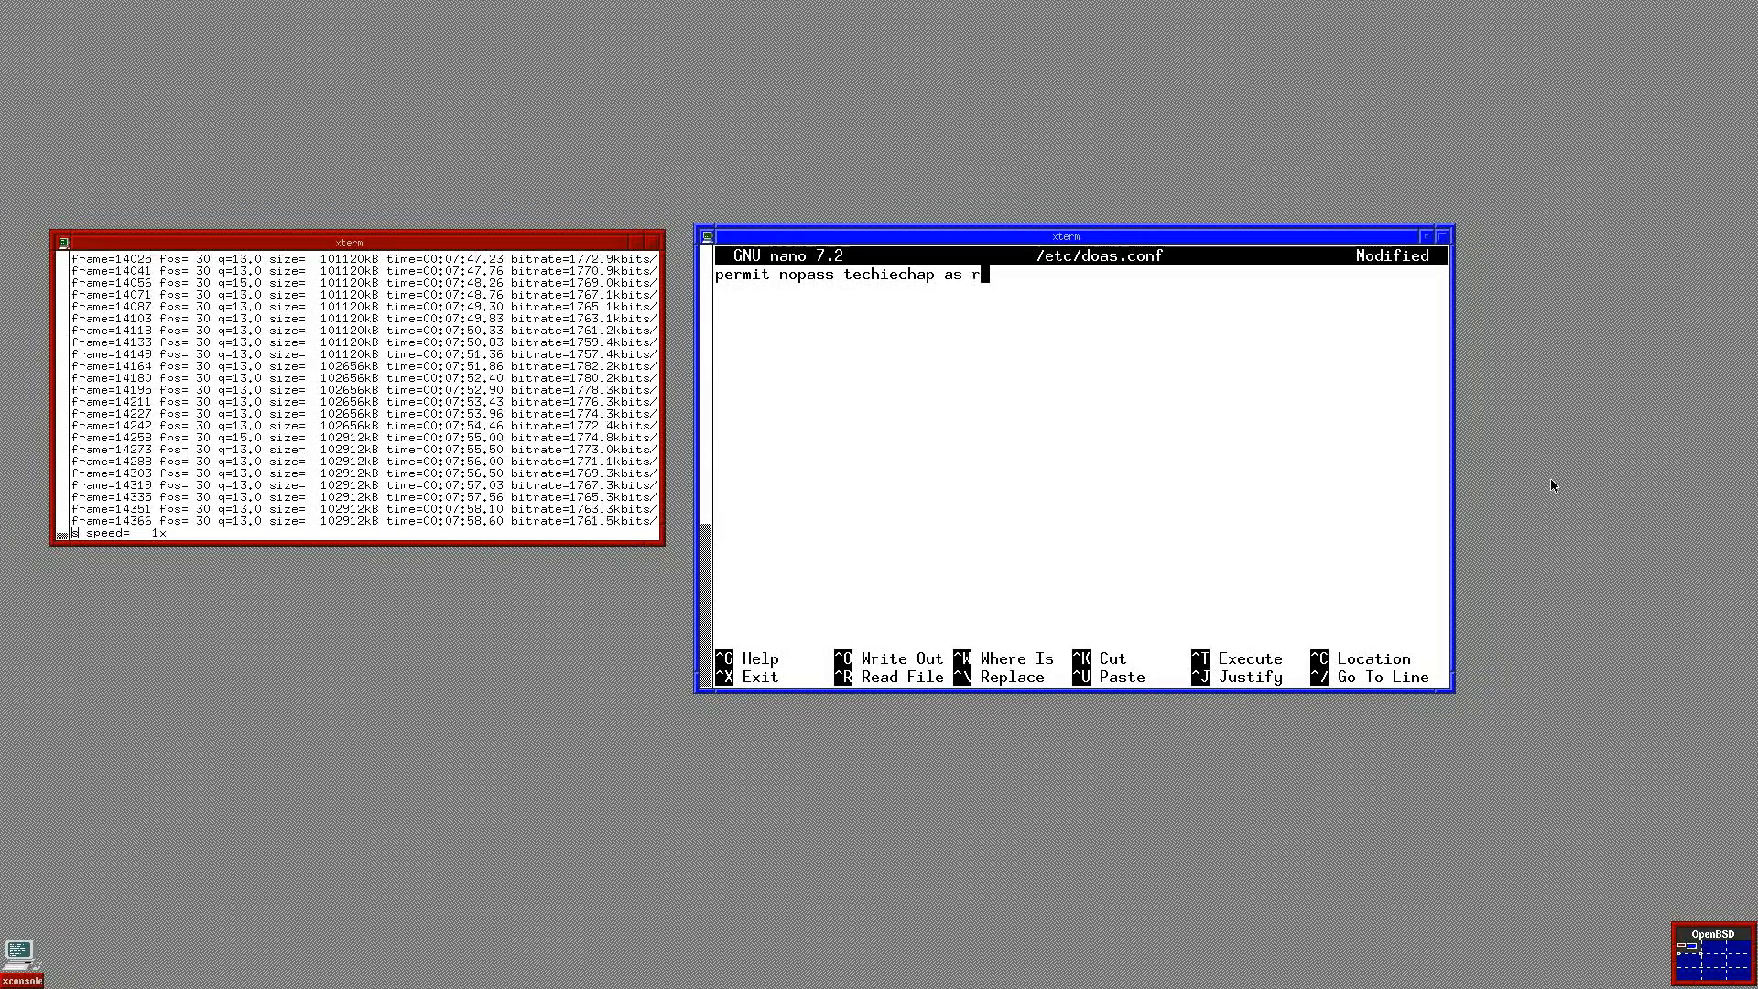
type("oot")
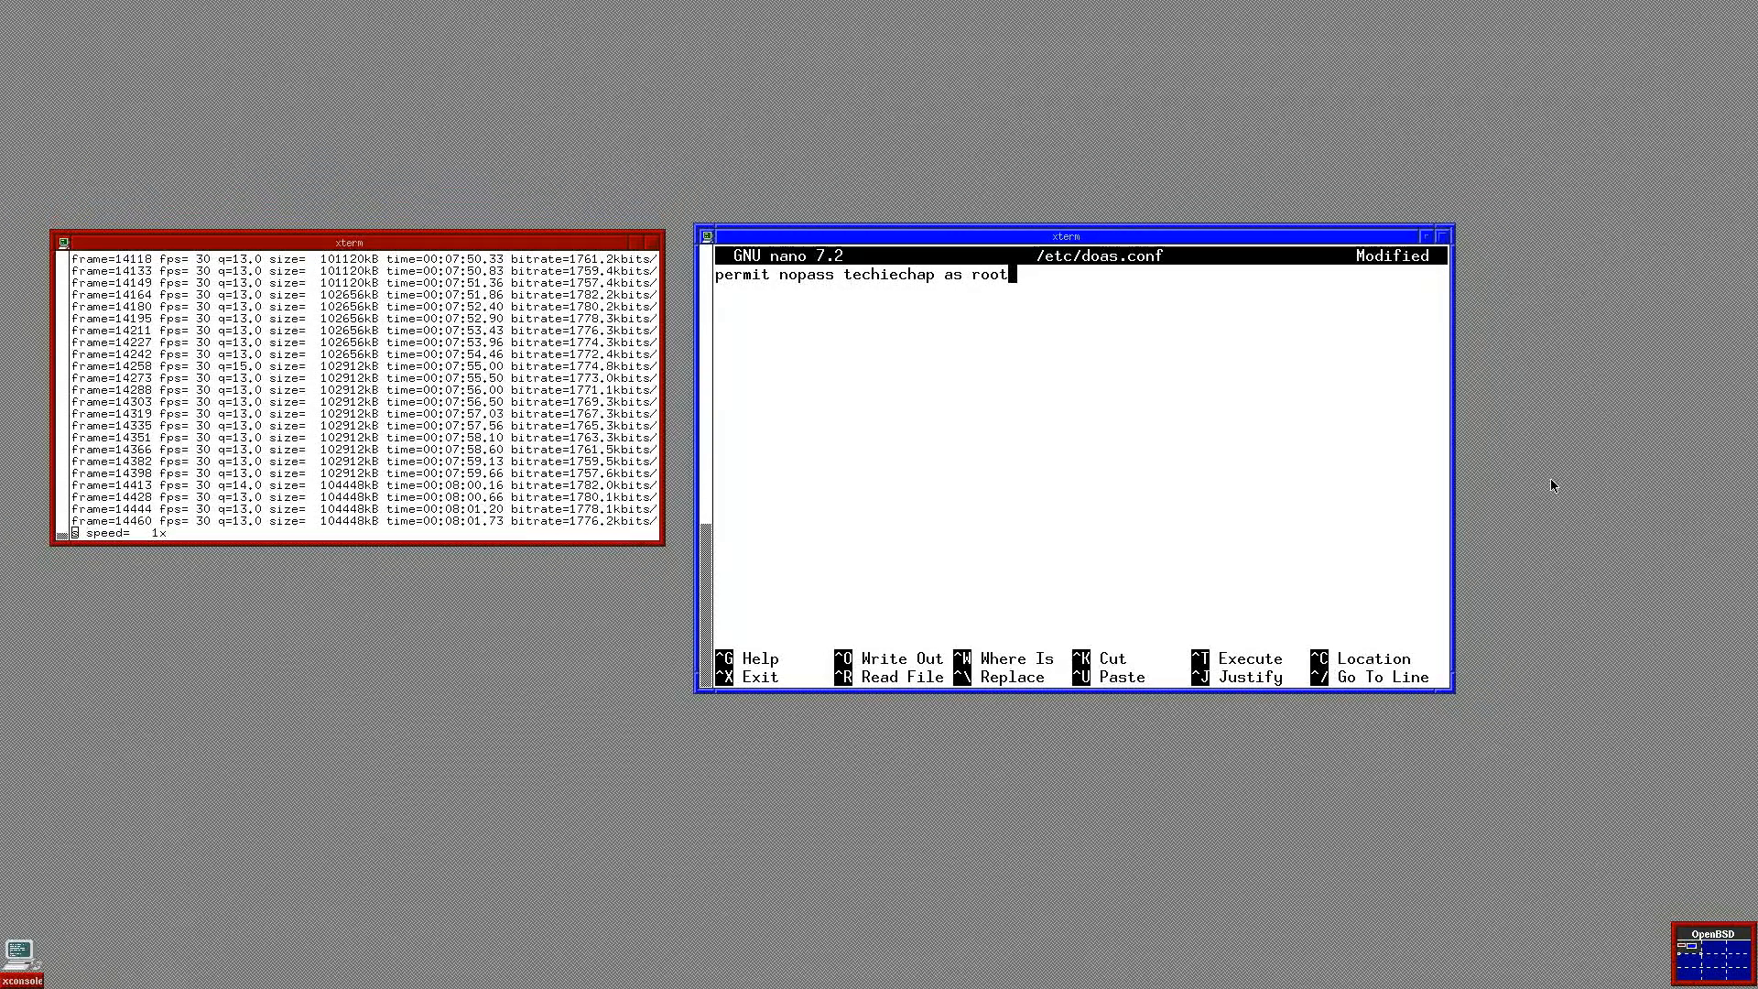
type("cmd mount")
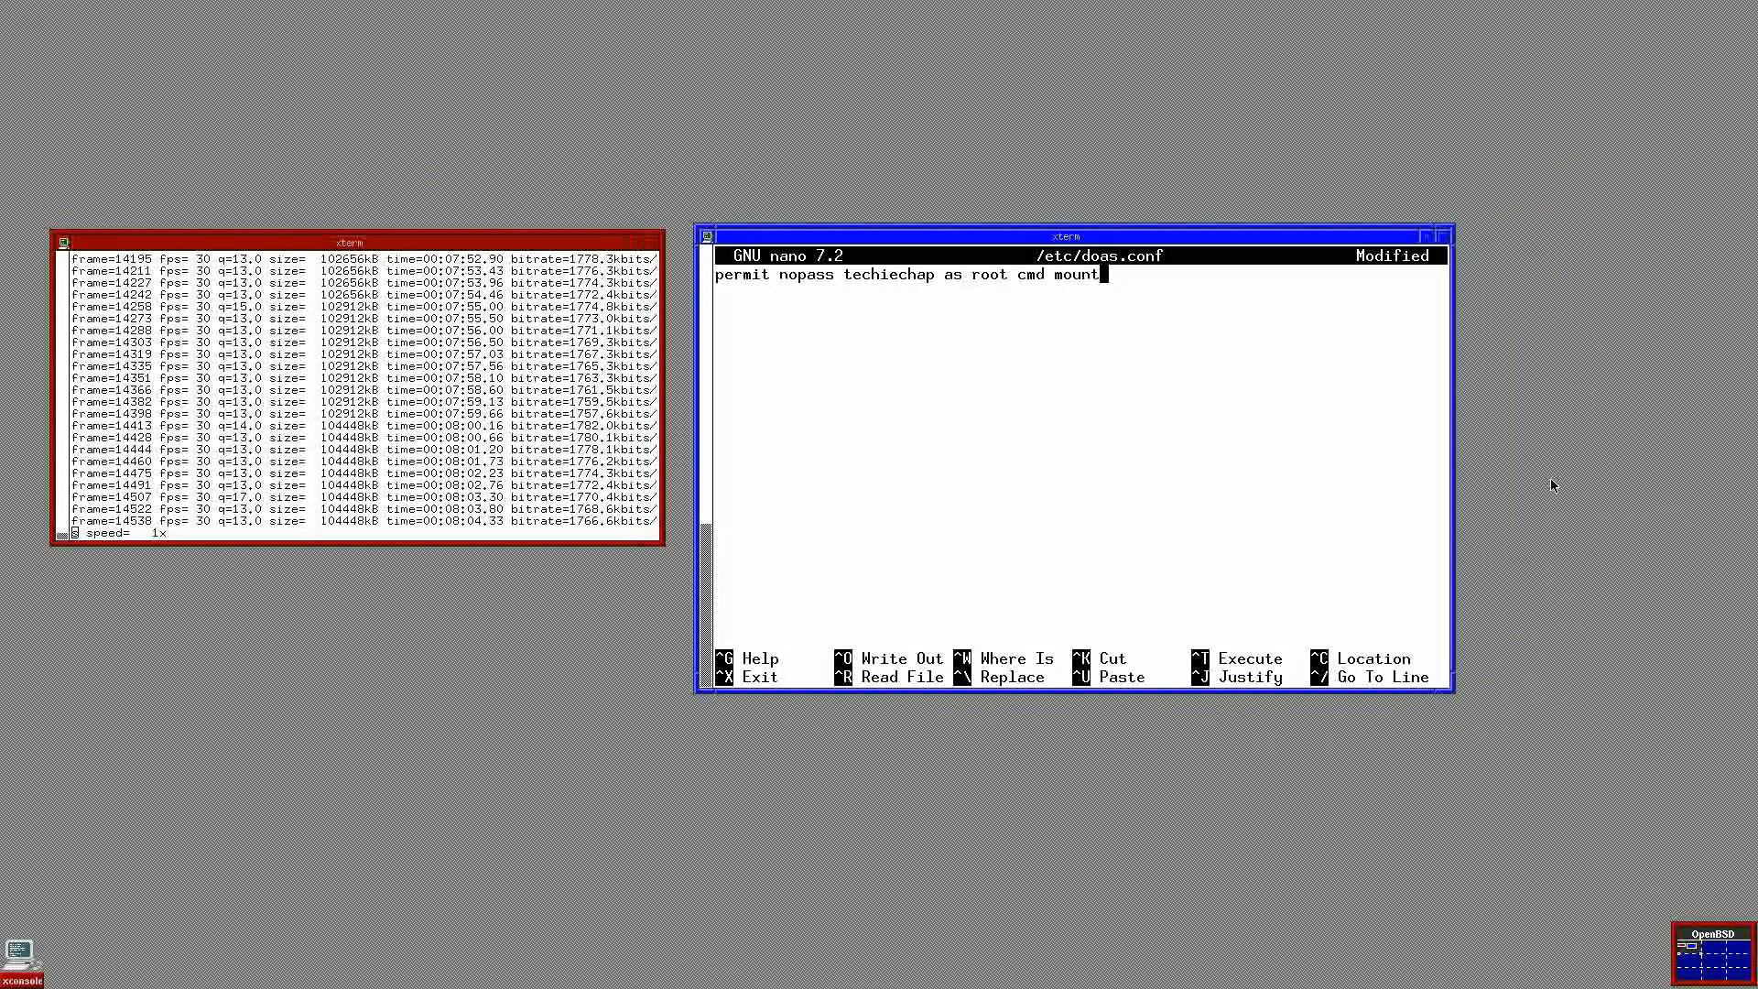
Step: Add matching nopass lines for umount and ntfs-3g, then save and close doas.conf
type("permit no")
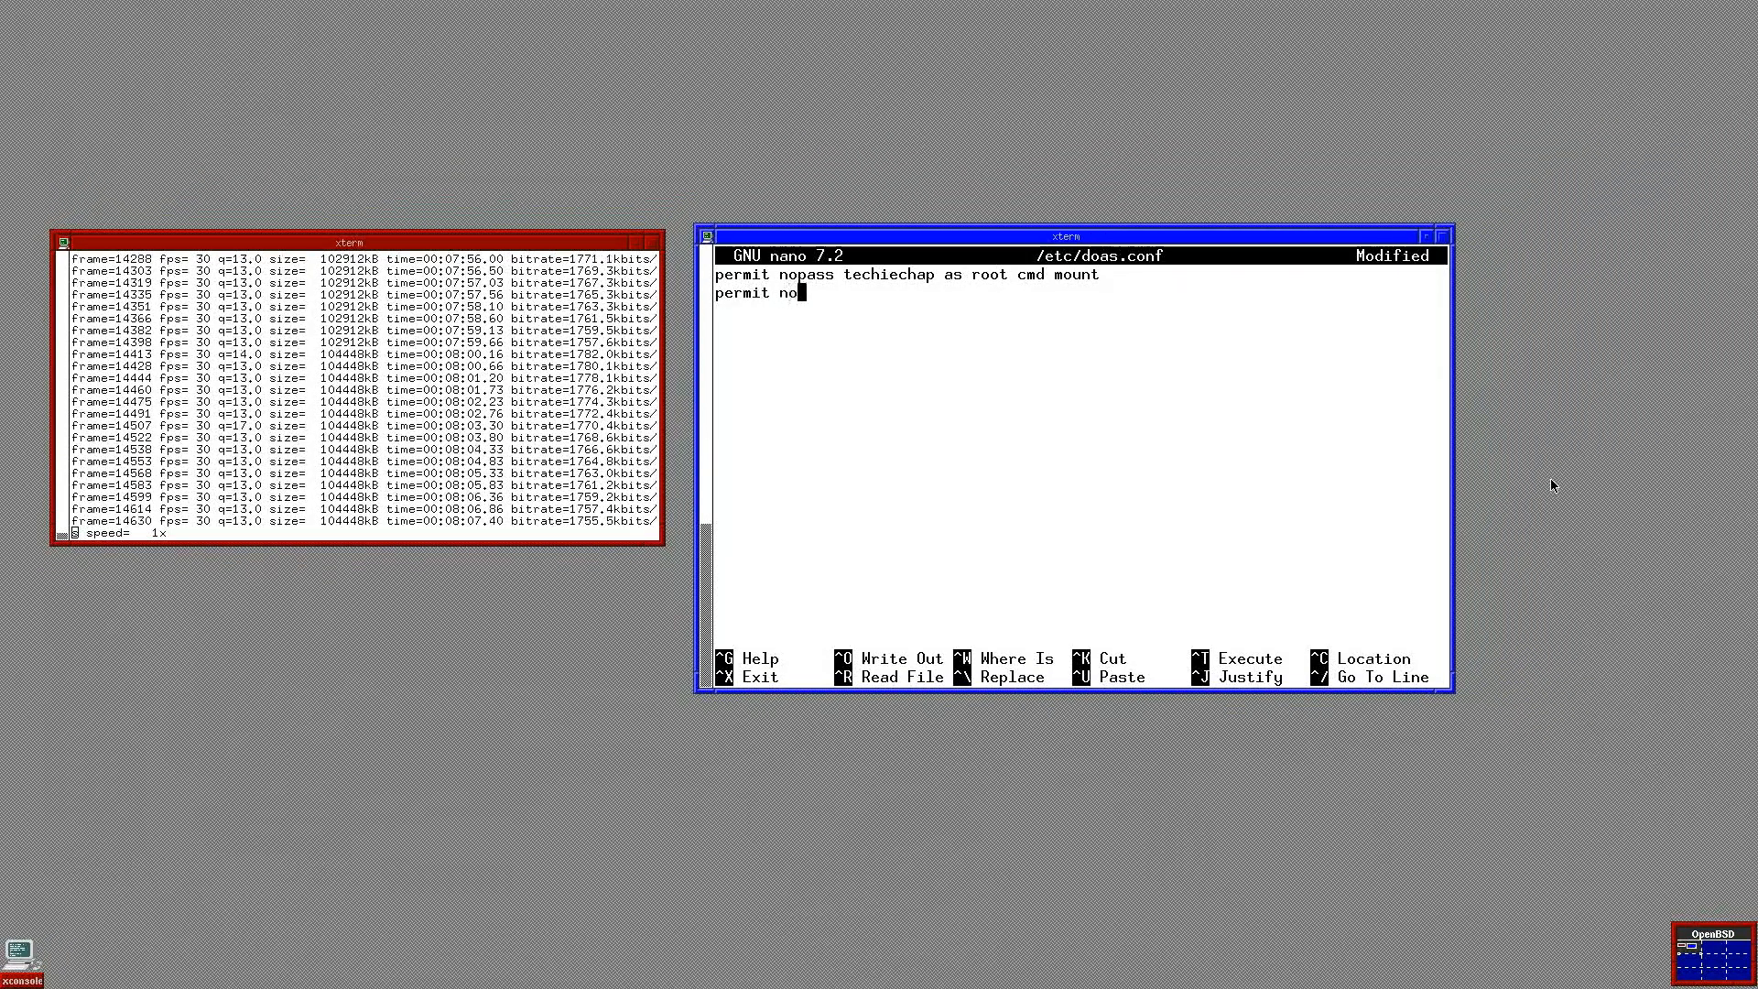
type("pass techiechap as root cmd u")
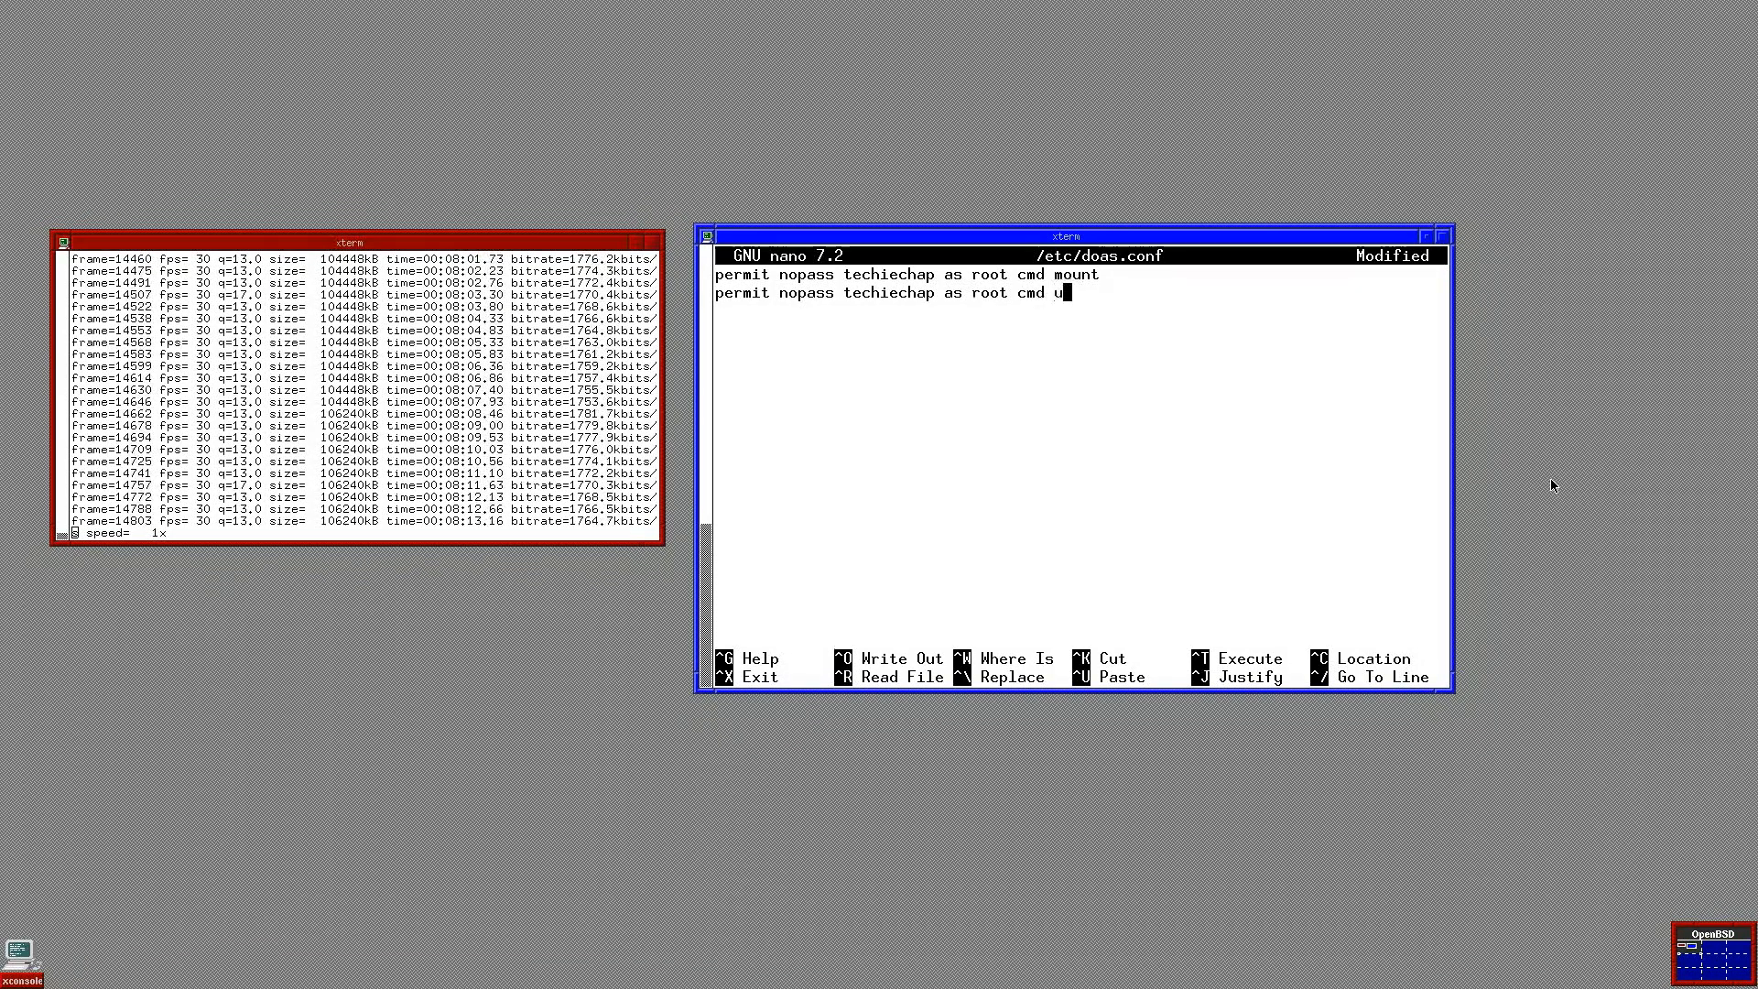
type("mount")
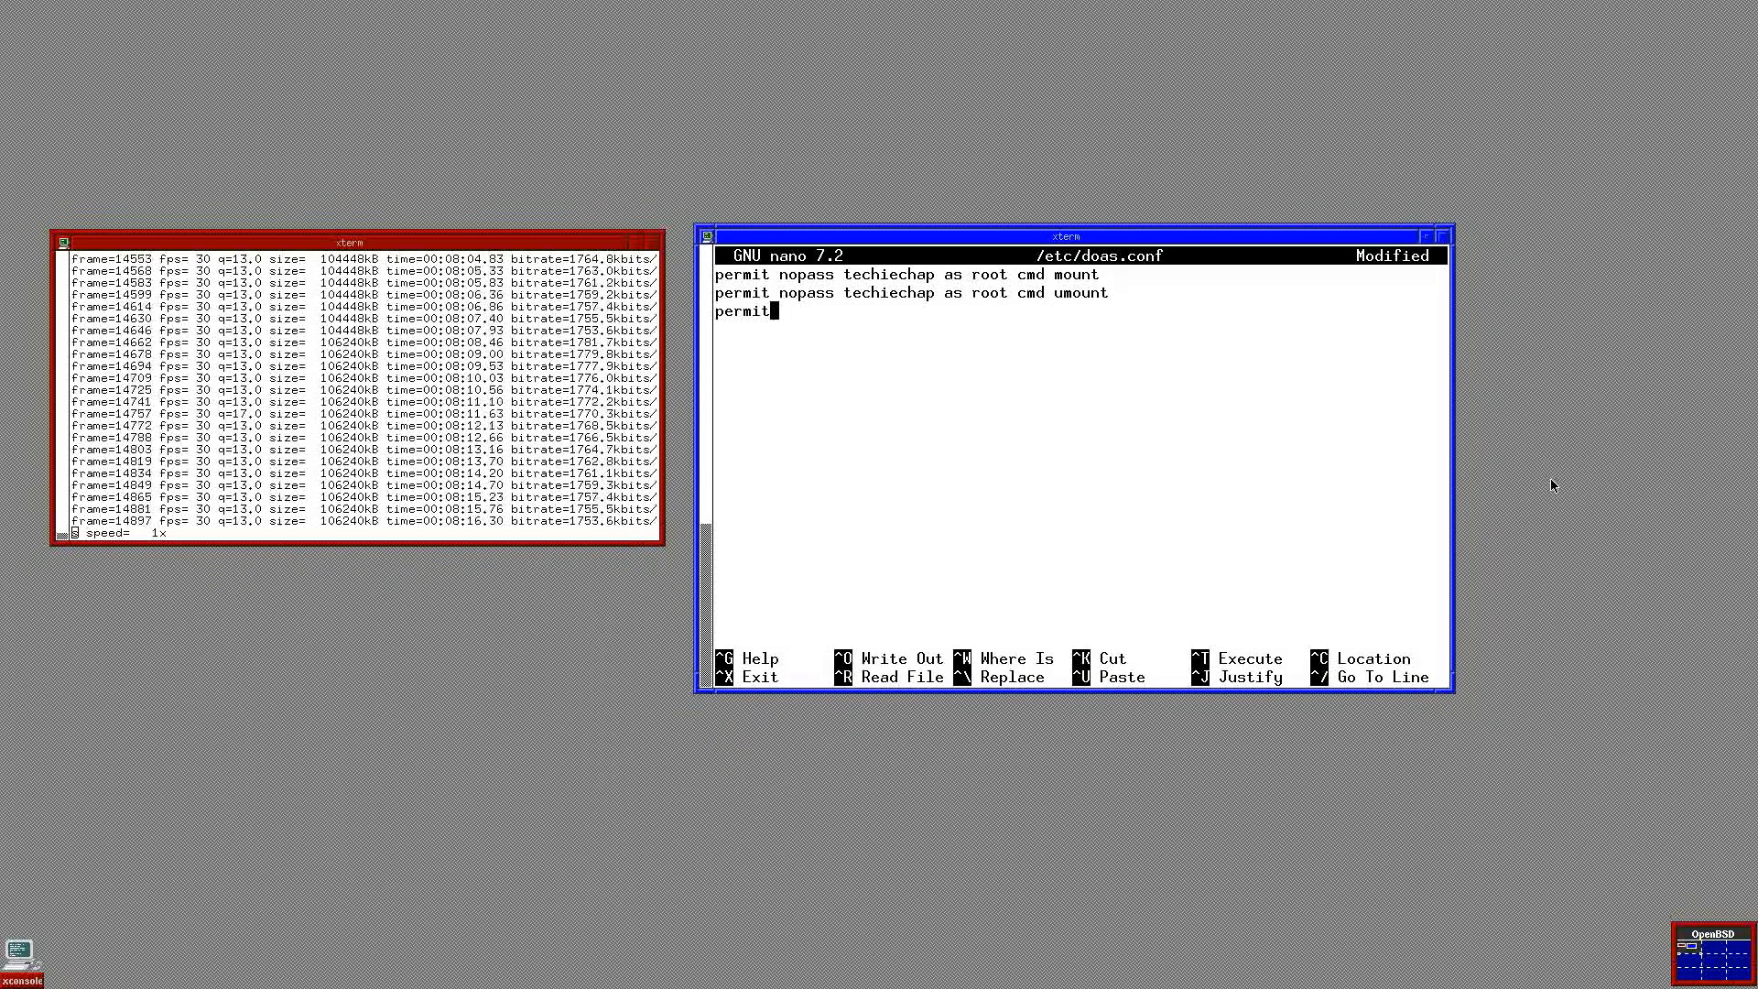
type("nopass techiechap as root cmd")
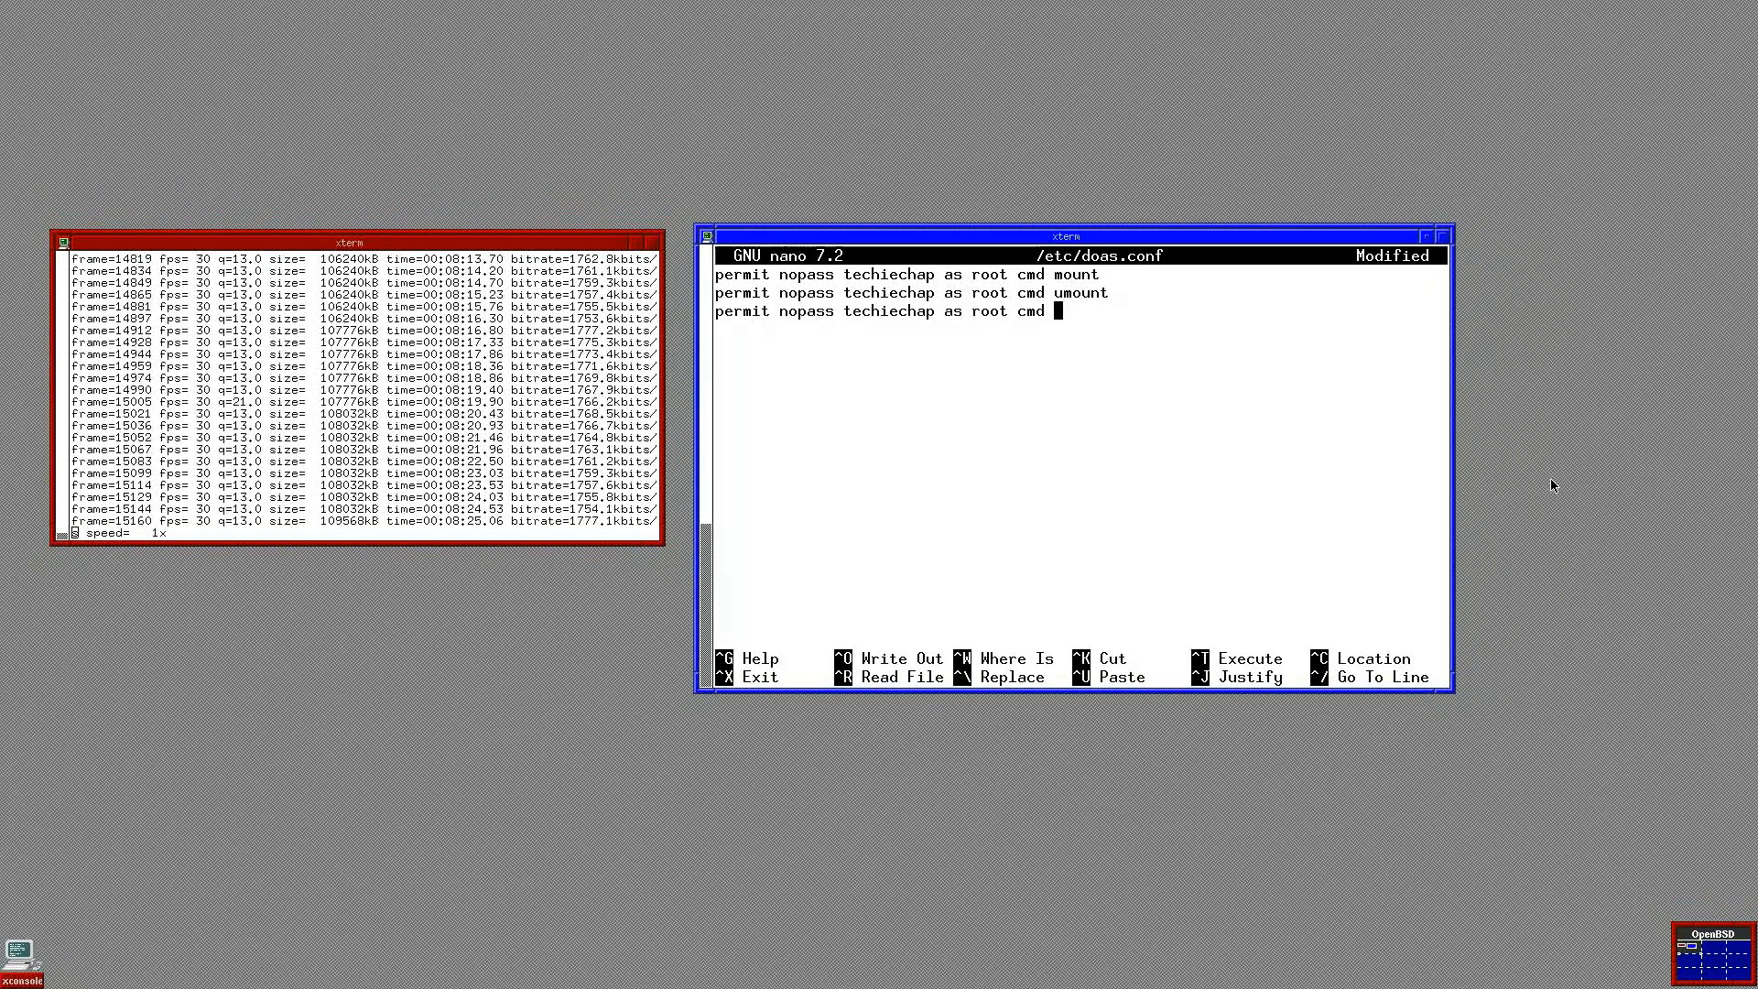
type("ntfs")
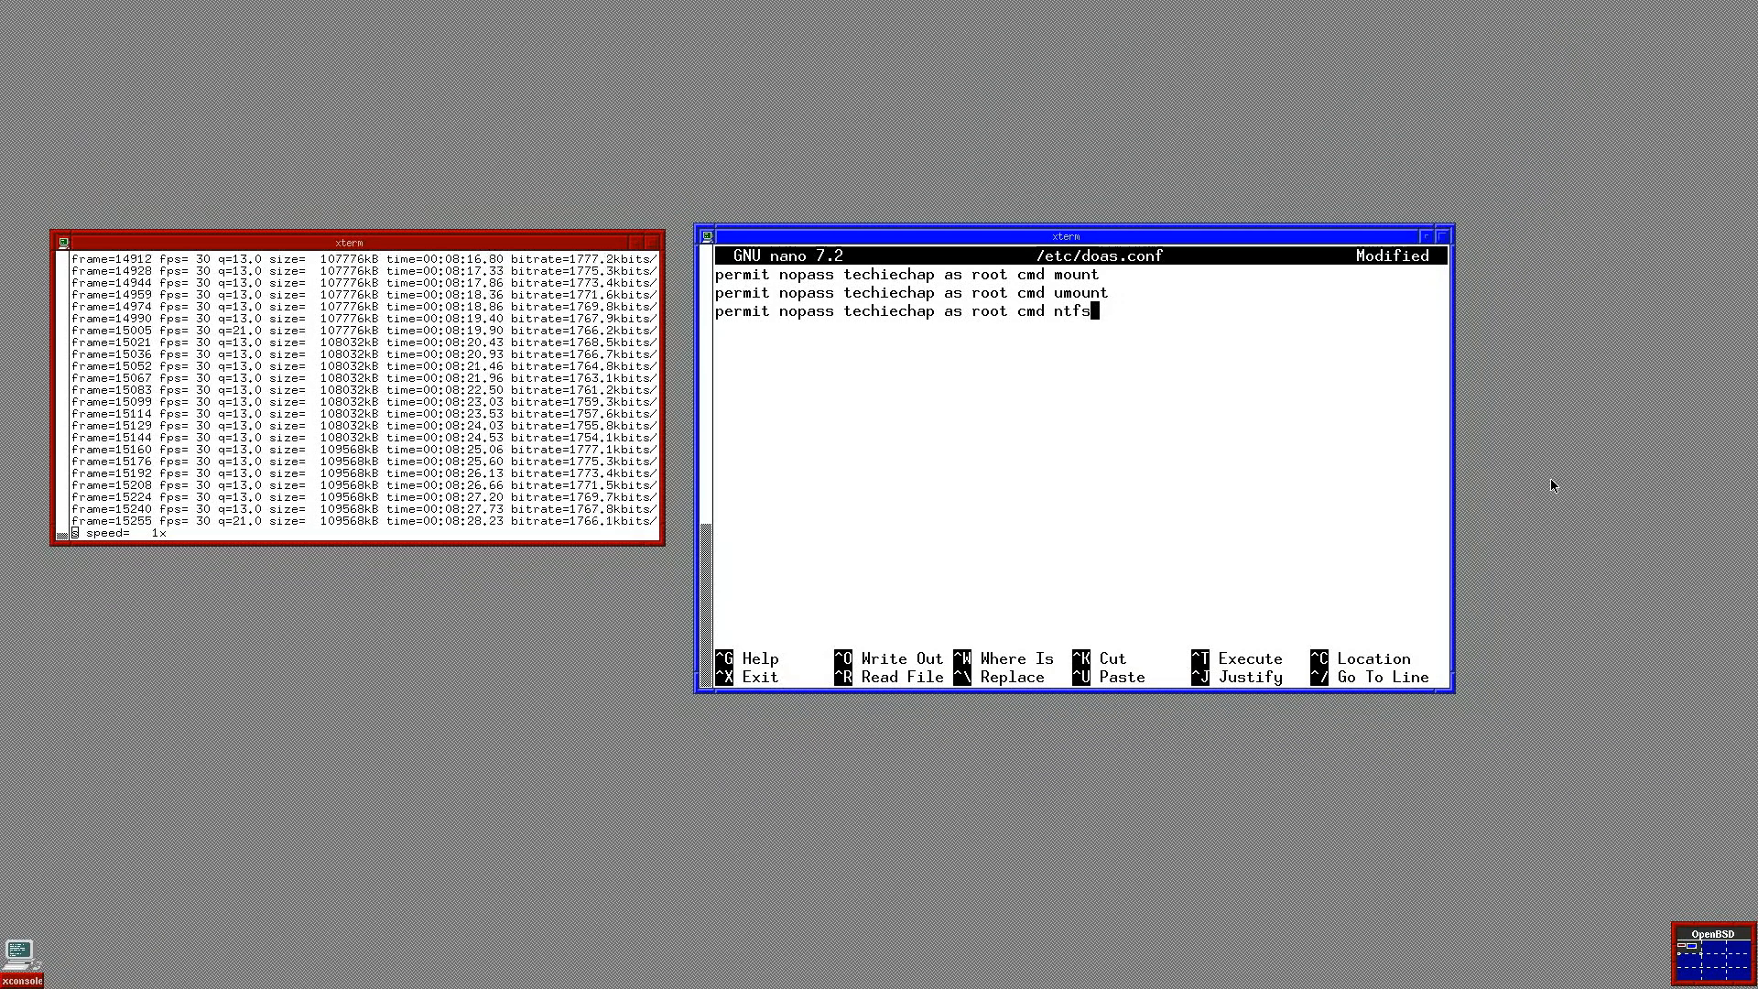
type("-3g")
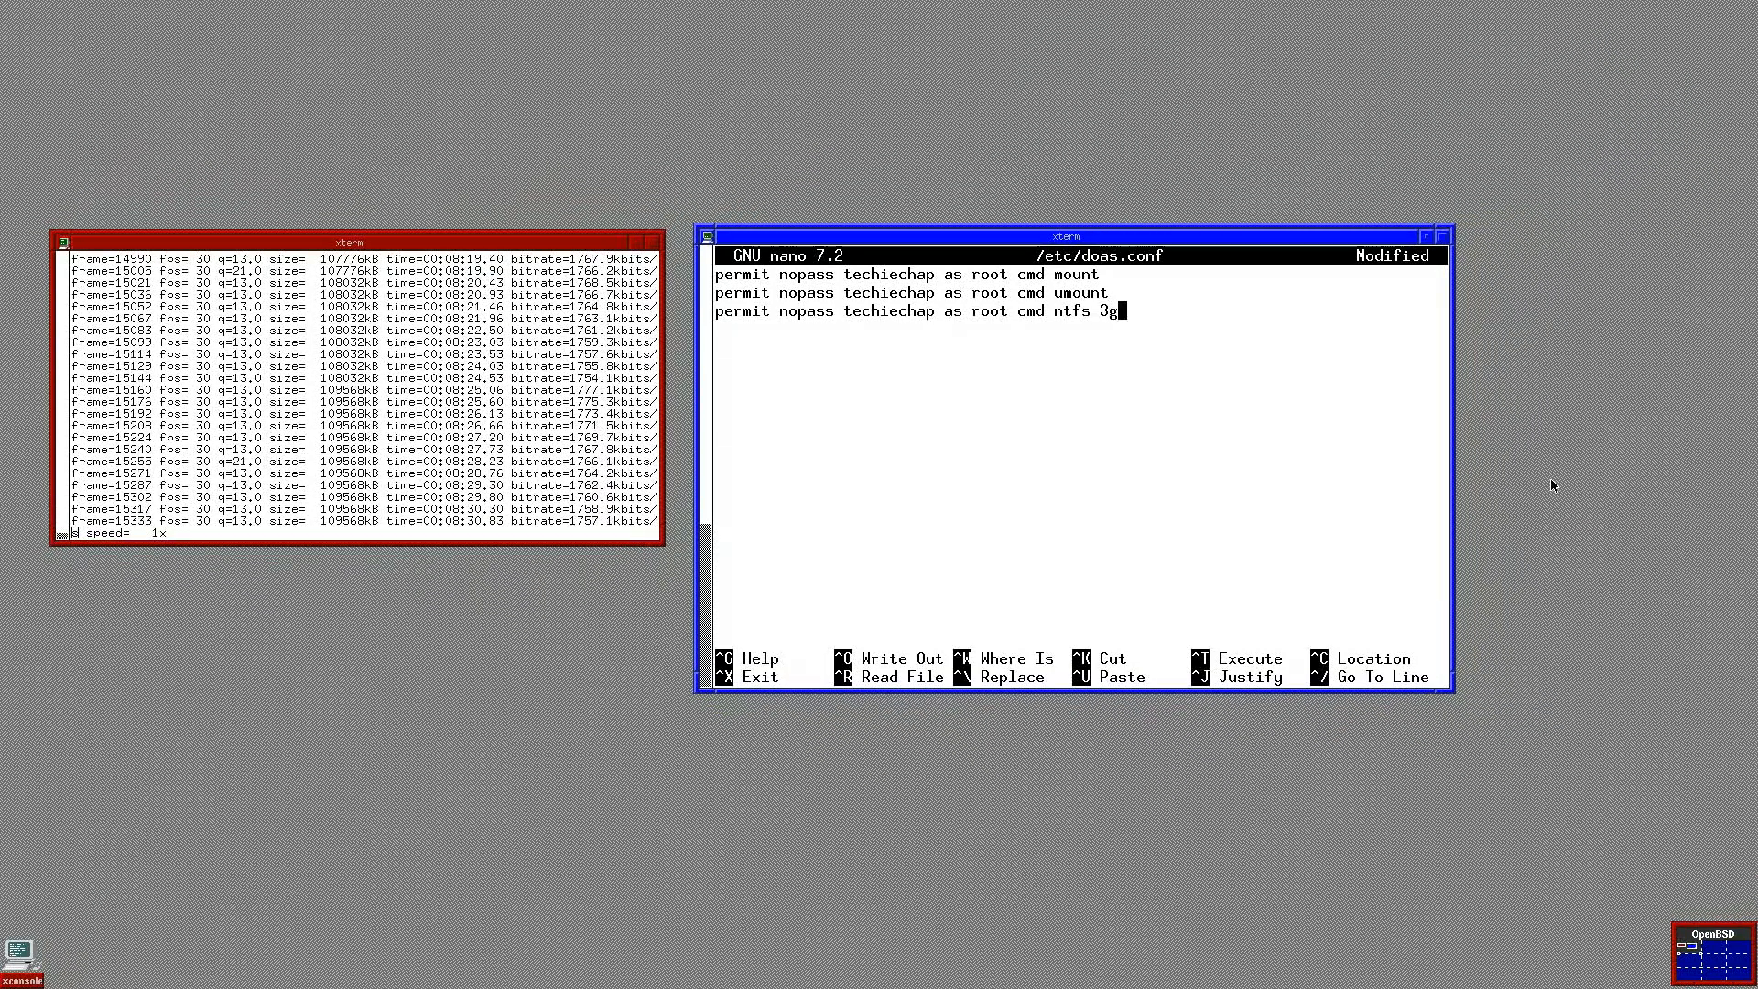
key("ctrl+x")
type("id techiechap")
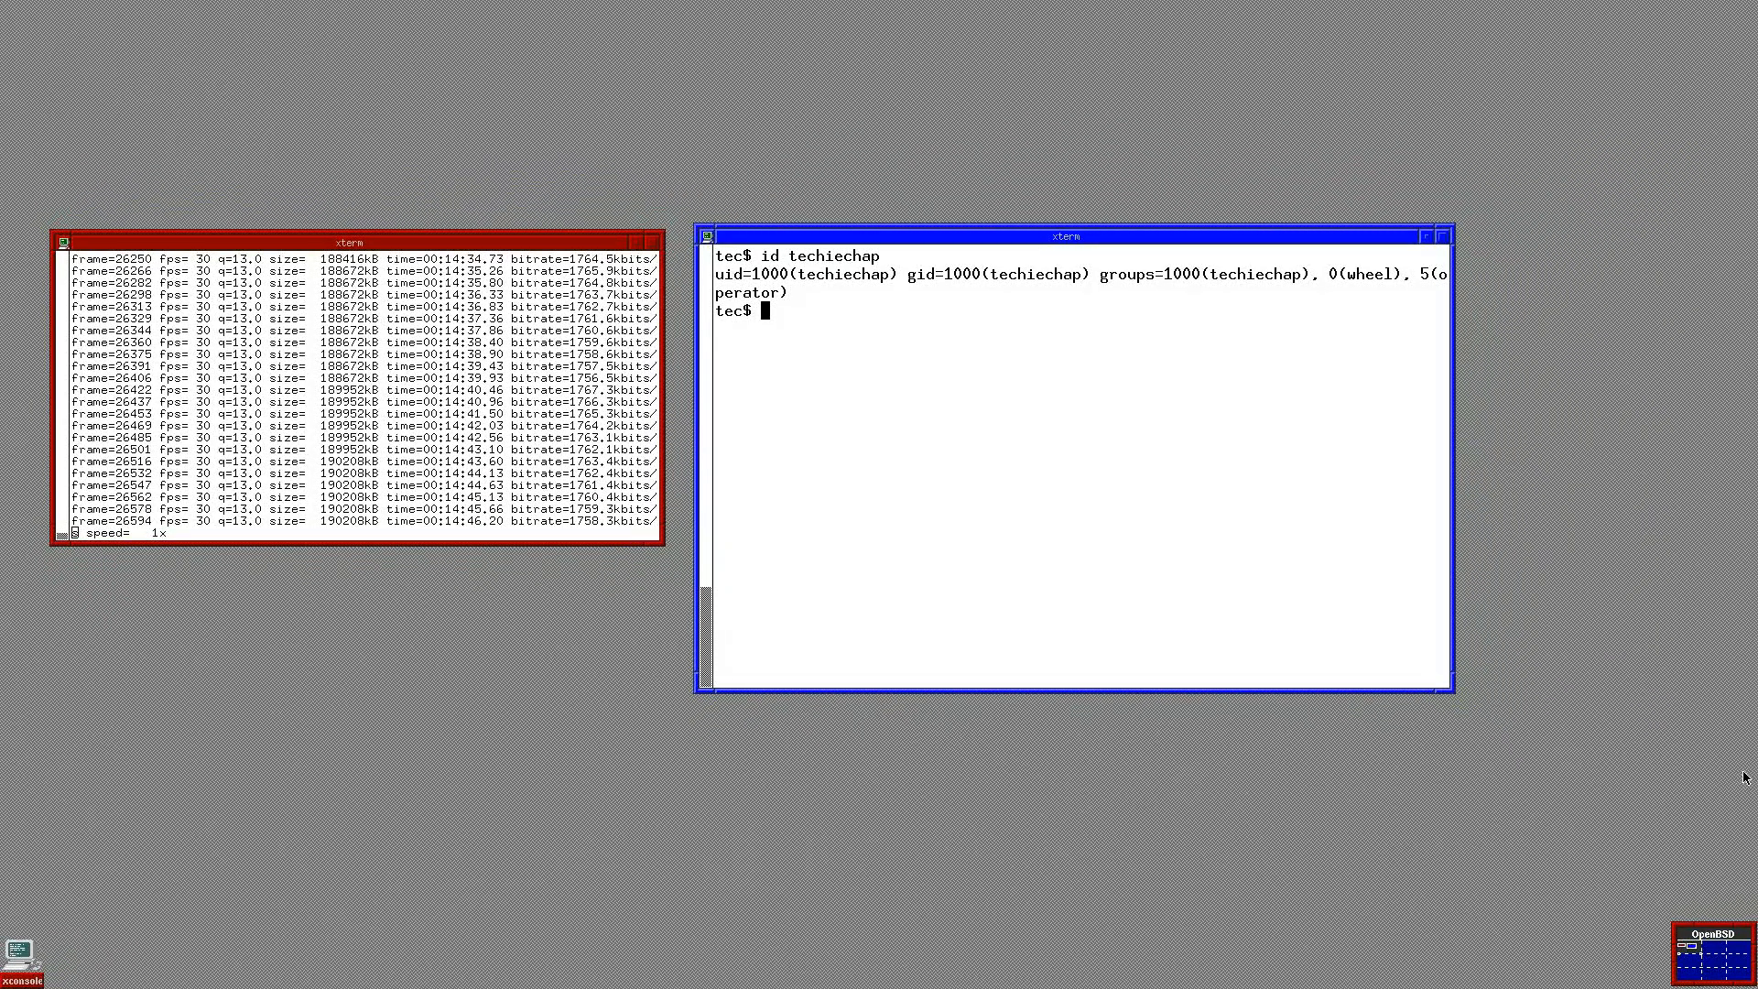
Step: Become root with su and add techiechap to the staff group via usermod -G staff
type("su")
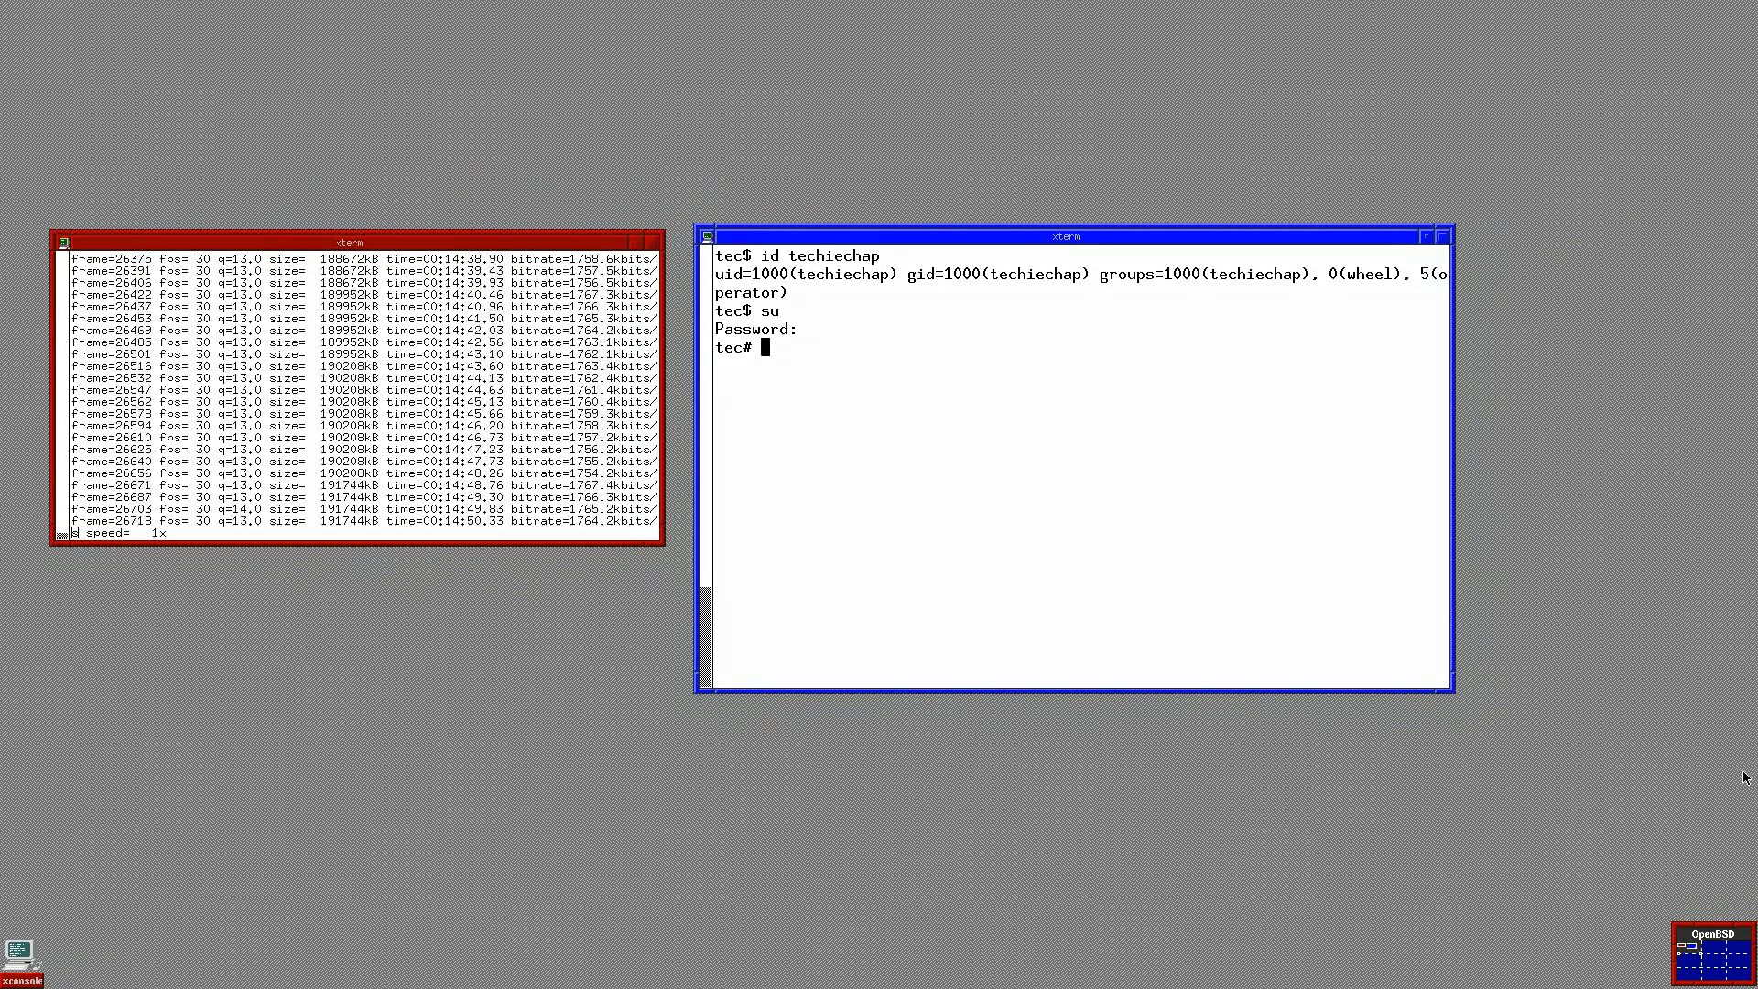
type("su")
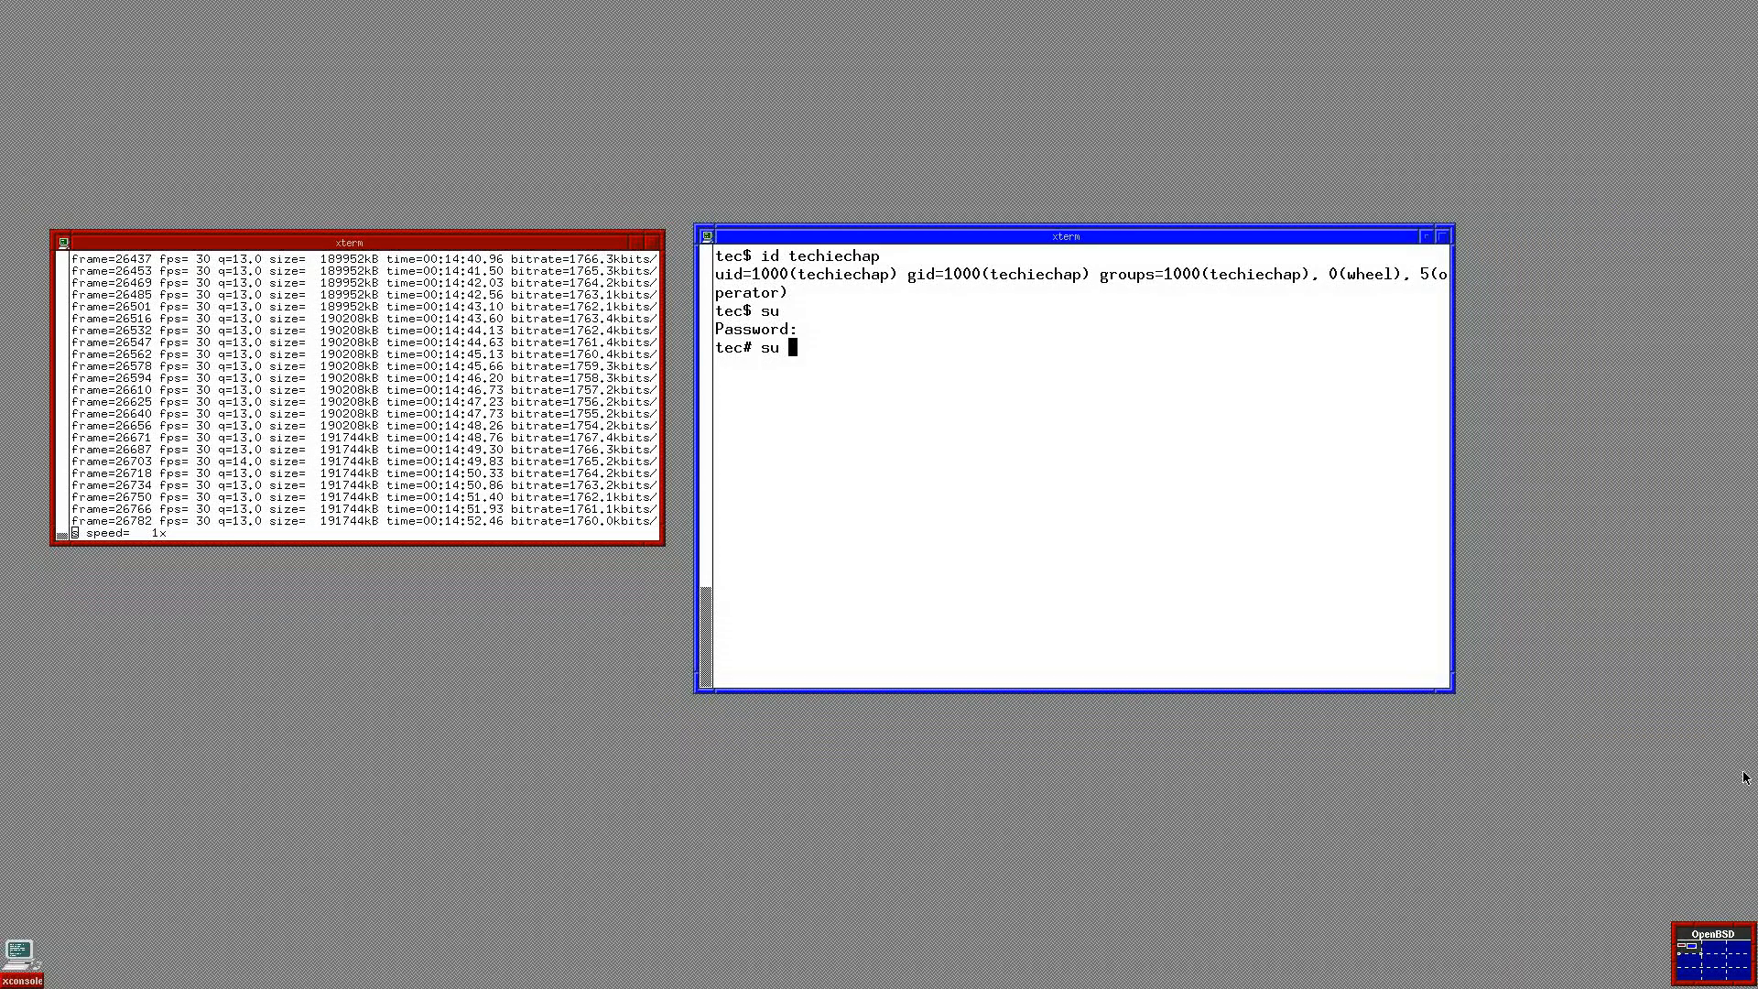
type("usermod")
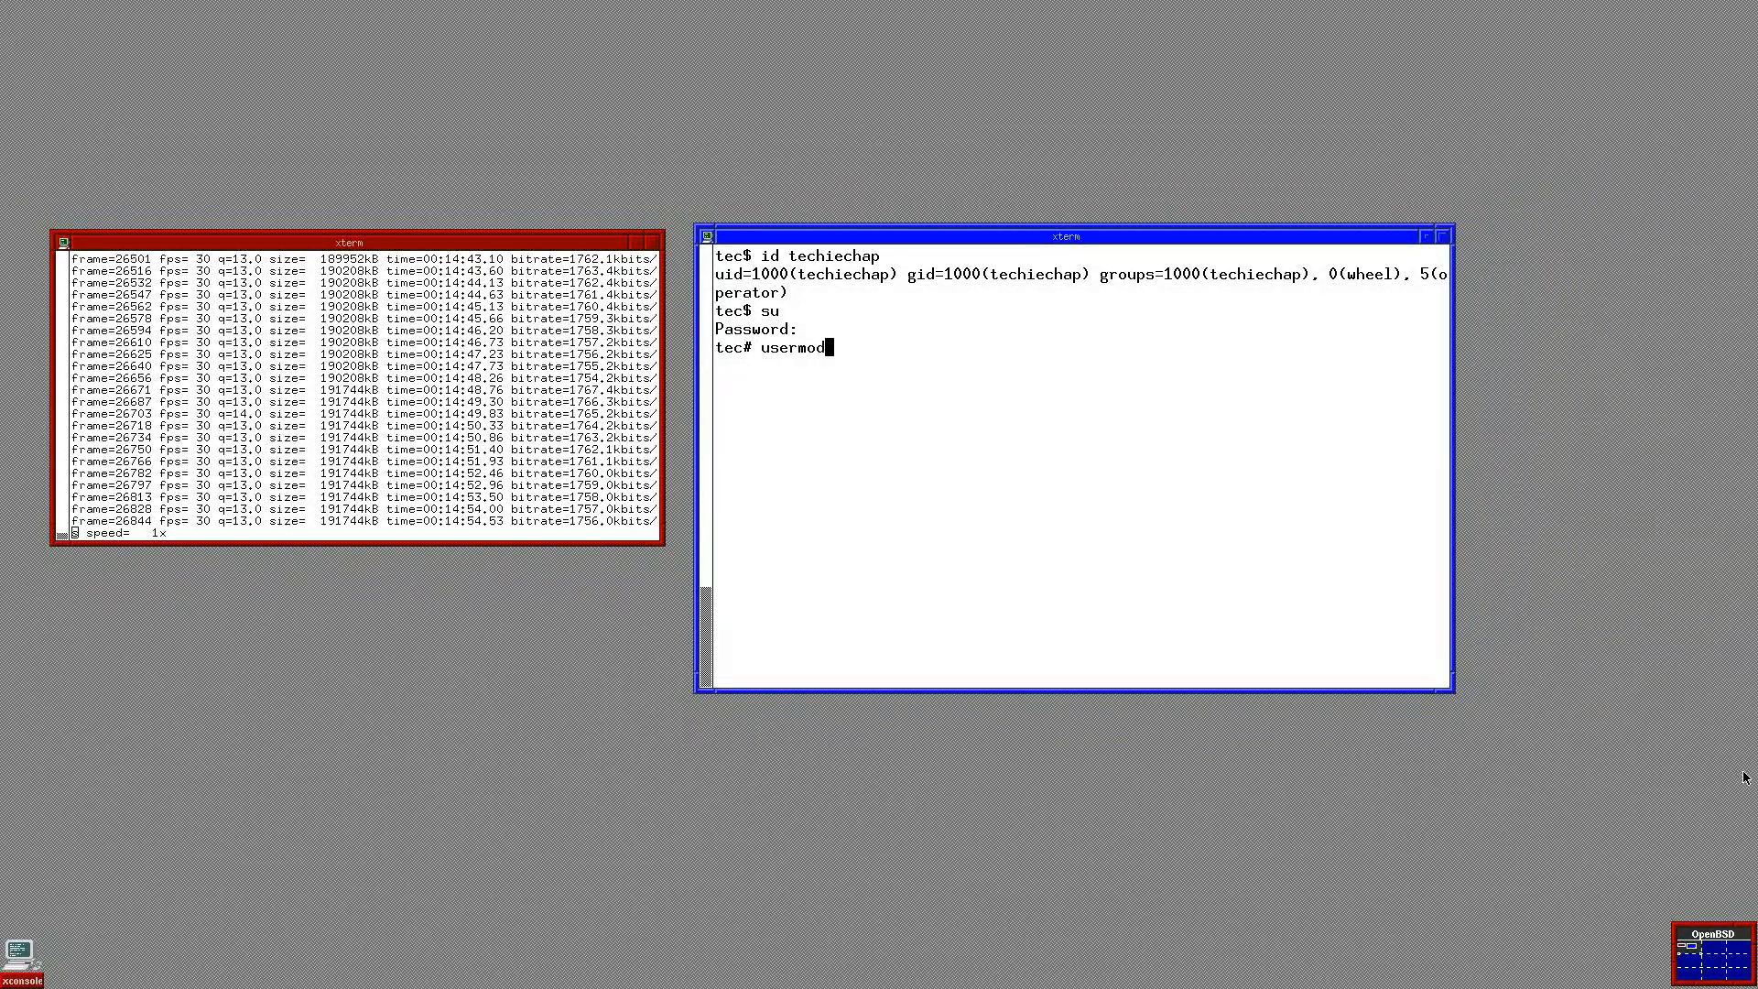
type("-")
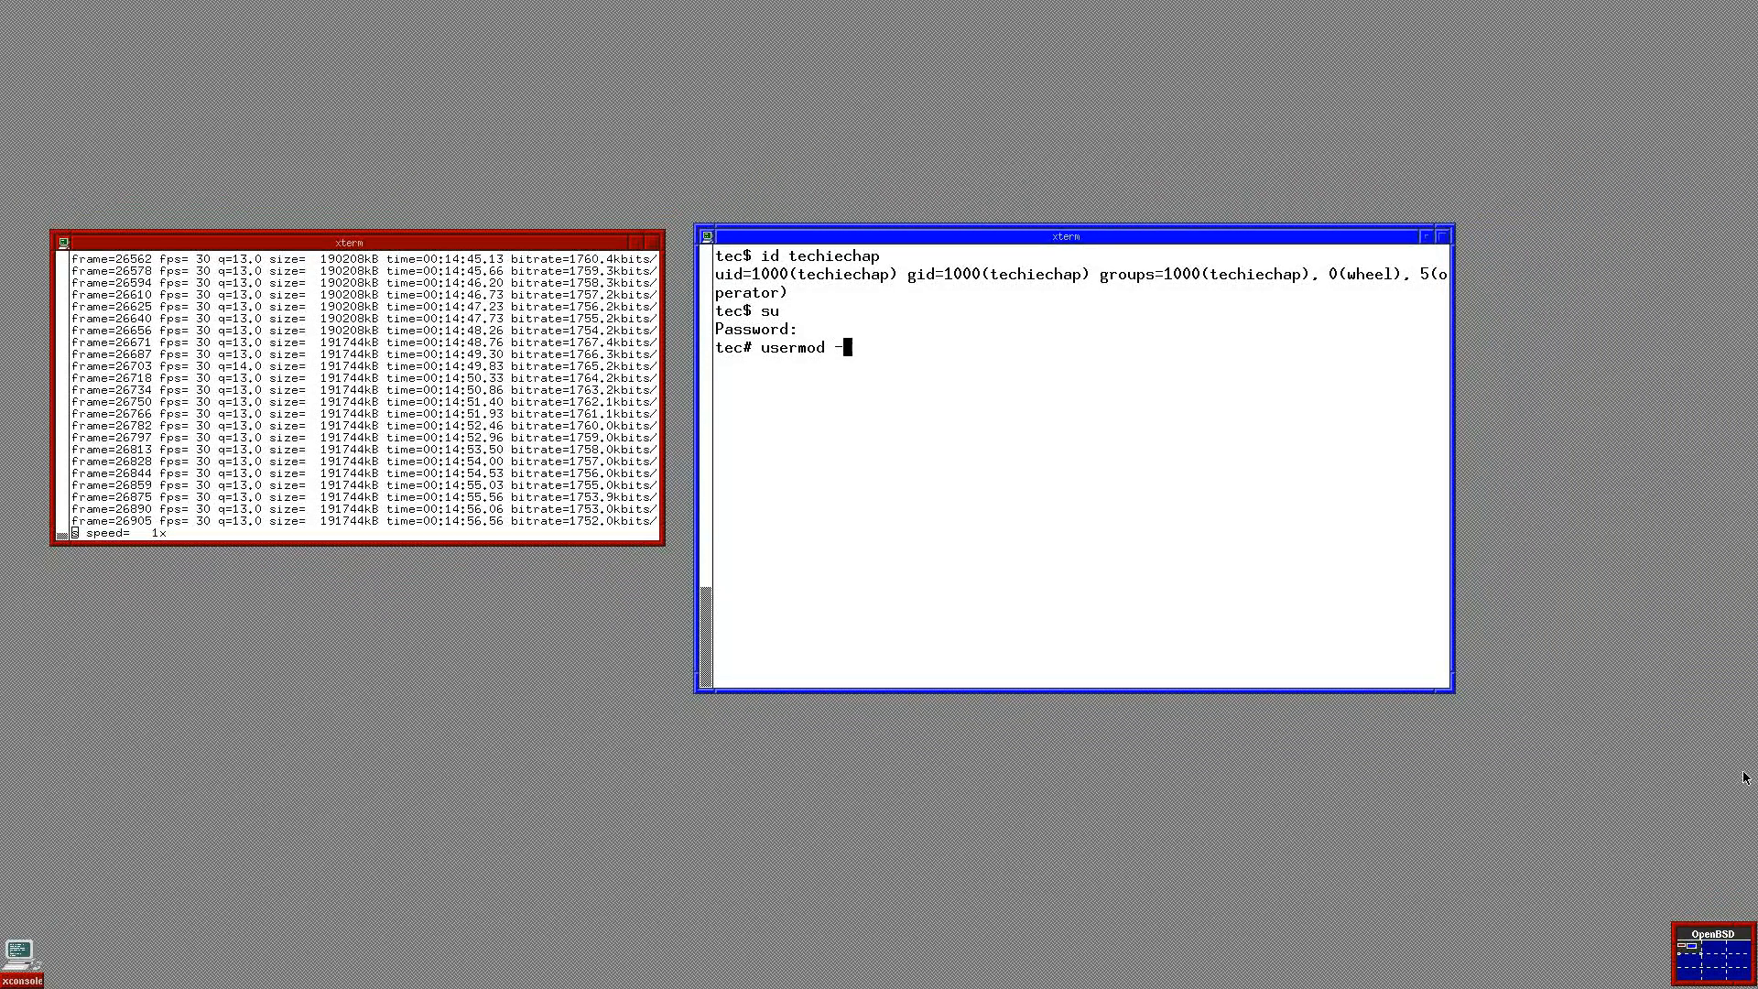
type("G")
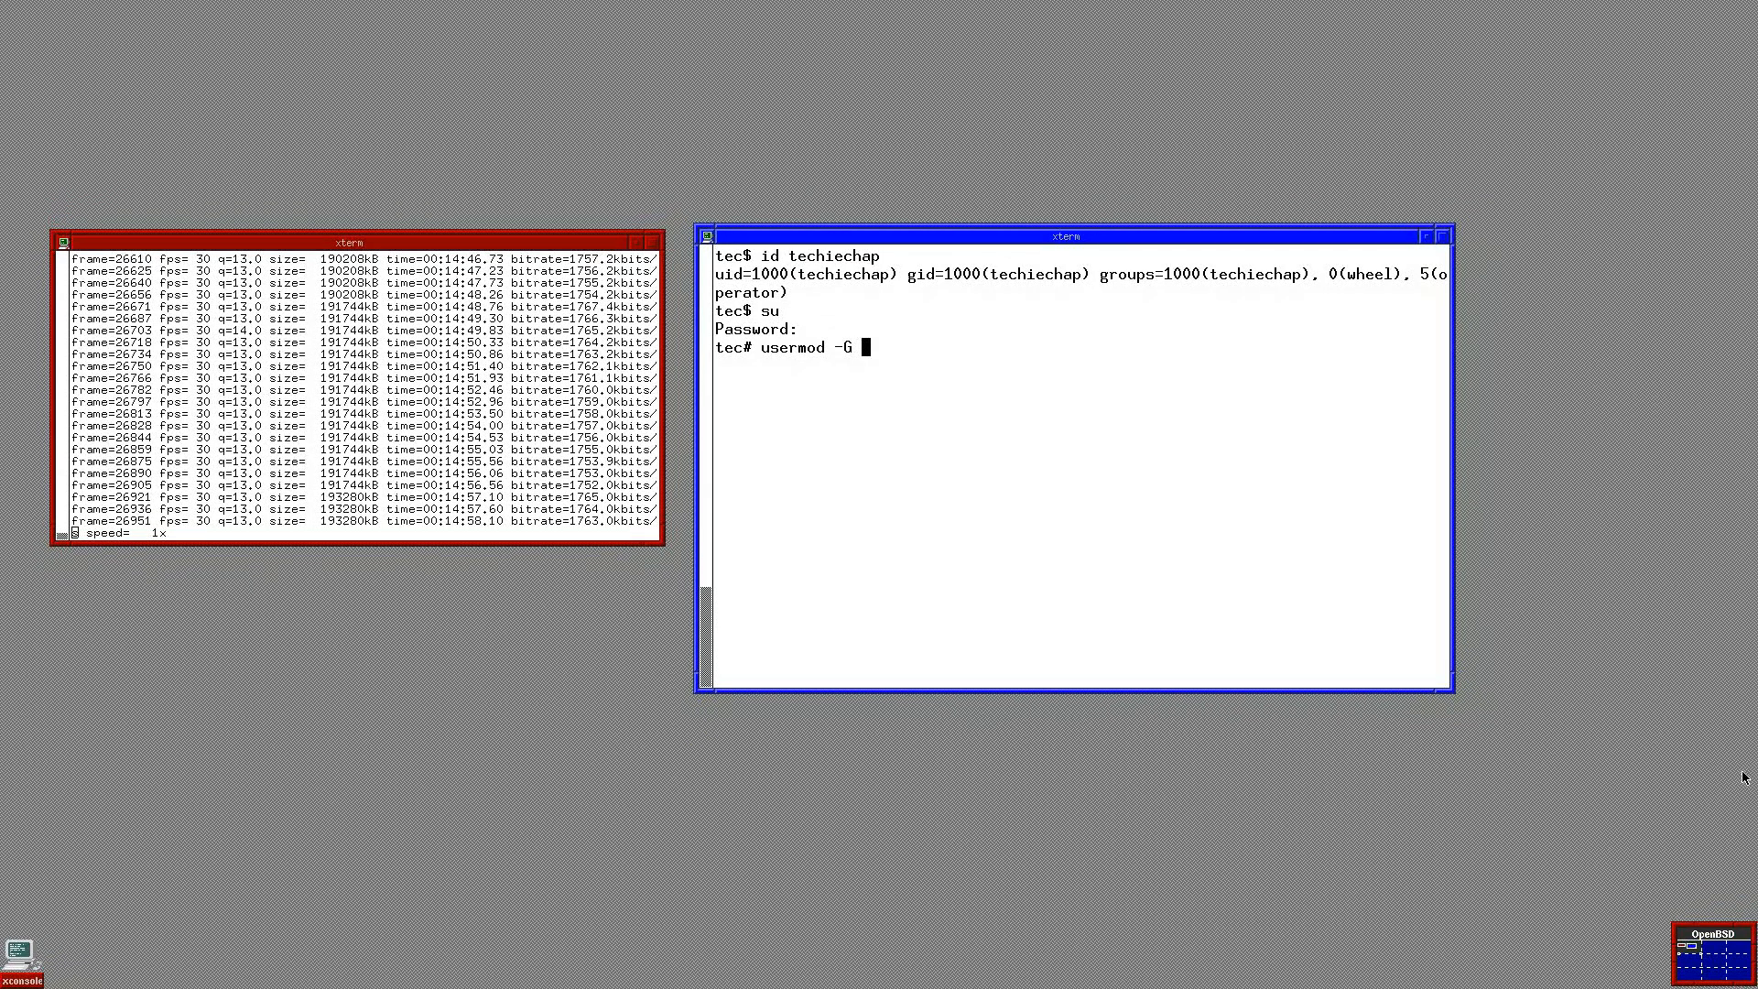
type("staff")
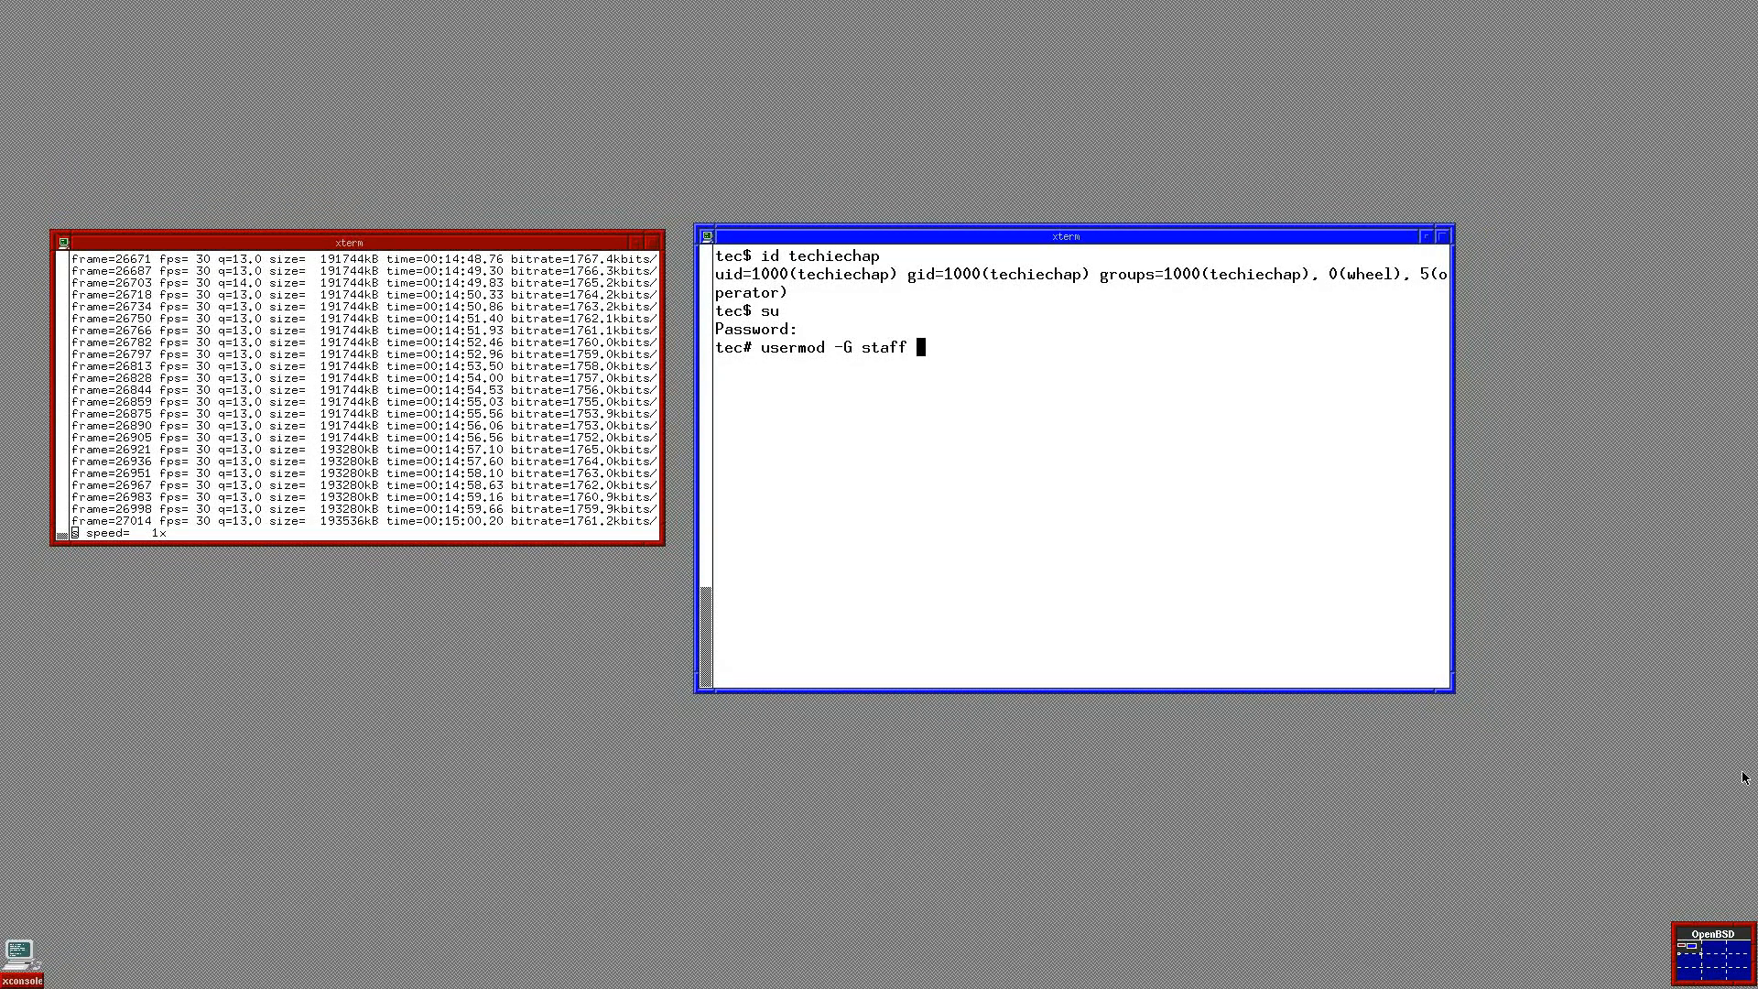
type("techiechap")
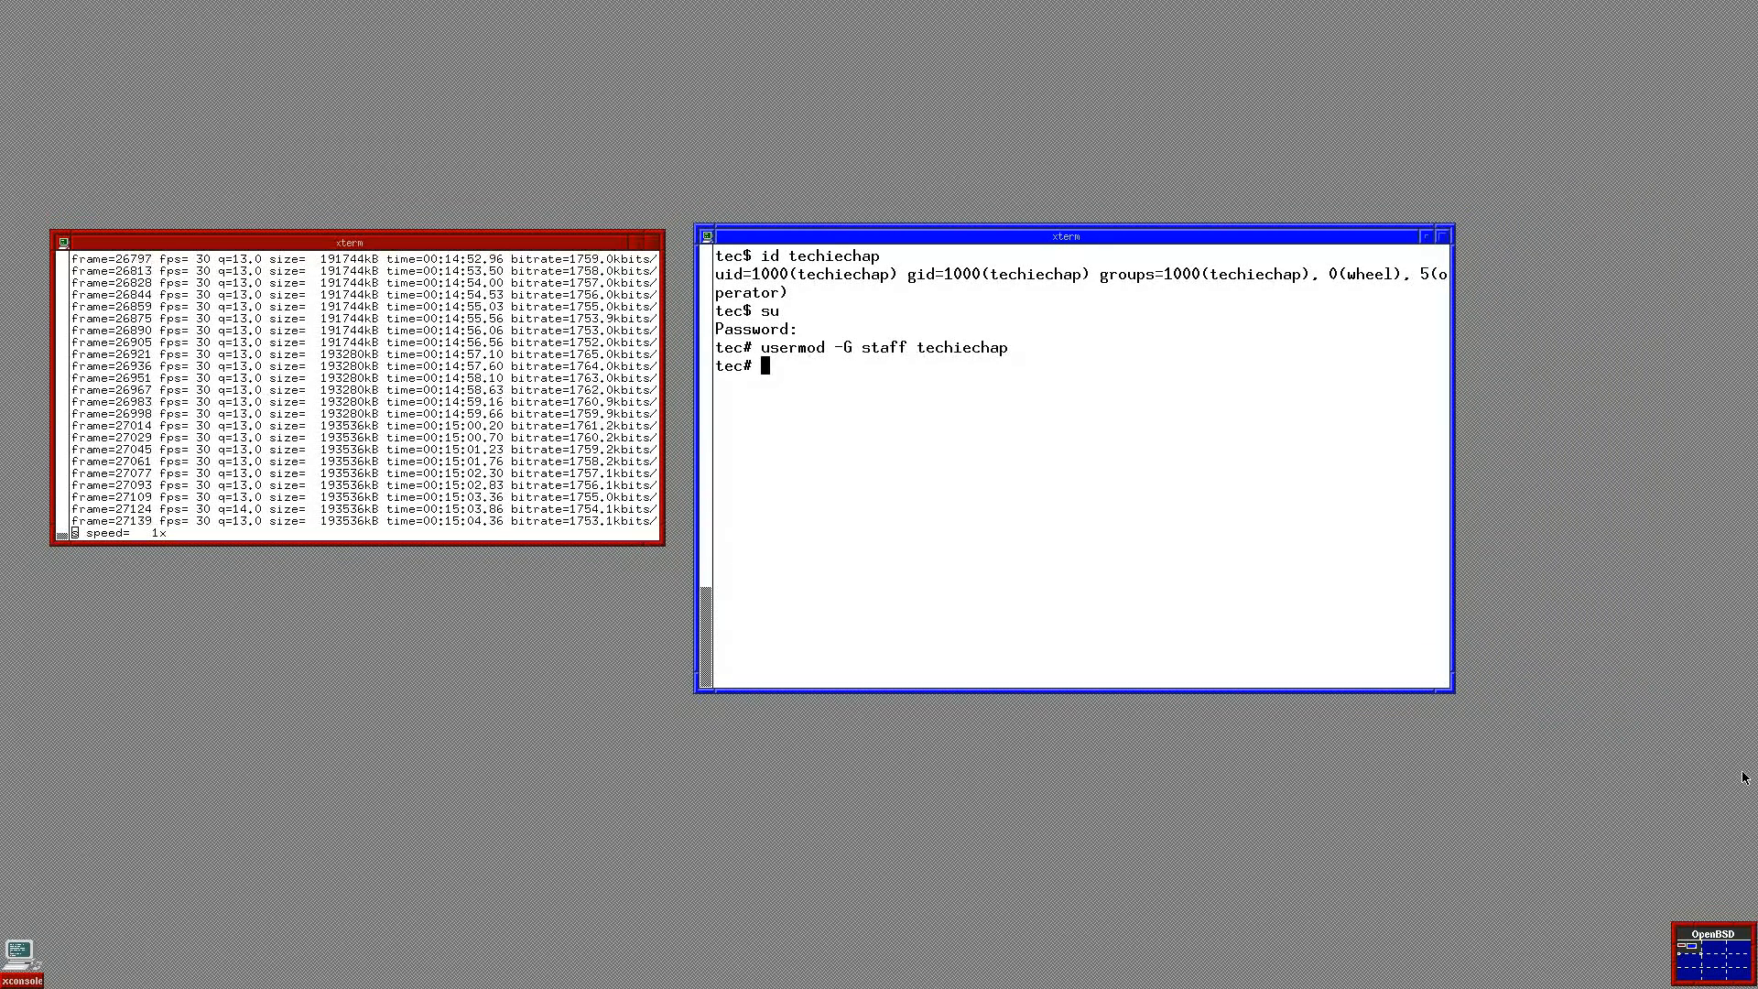
Step: Confirm with id techiechap that the groups now include wheel, operator and staff
type("i")
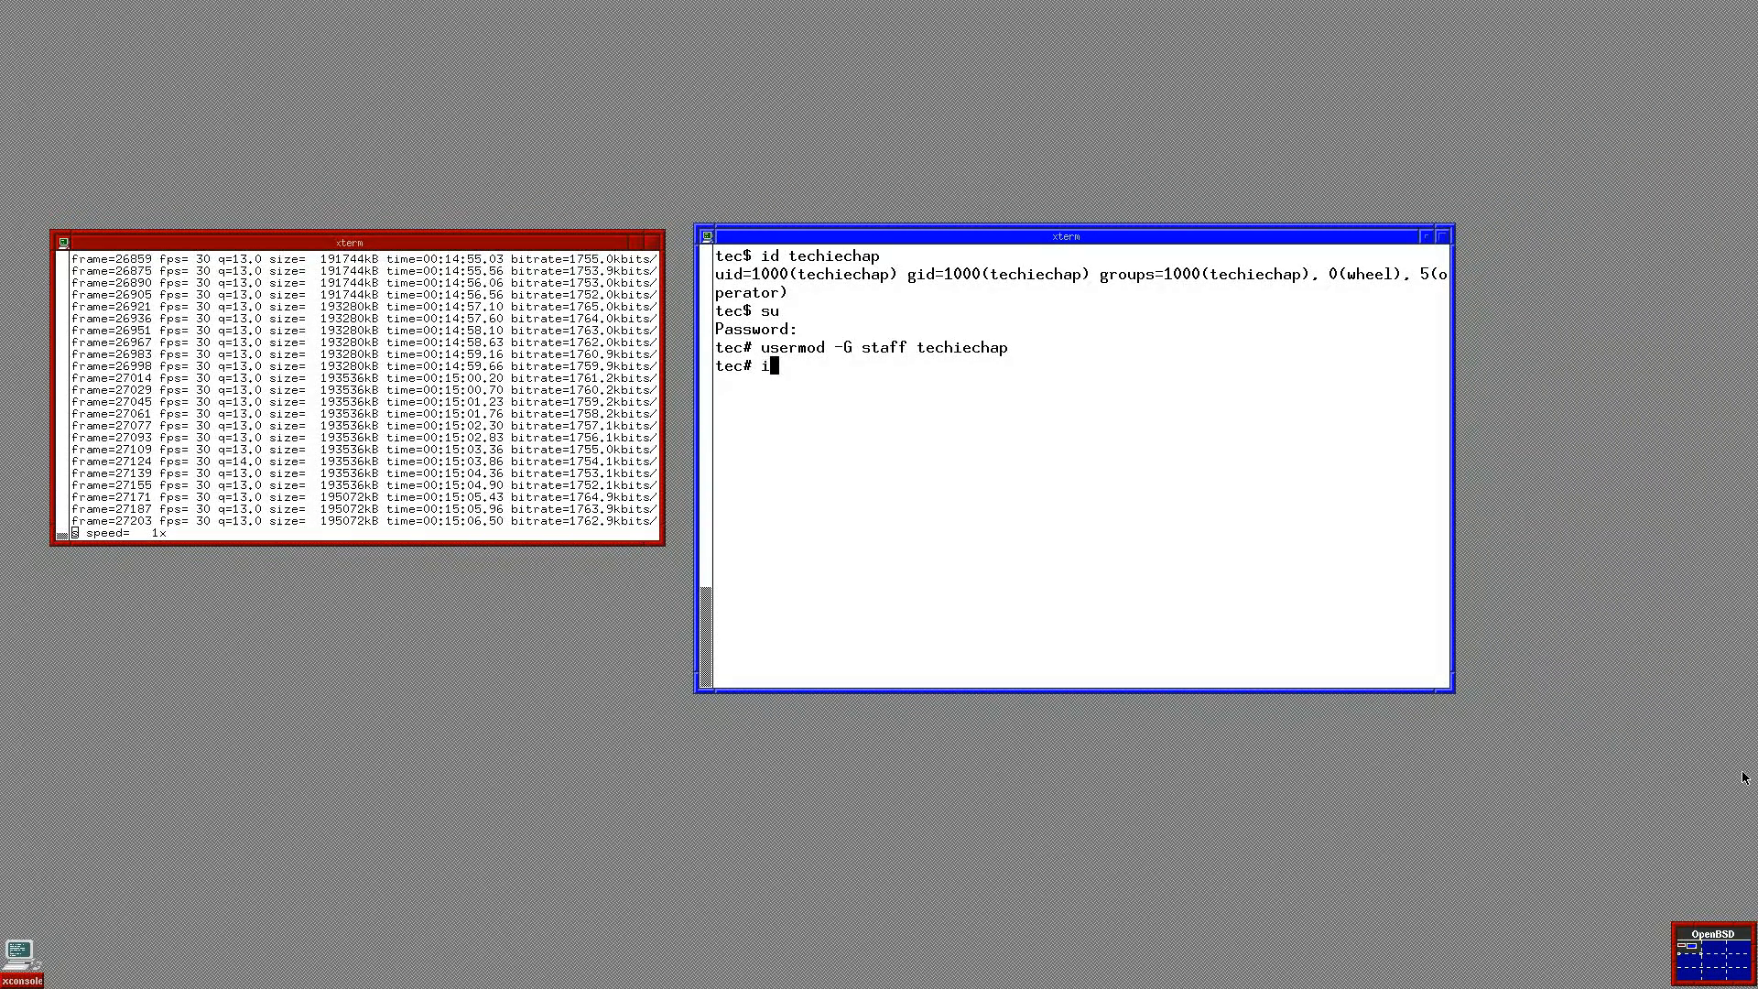
type("d techiechap")
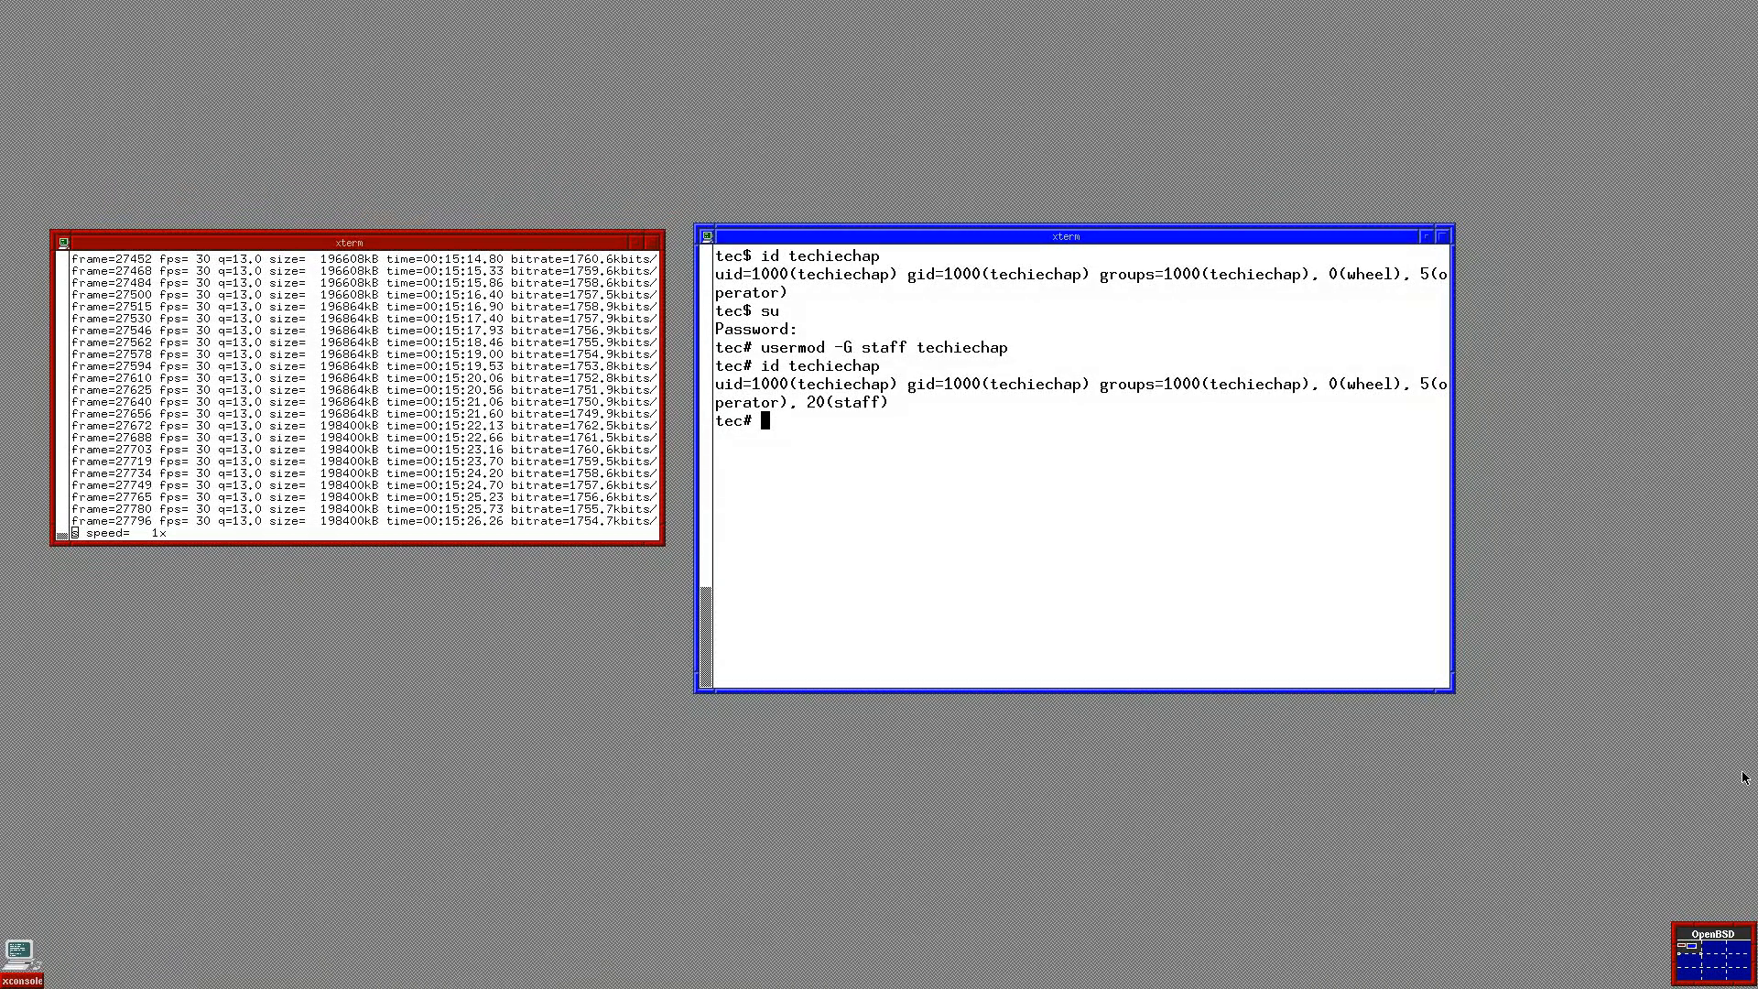
Step: Edit /etc/login.conf in nano, setting the staff class datasize-cur to 8096M, and save
type("nano")
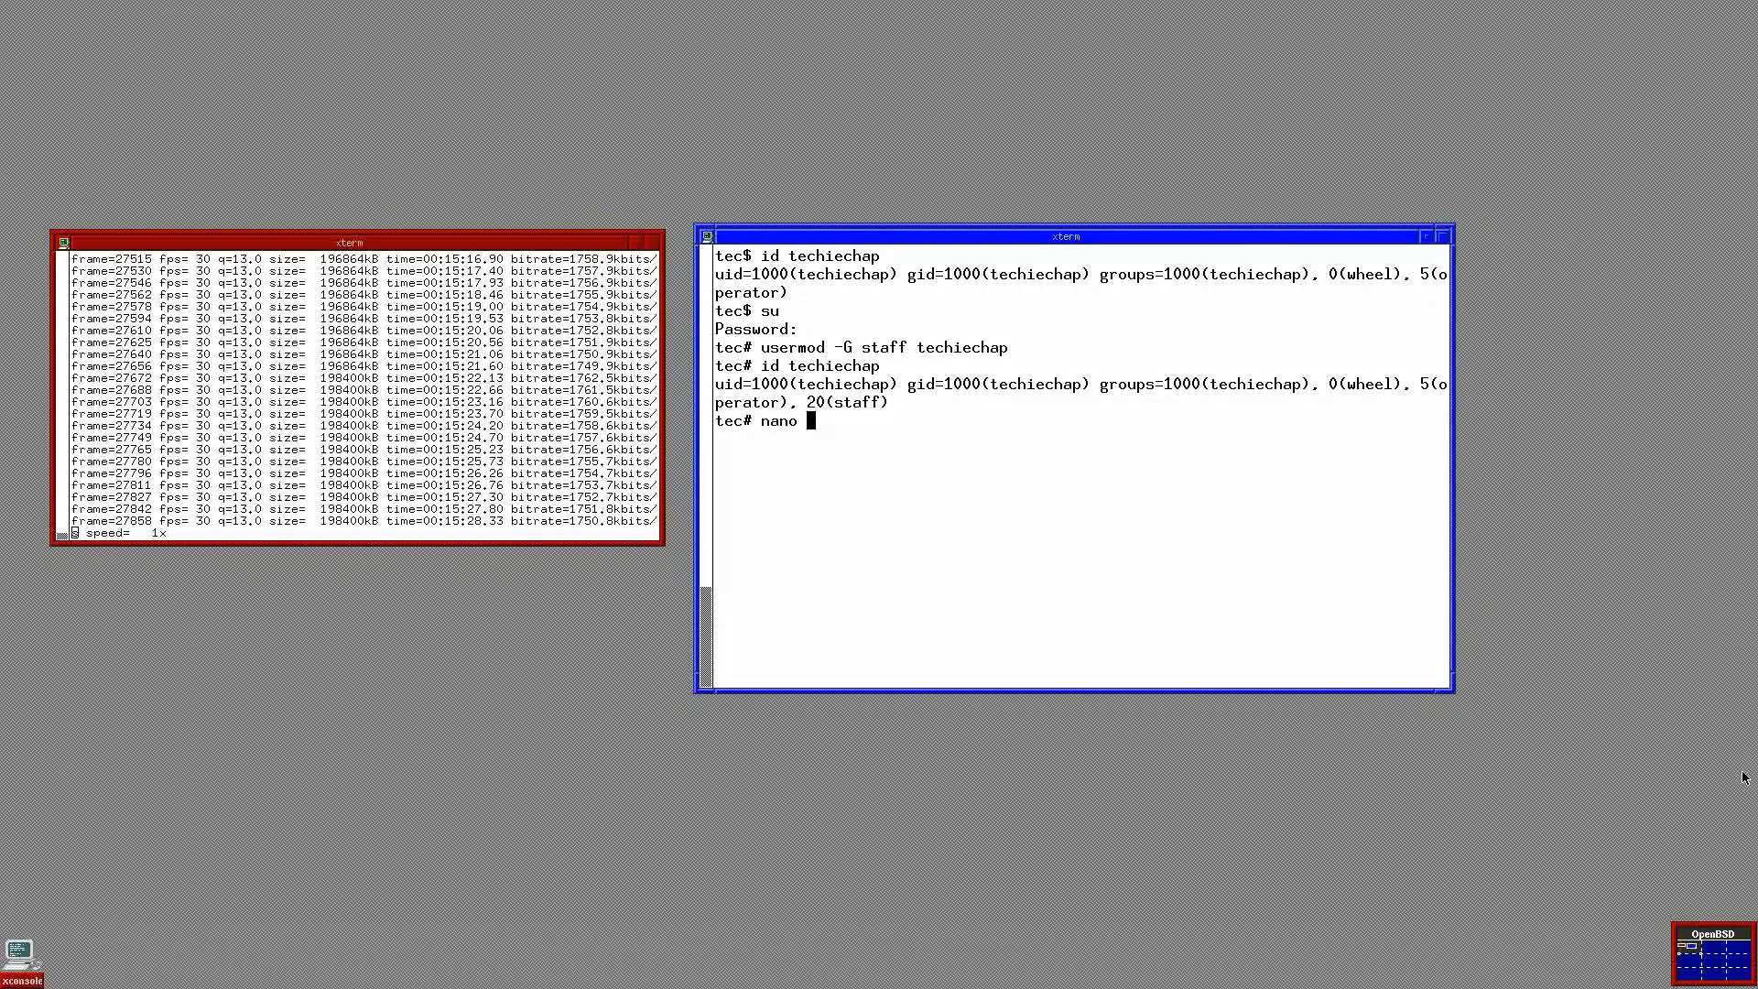
type("/etc/")
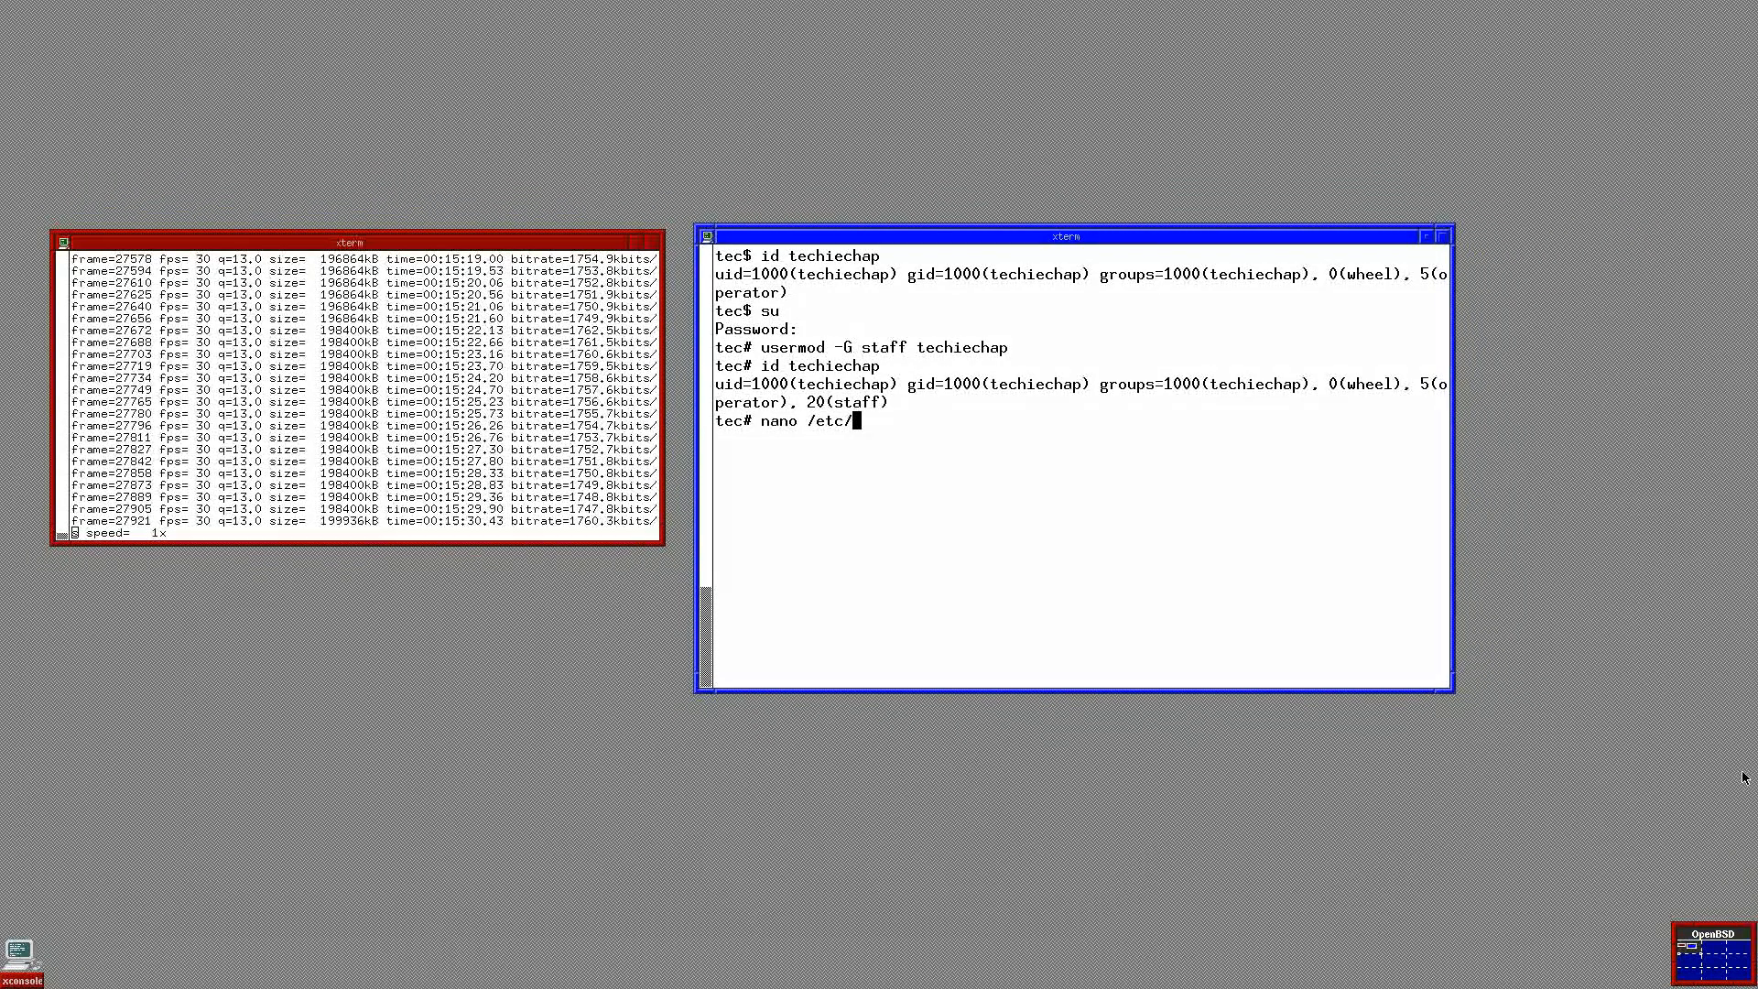
type("login.conf")
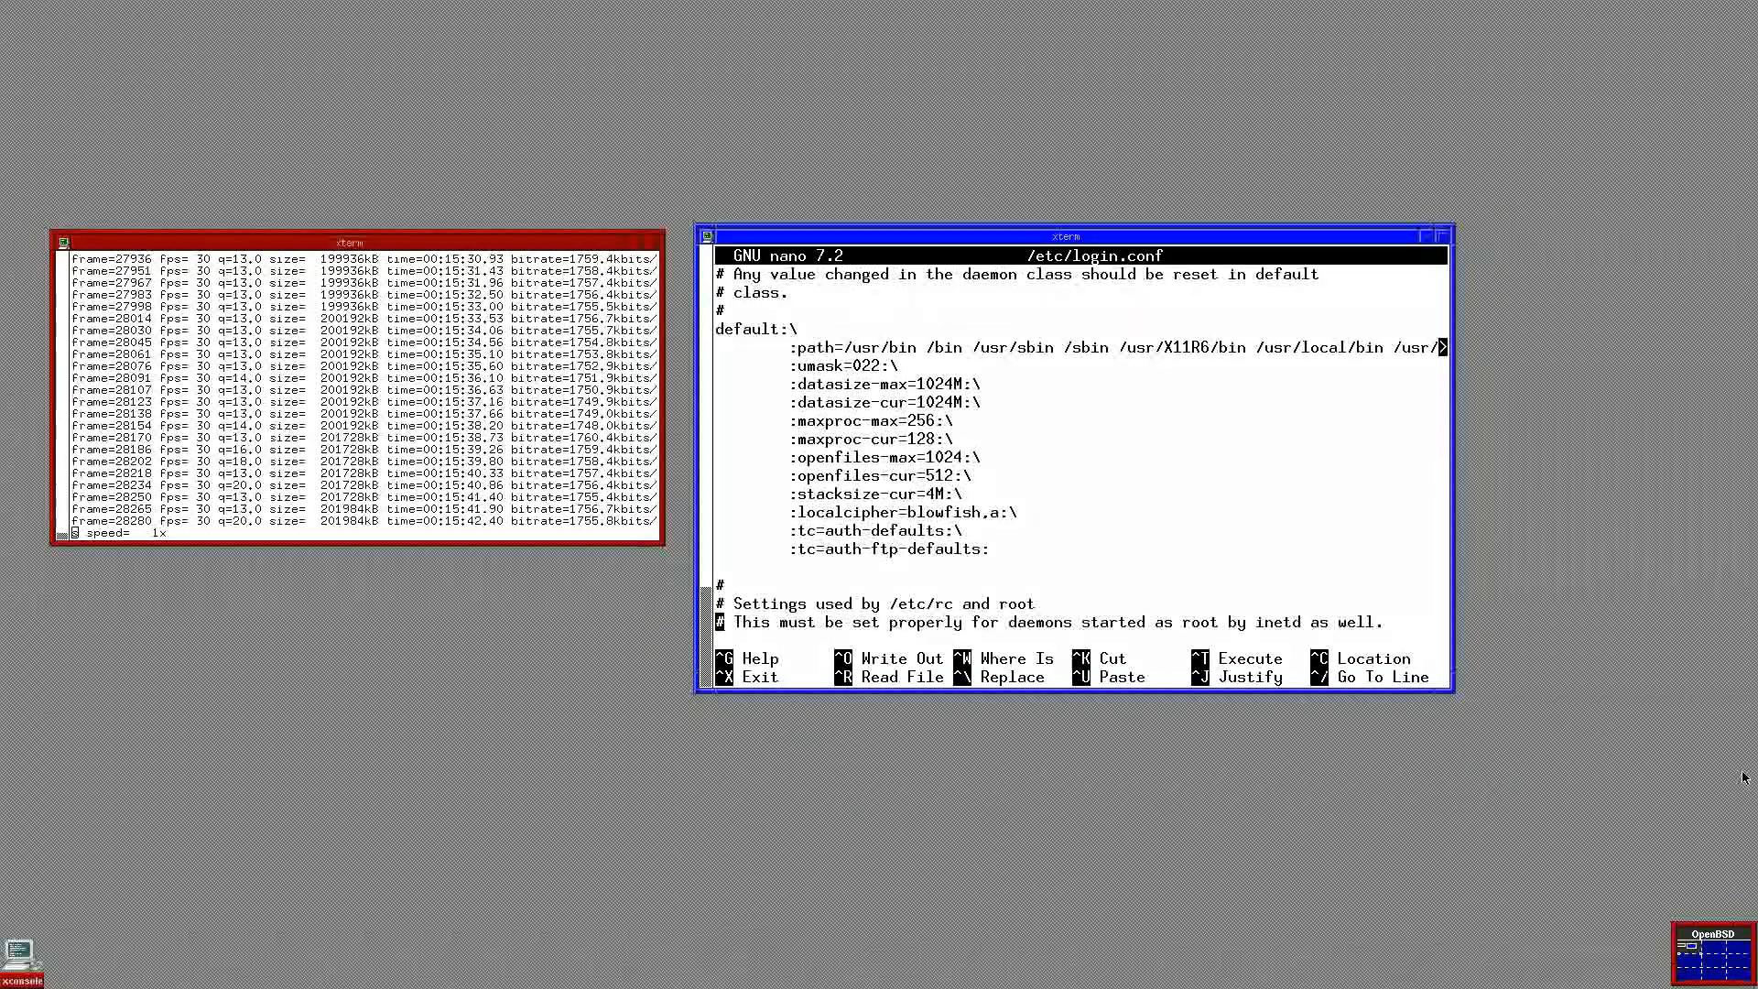
scroll("down", 3)
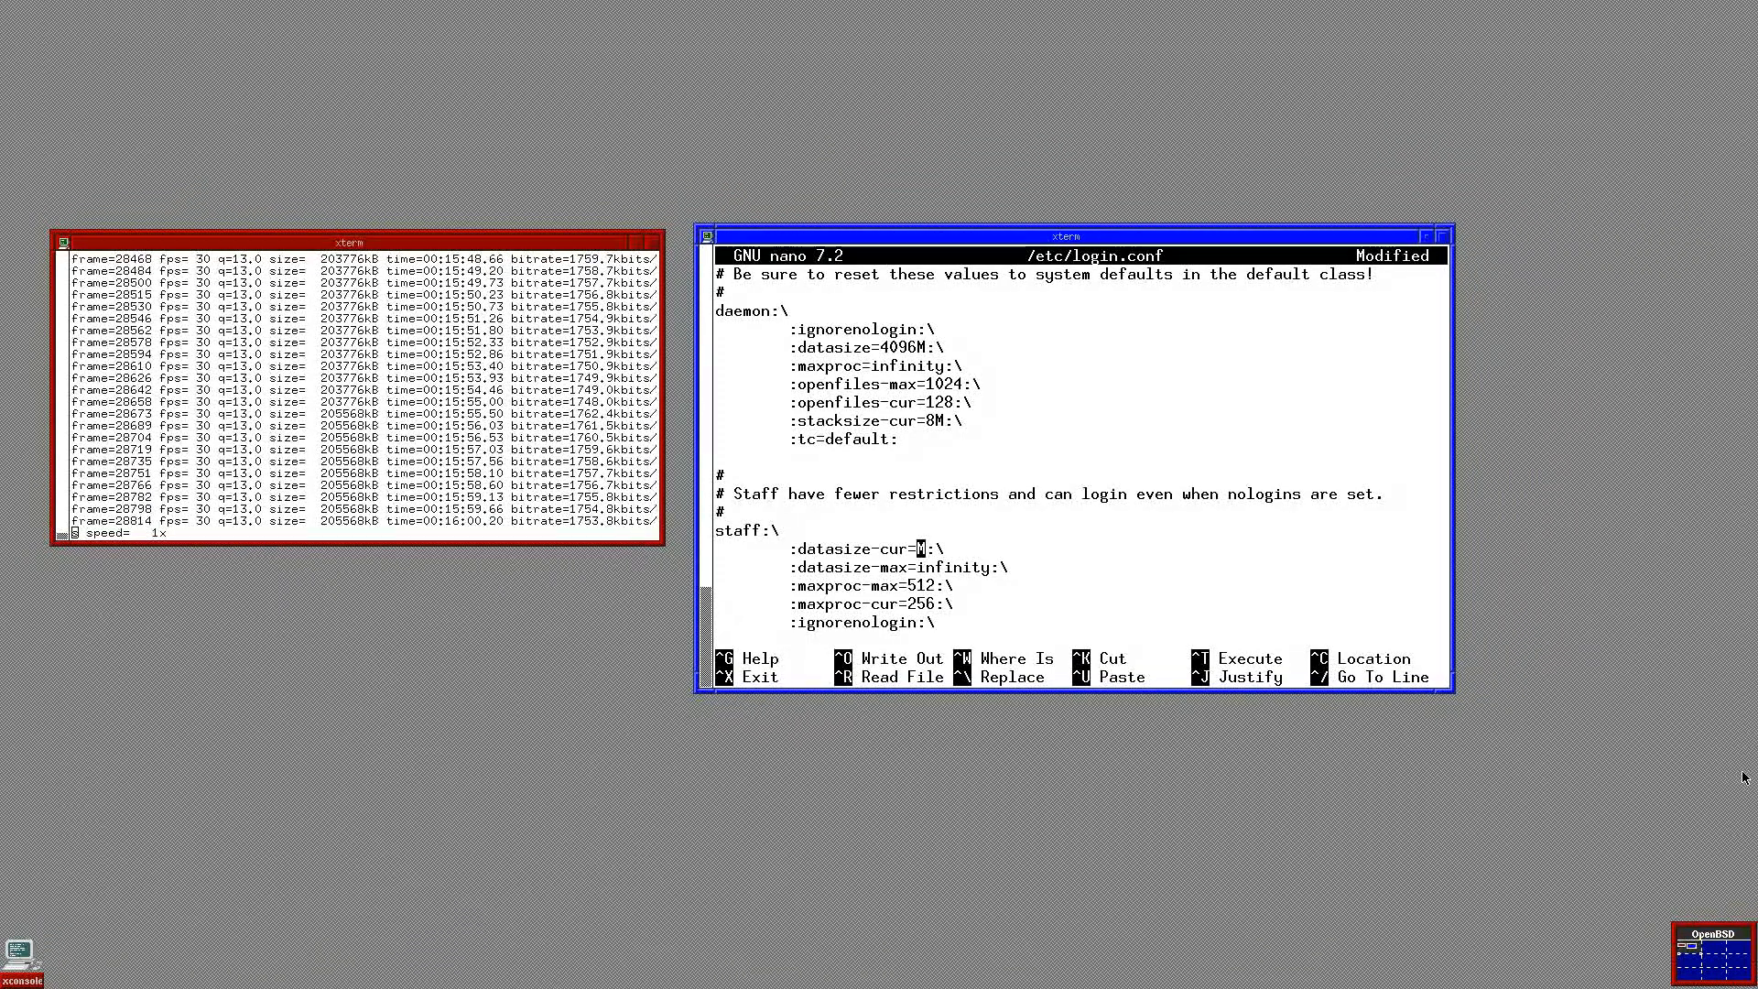
type("8096")
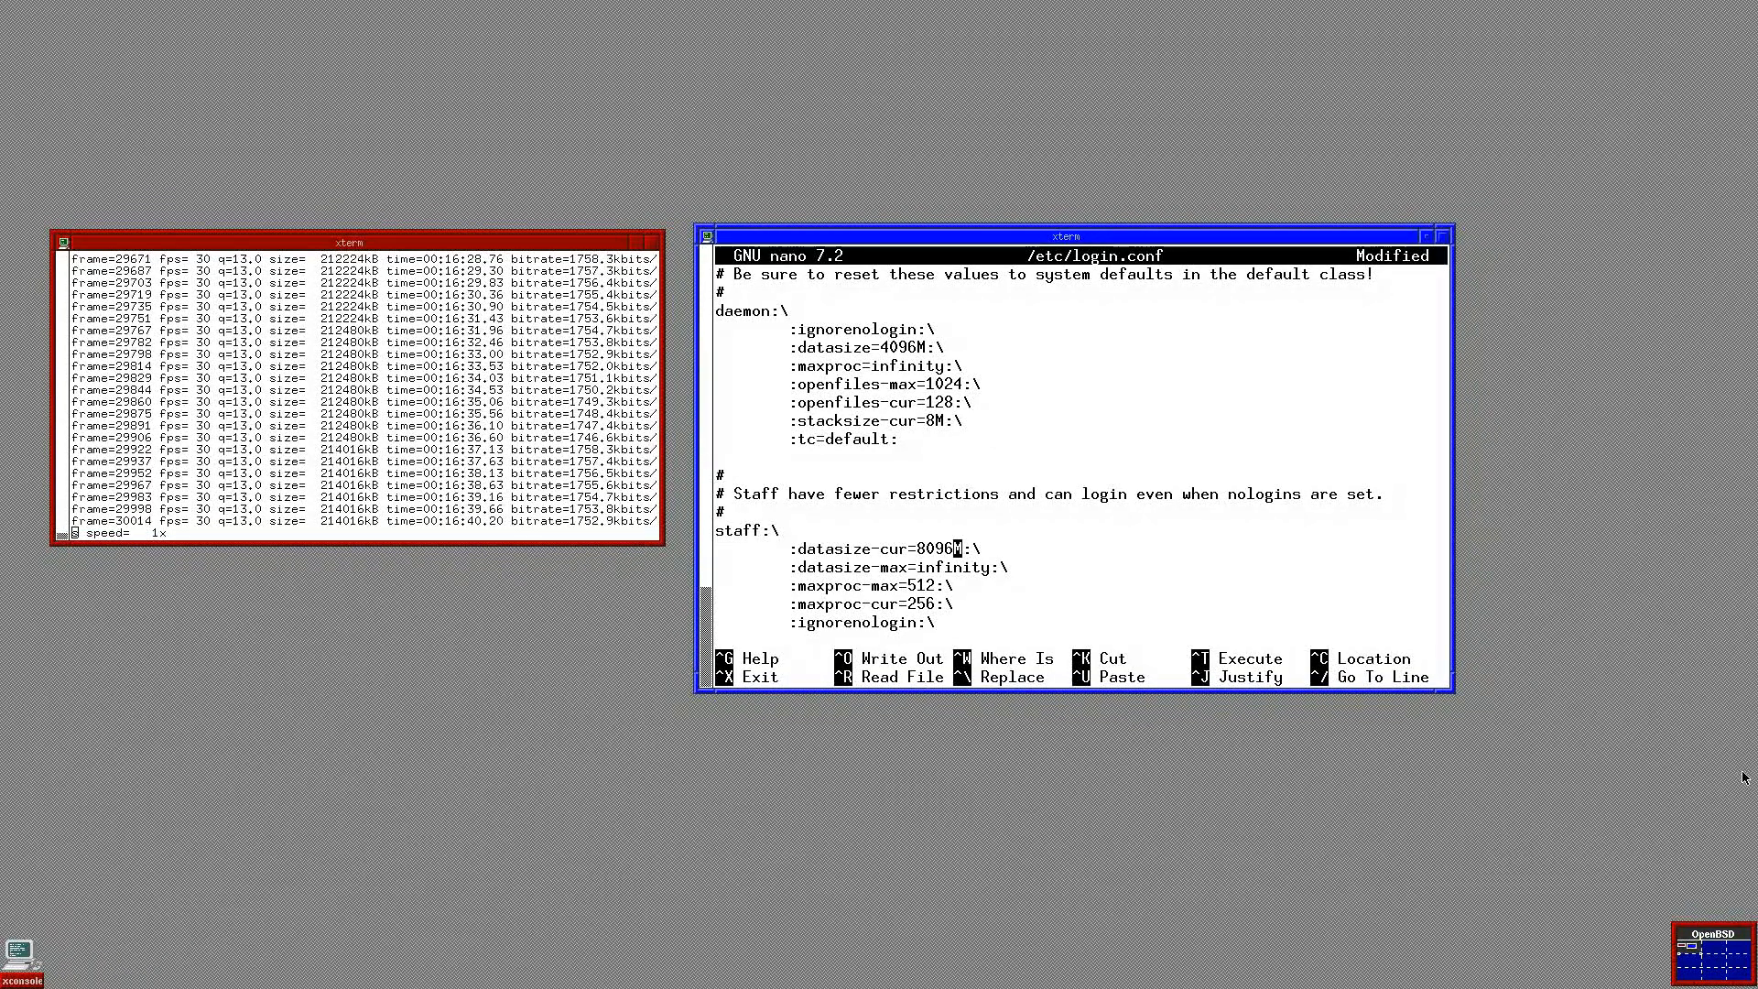
key("ctrl+o")
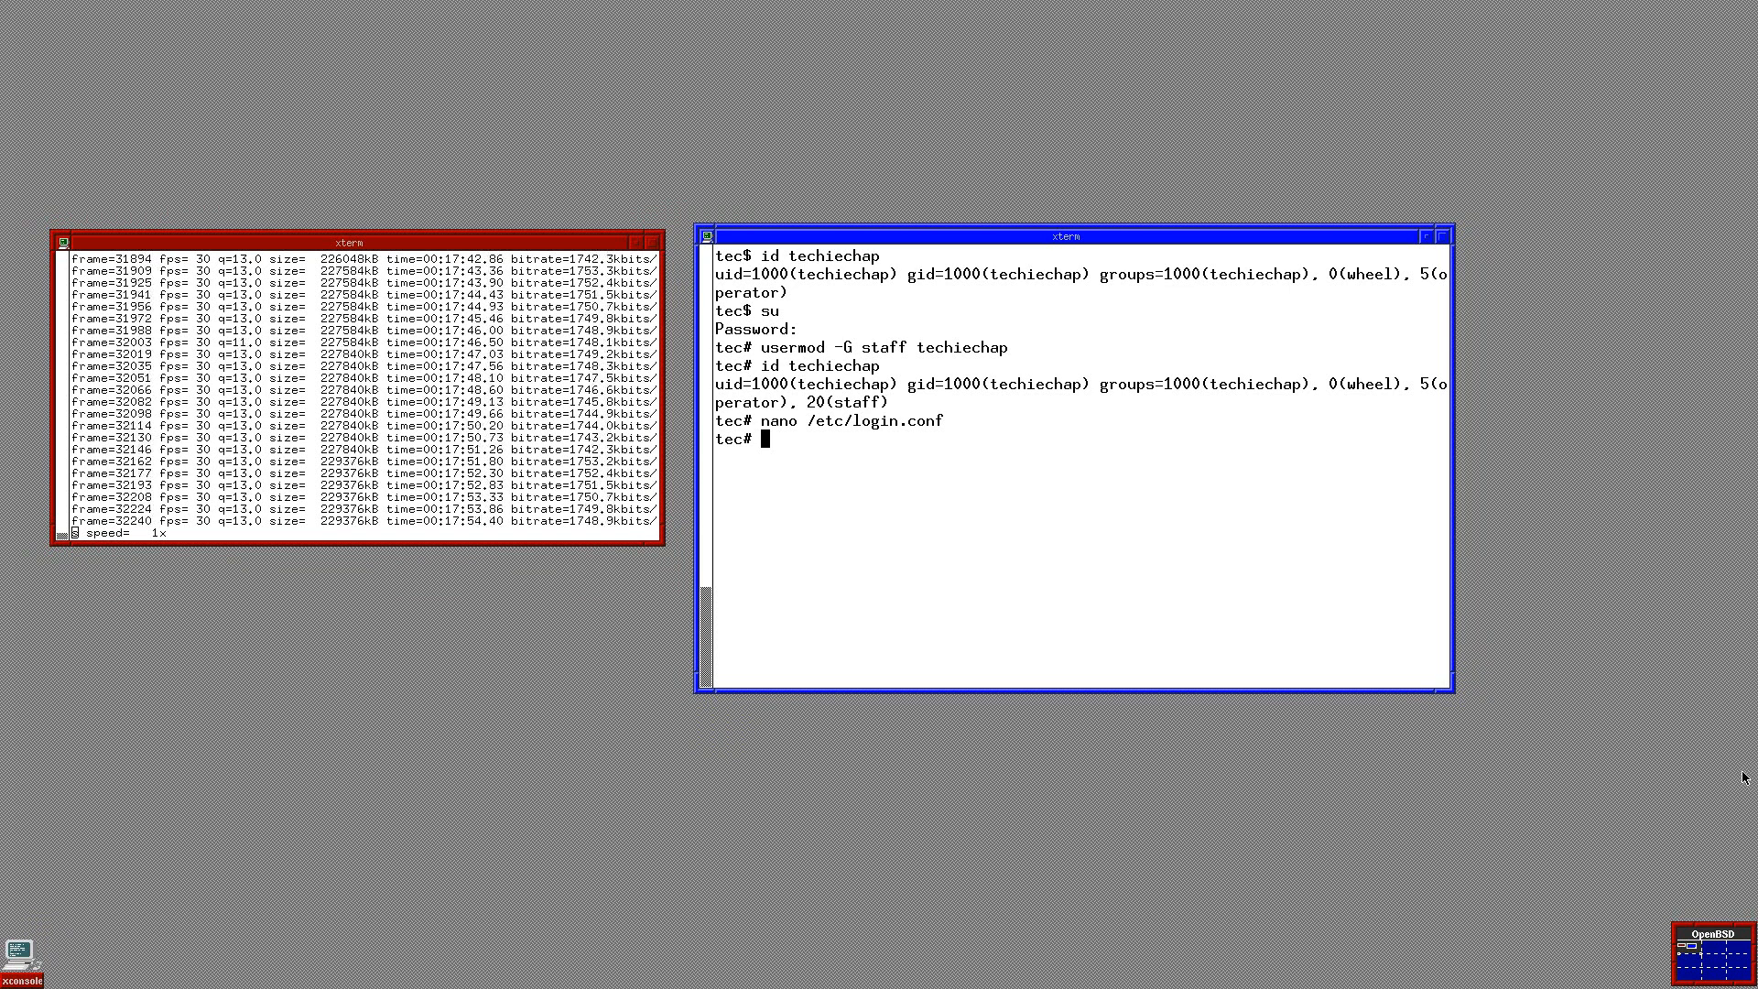
Step: List the available Xfce4 packages with pkg_info -Q xfce
type("pkg")
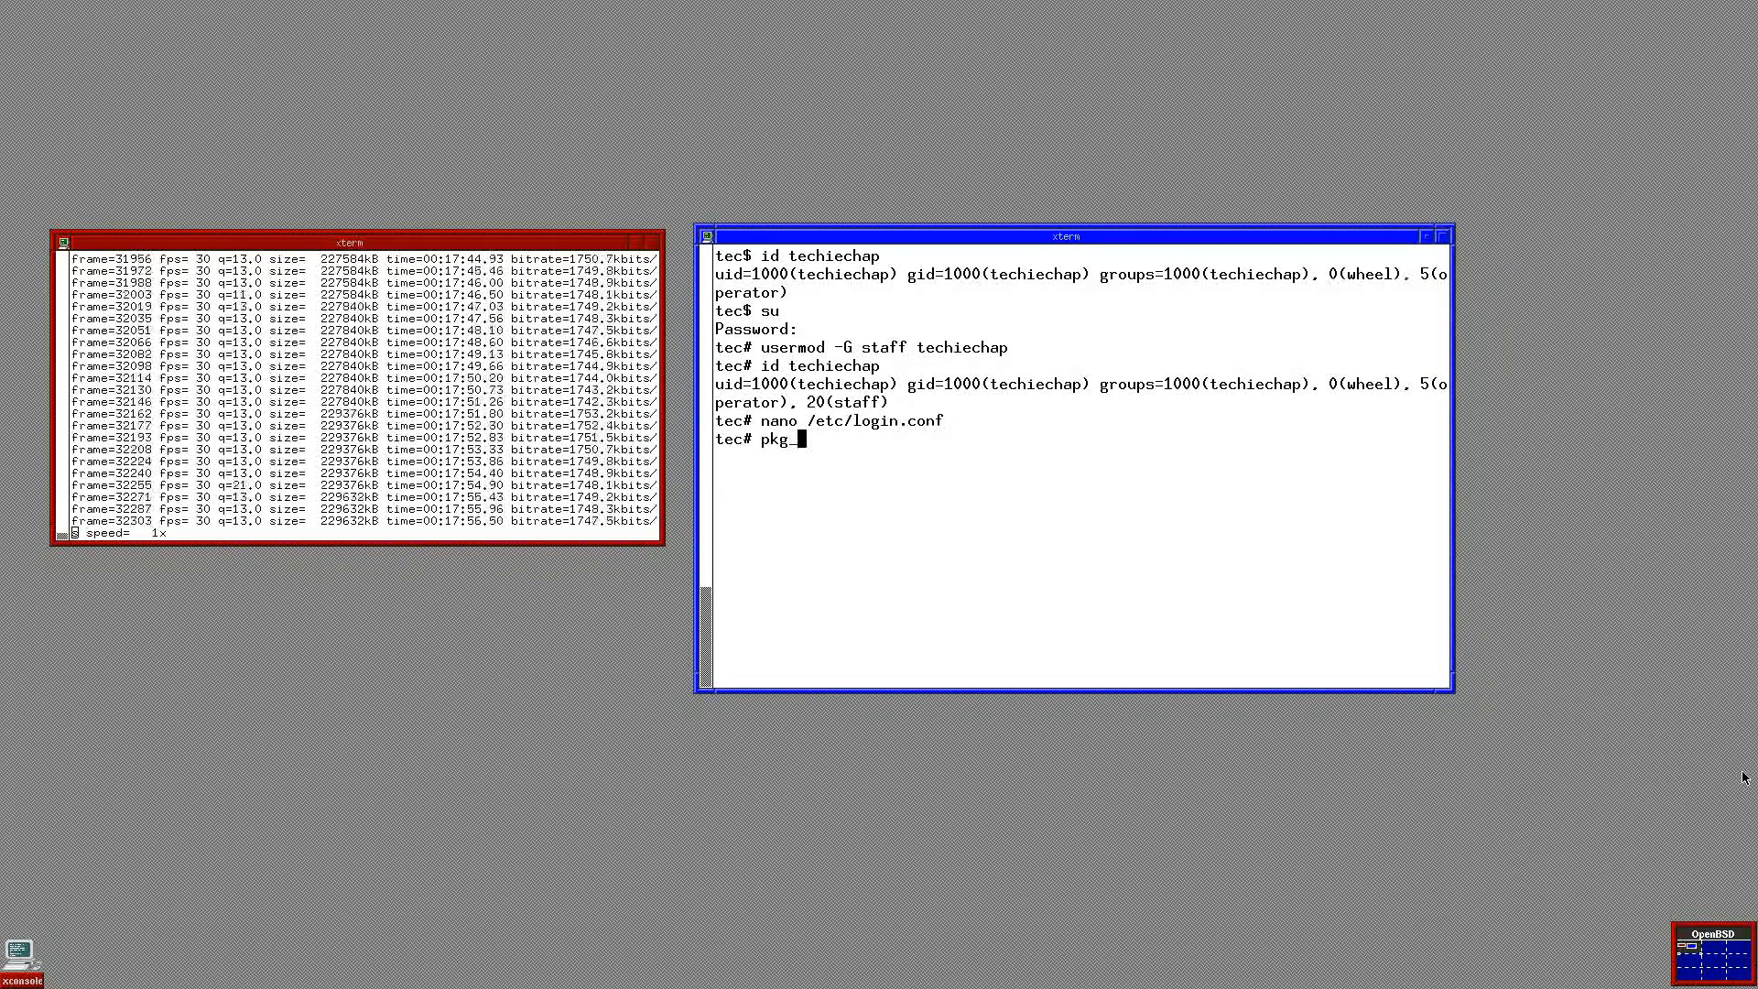
type("_info -")
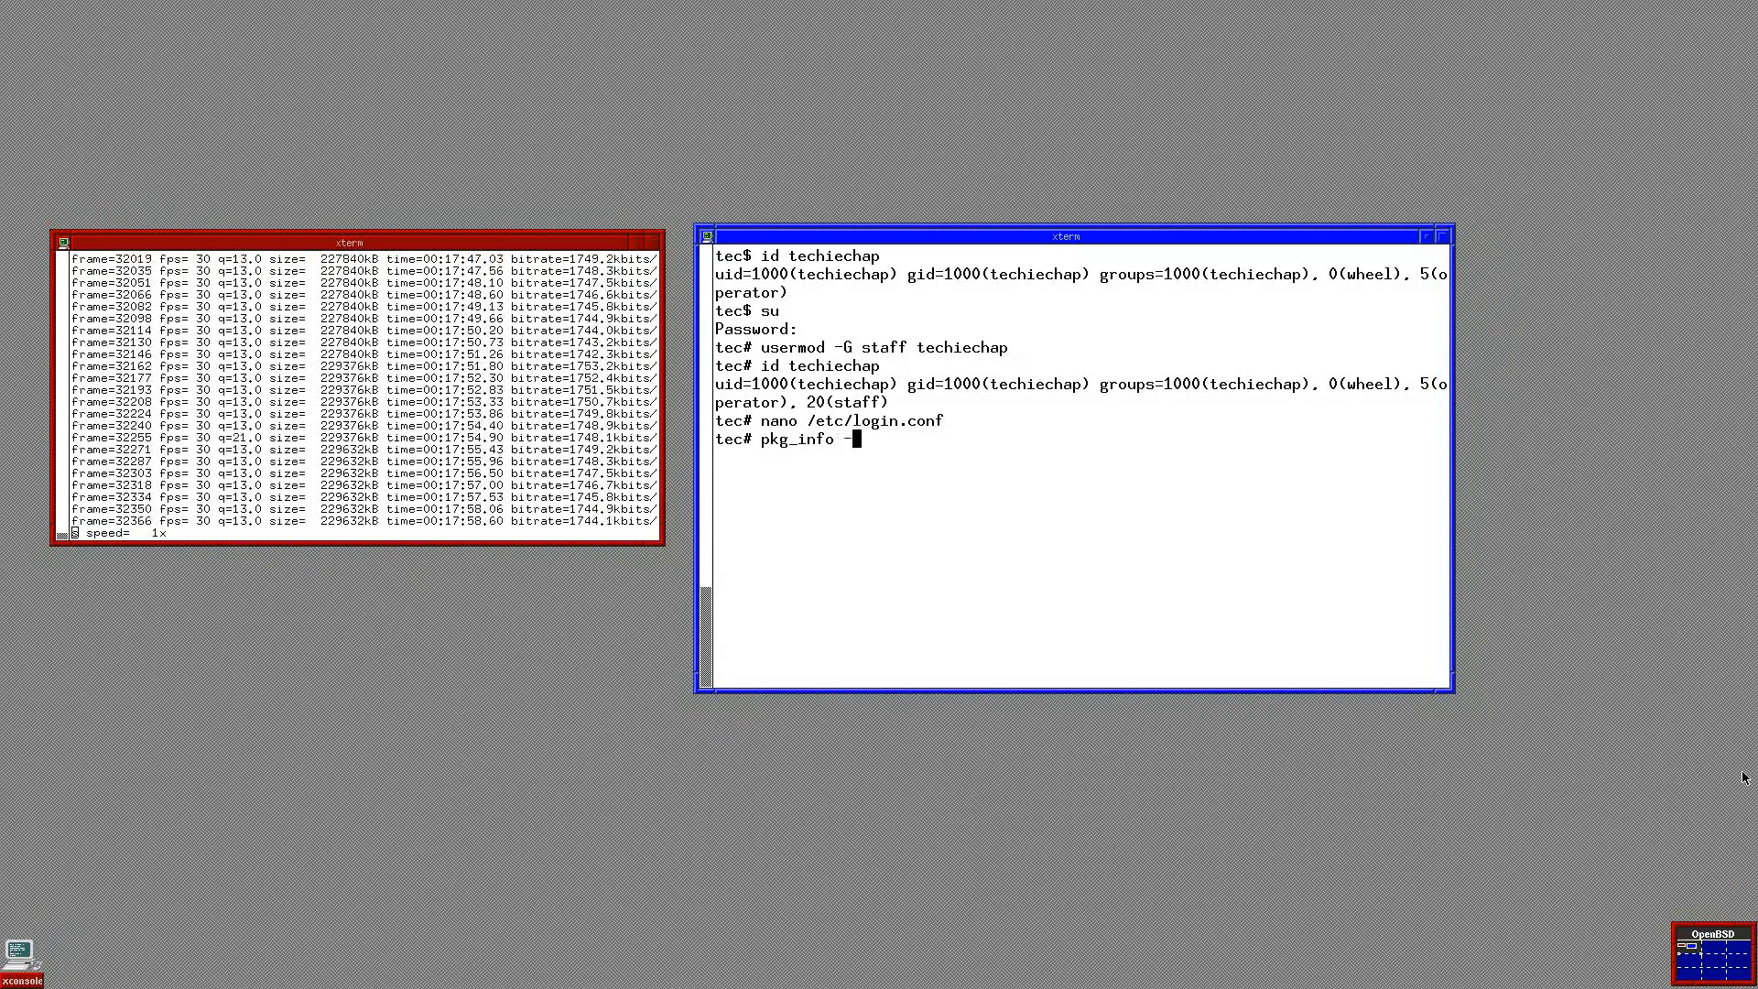
type("Q xfc")
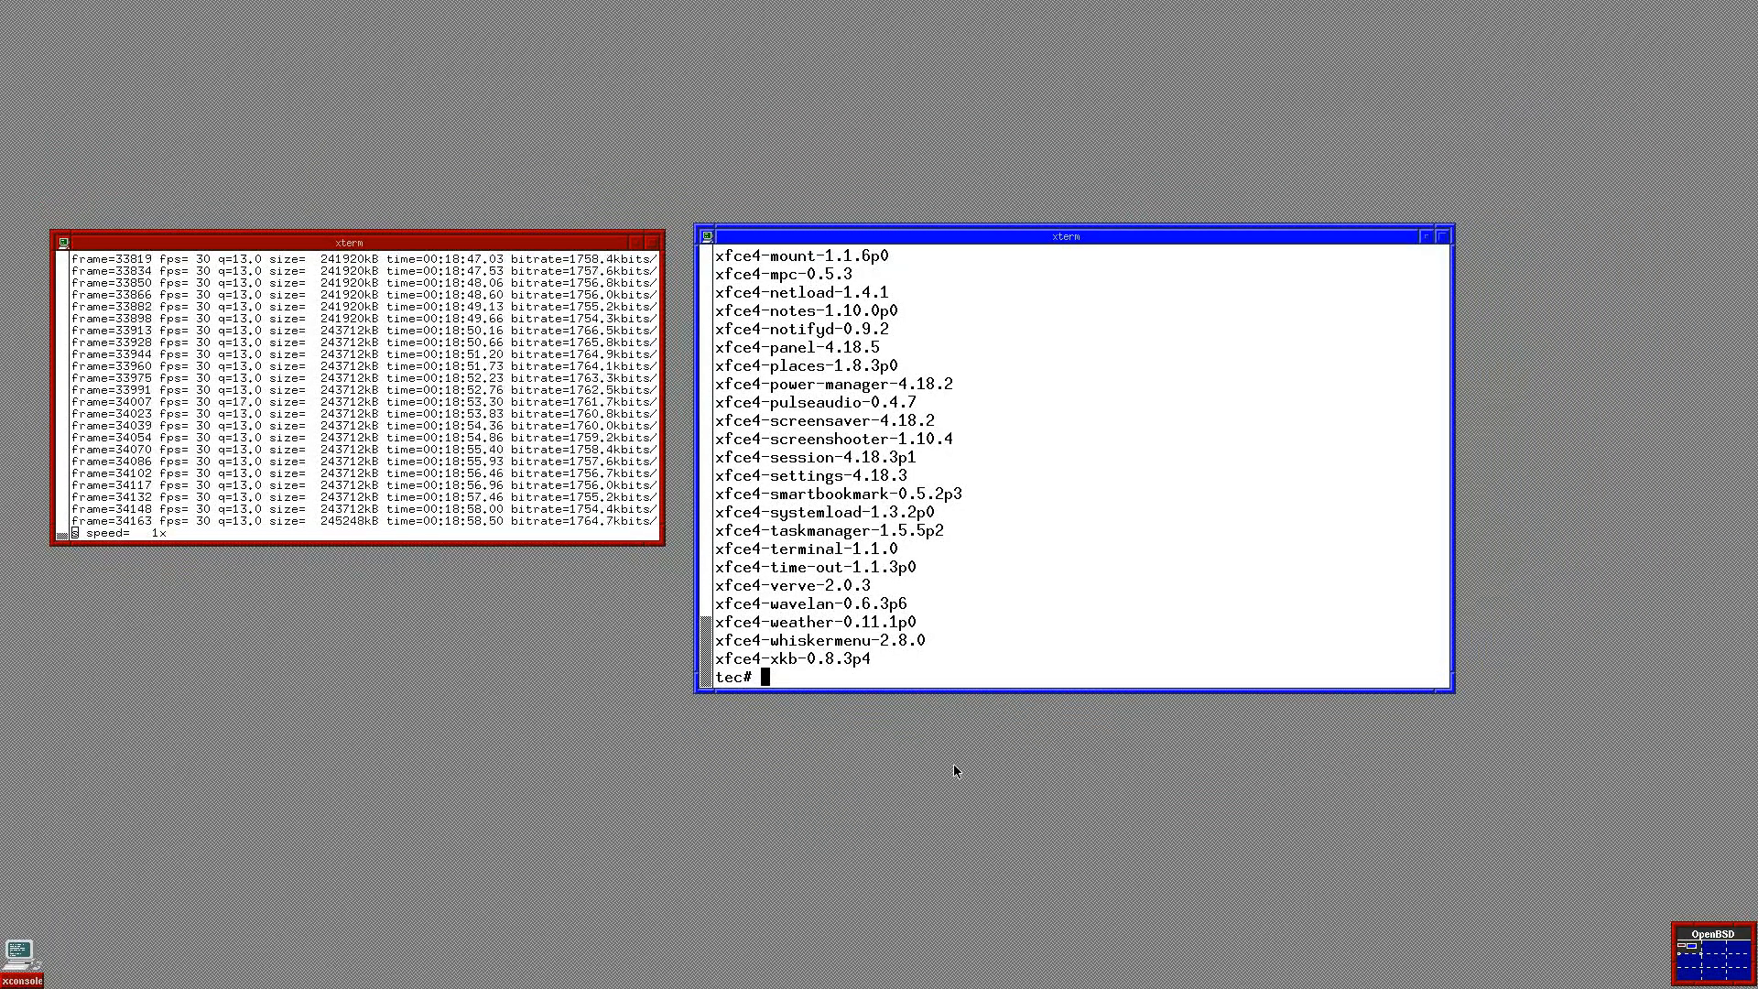
Step: Run pkg_add xfce xfce-extras xfce4-power-manager upower as root
type("pkg")
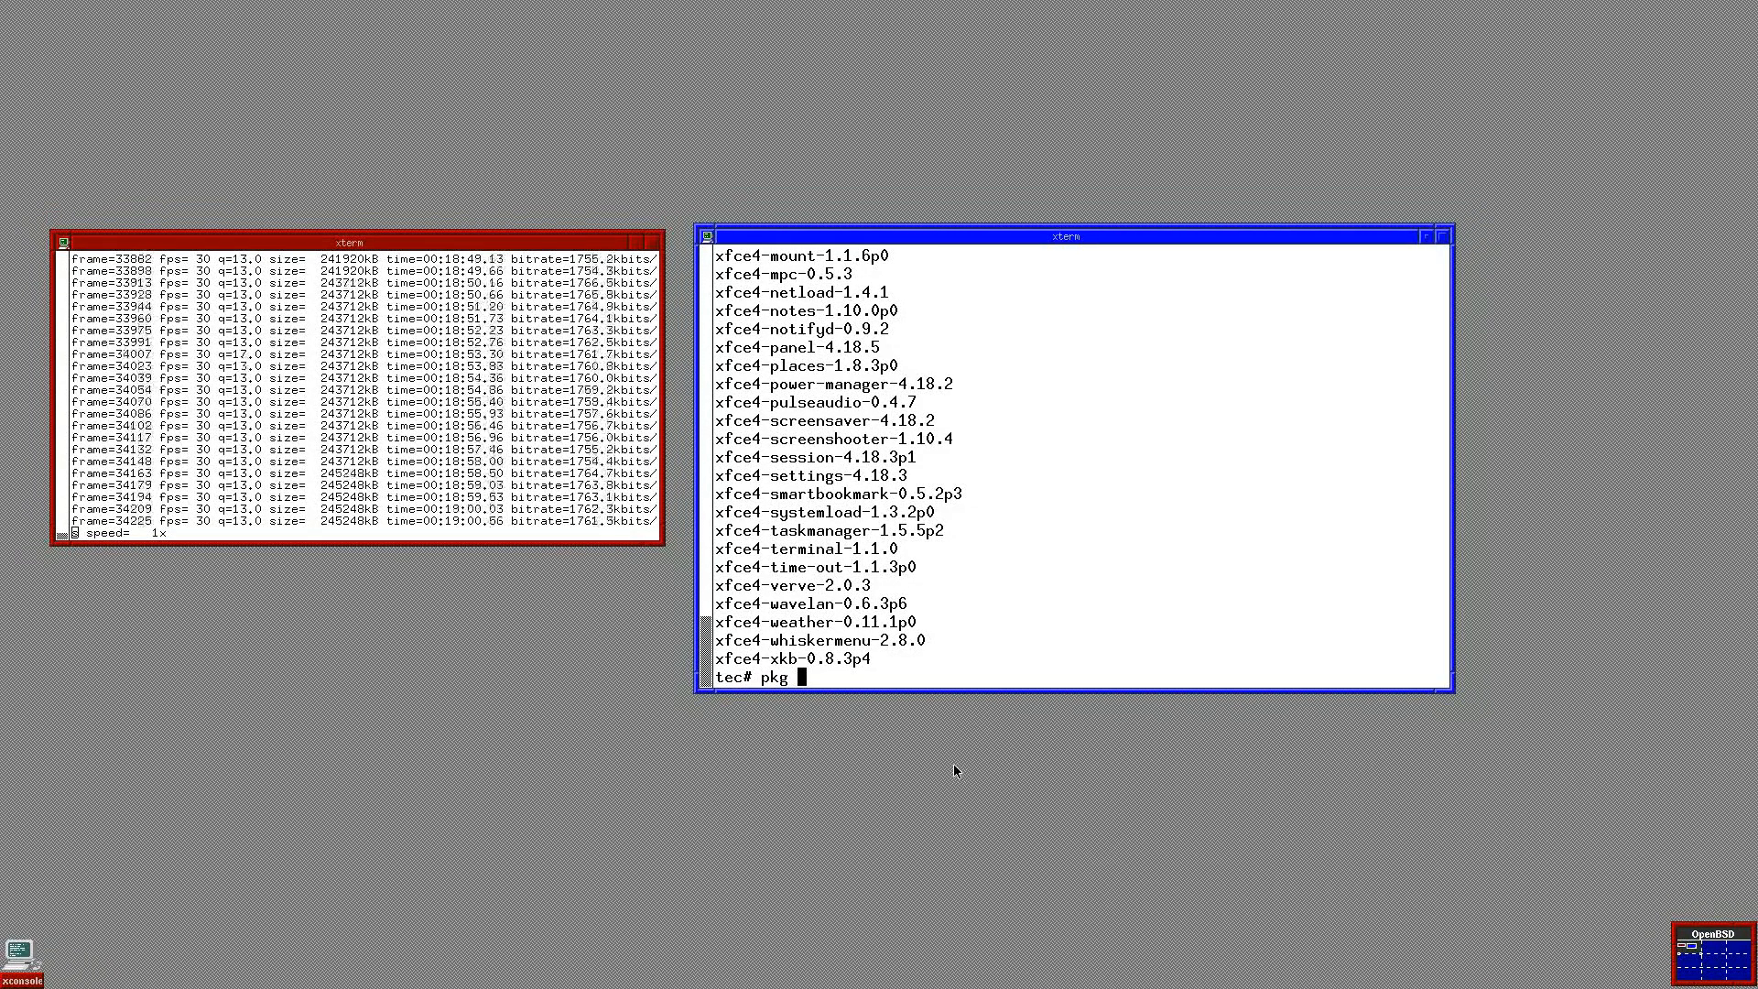
type("_add")
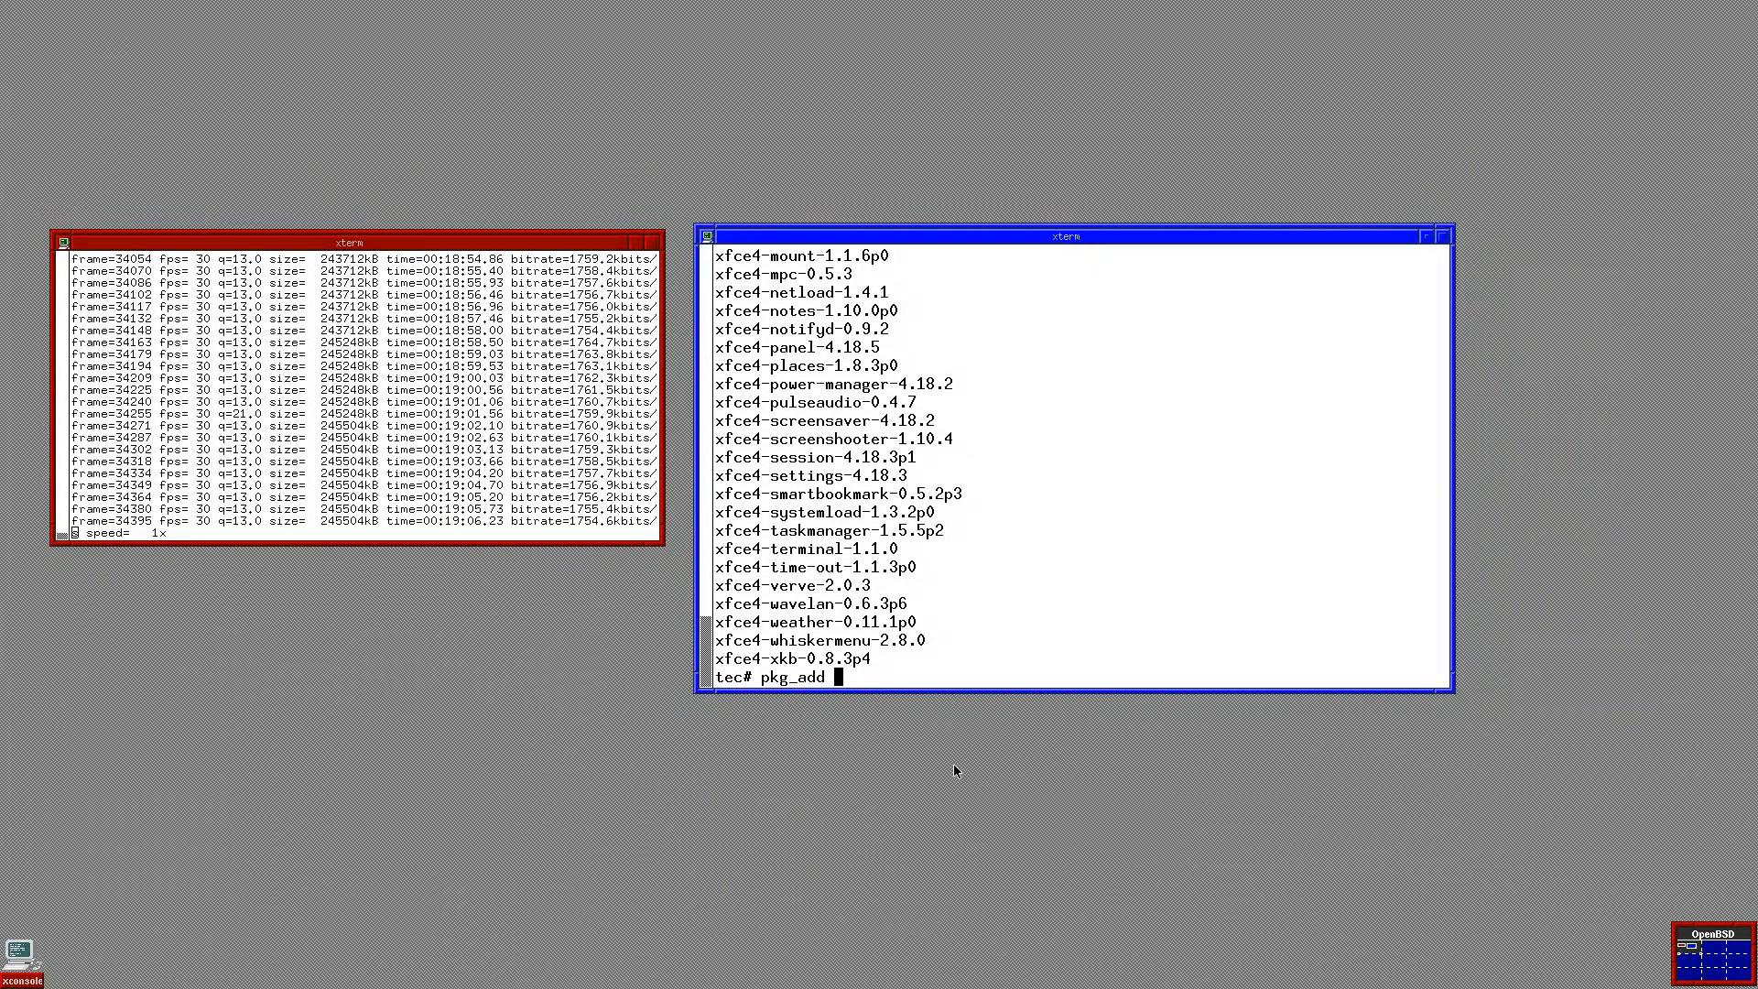
type("xfce")
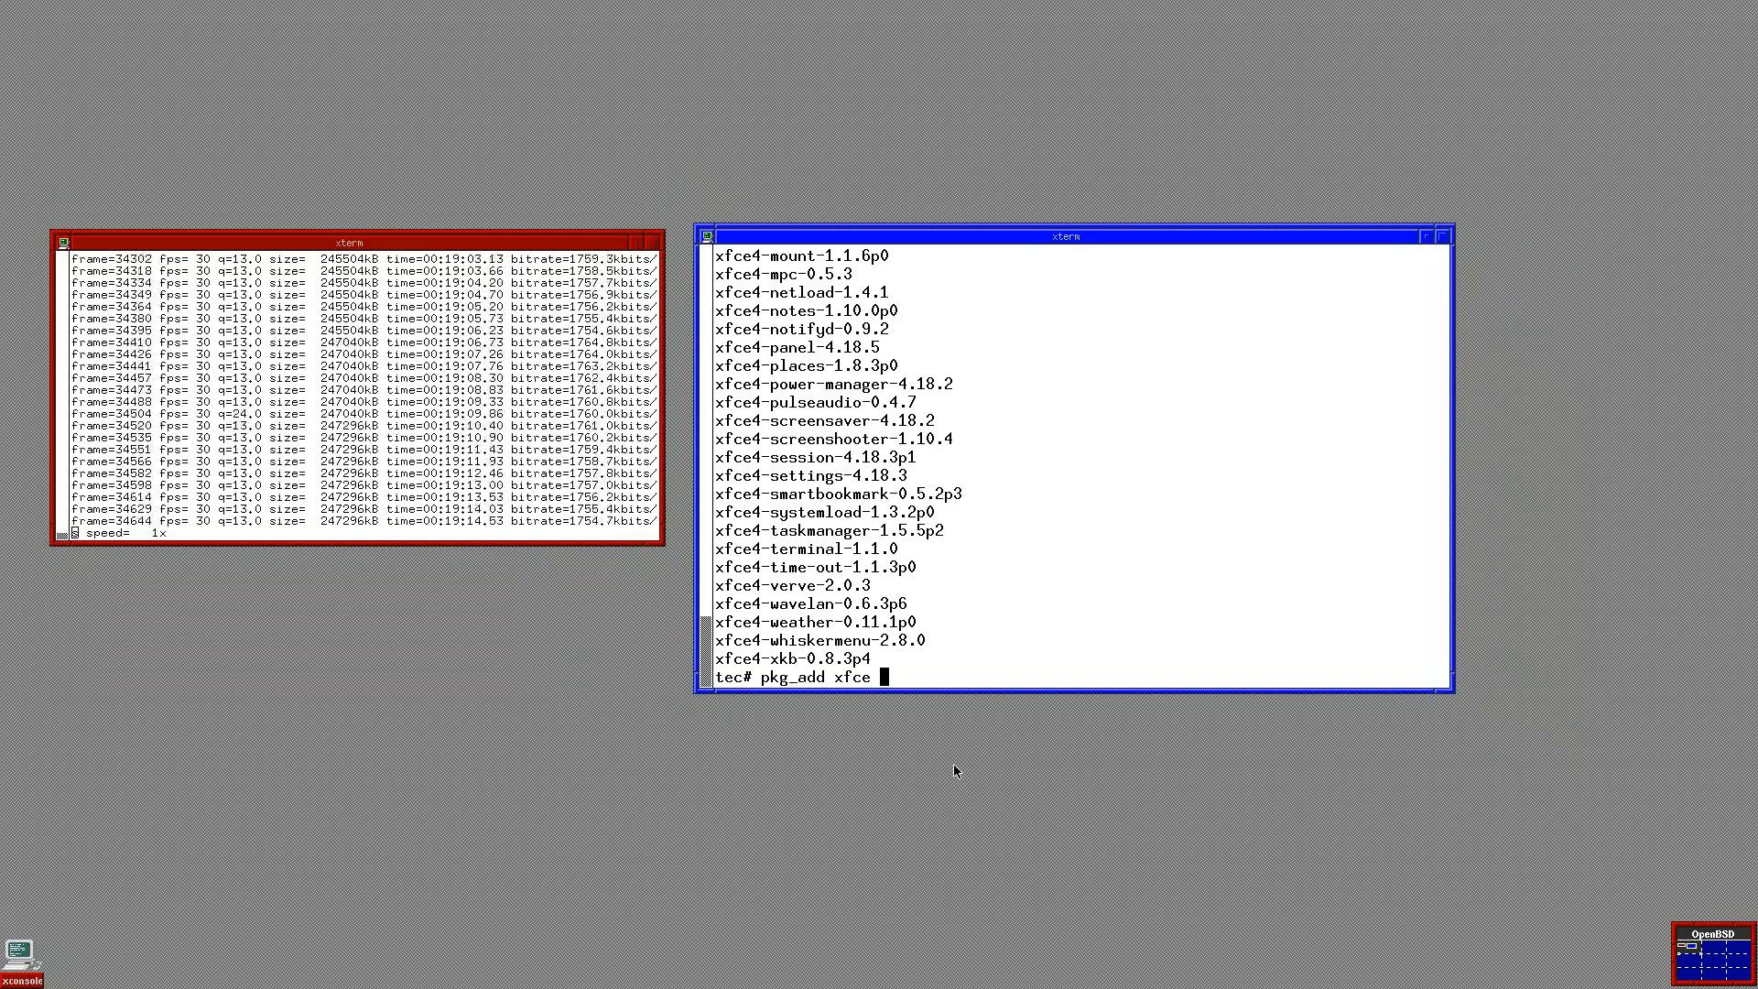
type("xfce")
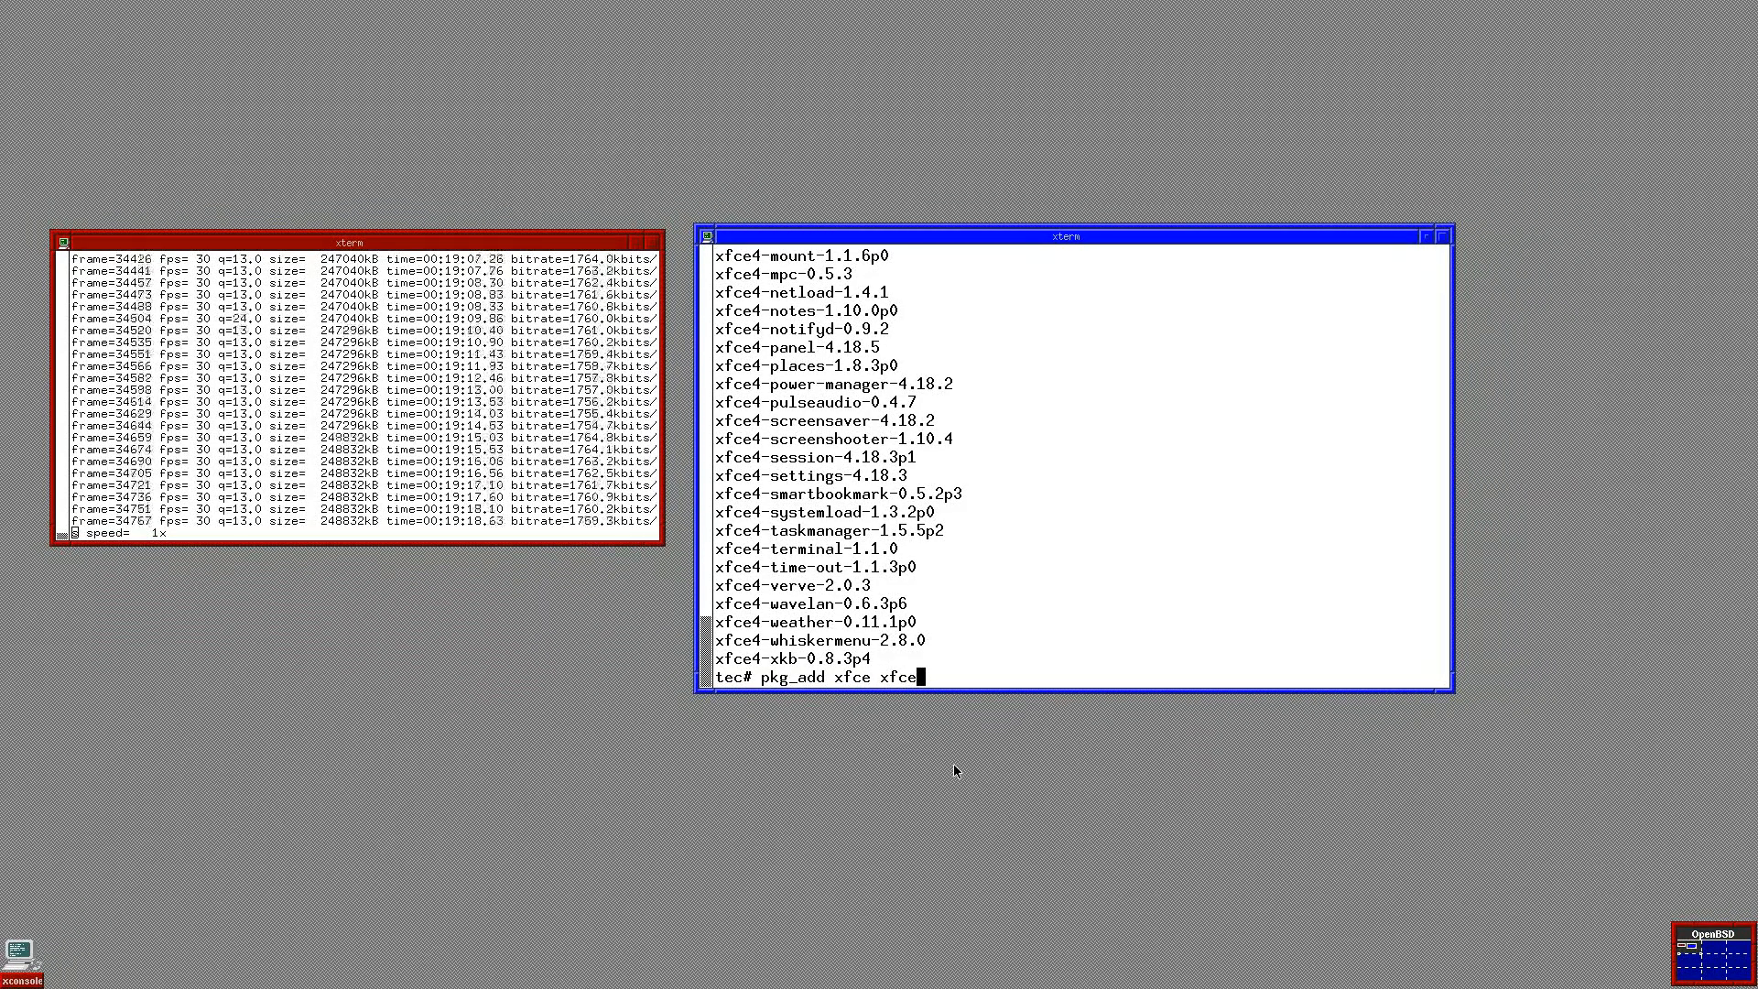
type("-extras")
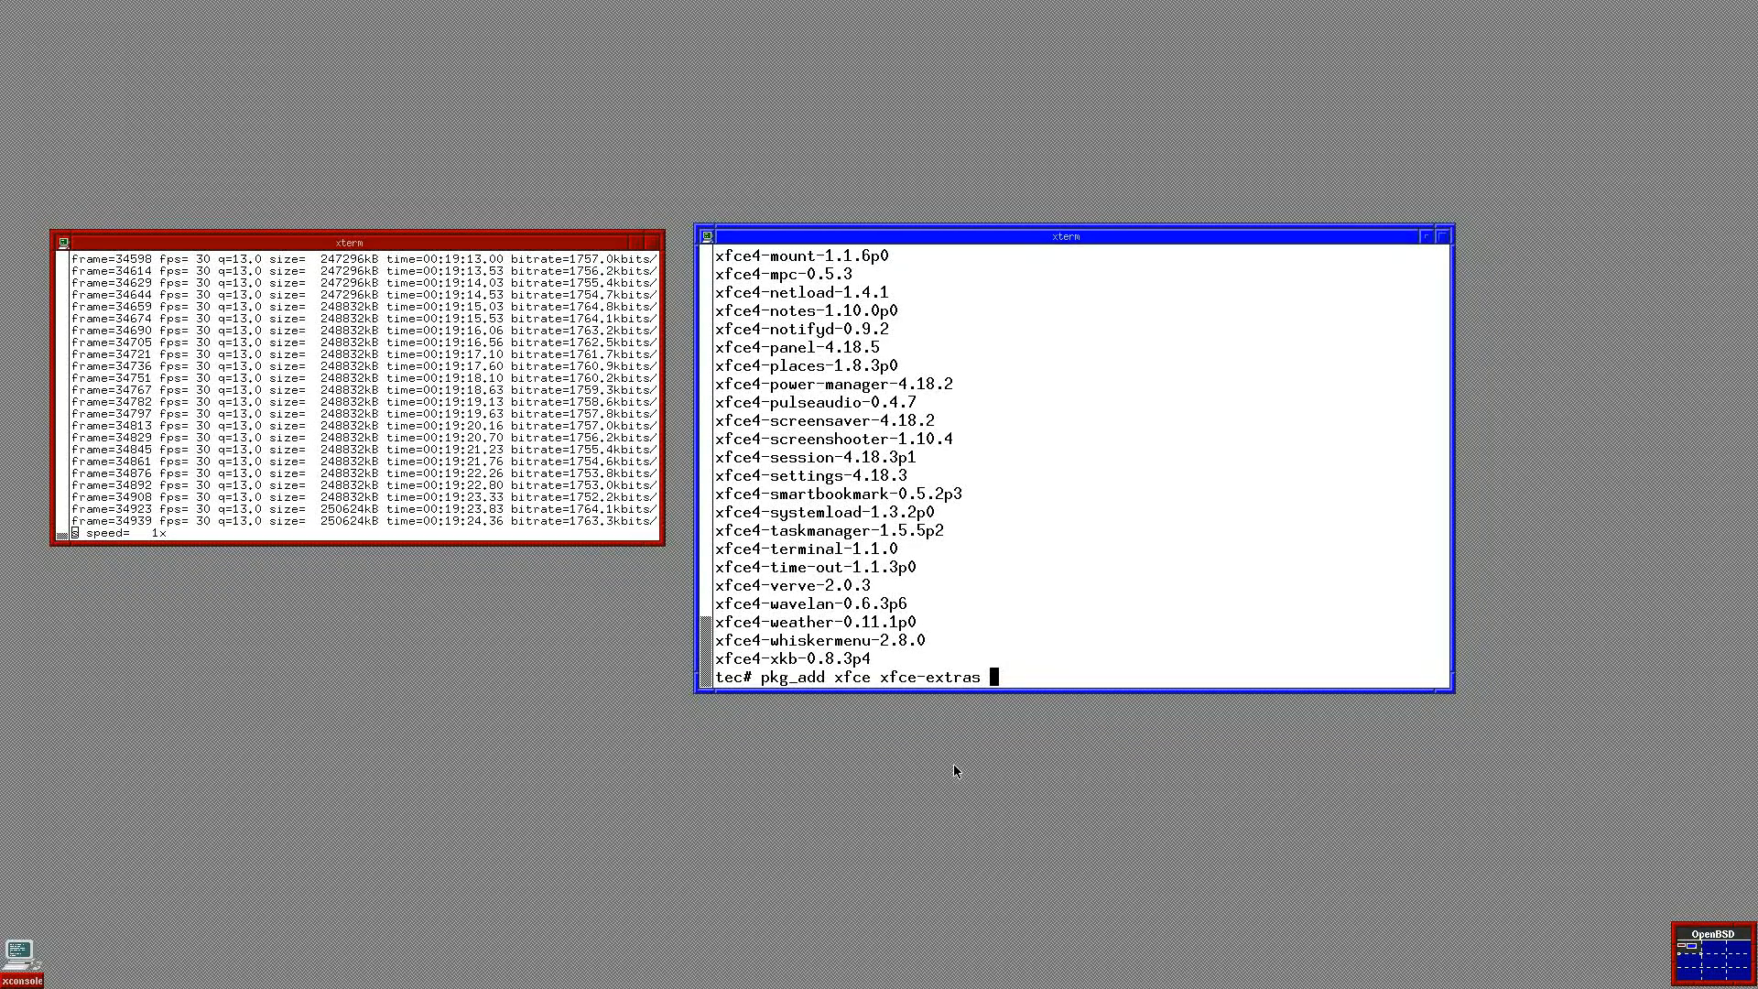
type("xfce")
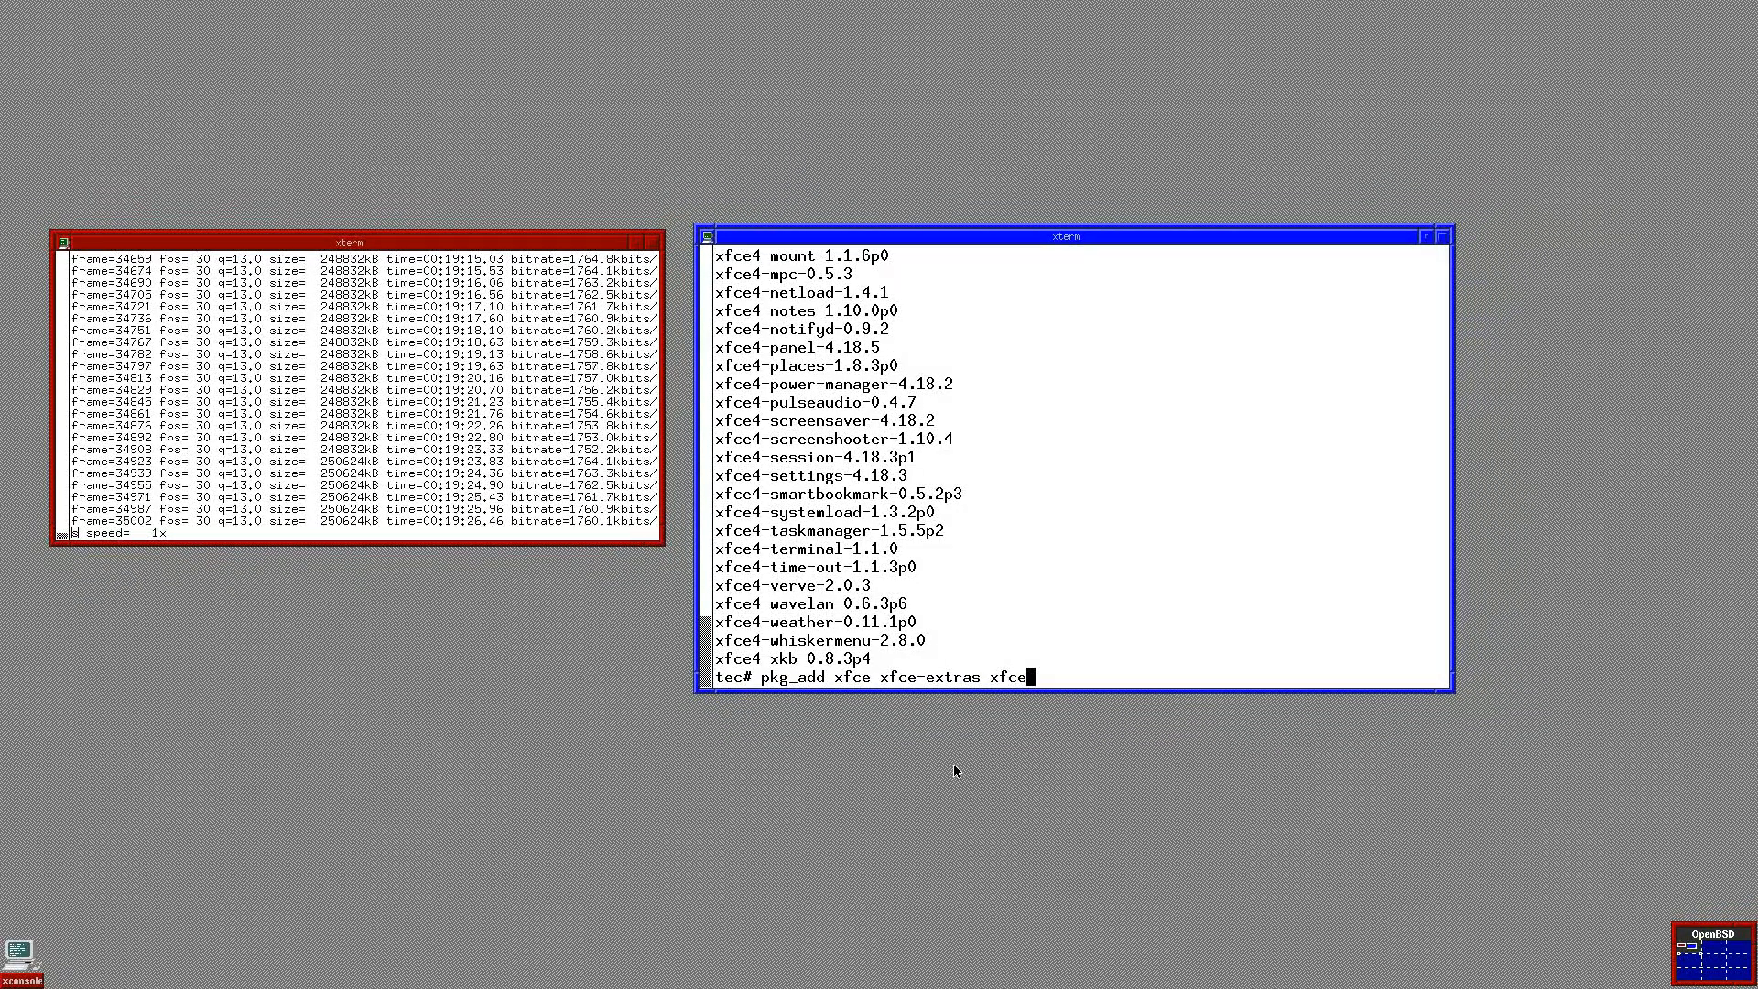
type("4-")
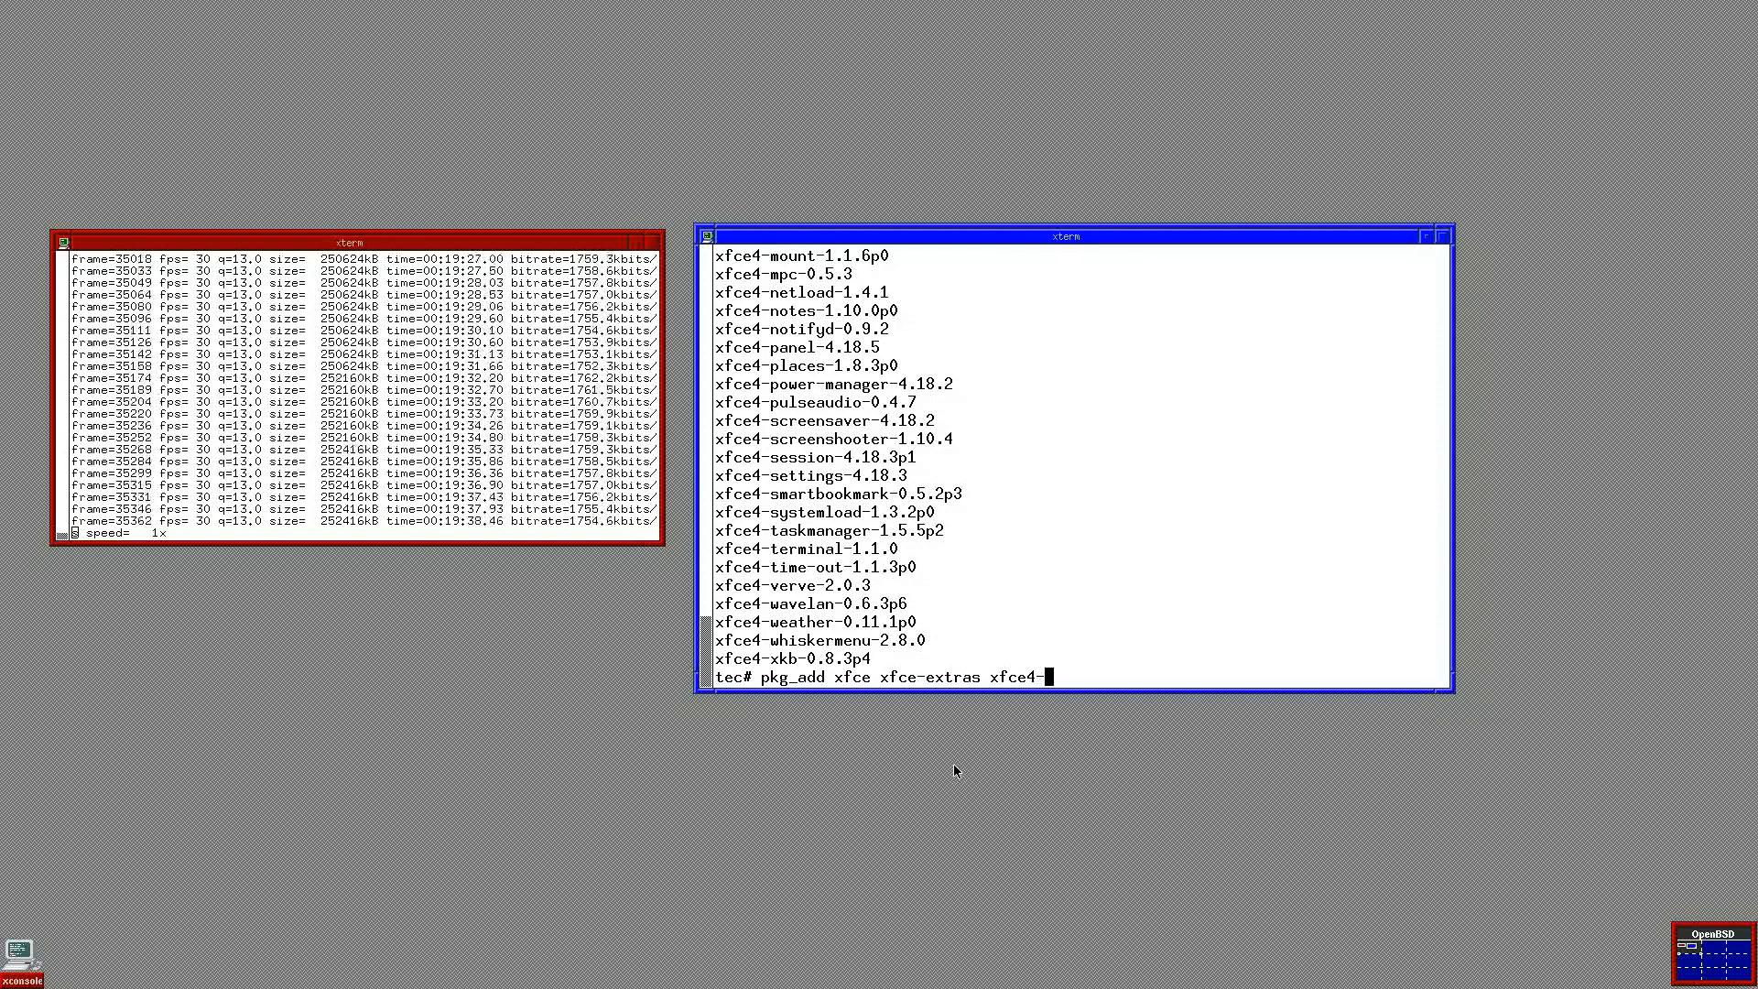
type("power-")
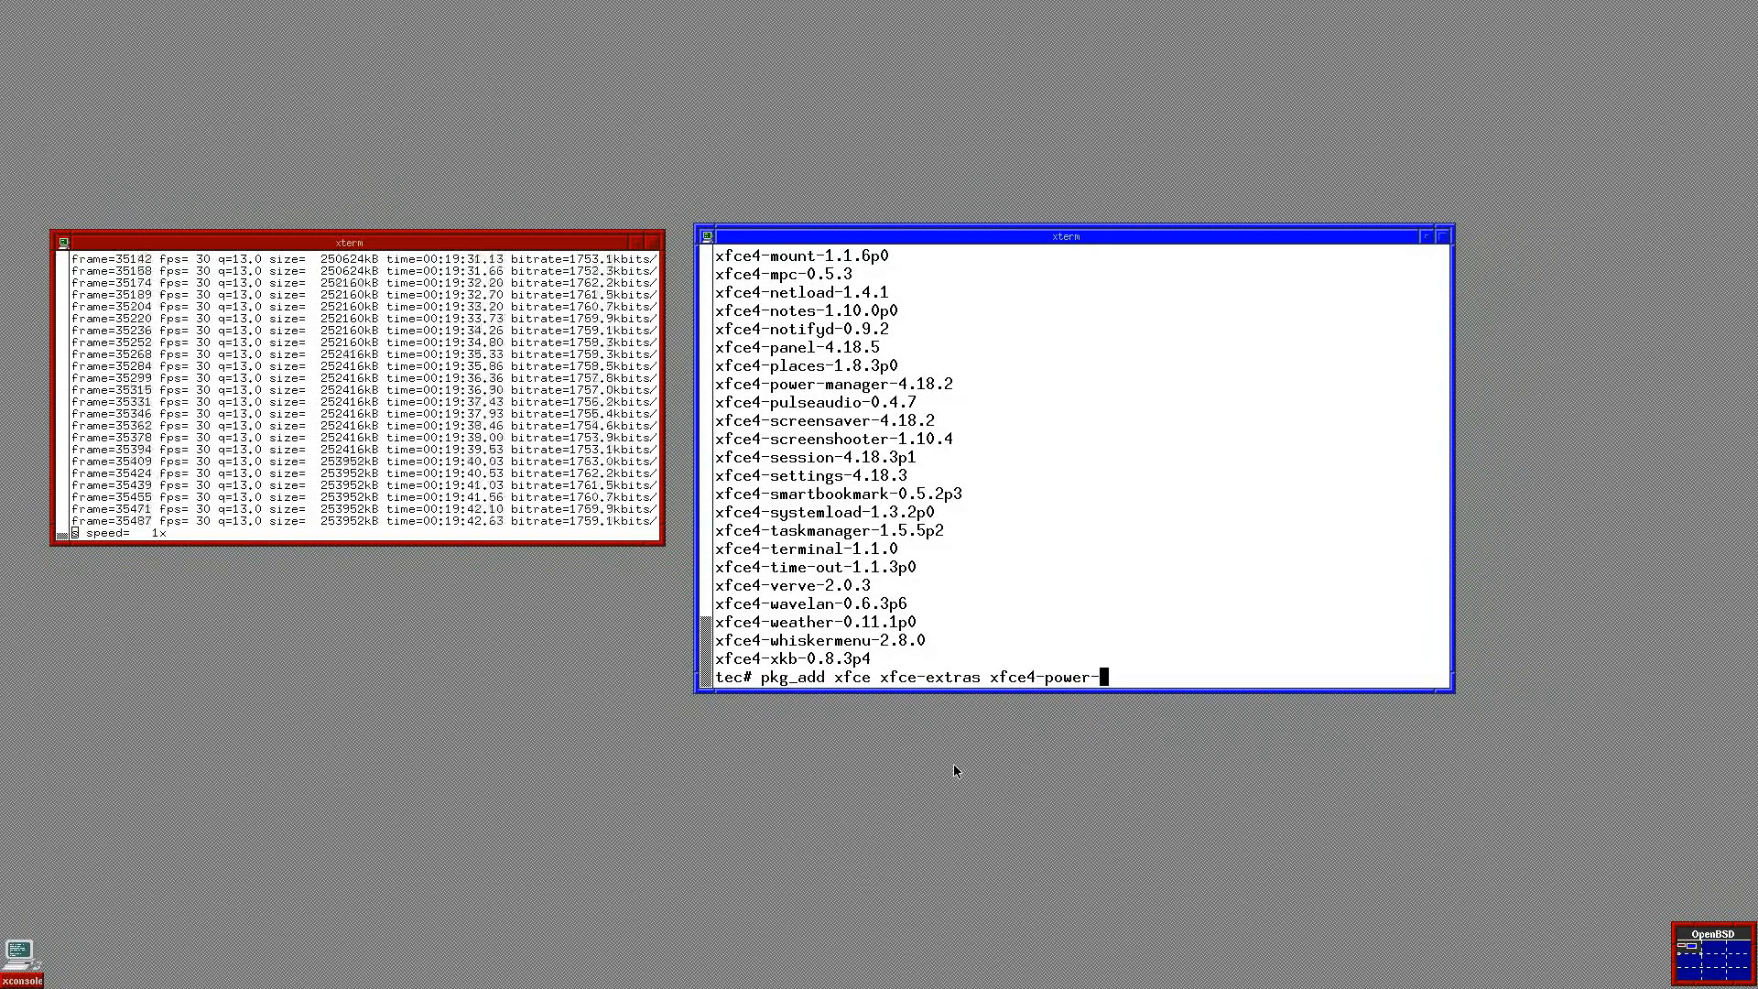
type("manager")
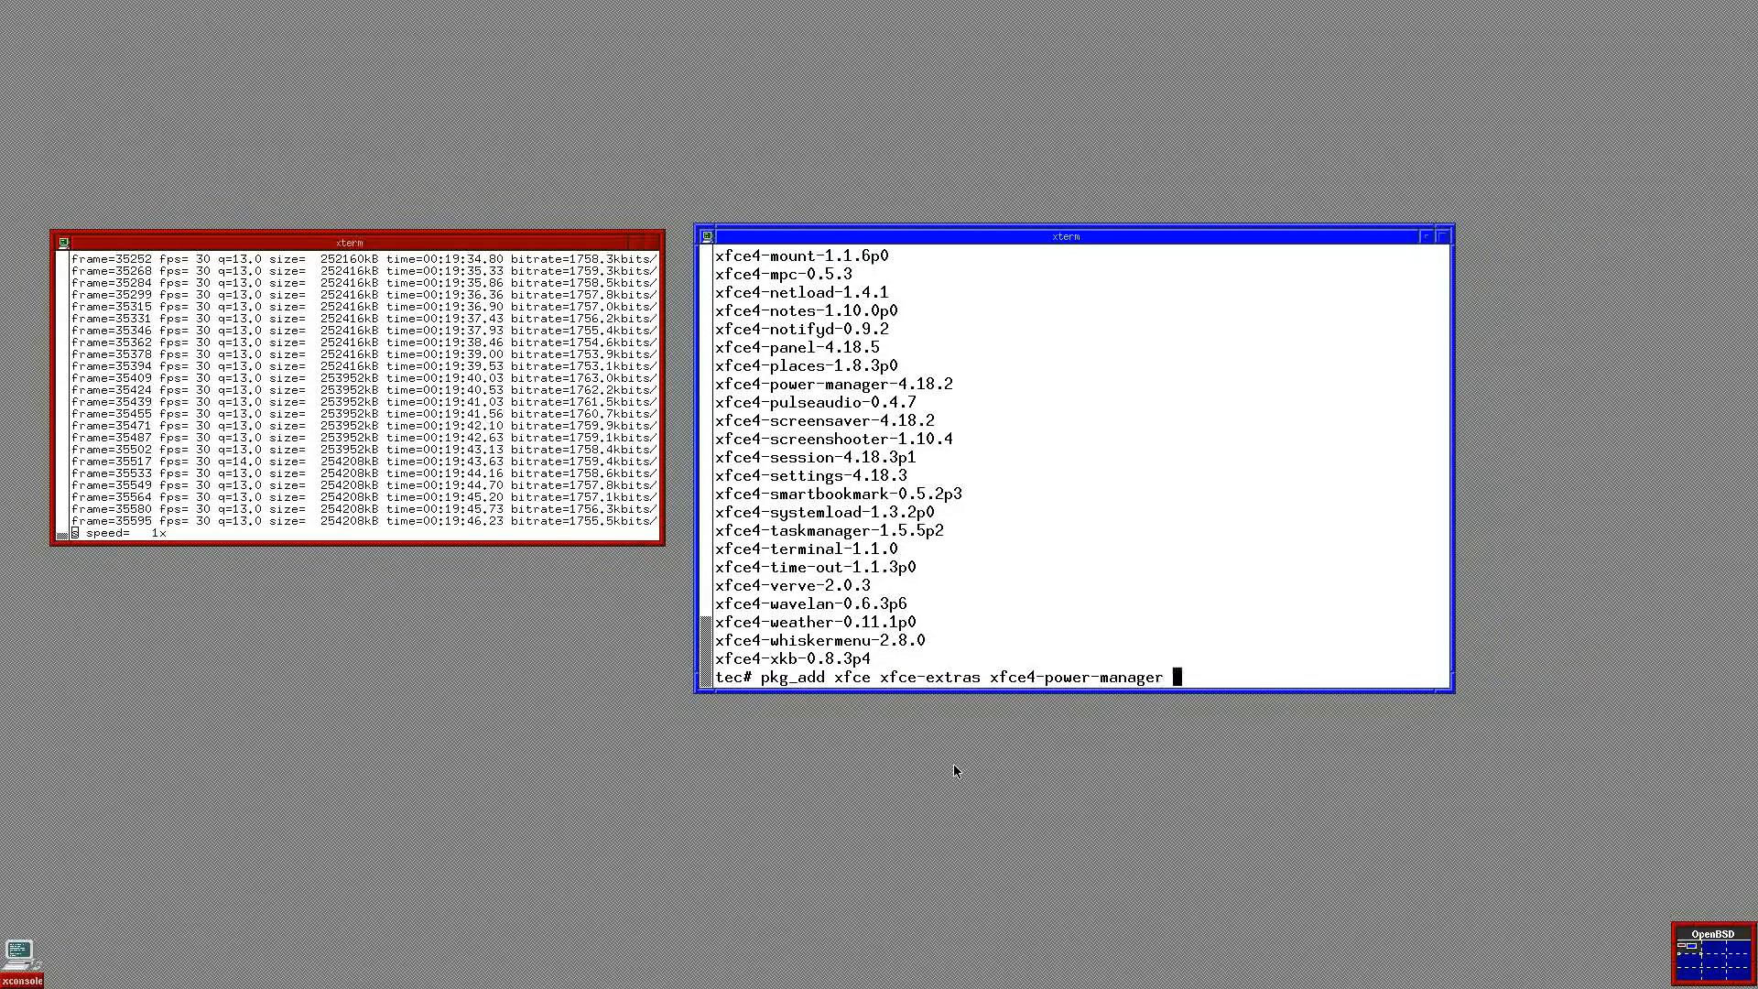
type("upower")
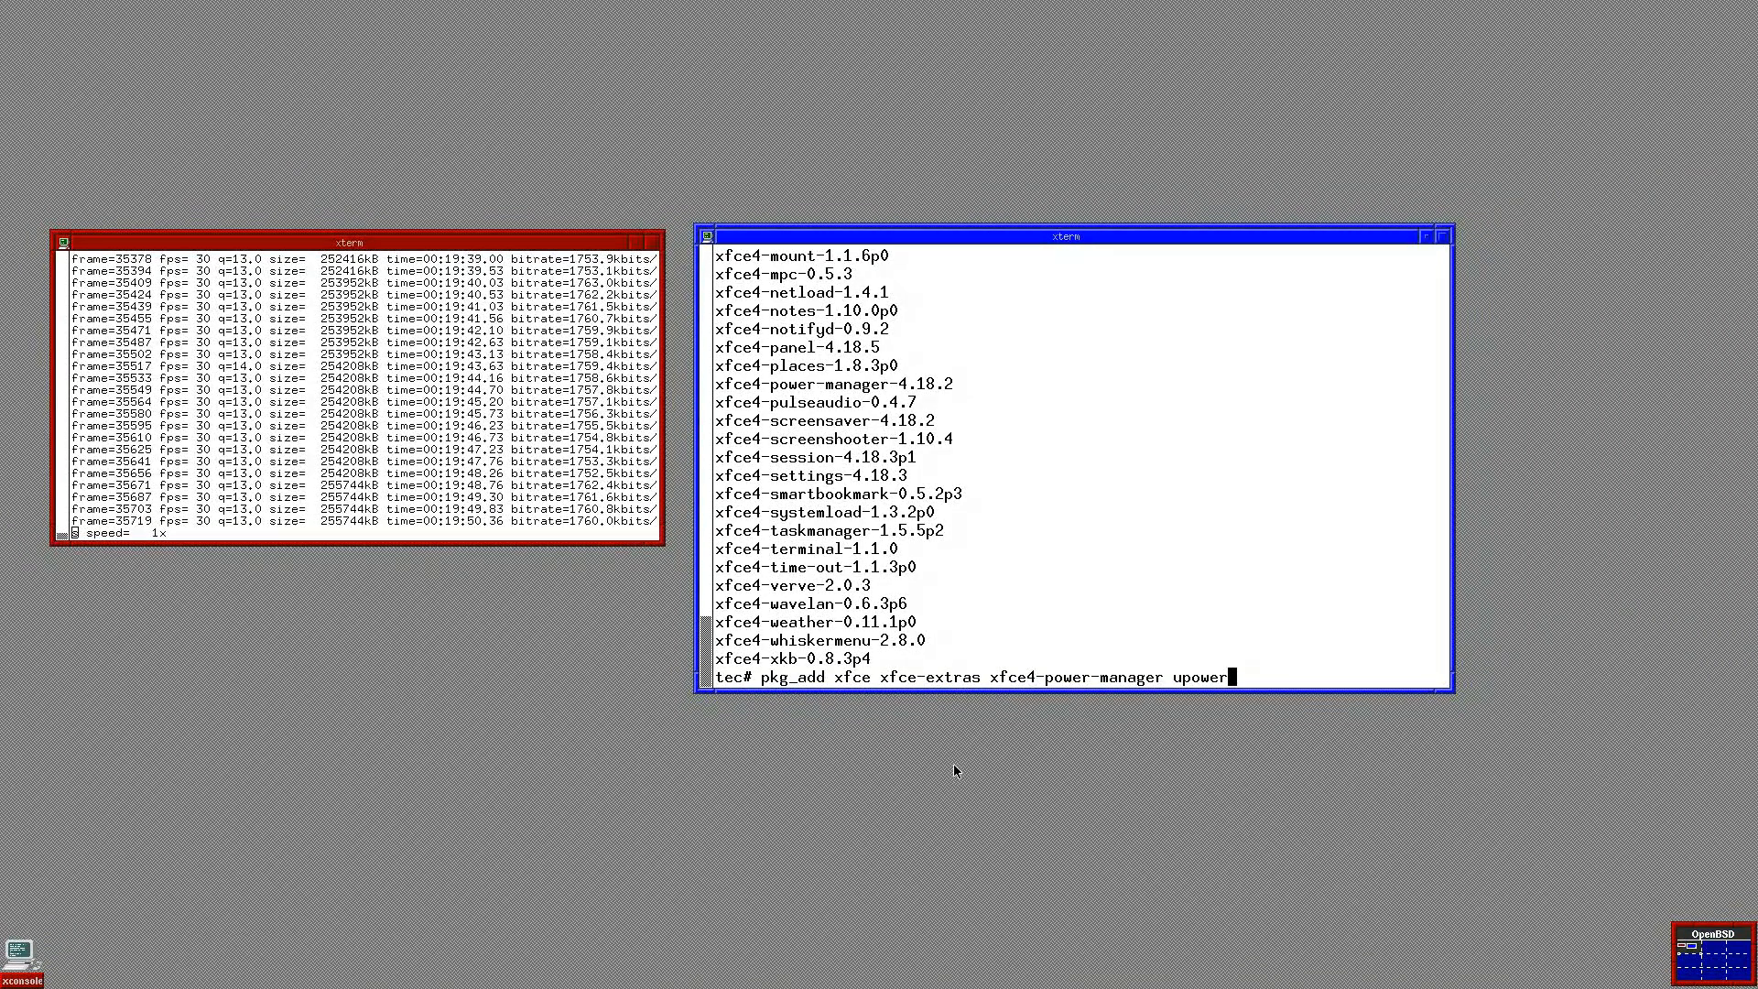
key("Return")
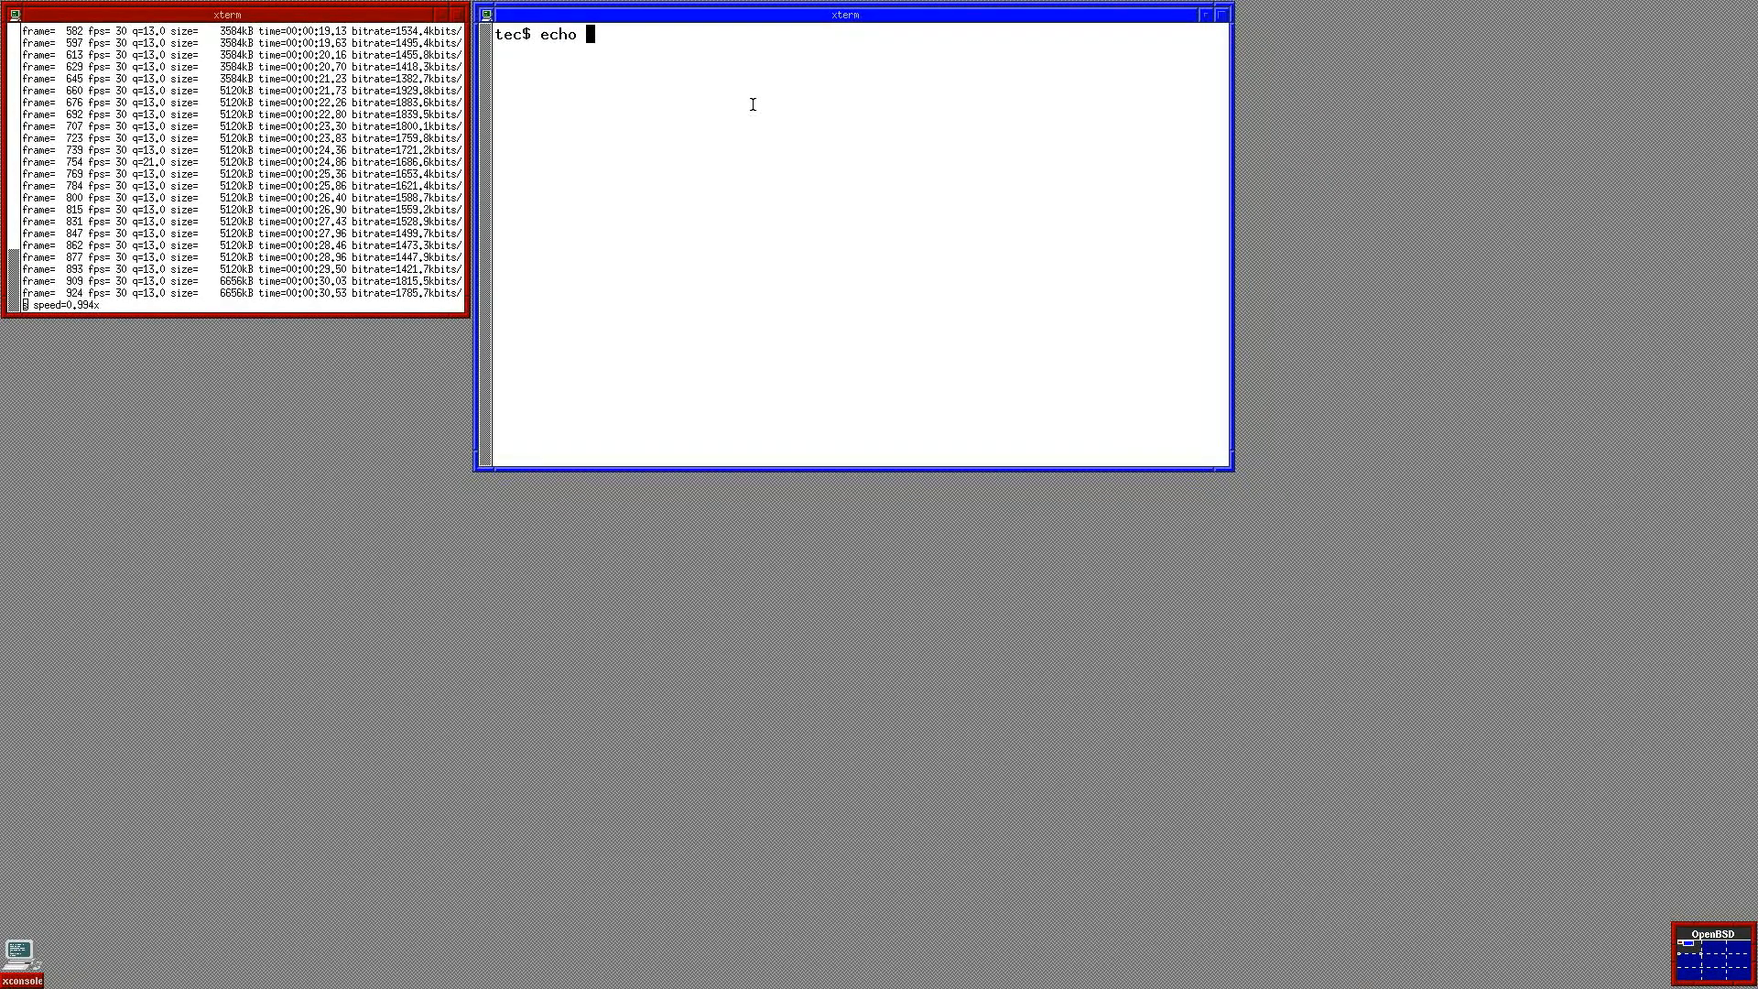
Step: Write "exec startxfce4" into ~/.xsession with echo
type("\"")
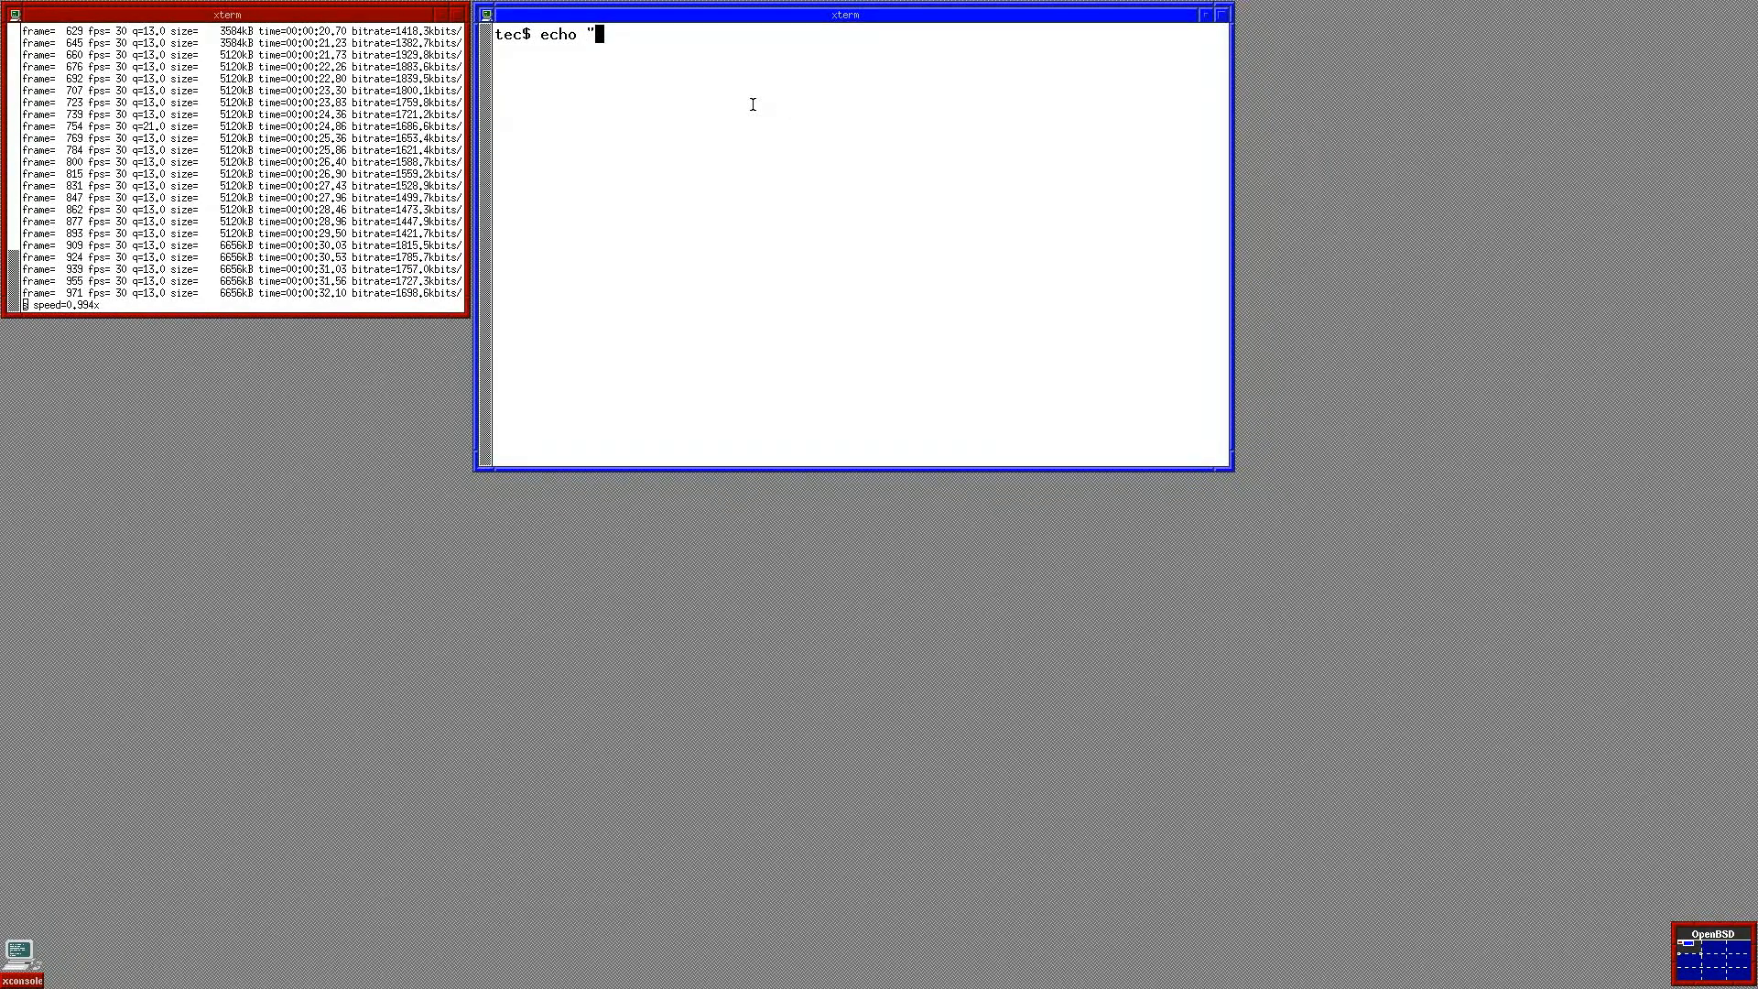
type("exec start")
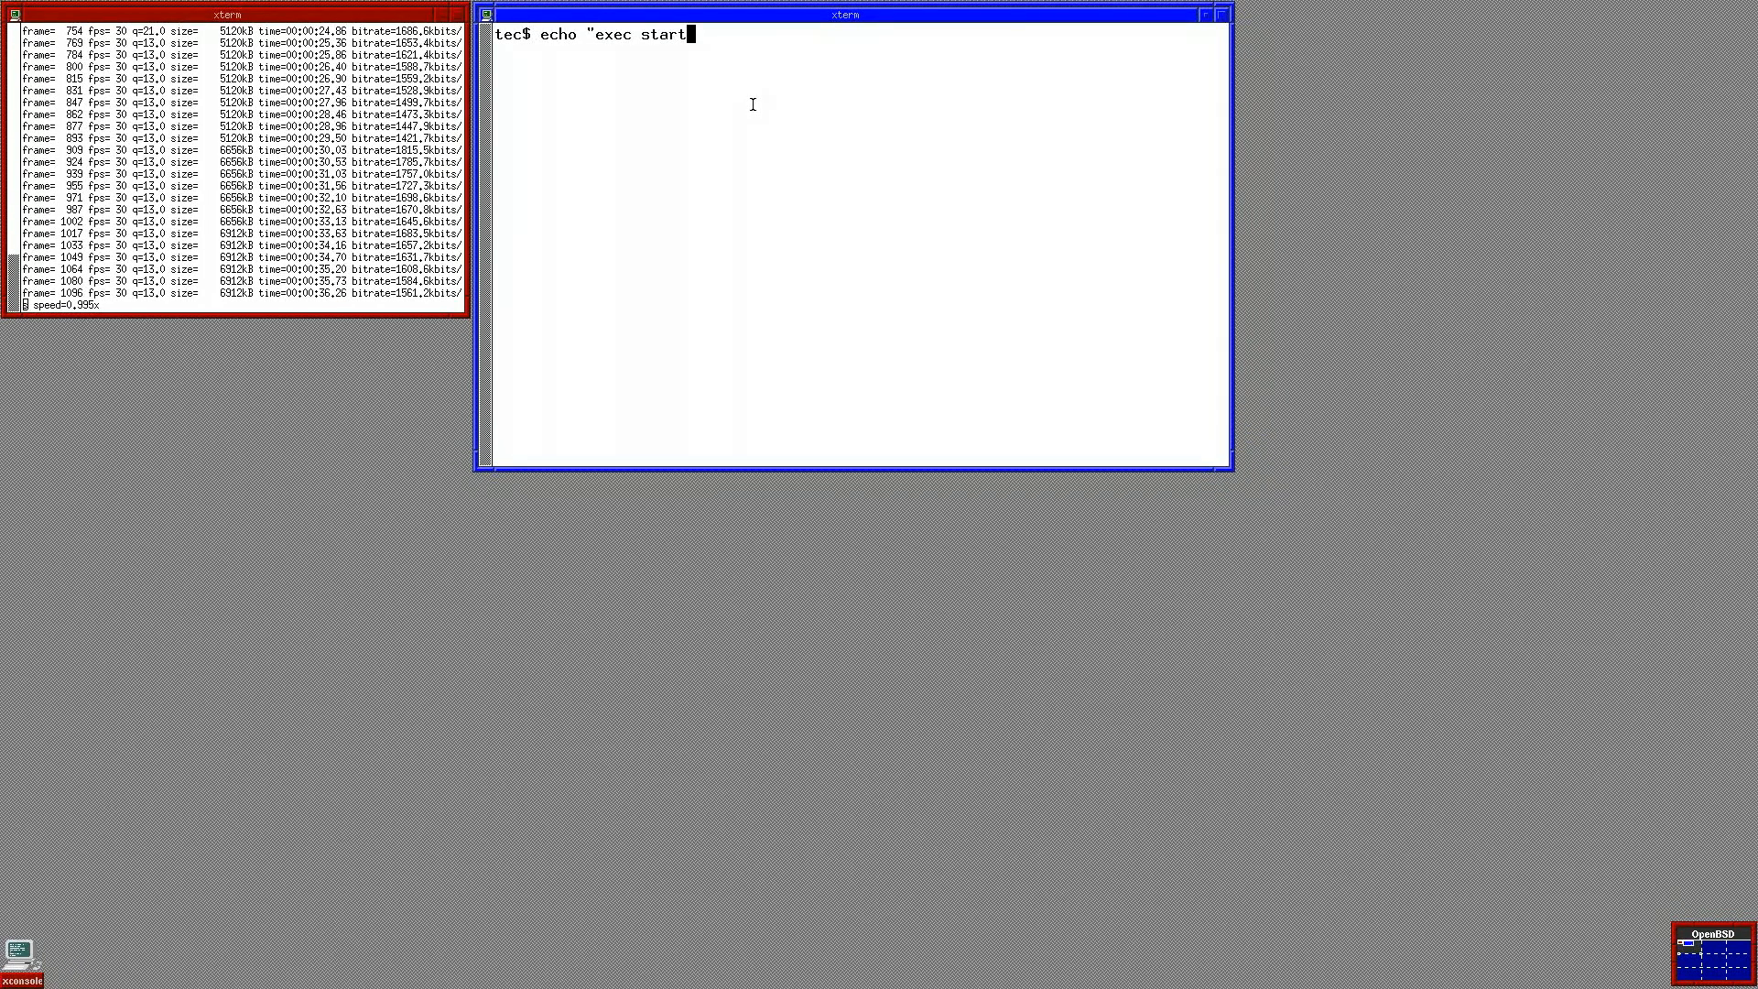
type("xf")
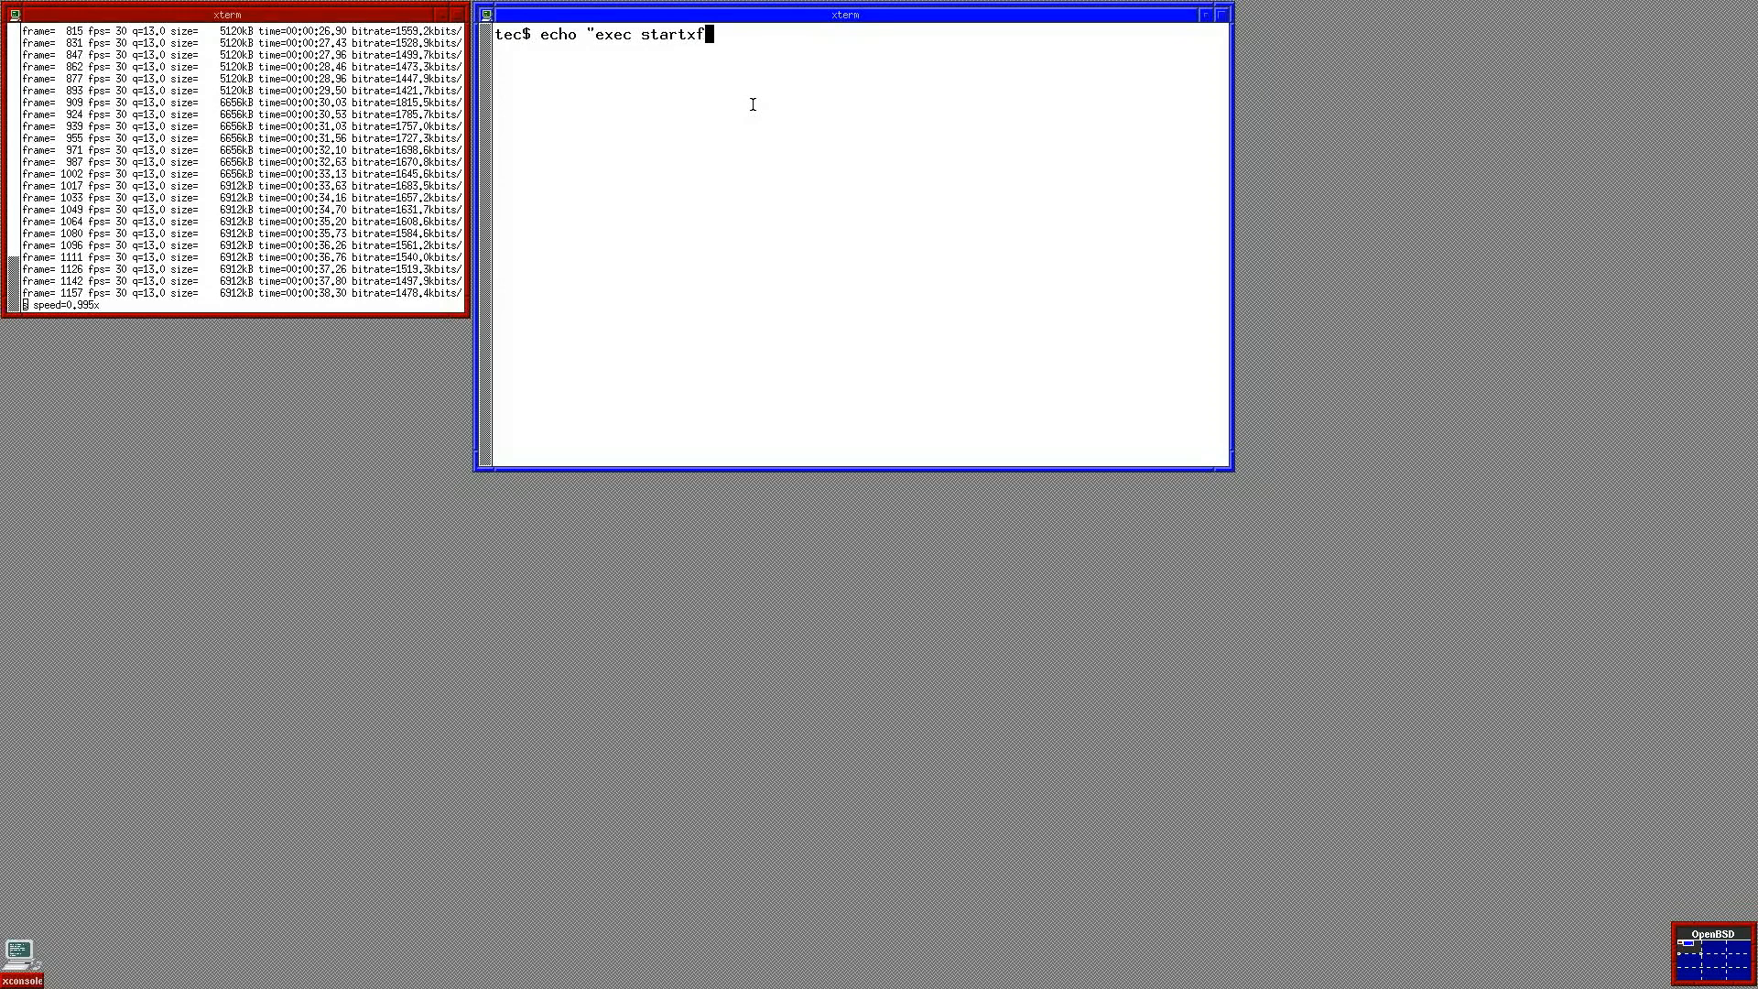
type("ce")
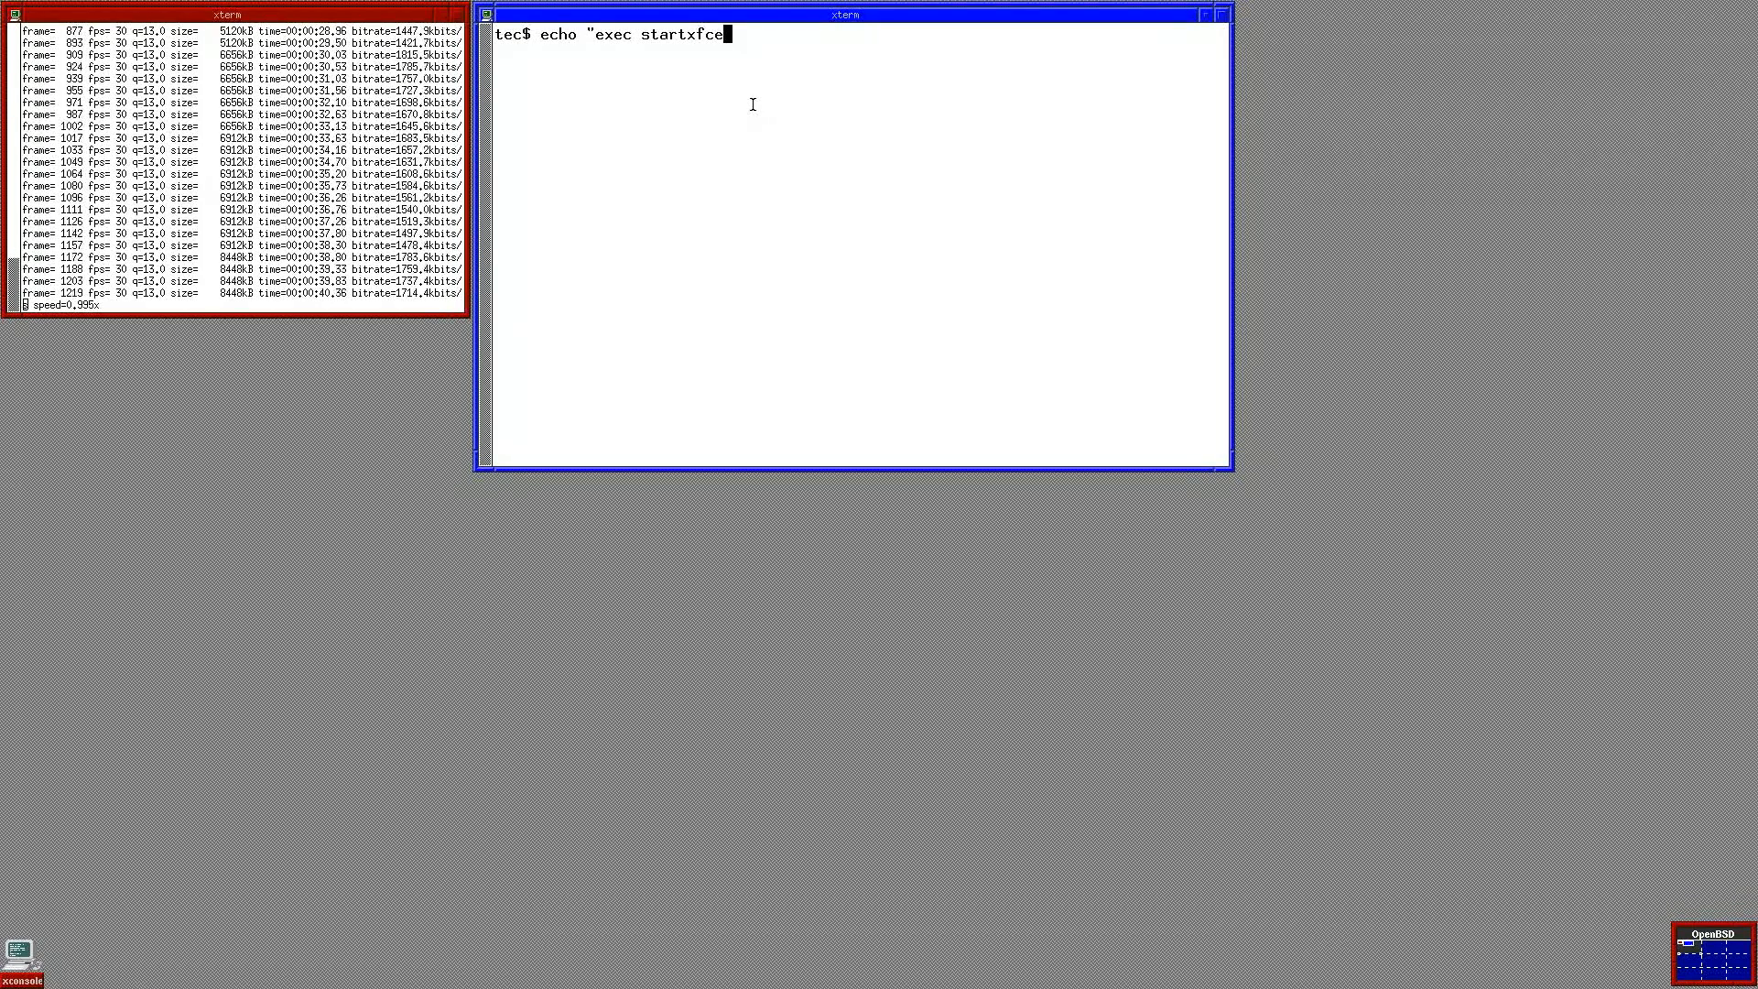
type("4\"")
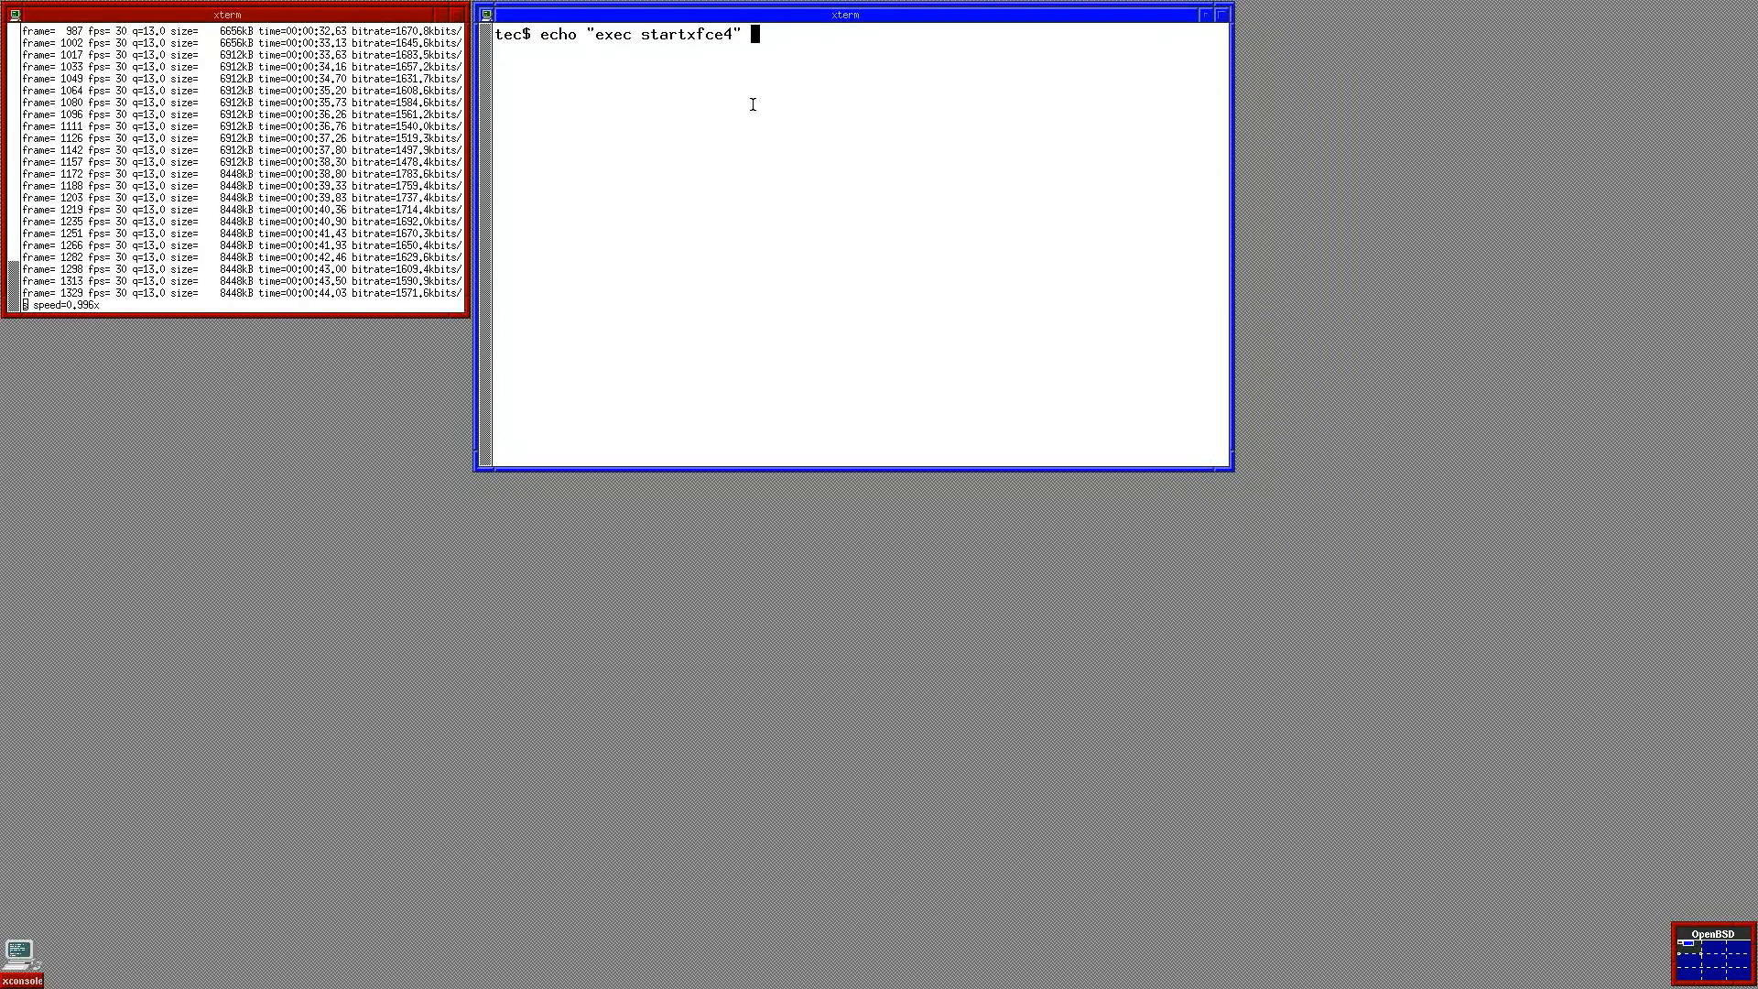
type(">")
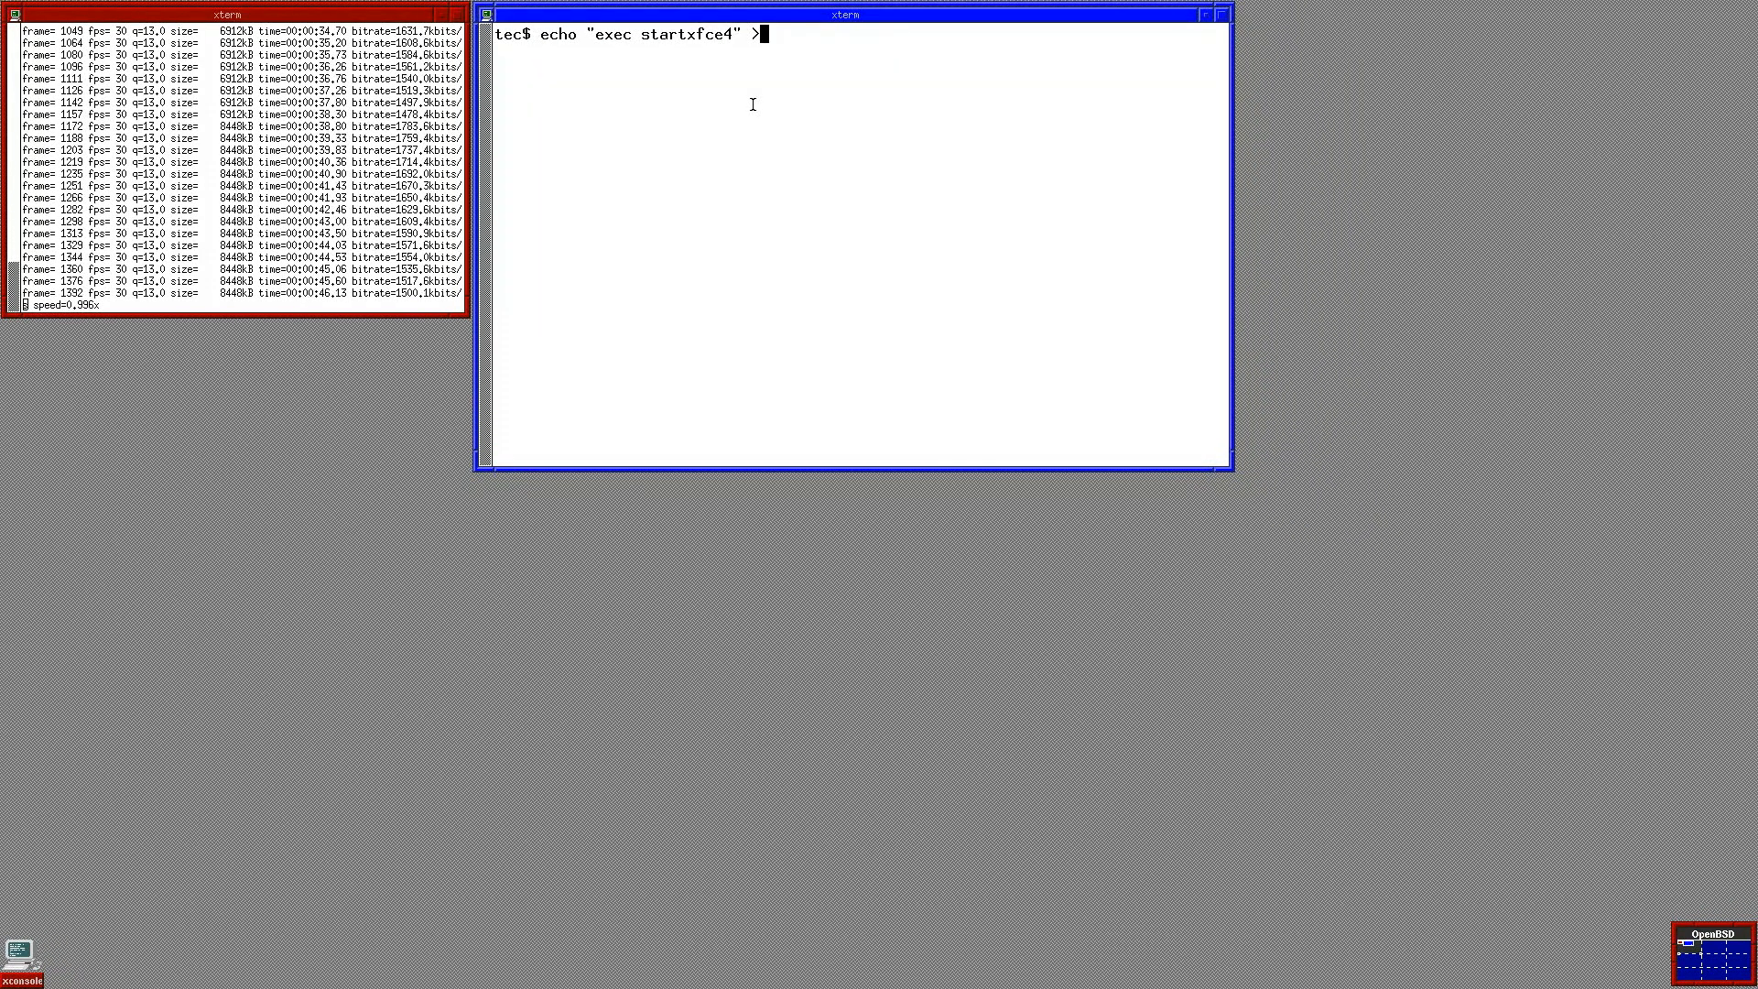
type("~")
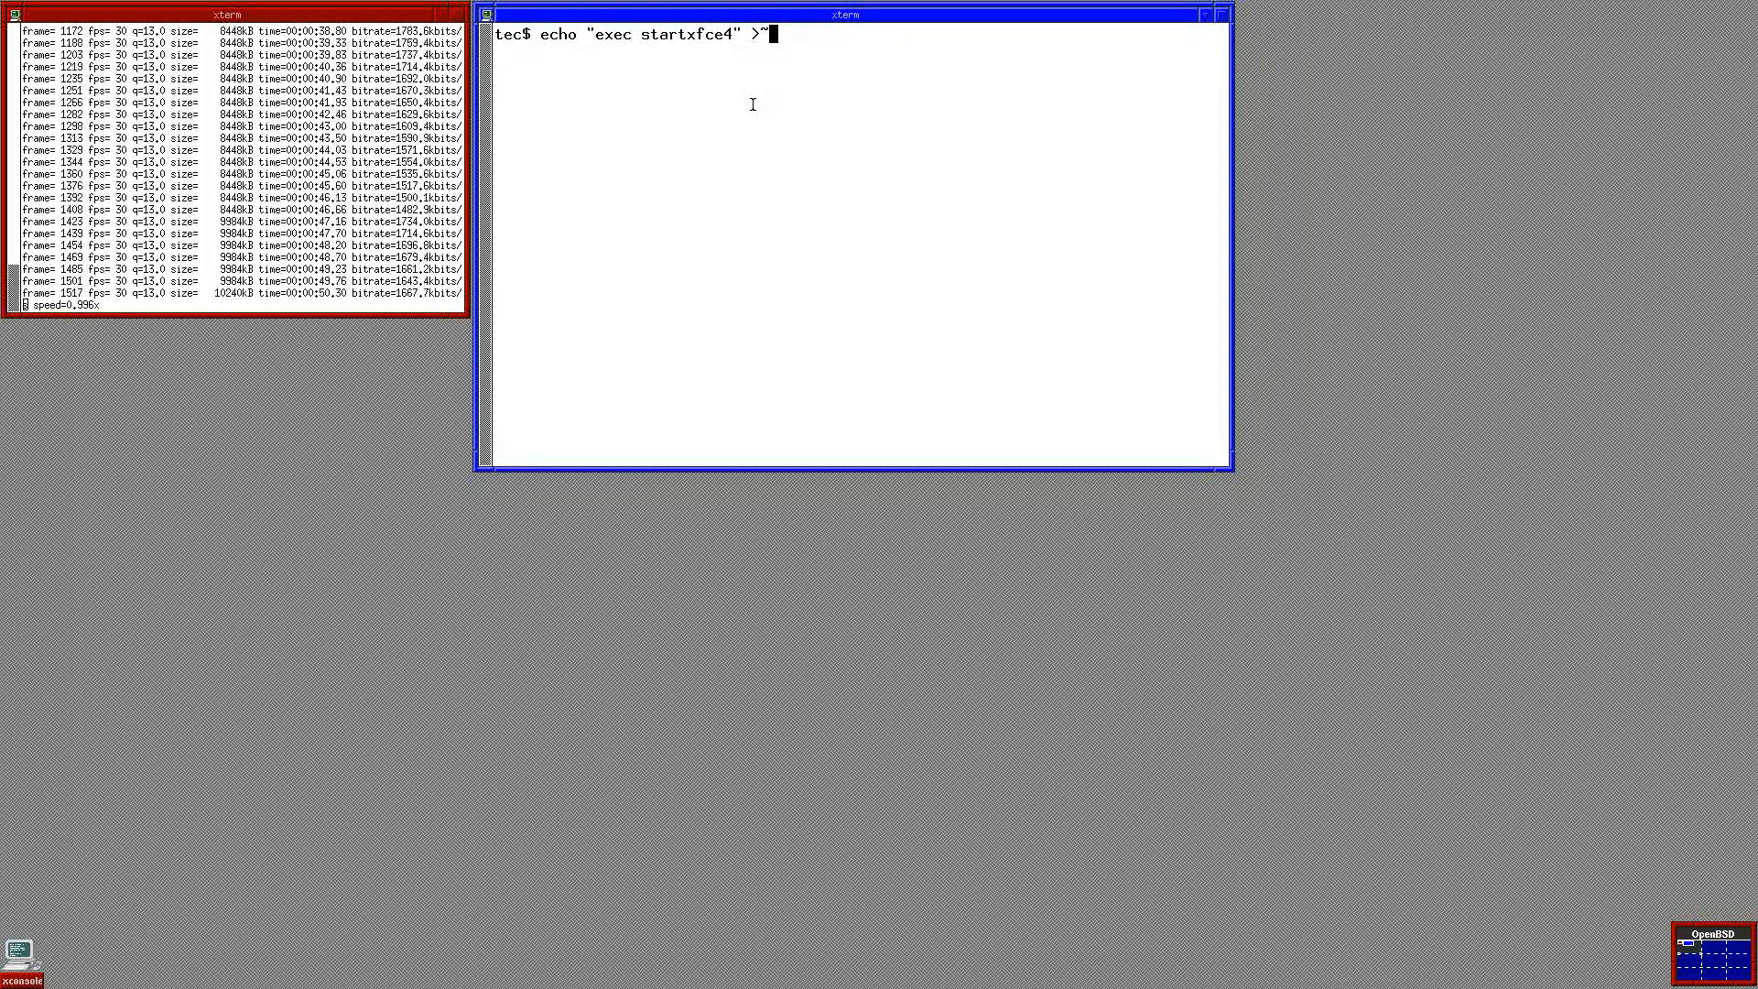
type("/.")
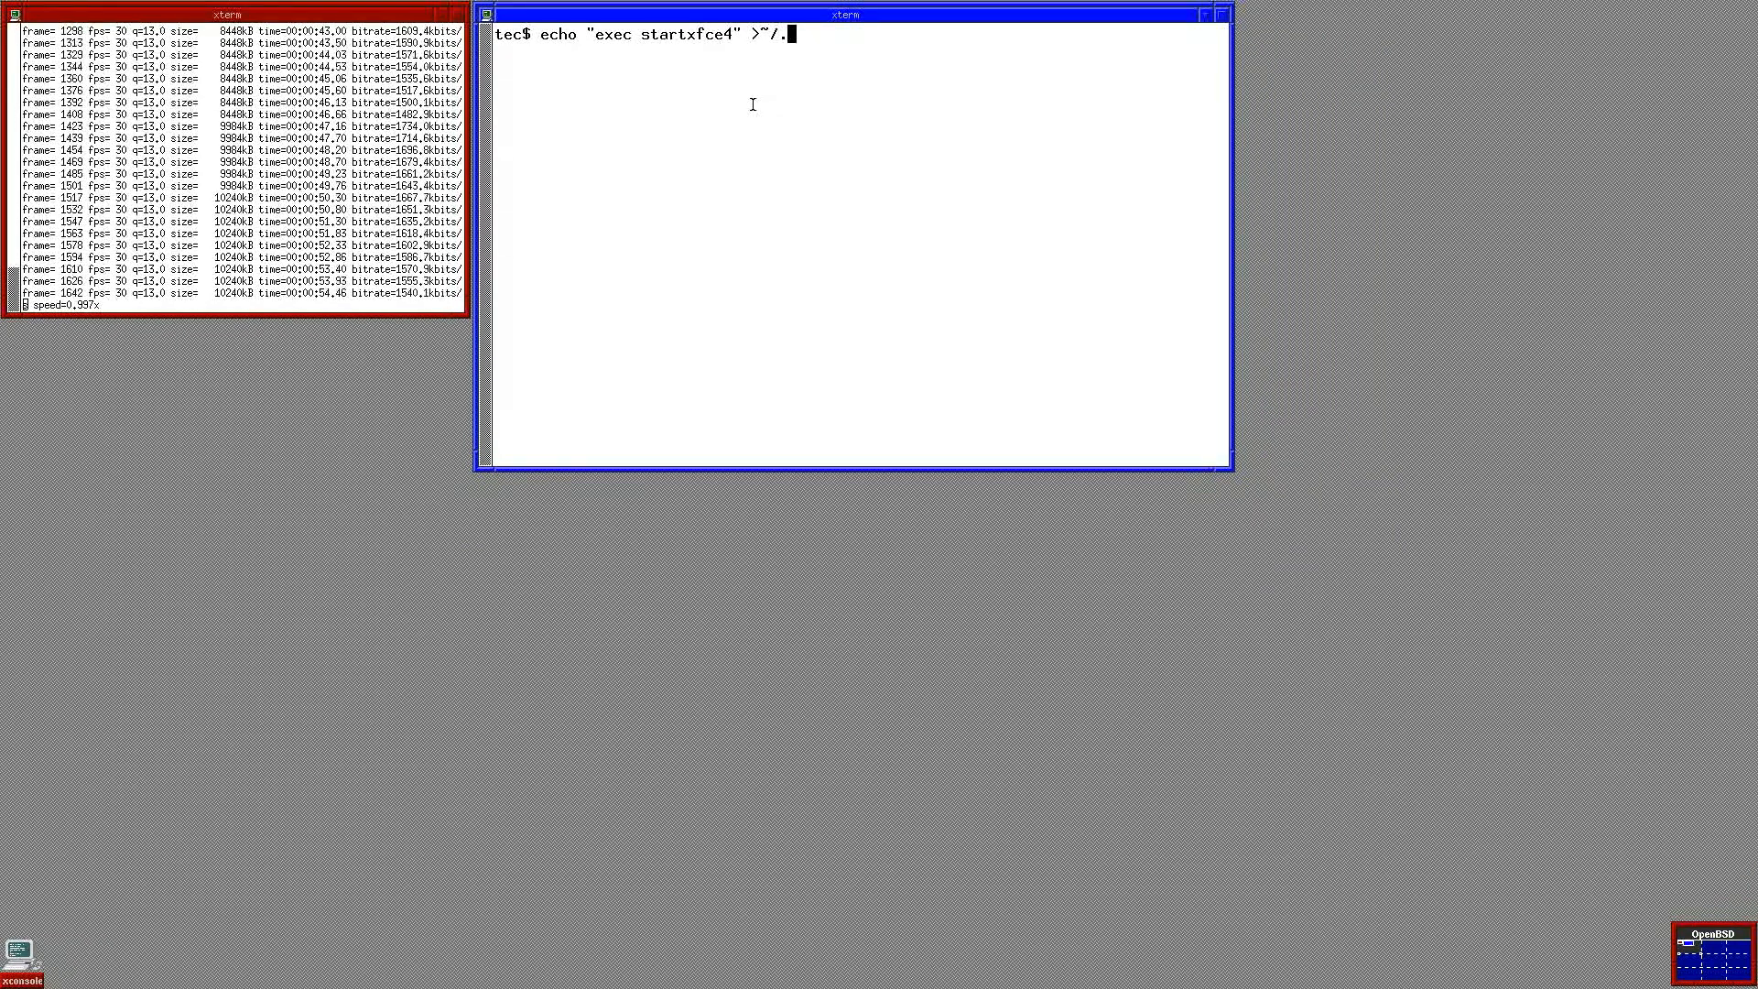
type(".xses")
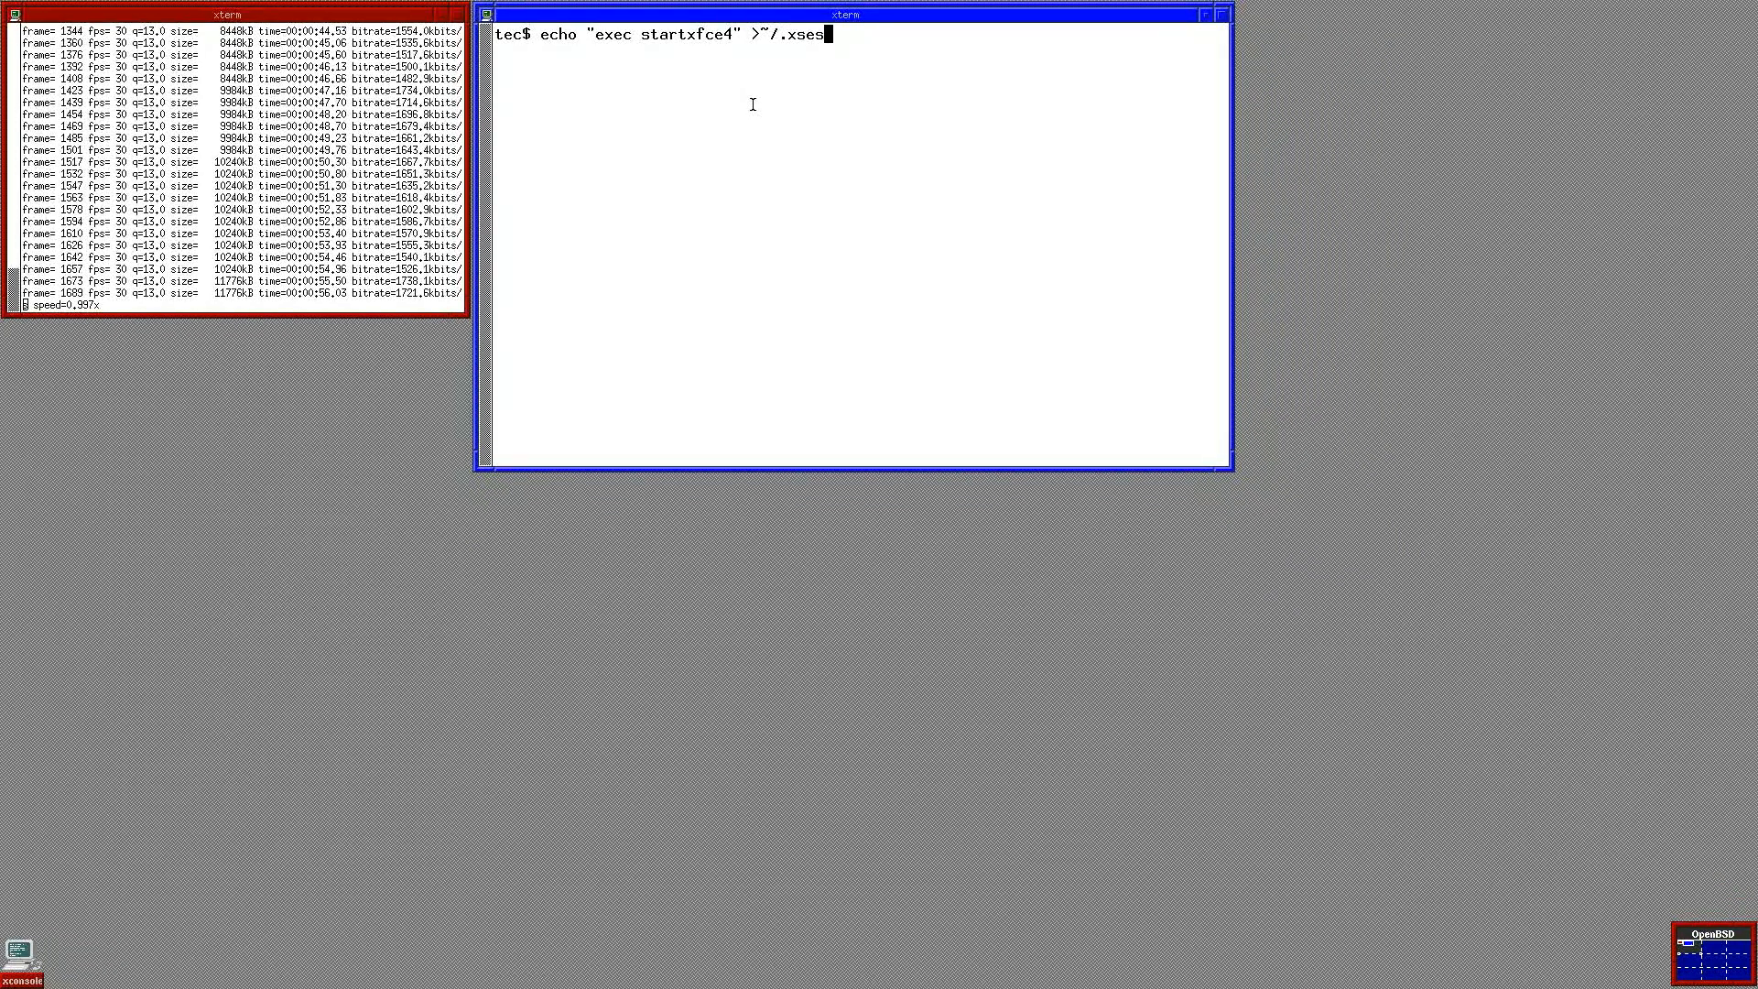
type("sion")
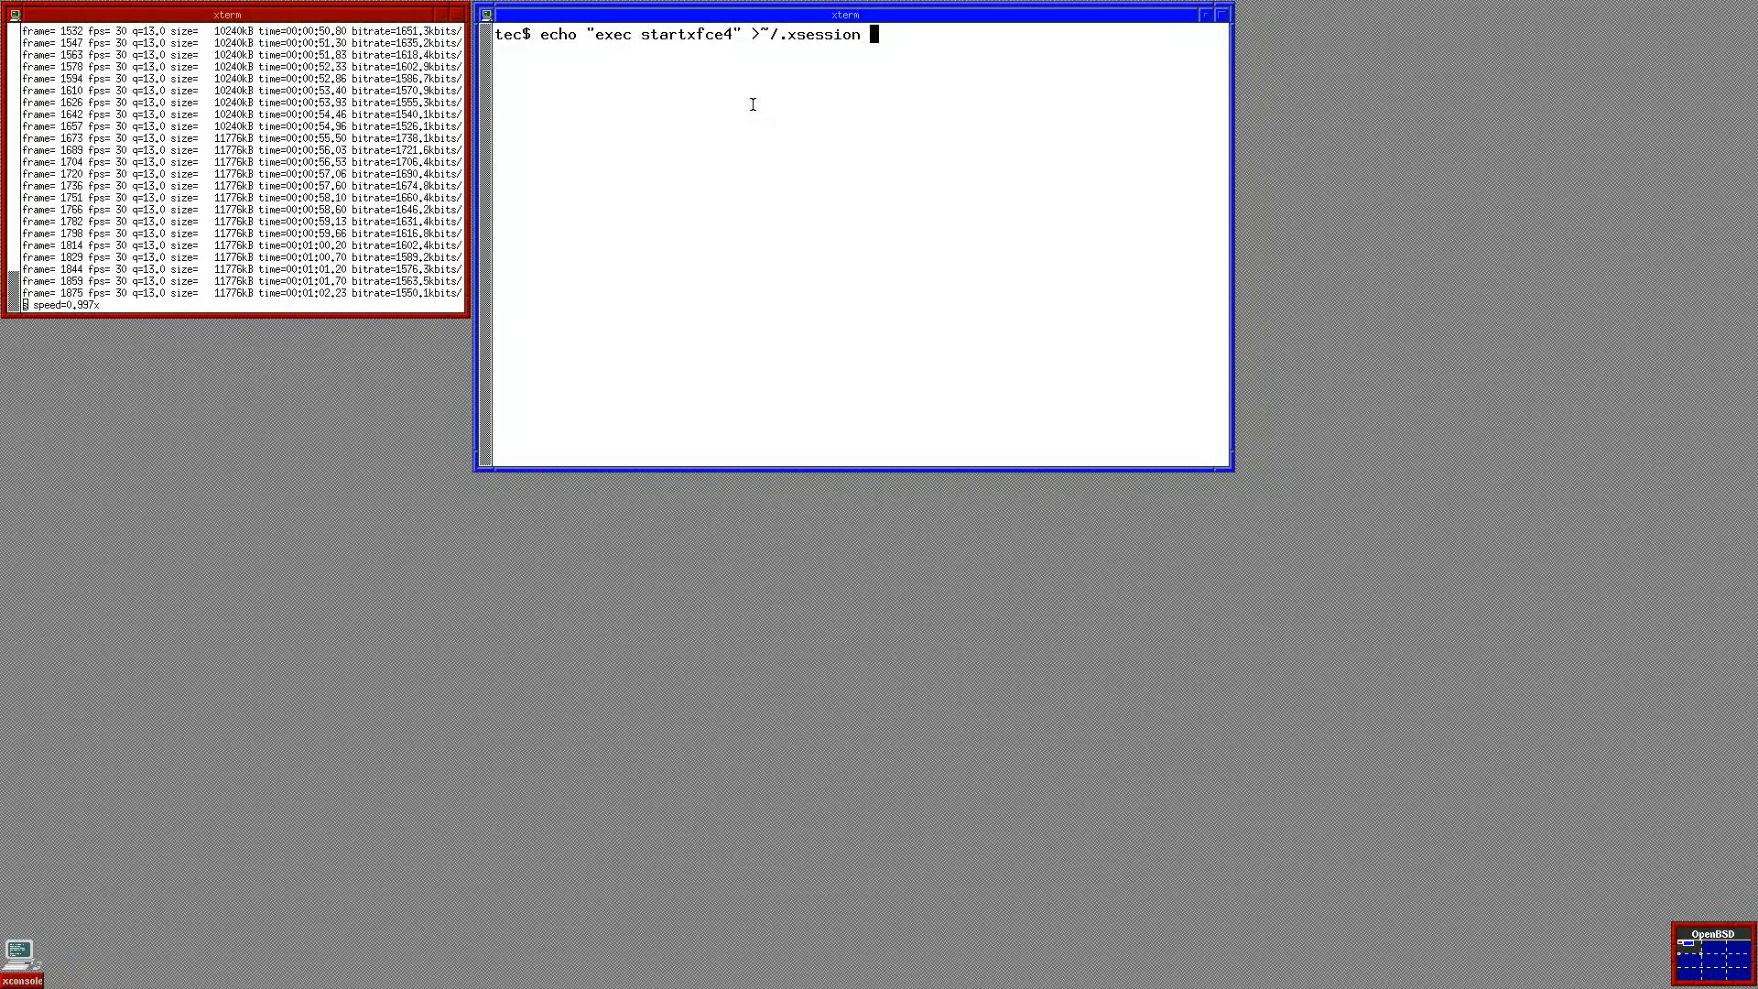
Step: Append a '## launch xfce desktop' comment and bring up the Xfce desktop session
type("##")
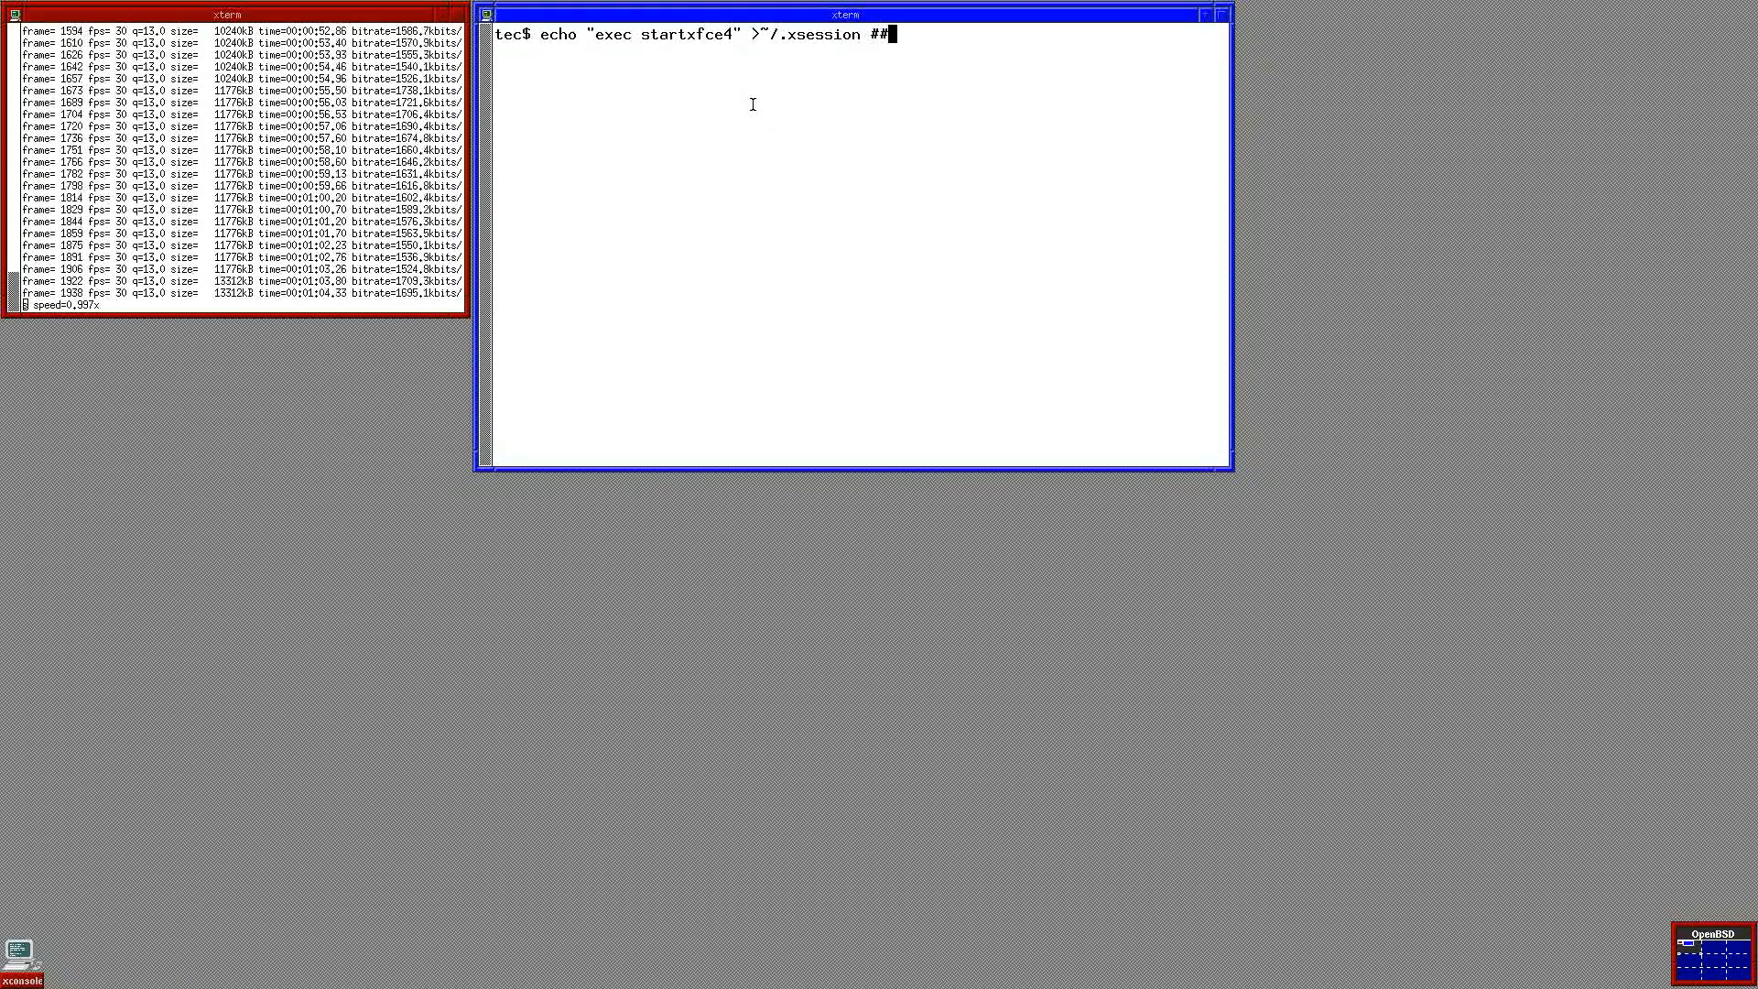
type("launch")
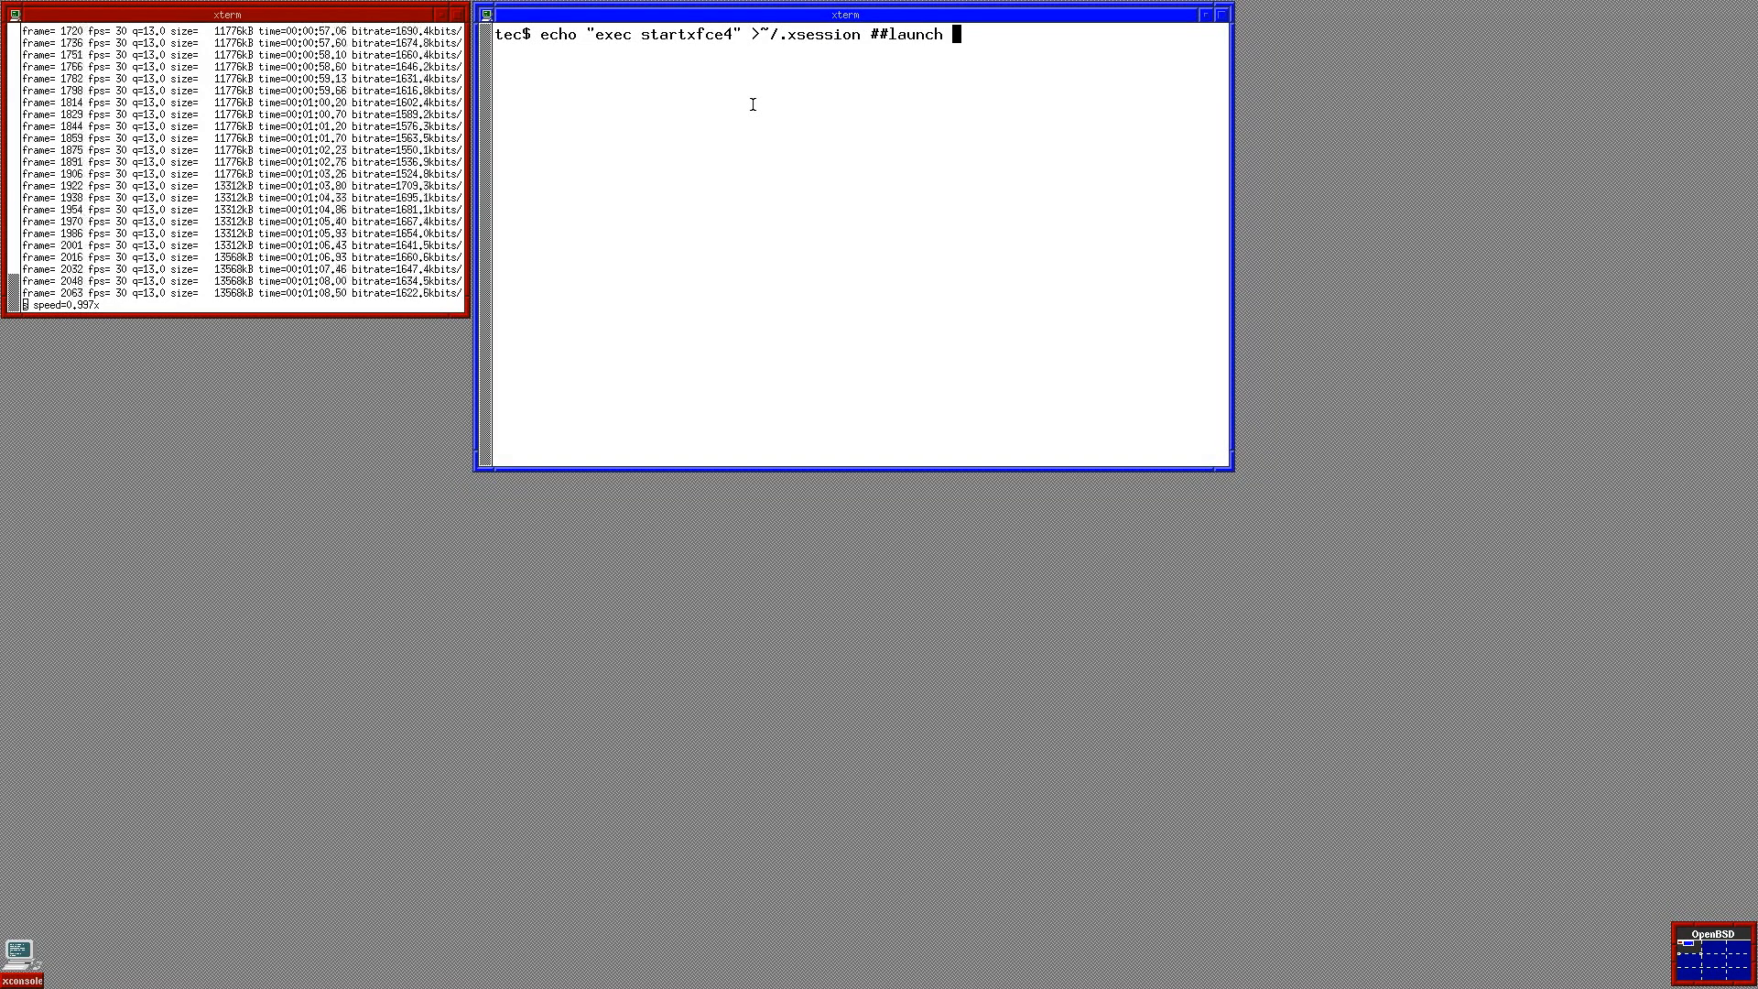
type("xfce")
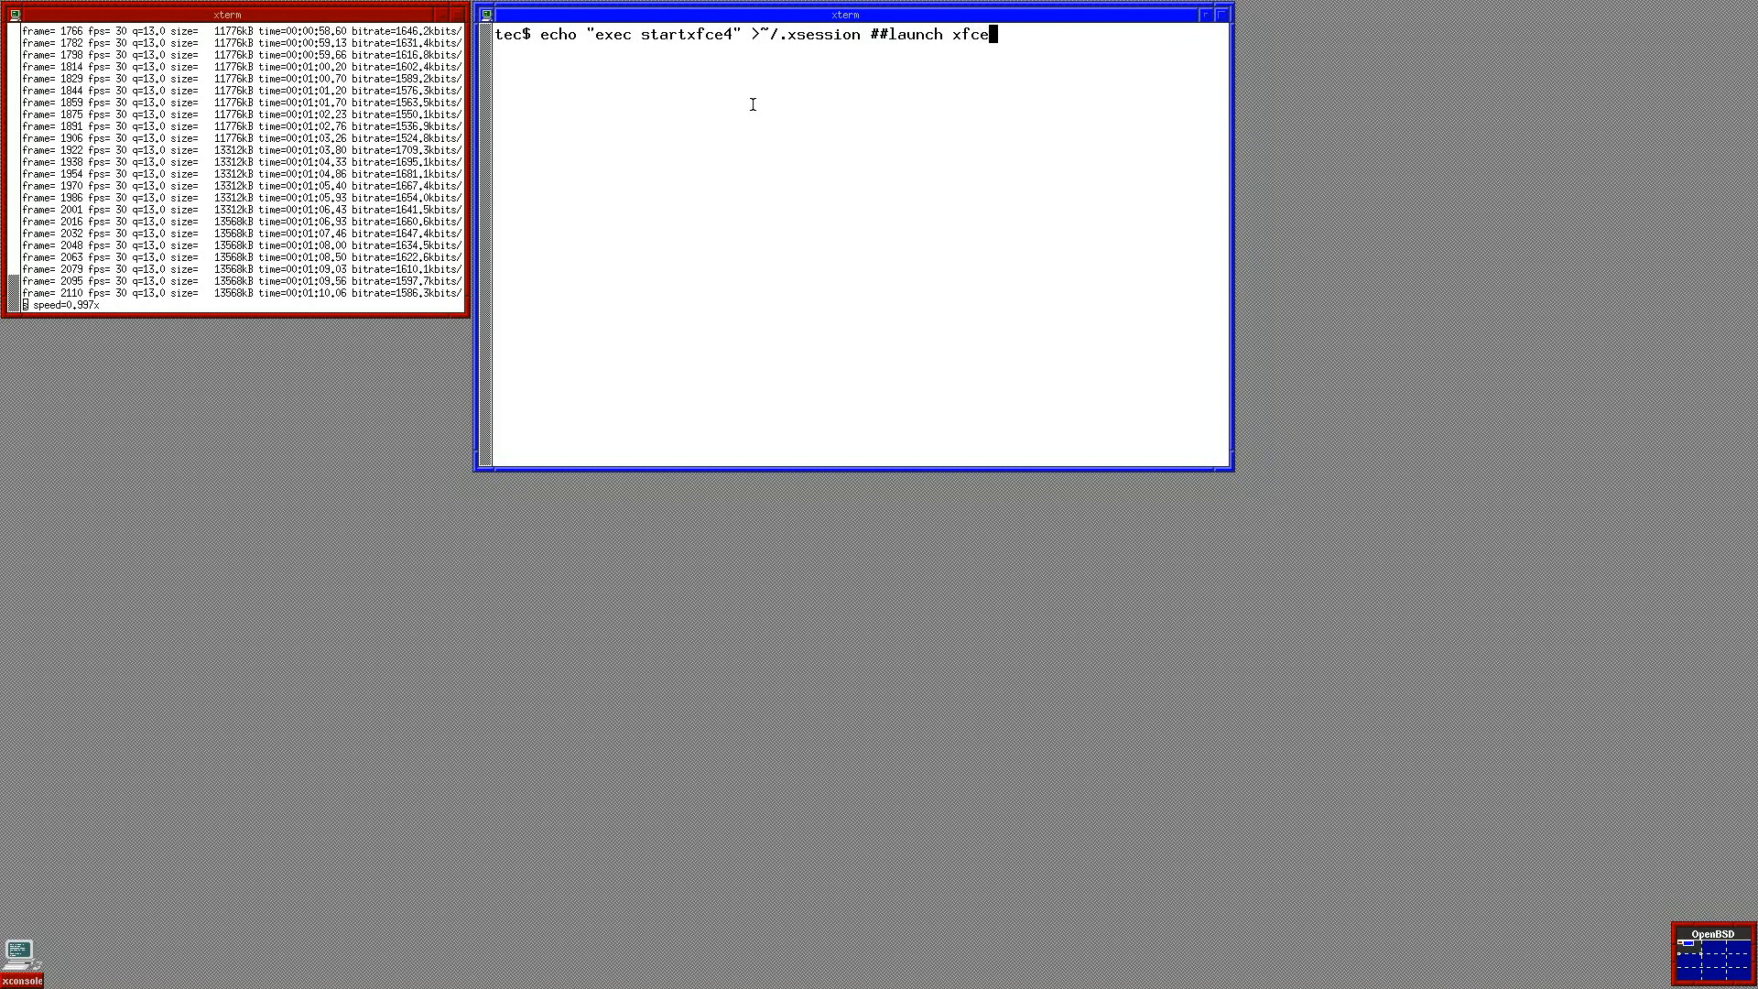
type("desktop")
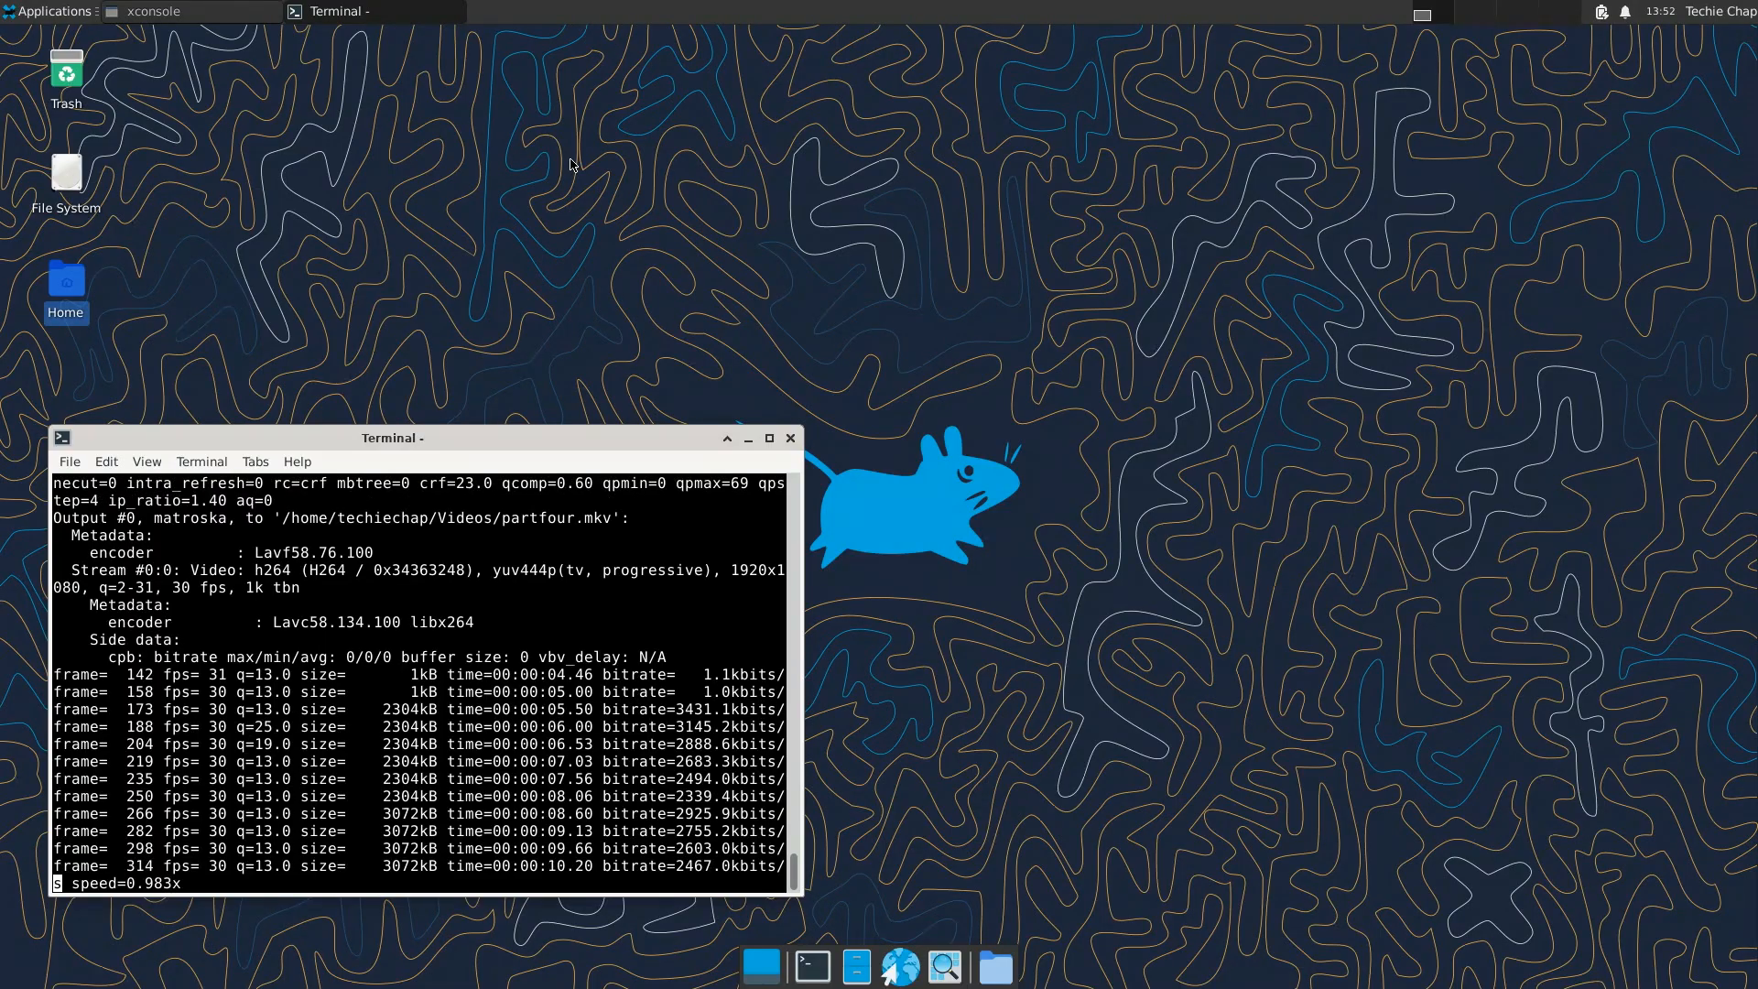
Step: Browse the Applications menu categories and launch Task Manager from System
left_click(791, 438)
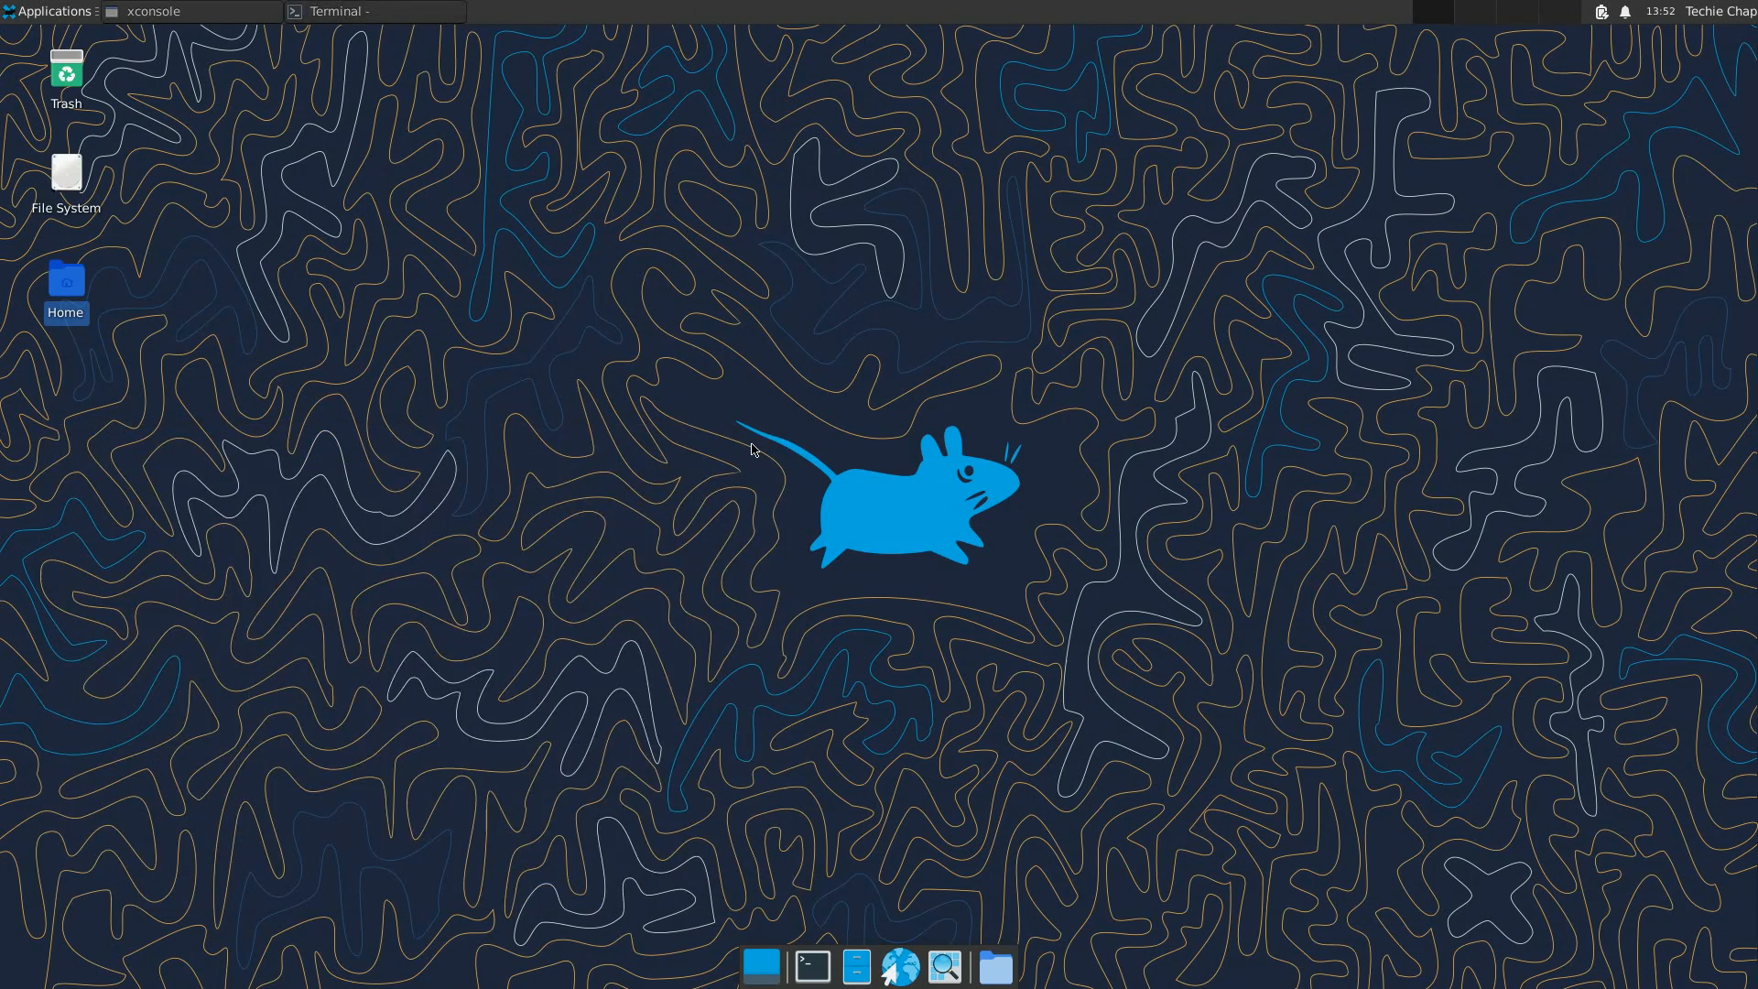
mouse_move(773, 505)
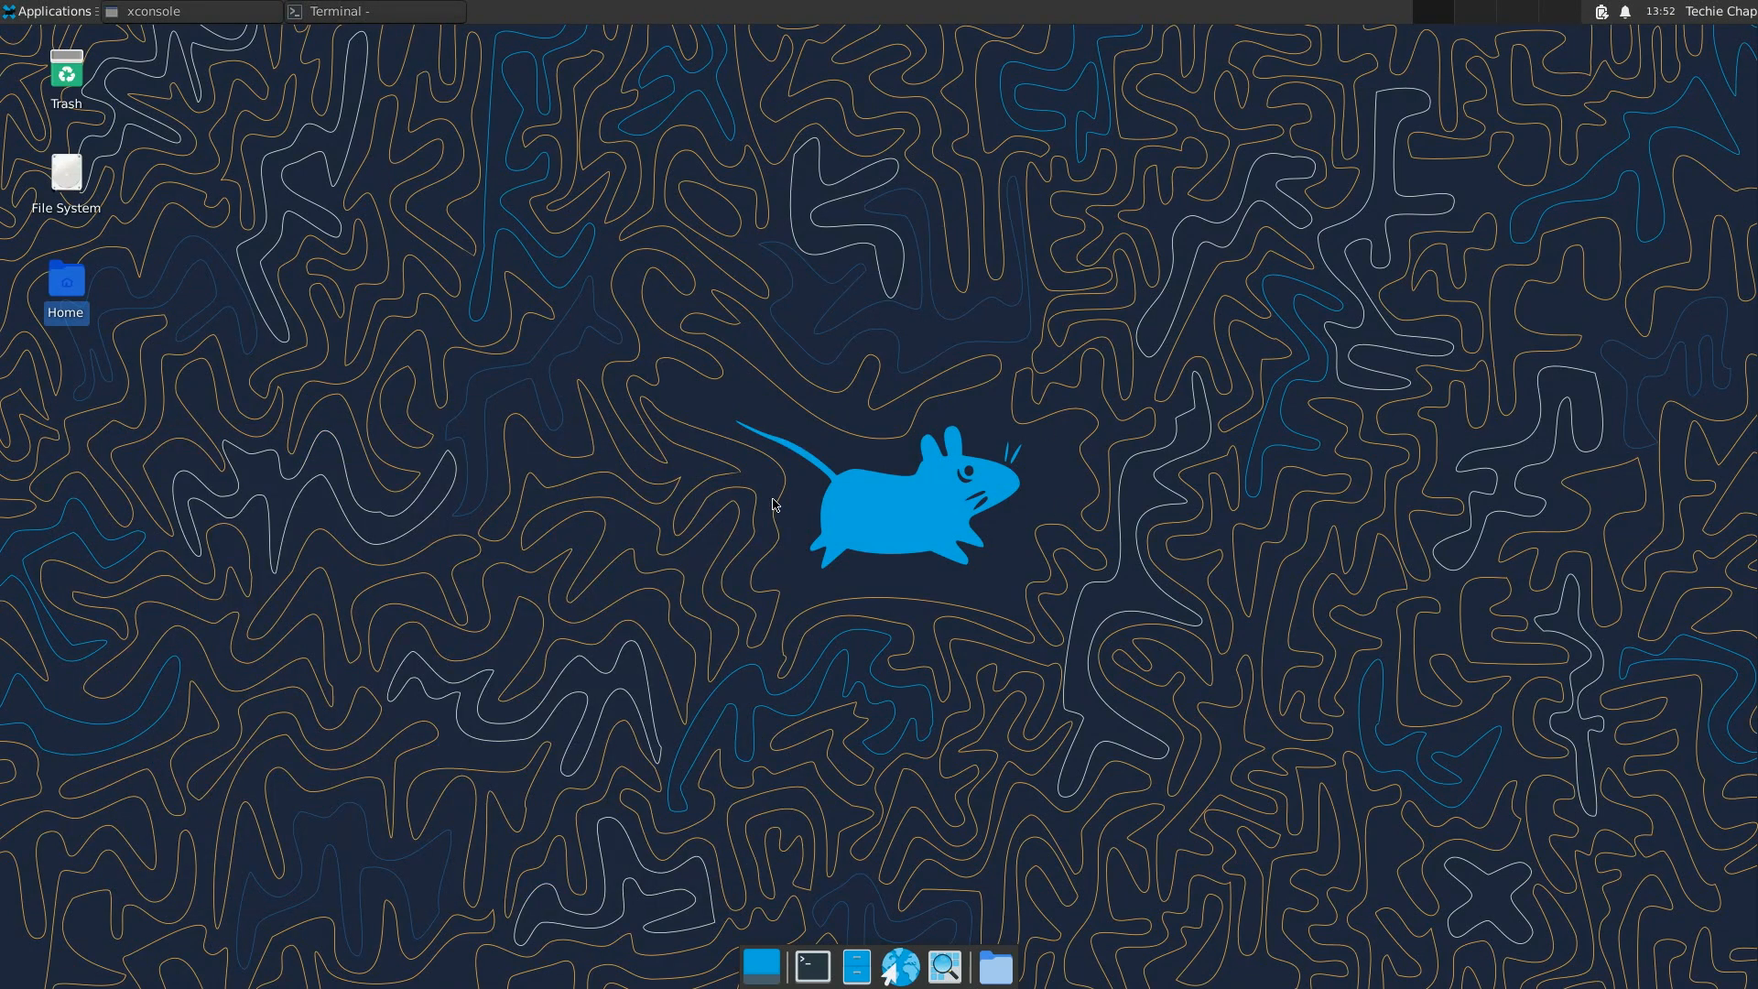
left_click(48, 11)
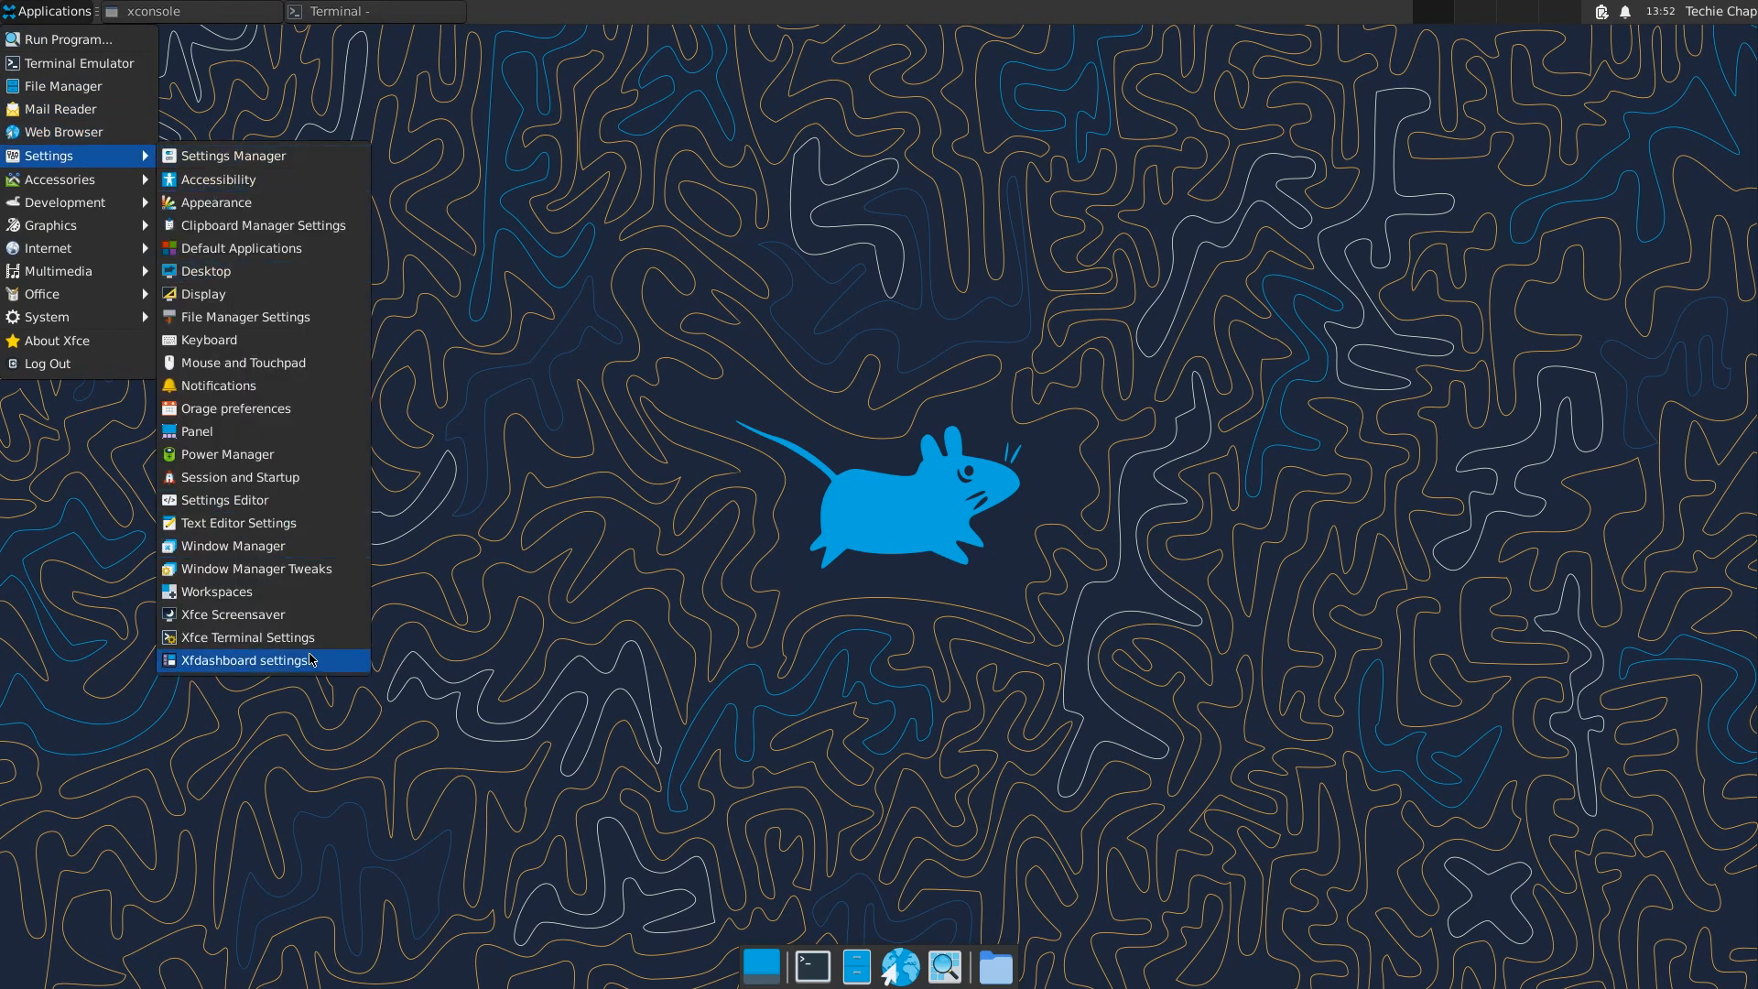
mouse_move(264, 155)
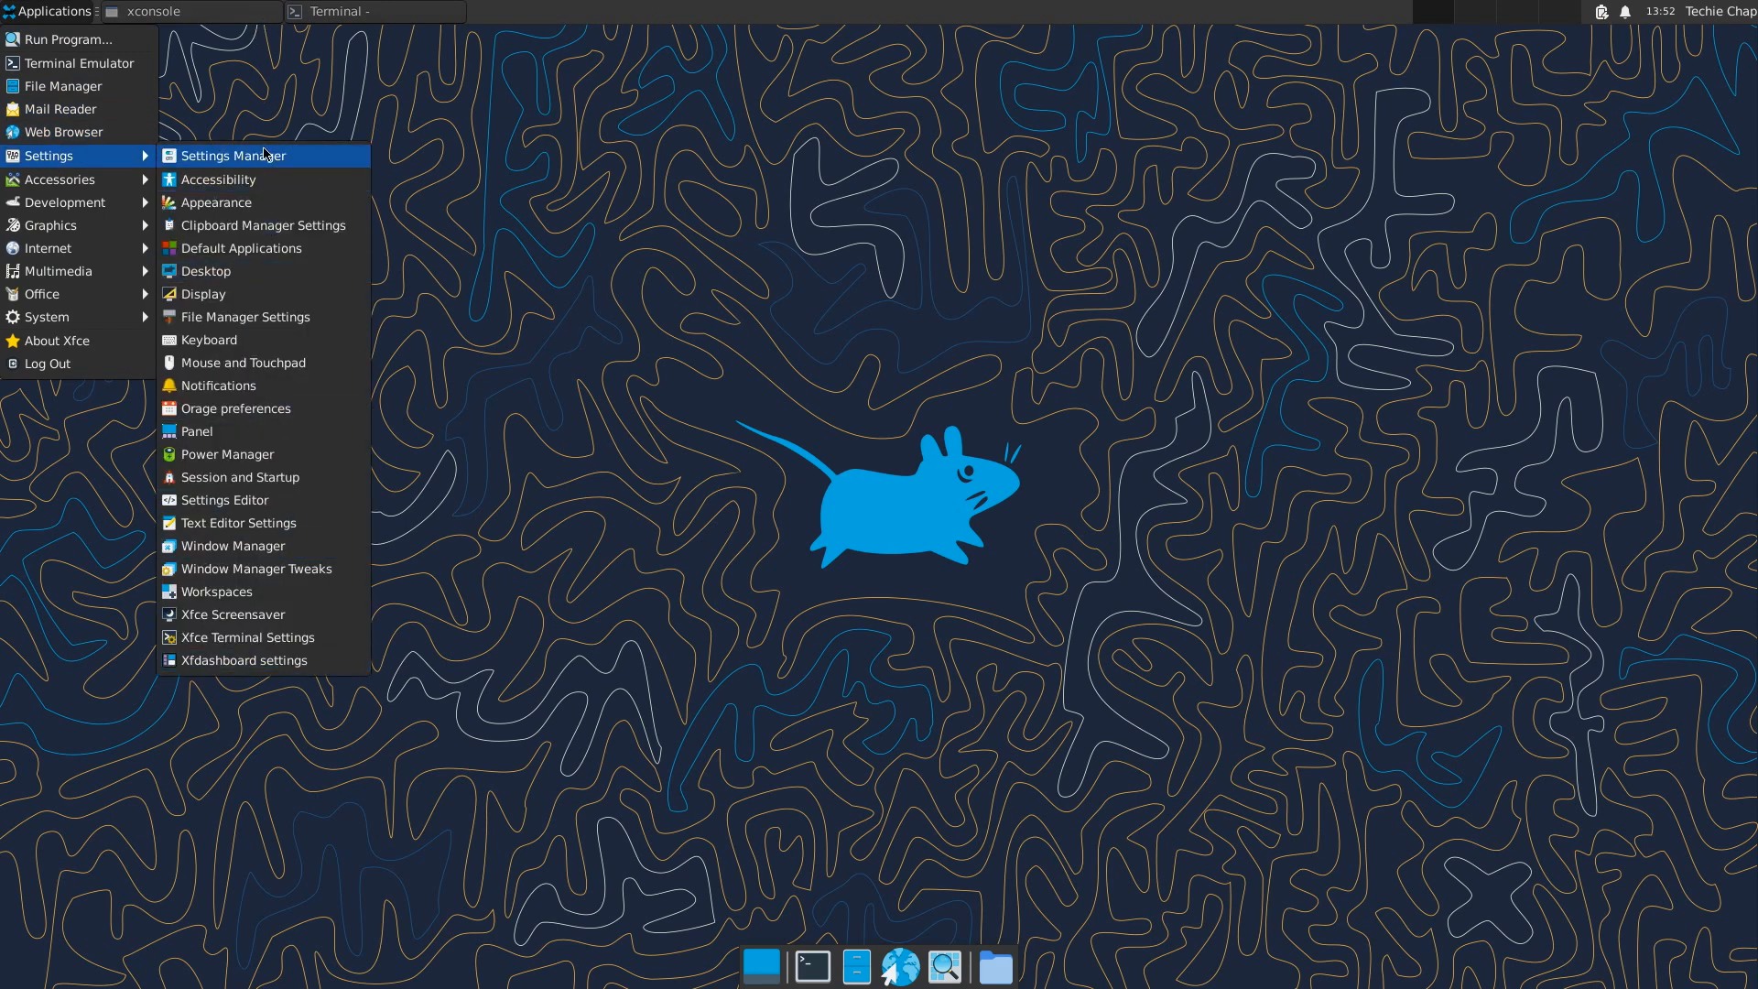
mouse_move(59, 179)
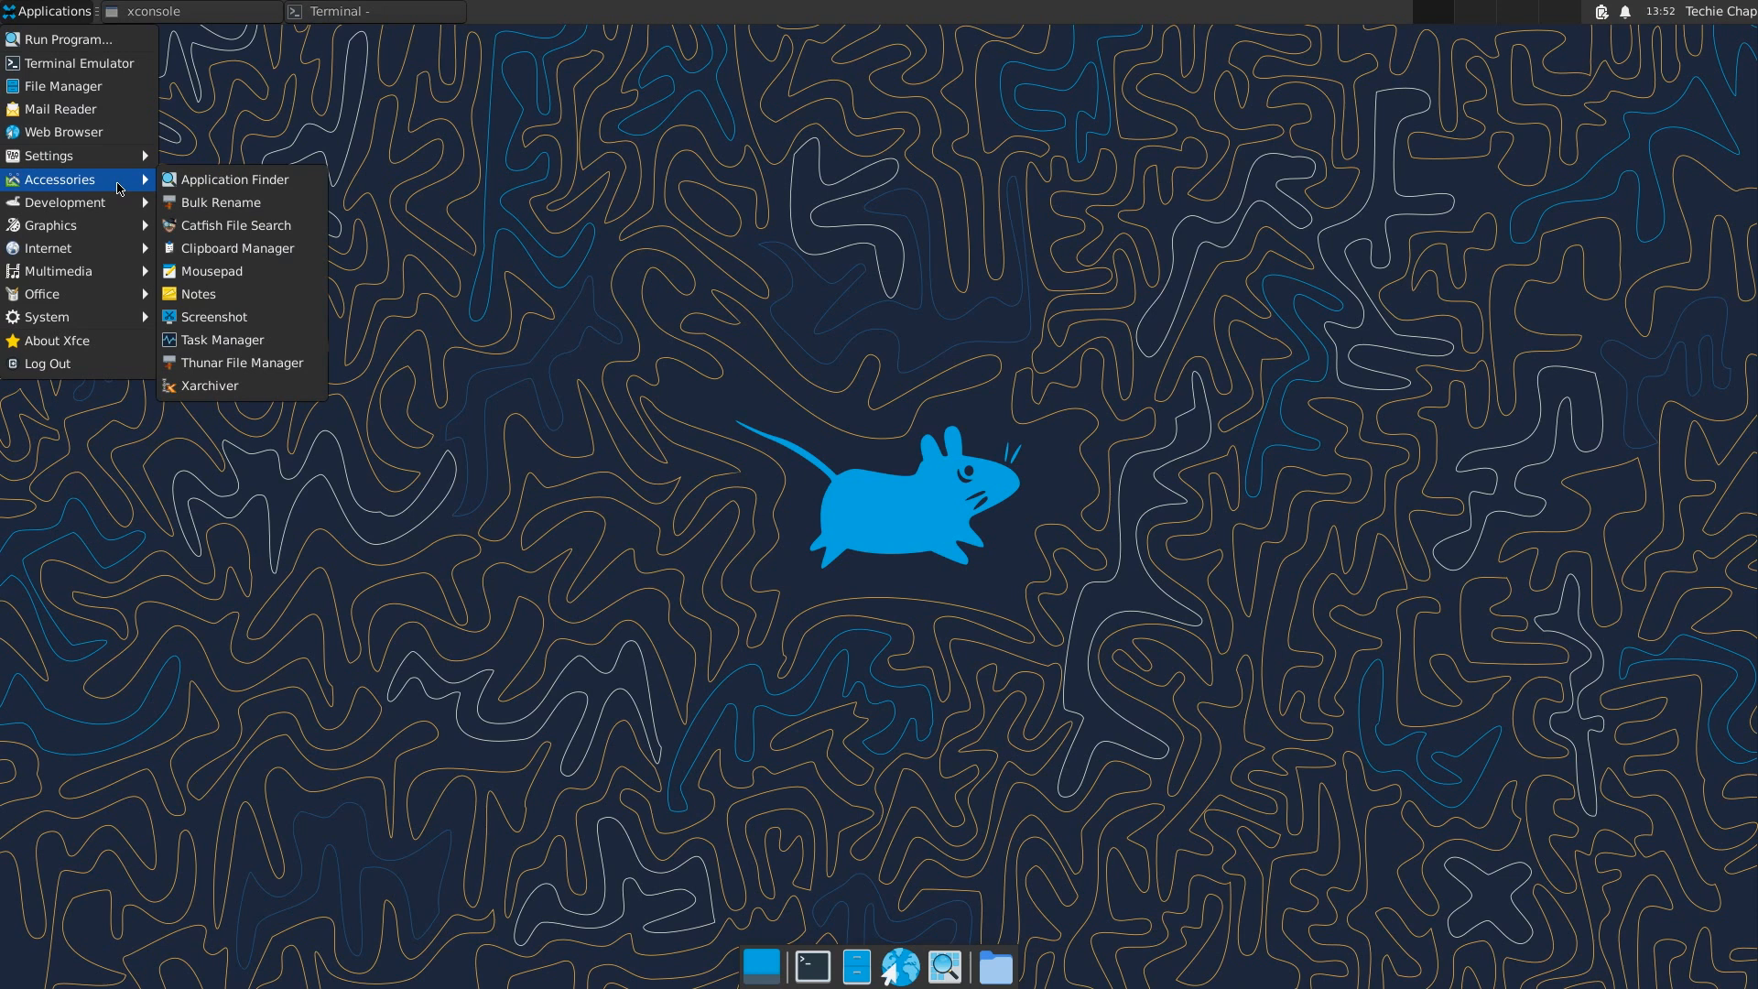
mouse_move(64, 203)
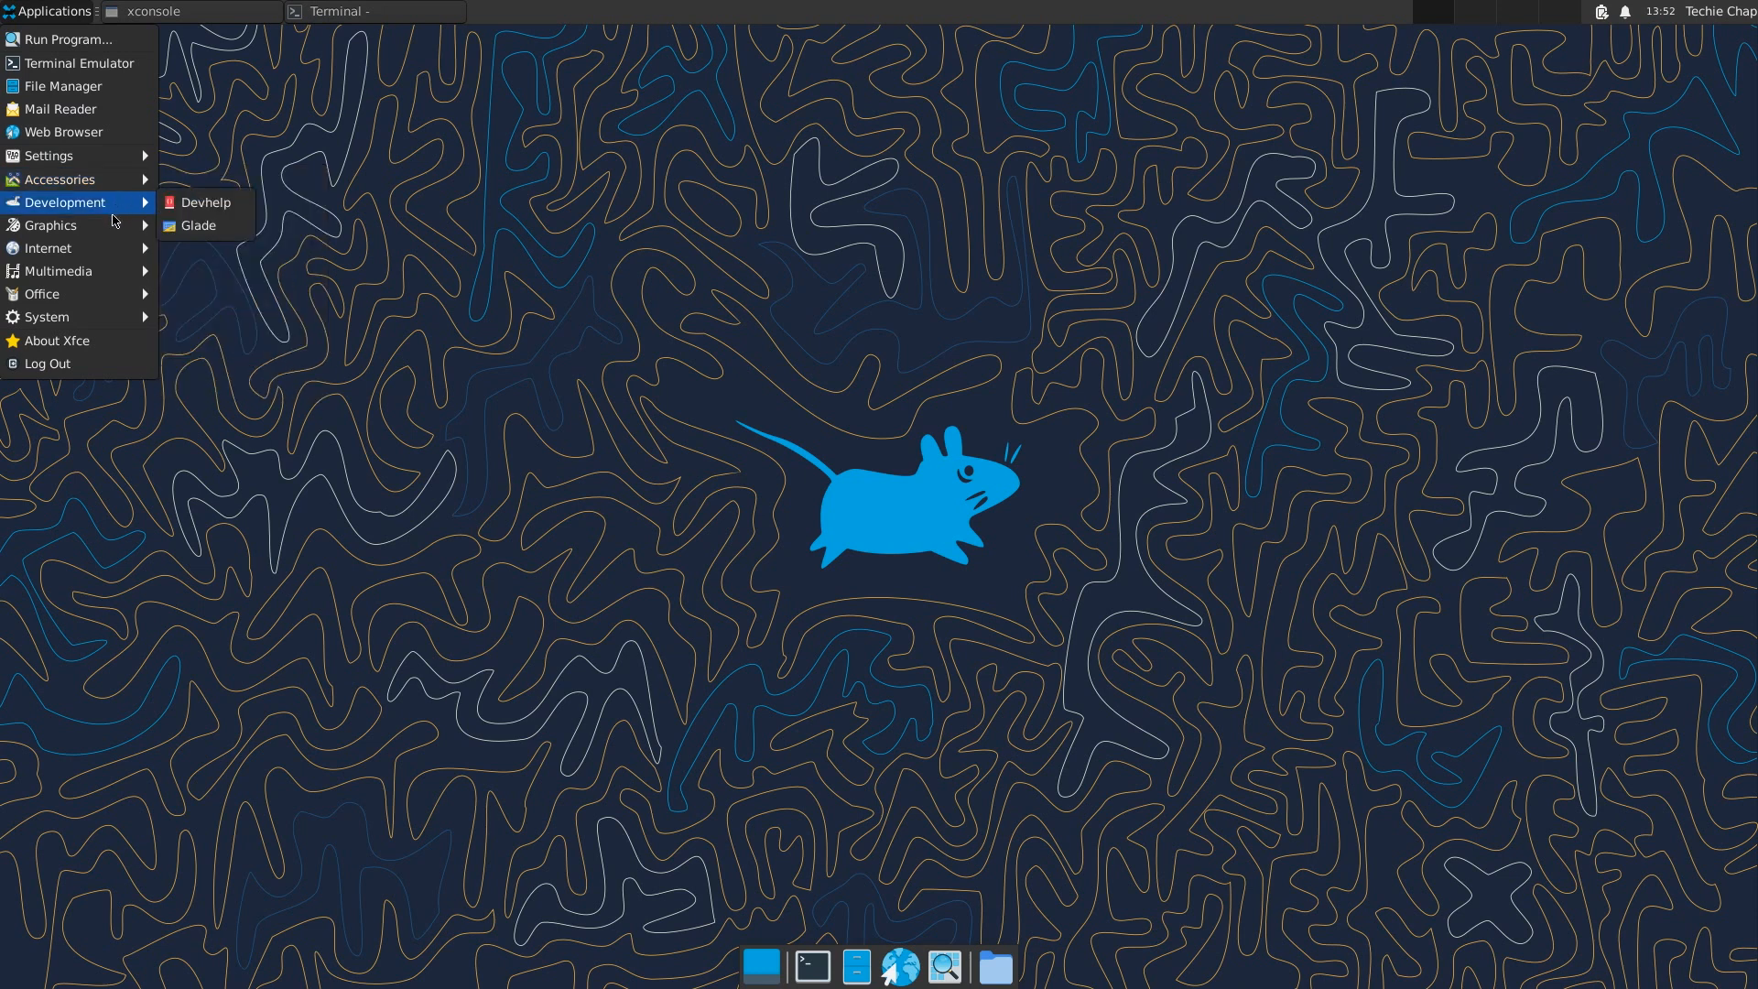
mouse_move(47, 247)
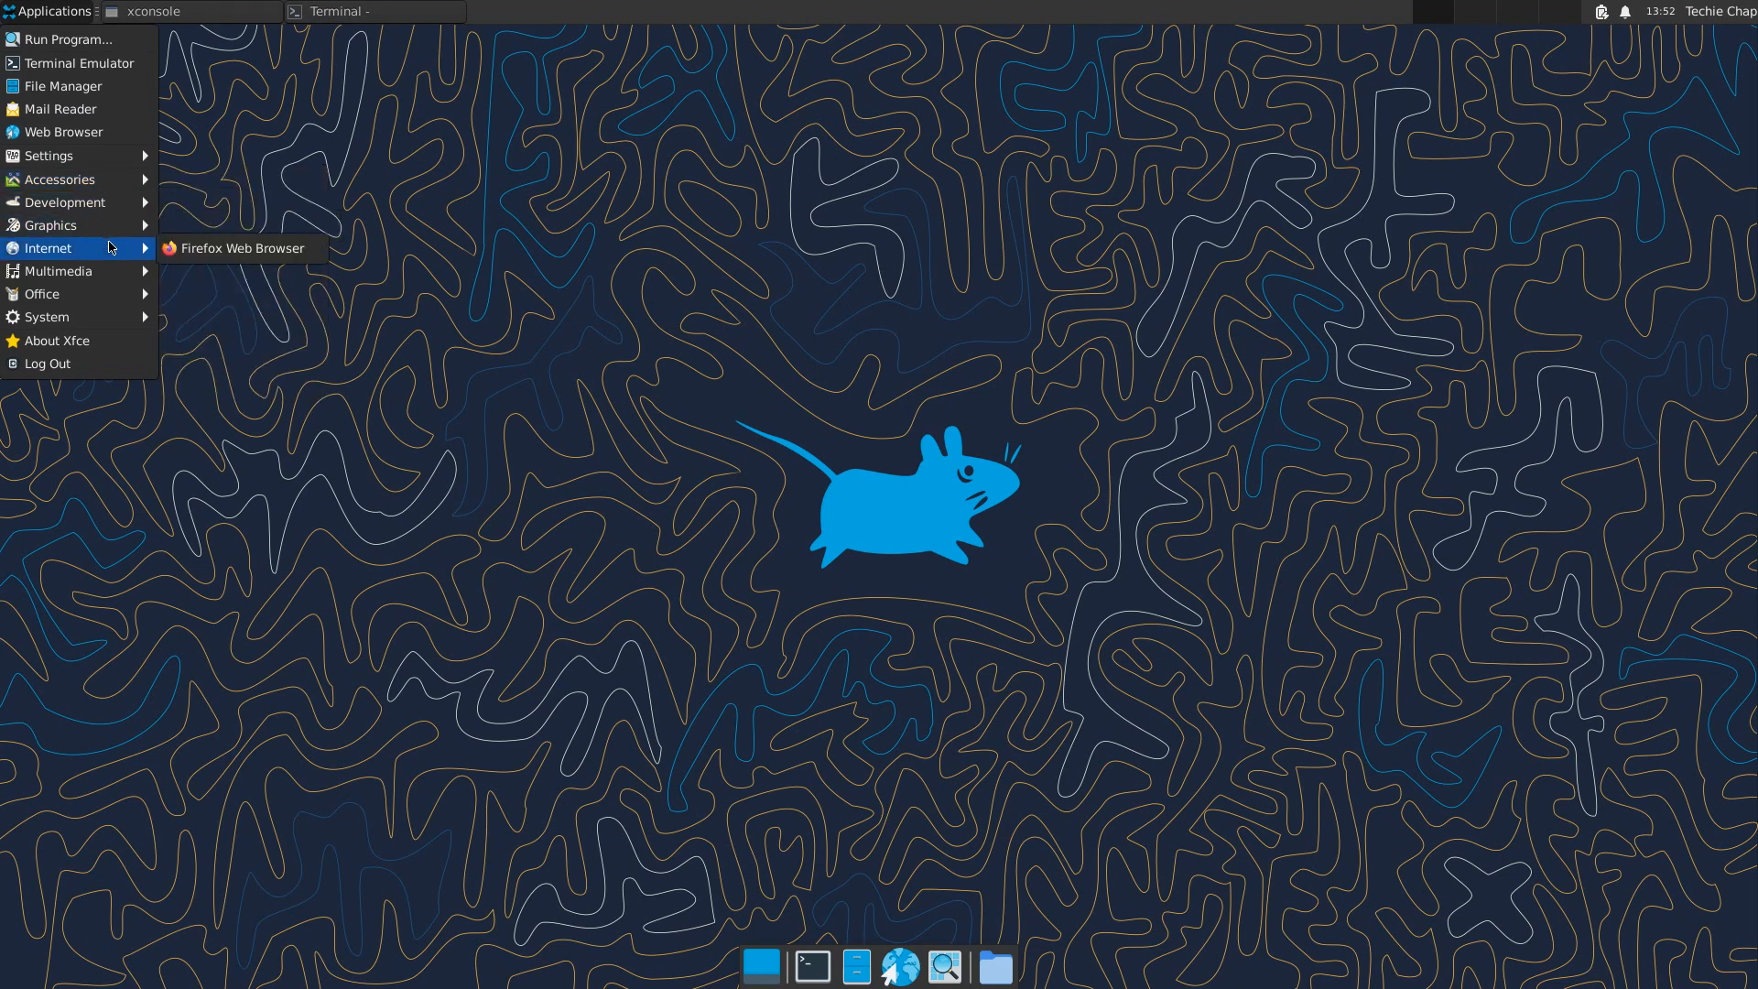
mouse_move(57, 271)
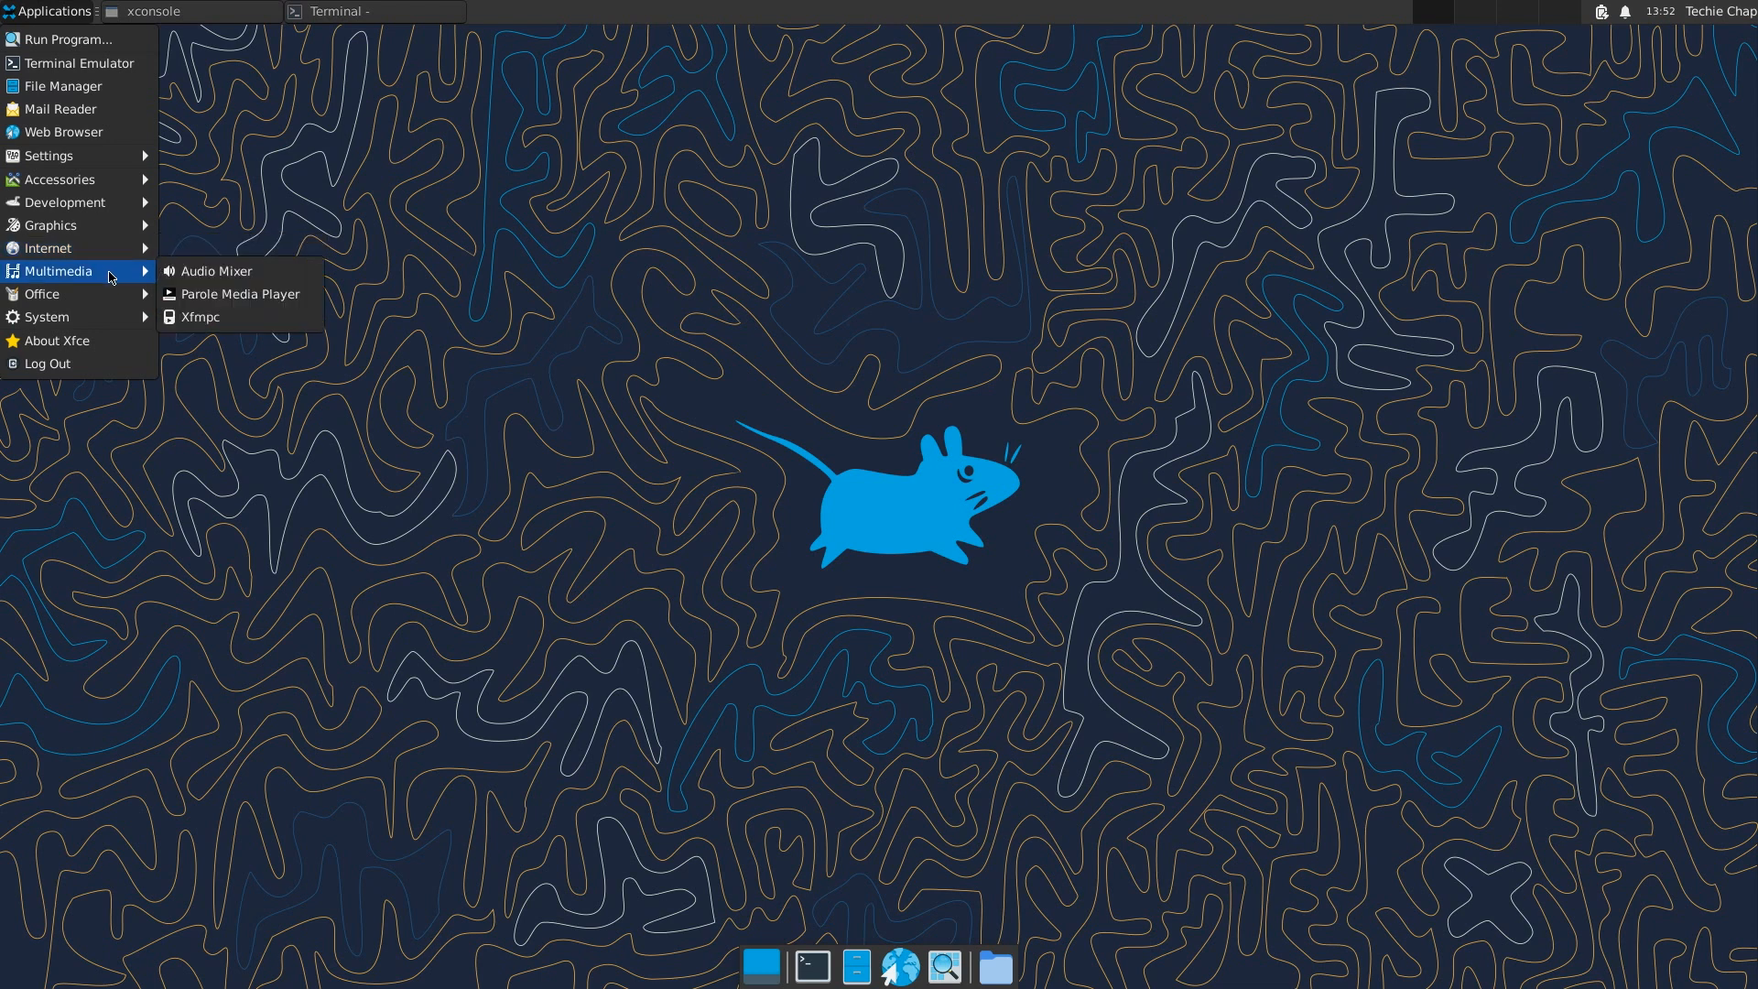
mouse_move(44, 293)
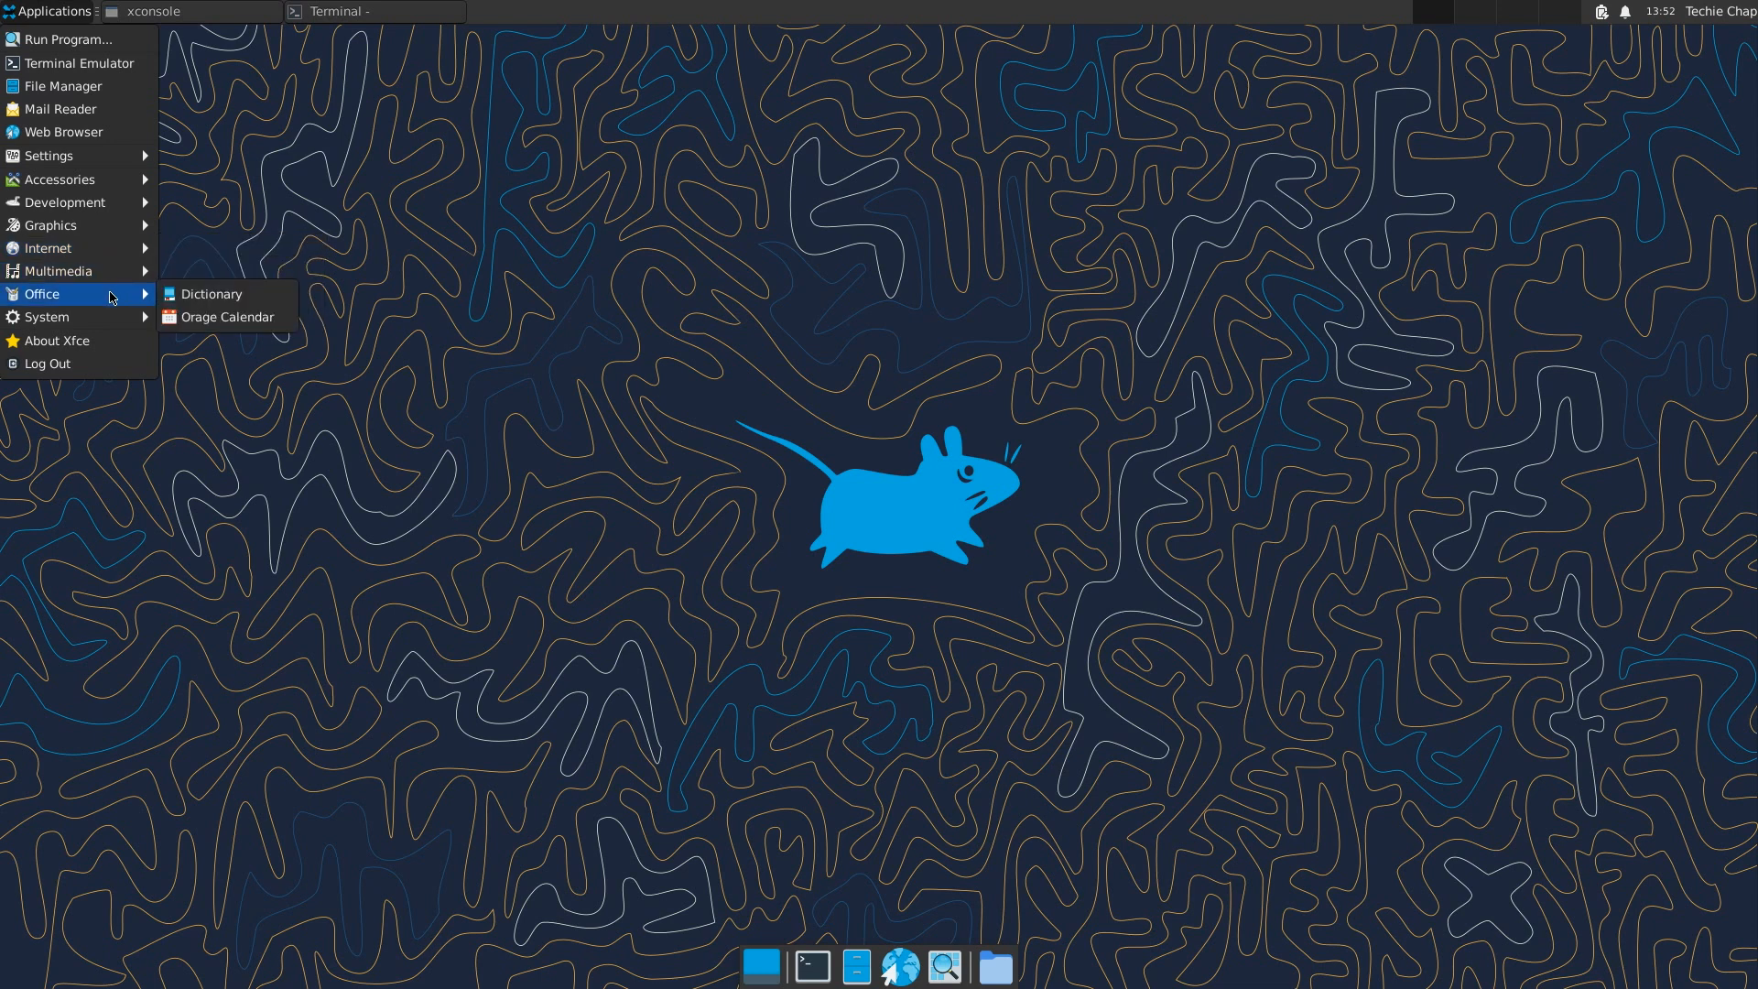
mouse_move(46, 317)
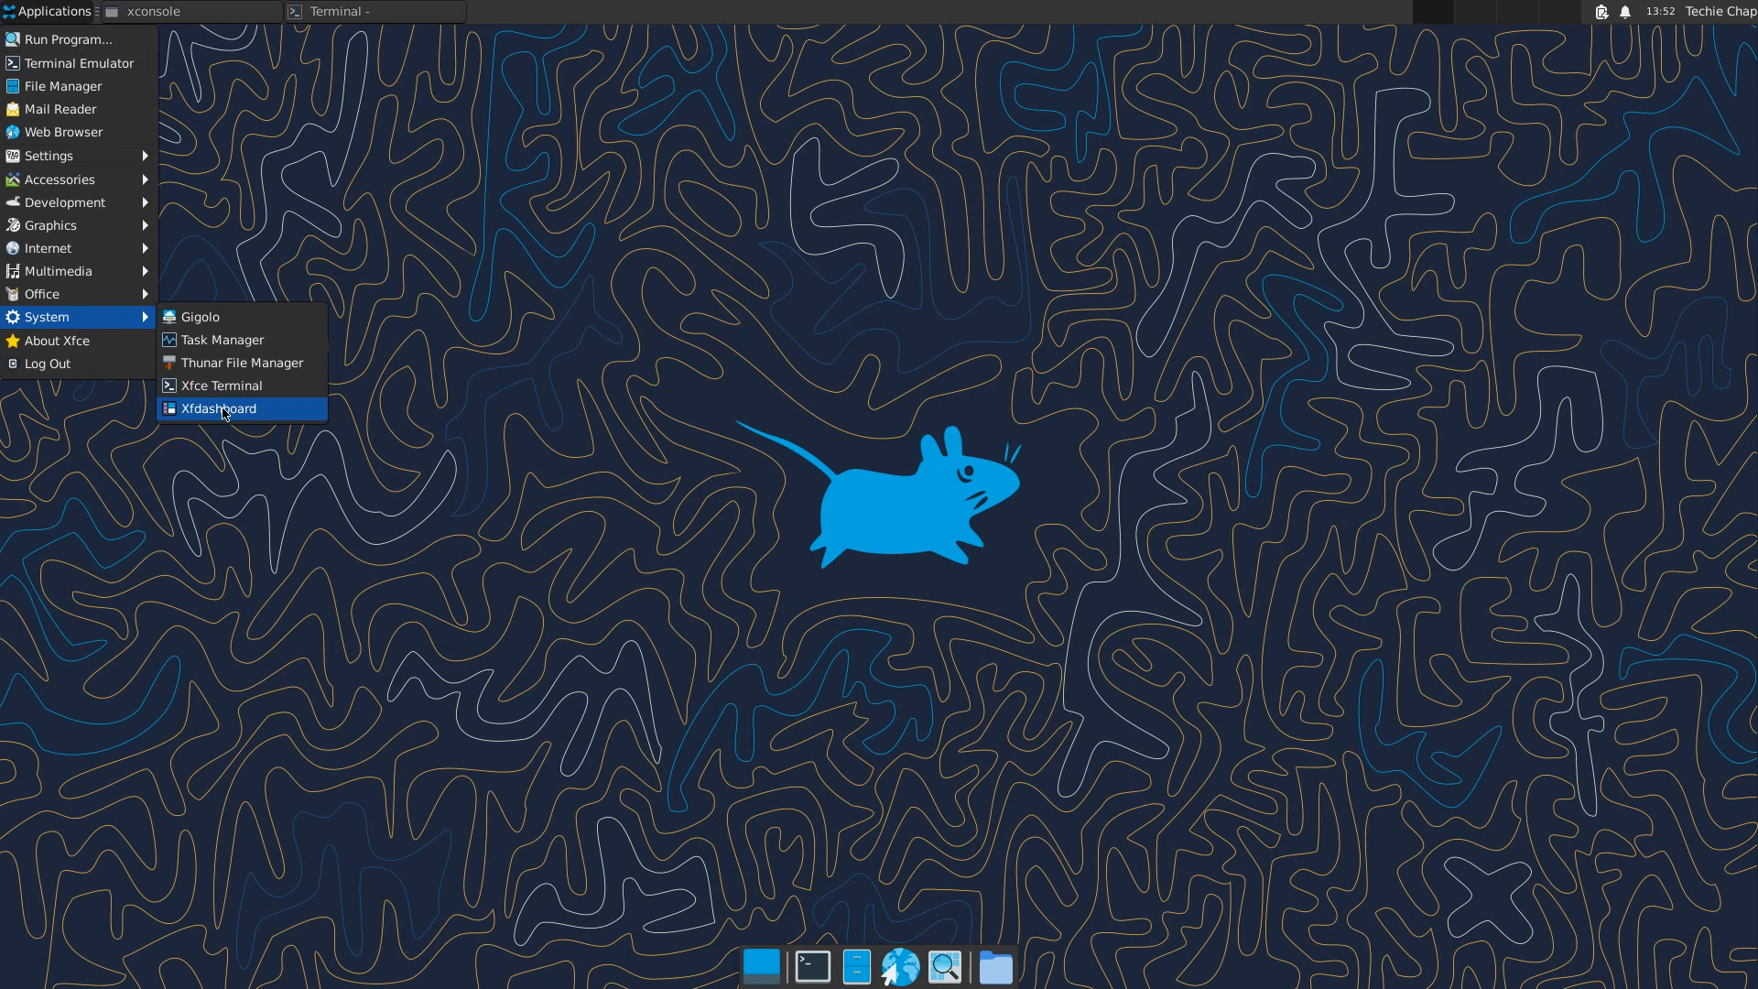
left_click(222, 340)
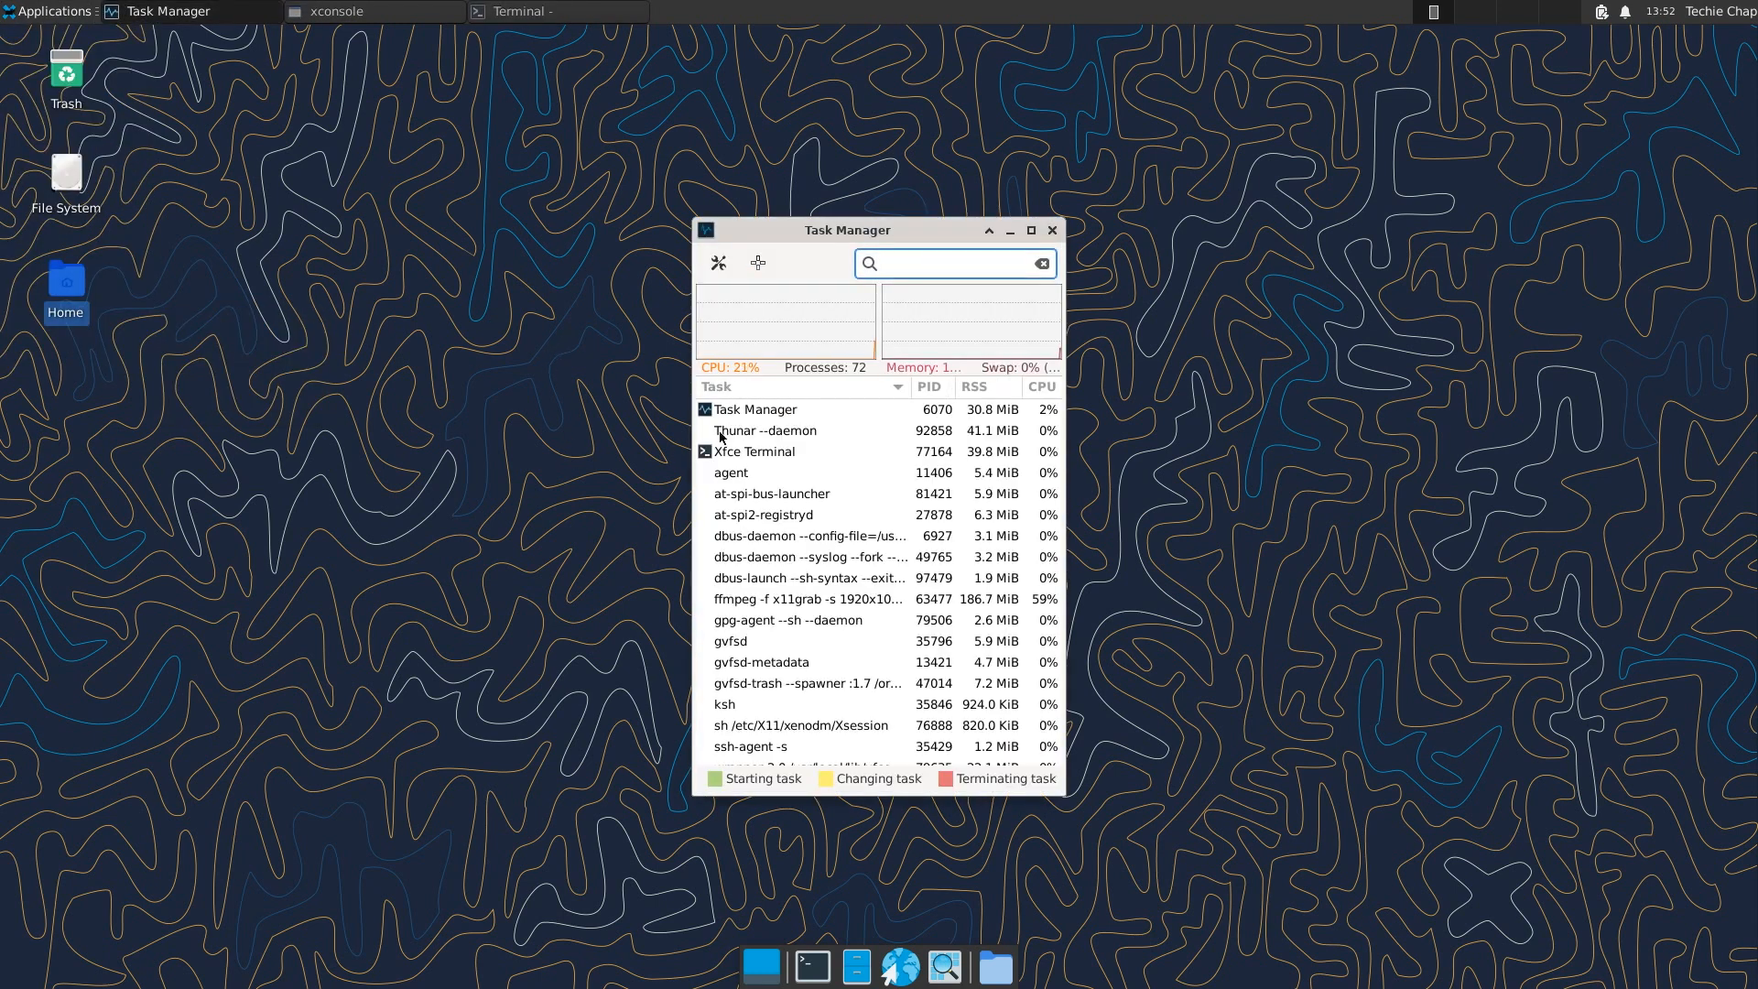
Step: Widen Task Manager to review processes and memory use, then close it
left_click(807, 597)
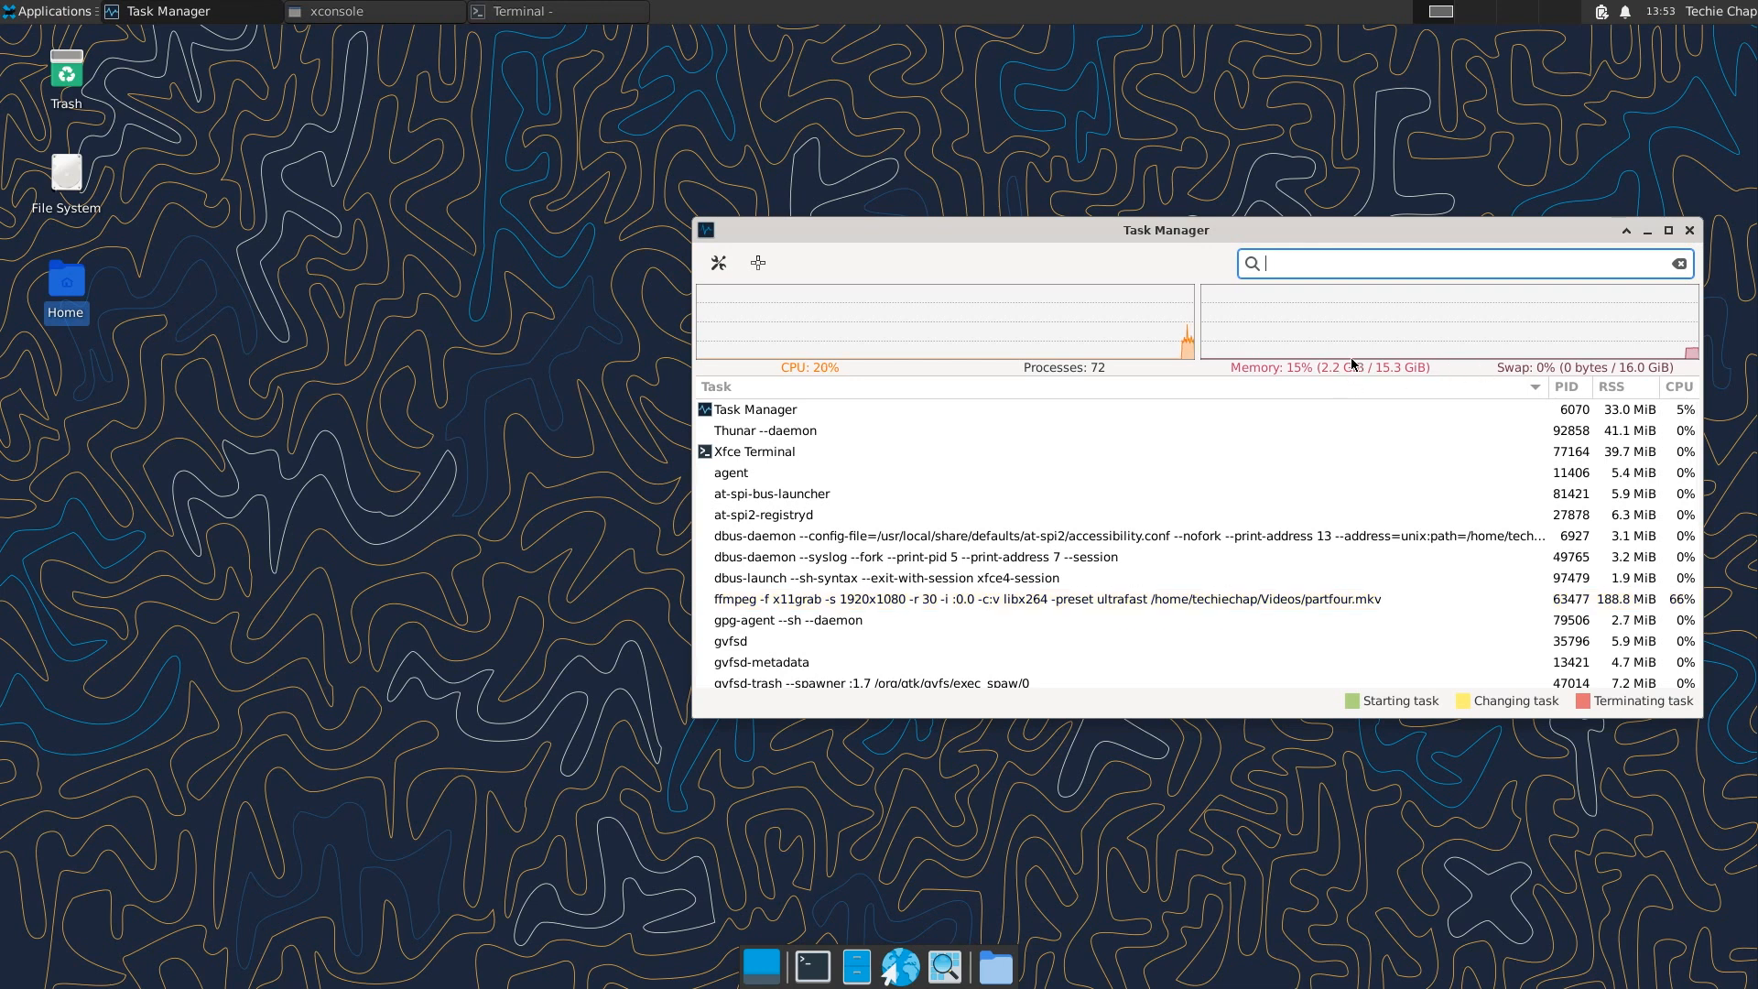
mouse_move(1337, 373)
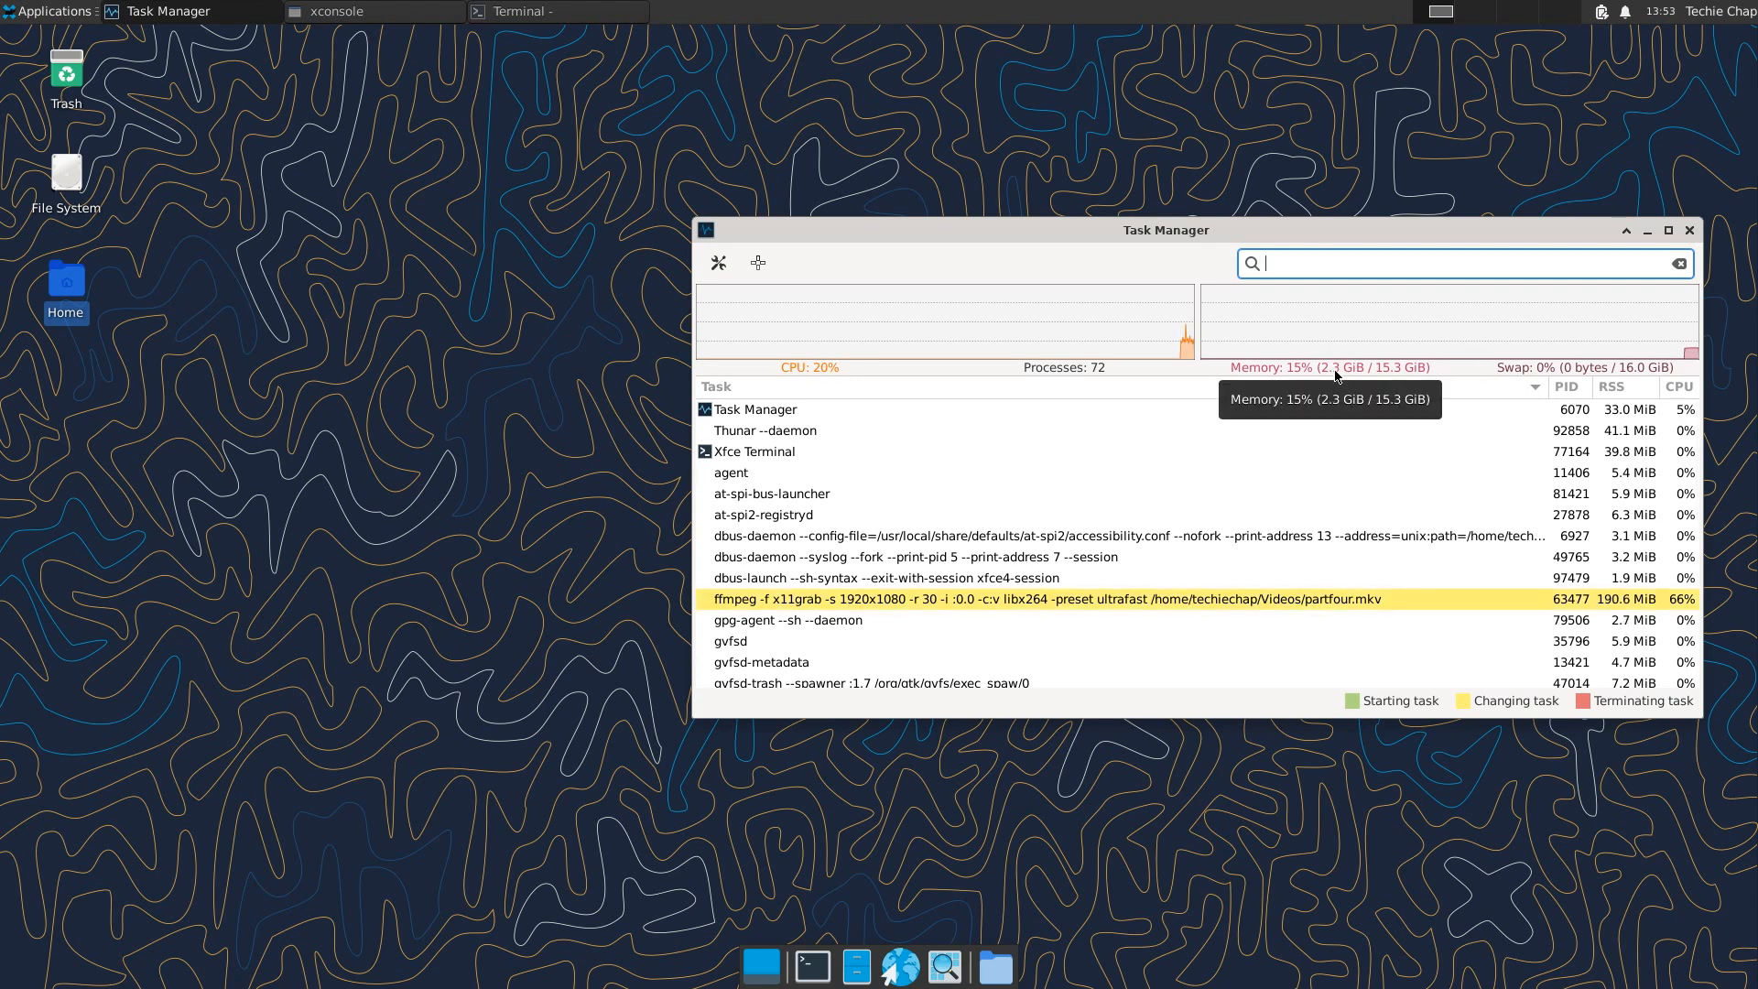
mouse_move(1278, 439)
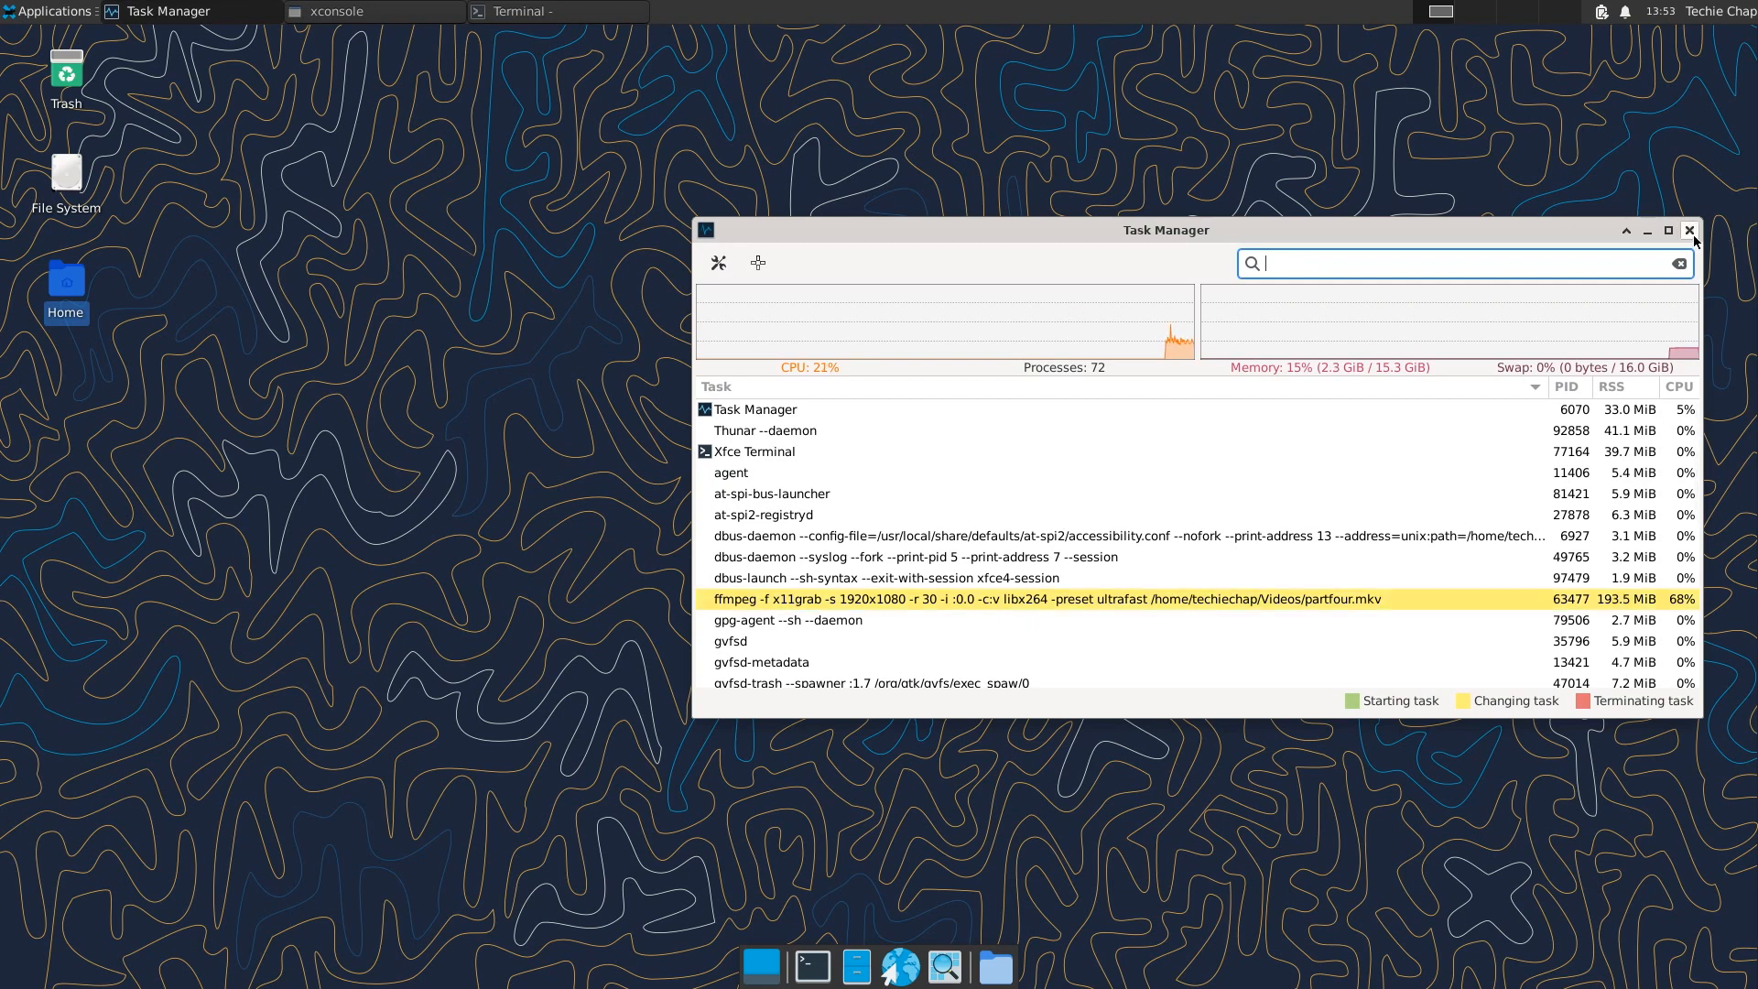
left_click(1688, 231)
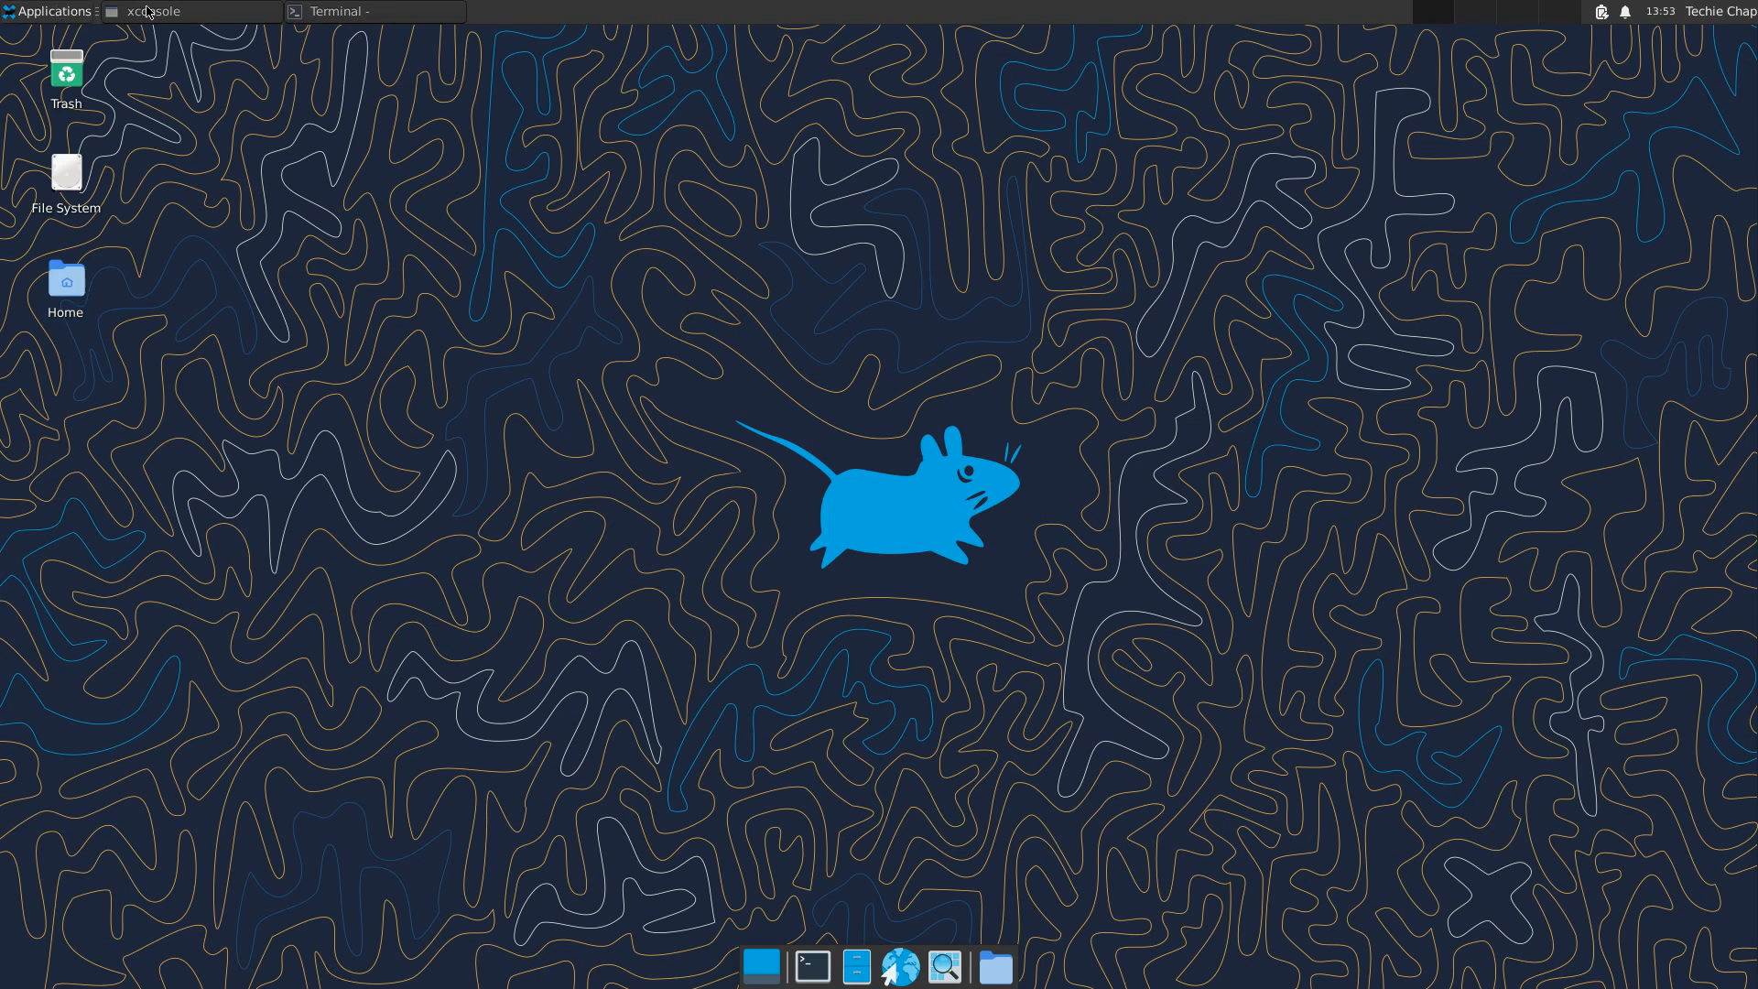
Step: View About Xfce from the Applications menu showing OpenBSD 7.4 and Xfce 4.18, then close it
left_click(51, 11)
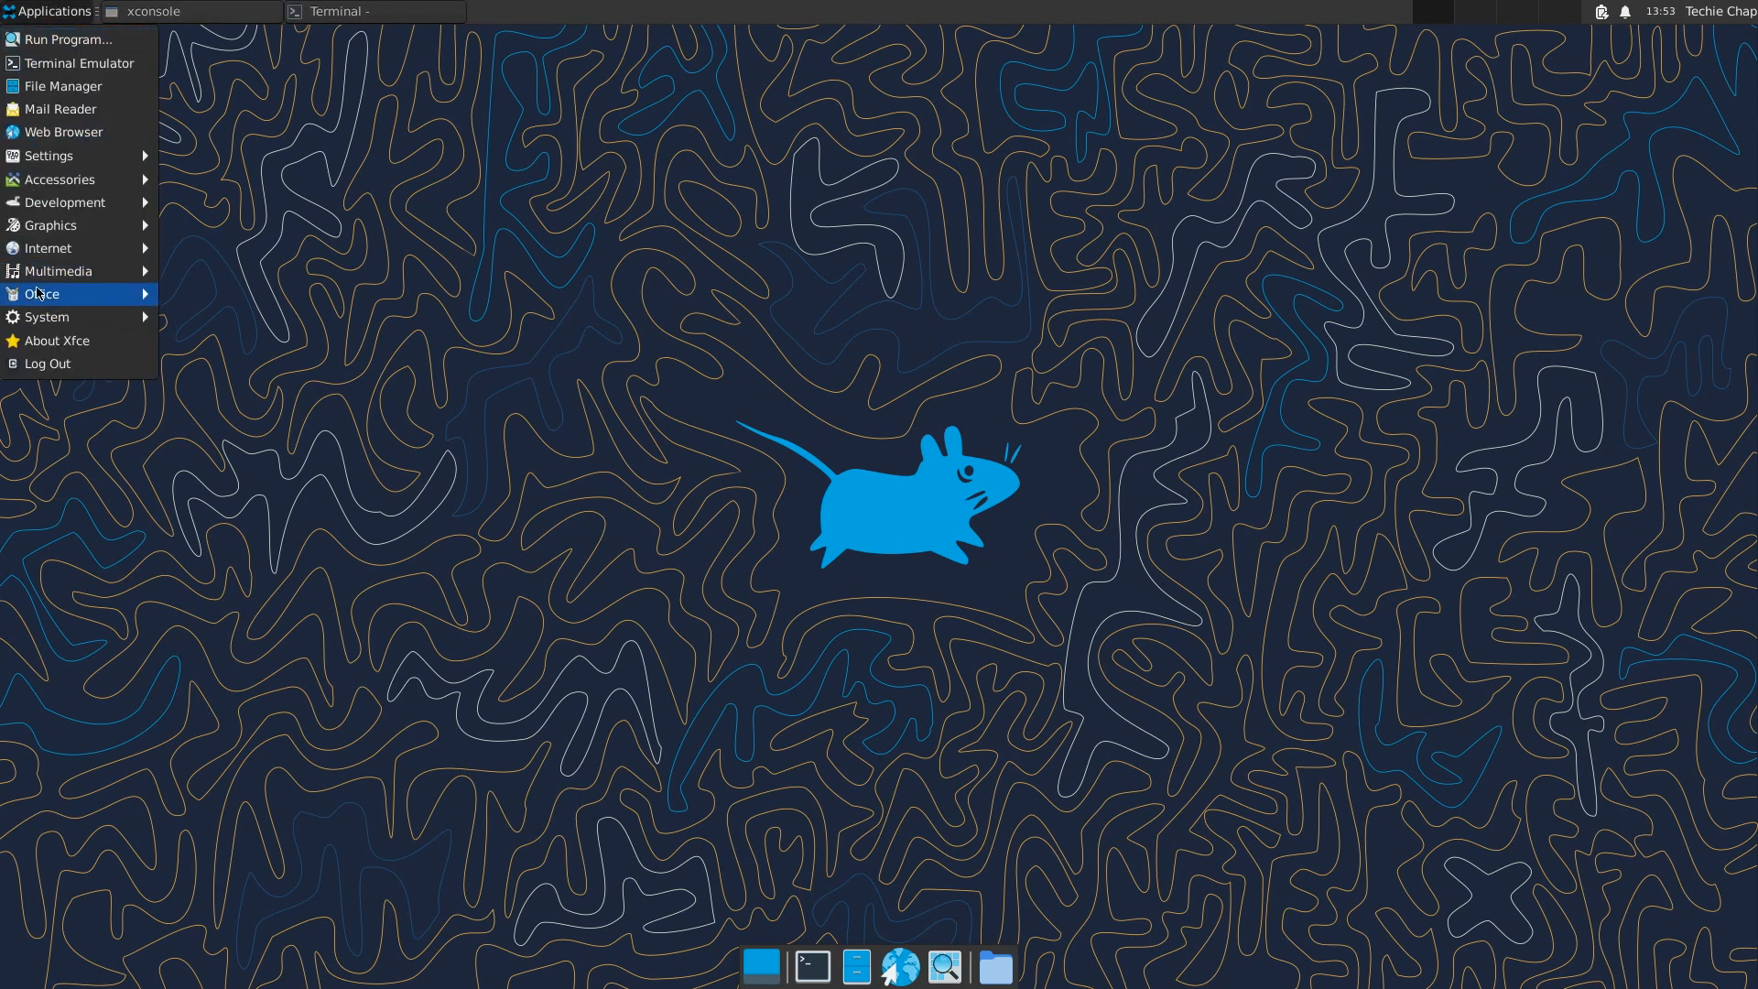
mouse_move(48, 317)
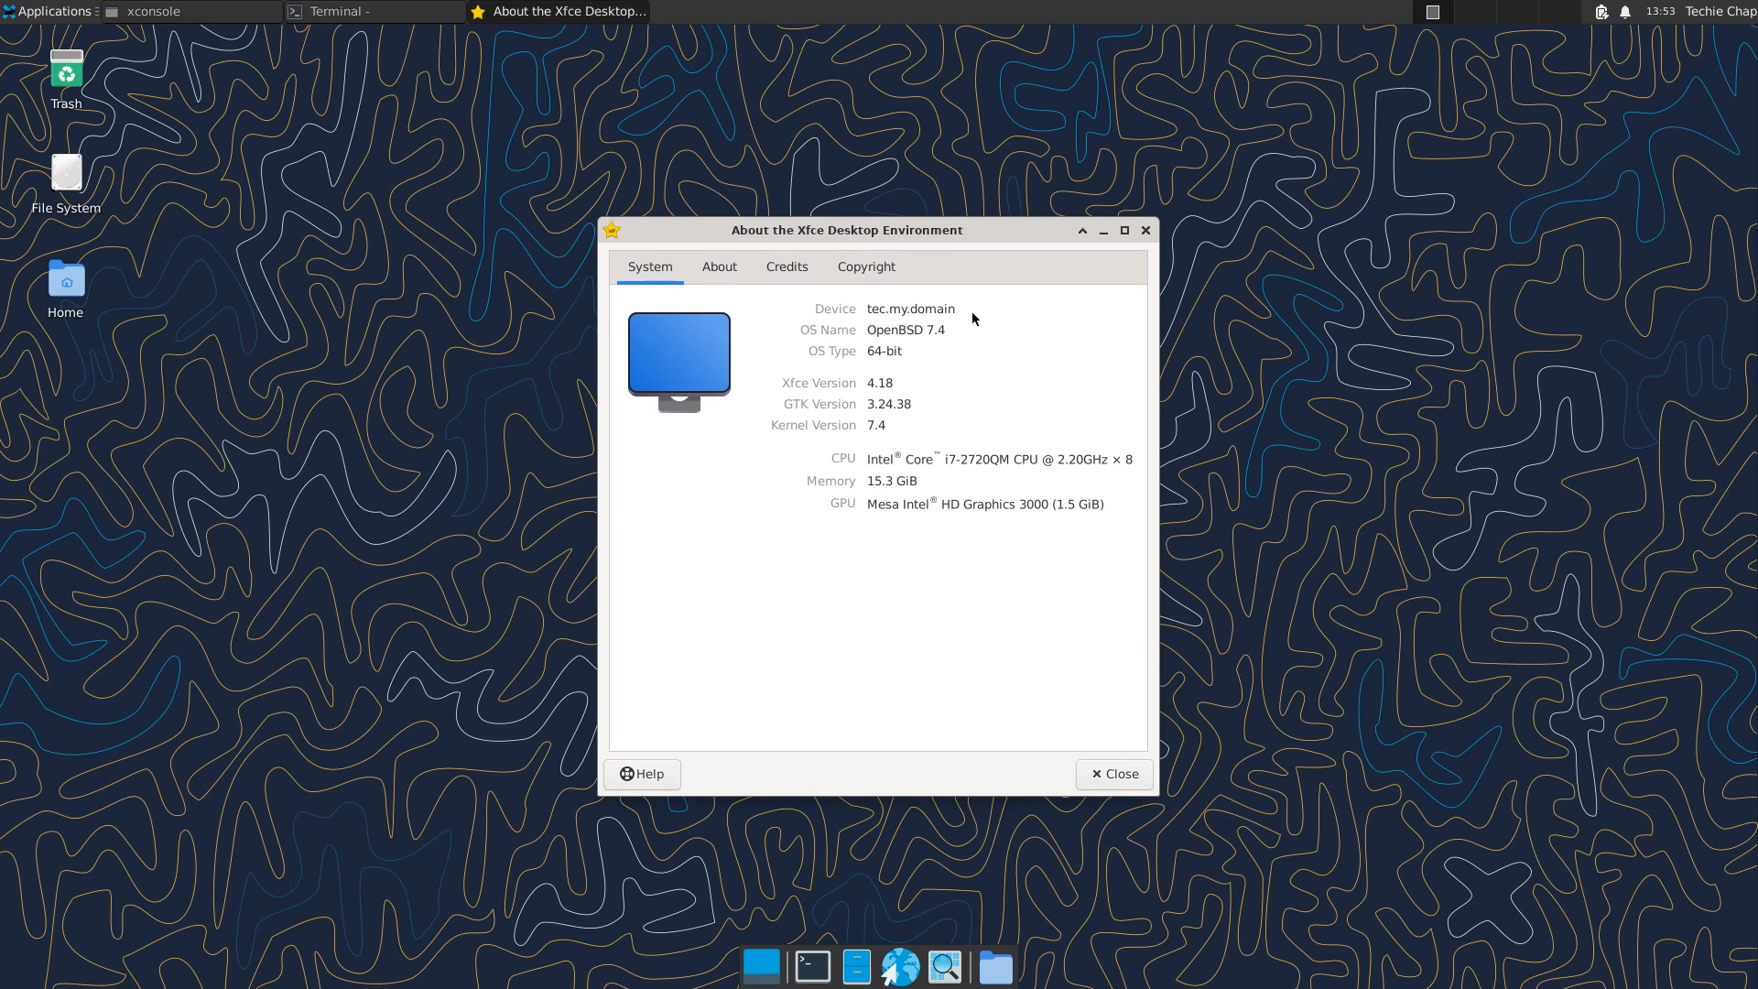
mouse_move(835, 334)
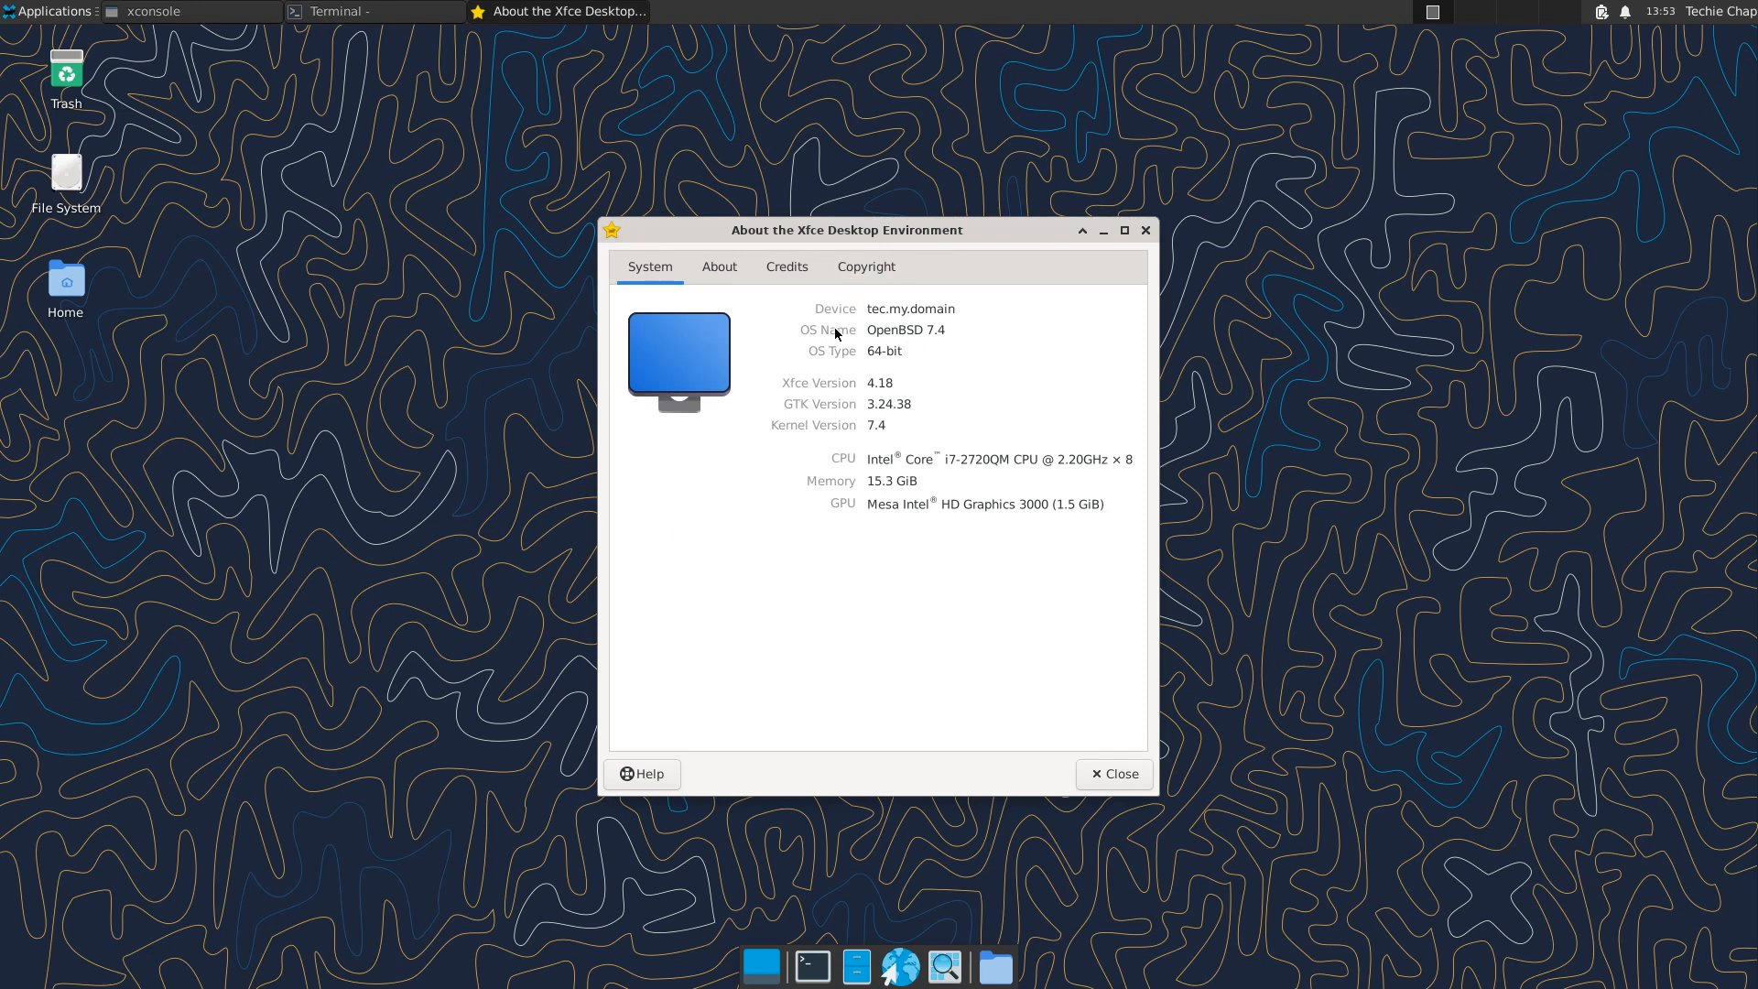
mouse_move(892, 359)
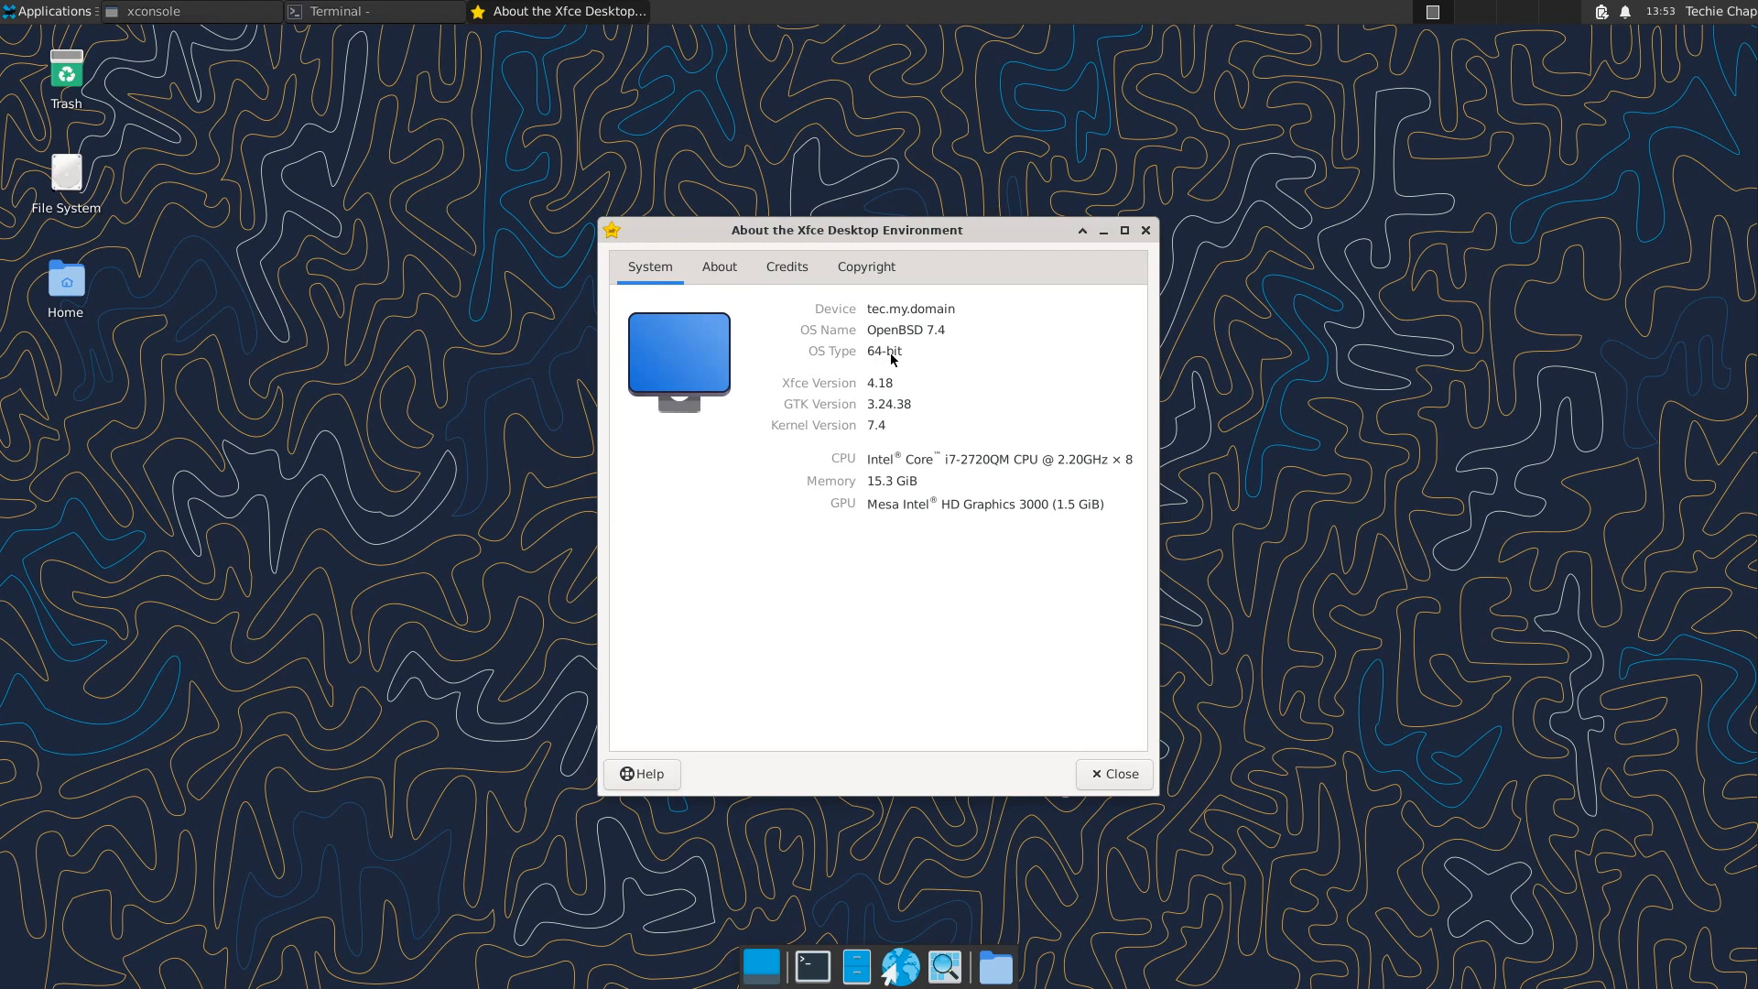
mouse_move(899, 416)
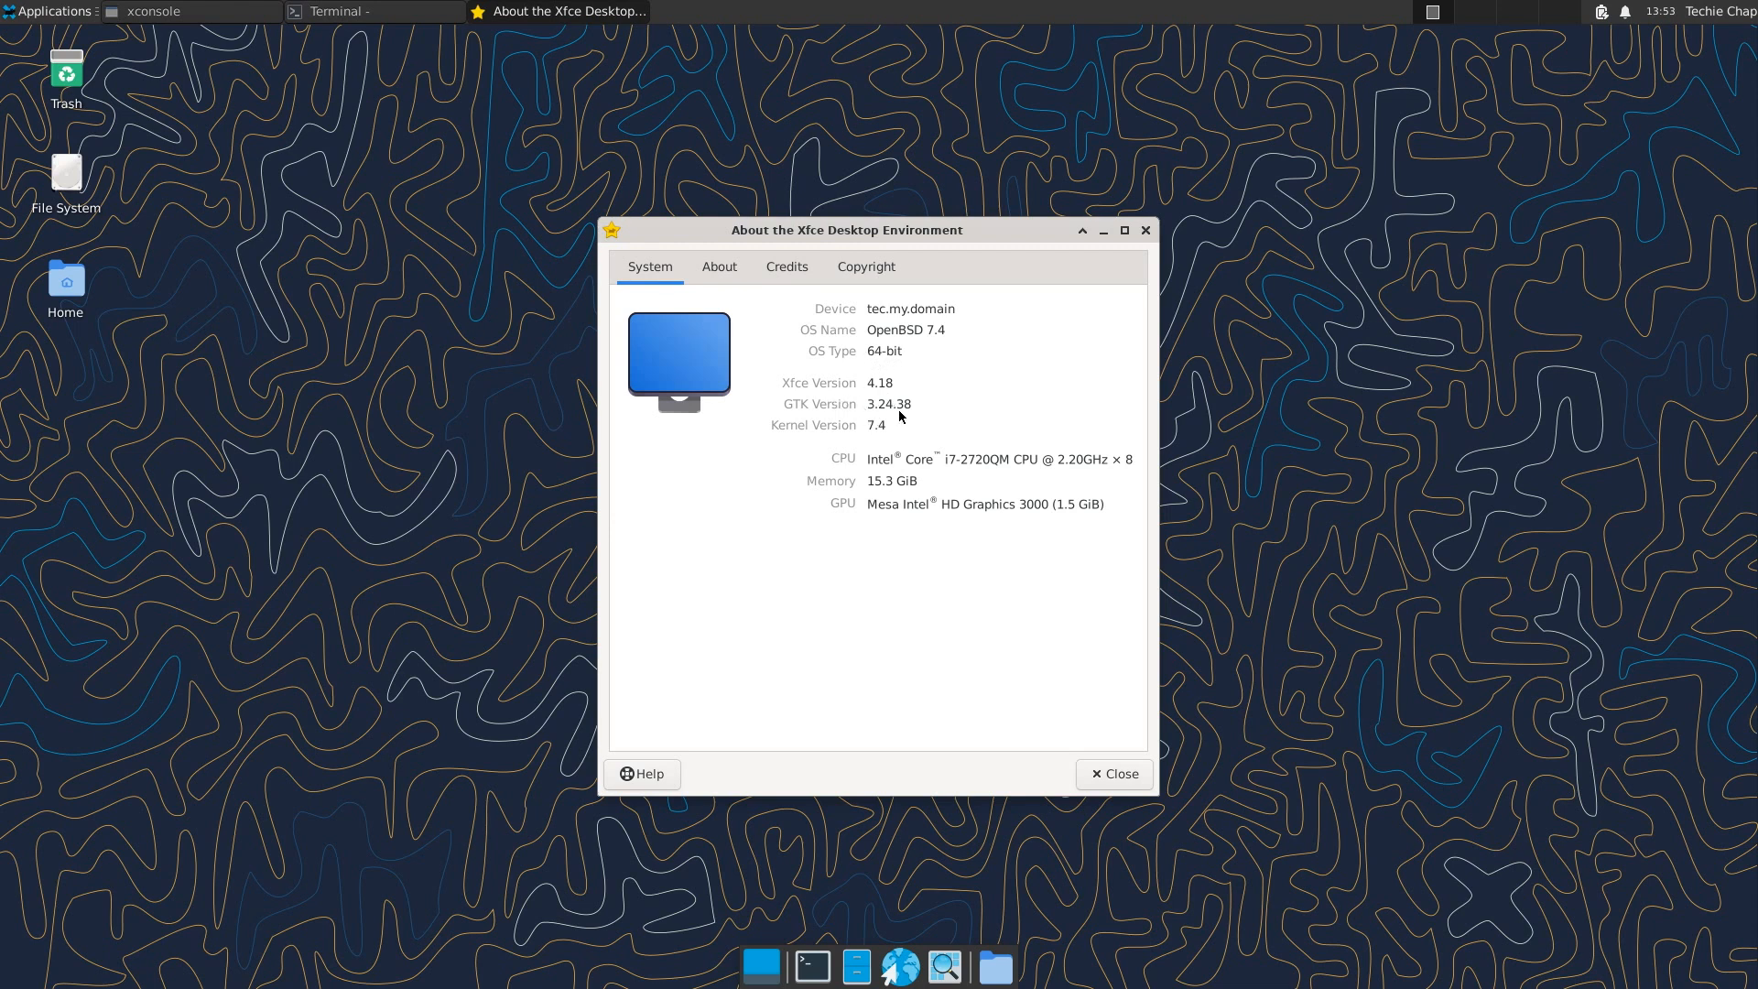
mouse_move(907, 452)
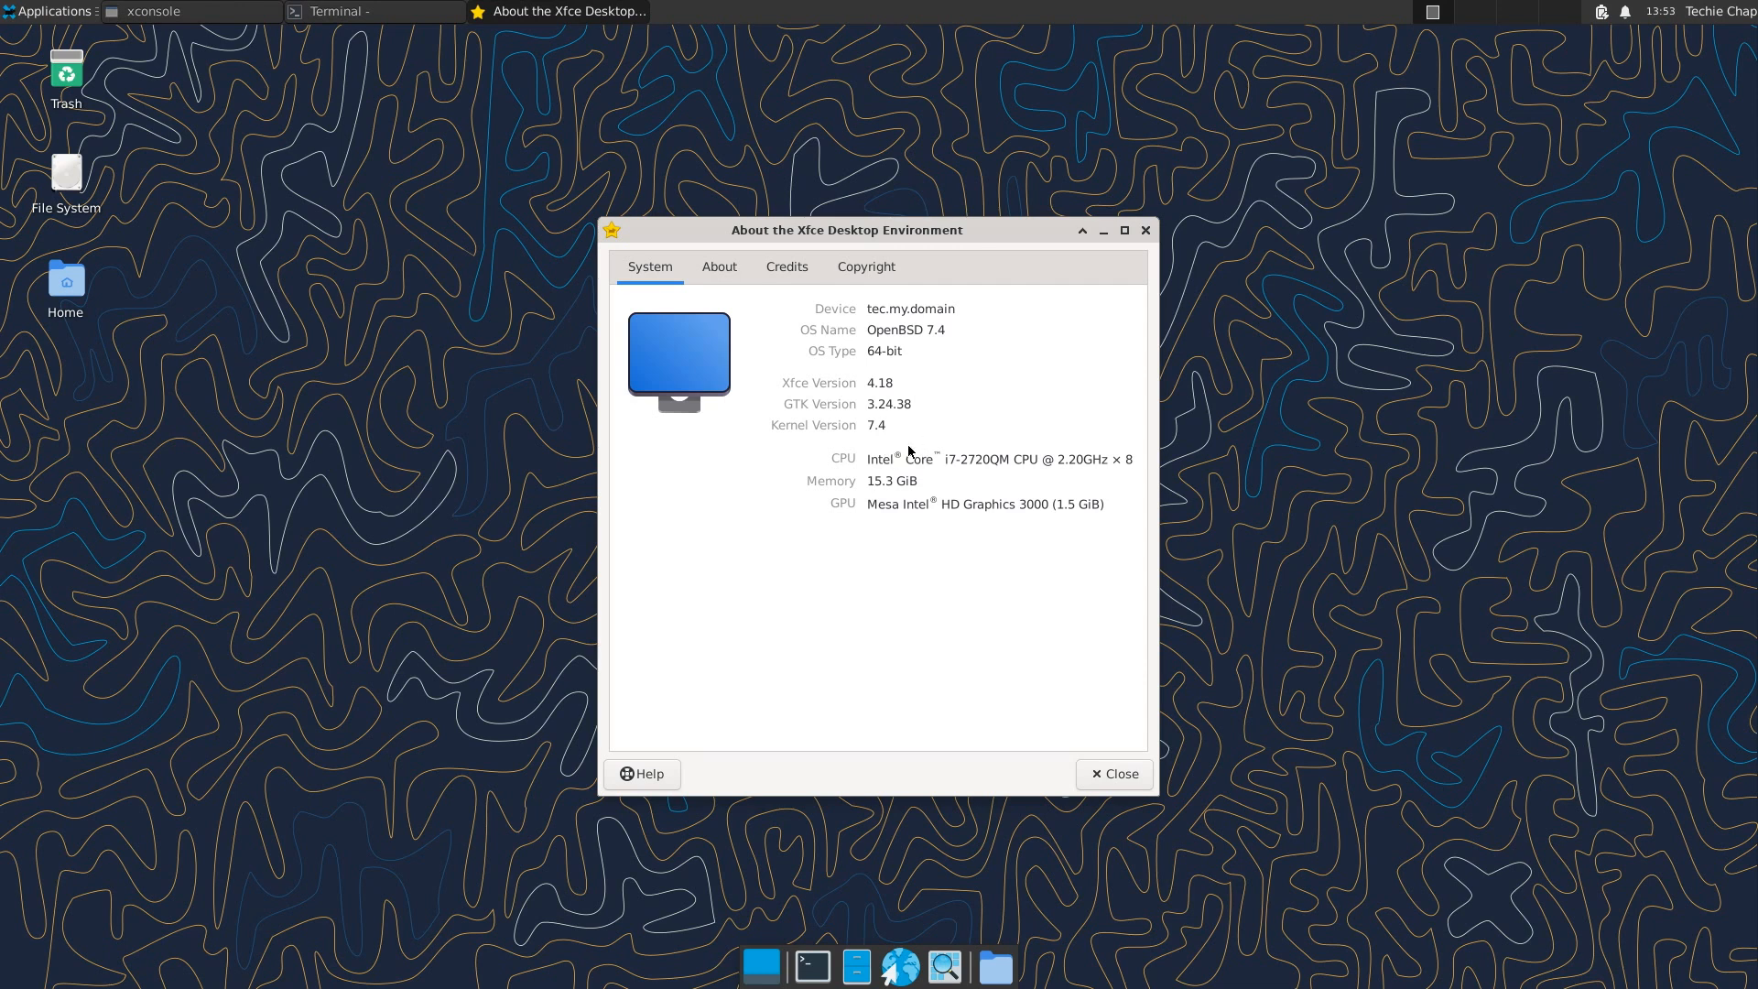
mouse_move(756, 608)
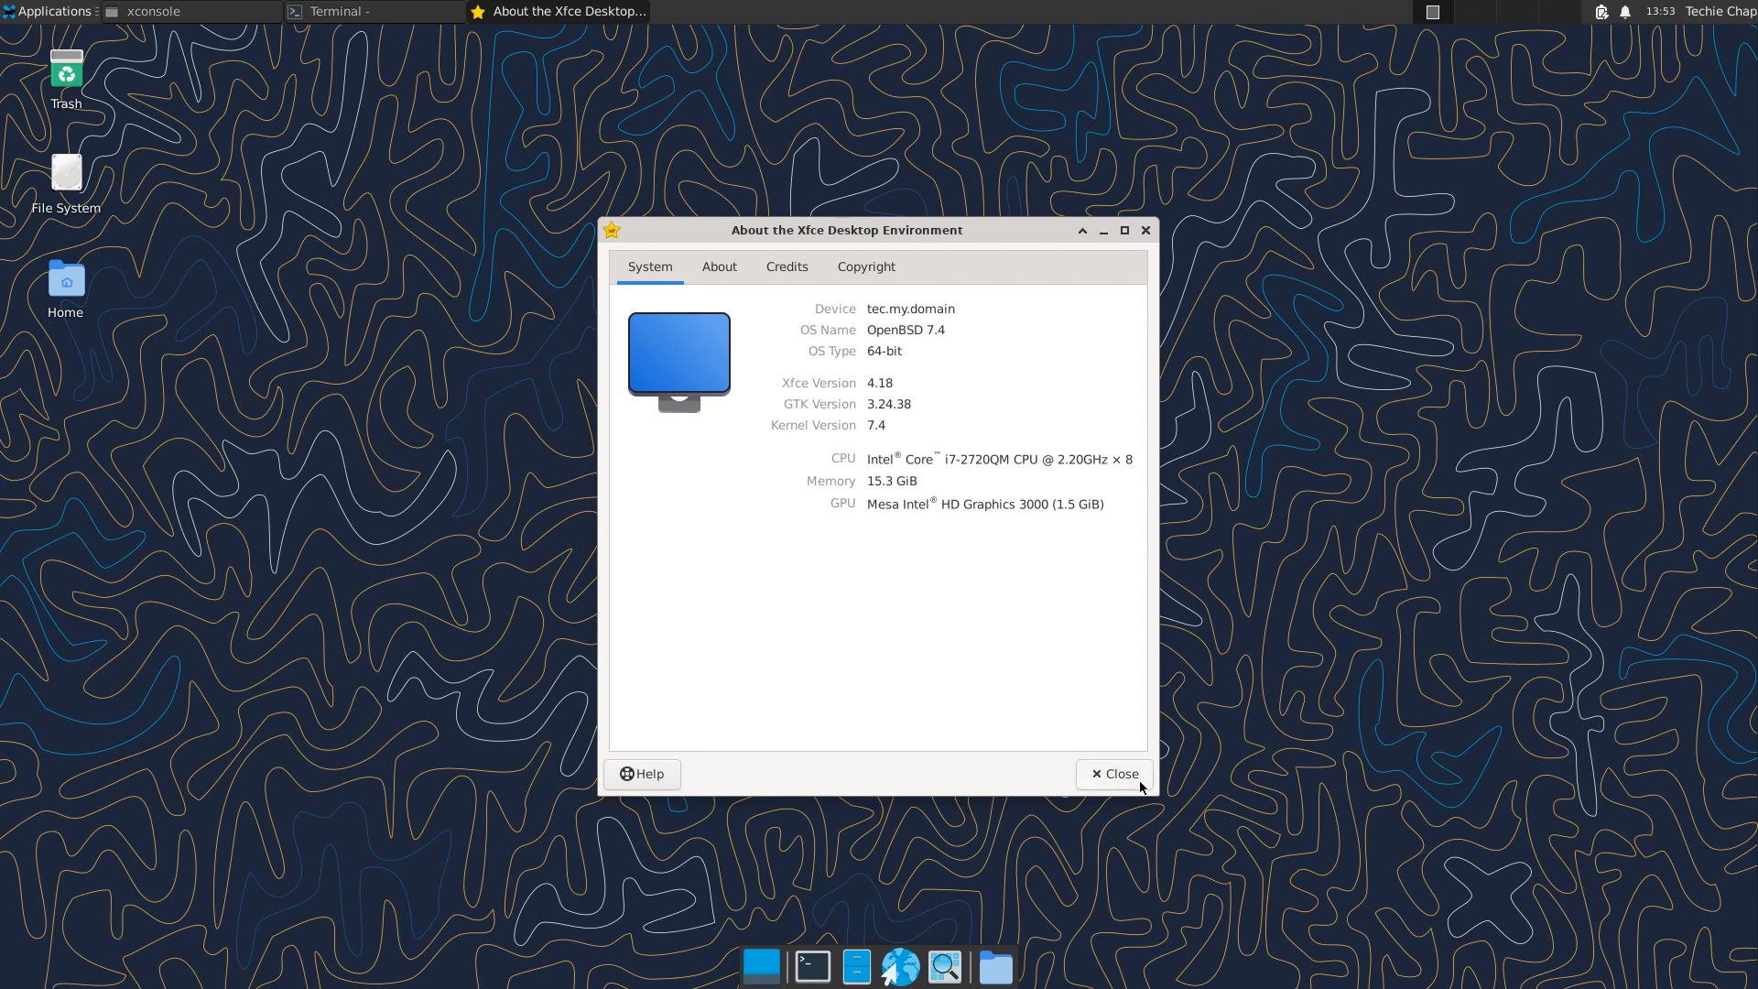
left_click(1111, 773)
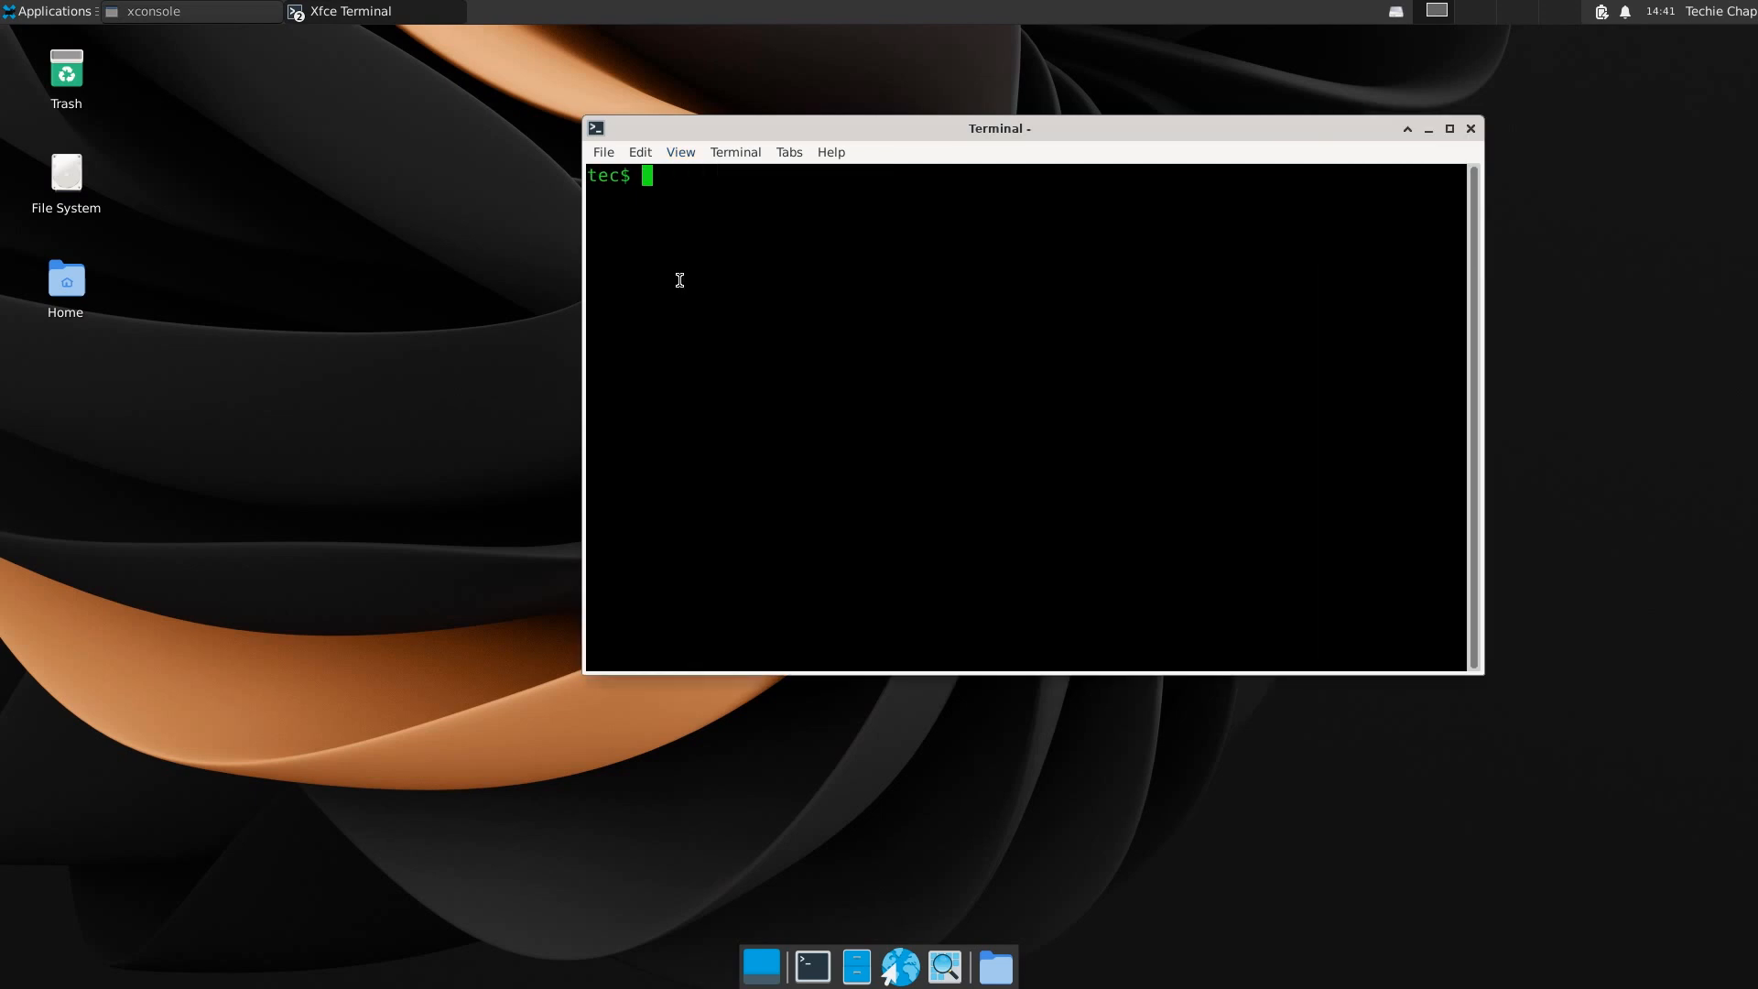
Step: Install htop-3.2.2 with 'doas pkg_add htop' and the password, then launch htop
type("pkg_add")
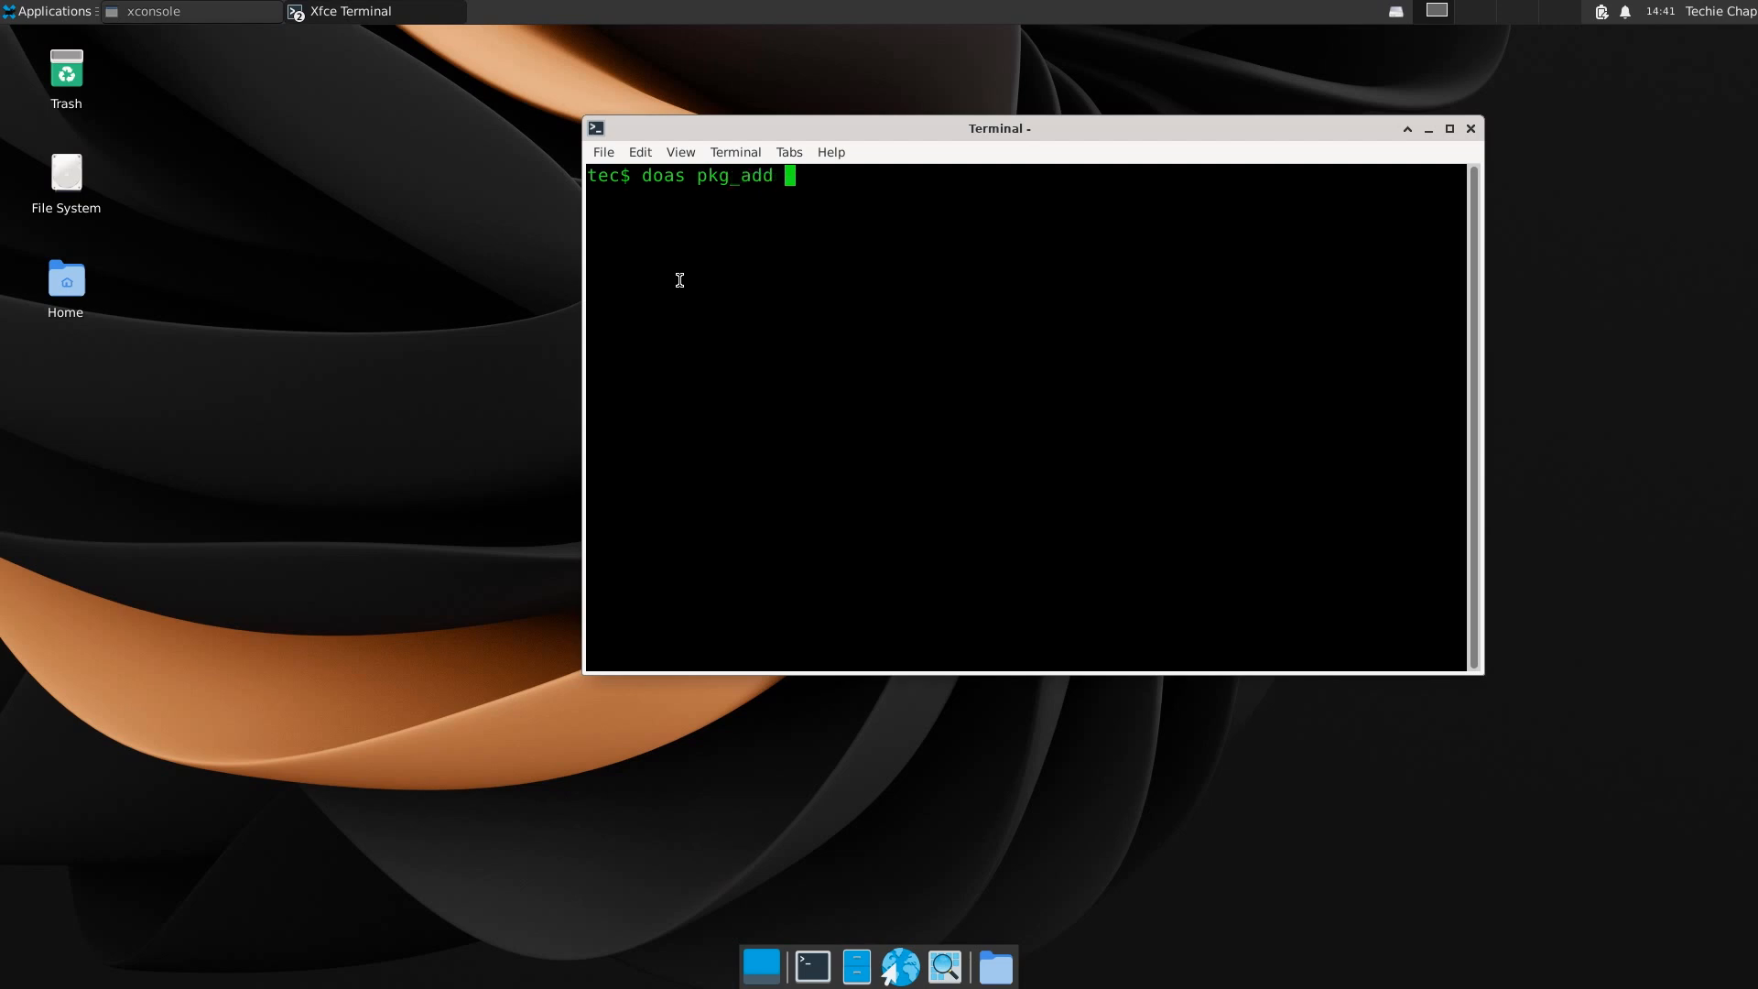
type("htop")
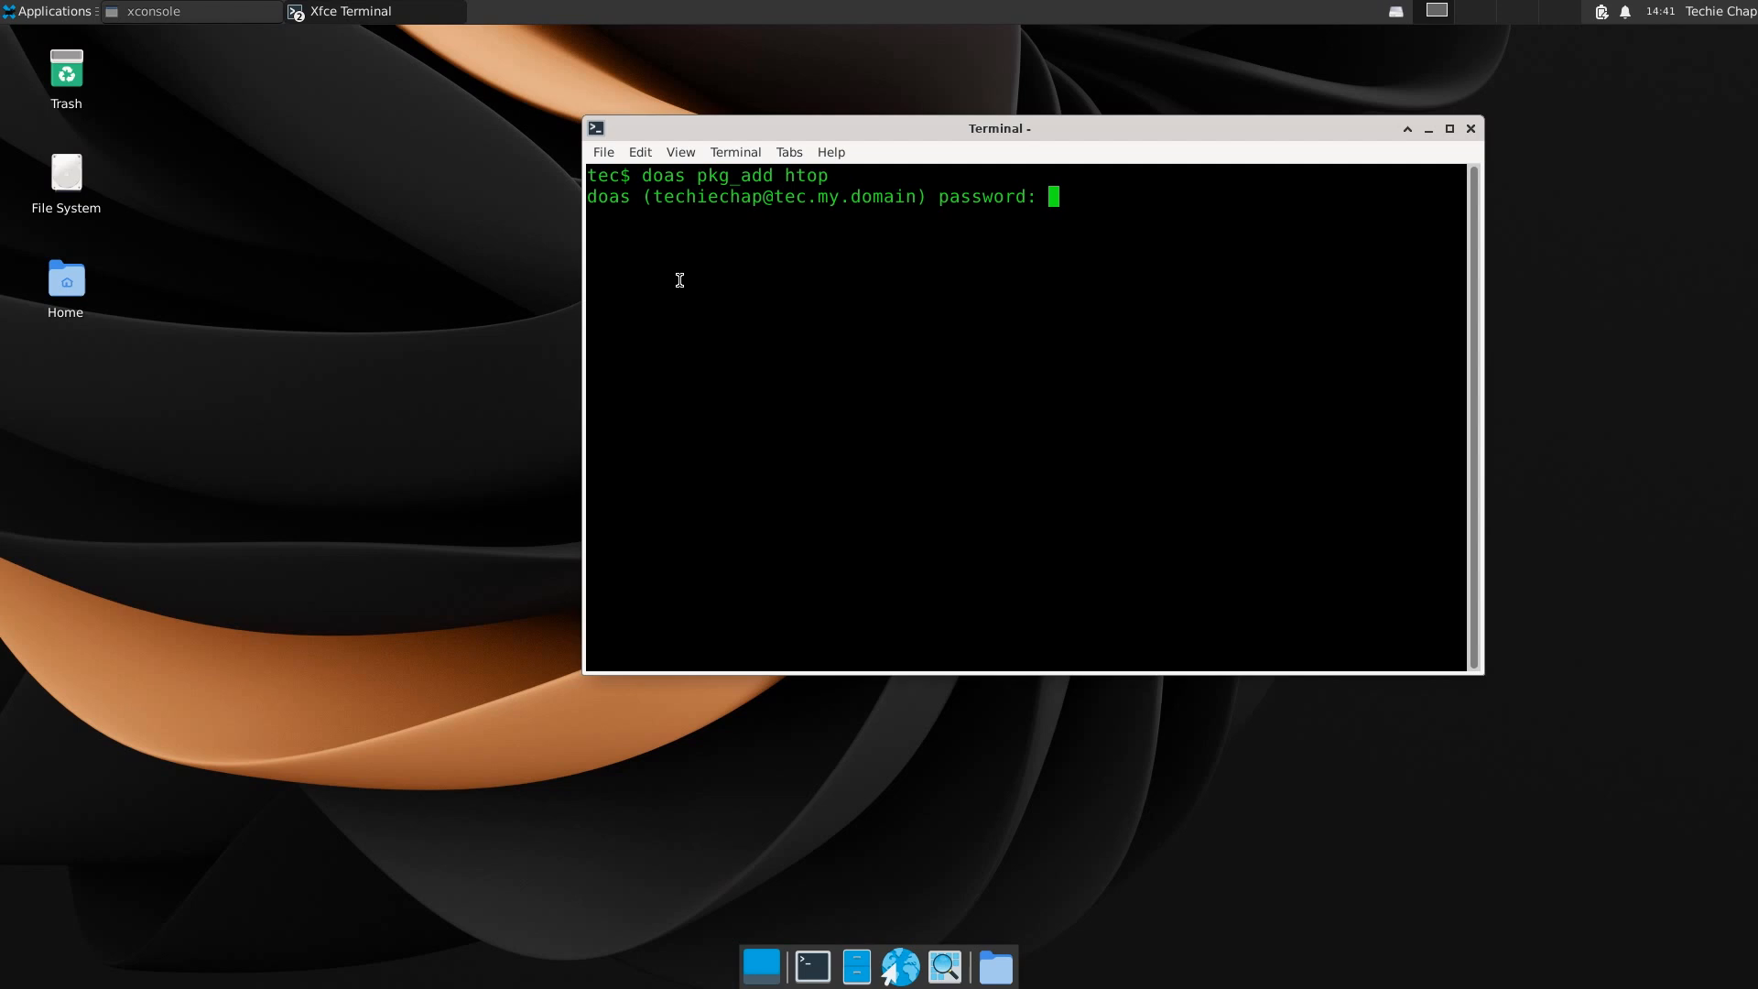
key("Return")
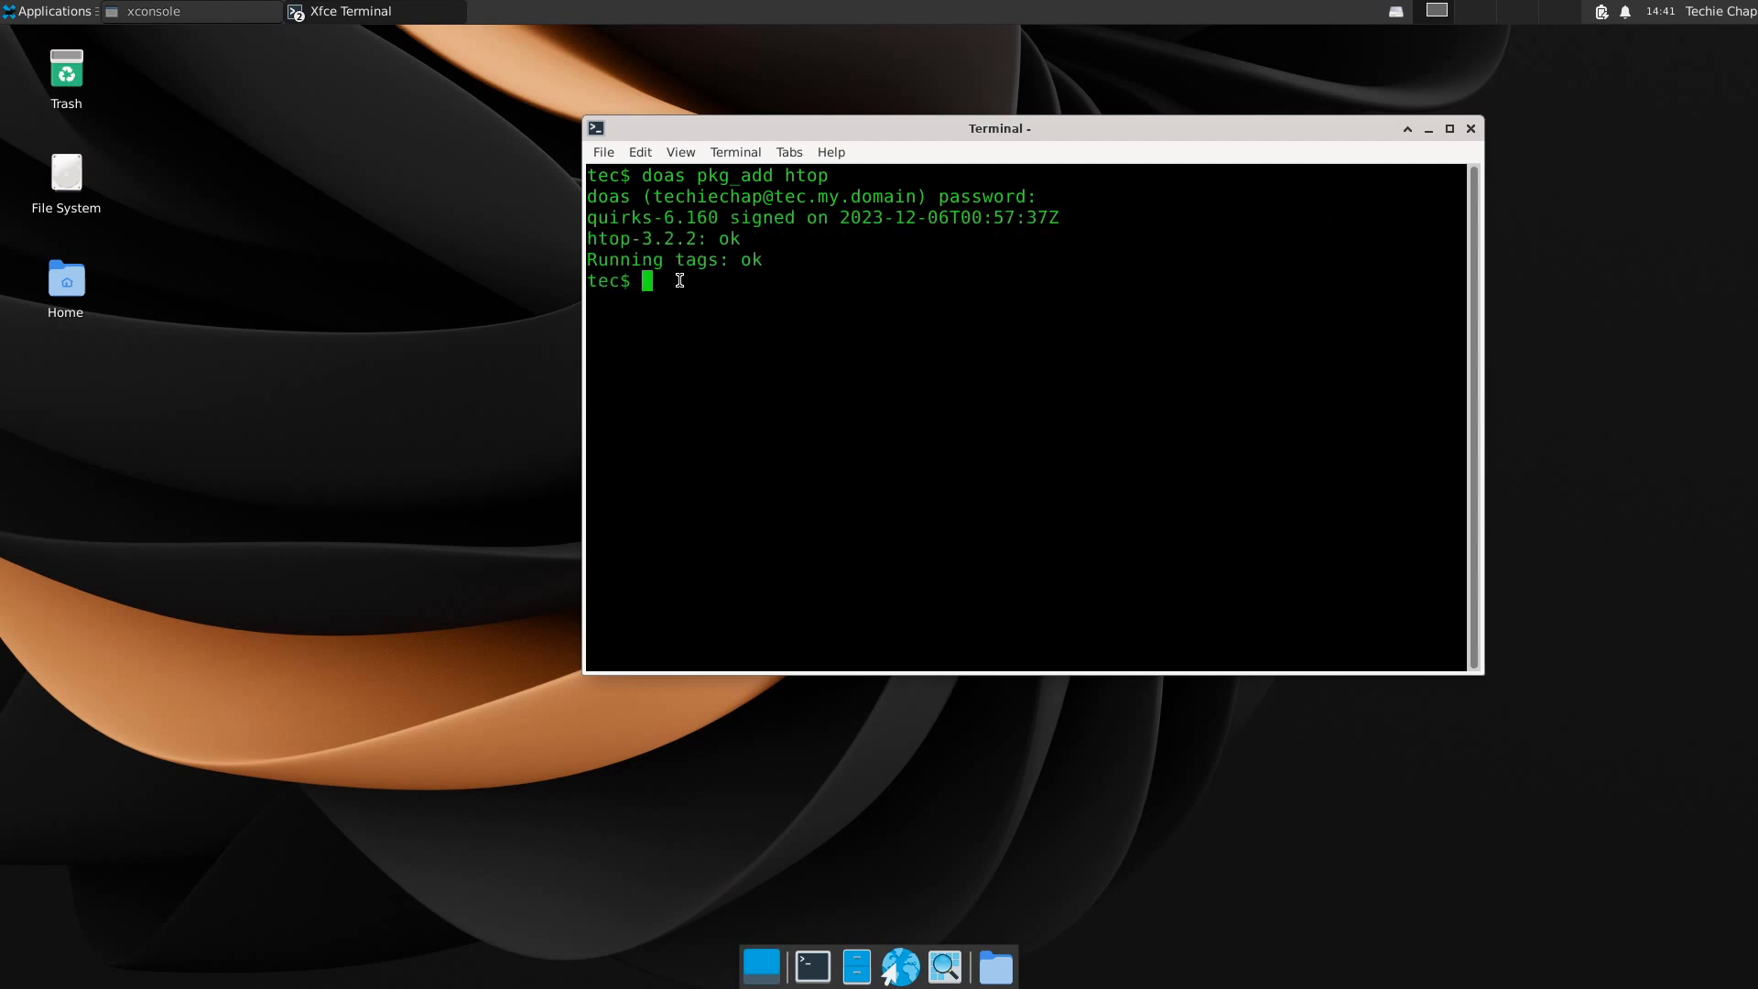
type("htop")
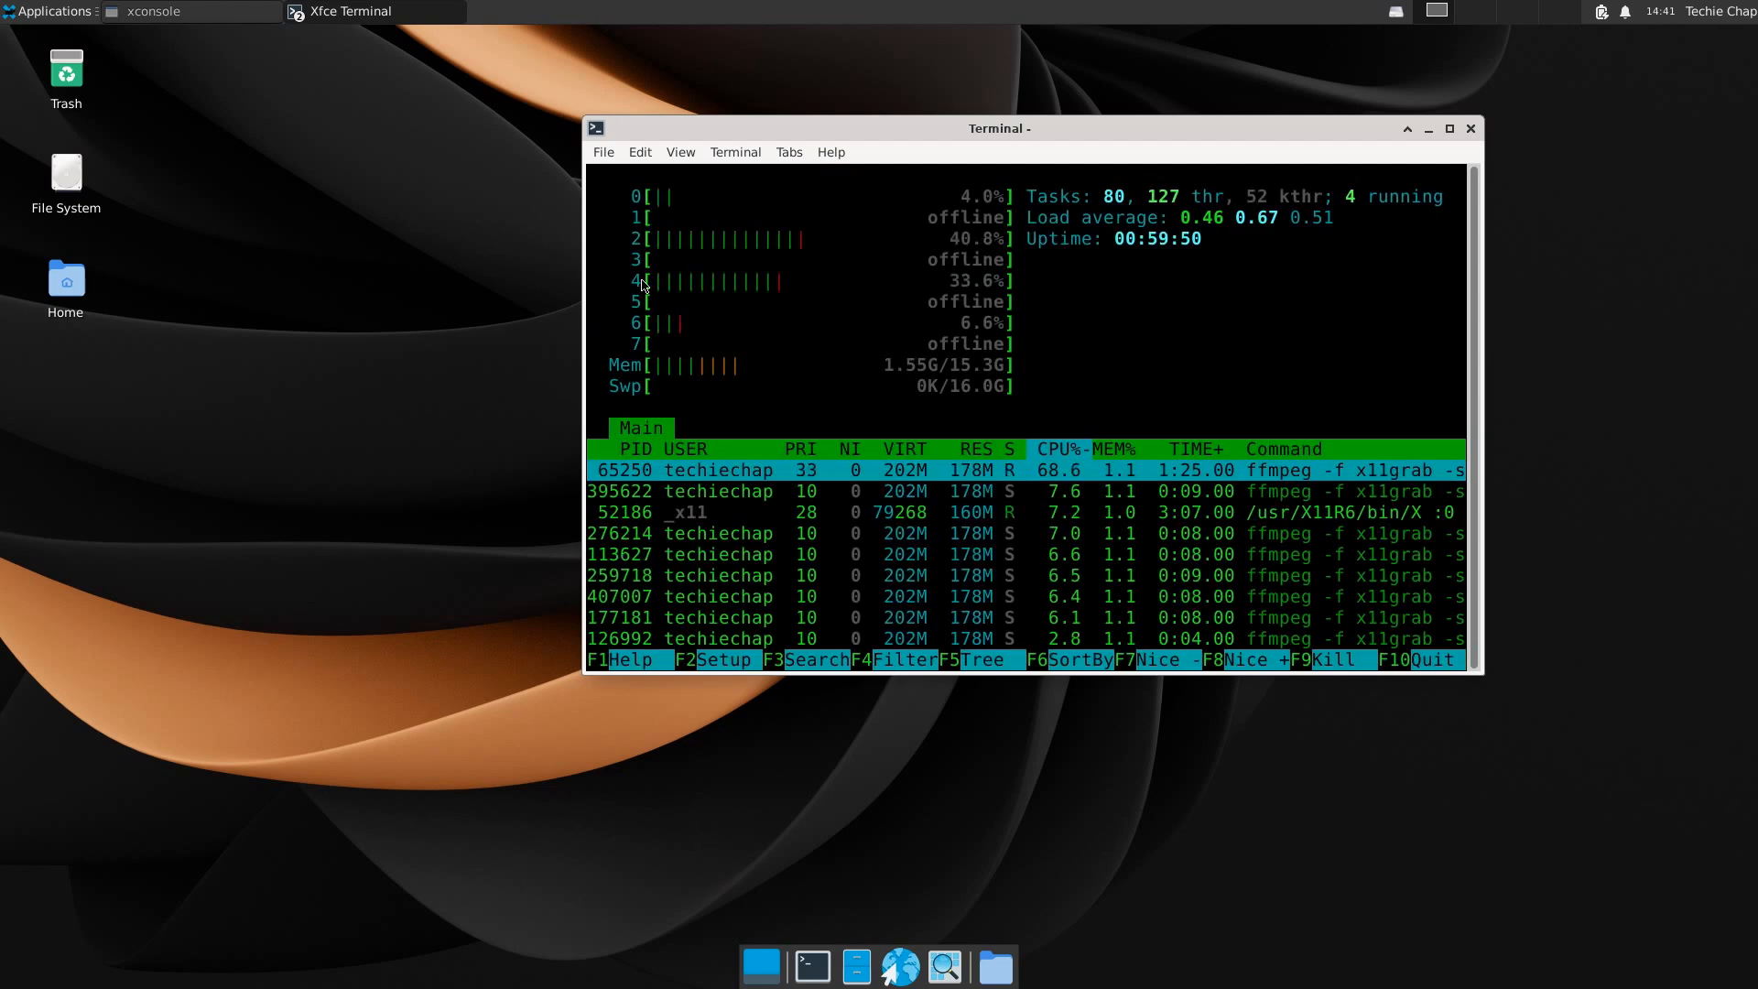
mouse_move(711, 328)
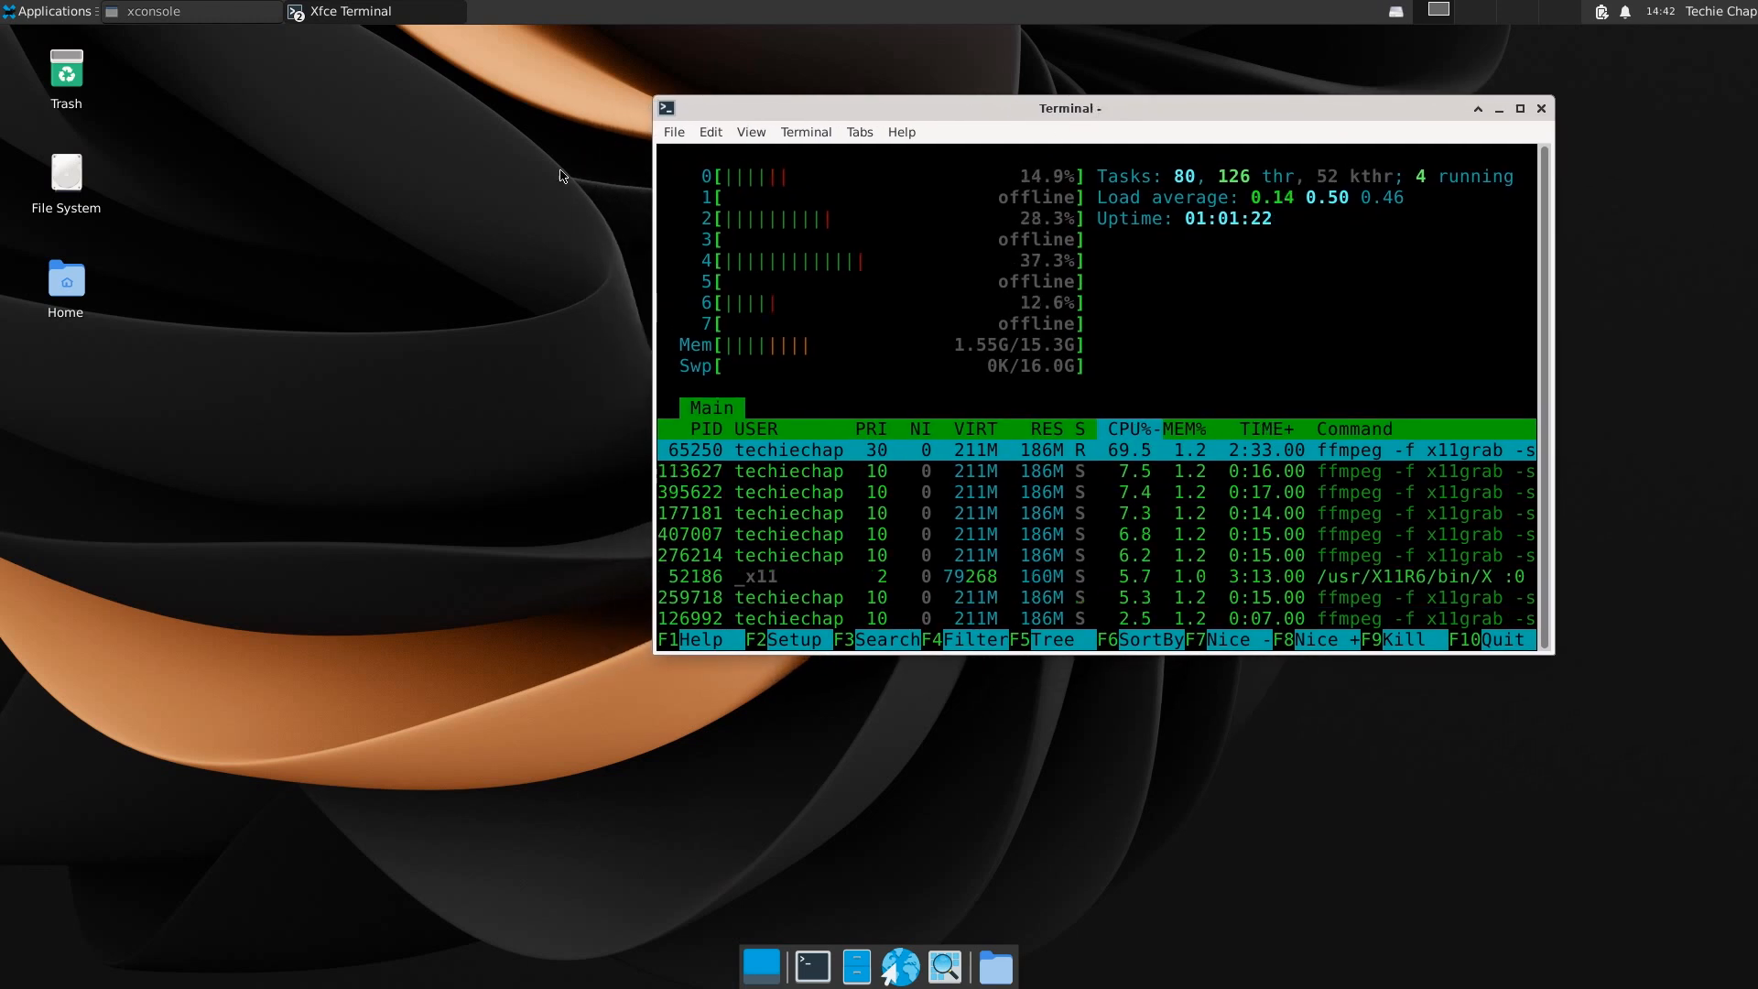
Step: Watch htop showing CPUs 1, 3, 5 and 7 offline, then raise the xconsole log window
left_click(146, 11)
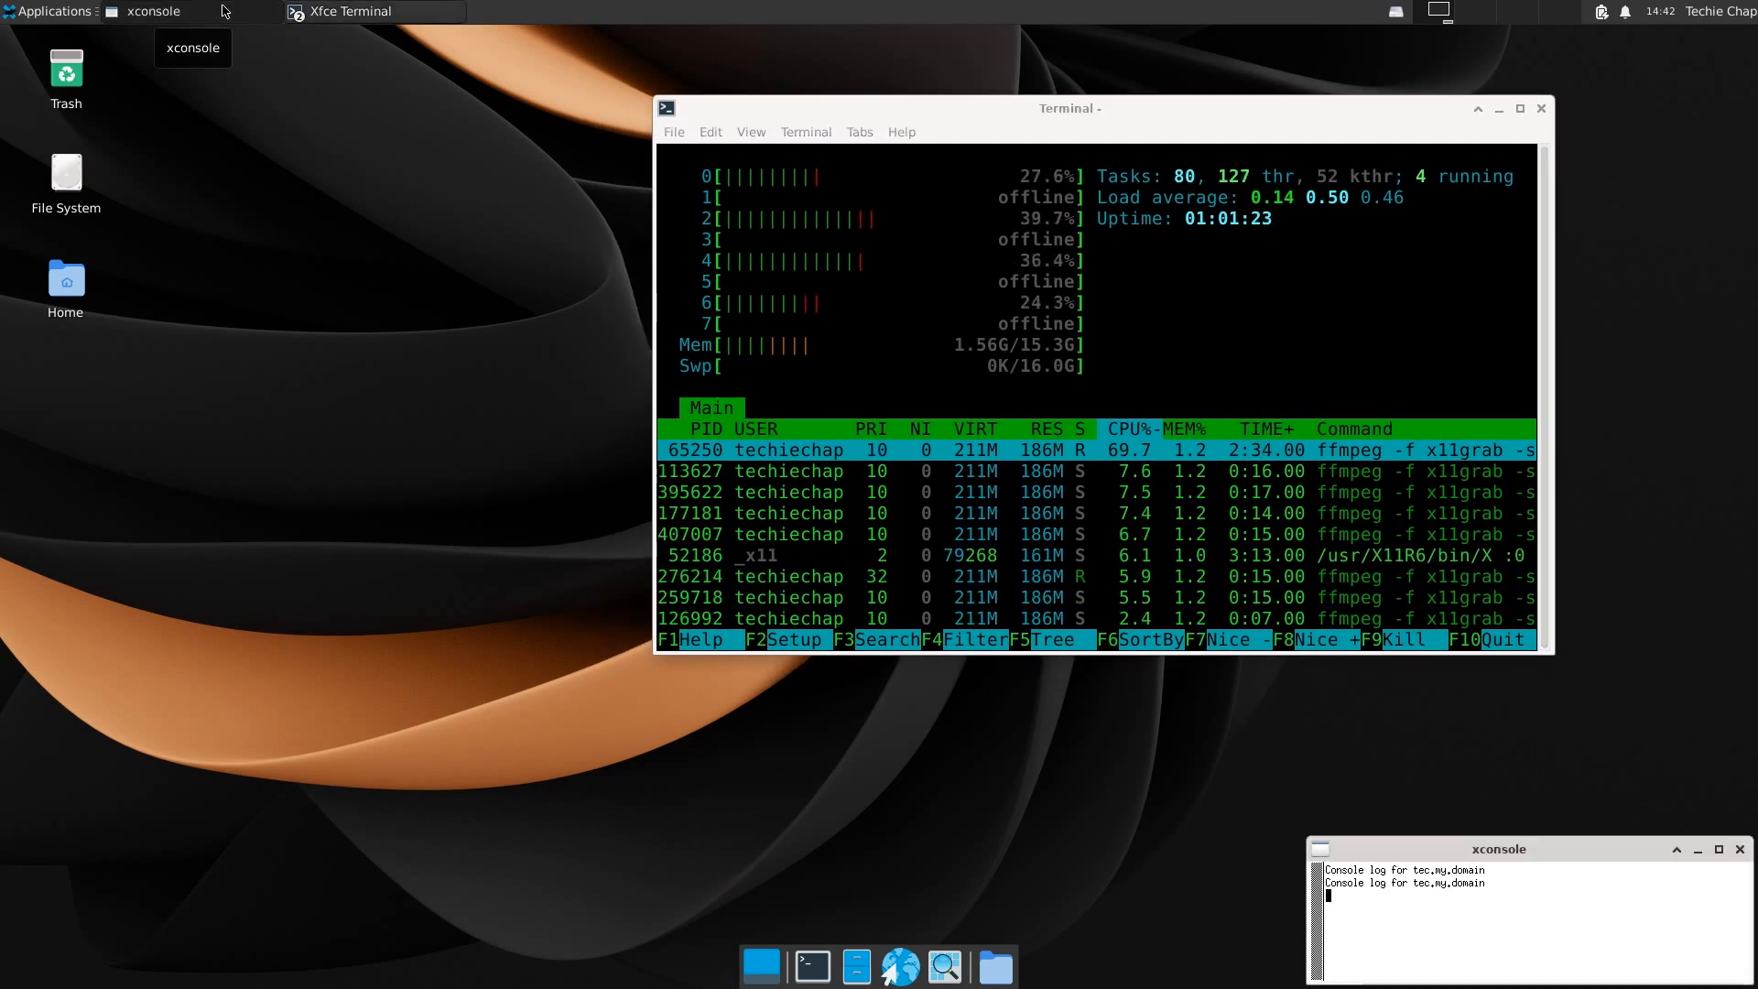